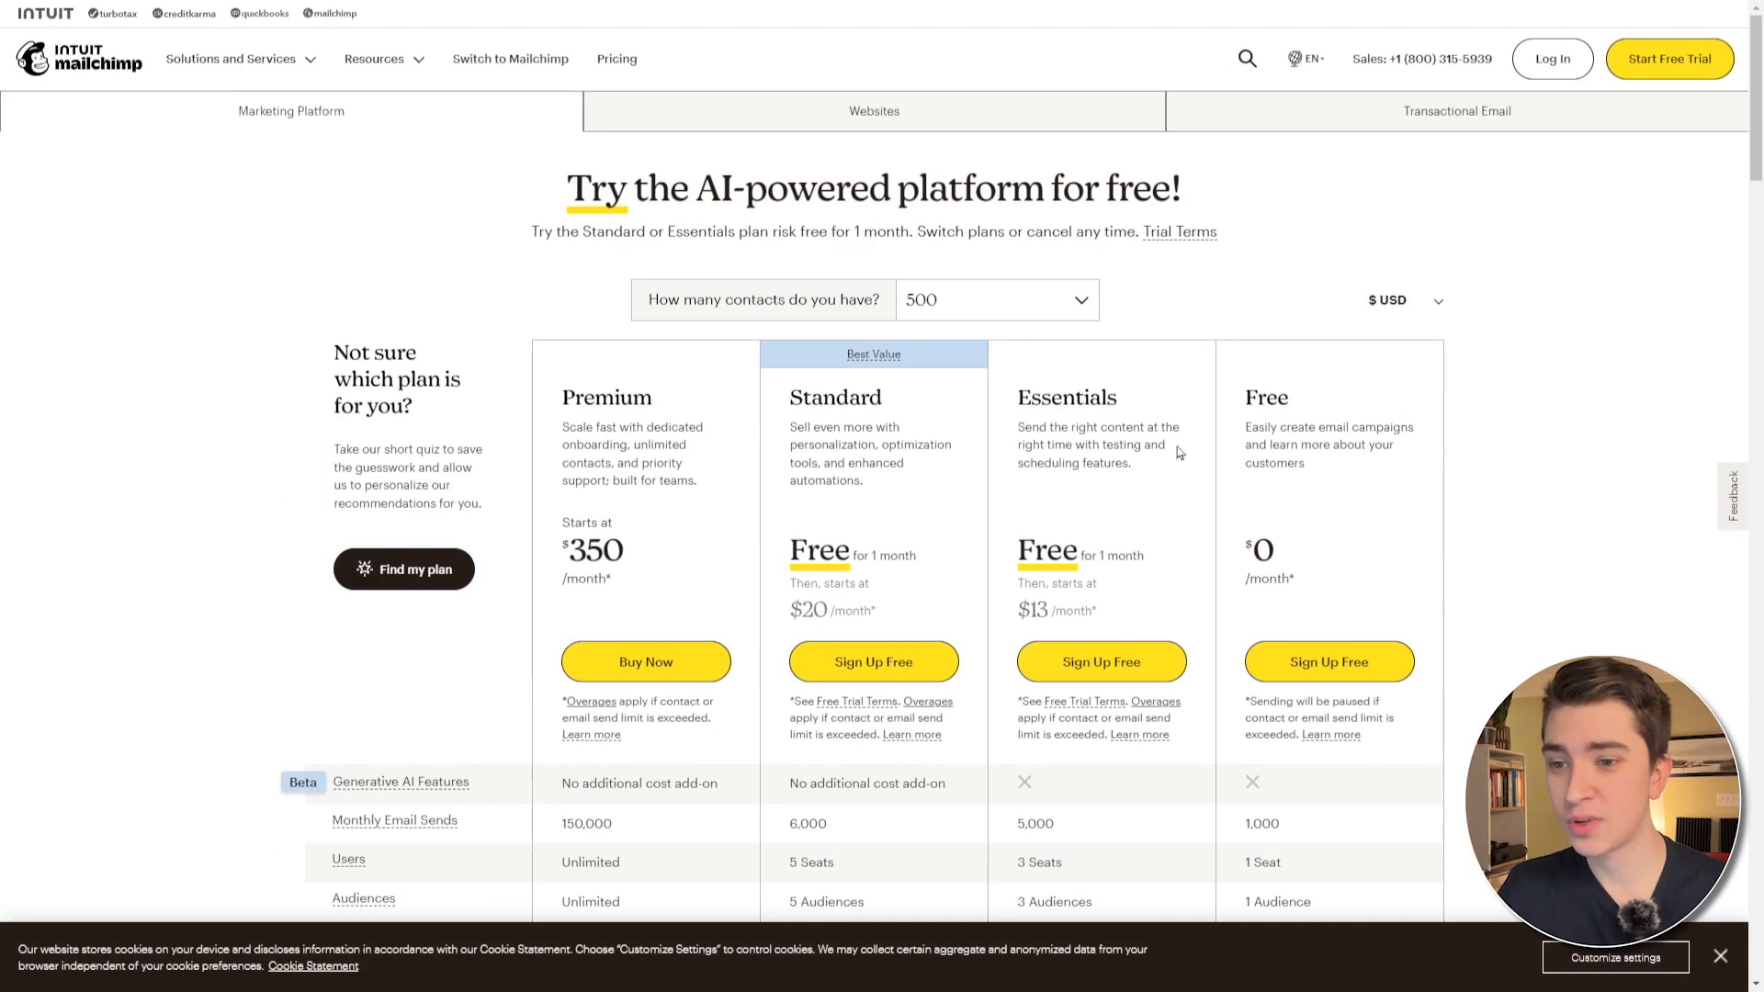
pyautogui.moveTo(1587, 488)
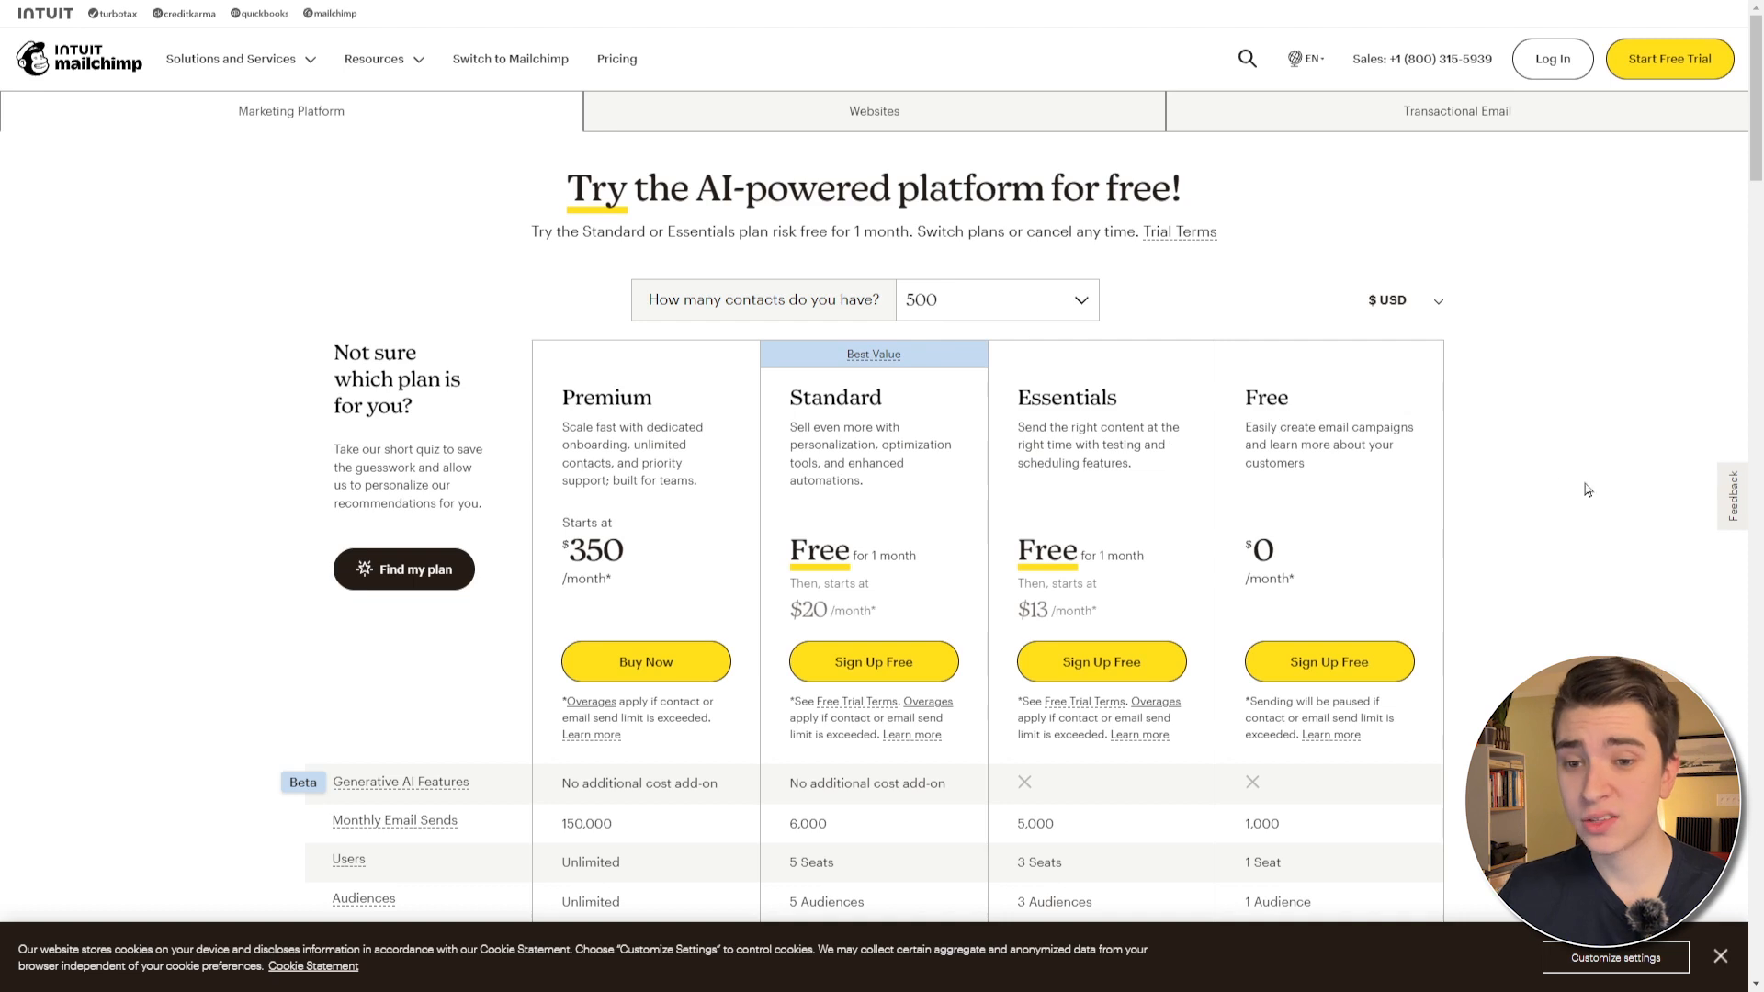
# Switch the pricing currency from USD to EUR and choose Sign Up Free on the Free plan.
pyautogui.scroll(-3)
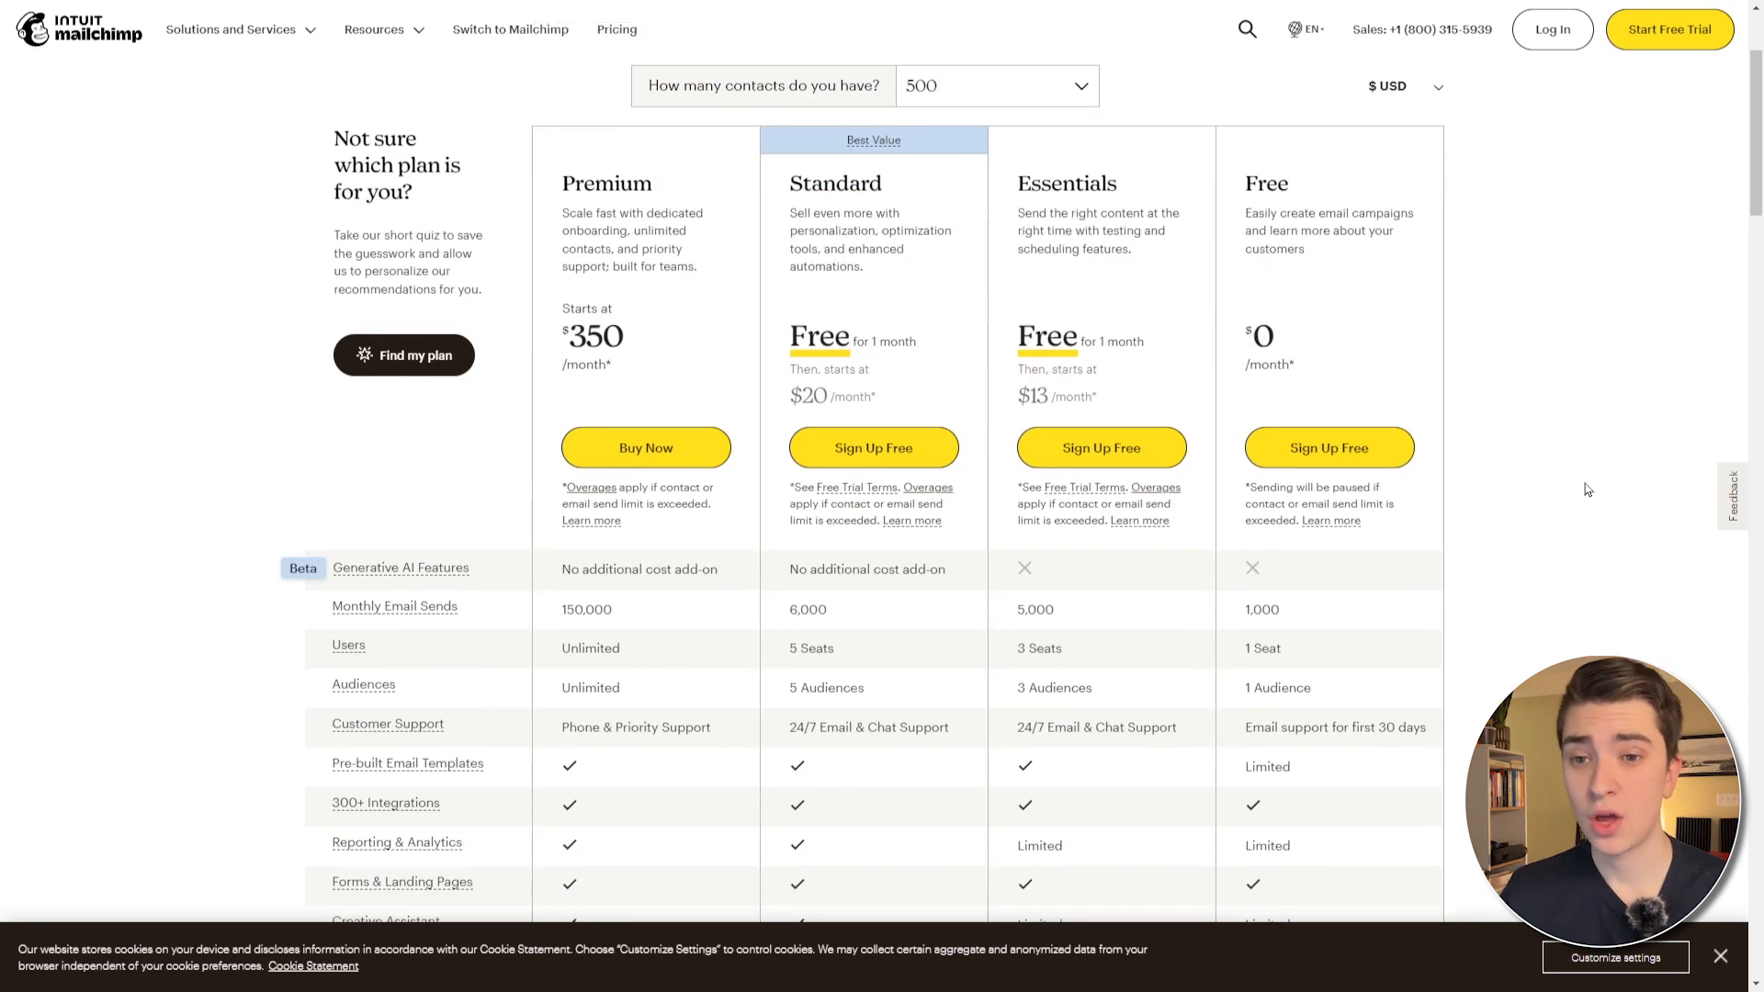
pyautogui.moveTo(1448, 380)
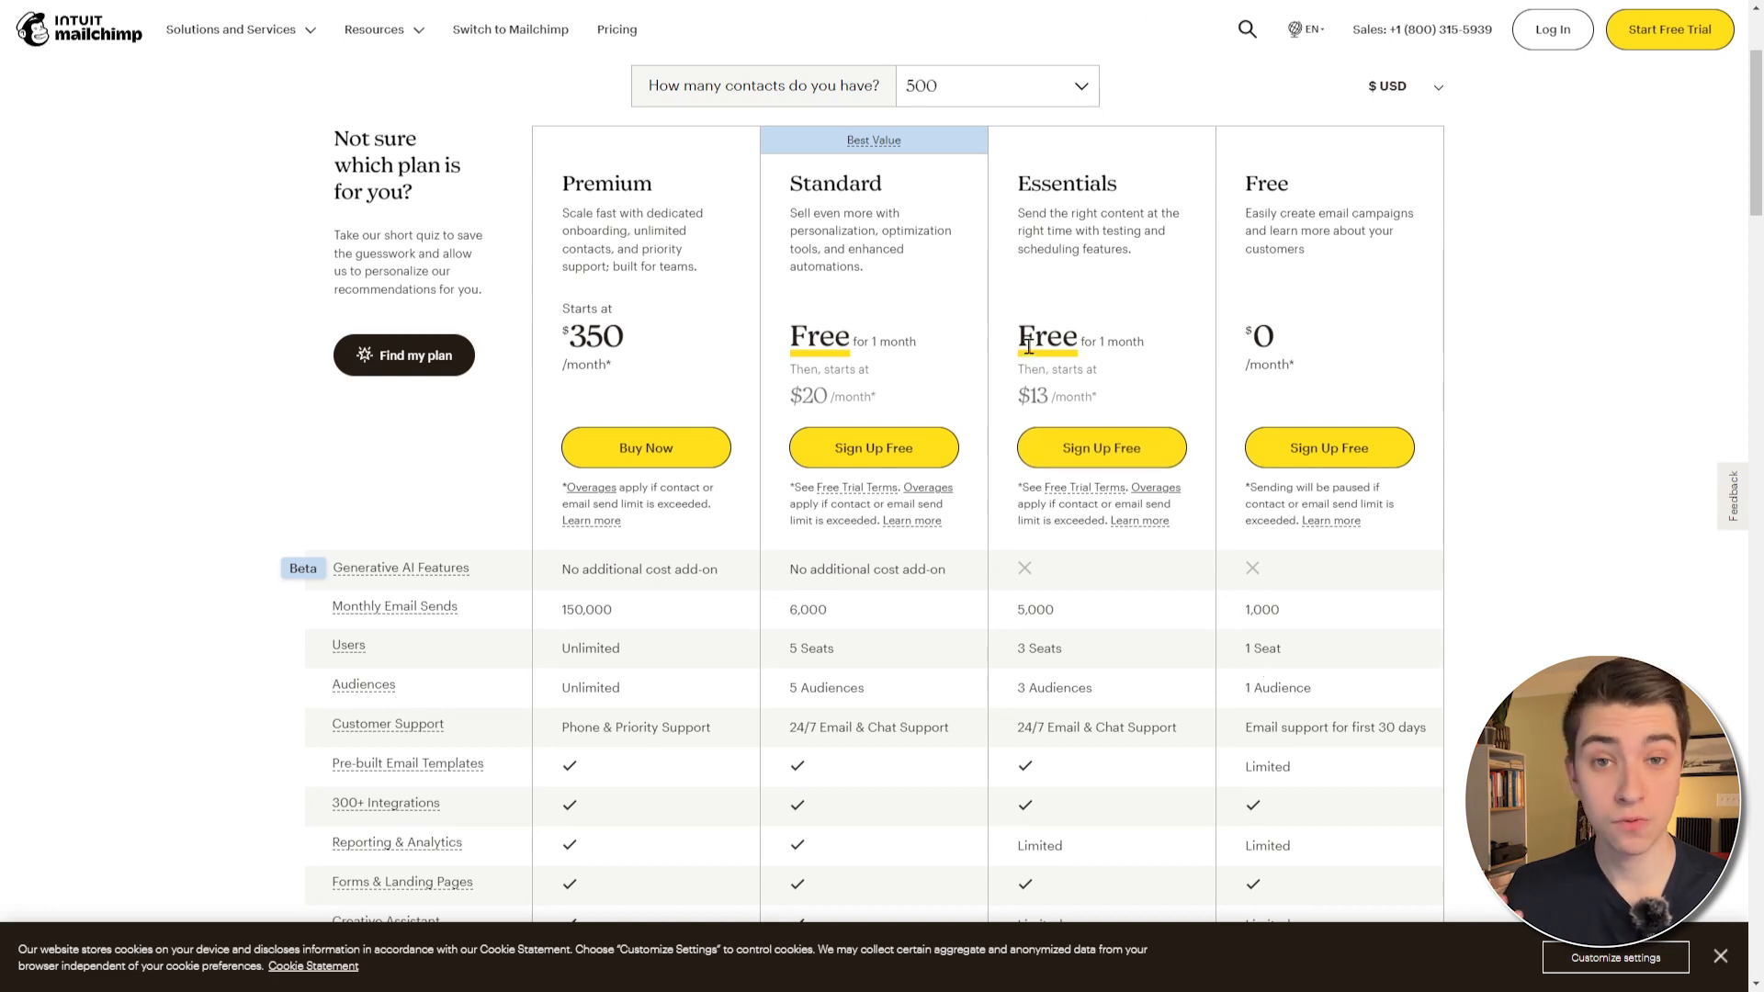
pyautogui.moveTo(1159, 553)
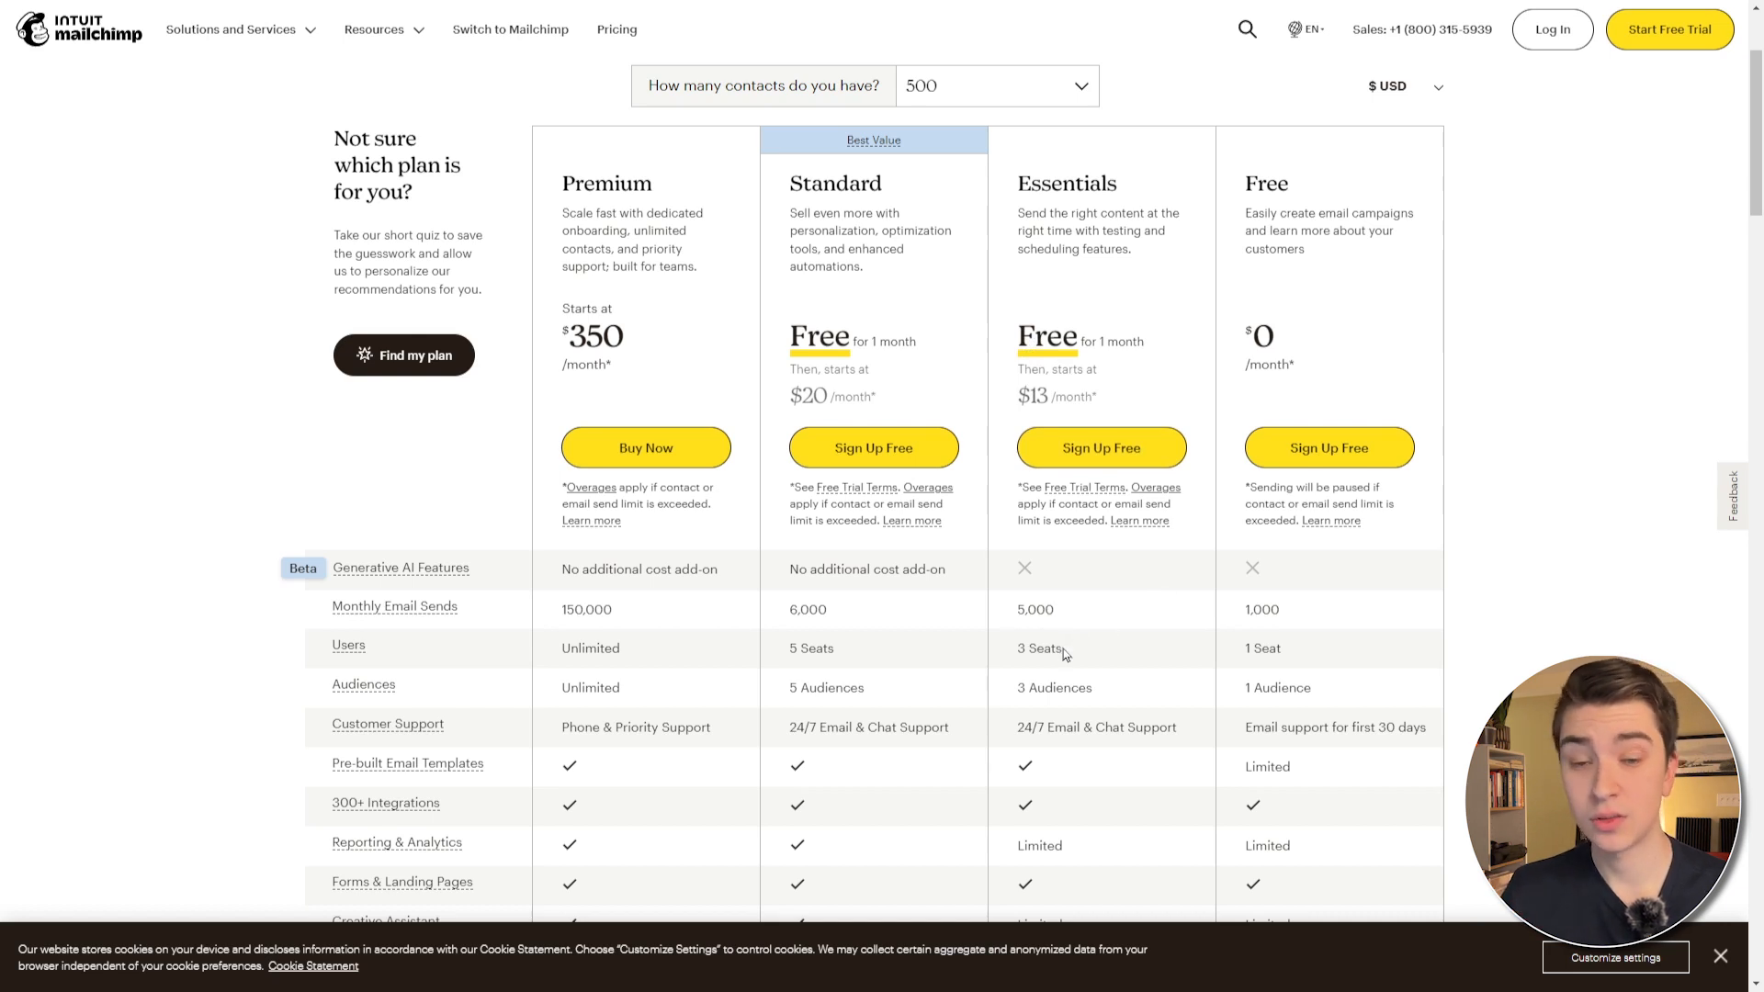
pyautogui.moveTo(765, 414)
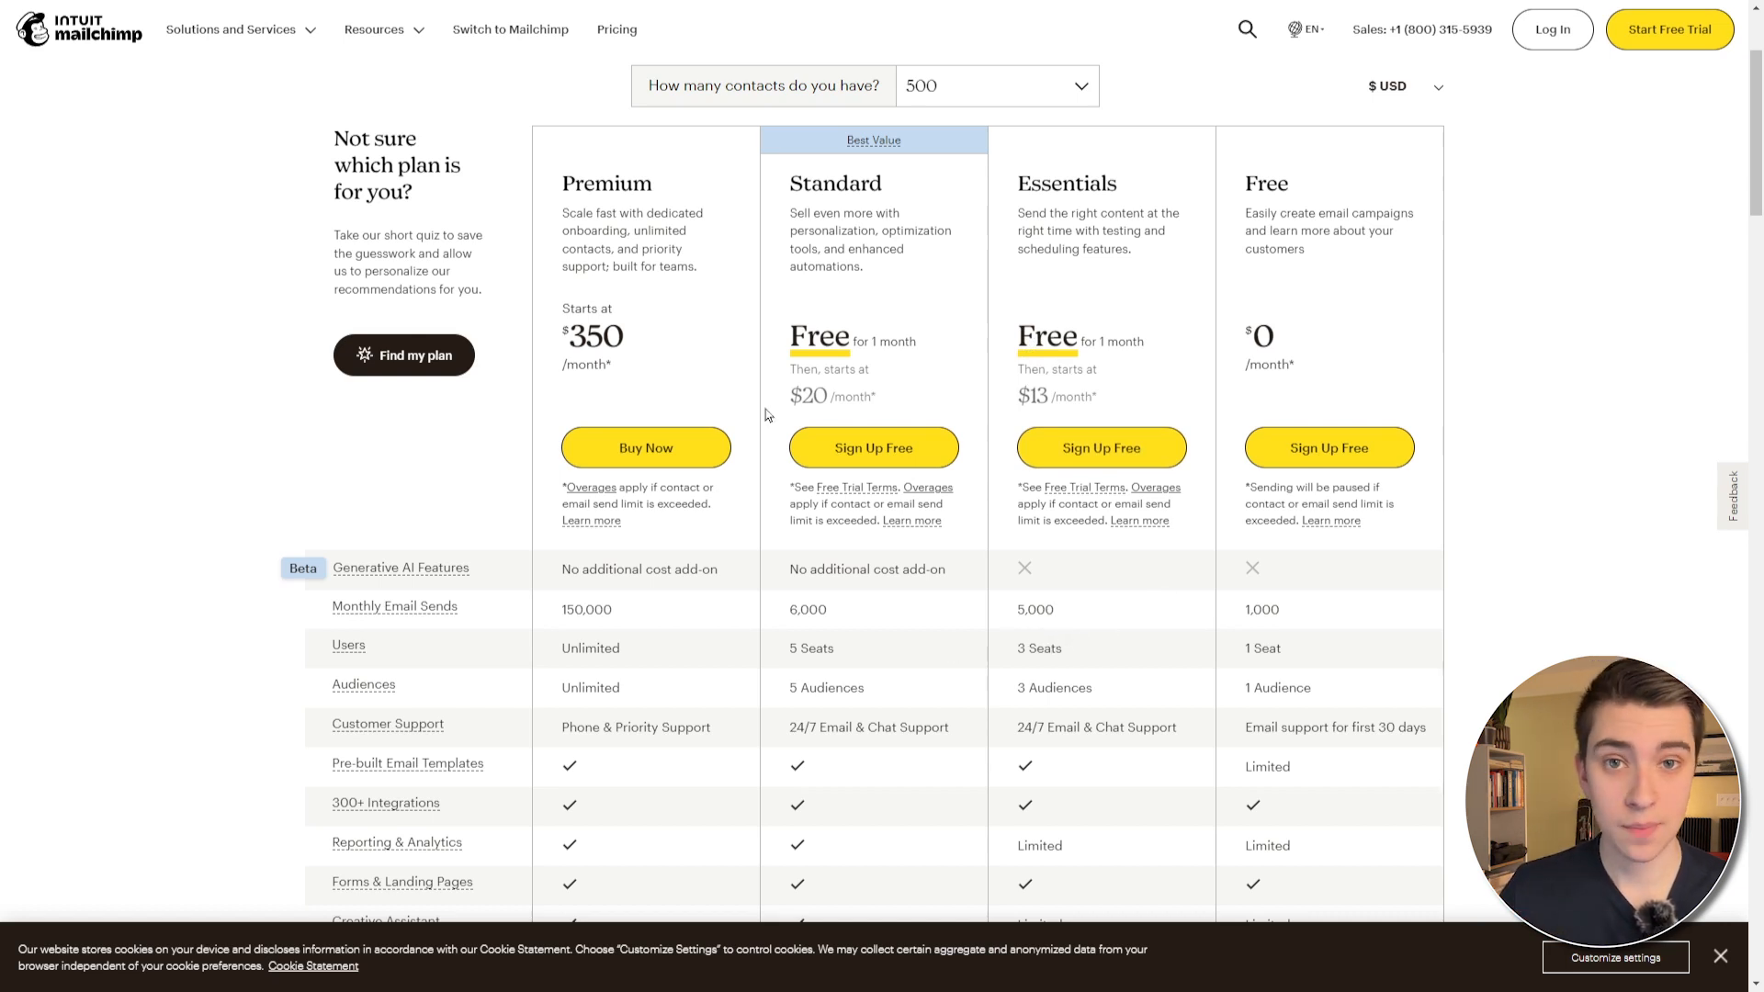
pyautogui.moveTo(974, 550)
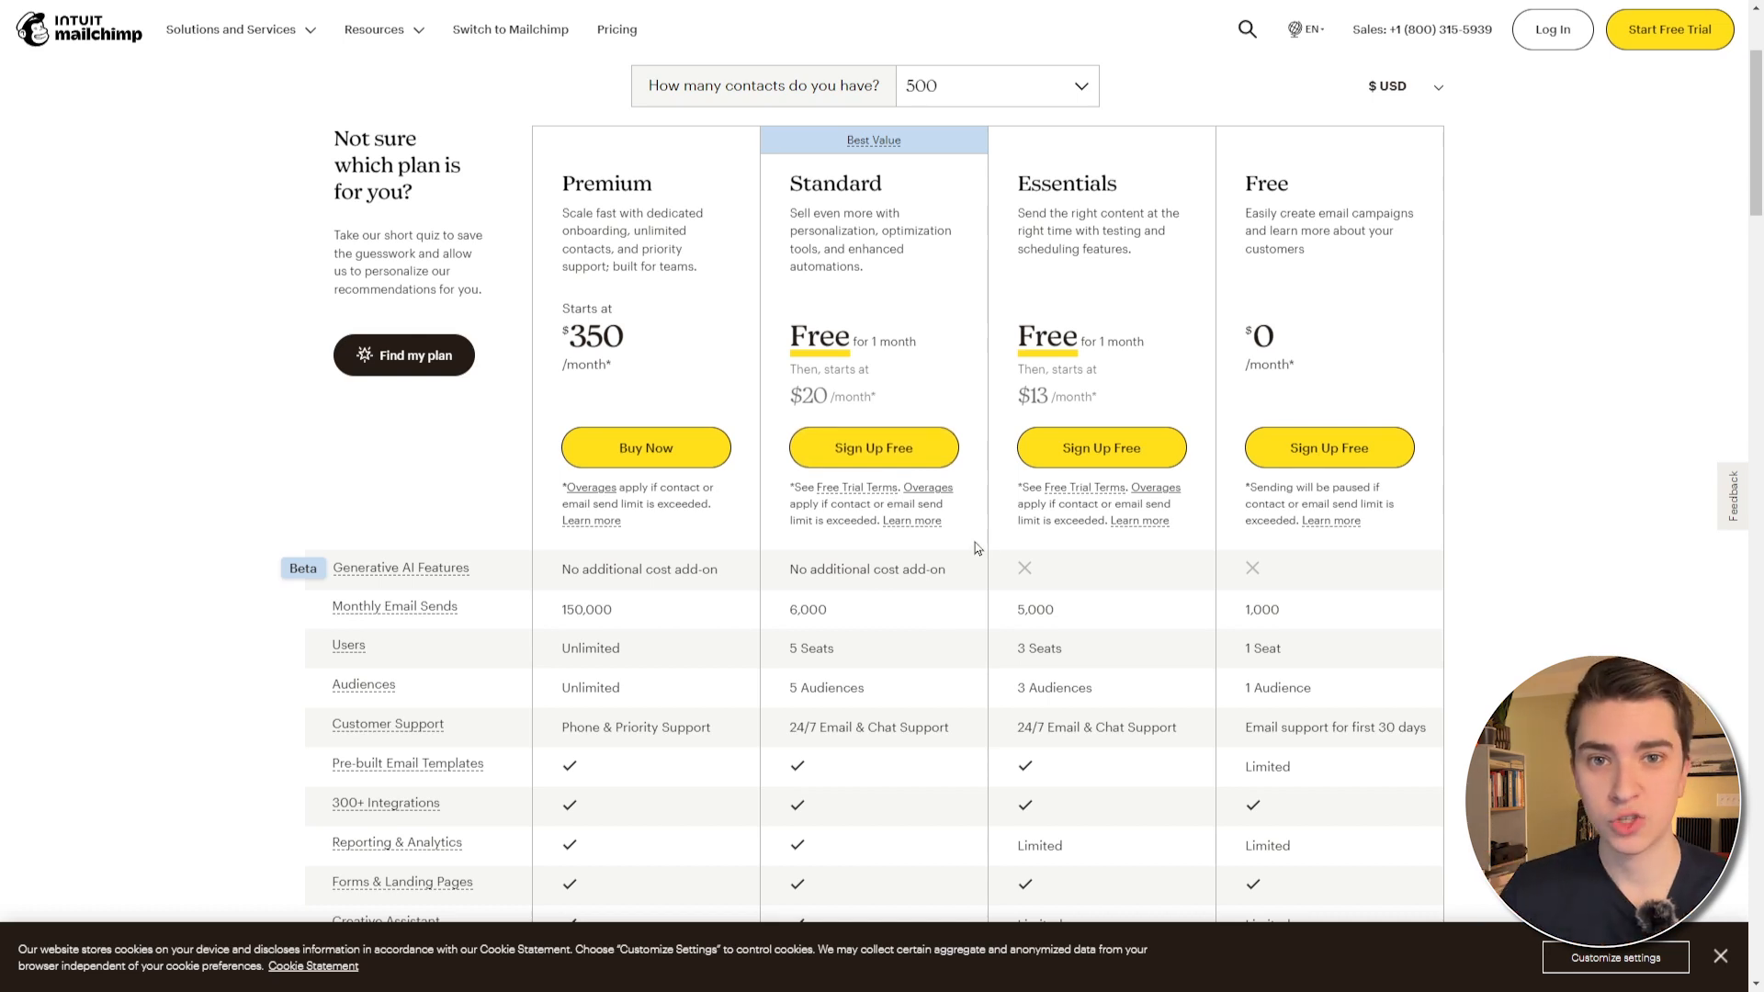
pyautogui.scroll(-3)
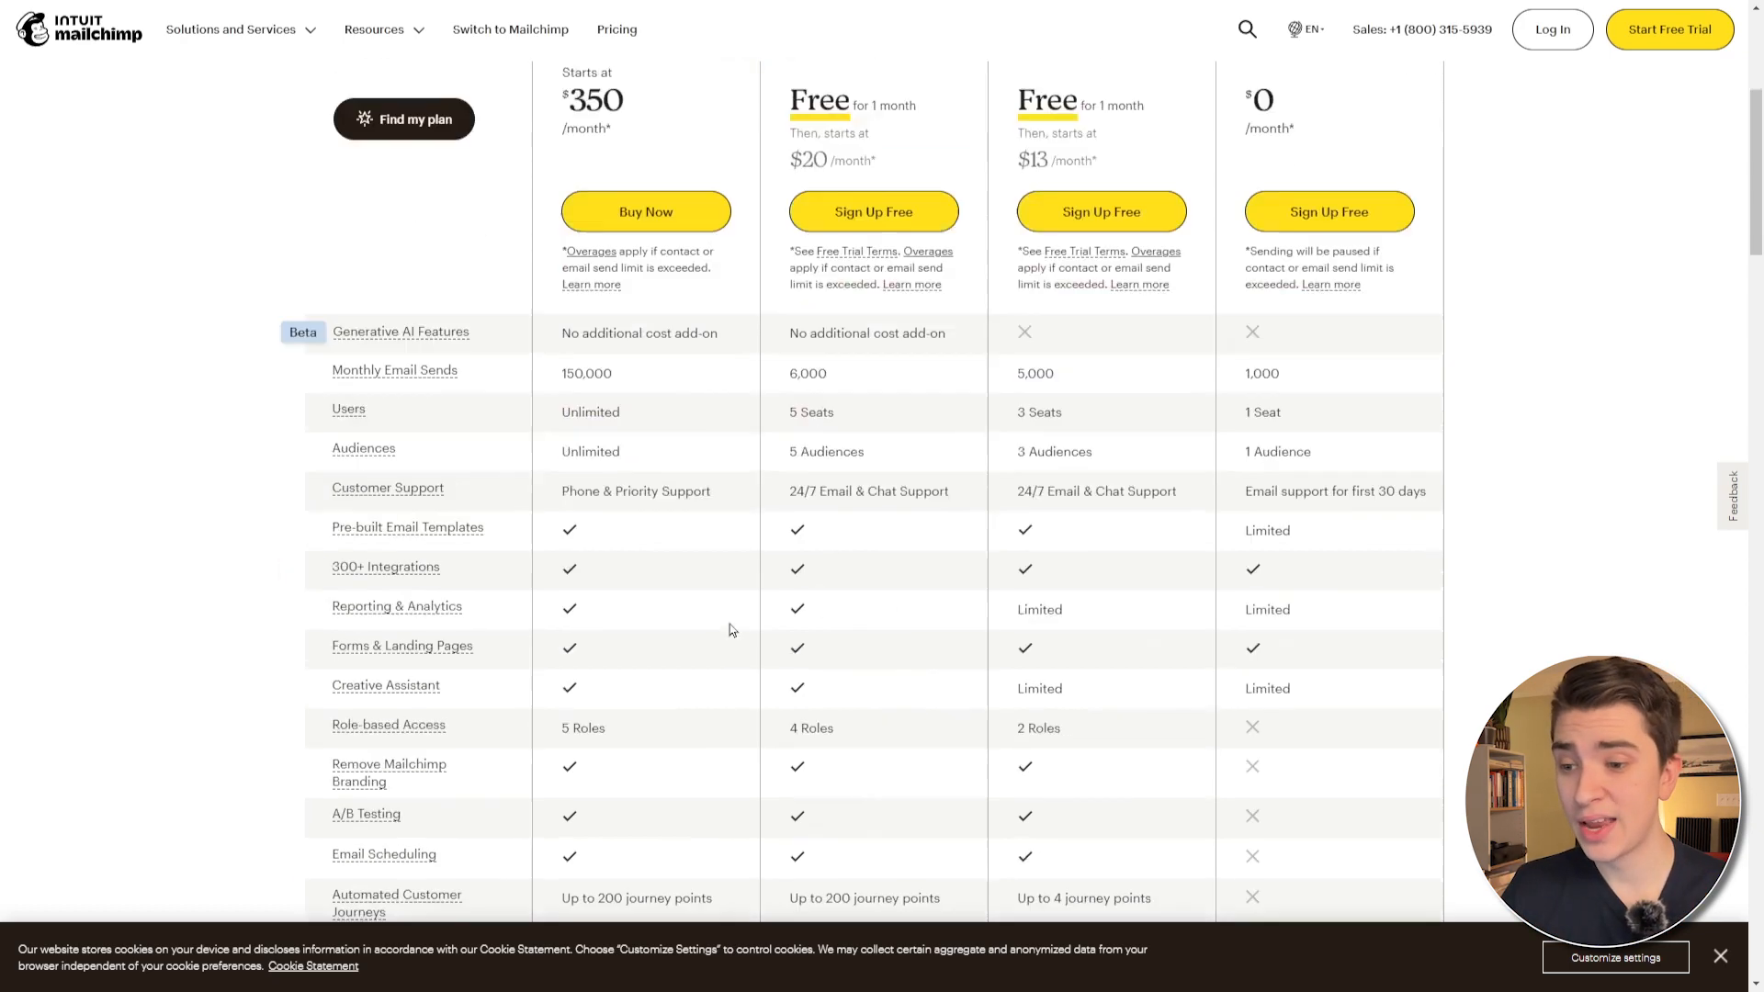
pyautogui.scroll(-3)
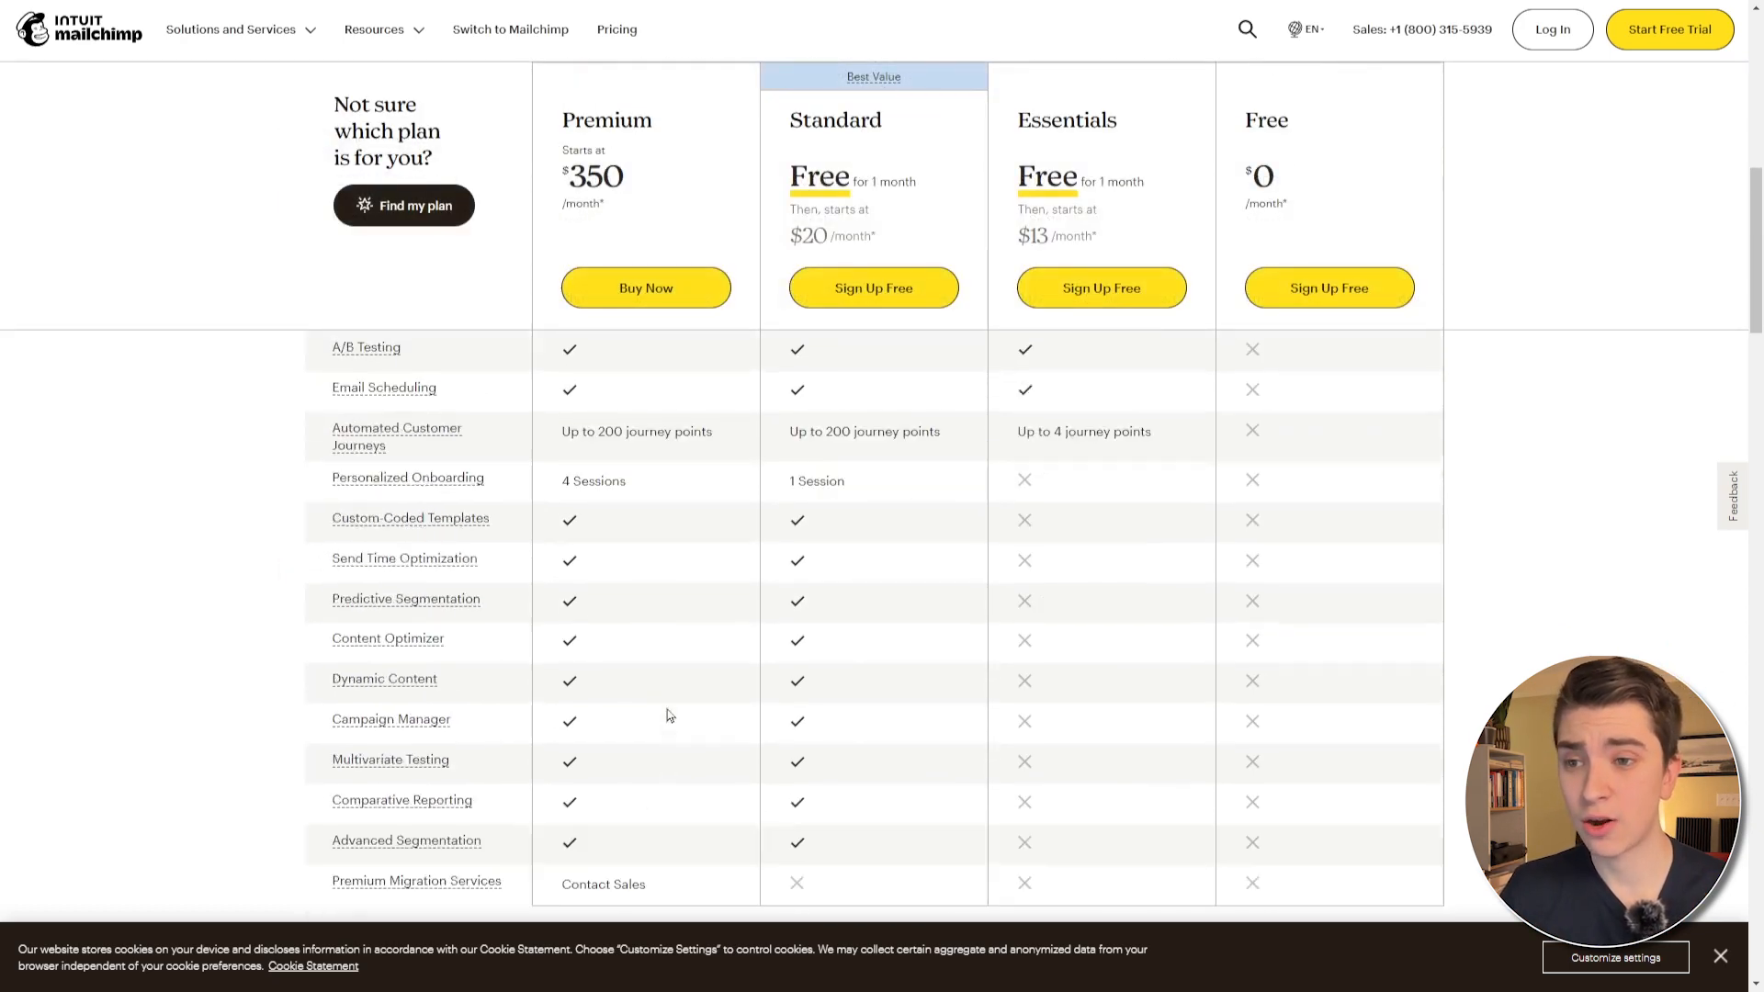
pyautogui.scroll(3)
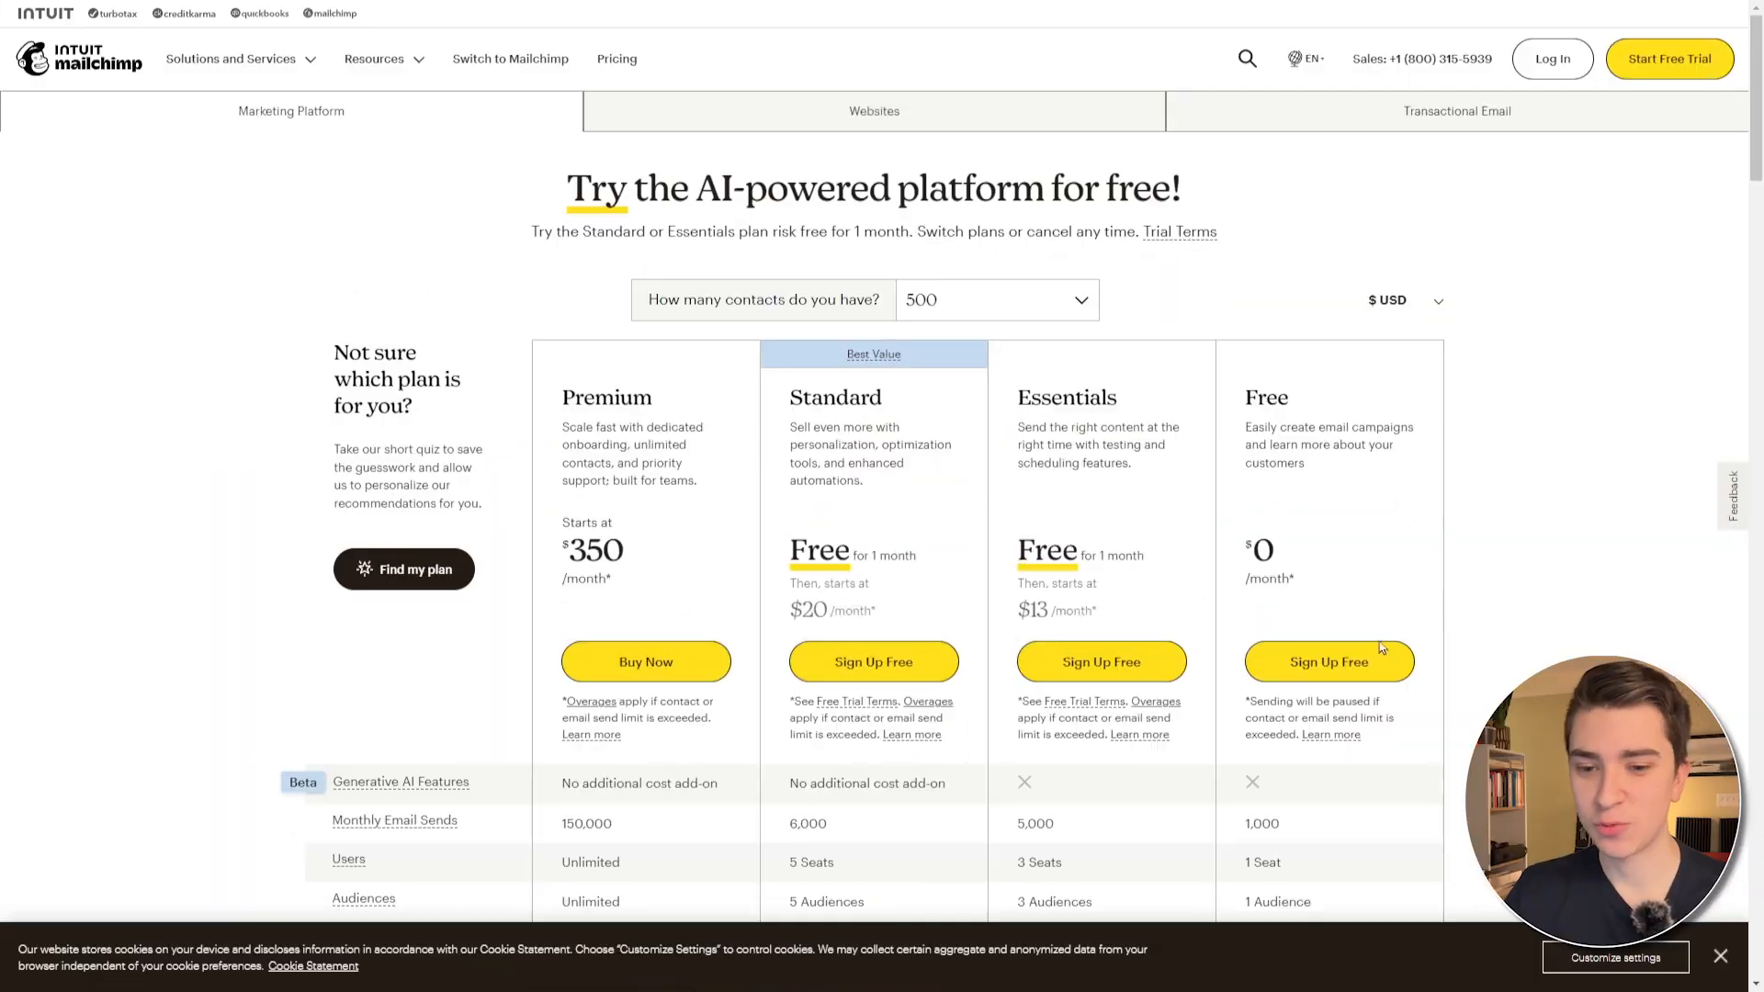
pyautogui.click(79, 58)
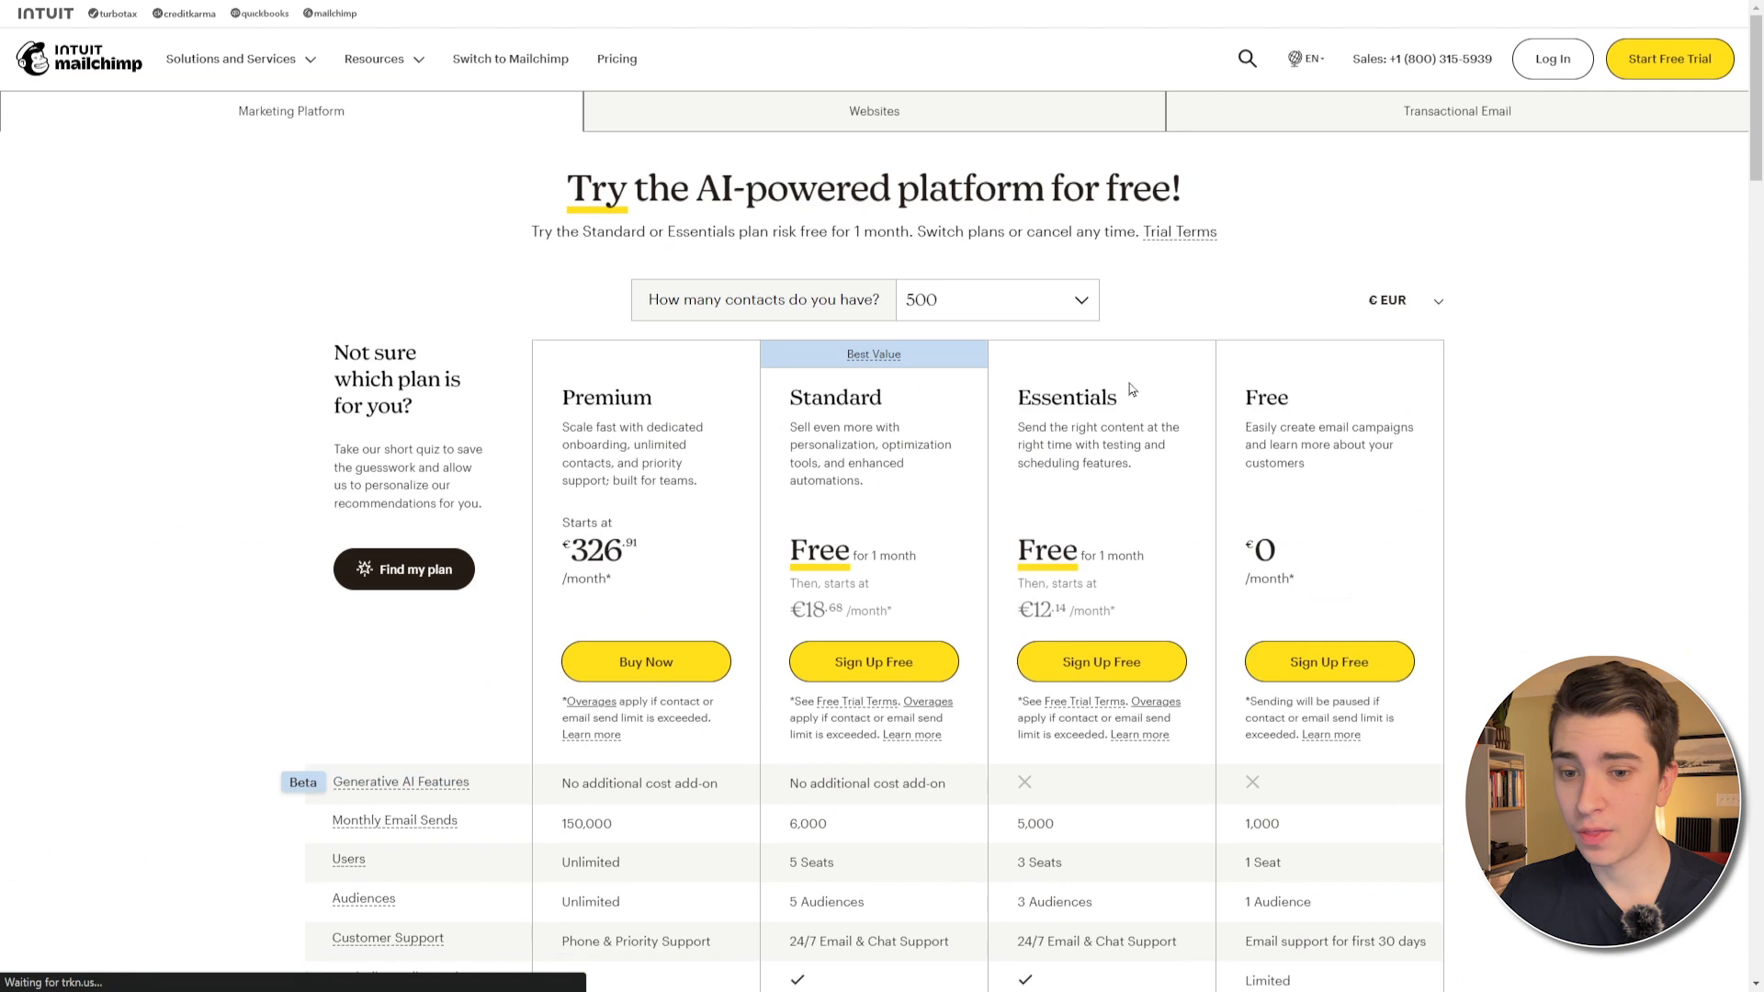
pyautogui.click(1328, 662)
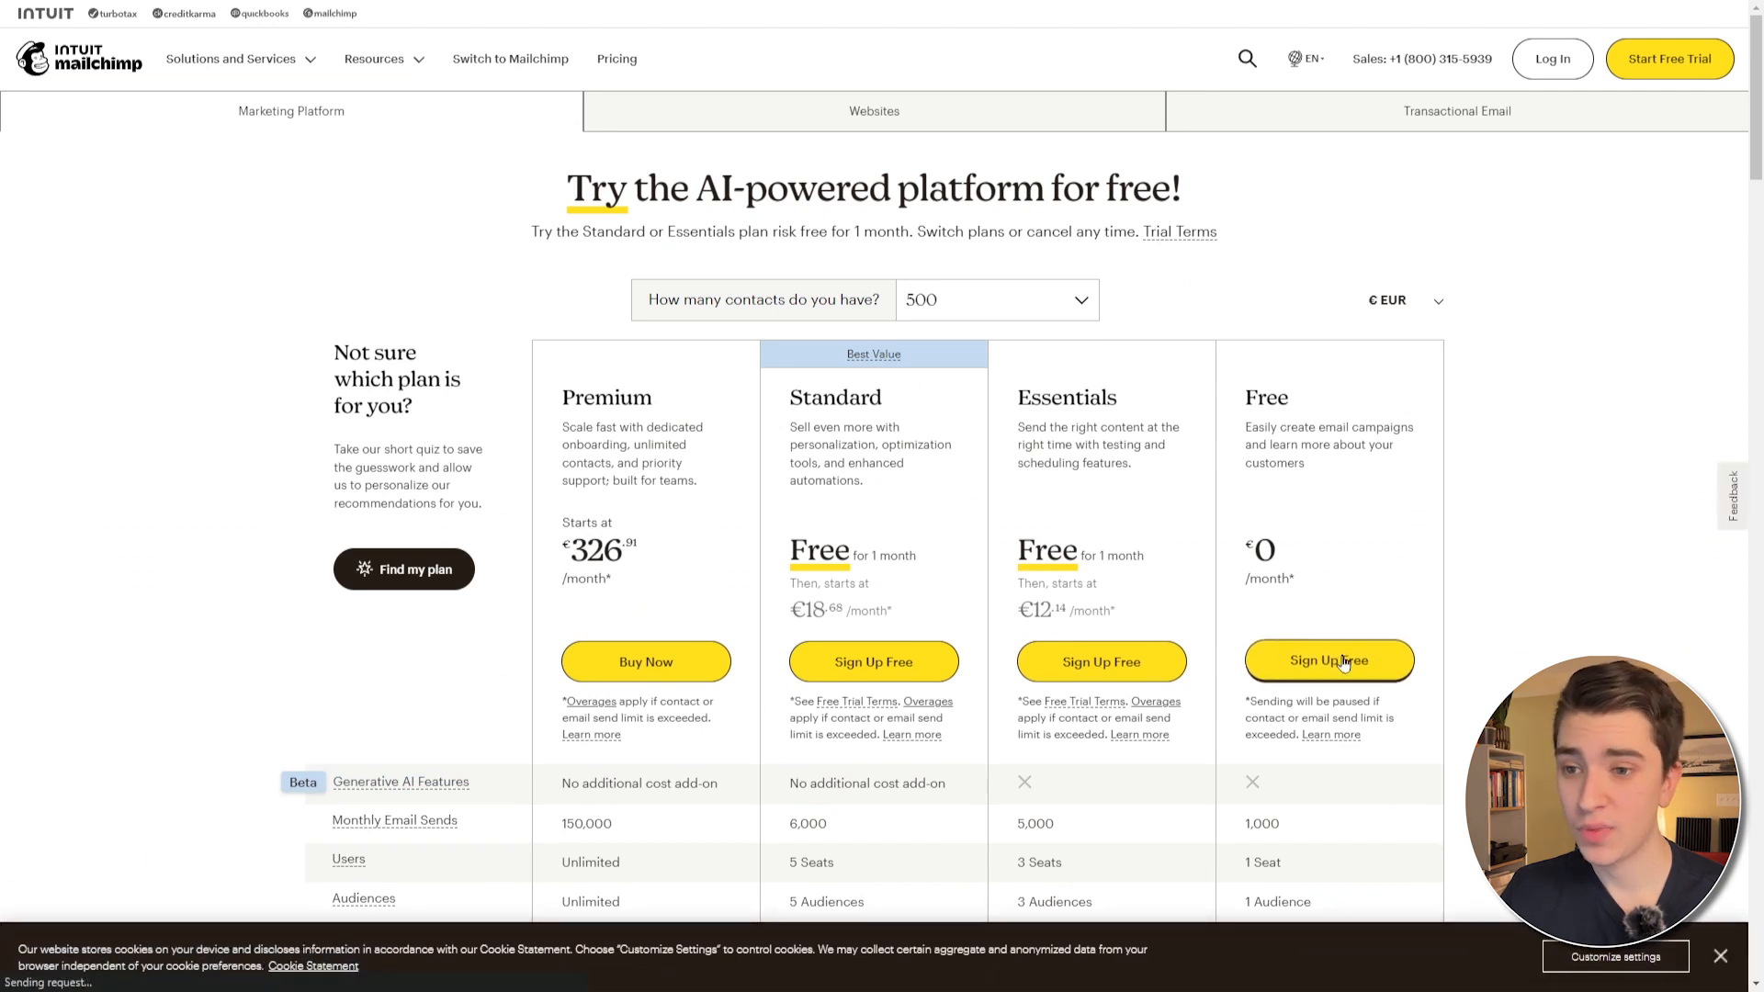
pyautogui.click(1329, 661)
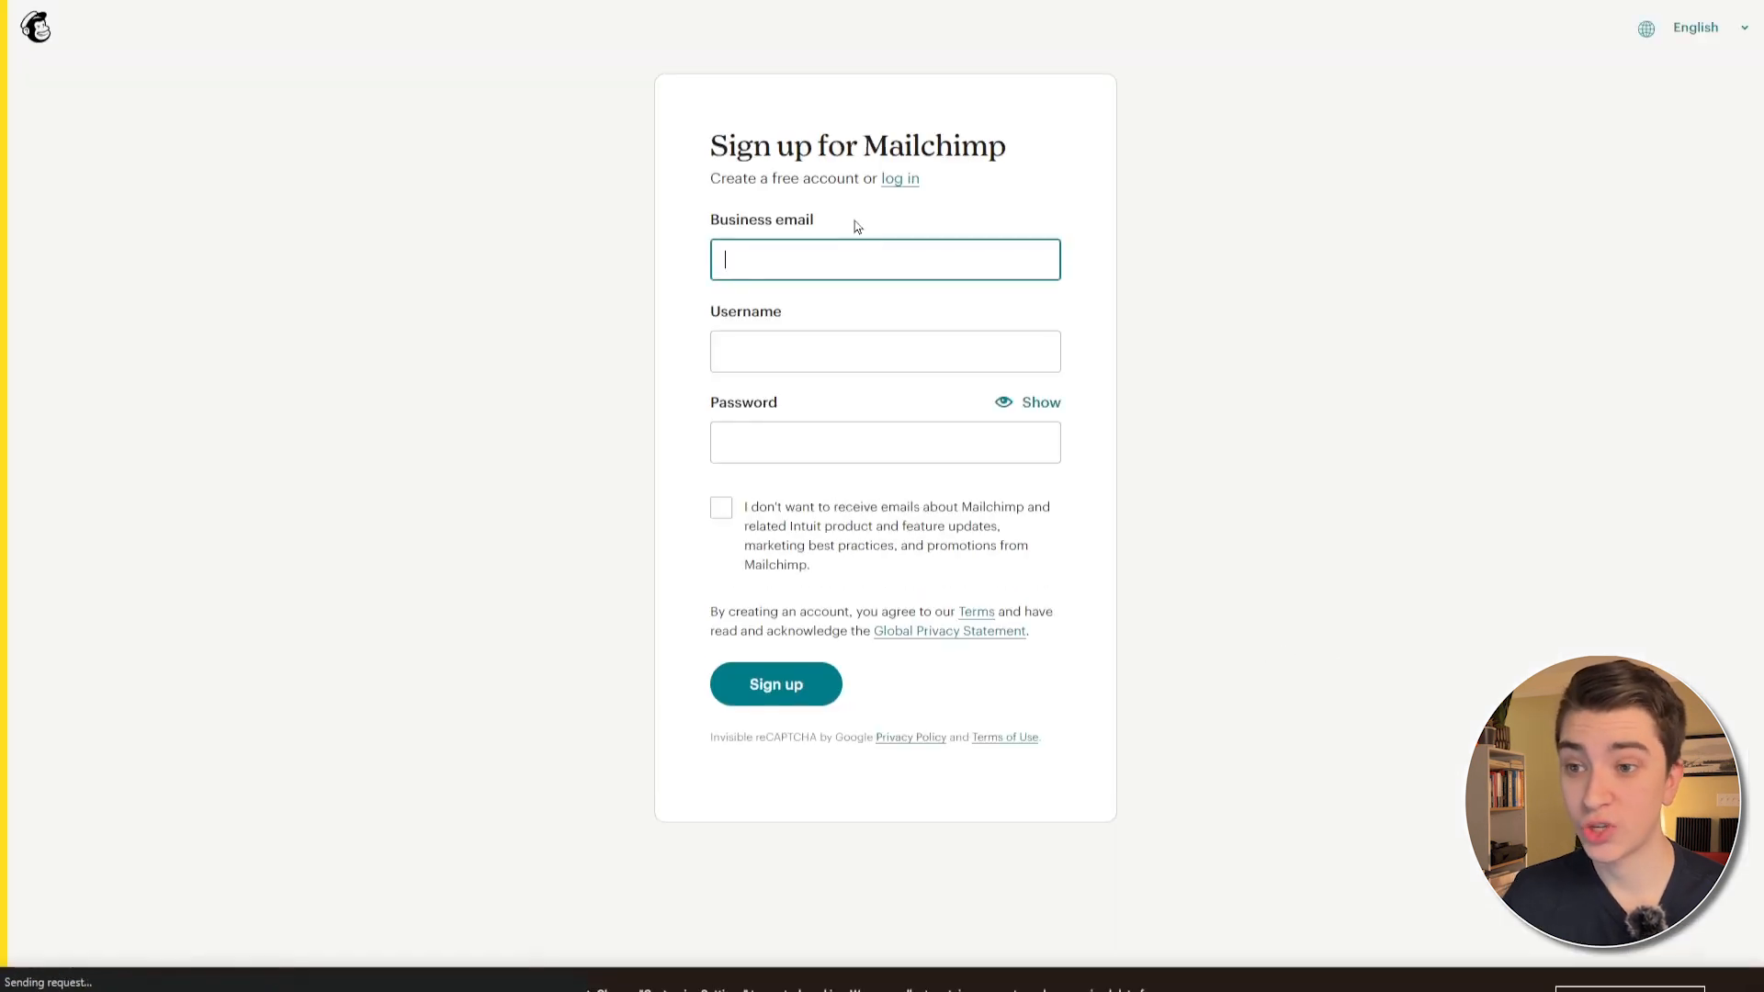
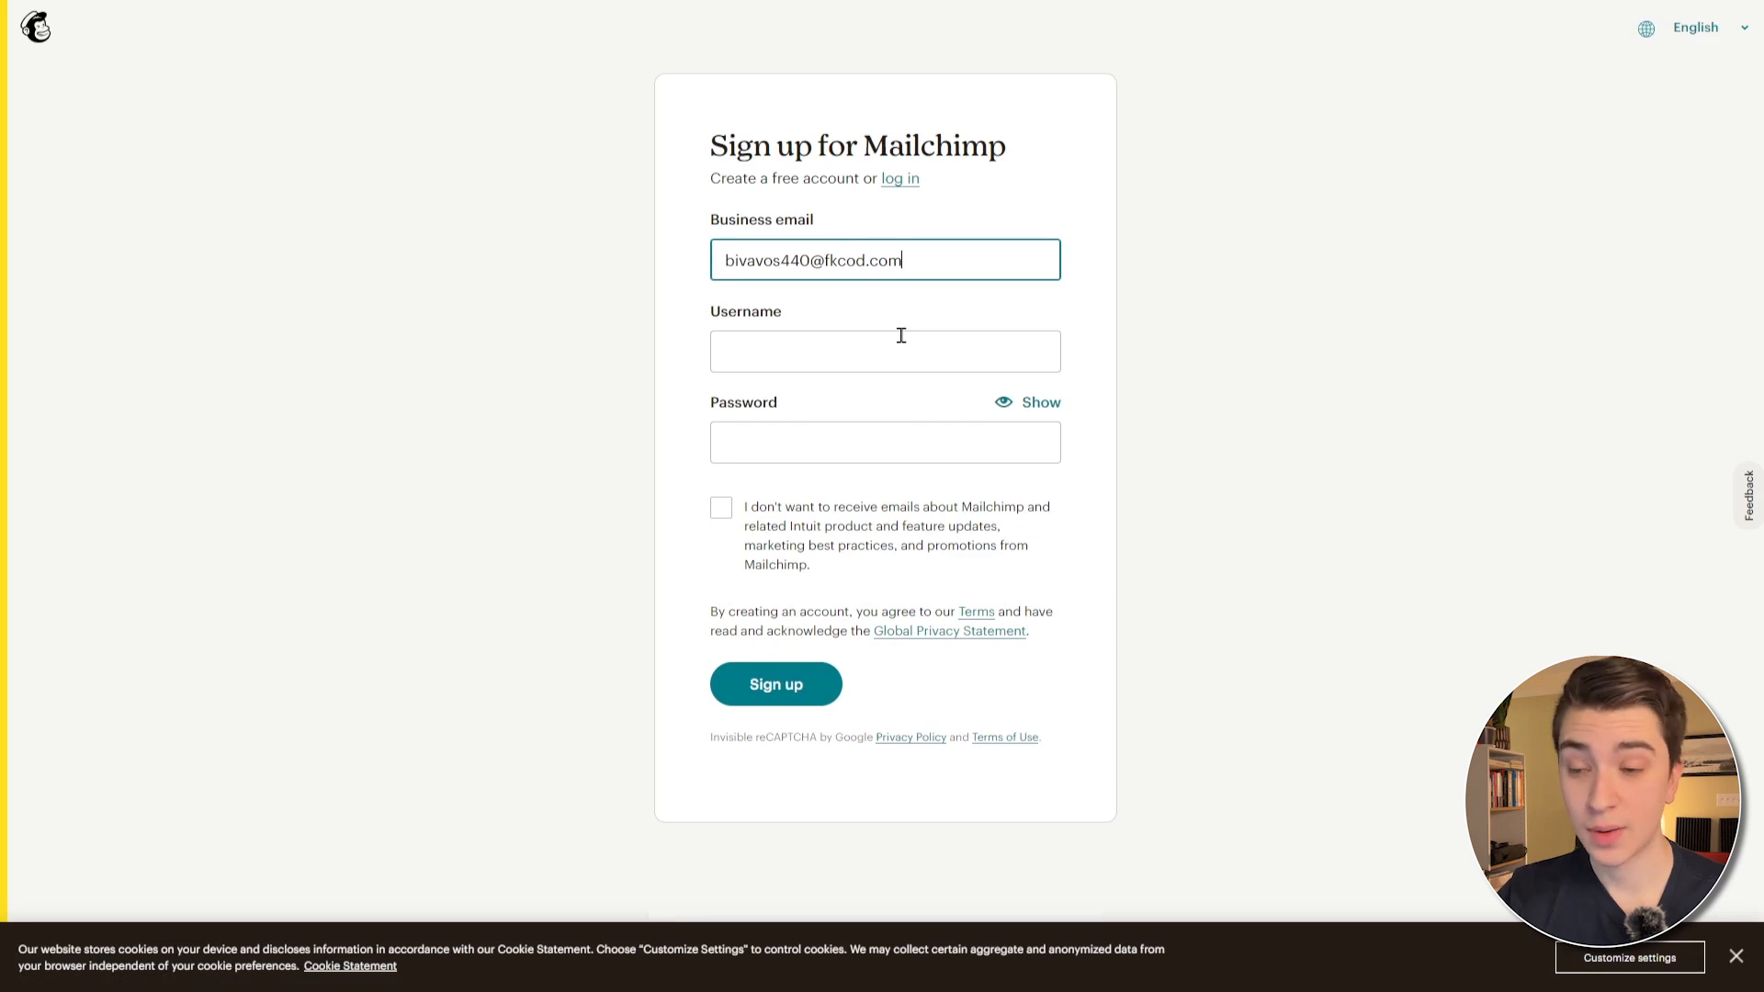
pyautogui.click(878, 441)
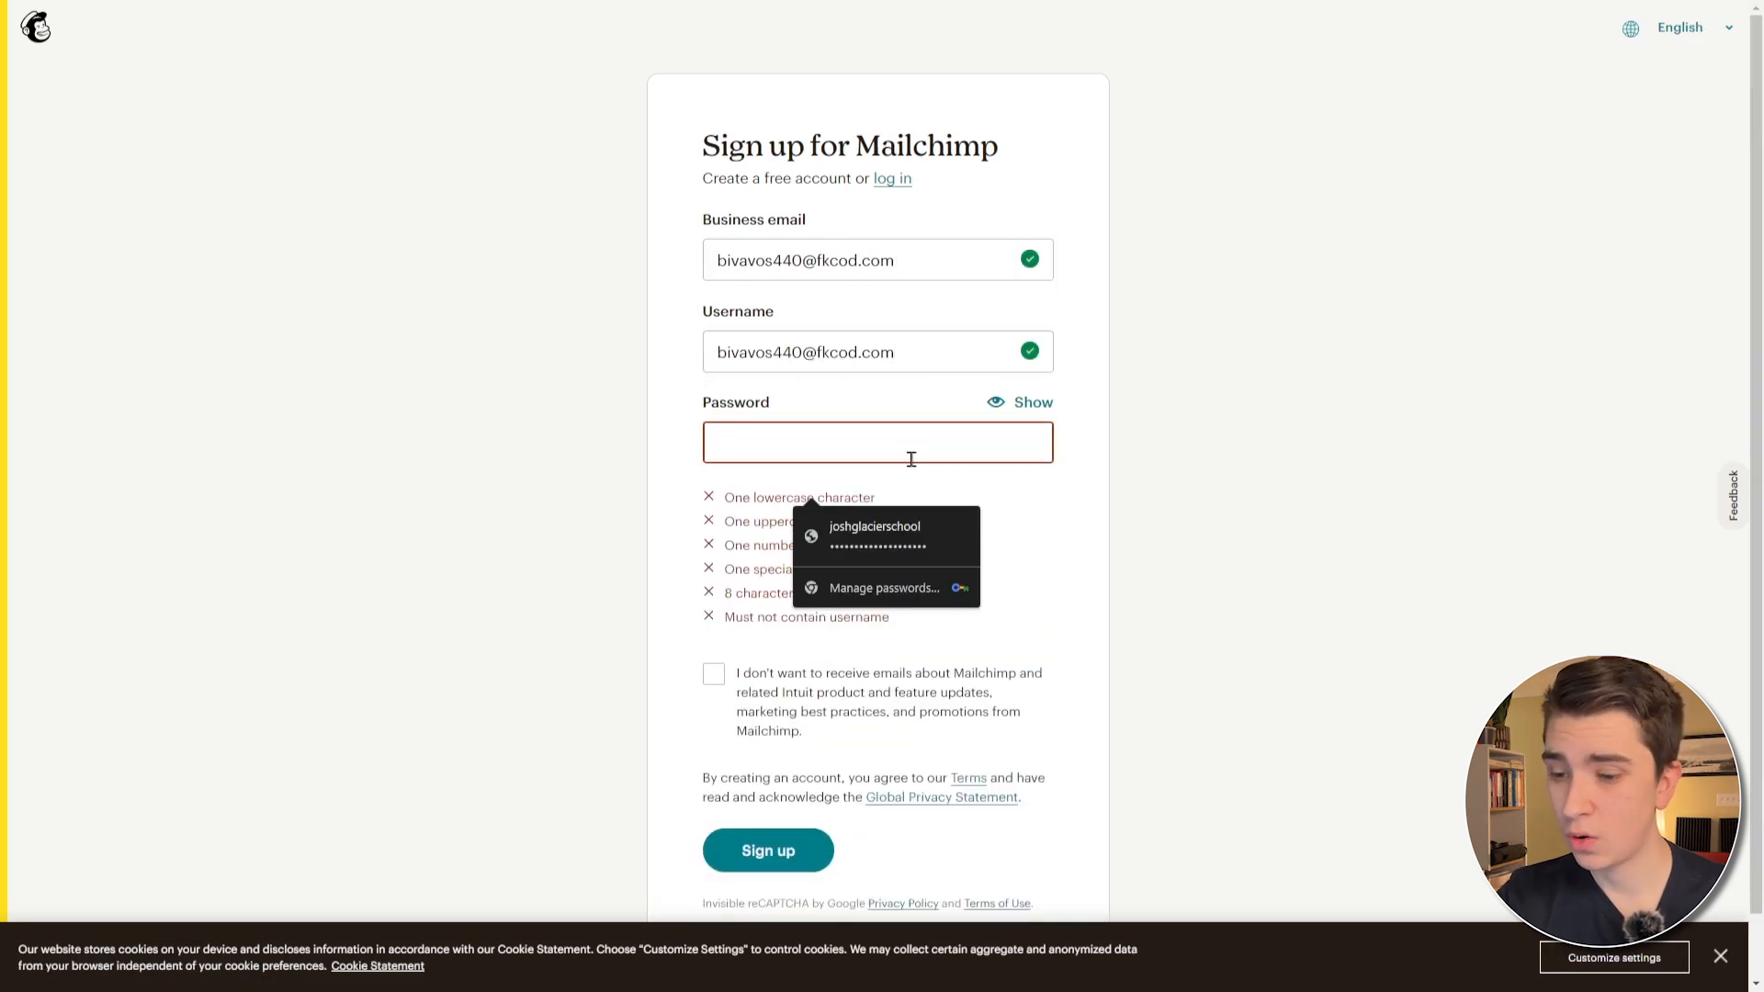
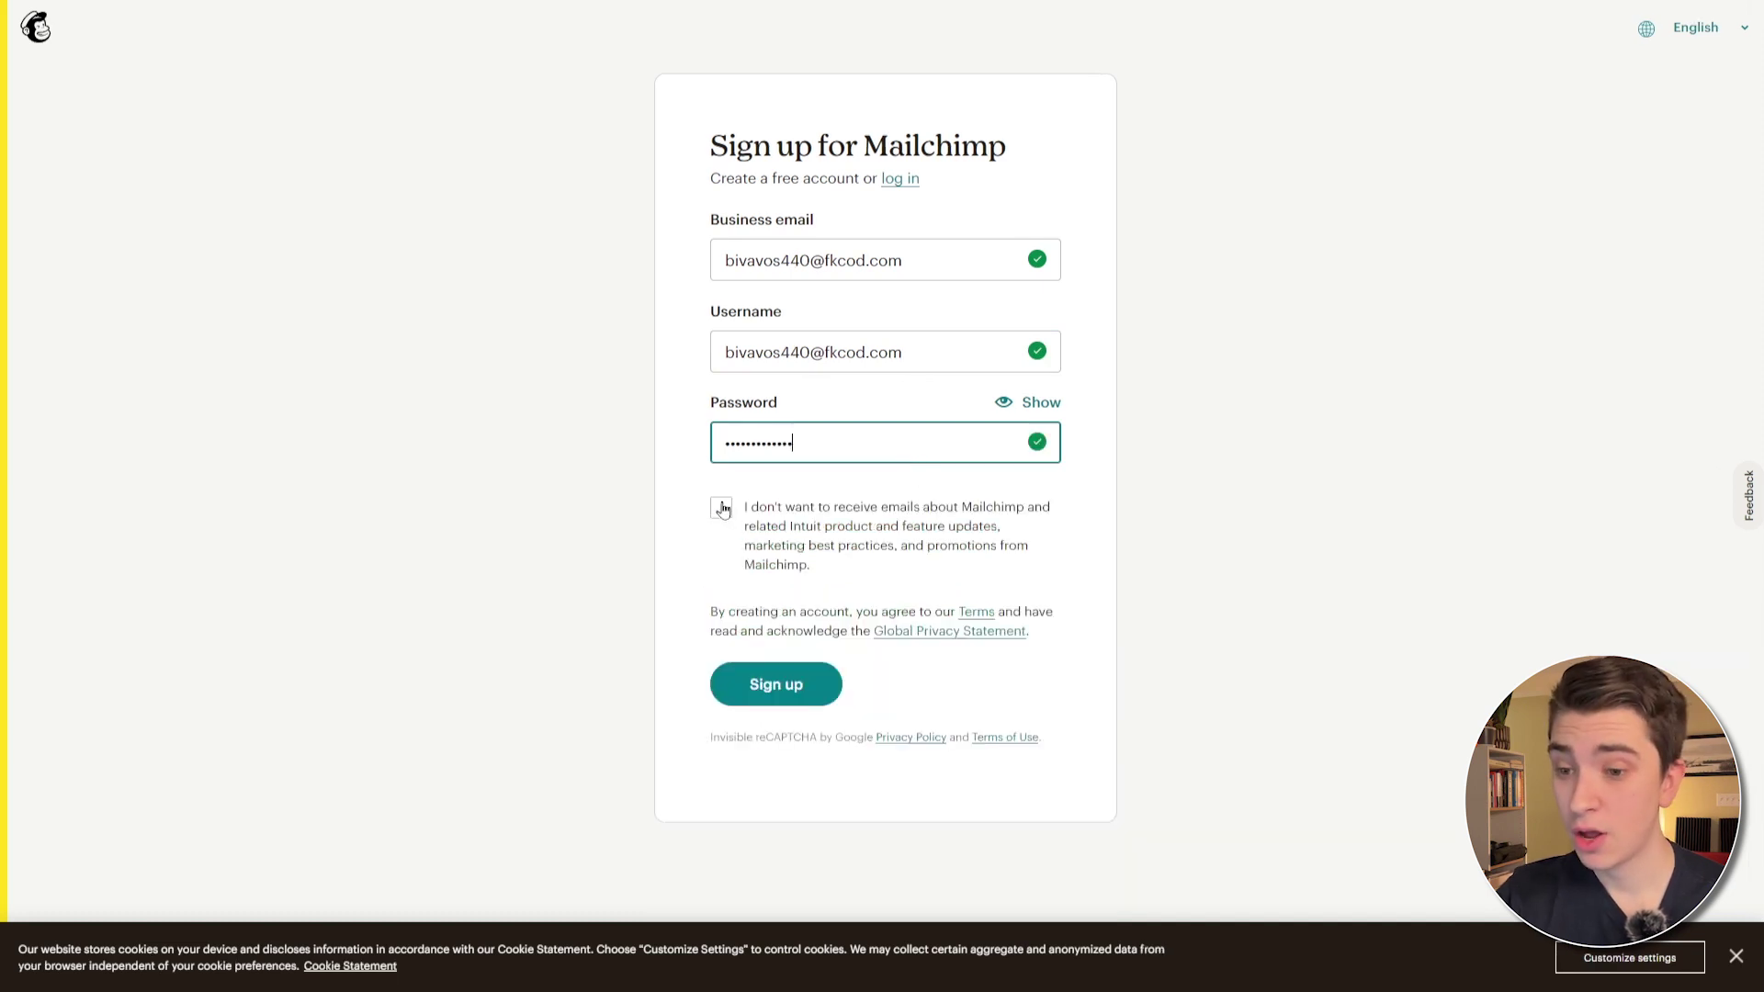
# Submit the signup and activate the account from the confirmation email.
pyautogui.click(776, 684)
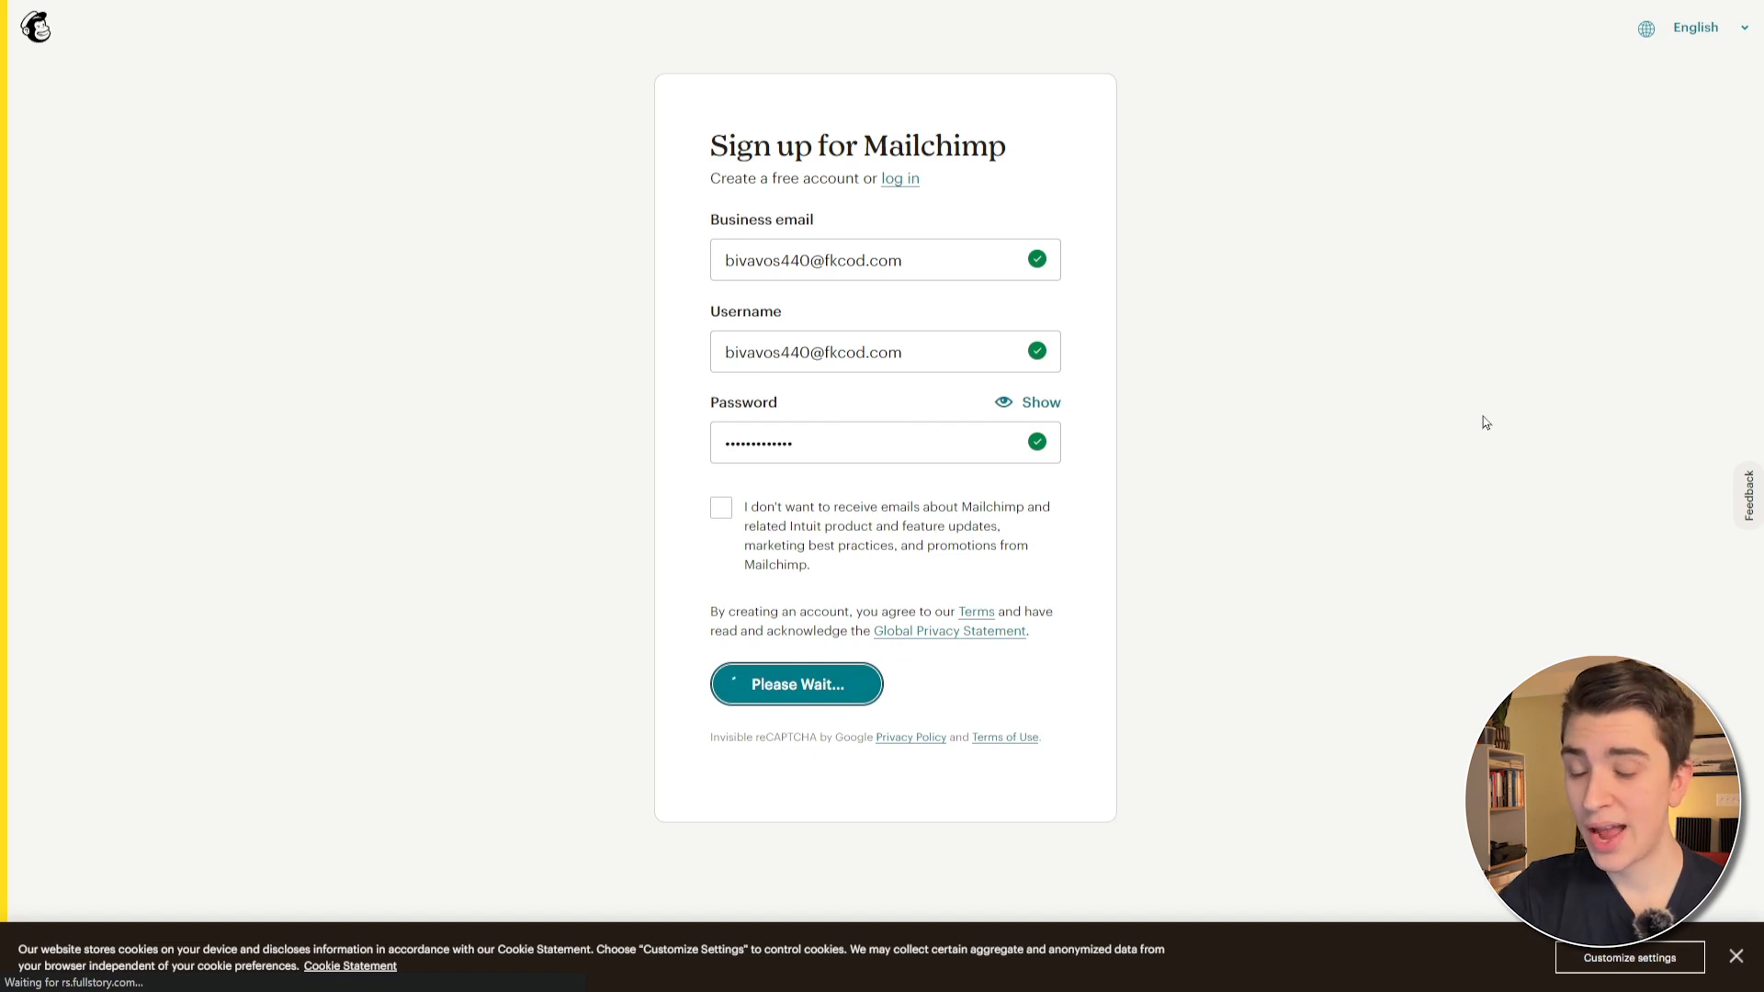
pyautogui.click(795, 683)
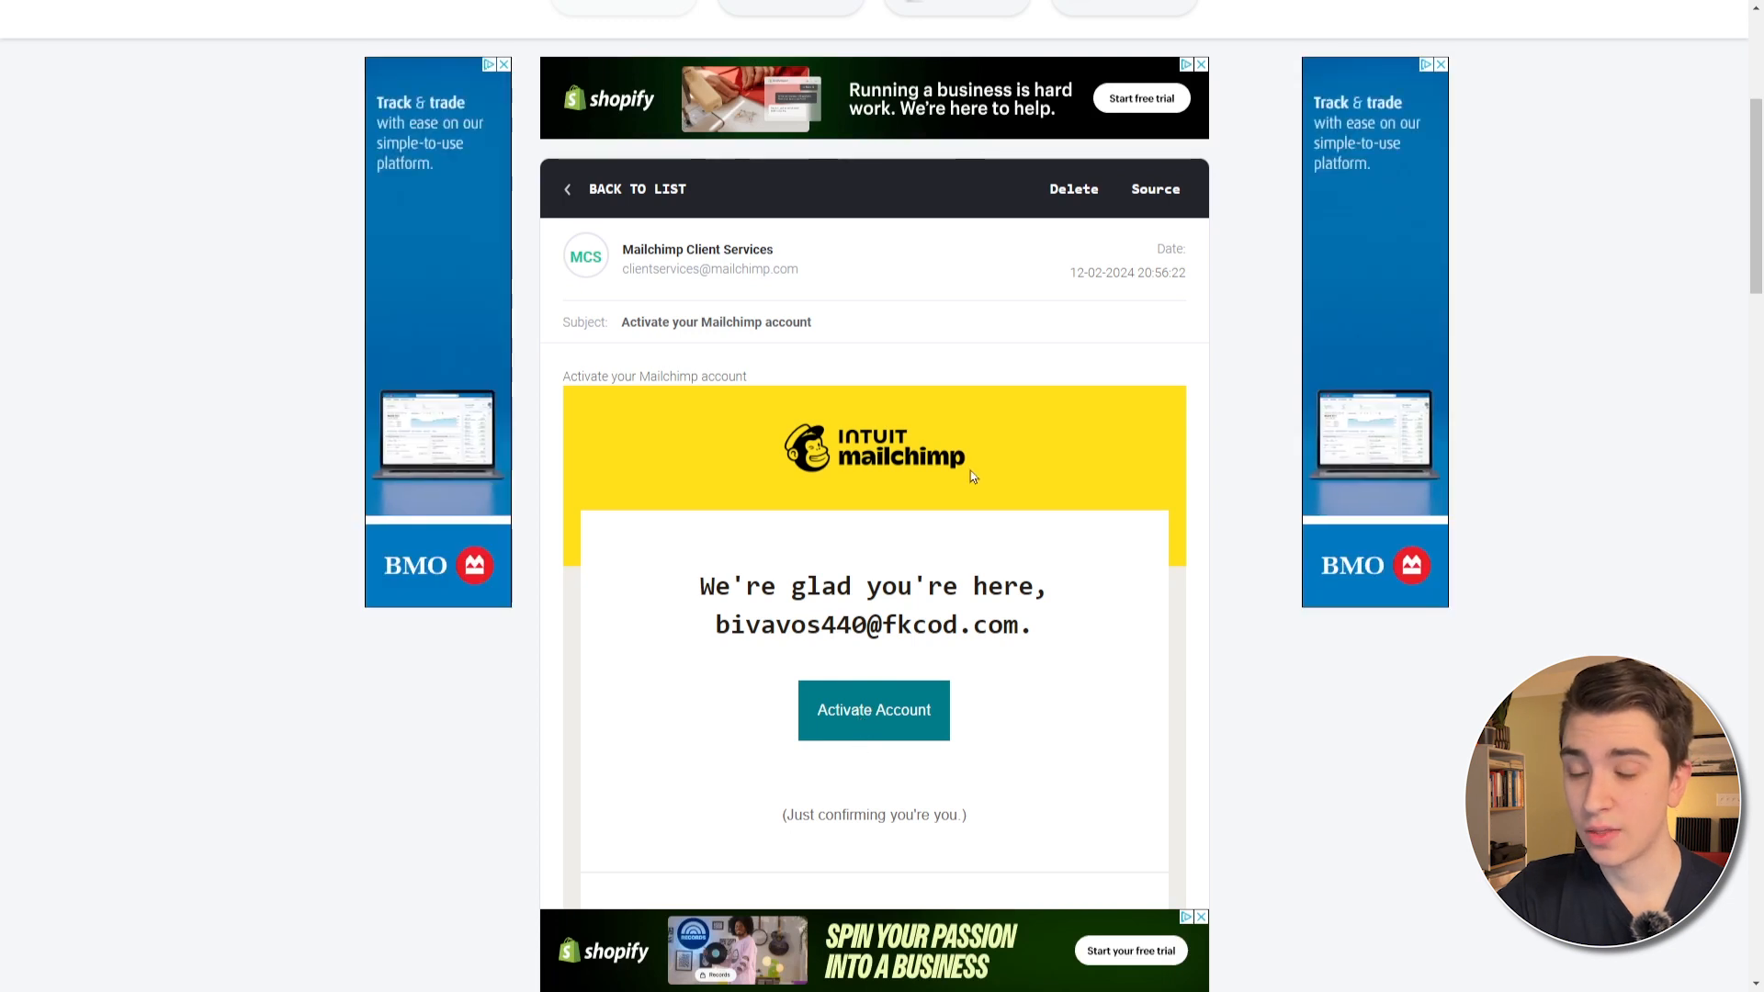
pyautogui.click(873, 710)
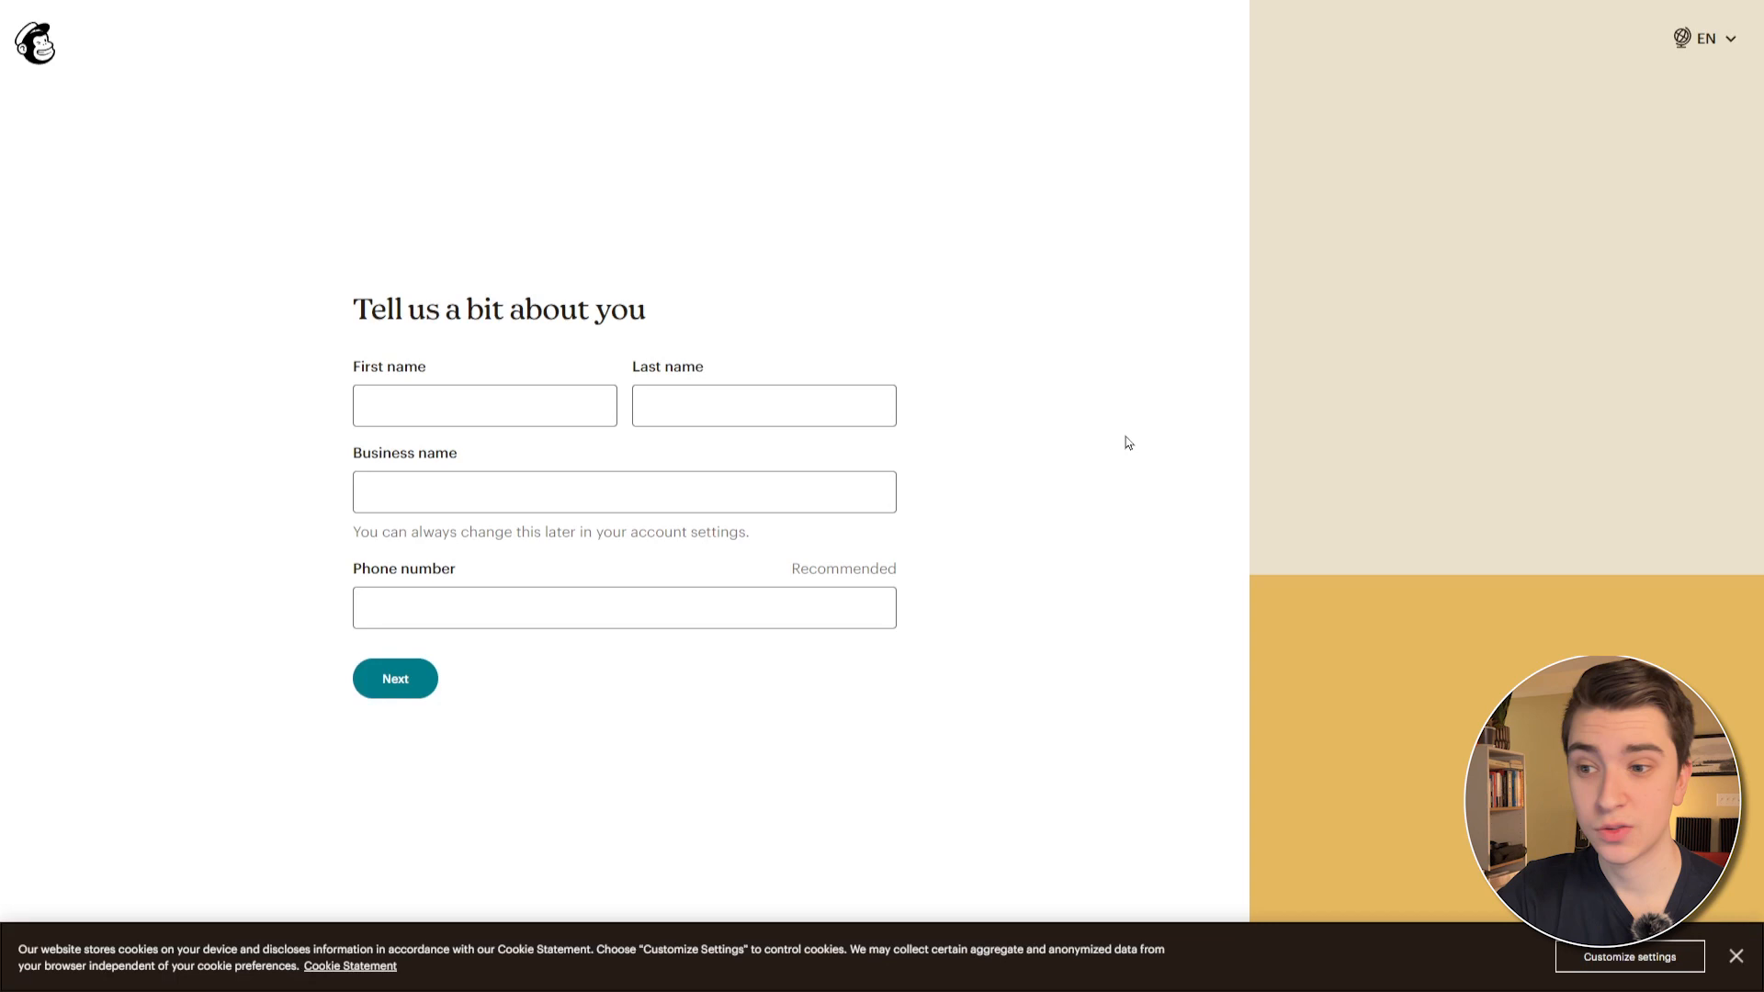
# Fill the 'Tell us a bit about you' form with first name Josh, business name and phone.
pyautogui.click(484, 405)
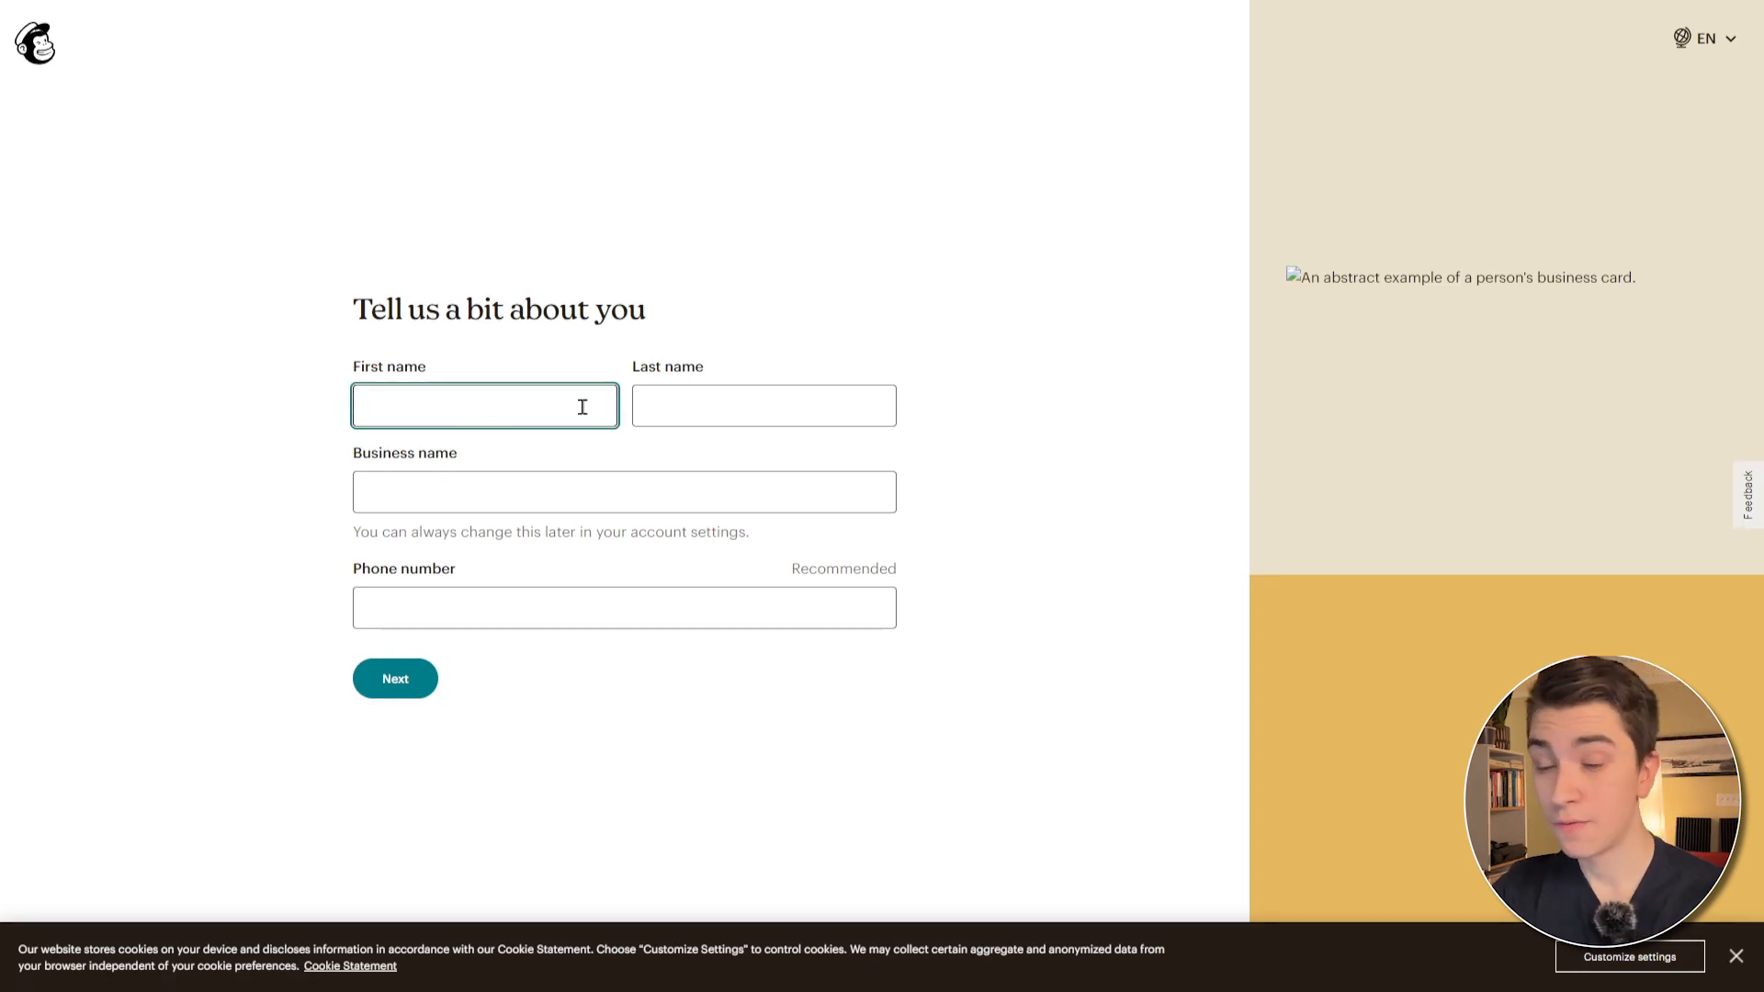
pyautogui.write('Josh')
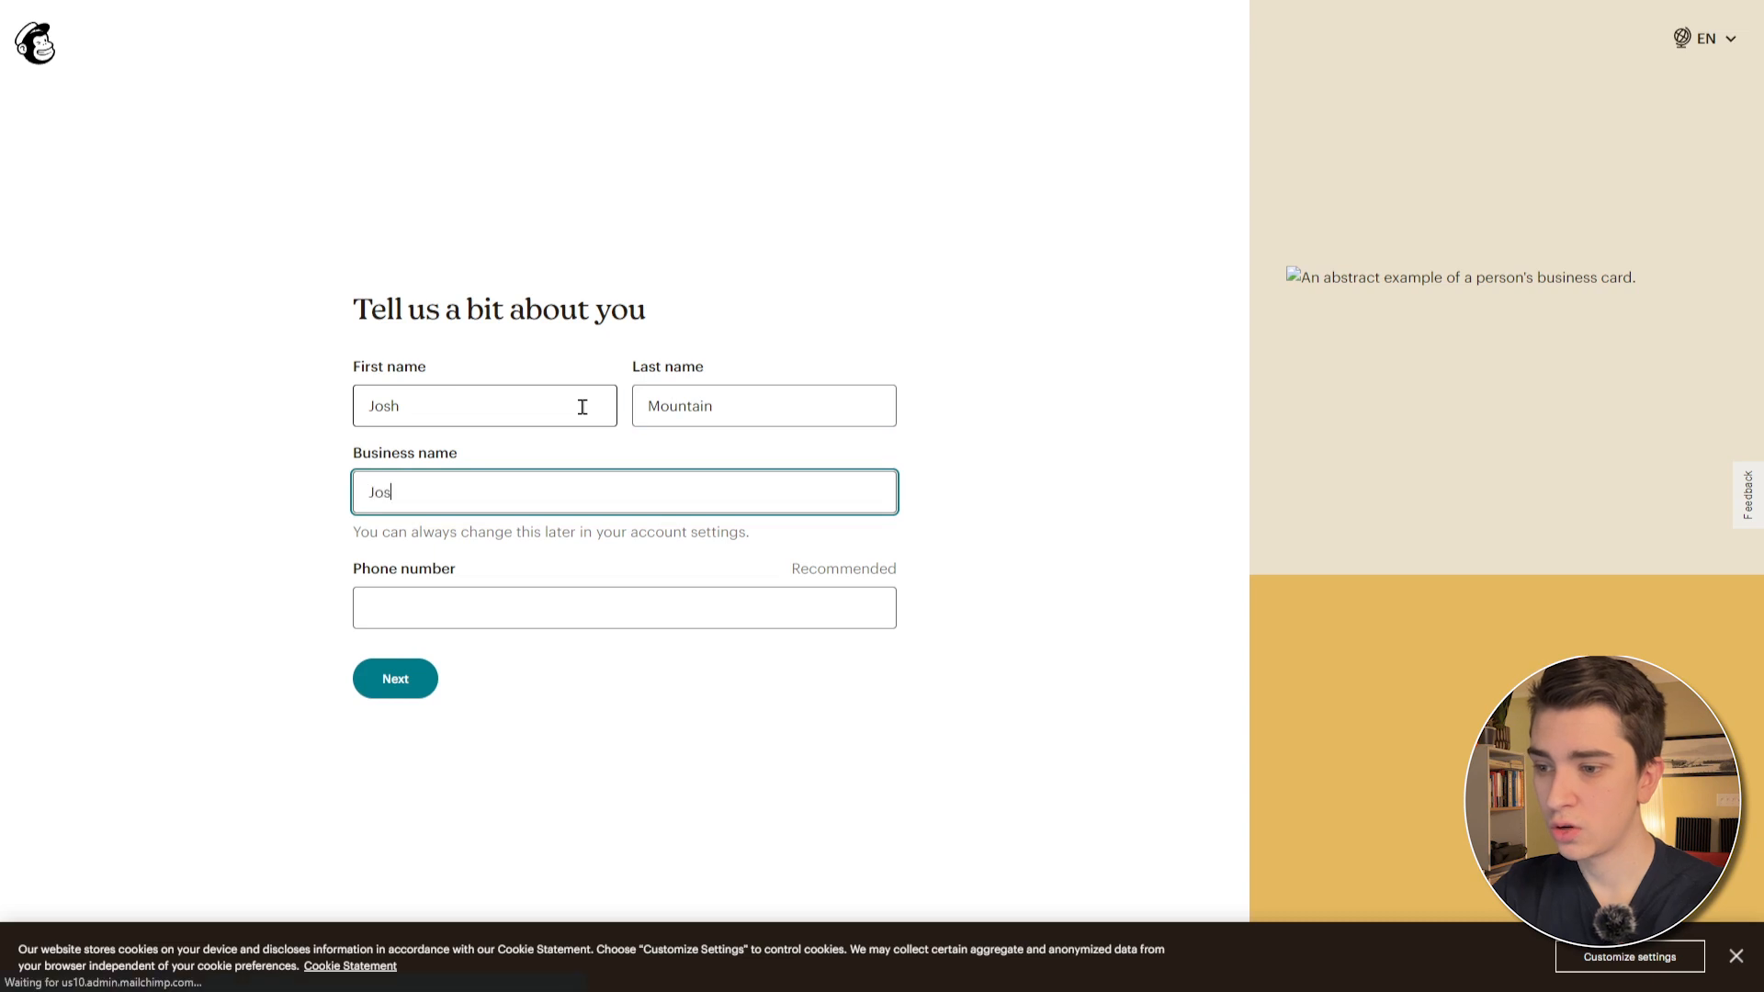
pyautogui.write('h Business')
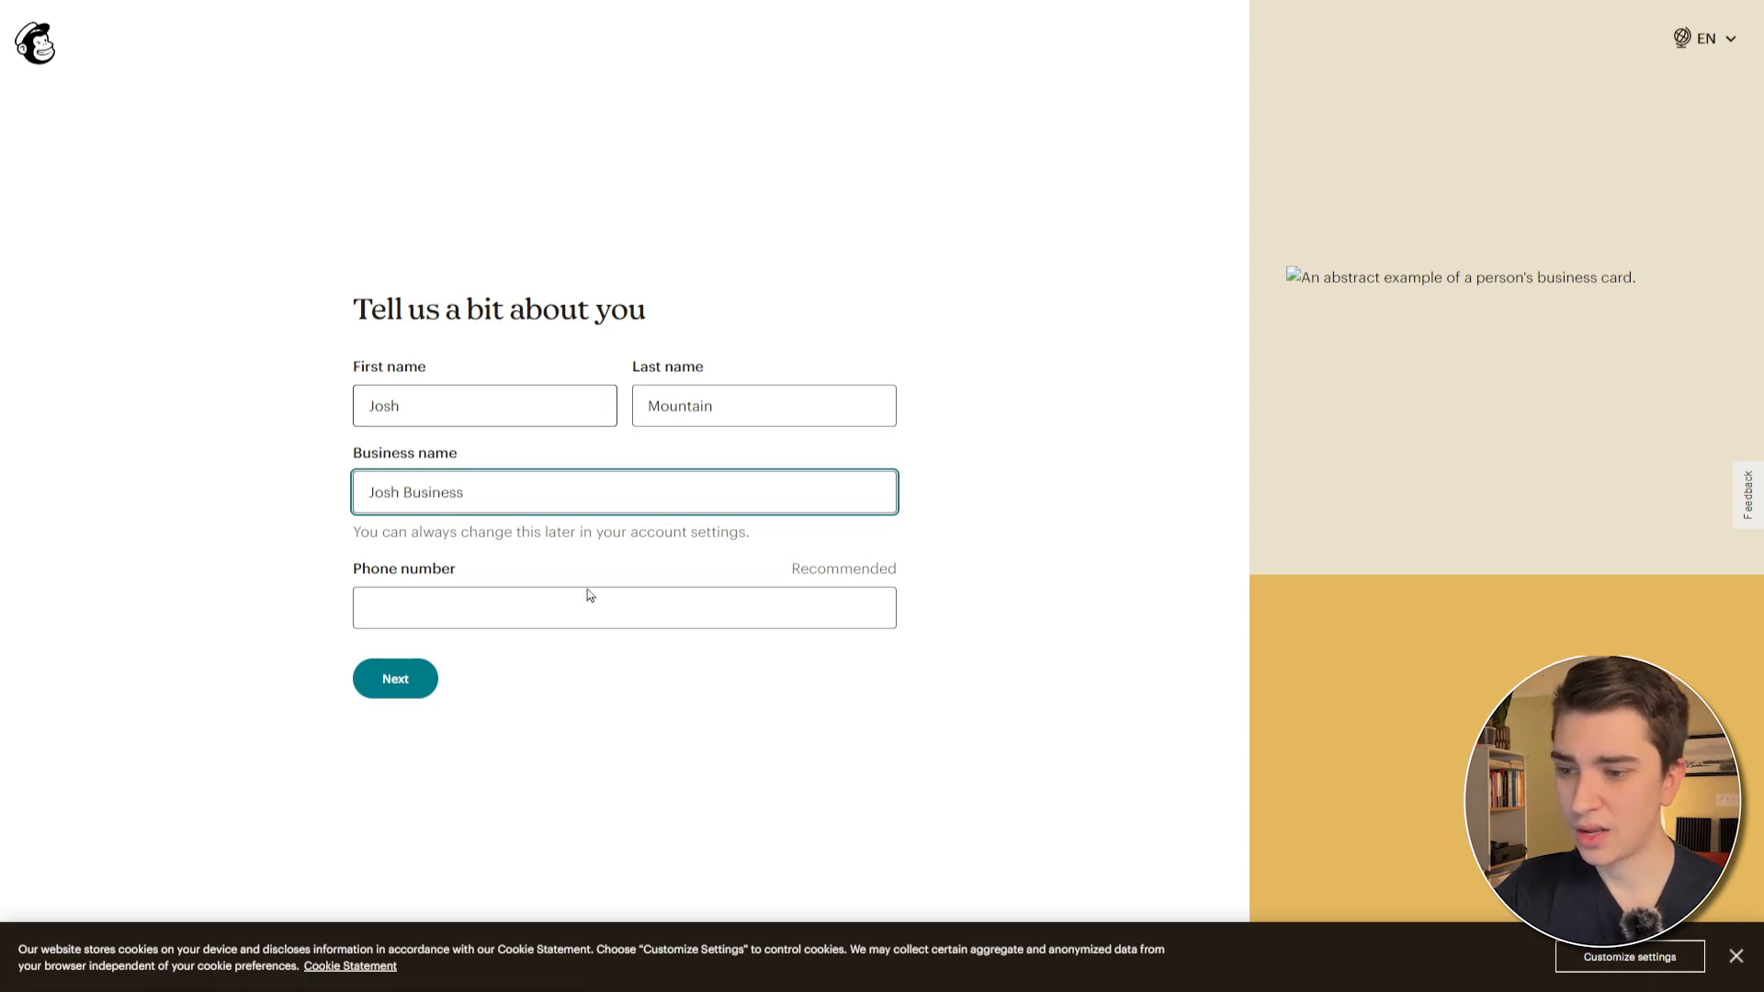
pyautogui.write('6040000000')
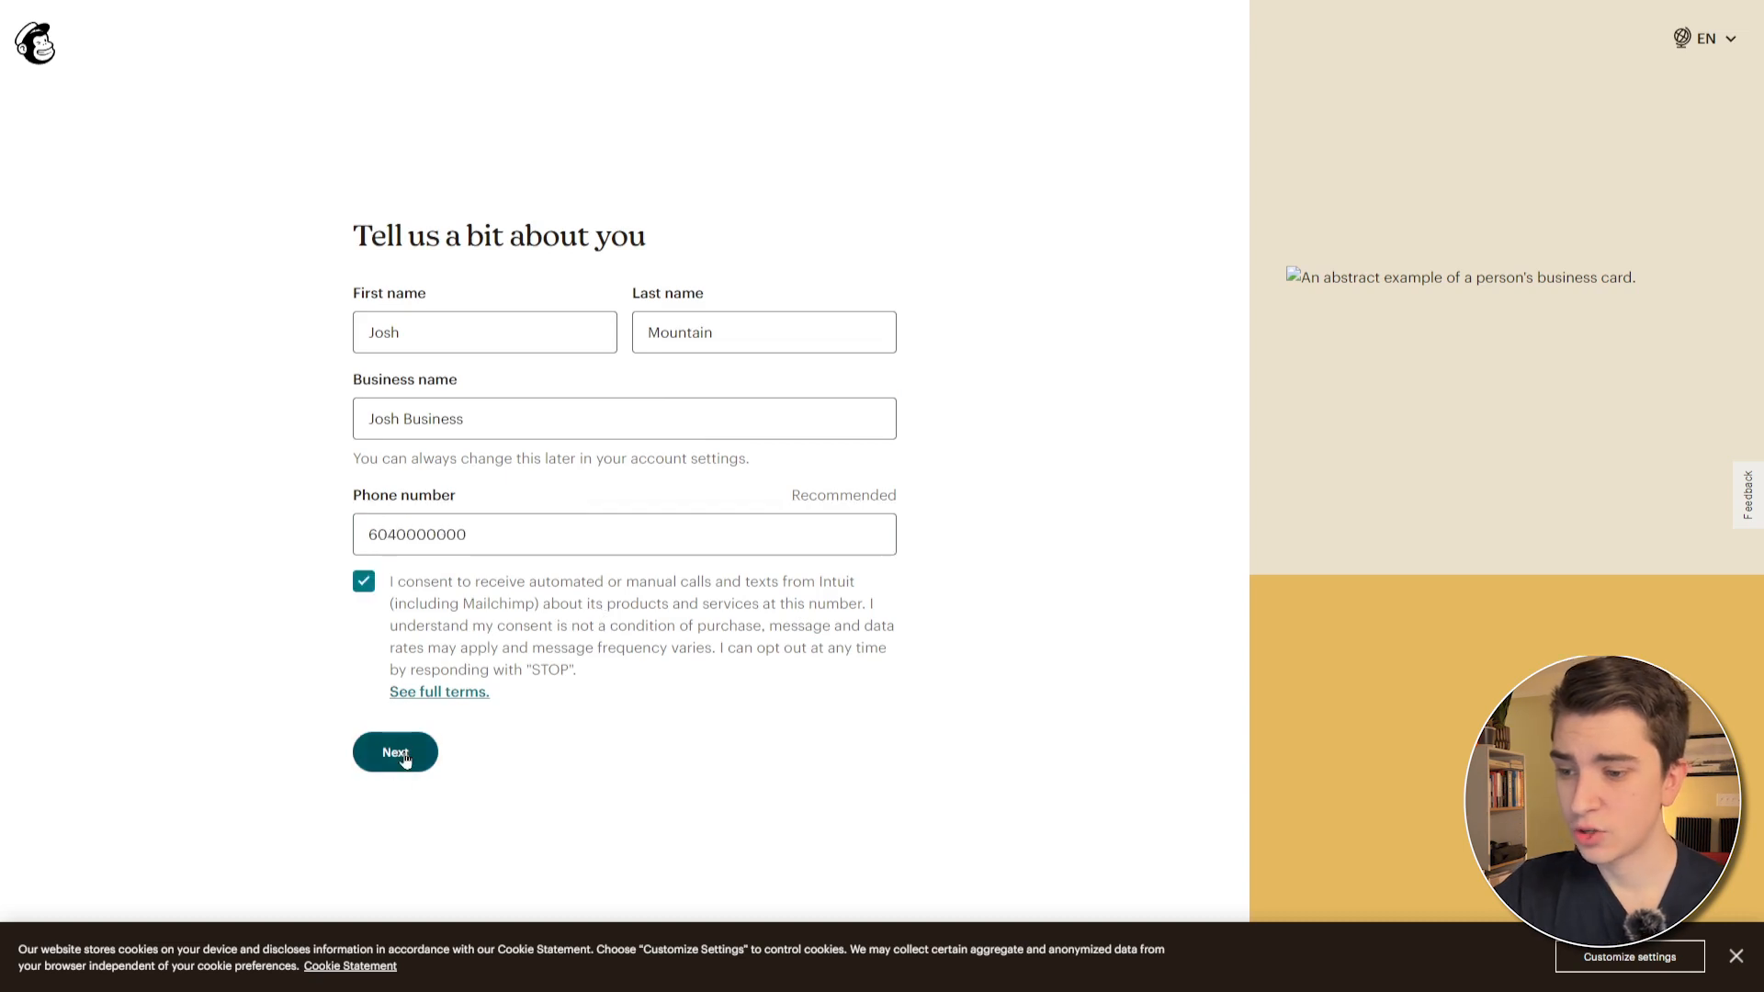
pyautogui.click(395, 751)
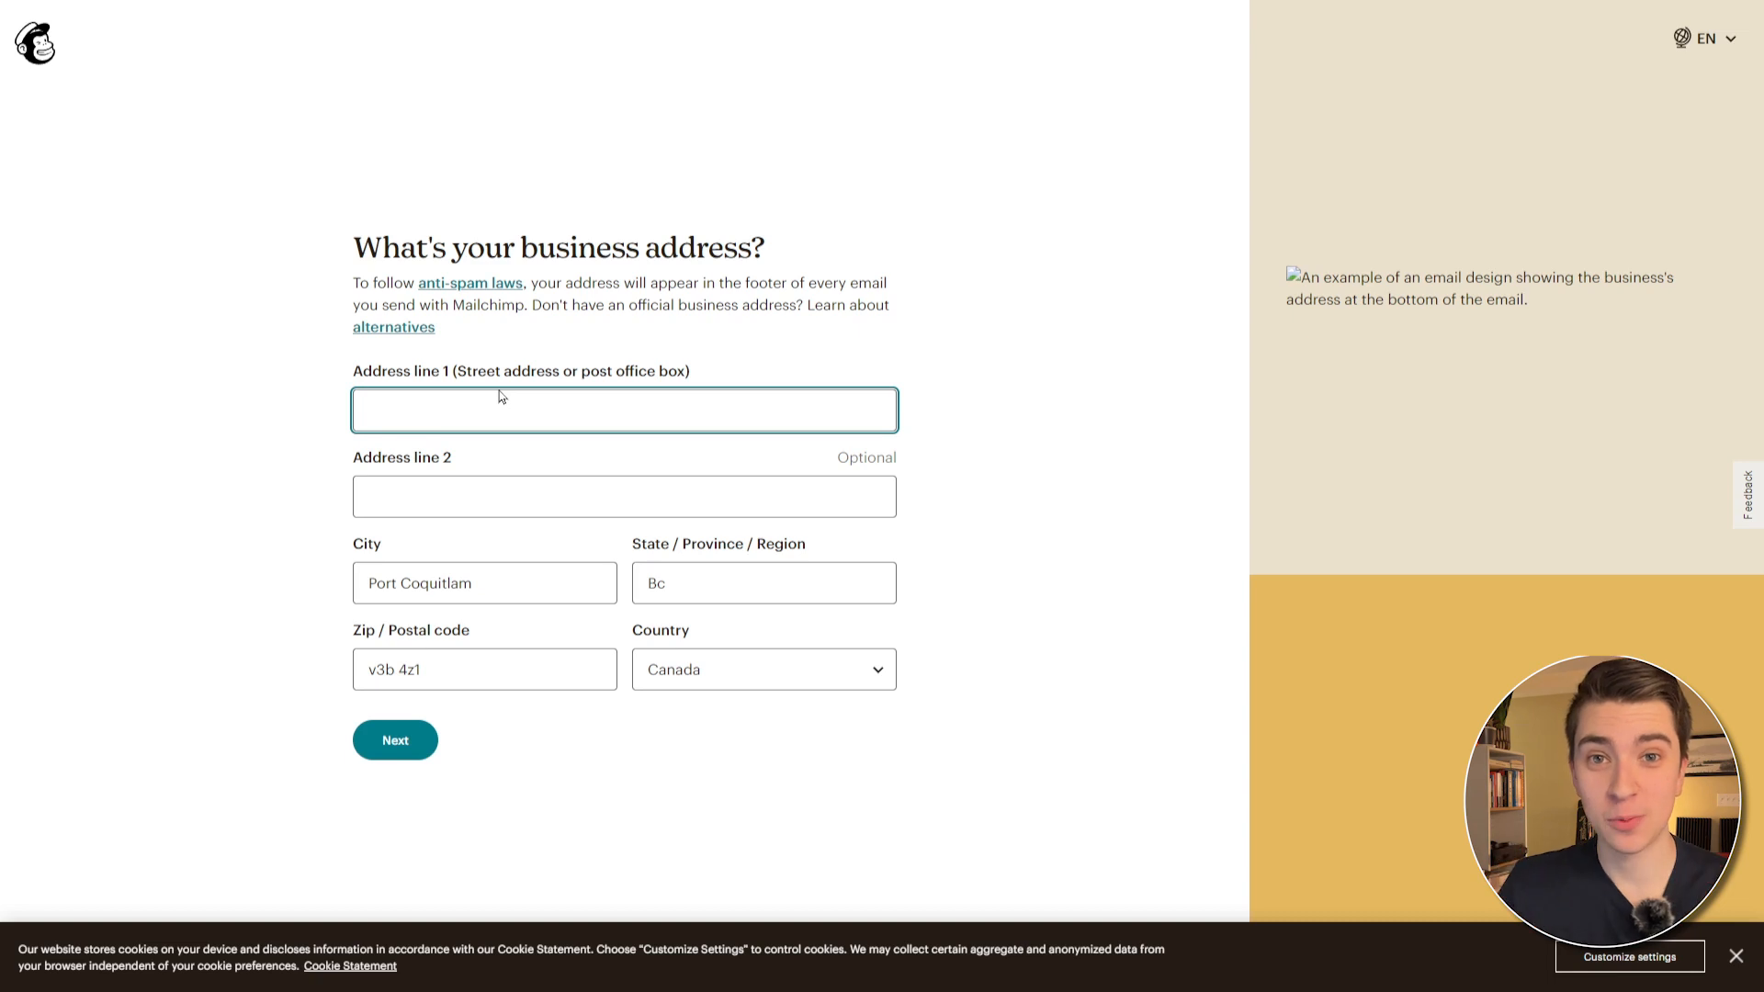
pyautogui.click(623, 410)
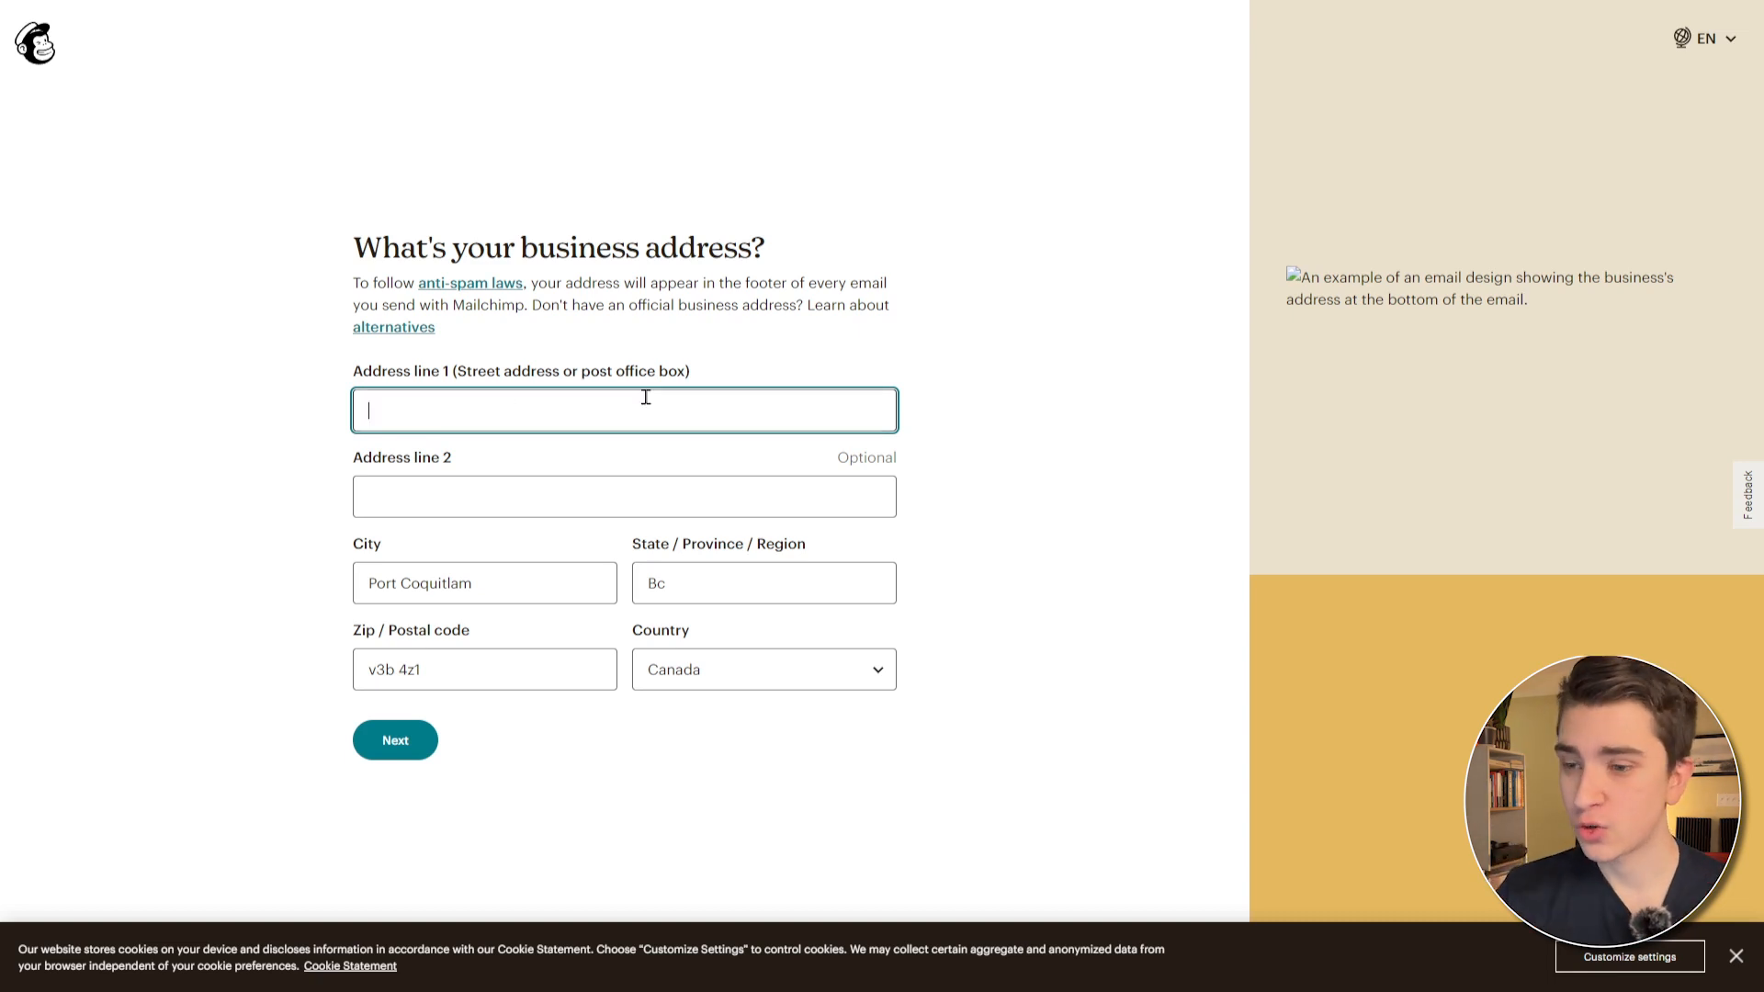
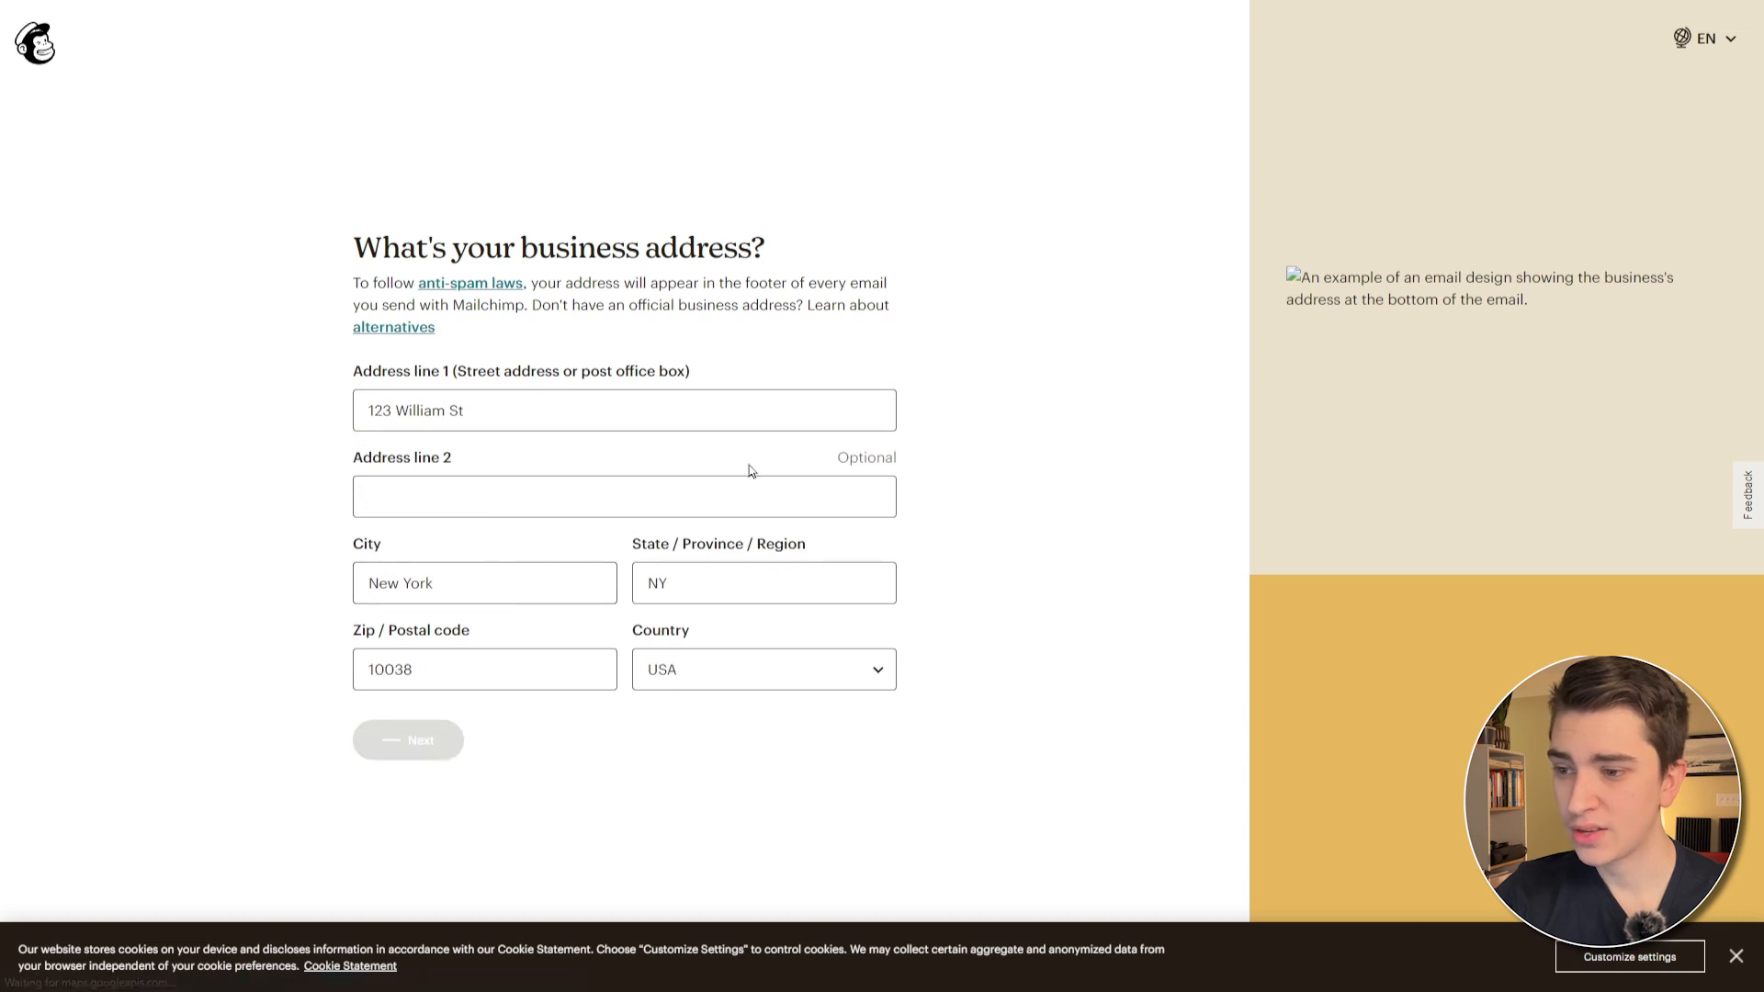
pyautogui.click(407, 738)
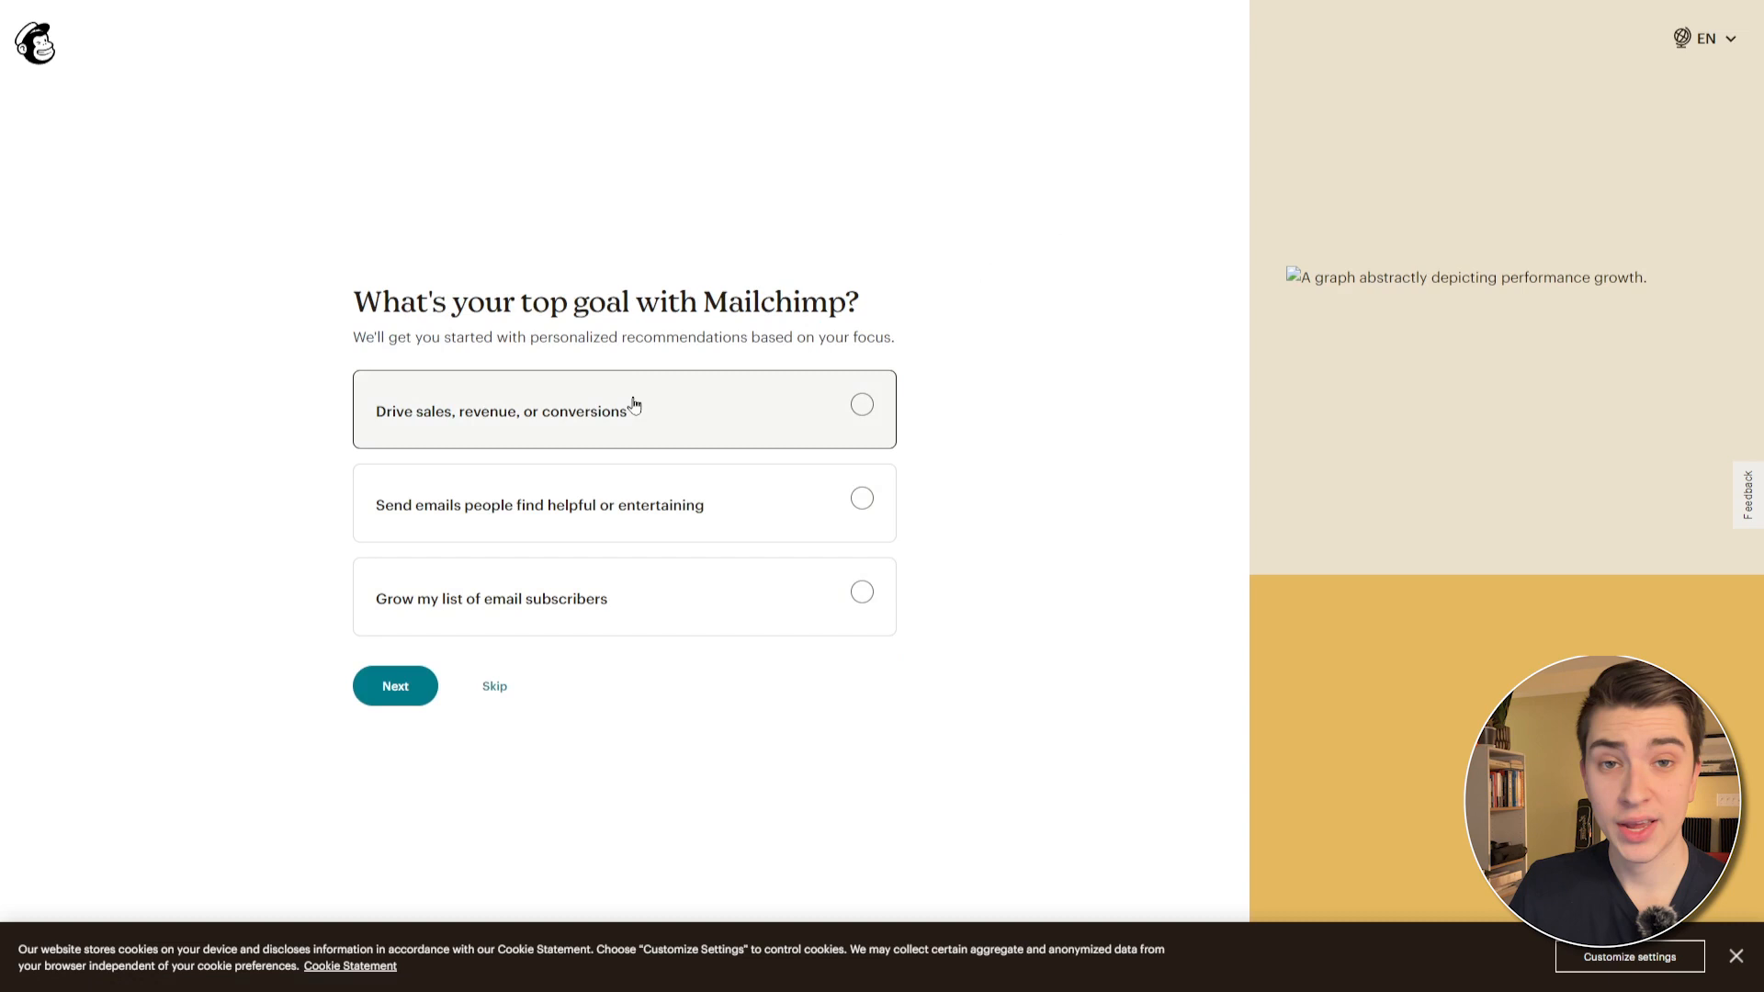
# Pick driving sales as the top goal and Email templates as an important feature.
pyautogui.click(861, 405)
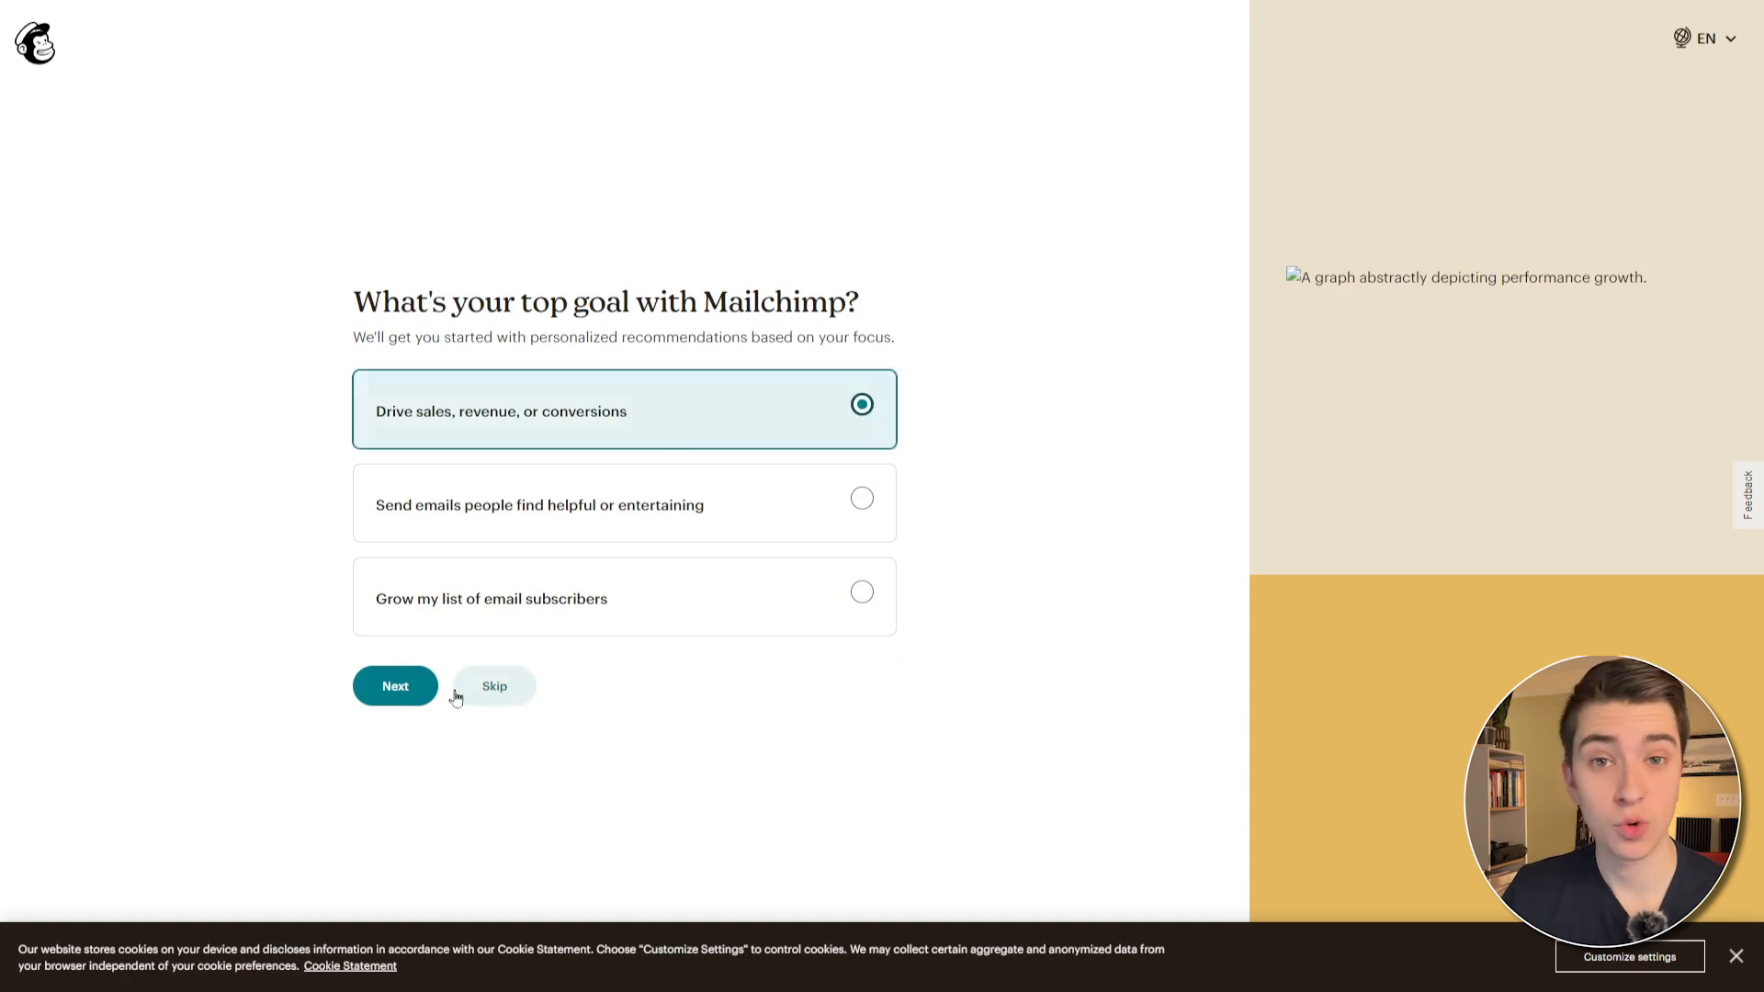
pyautogui.click(395, 685)
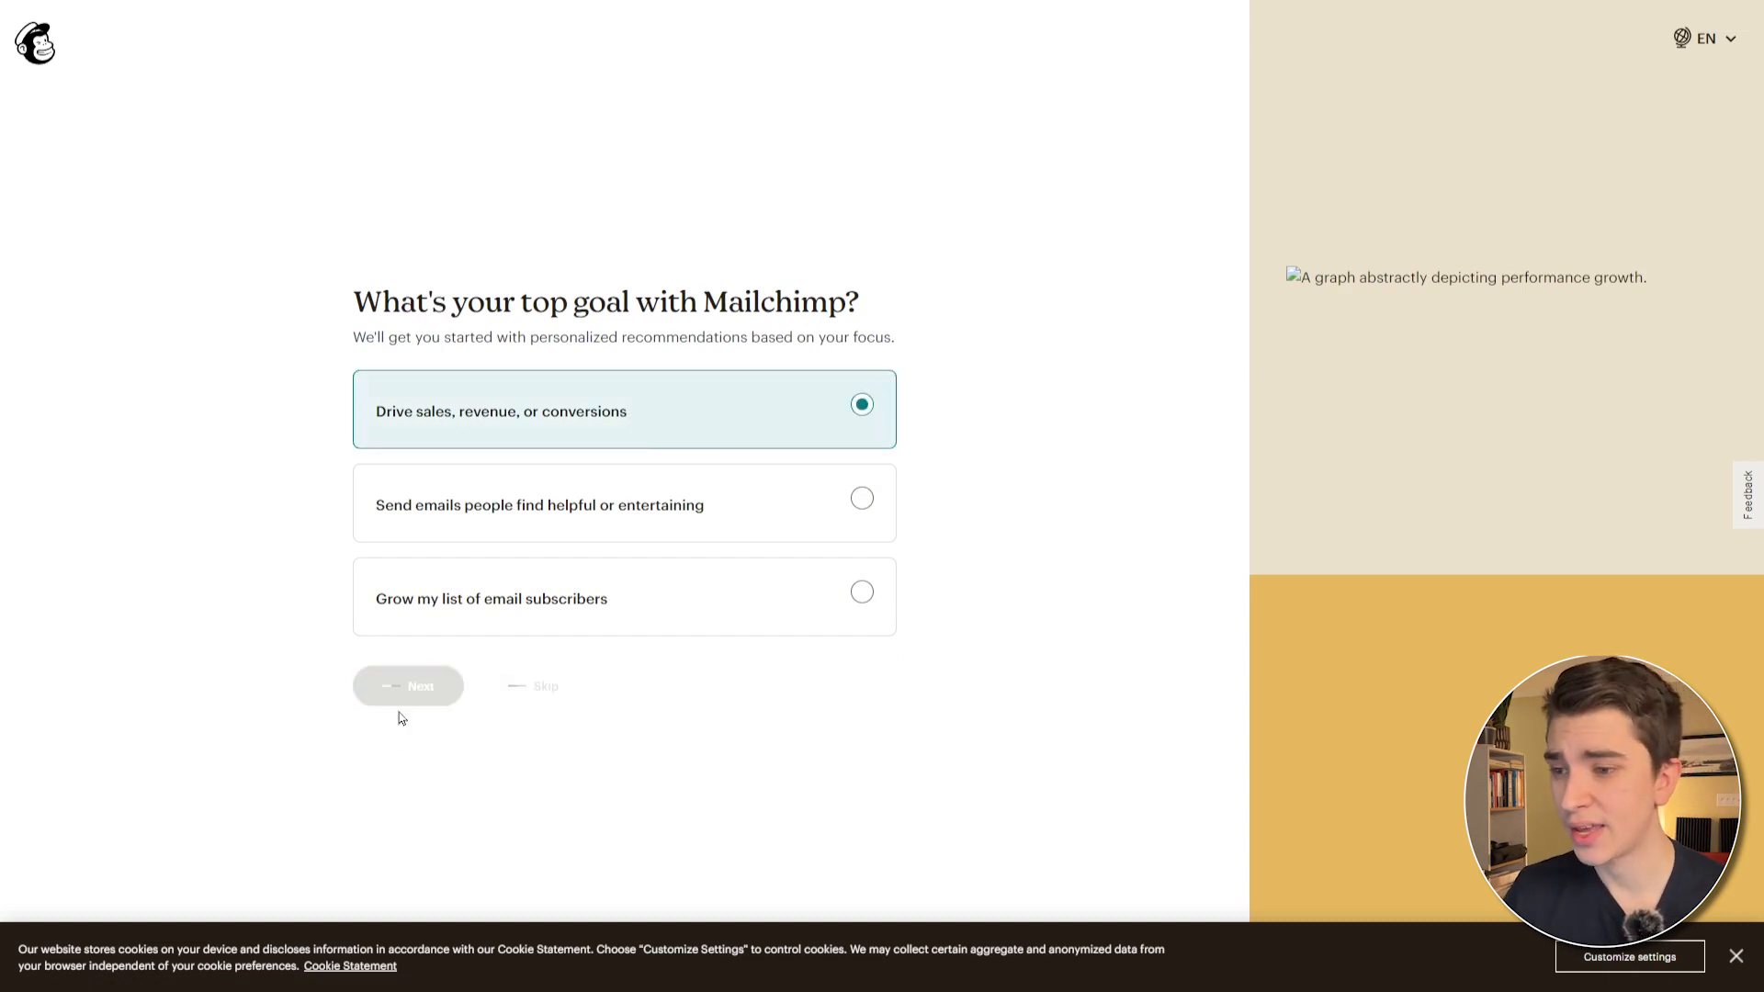
pyautogui.click(407, 686)
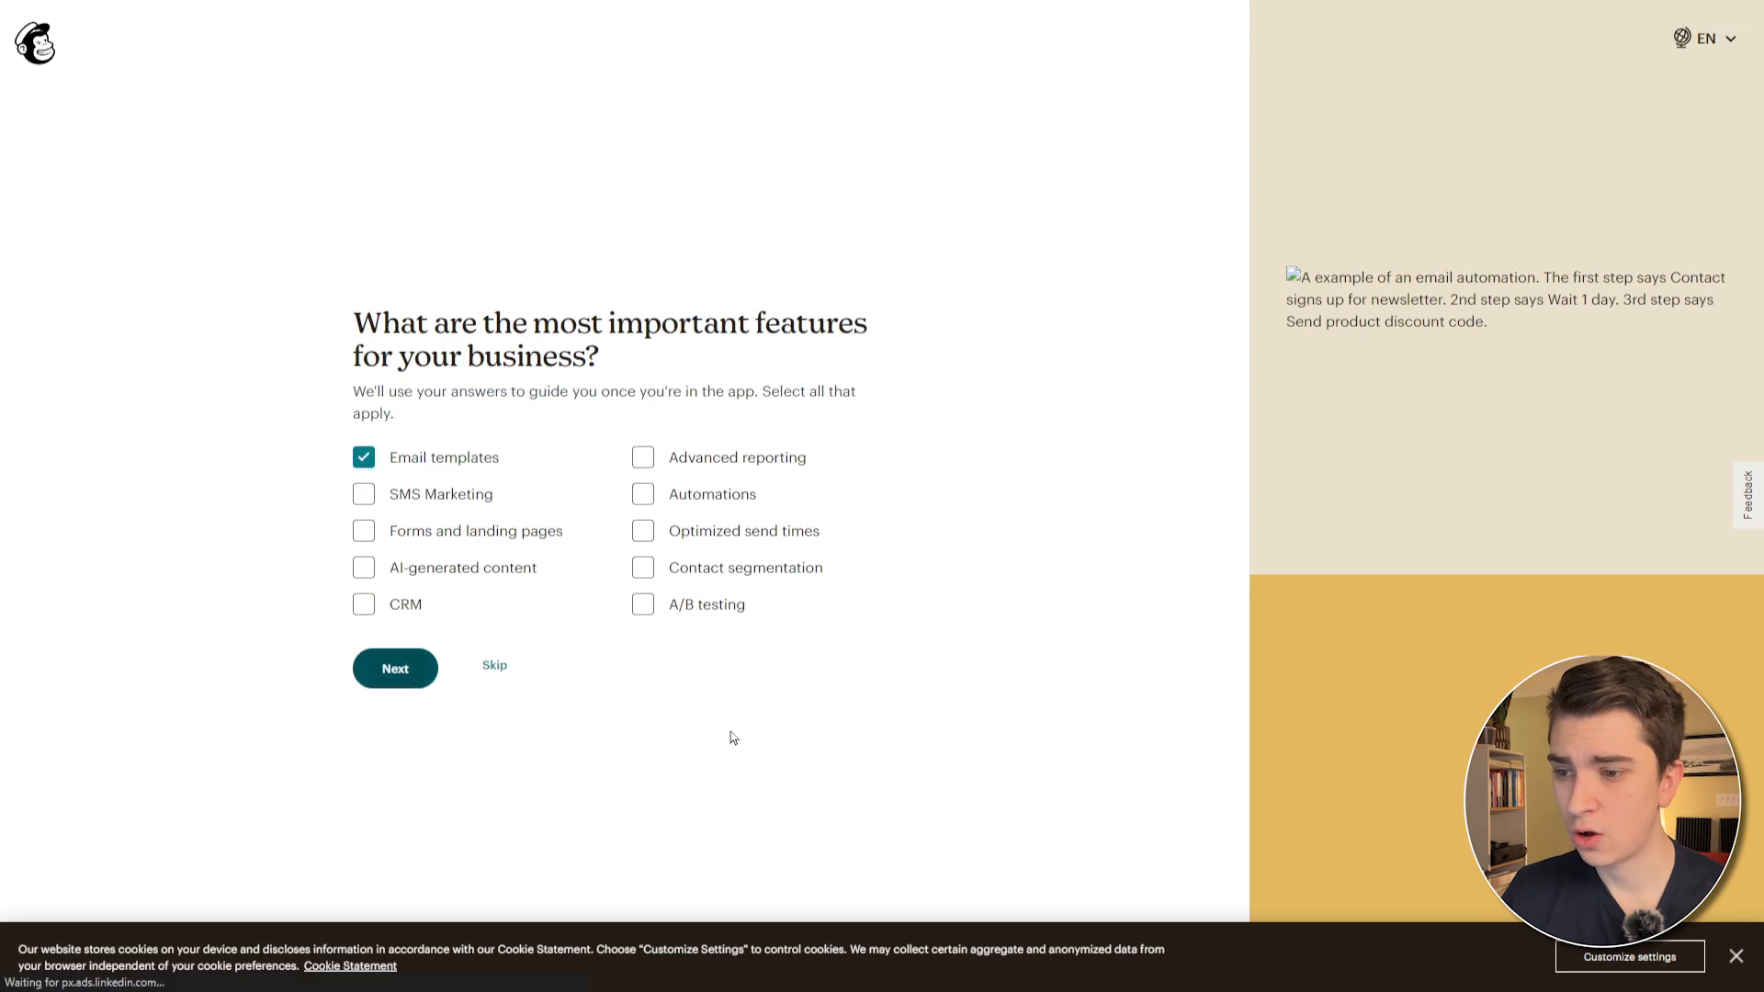
pyautogui.click(394, 667)
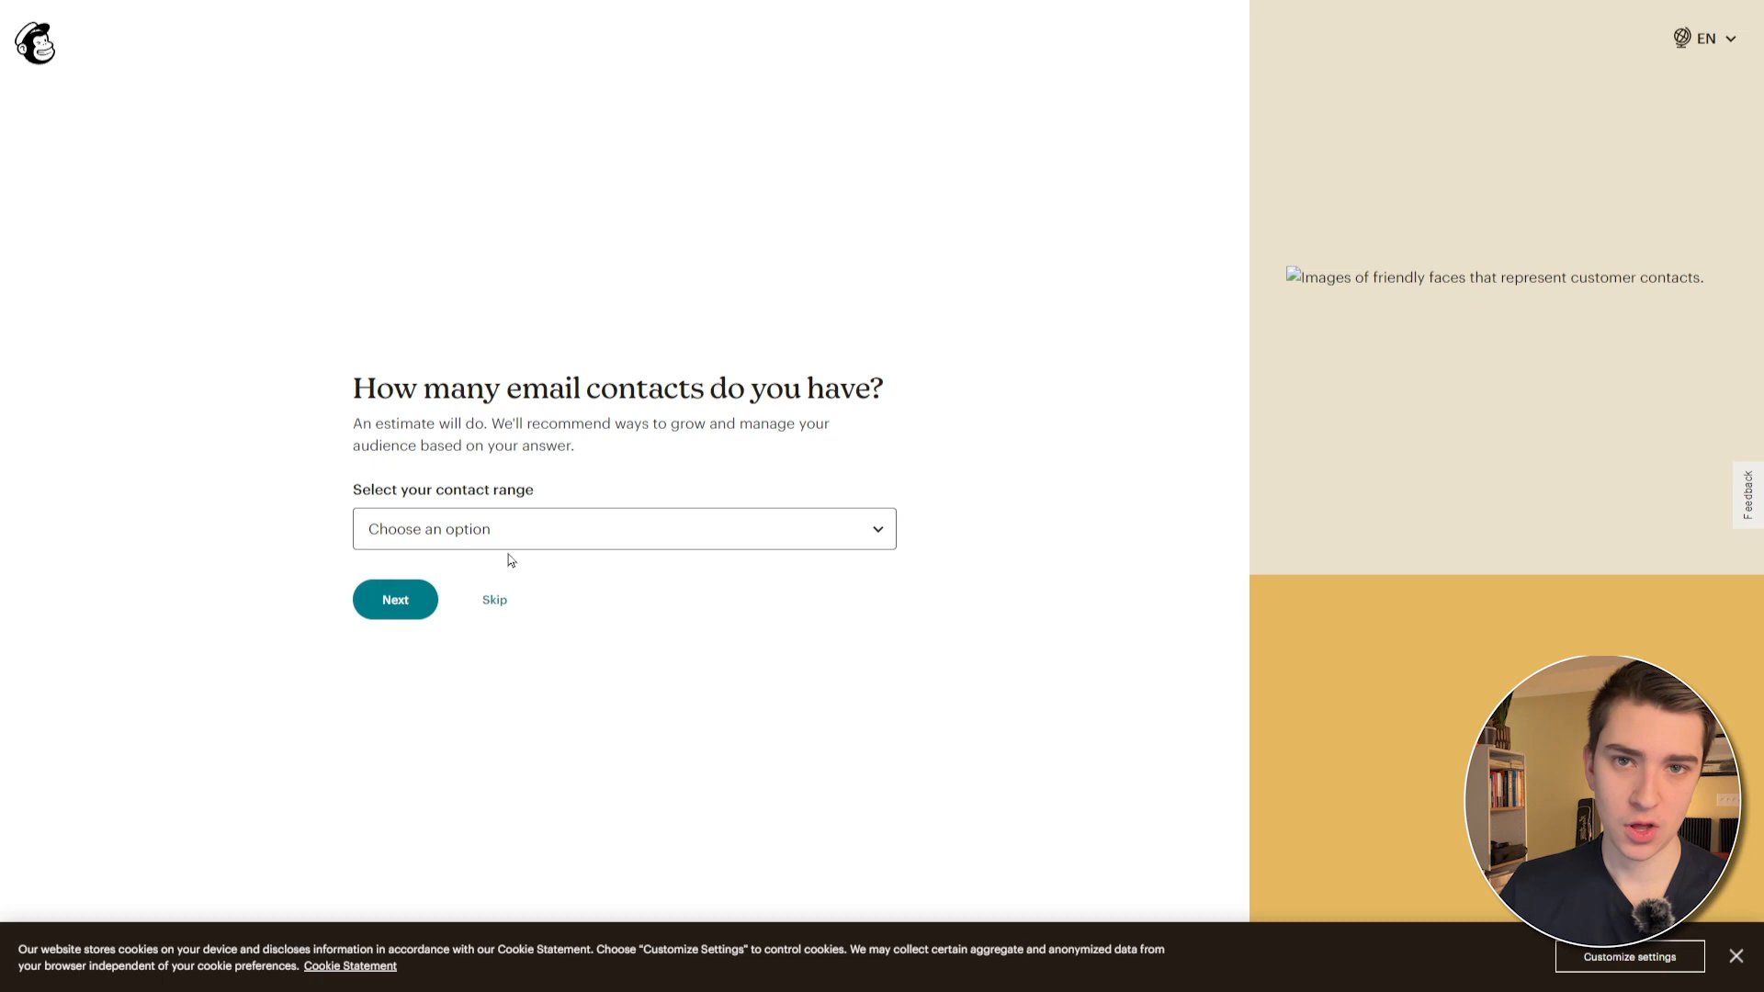
# Estimate 0–500 contacts and answer that they sell through their own website.
pyautogui.click(623, 529)
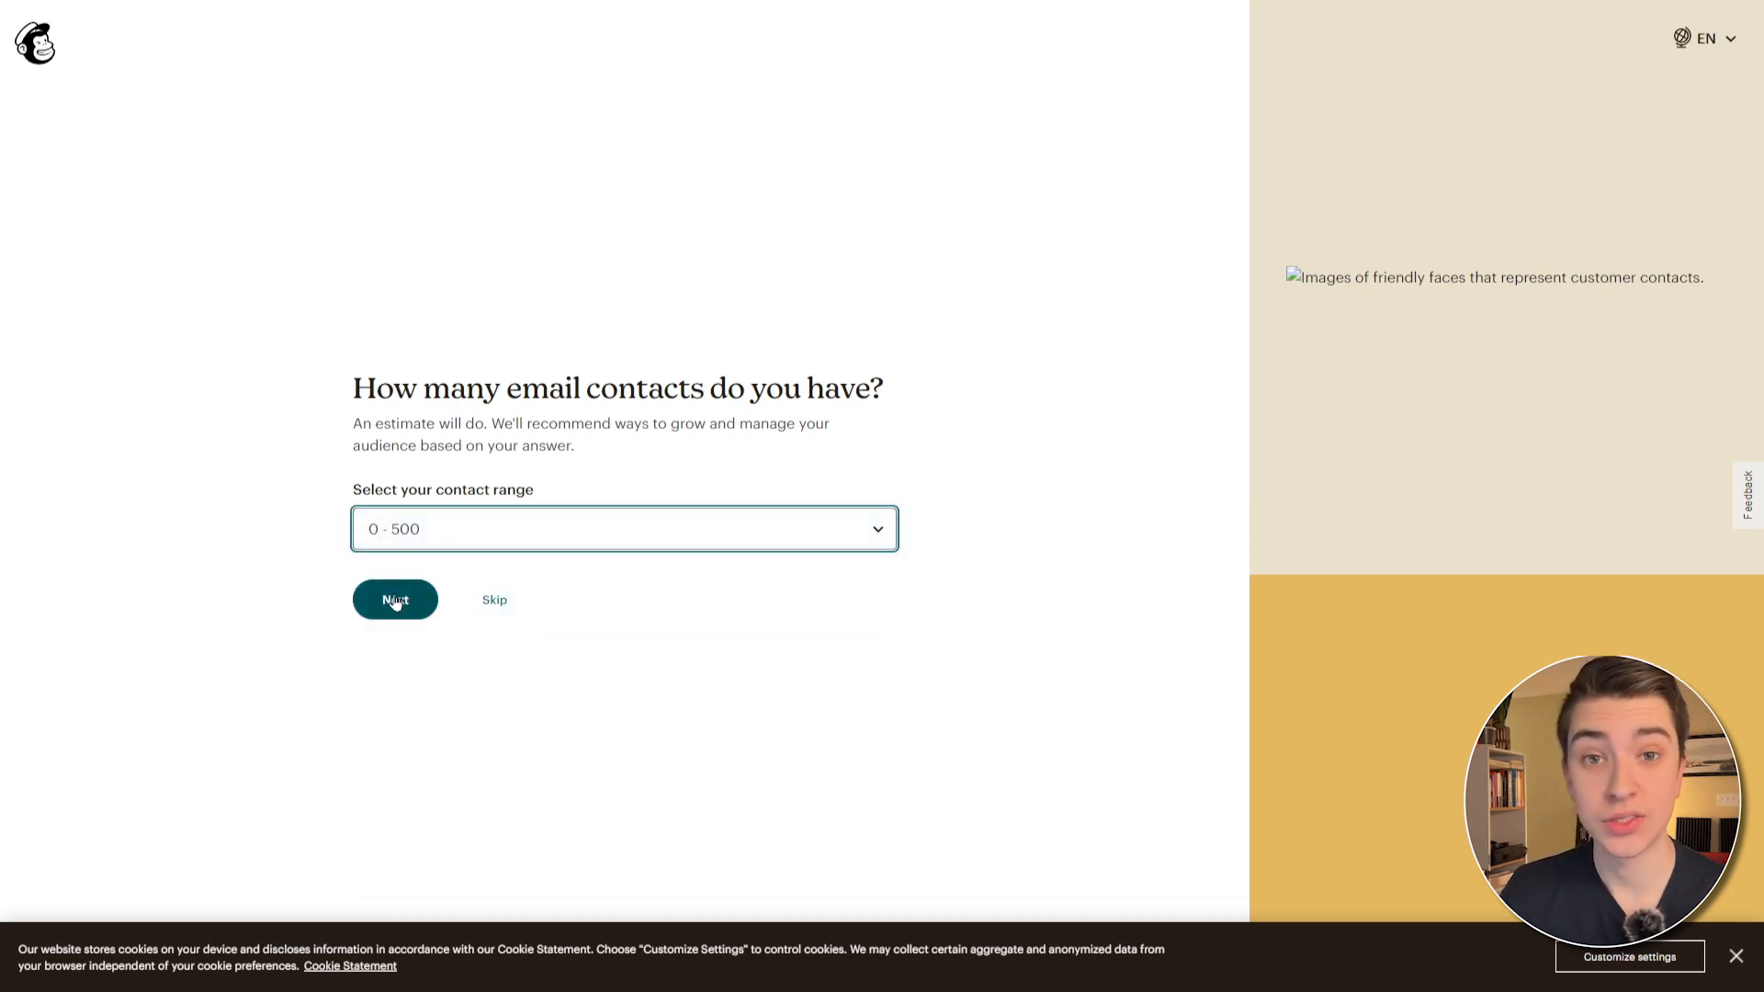
pyautogui.click(395, 598)
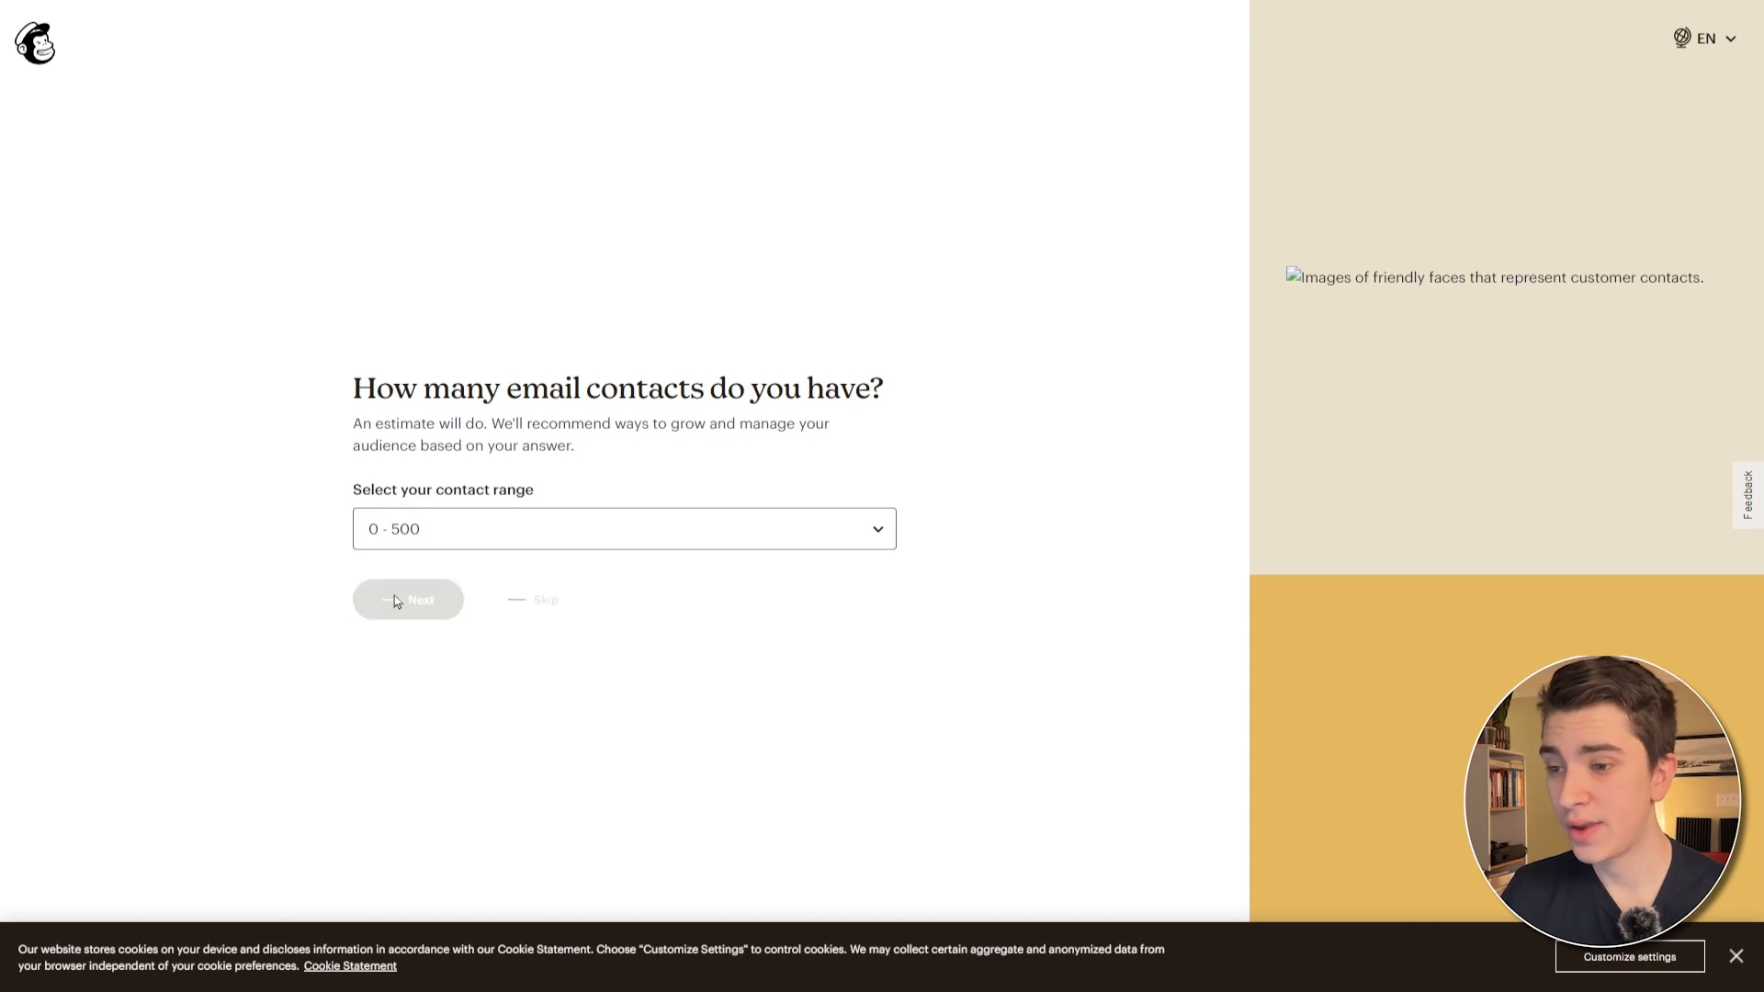
pyautogui.click(407, 598)
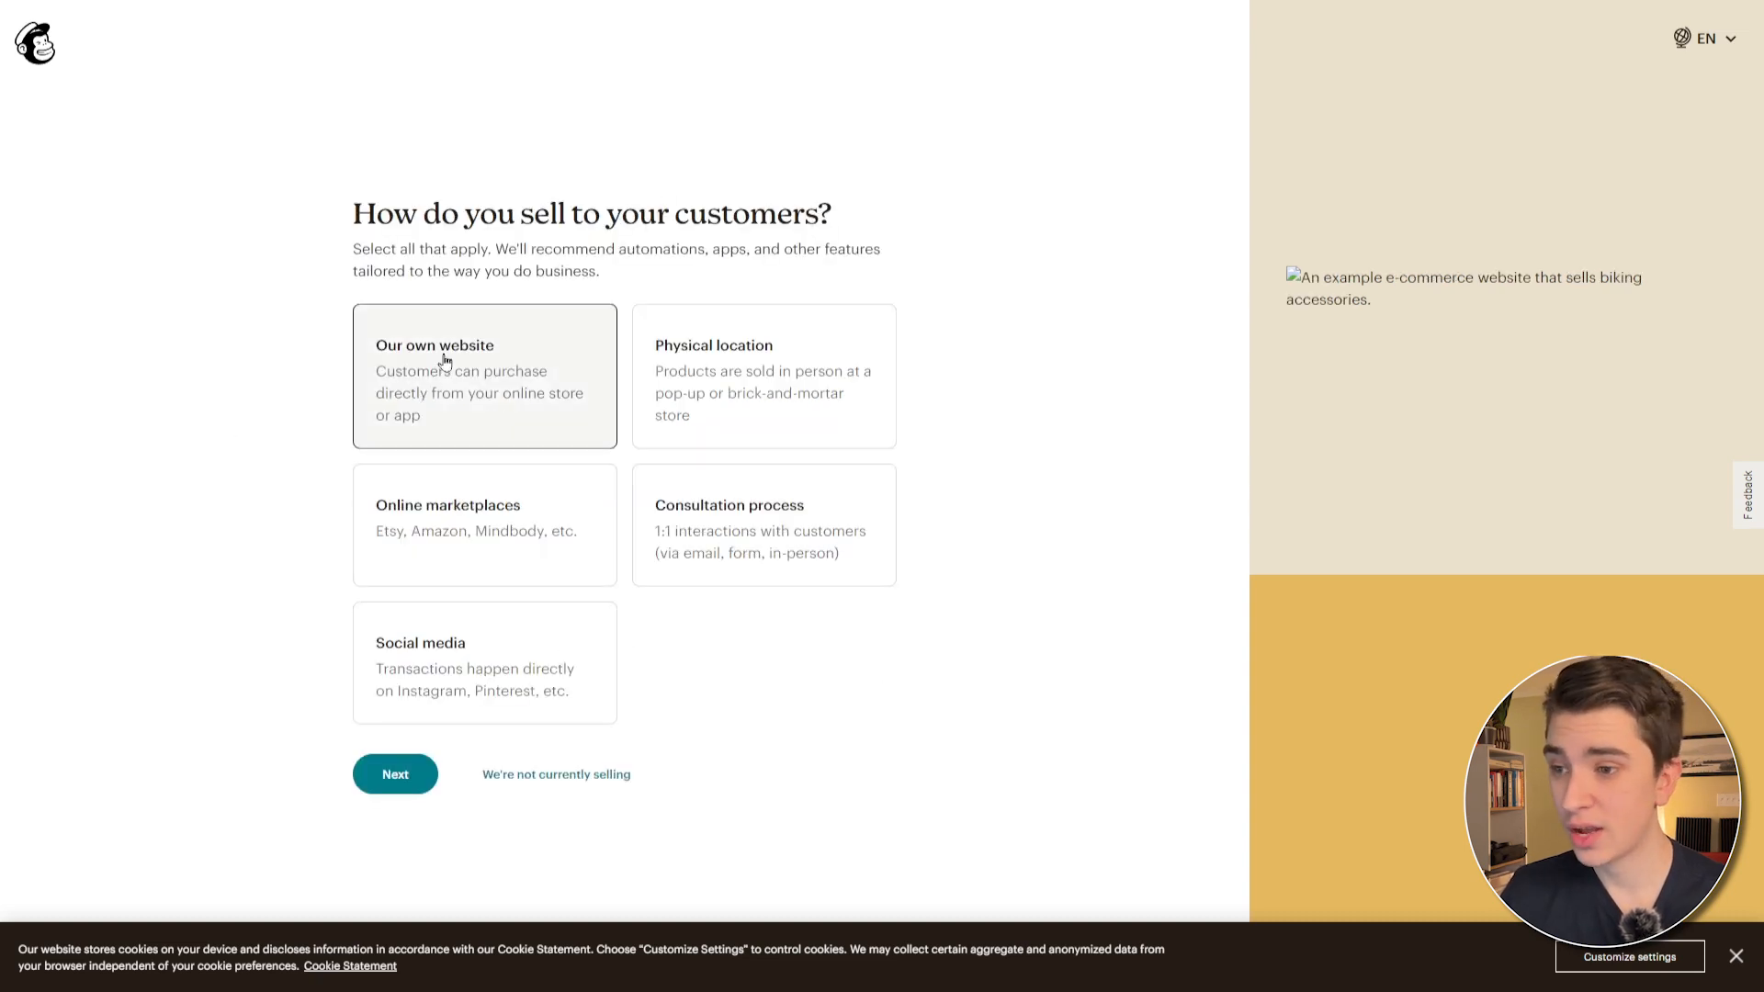
pyautogui.click(485, 375)
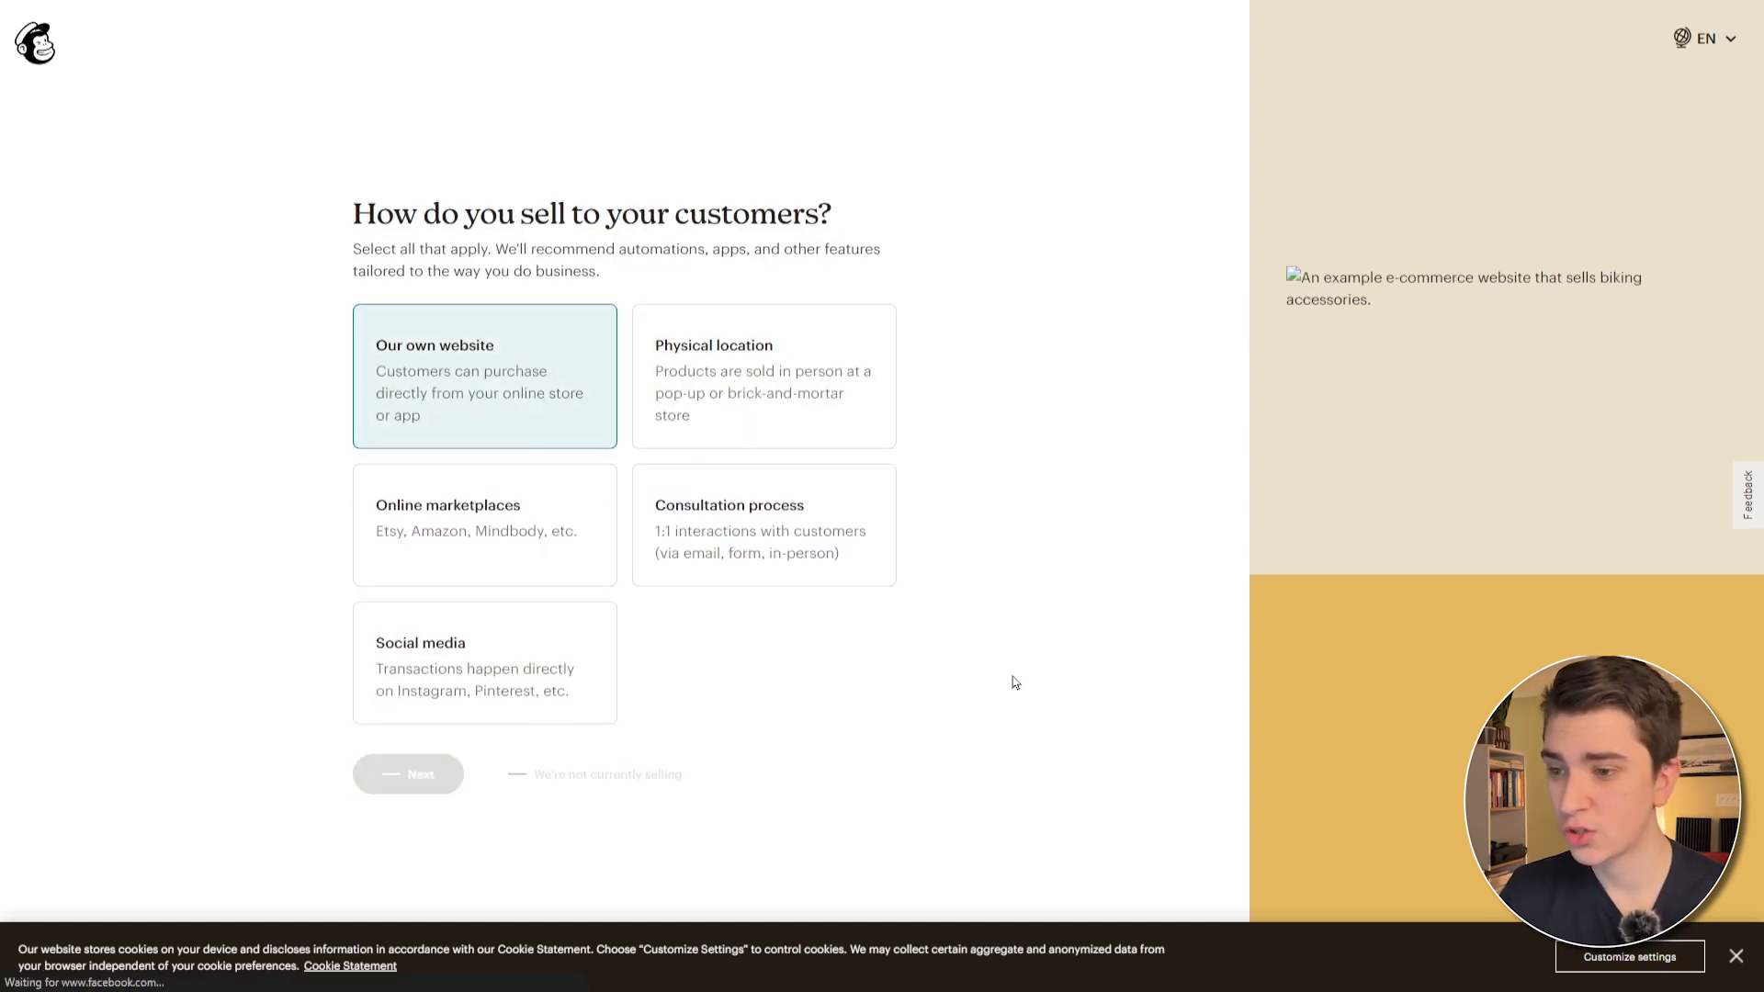
pyautogui.click(407, 773)
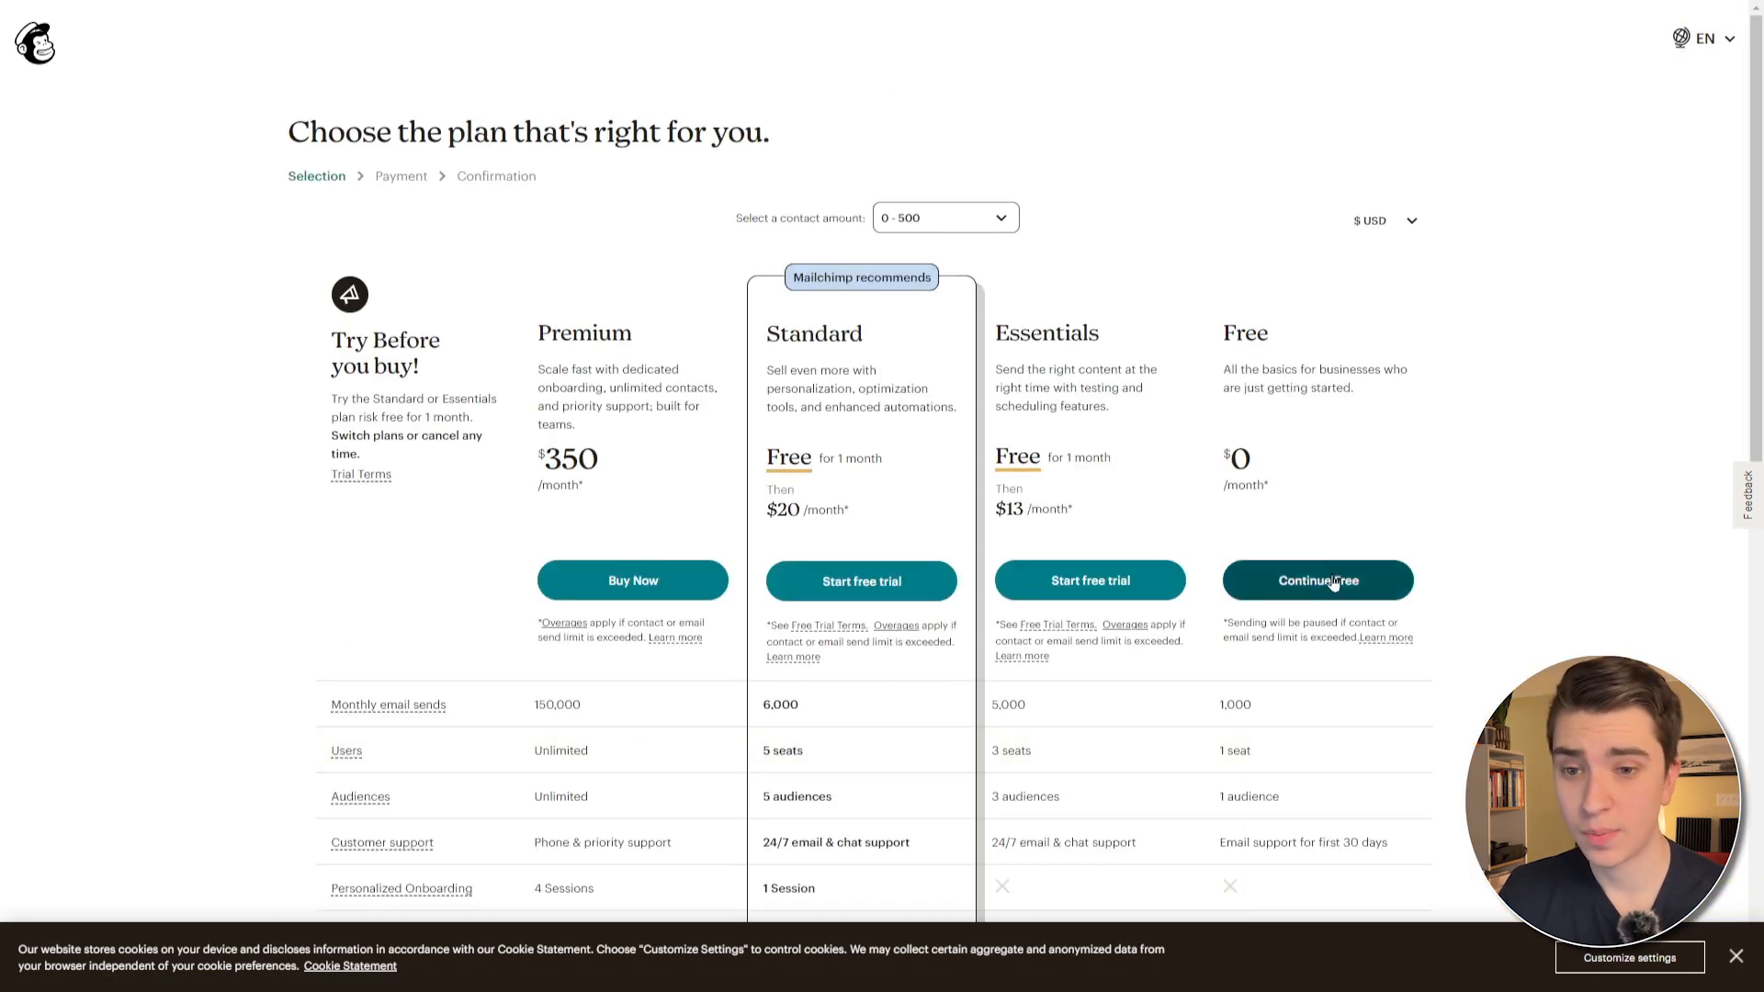
# Choose Continue Free and proceed to the dashboard once account preparation finishes.
pyautogui.click(1317, 580)
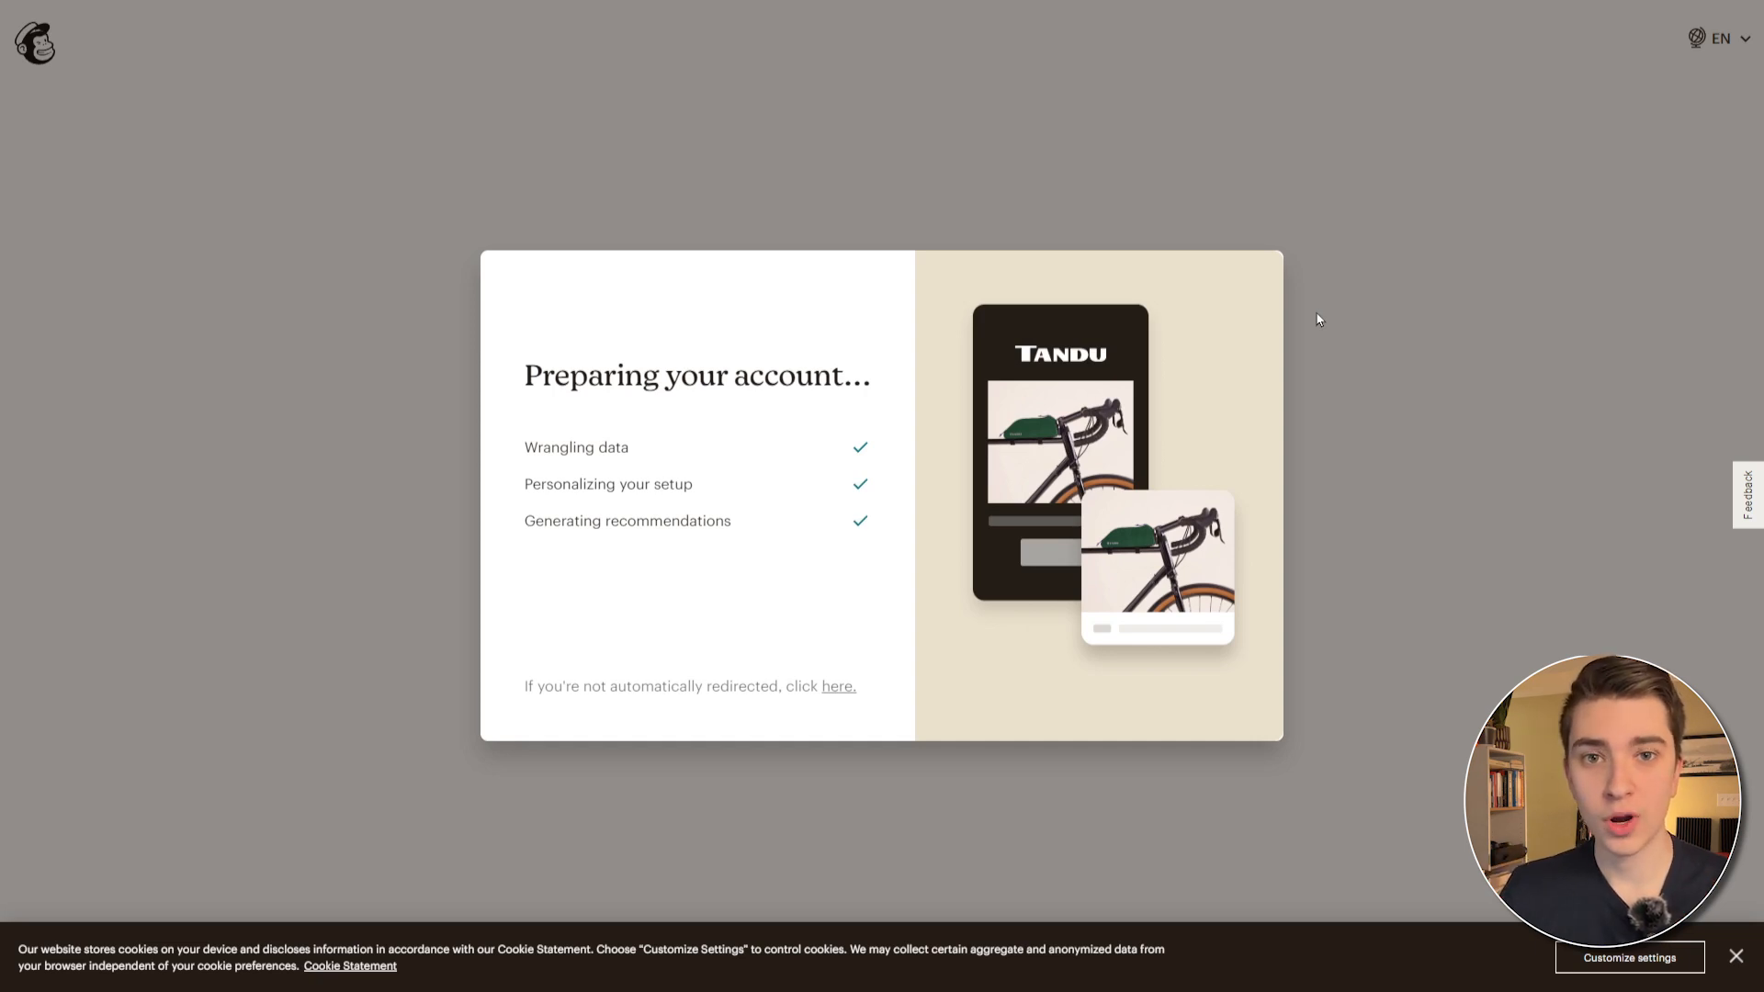
pyautogui.click(837, 686)
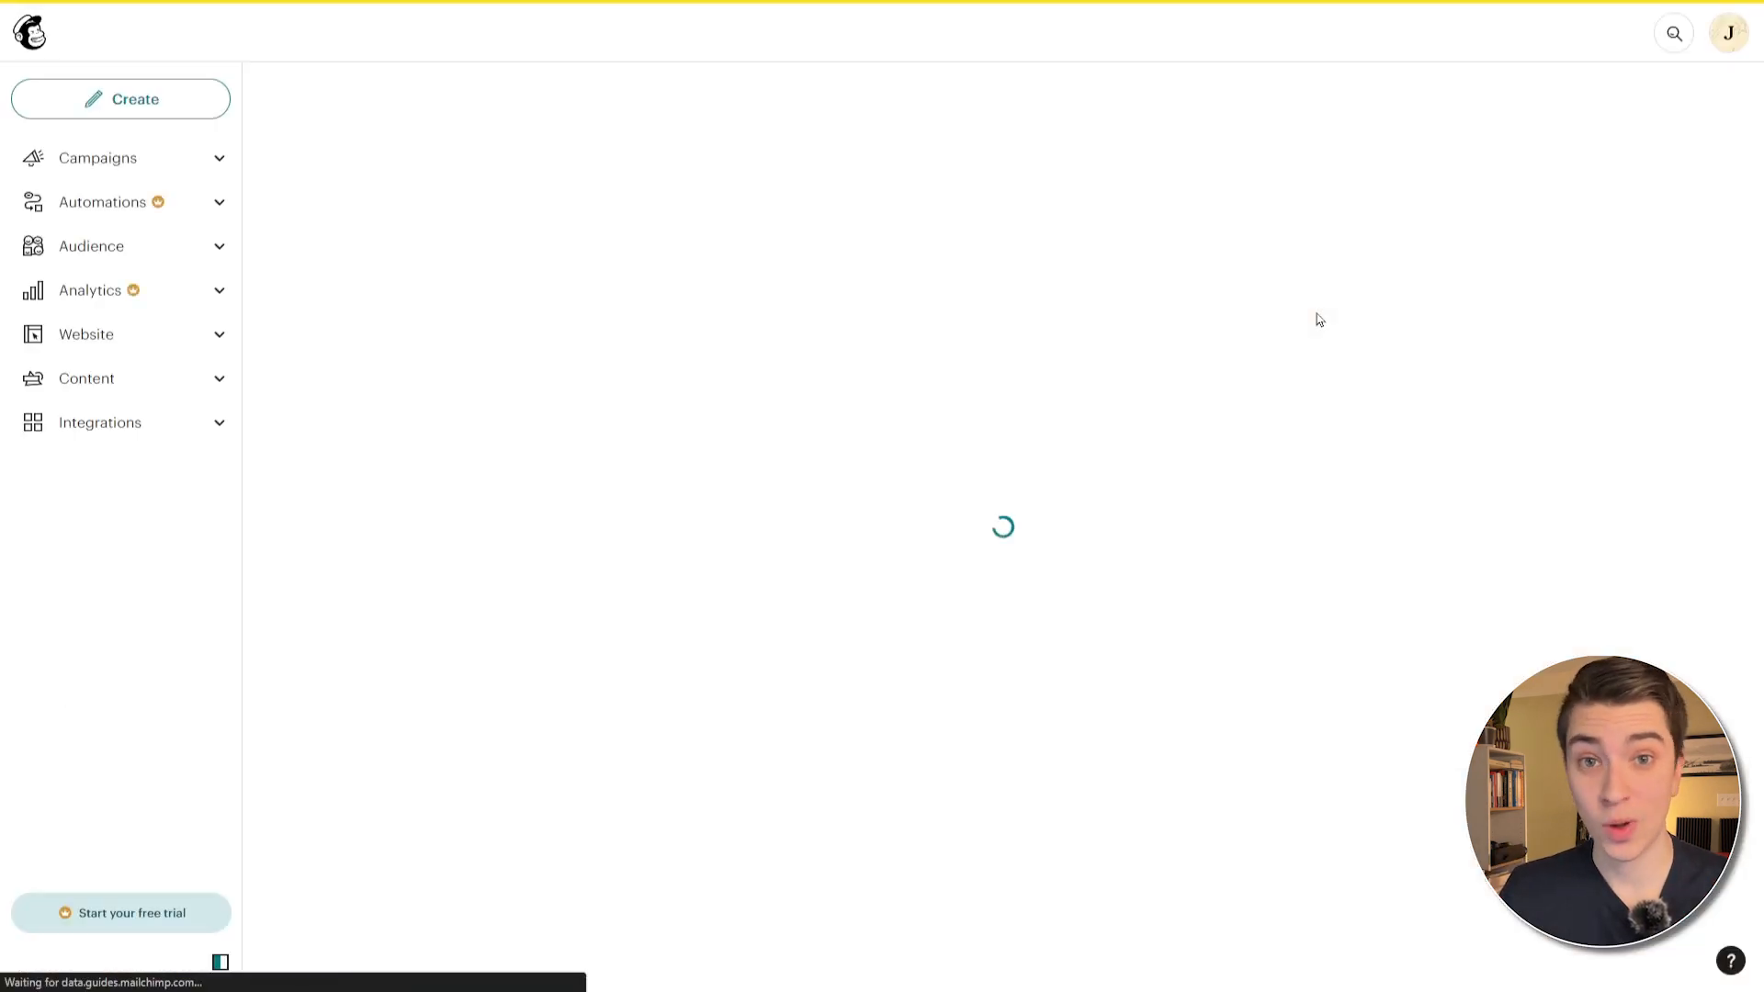
# Create a regular email with internal name 'firstemail'.
pyautogui.click(120, 100)
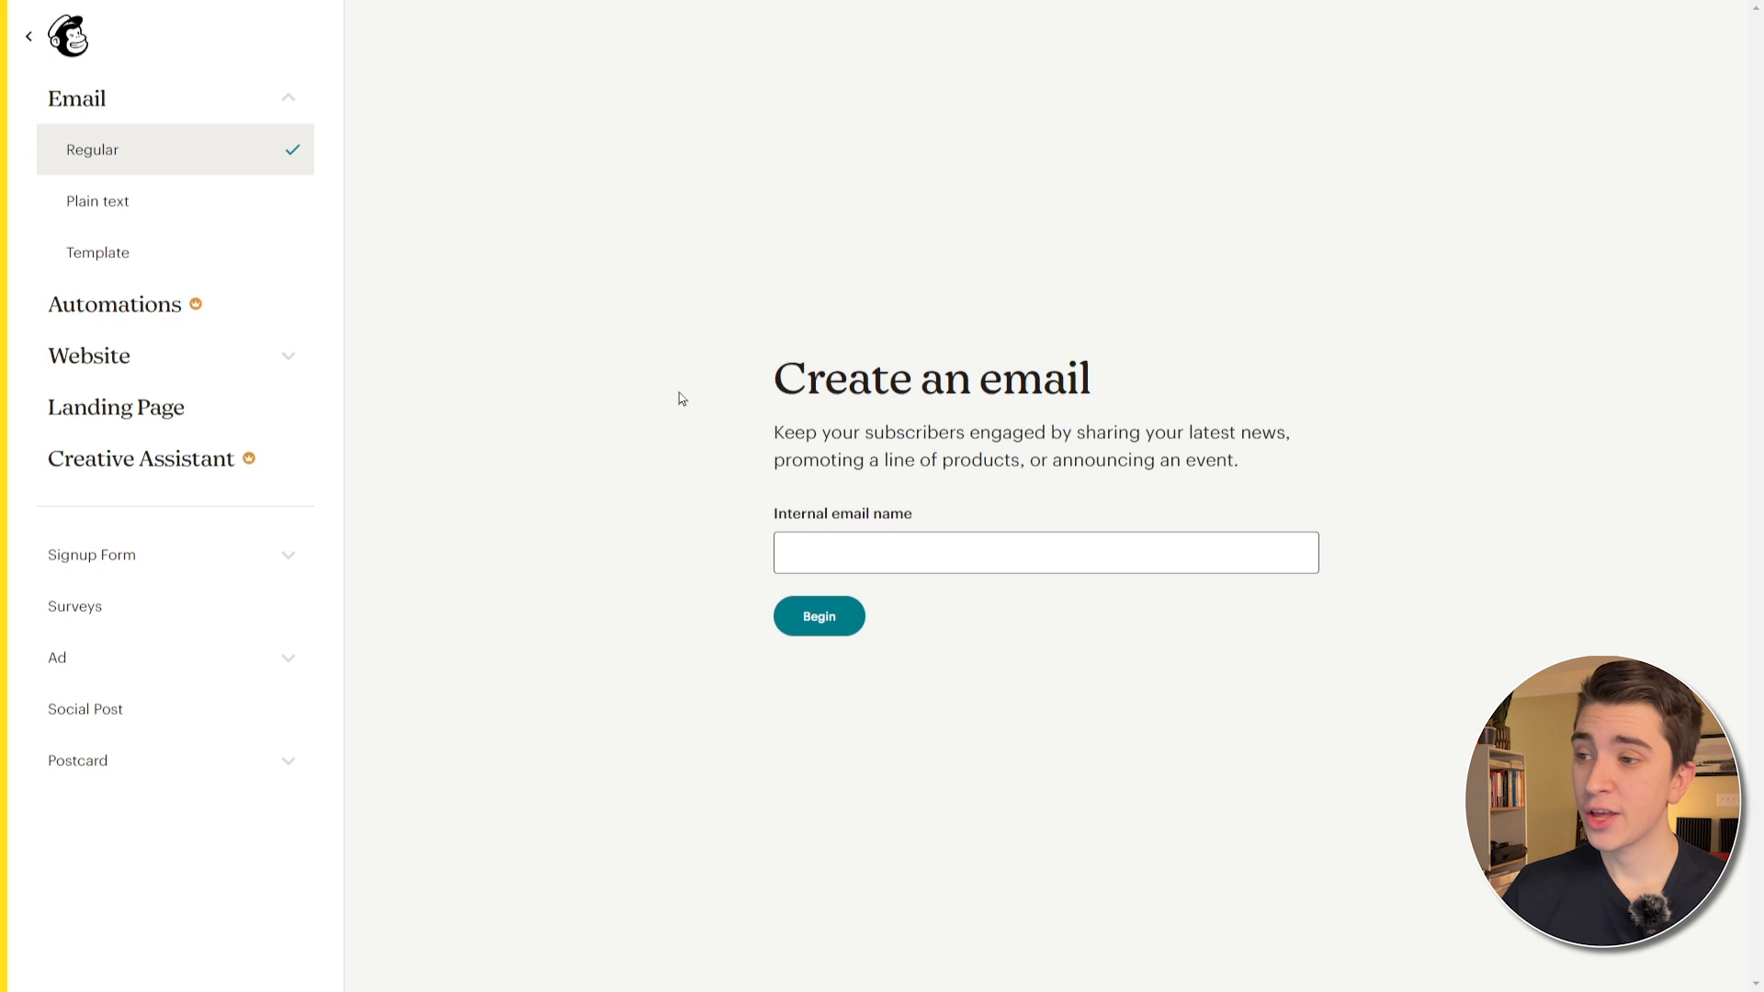
pyautogui.moveTo(154, 156)
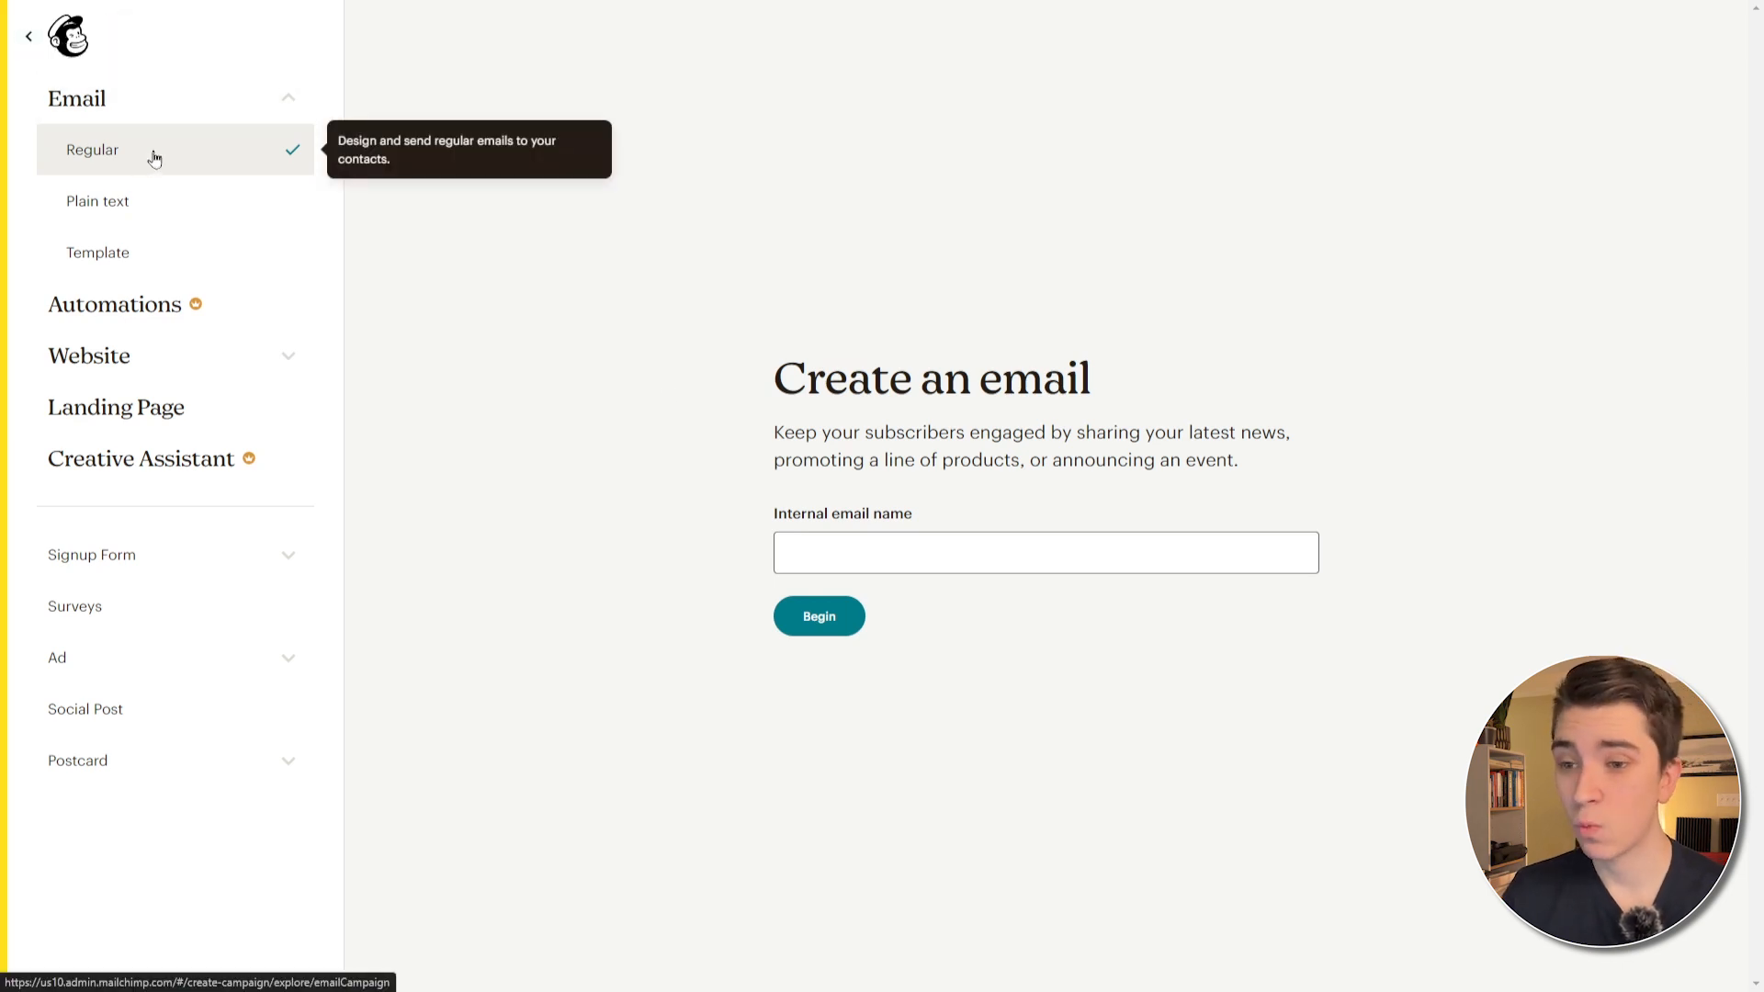
pyautogui.click(1043, 552)
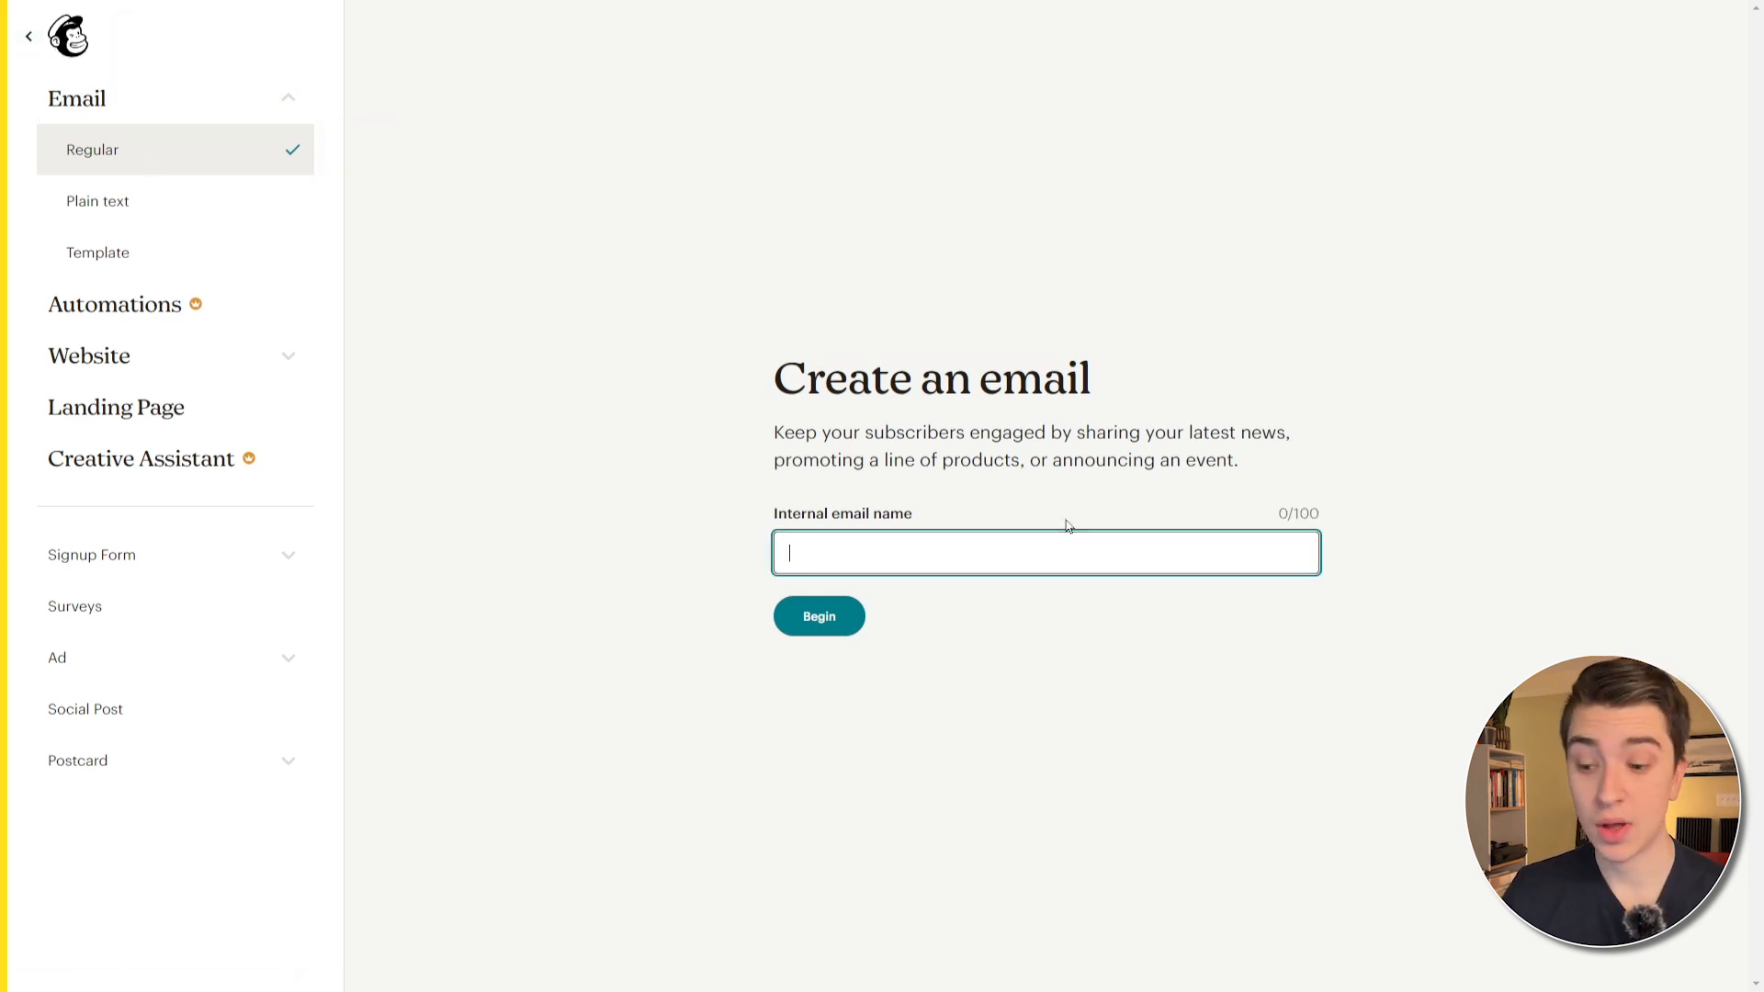
pyautogui.write('firs')
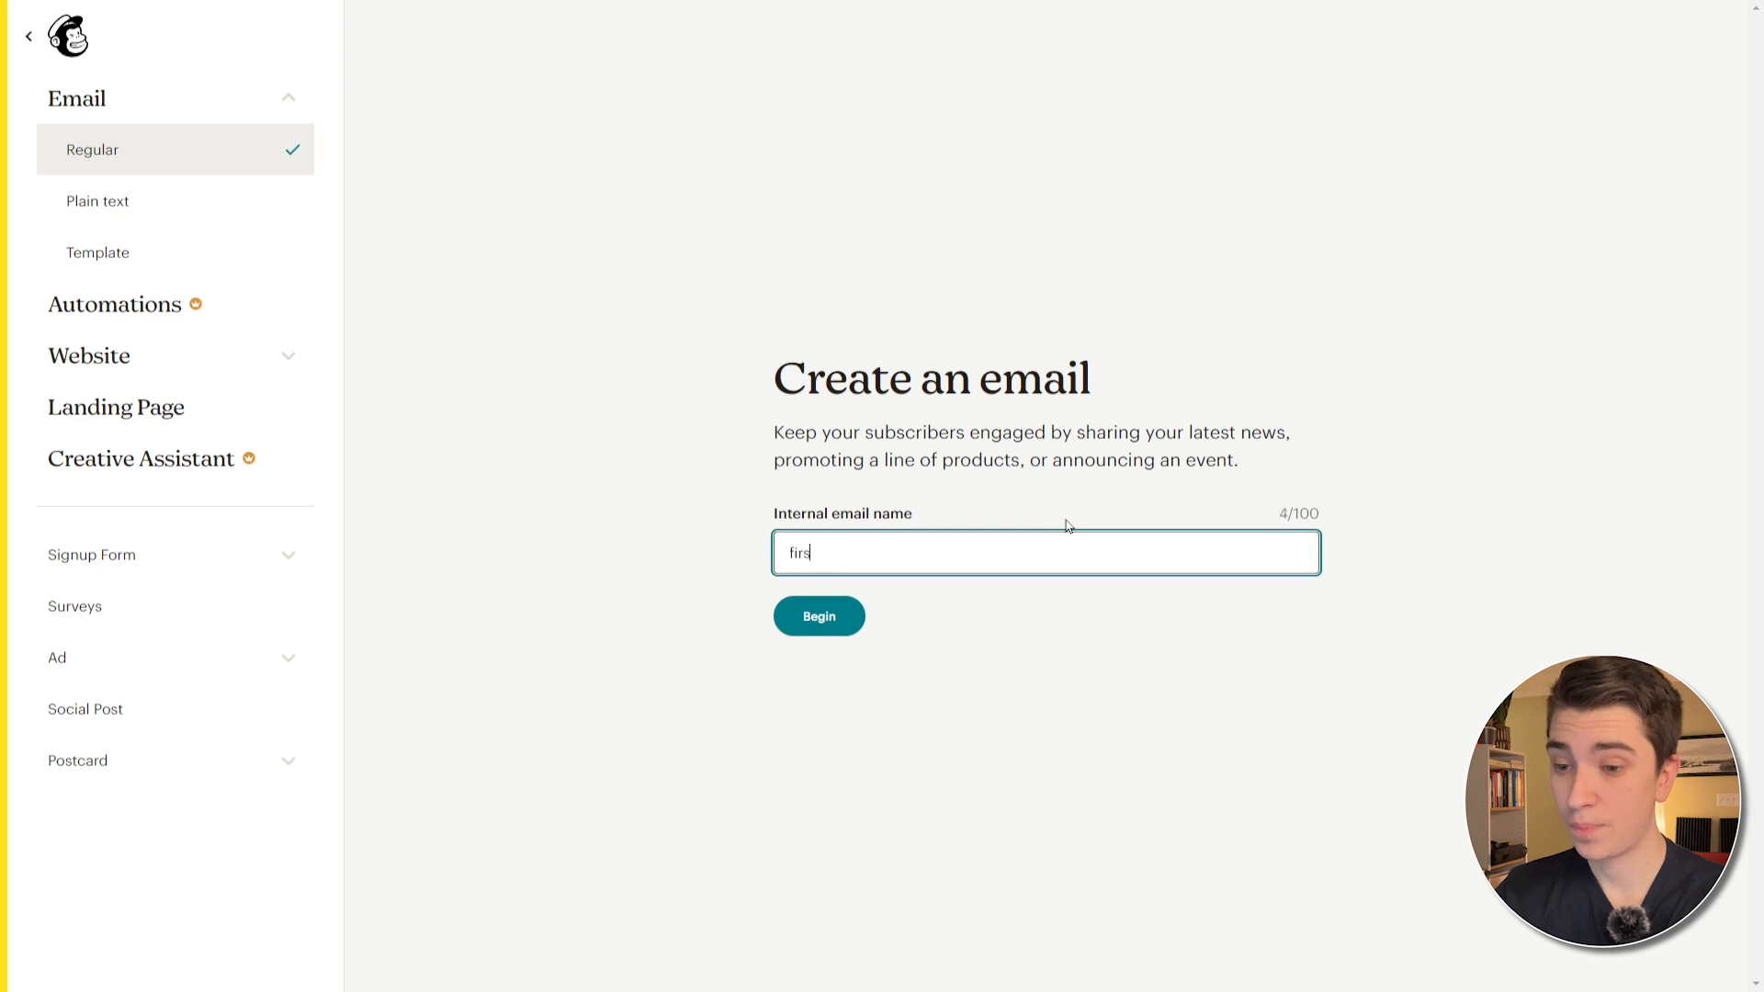
pyautogui.write('temail')
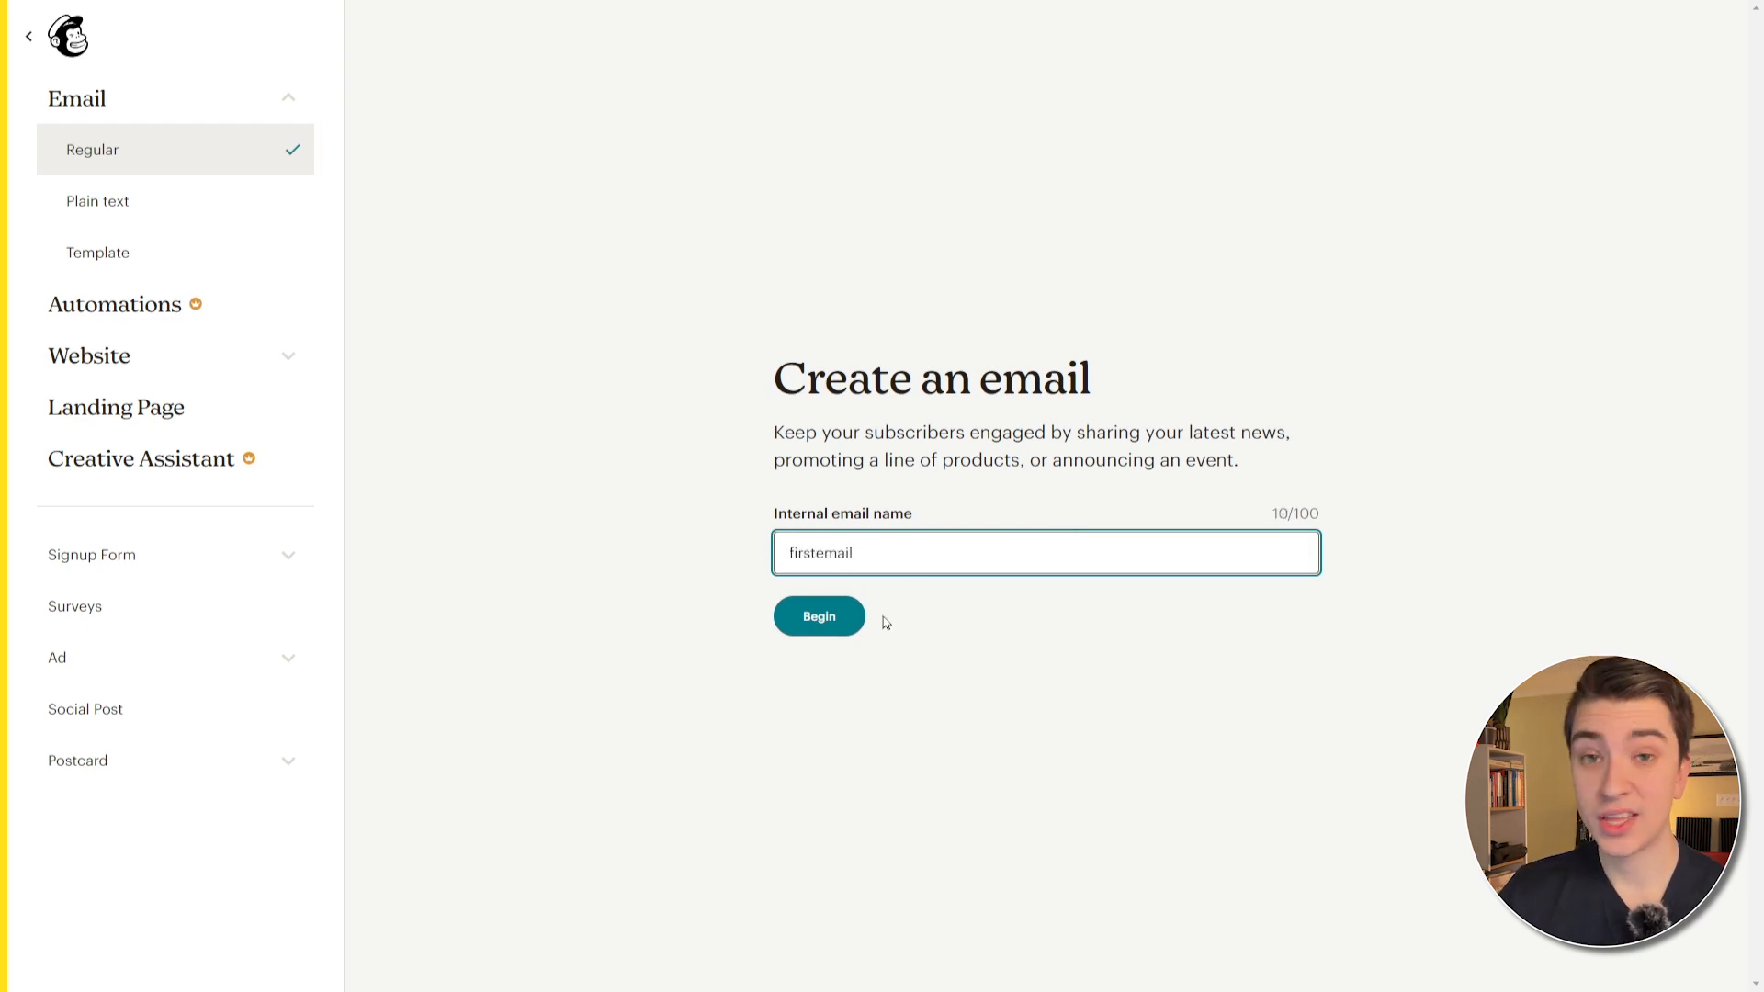
pyautogui.click(818, 615)
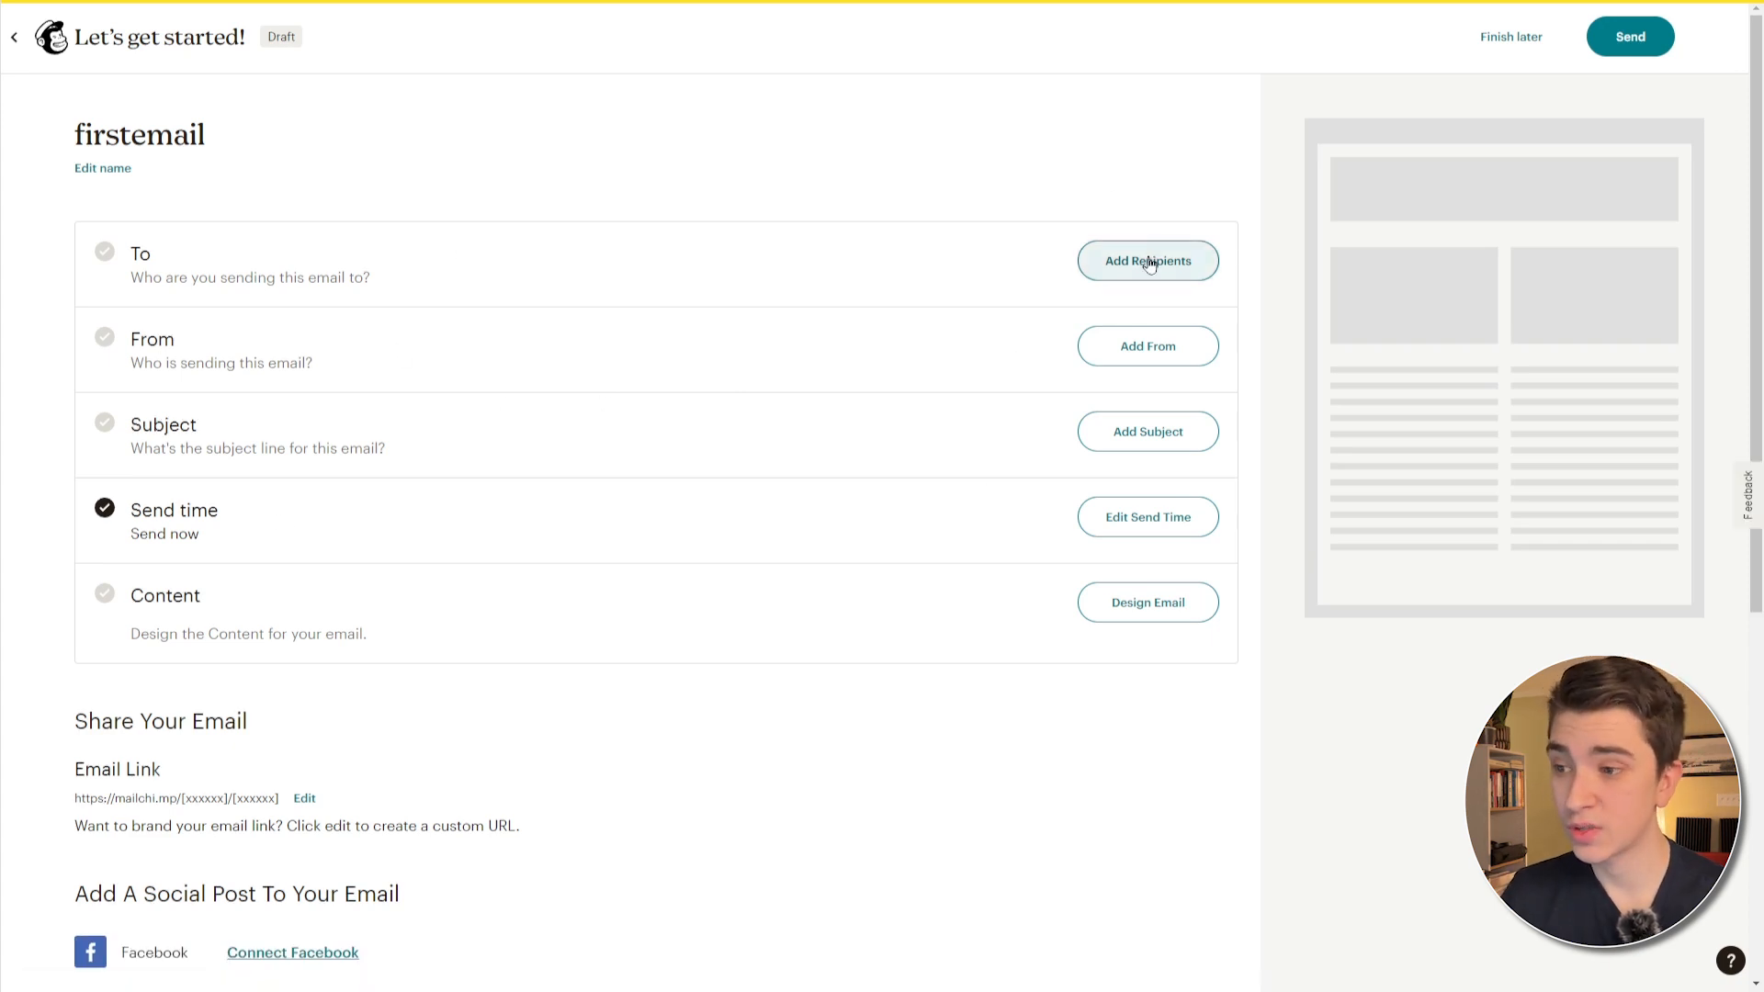
pyautogui.moveTo(1146, 431)
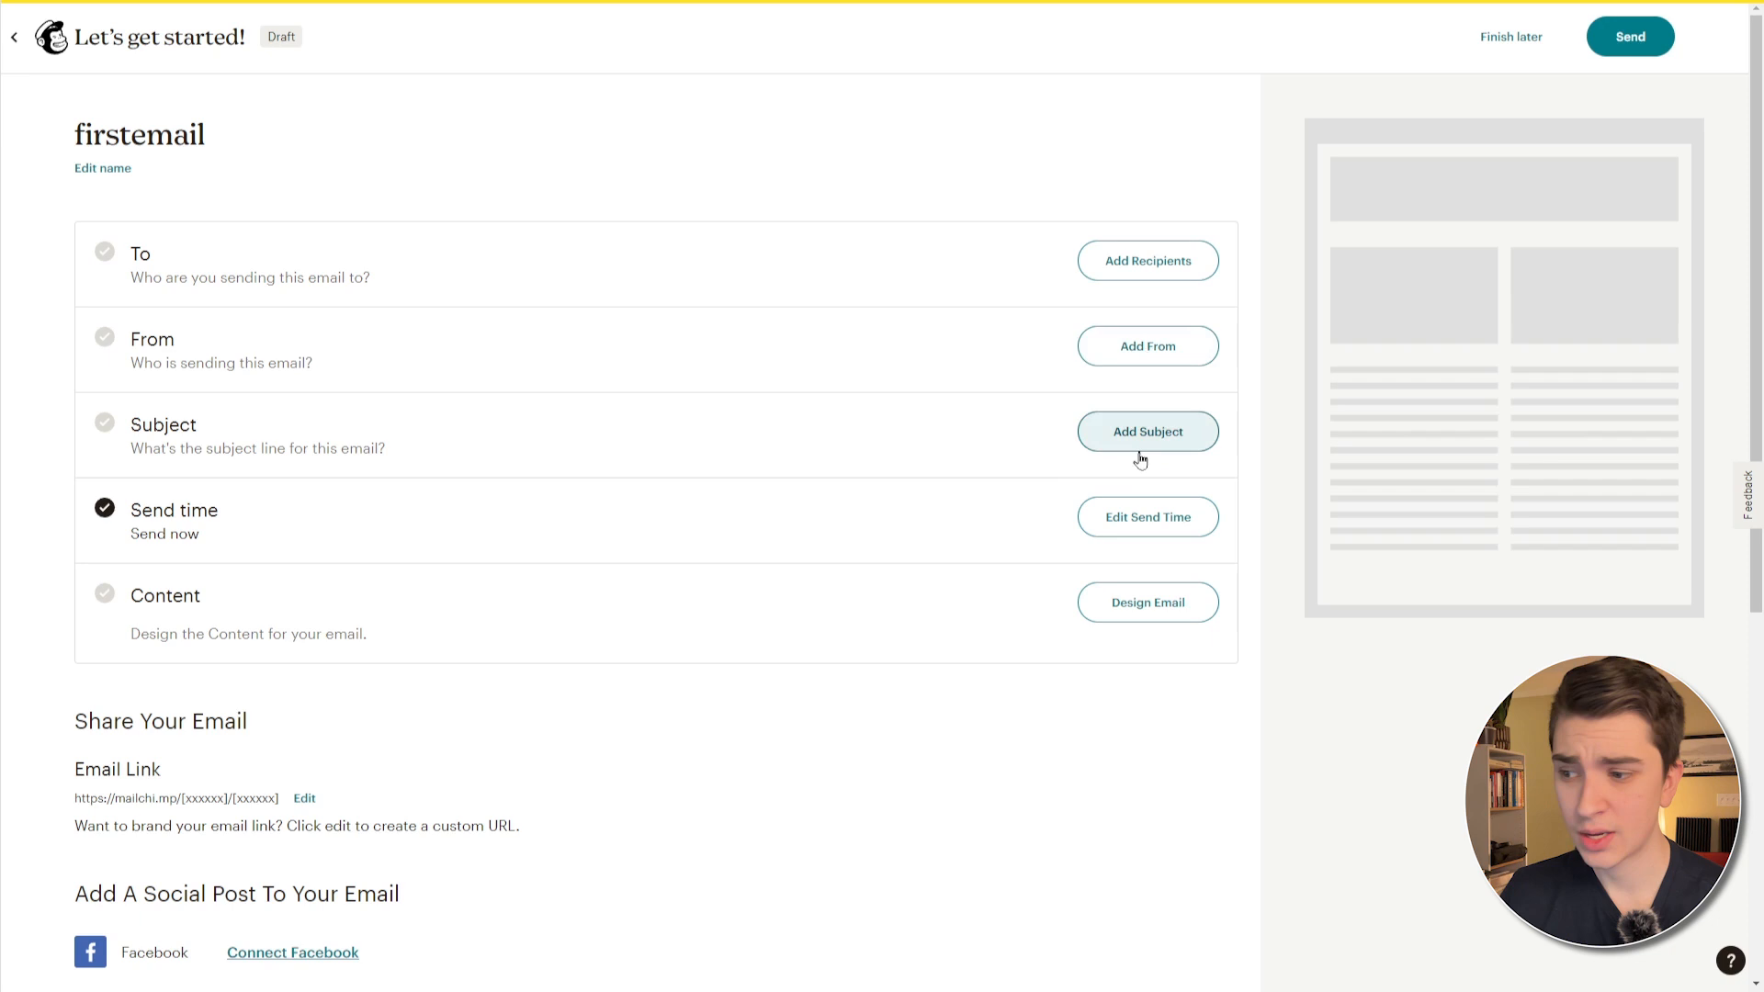
# Scroll through the firstemail draft's setup checklist and settings.
pyautogui.scroll(-3)
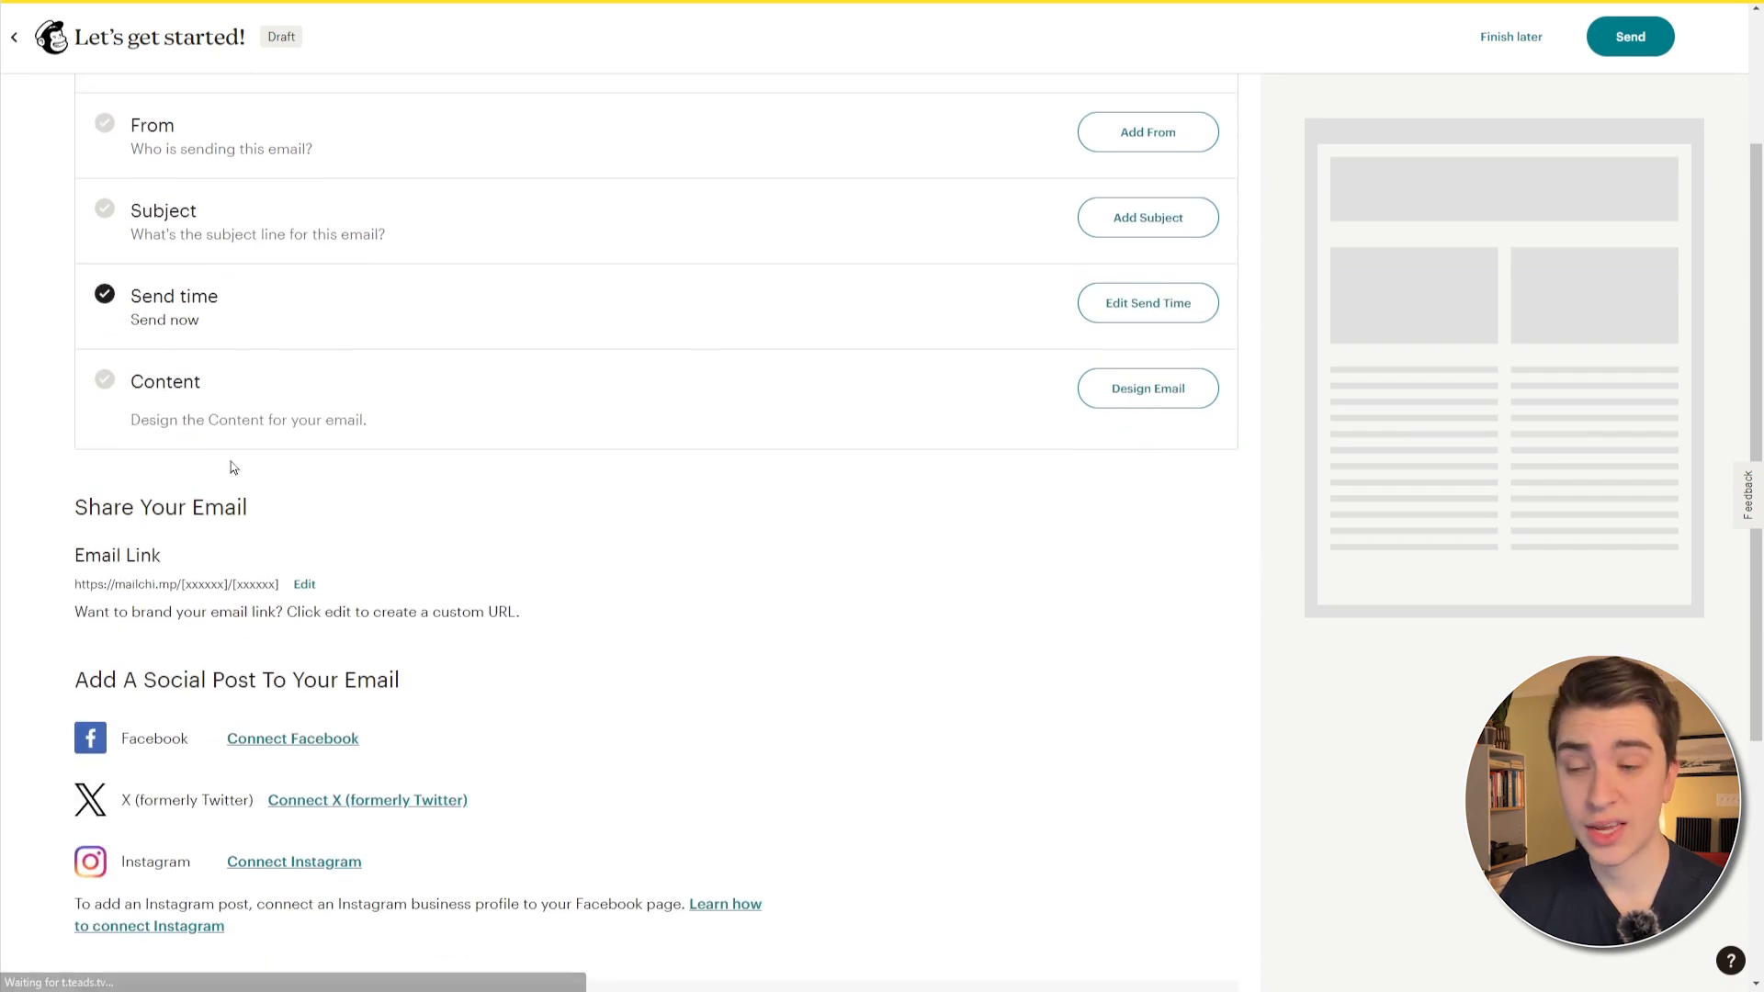
pyautogui.scroll(-3)
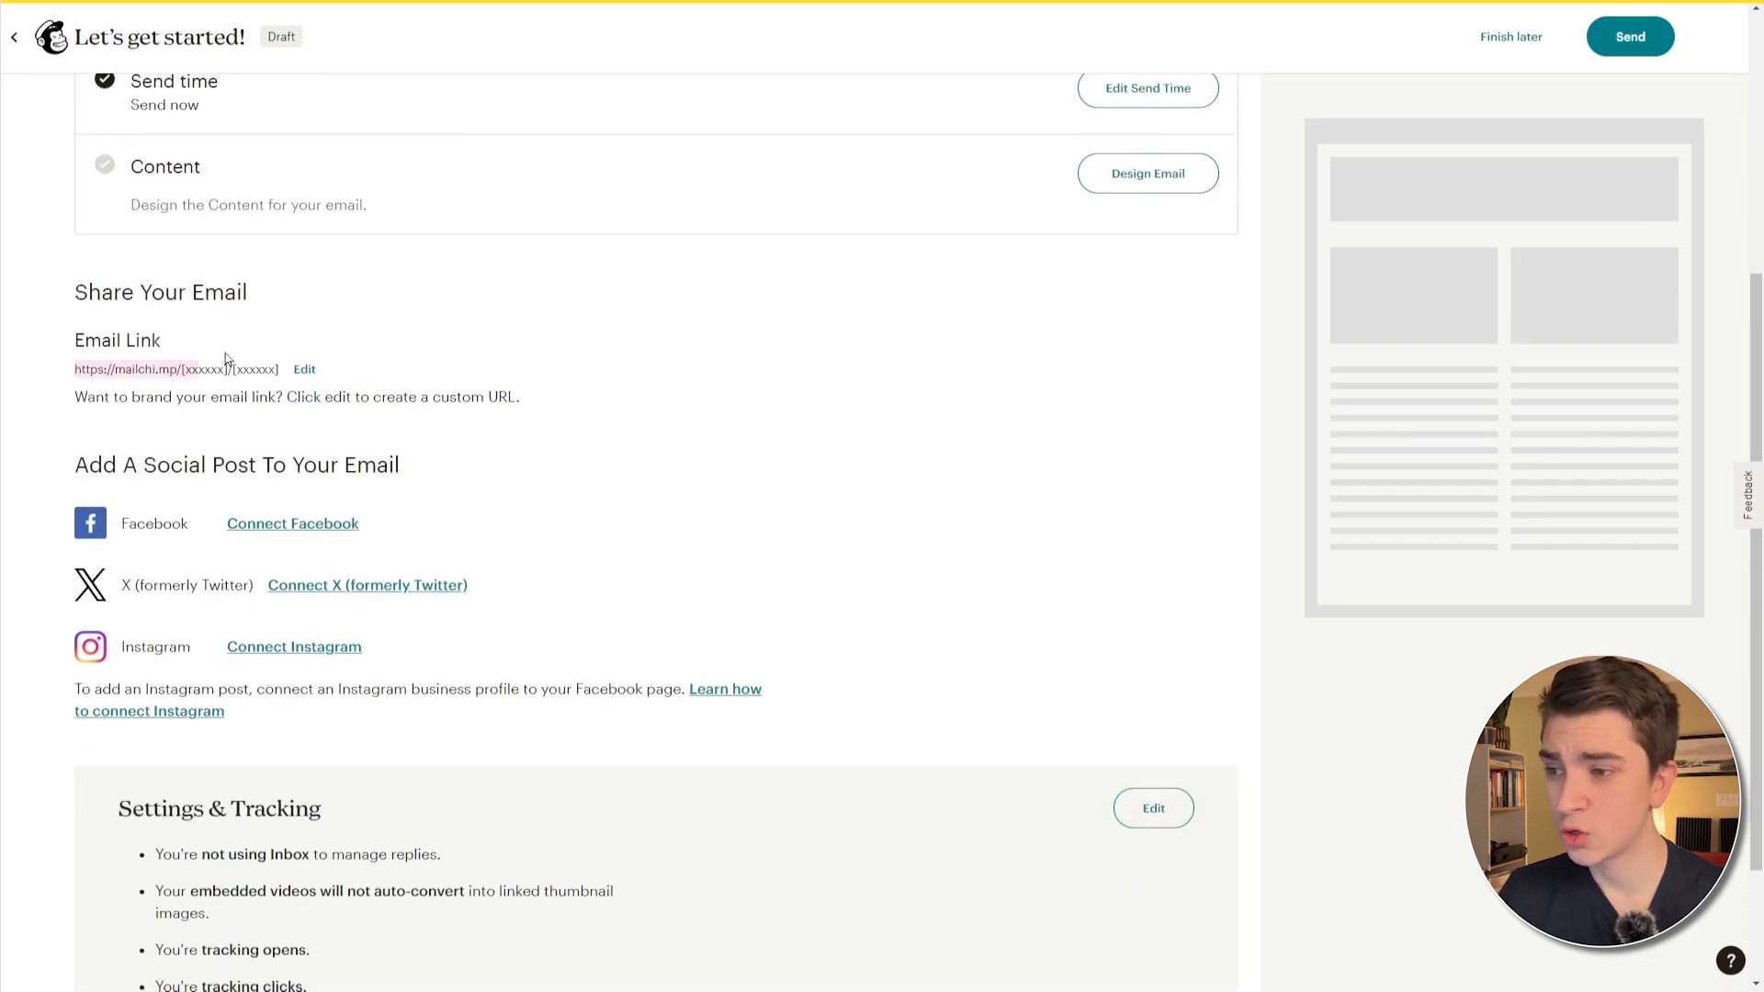
pyautogui.scroll(-3)
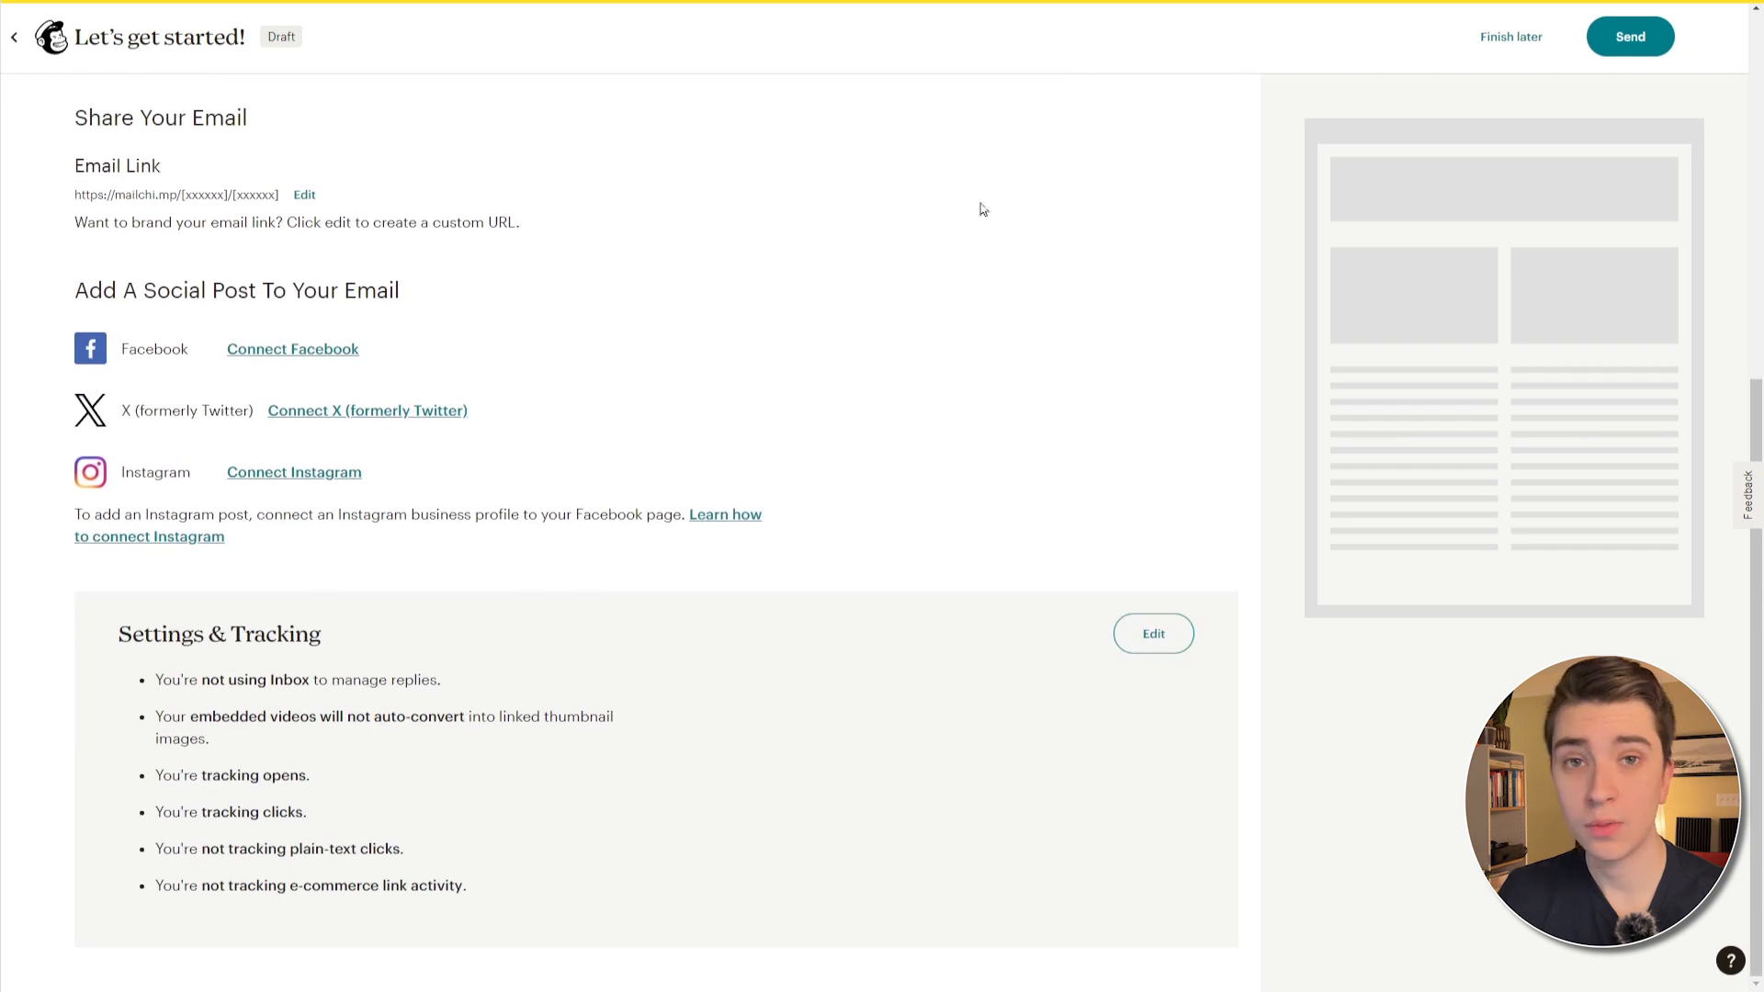
pyautogui.scroll(3)
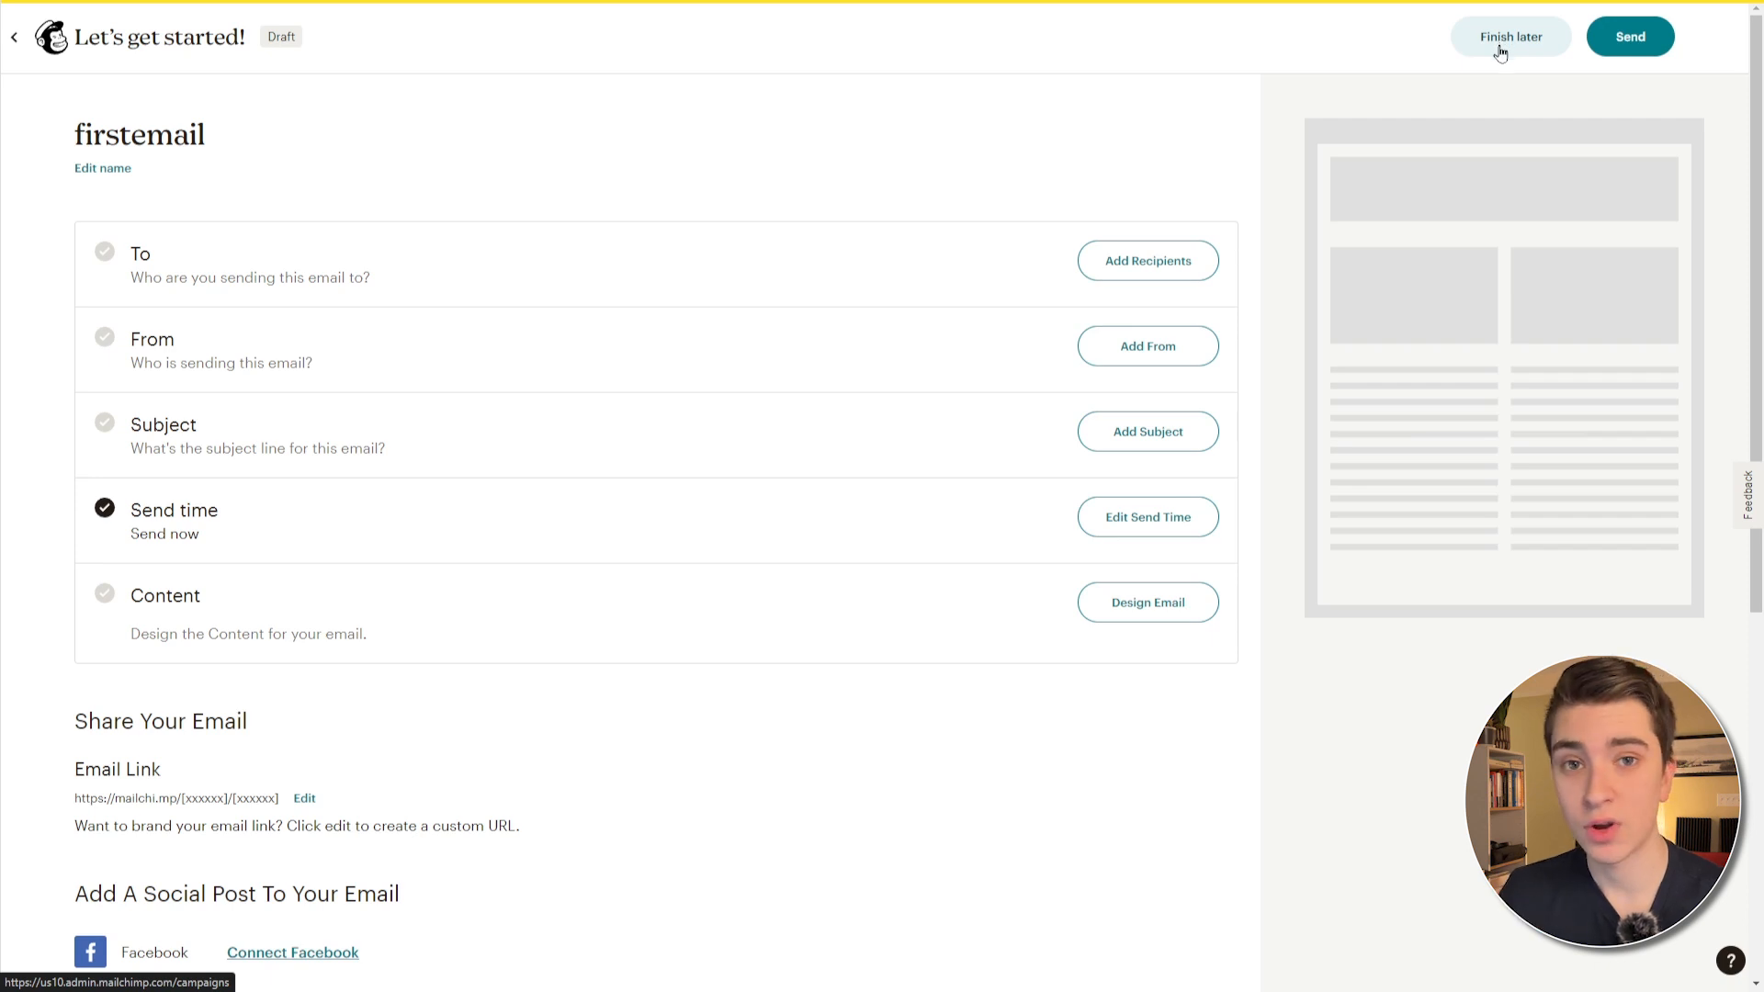
# Choose Finish later on firstemail and scroll the All campaigns list to its draft.
pyautogui.click(1509, 36)
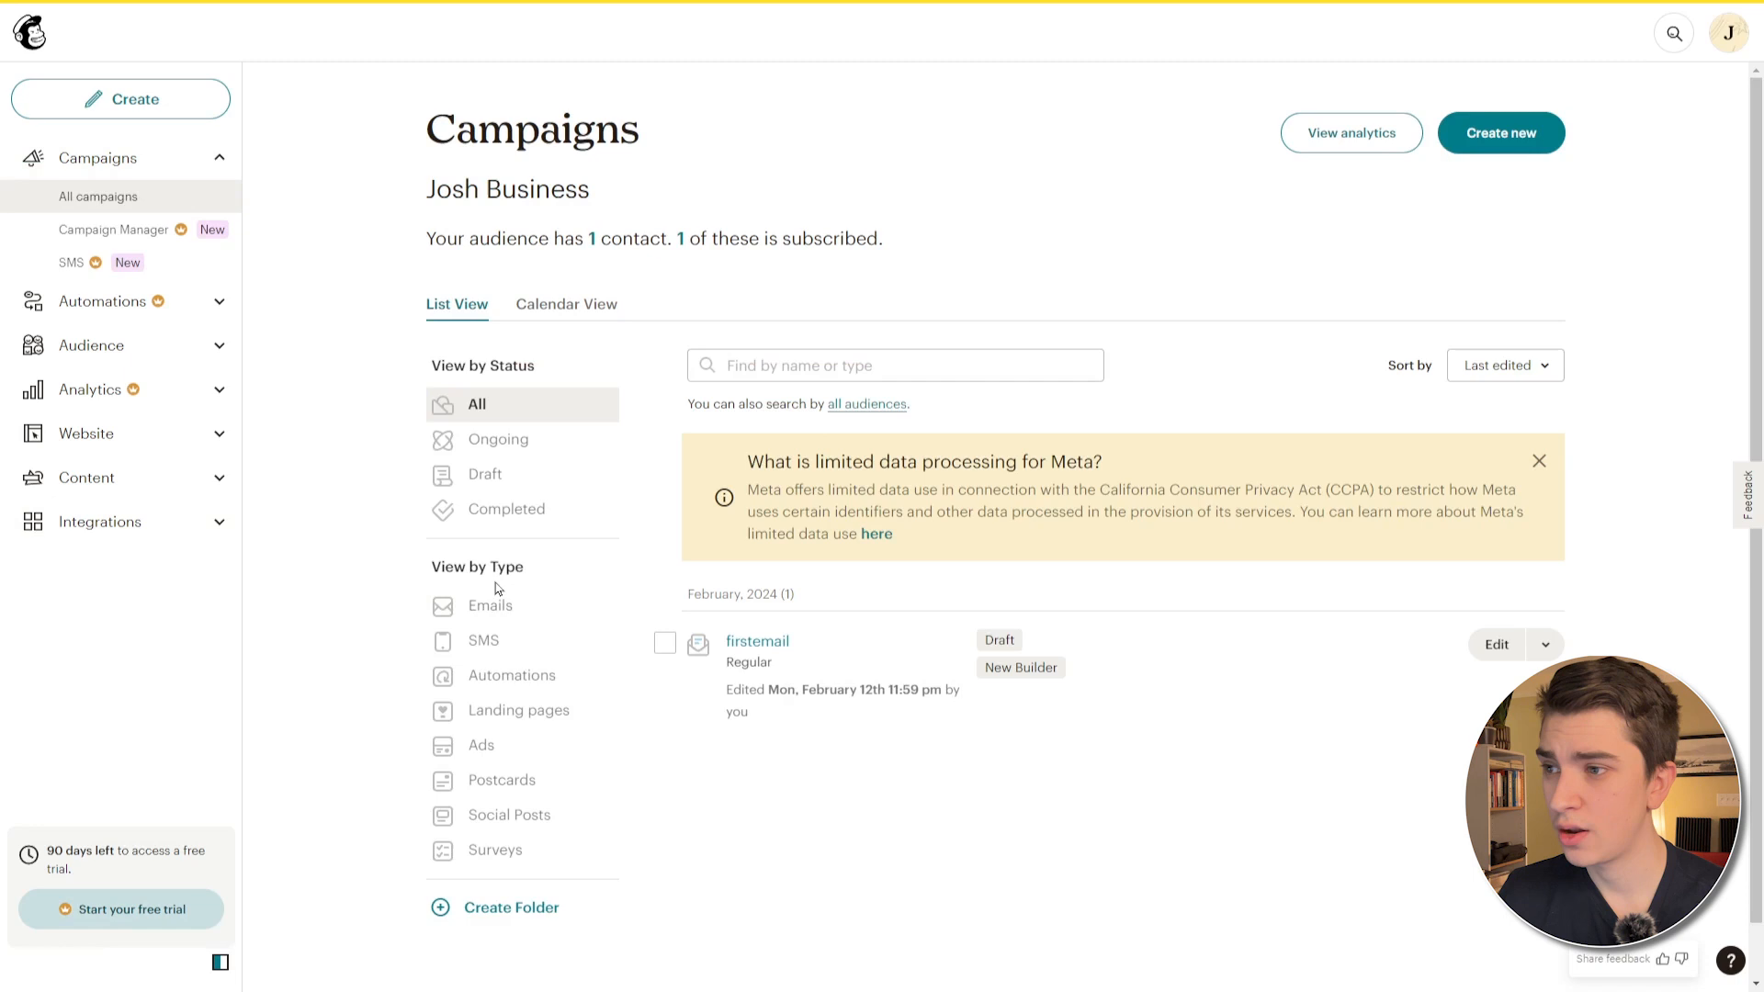
pyautogui.moveTo(102, 302)
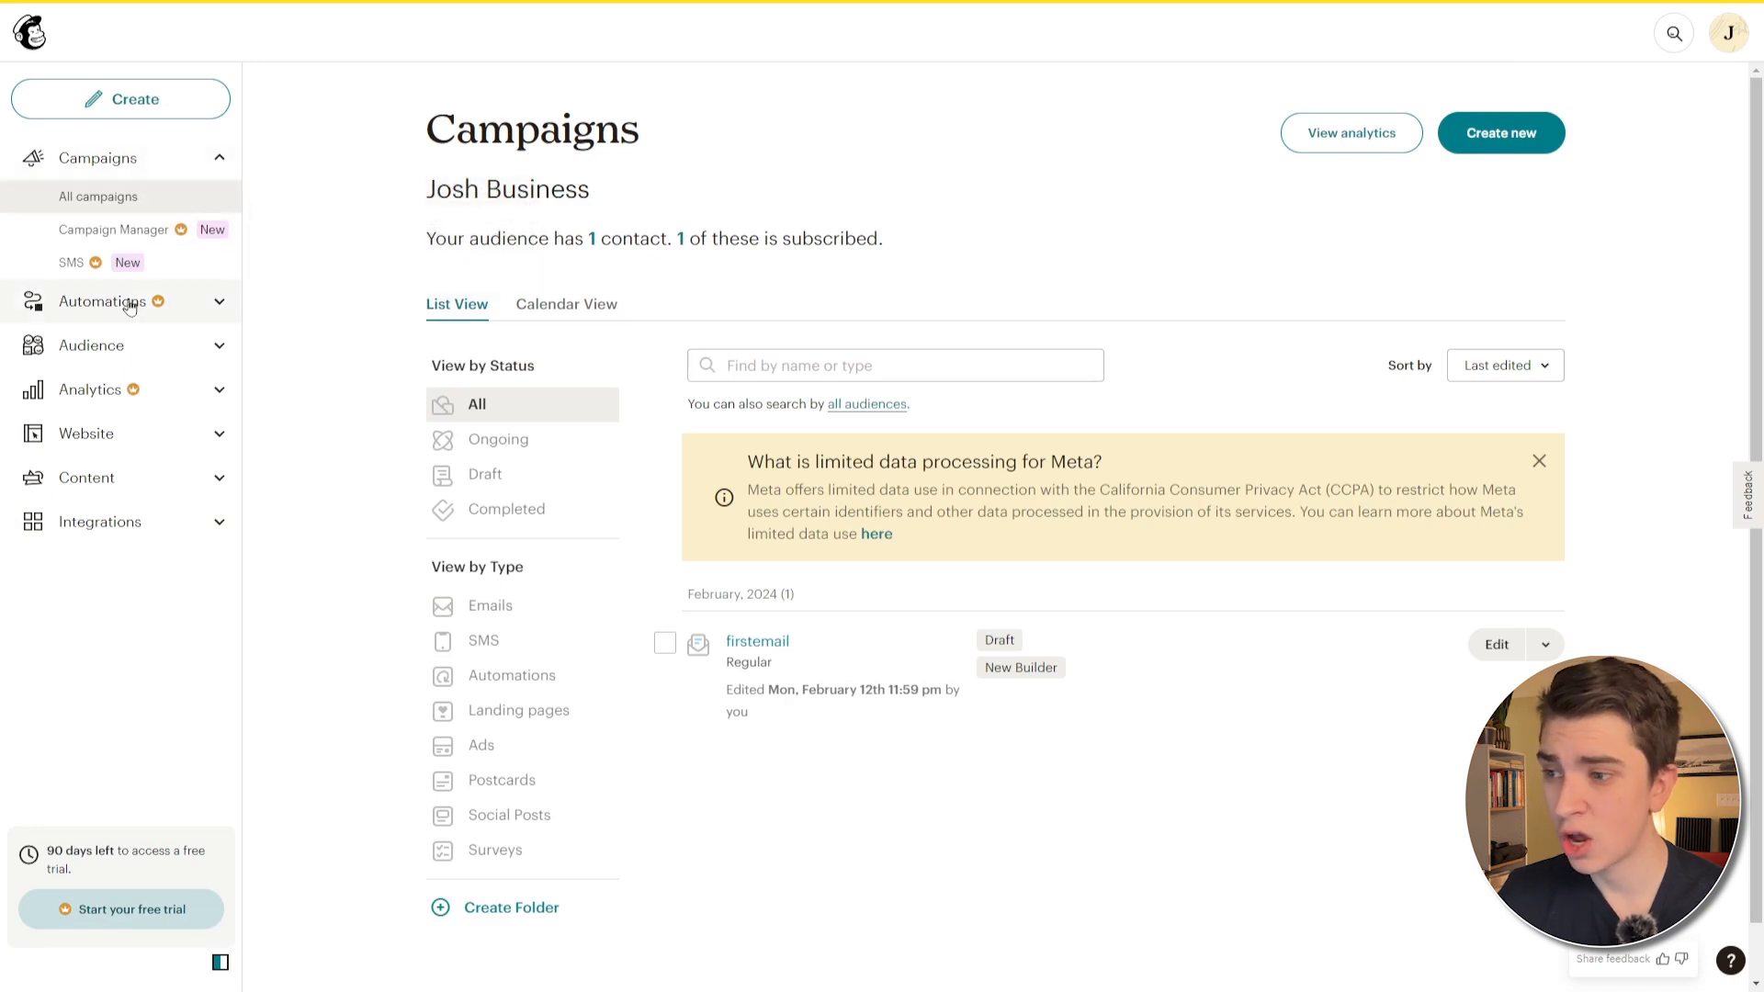
pyautogui.moveTo(174, 440)
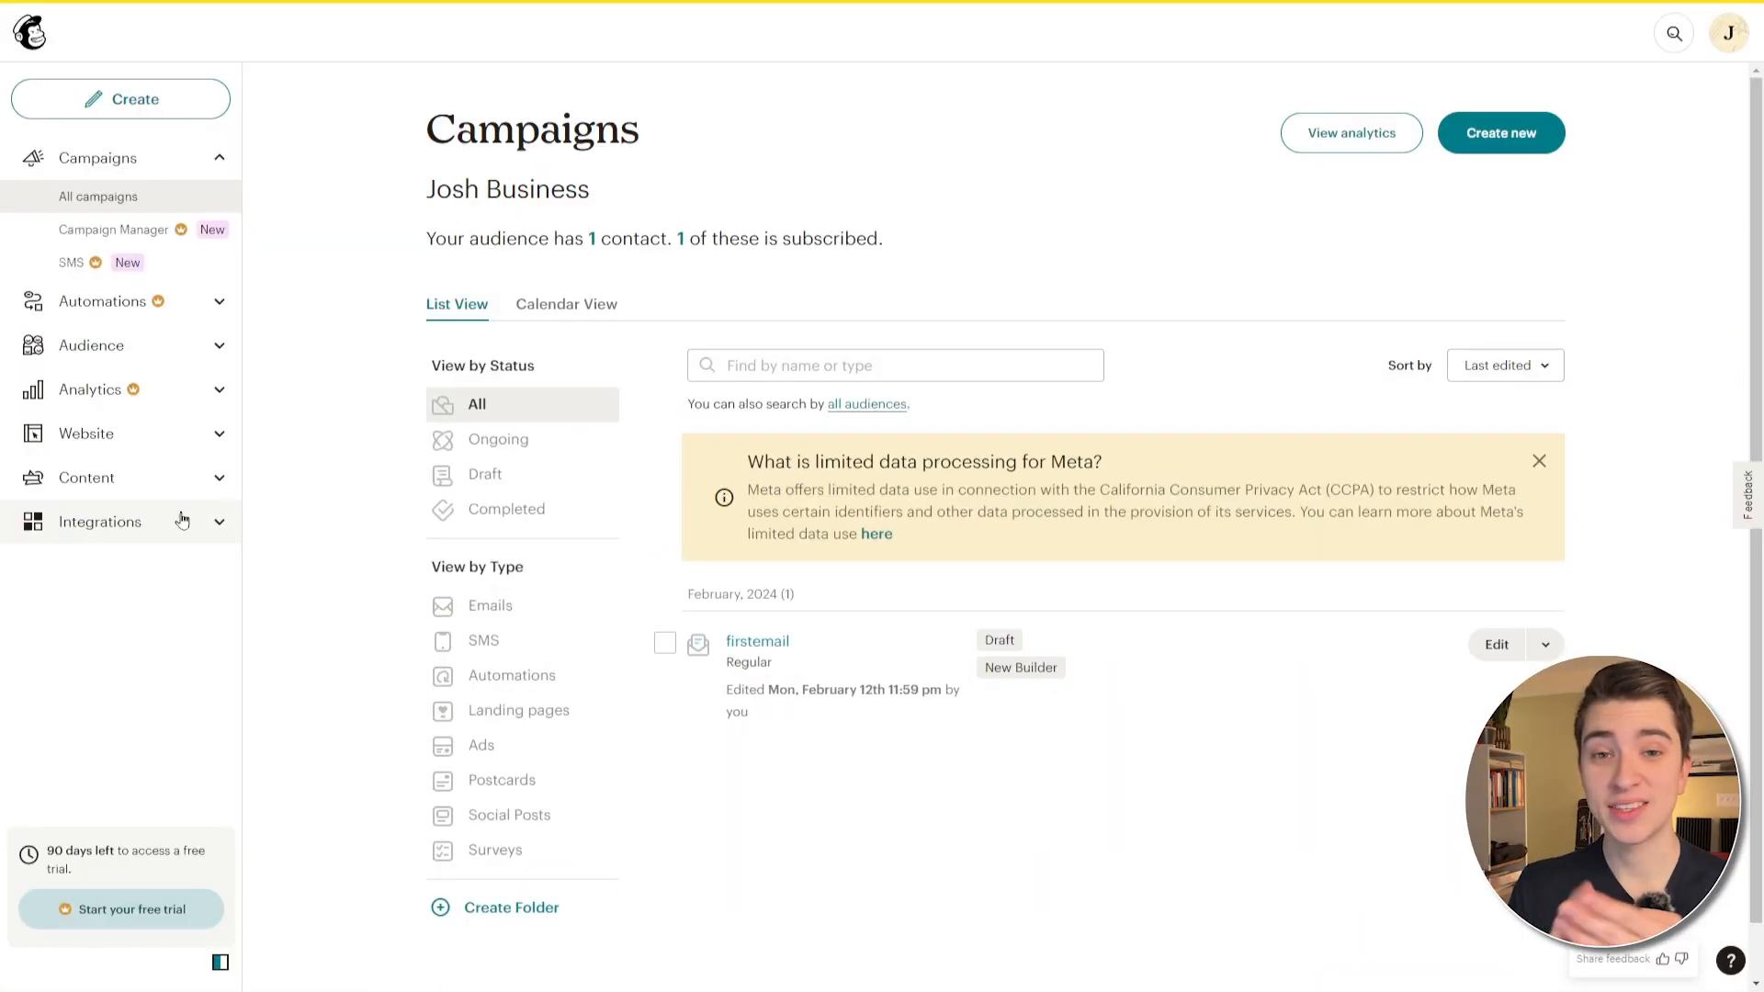
pyautogui.moveTo(124, 230)
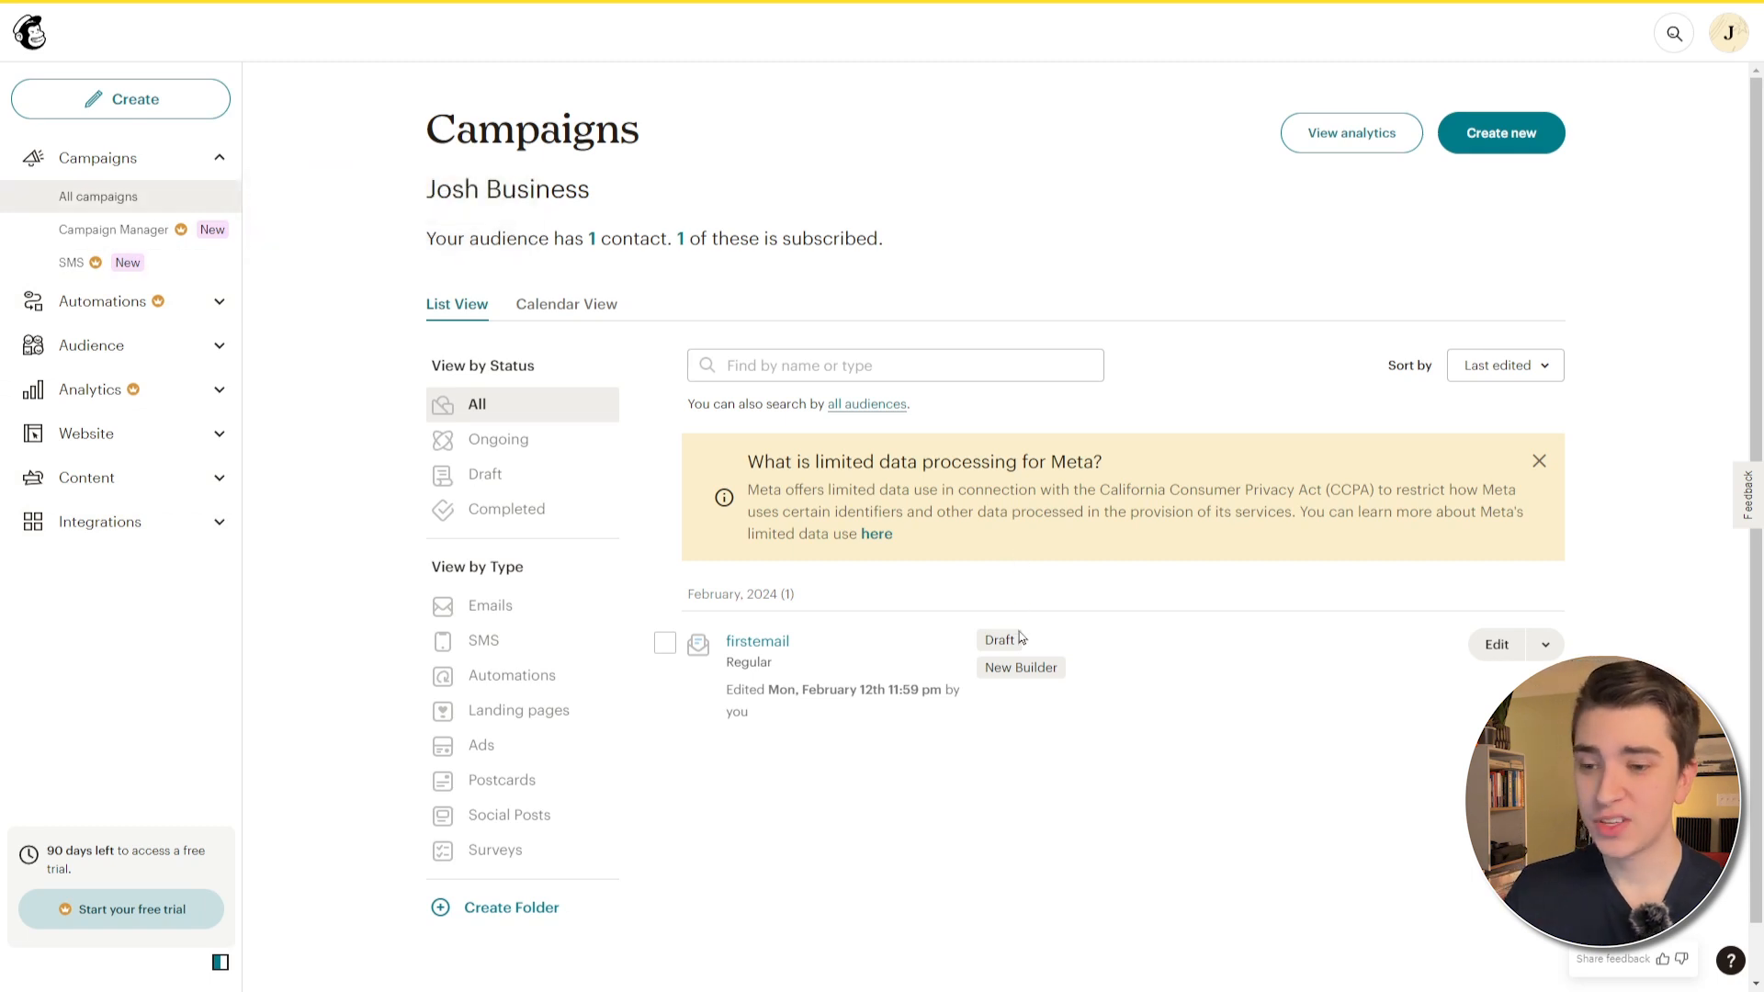
pyautogui.moveTo(1059, 798)
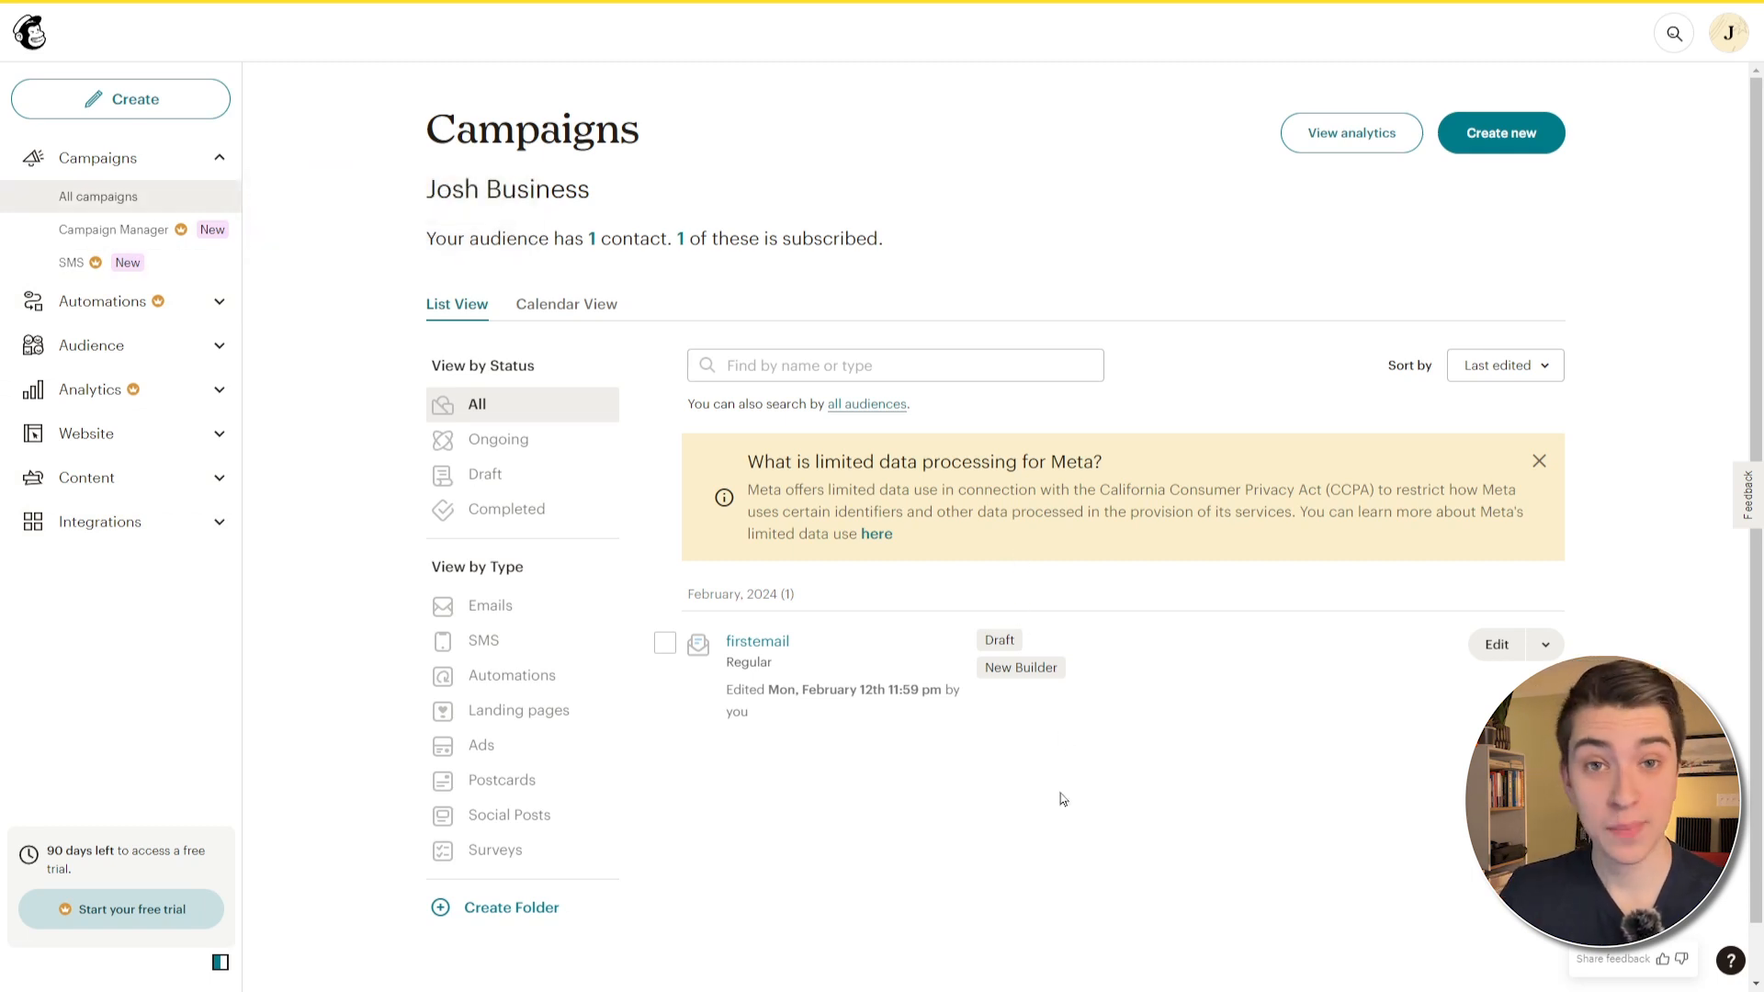
pyautogui.scroll(-3)
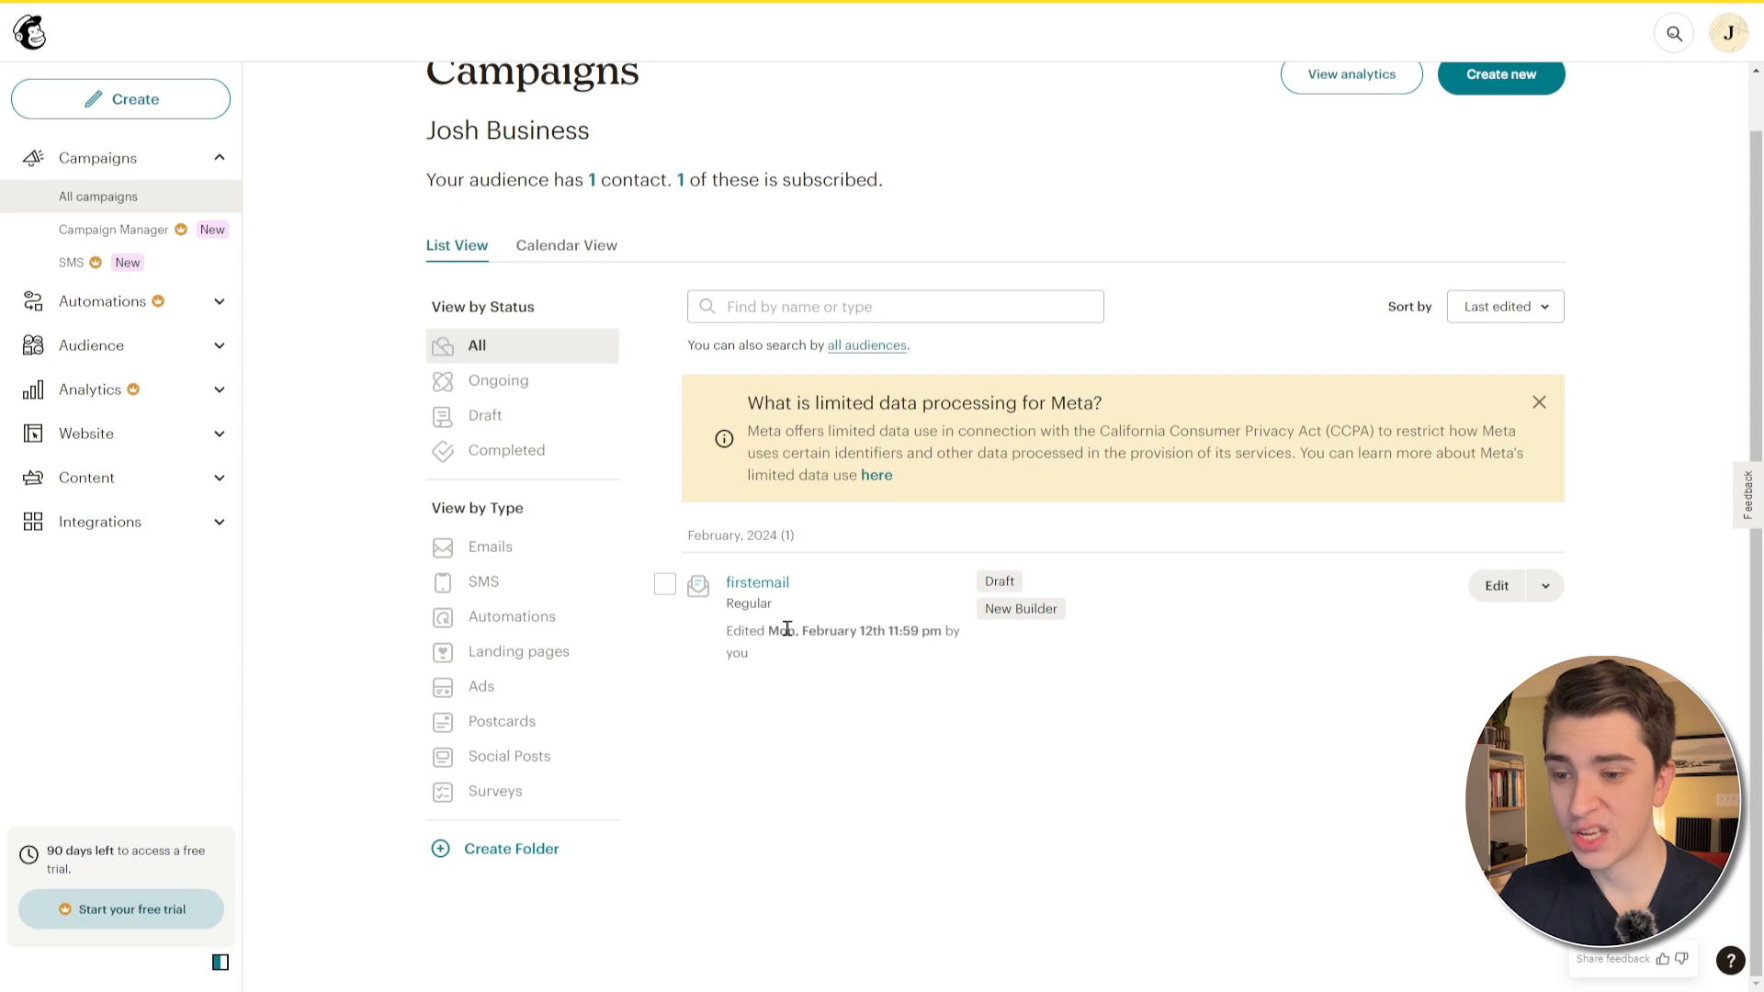
pyautogui.moveTo(558, 358)
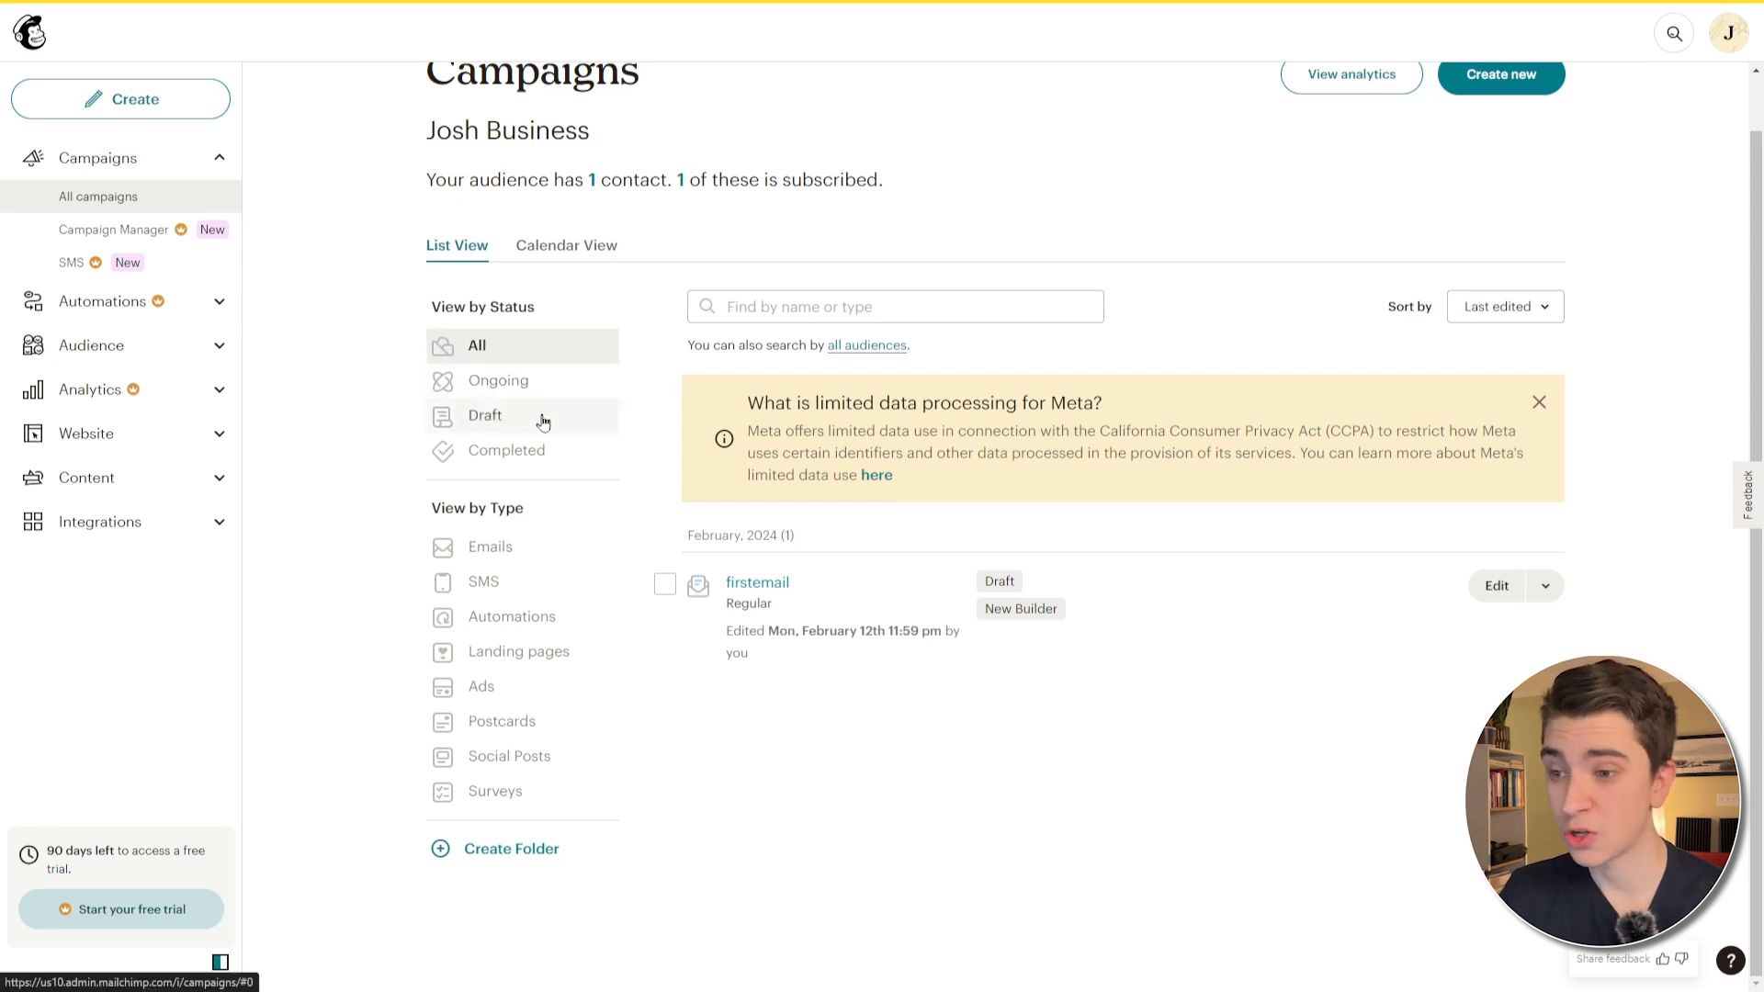
pyautogui.moveTo(630, 552)
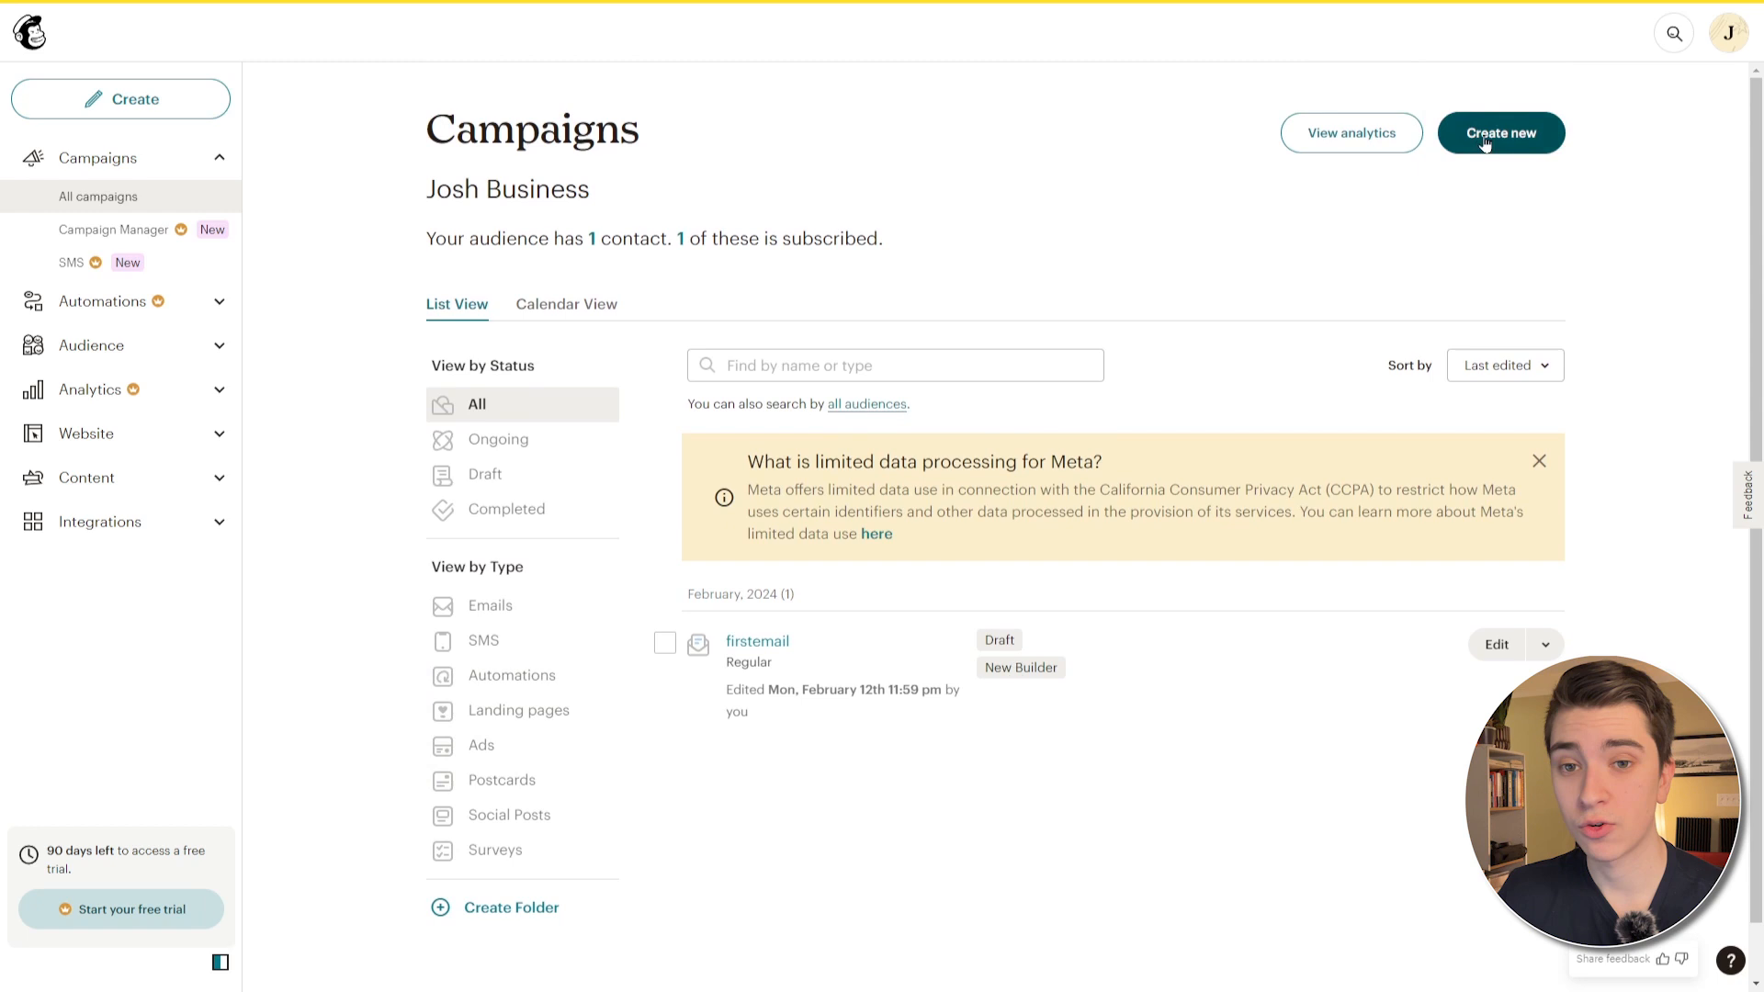
# Create an Untitled regular email draft via Design Email and leave it for later.
pyautogui.click(1499, 131)
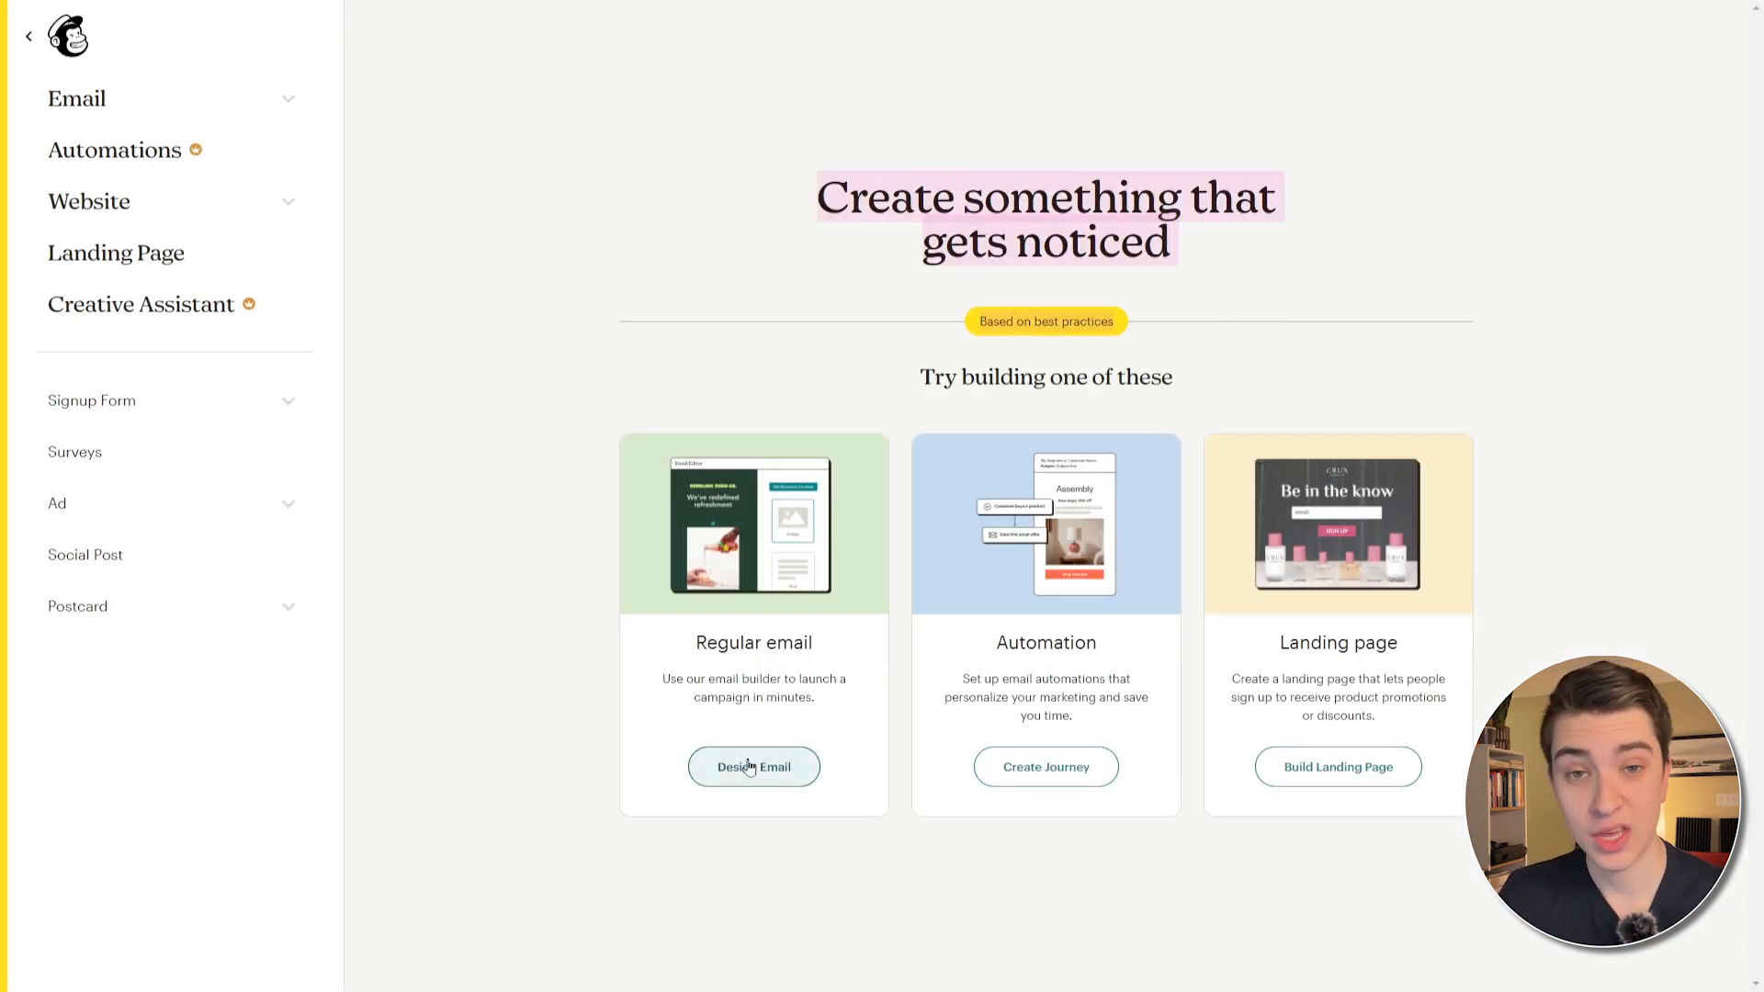
pyautogui.click(753, 766)
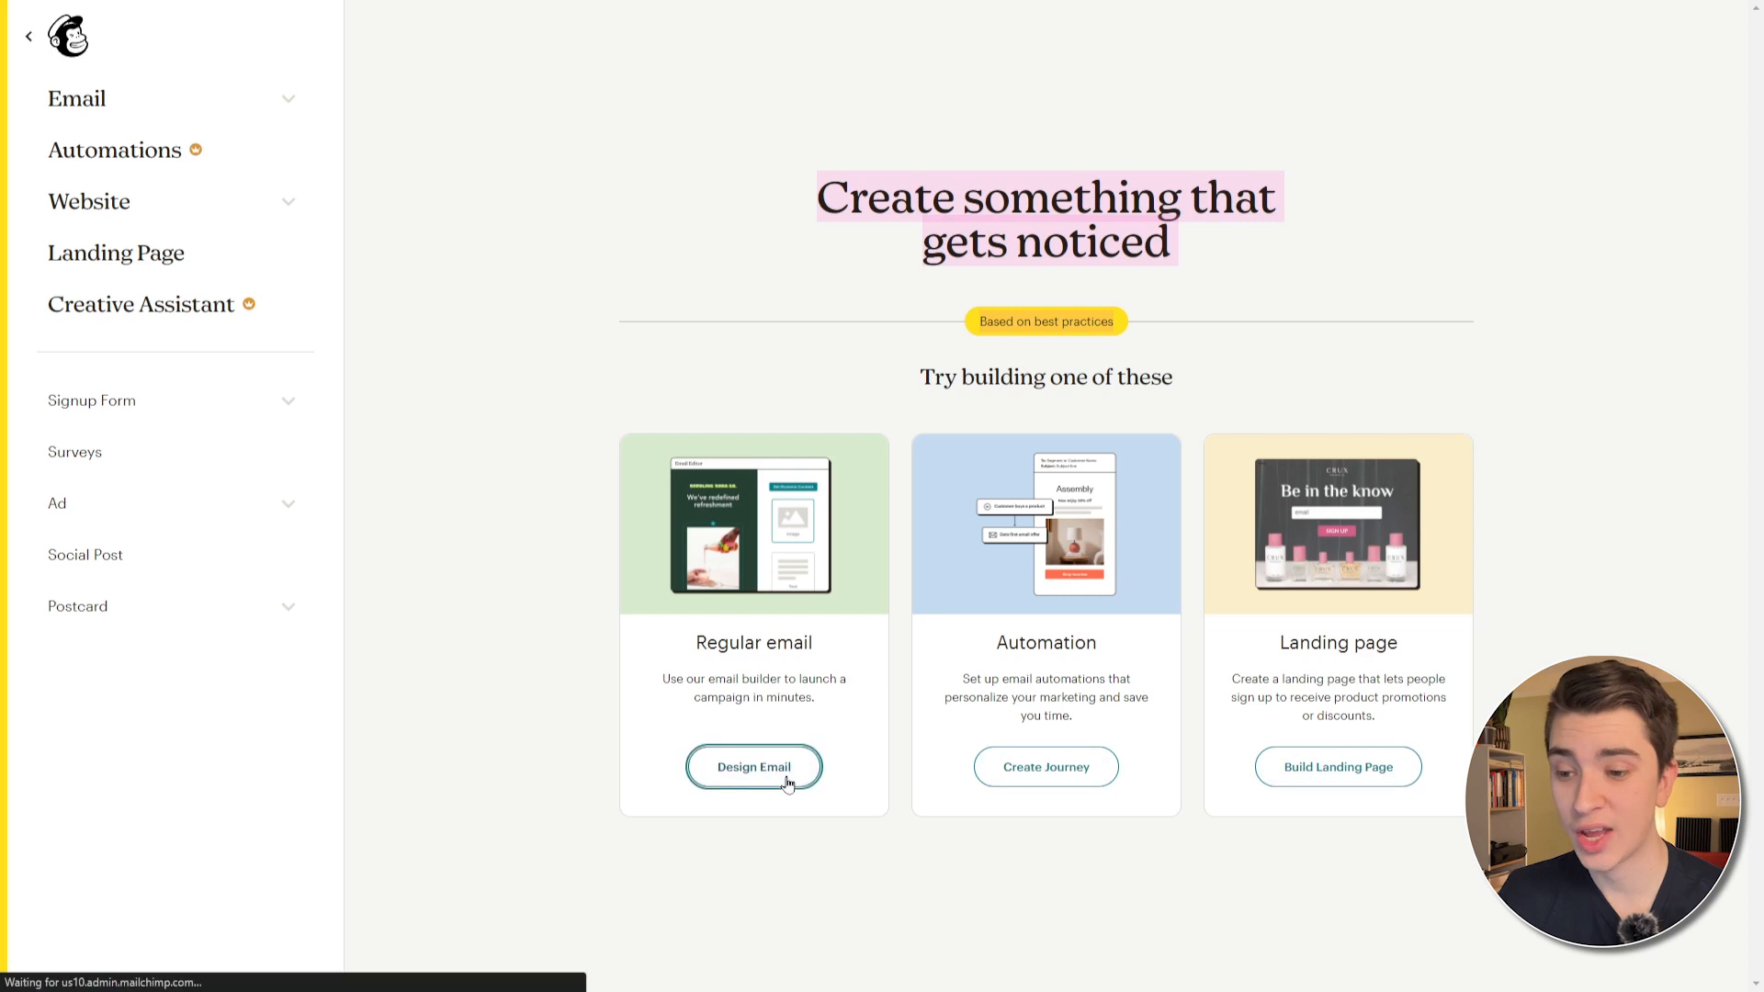
pyautogui.click(754, 767)
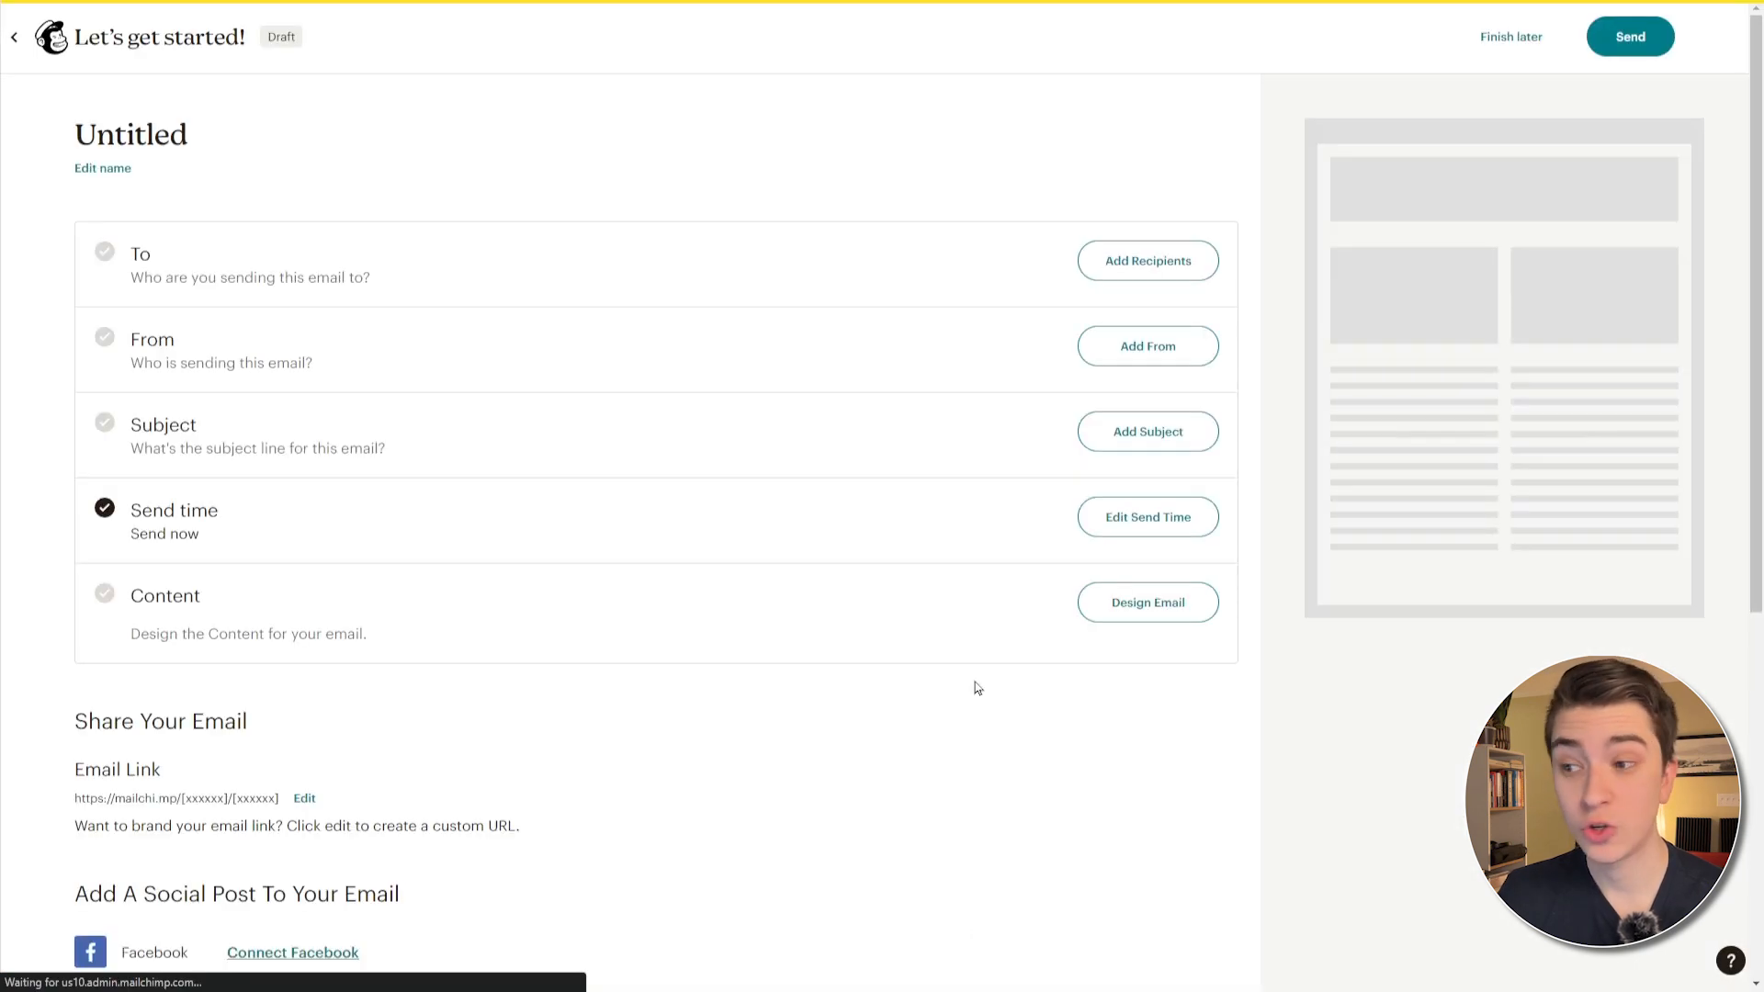
pyautogui.click(15, 36)
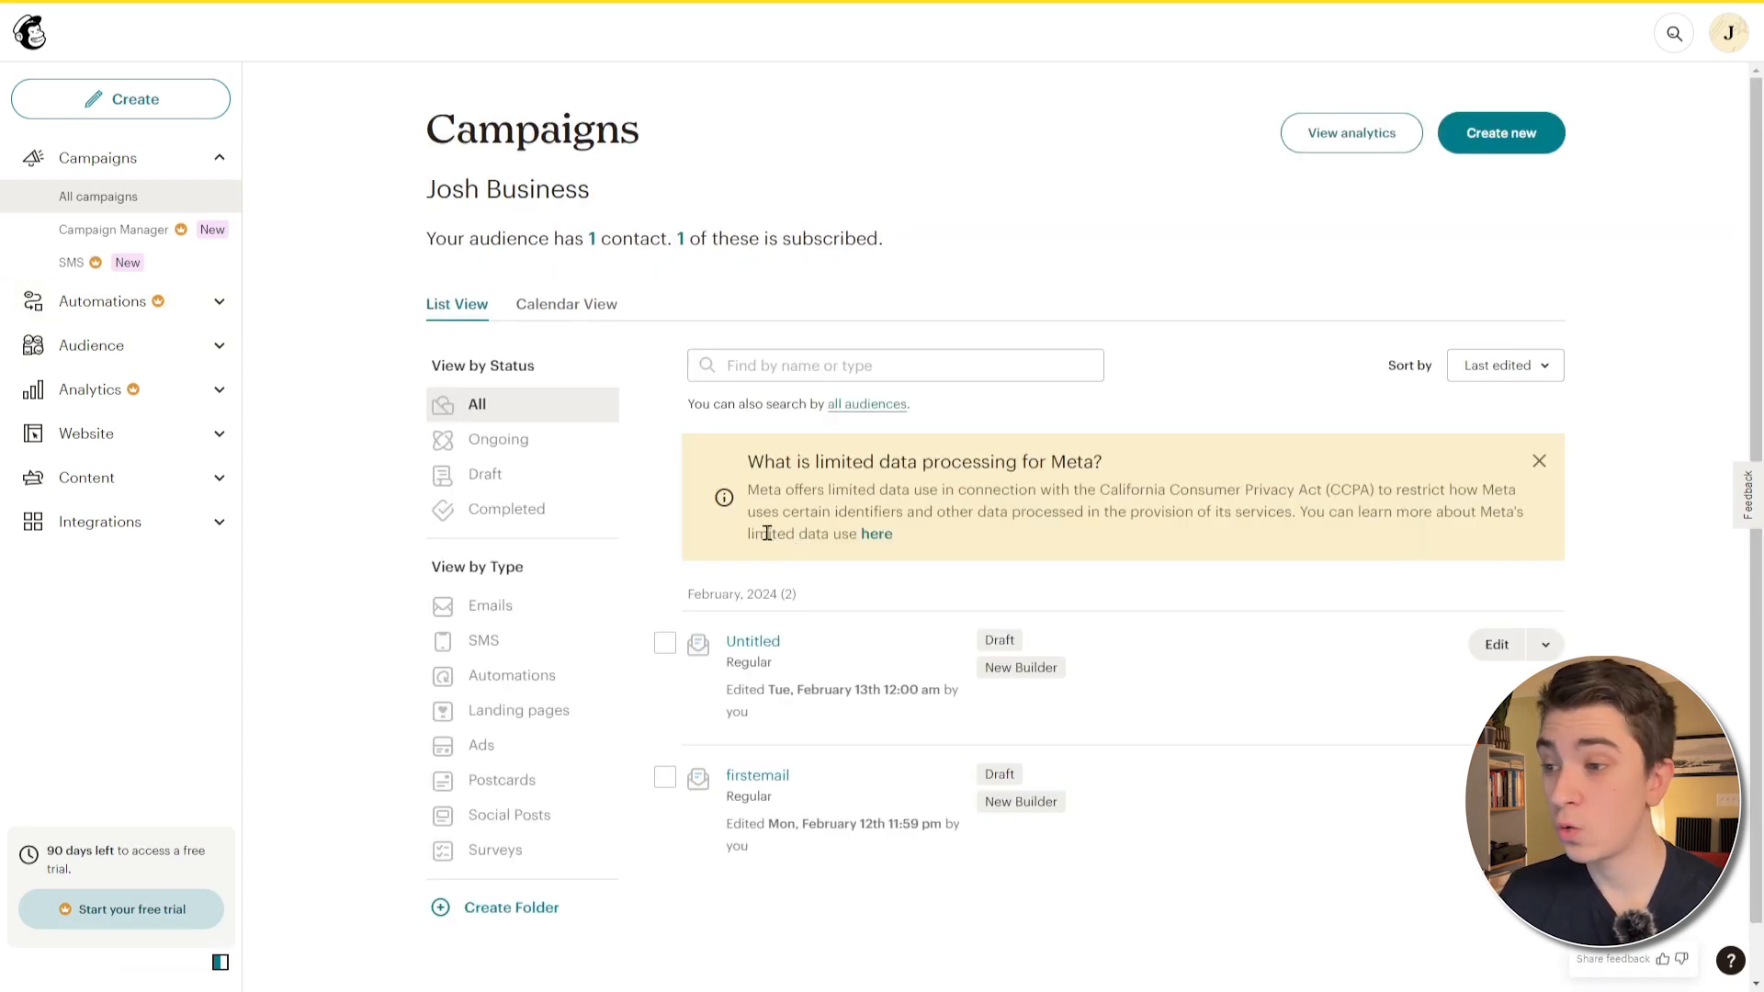
pyautogui.moveTo(752, 526)
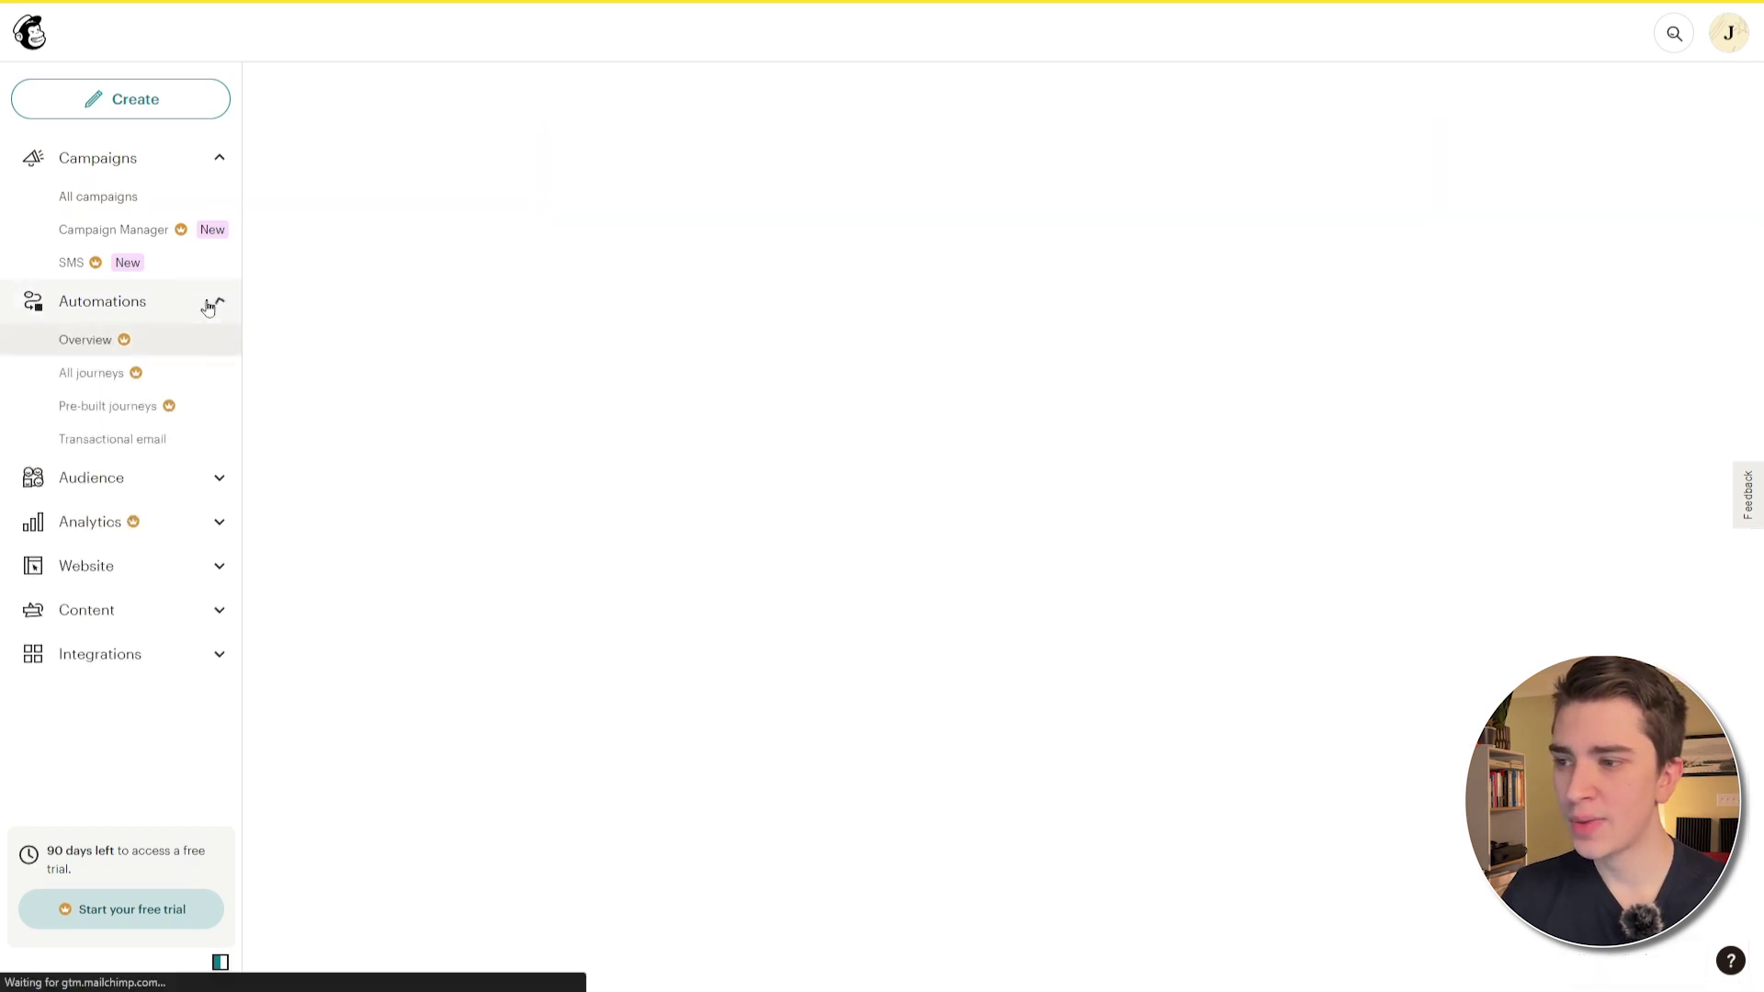
# View the Customer Journeys overview, then switch to the Audience Dashboard.
pyautogui.click(84, 339)
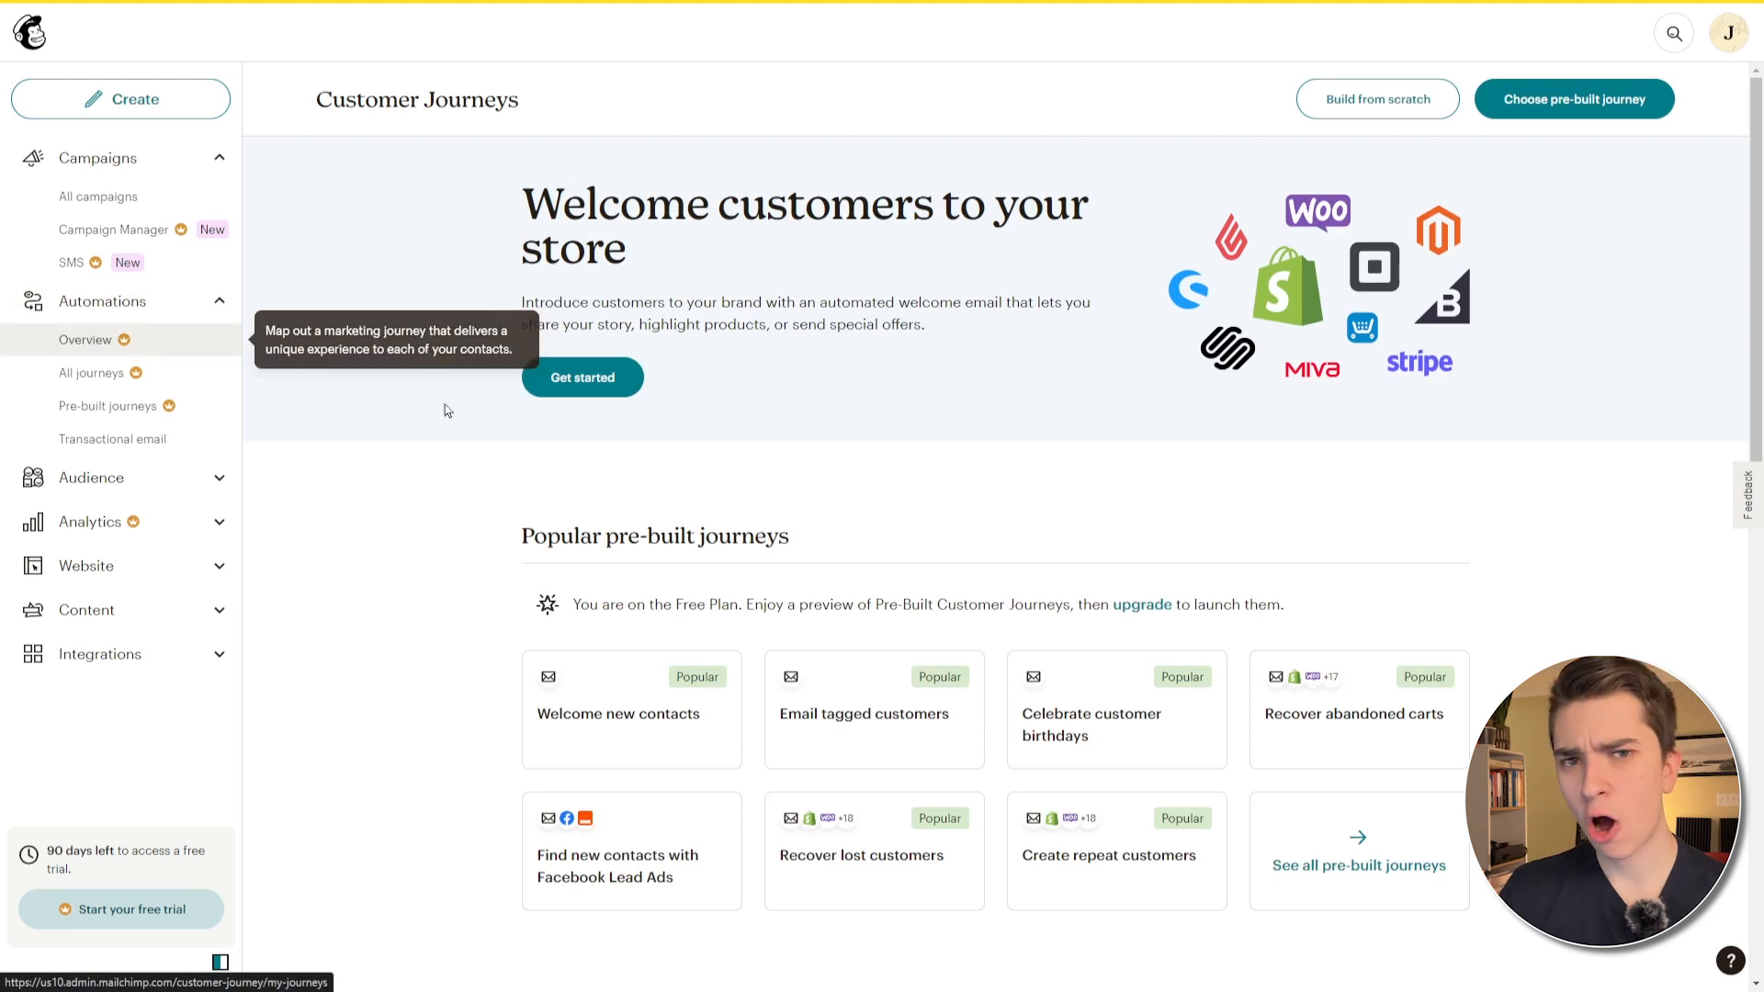
pyautogui.moveTo(518, 516)
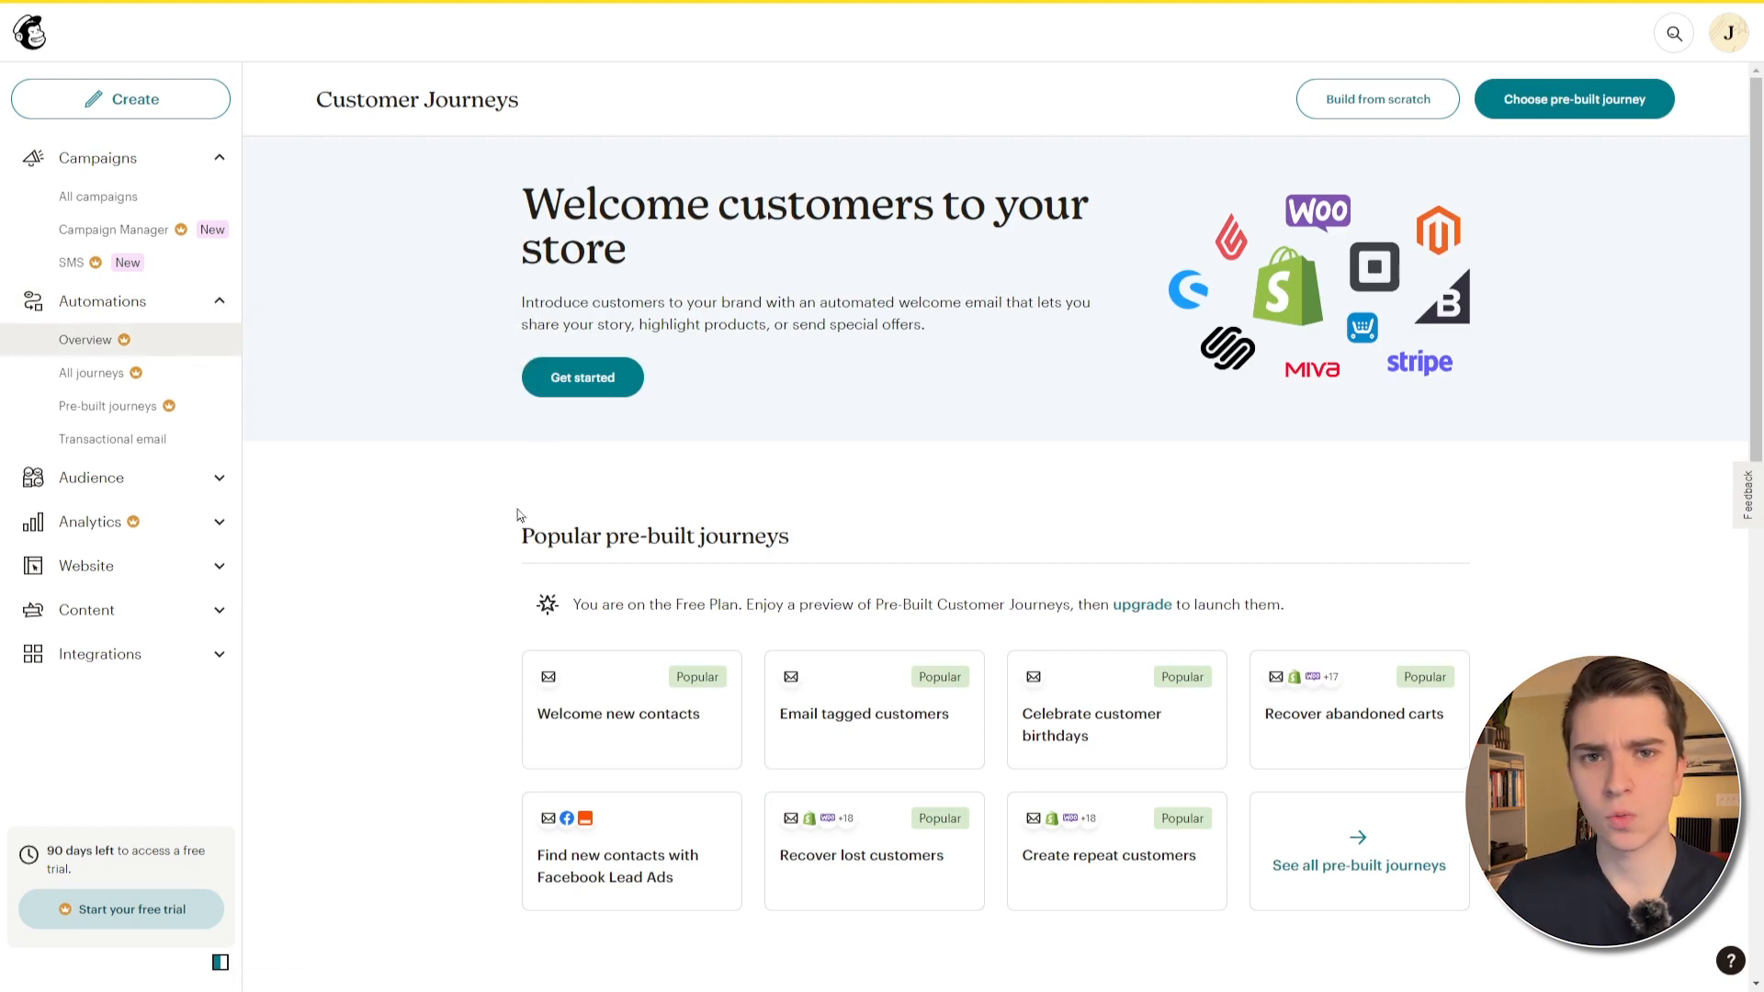
pyautogui.click(90, 476)
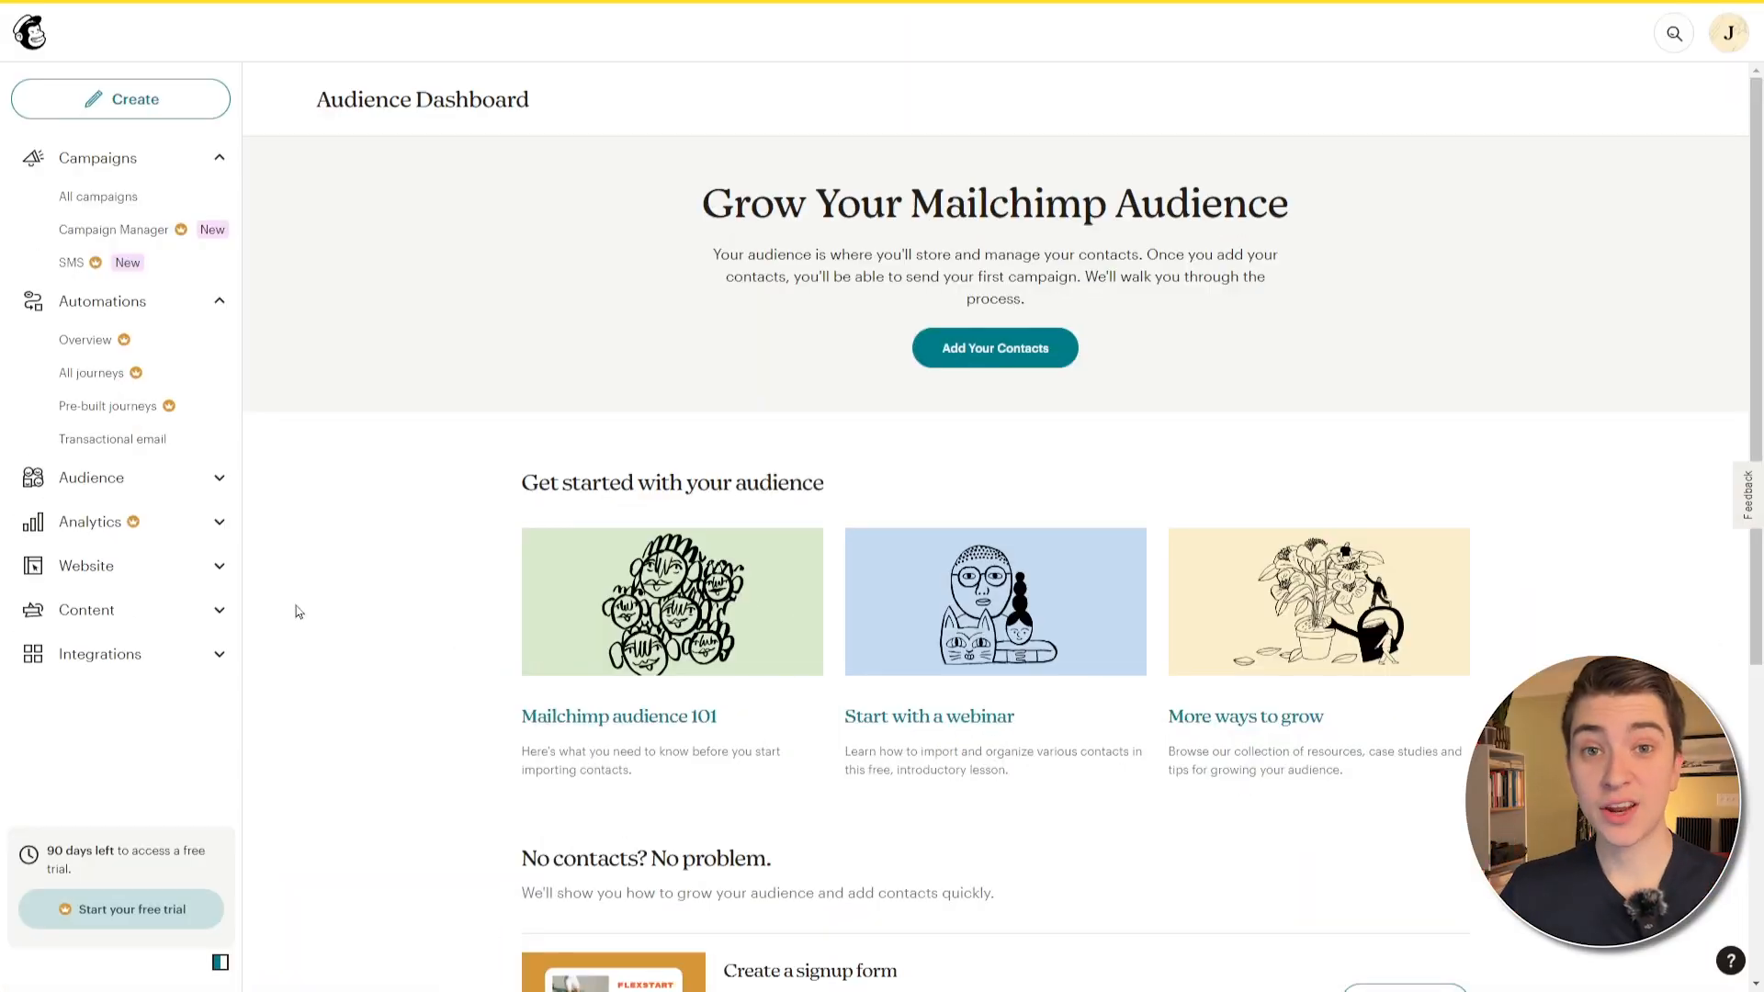
pyautogui.moveTo(267, 602)
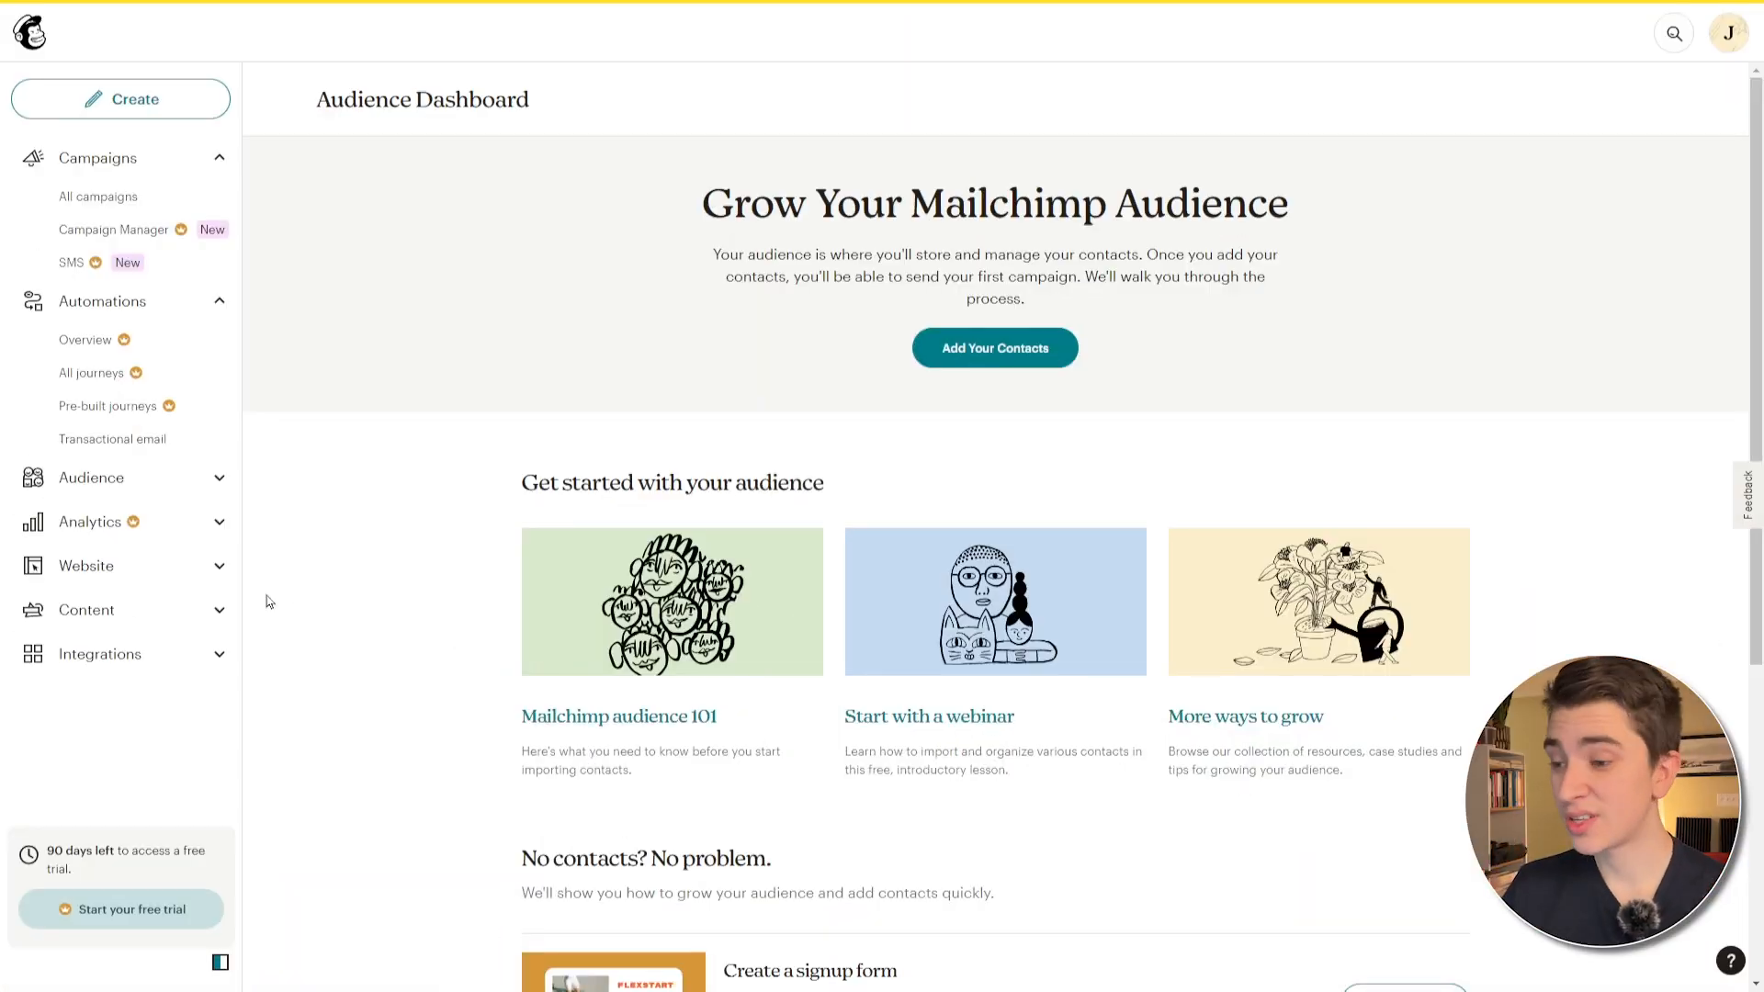
# Browse Creative Assistant, the empty Email templates and My files pages, then return to templates.
pyautogui.click(86, 610)
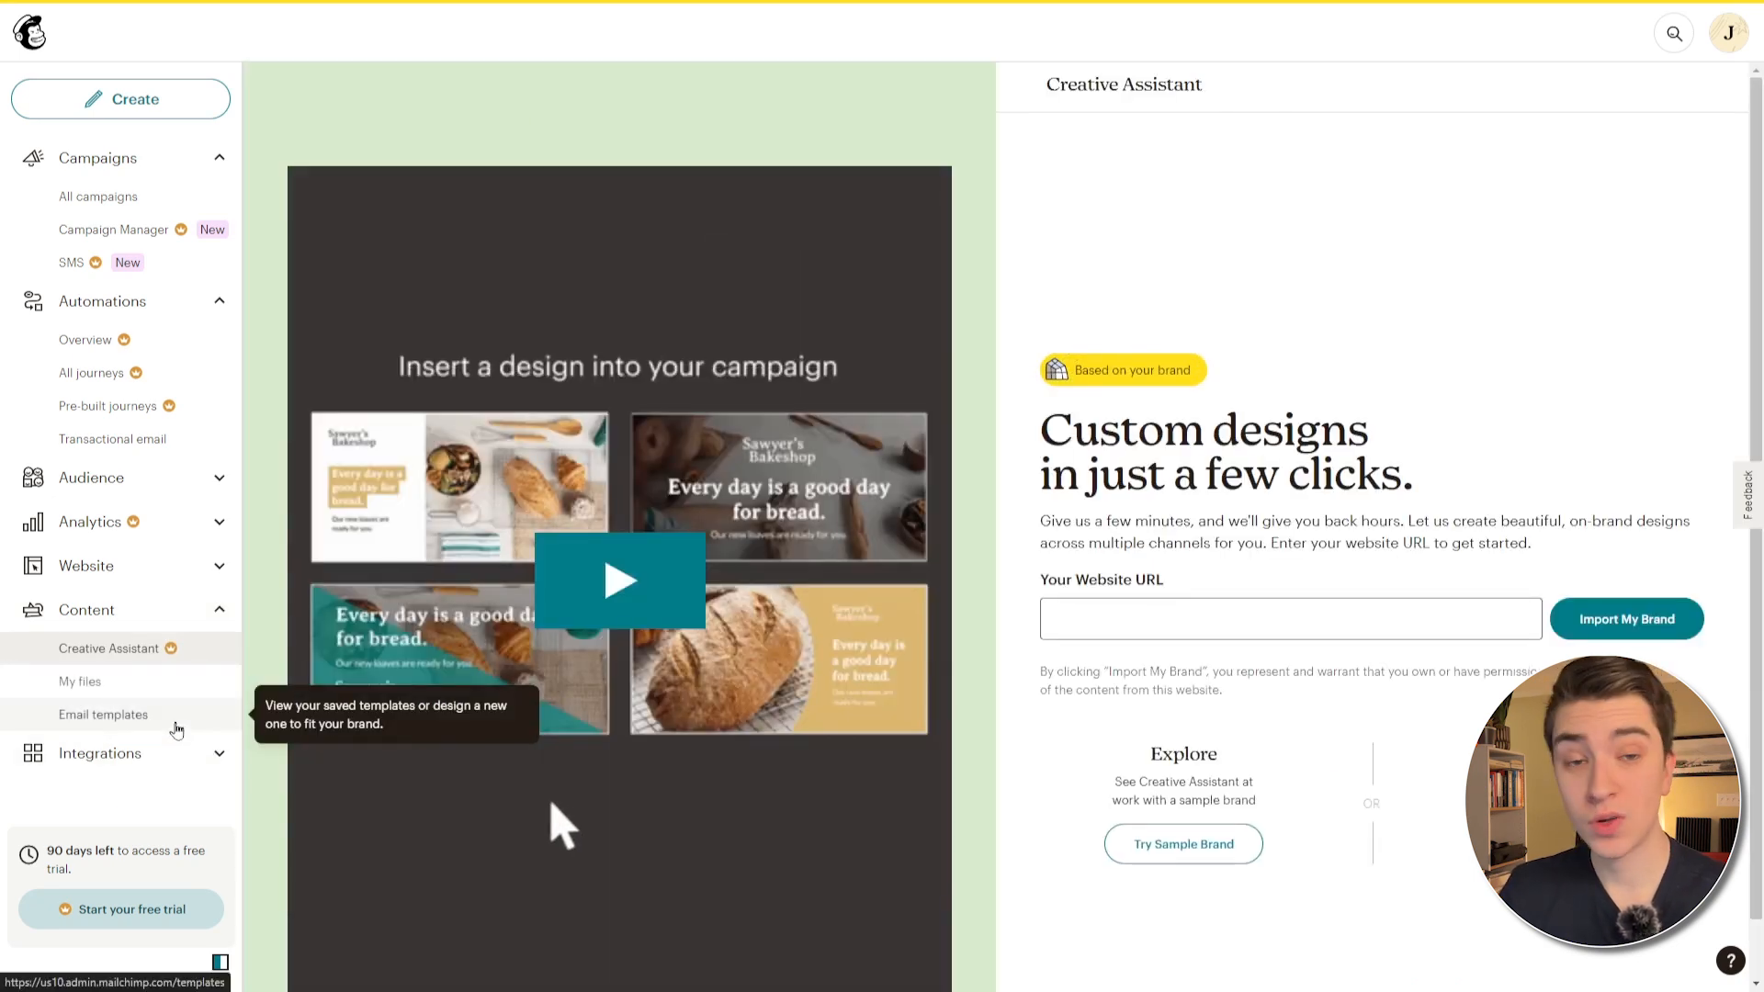
pyautogui.click(102, 715)
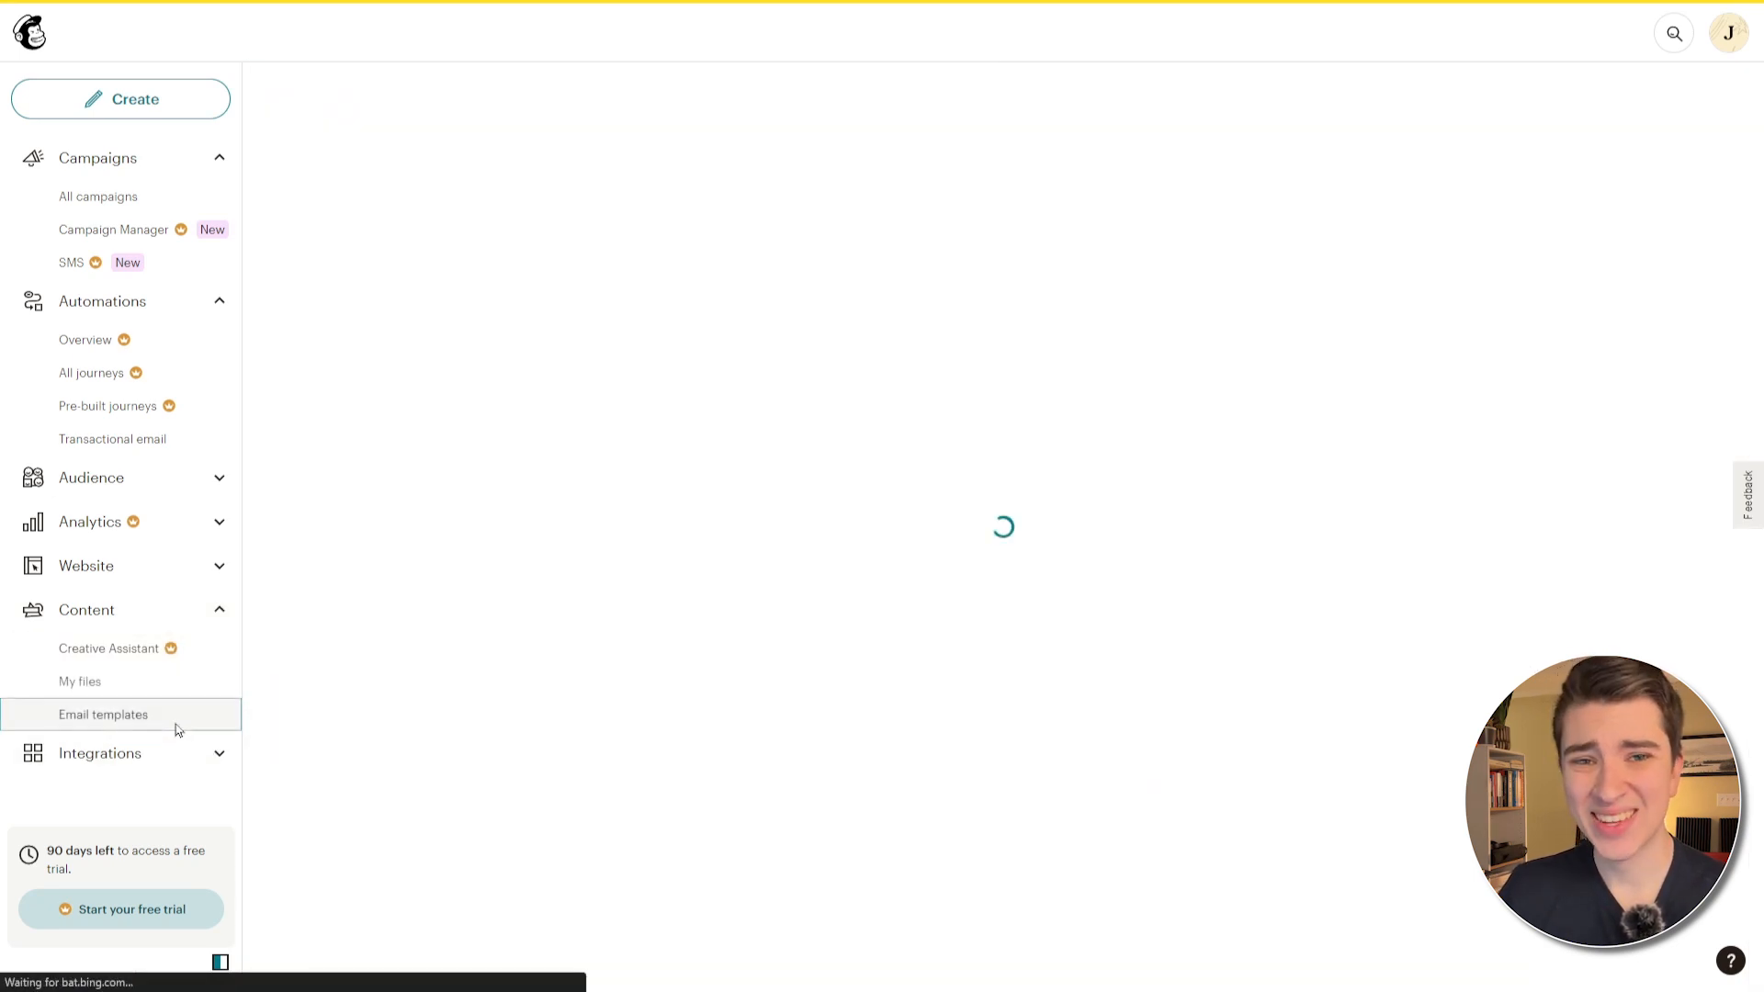
pyautogui.click(102, 713)
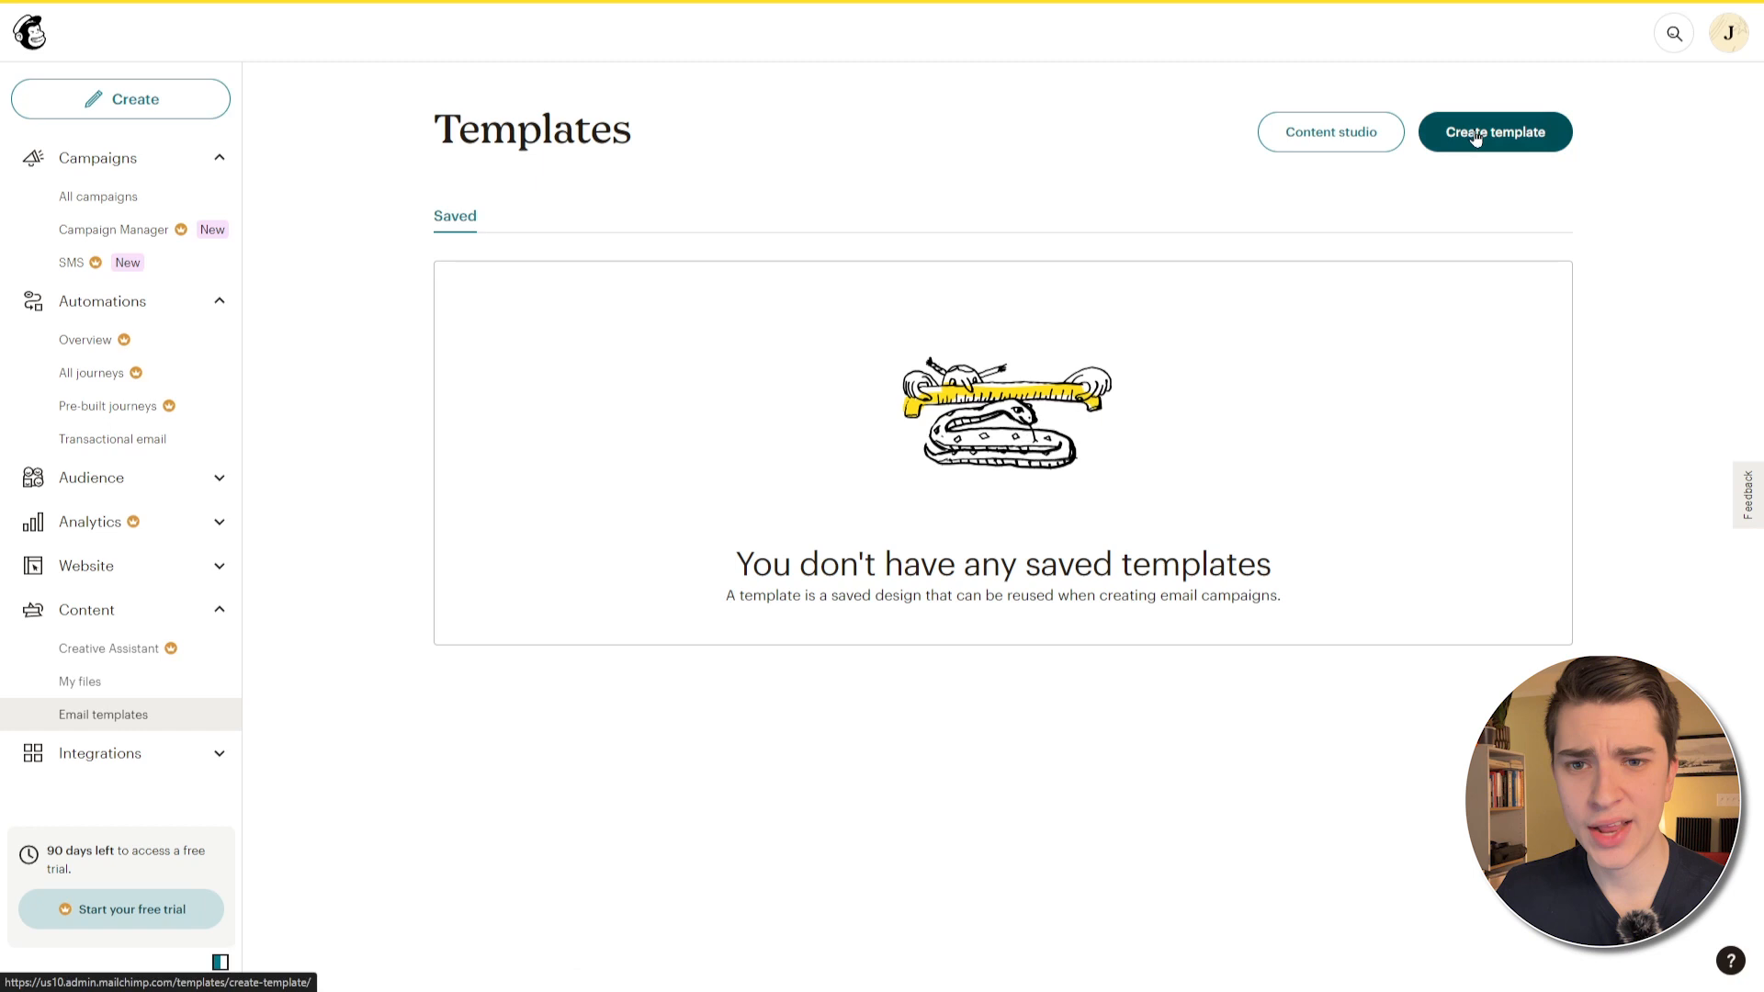
pyautogui.click(80, 681)
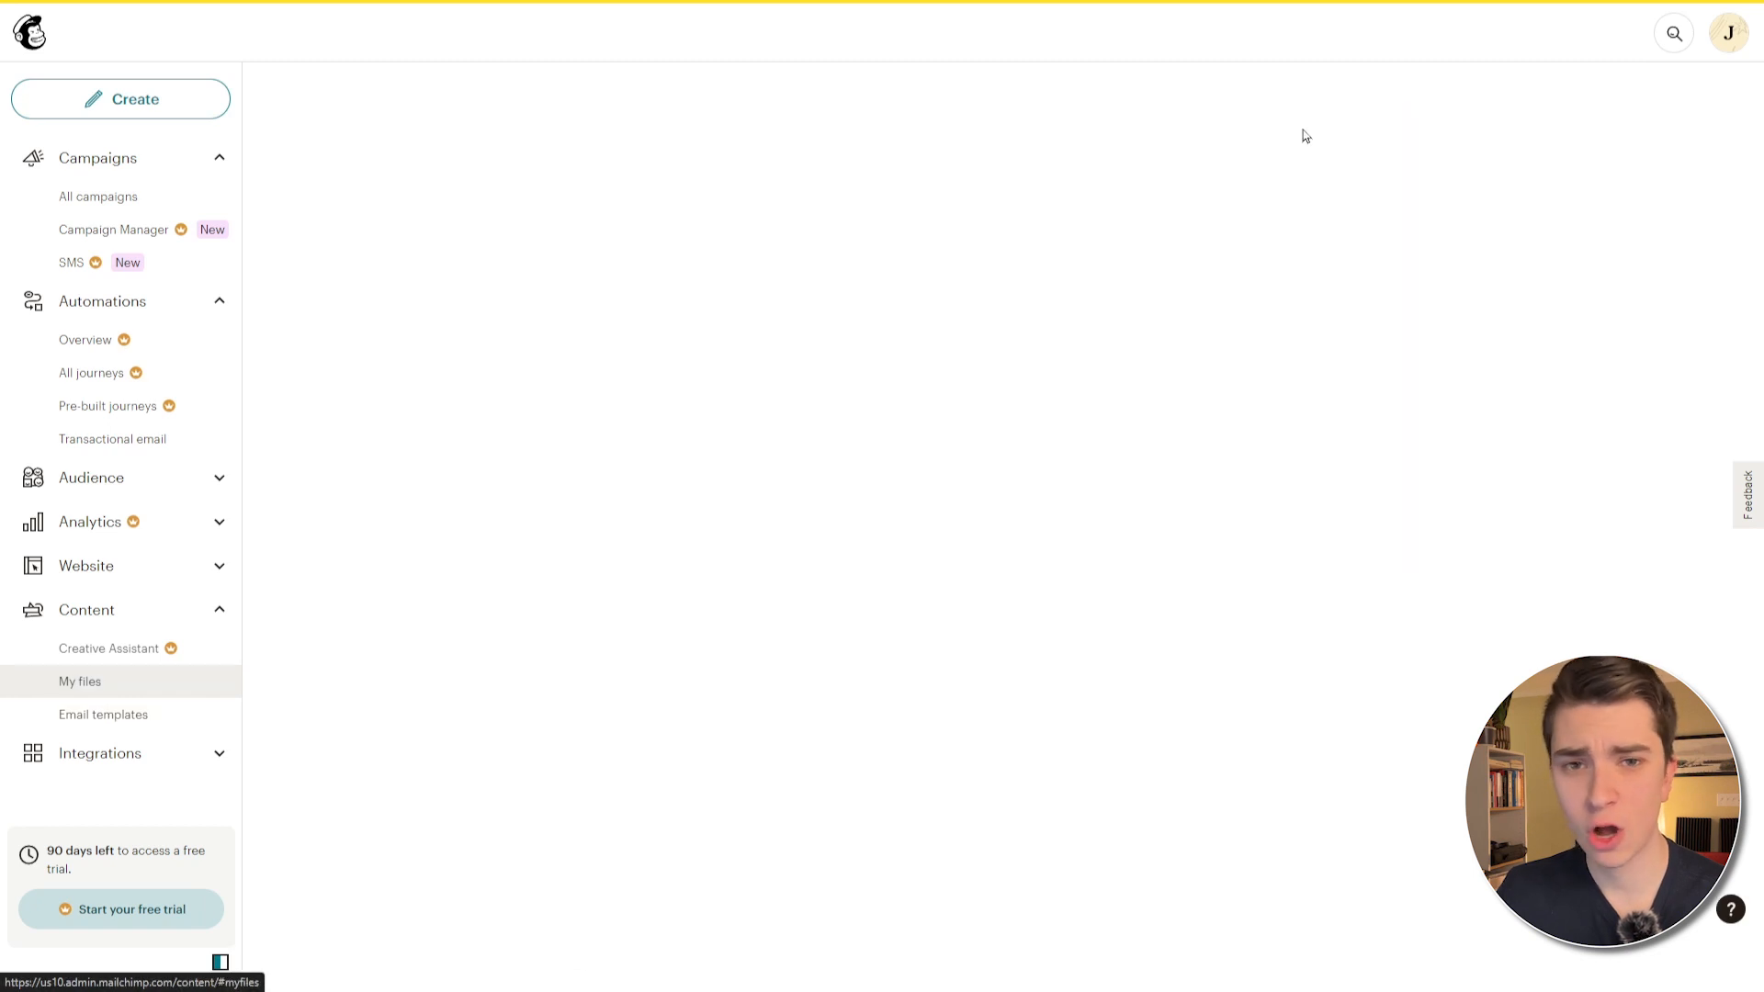
pyautogui.click(80, 681)
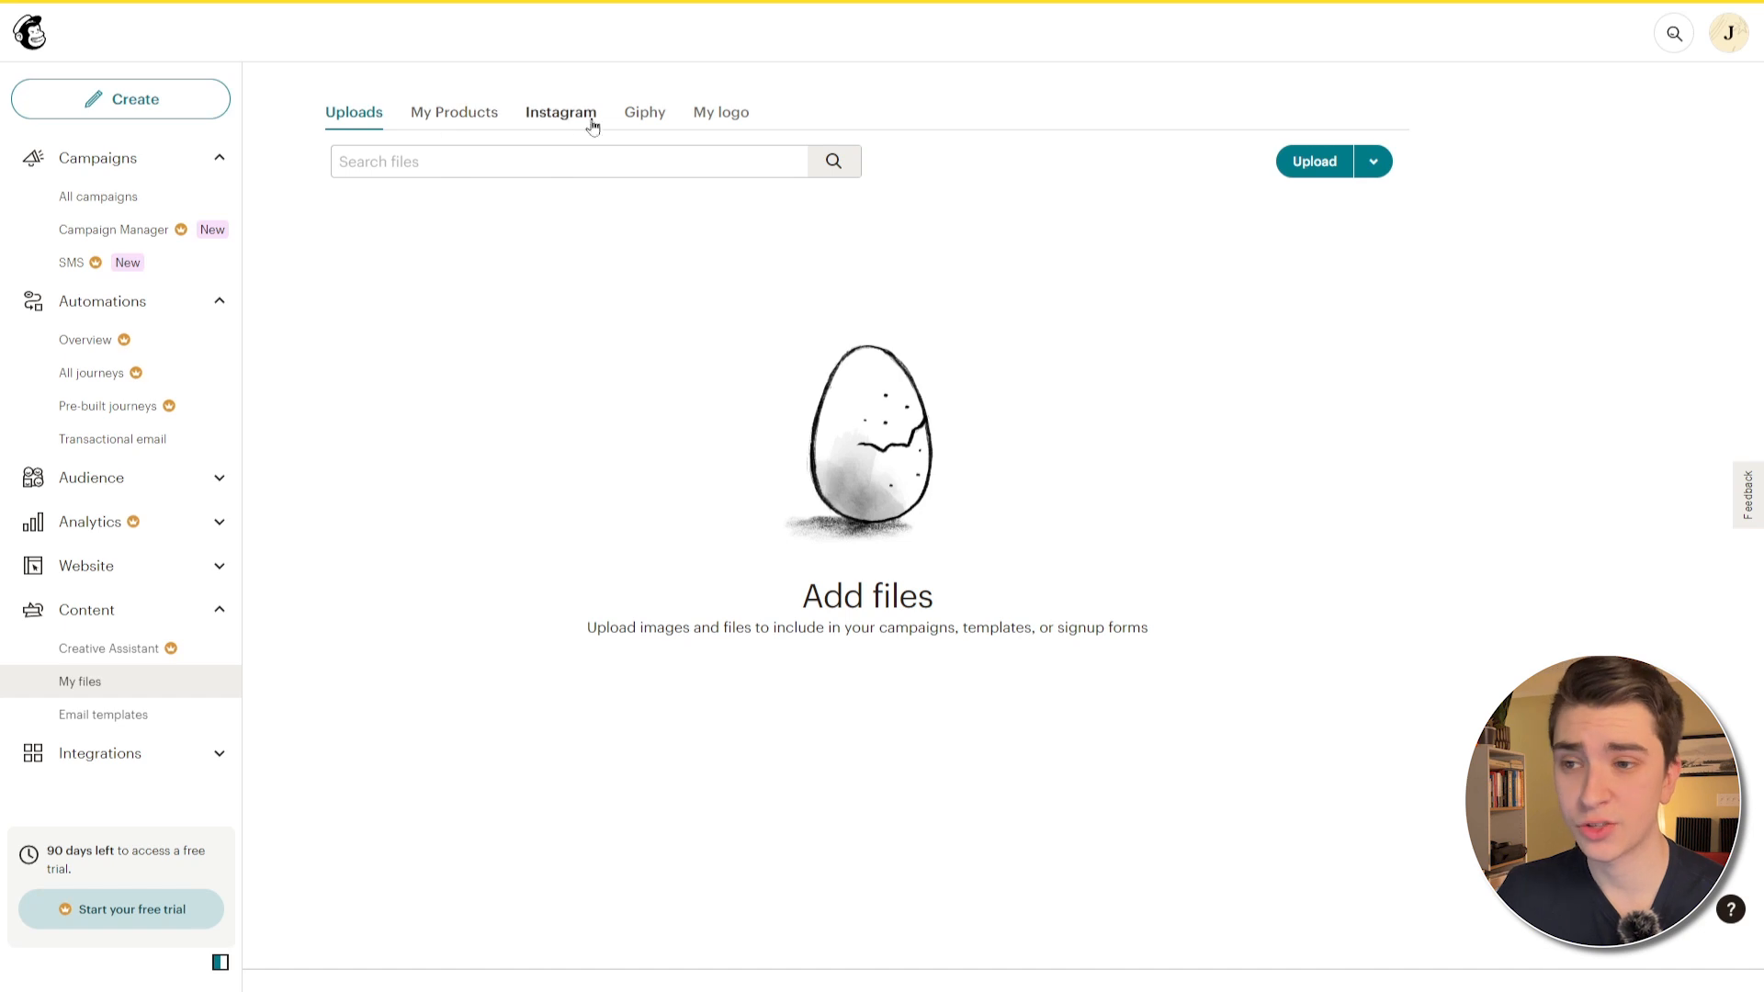
pyautogui.moveTo(562, 783)
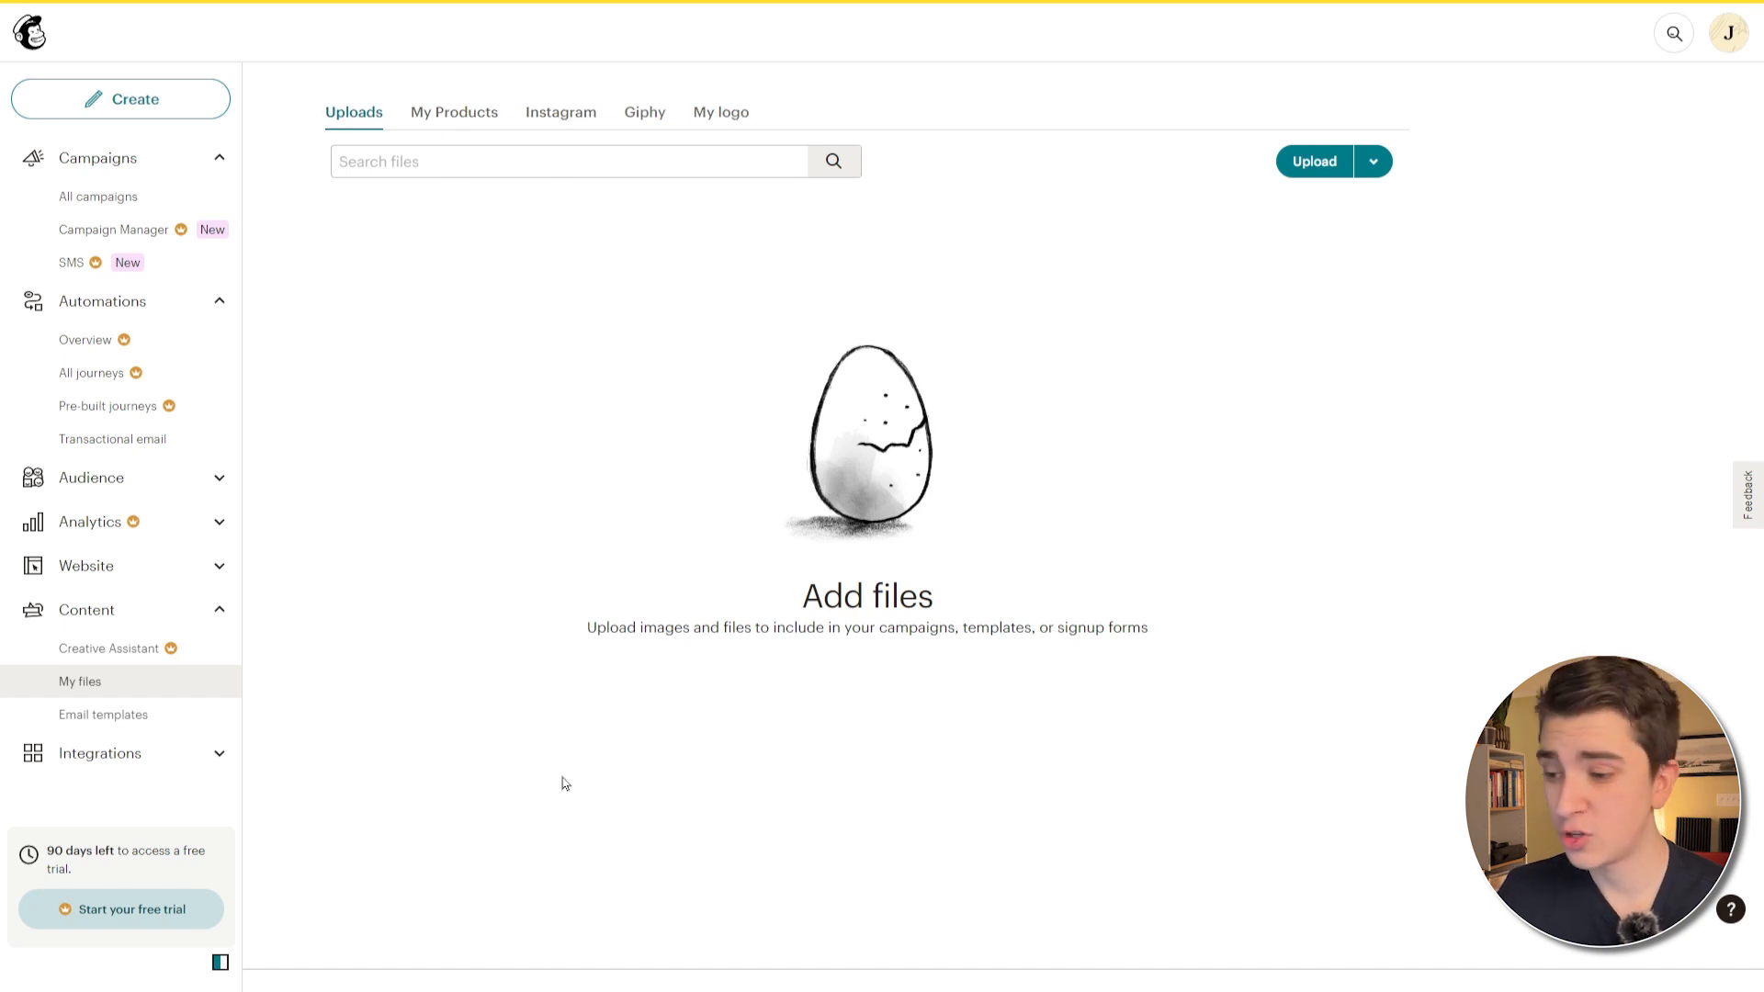
pyautogui.click(102, 714)
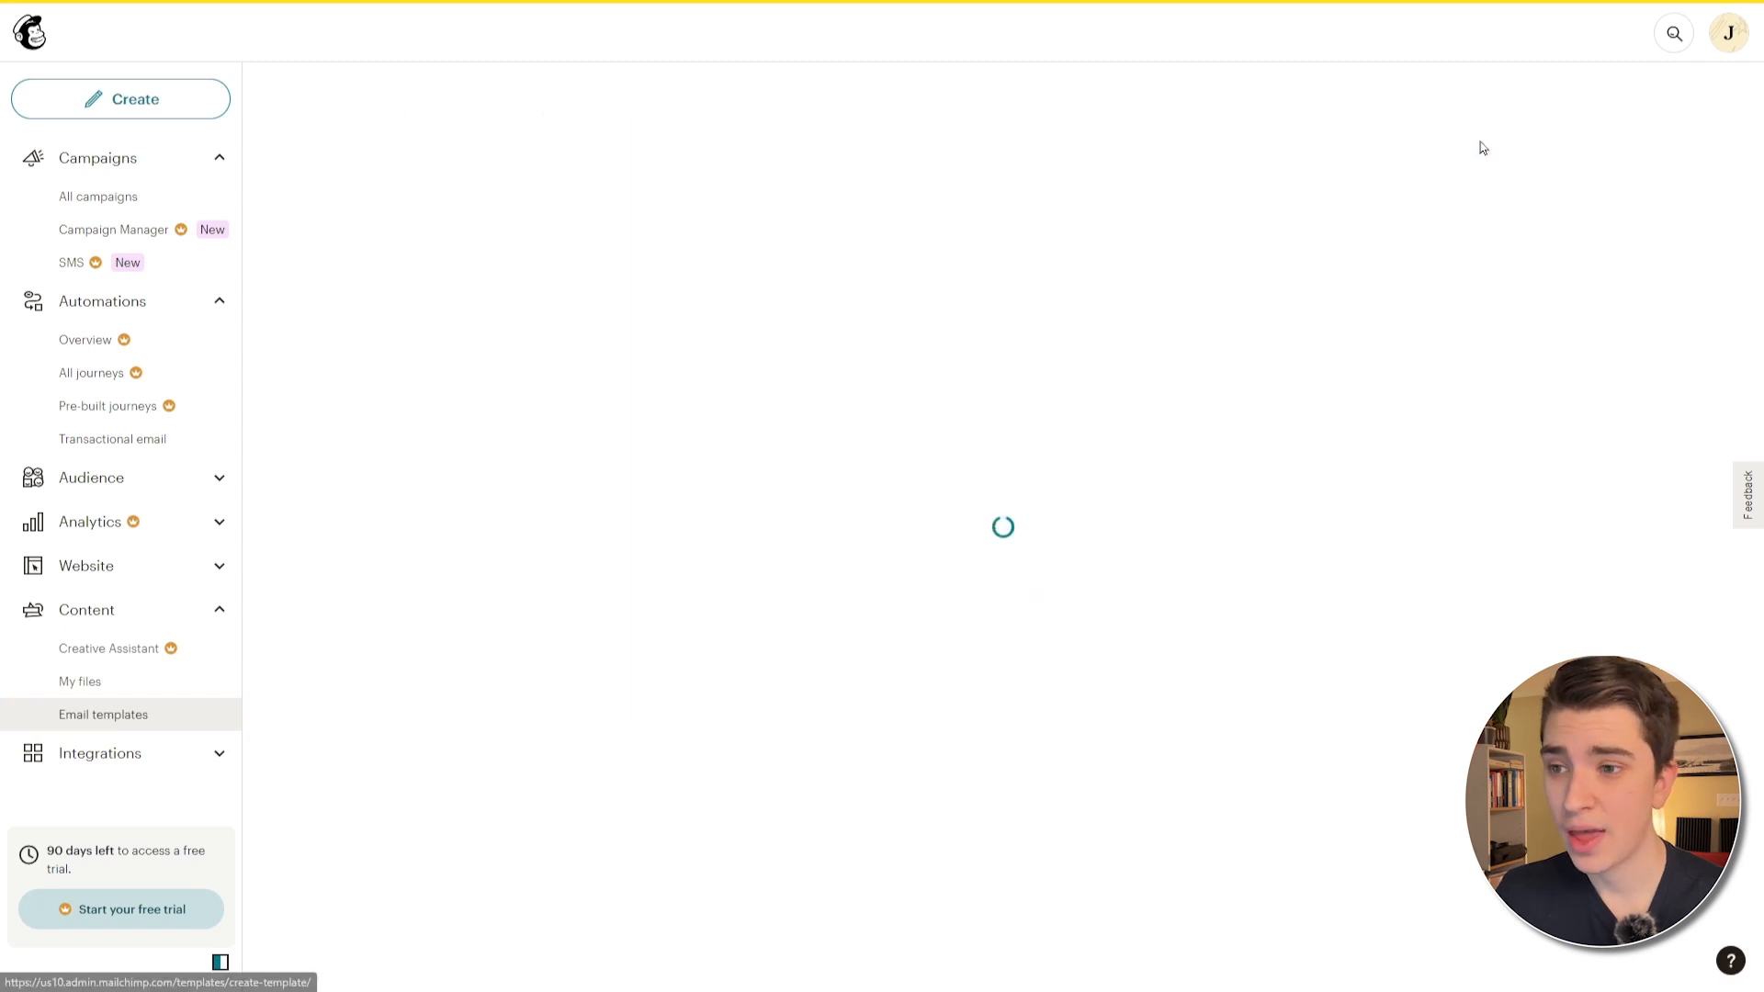
# Apply the Minimal layout from the template gallery and enter 'firsttemplate' as the name.
pyautogui.click(102, 715)
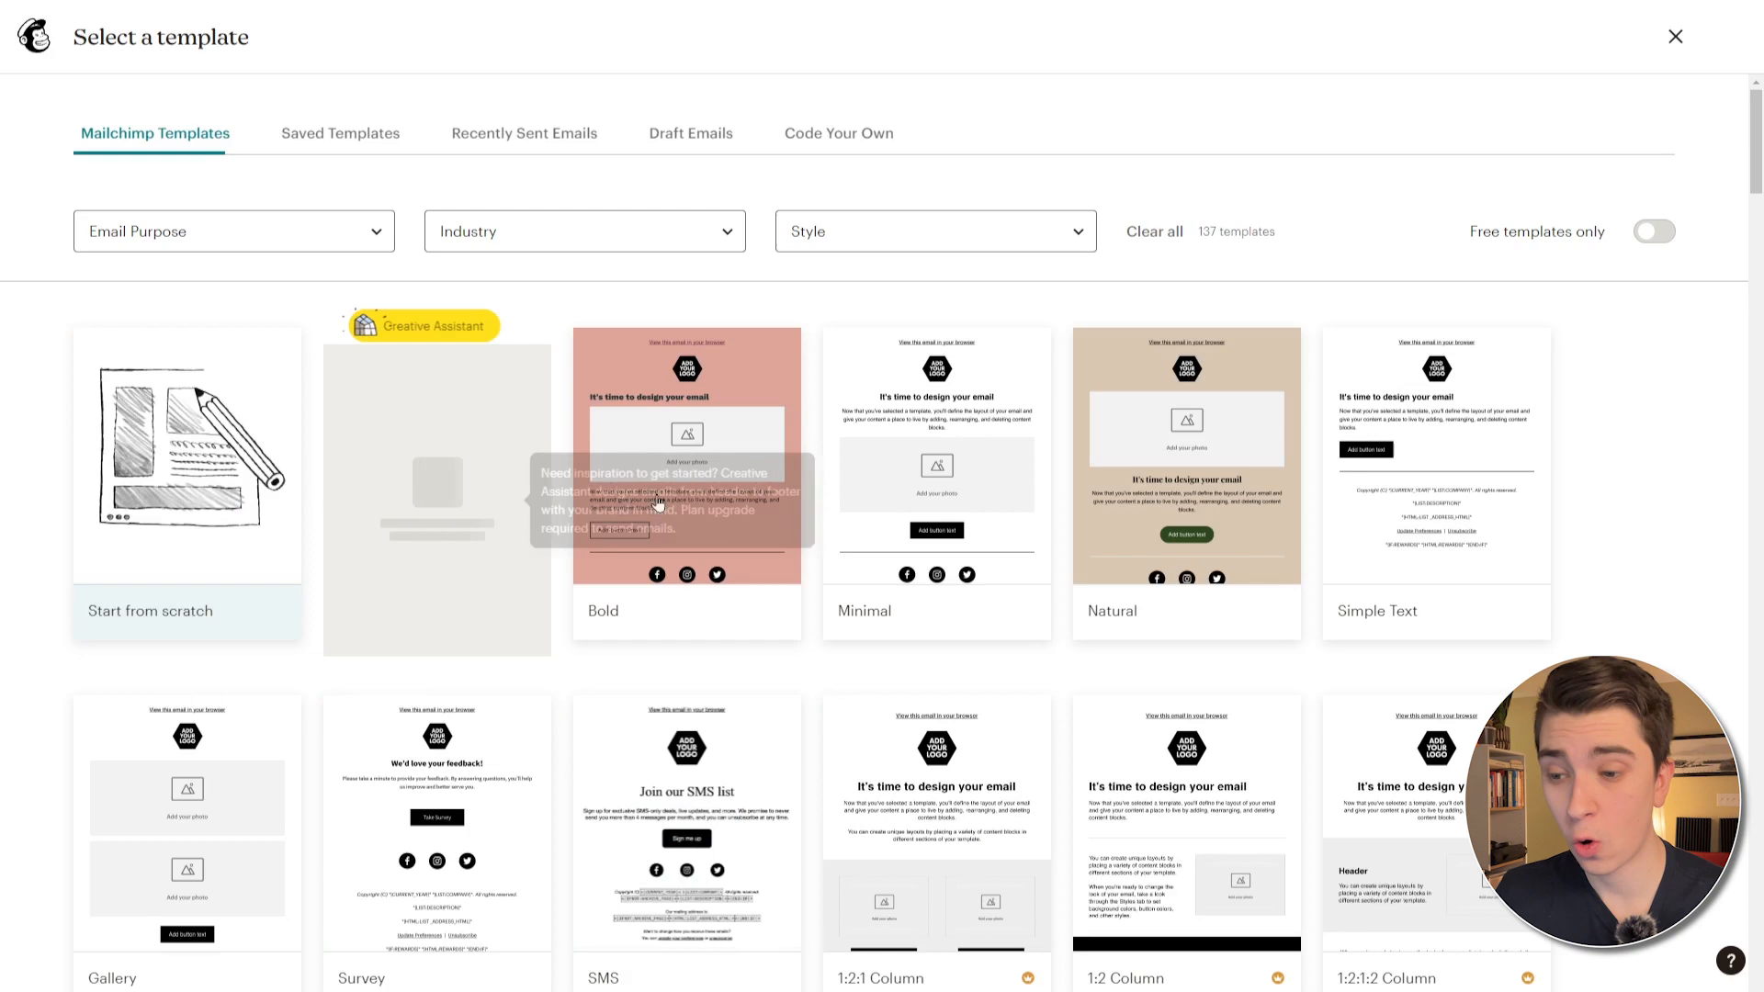
pyautogui.scroll(-3)
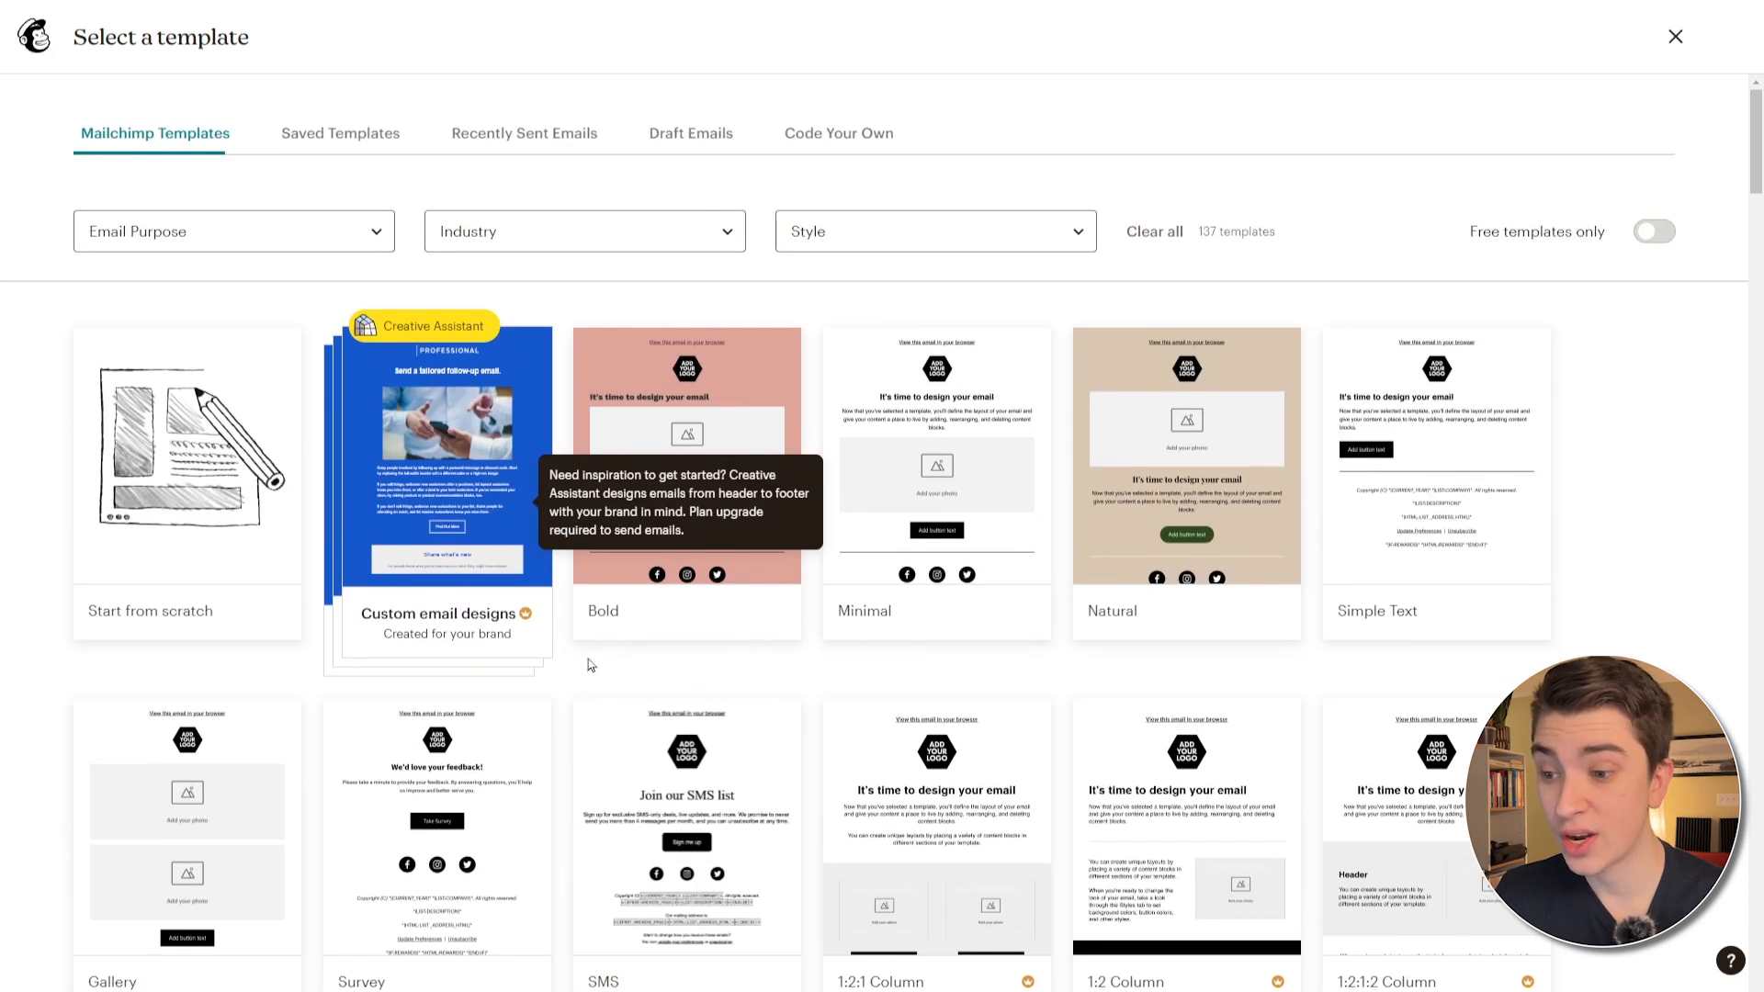
pyautogui.moveTo(349, 542)
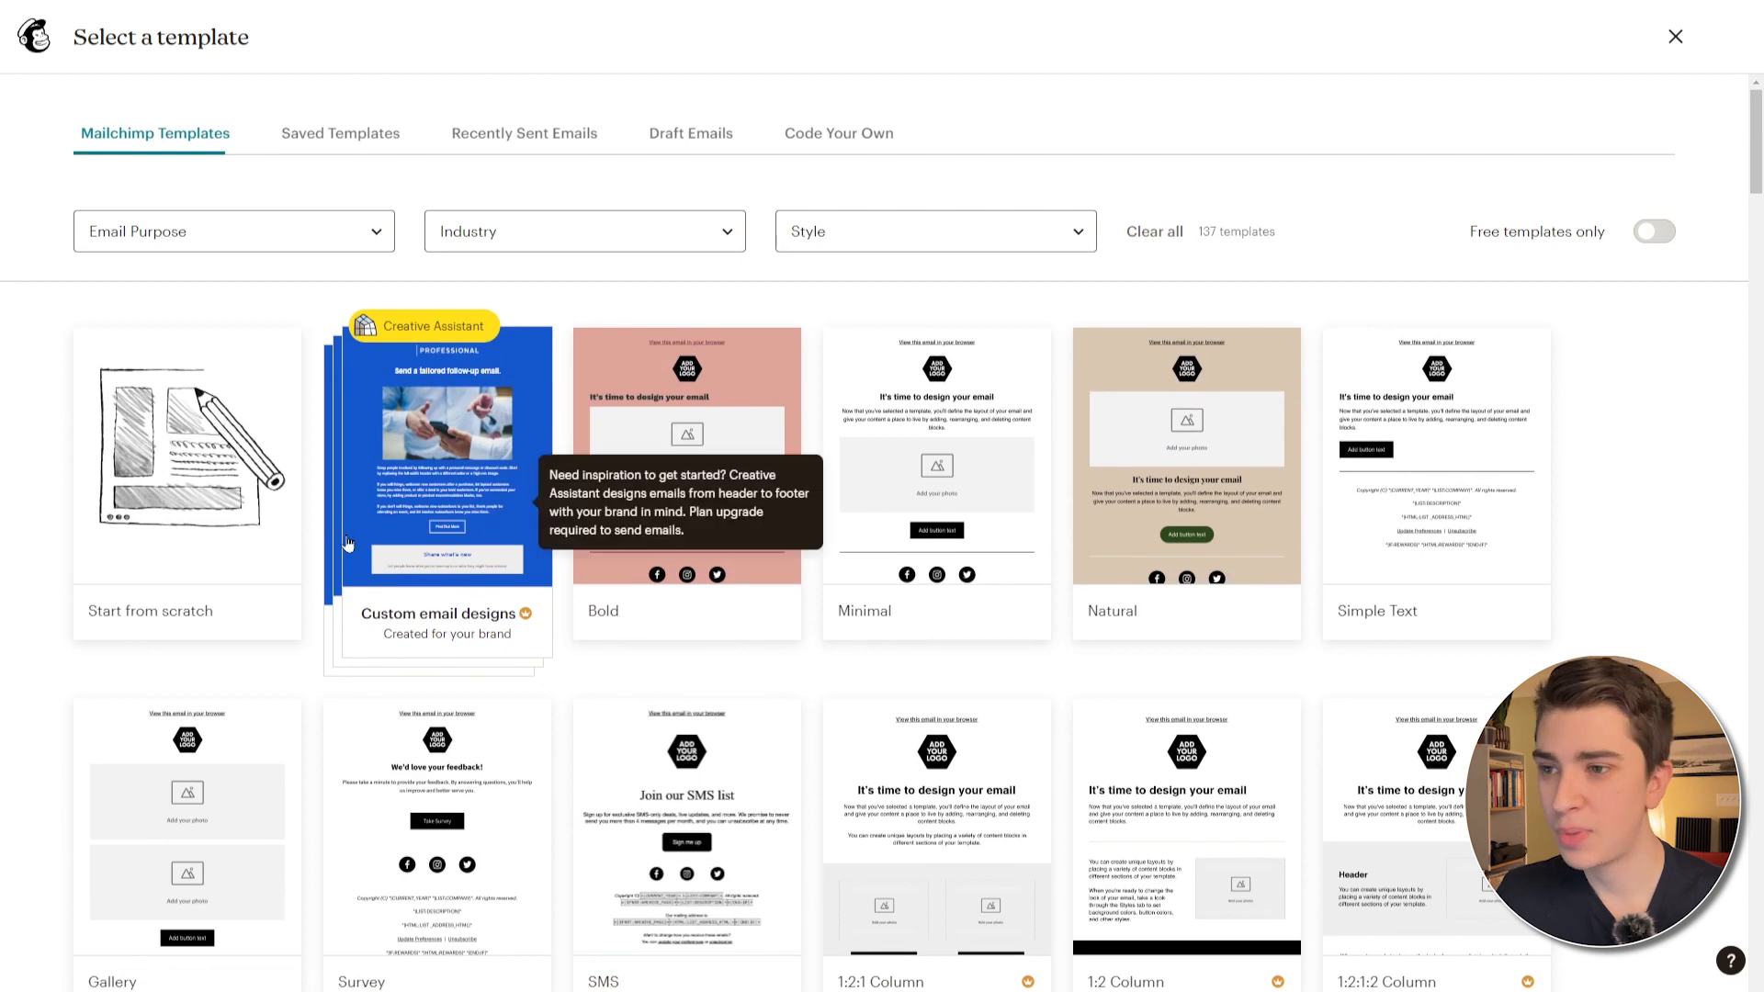
pyautogui.moveTo(936, 485)
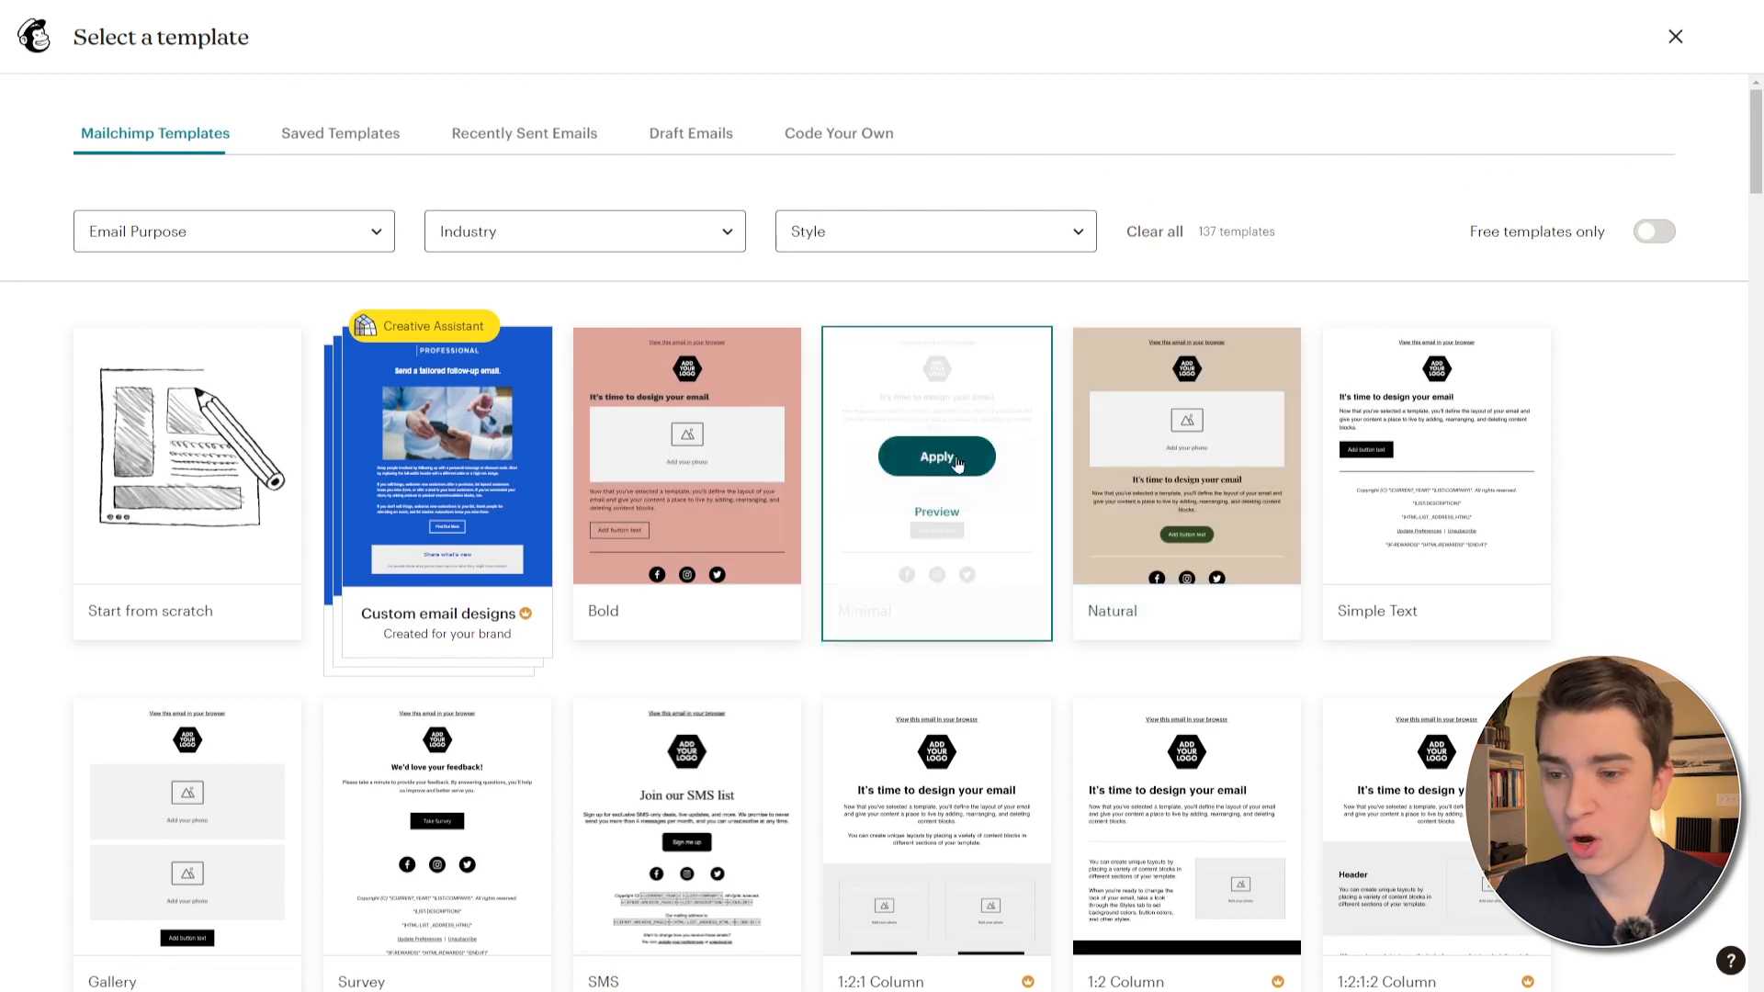
pyautogui.click(935, 455)
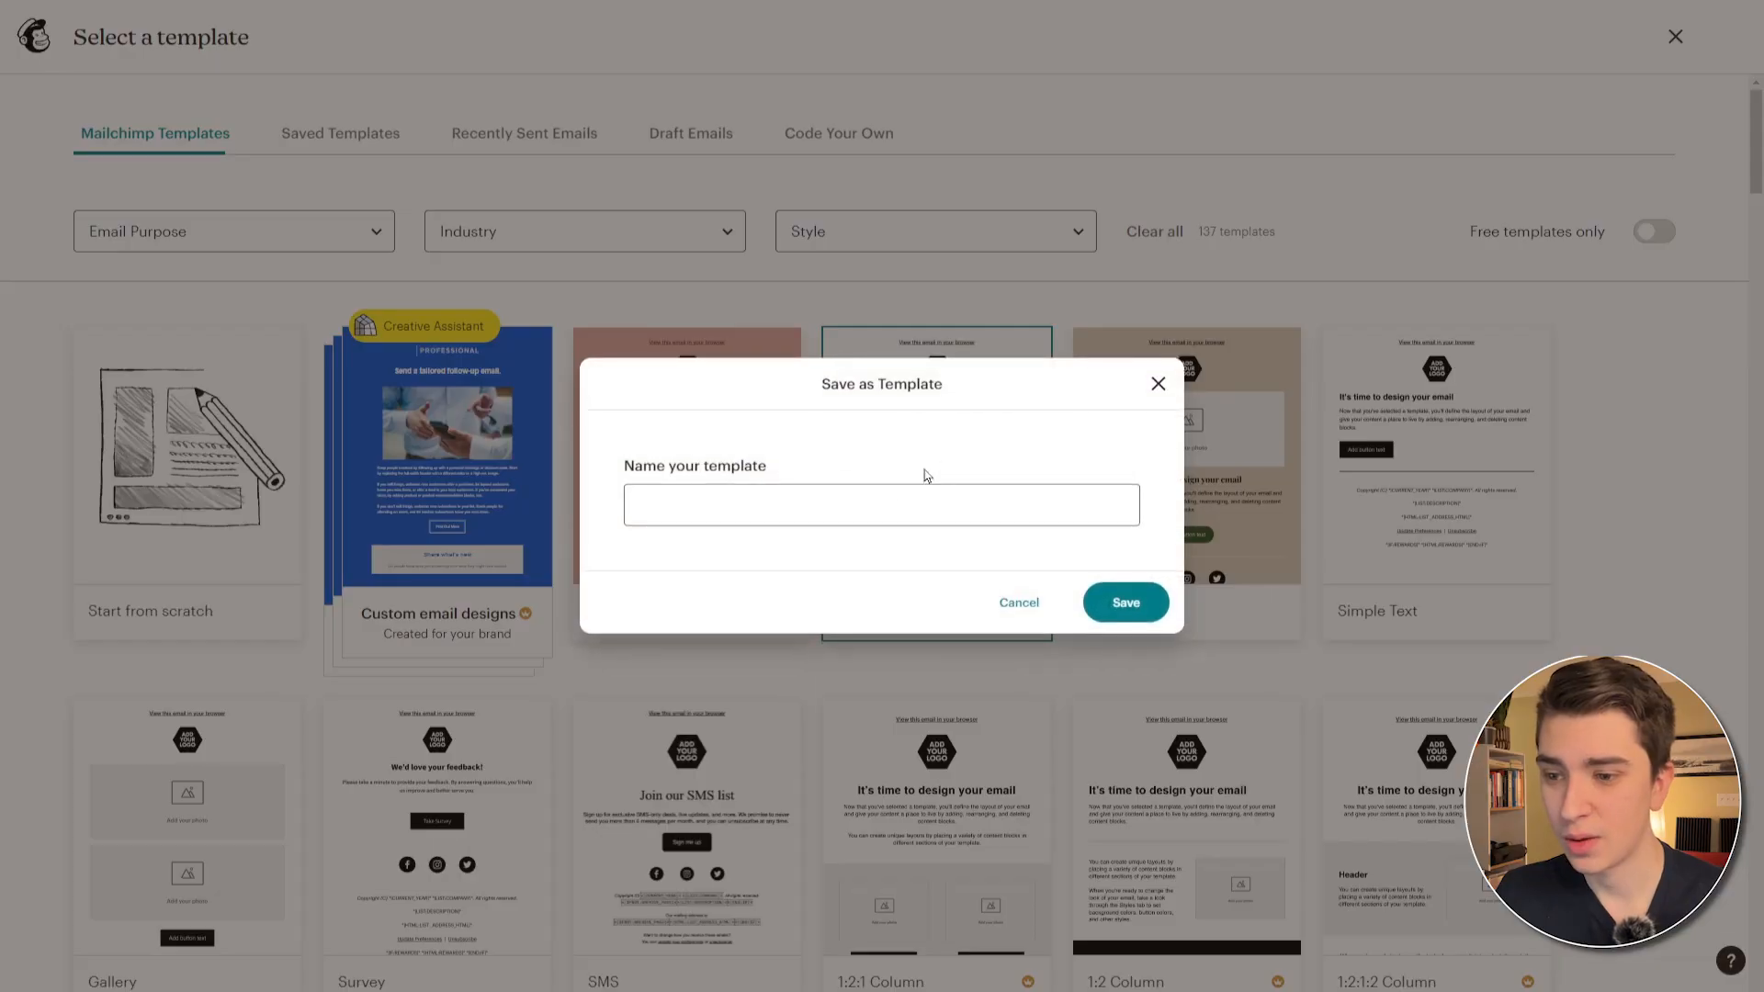
pyautogui.write('firstem')
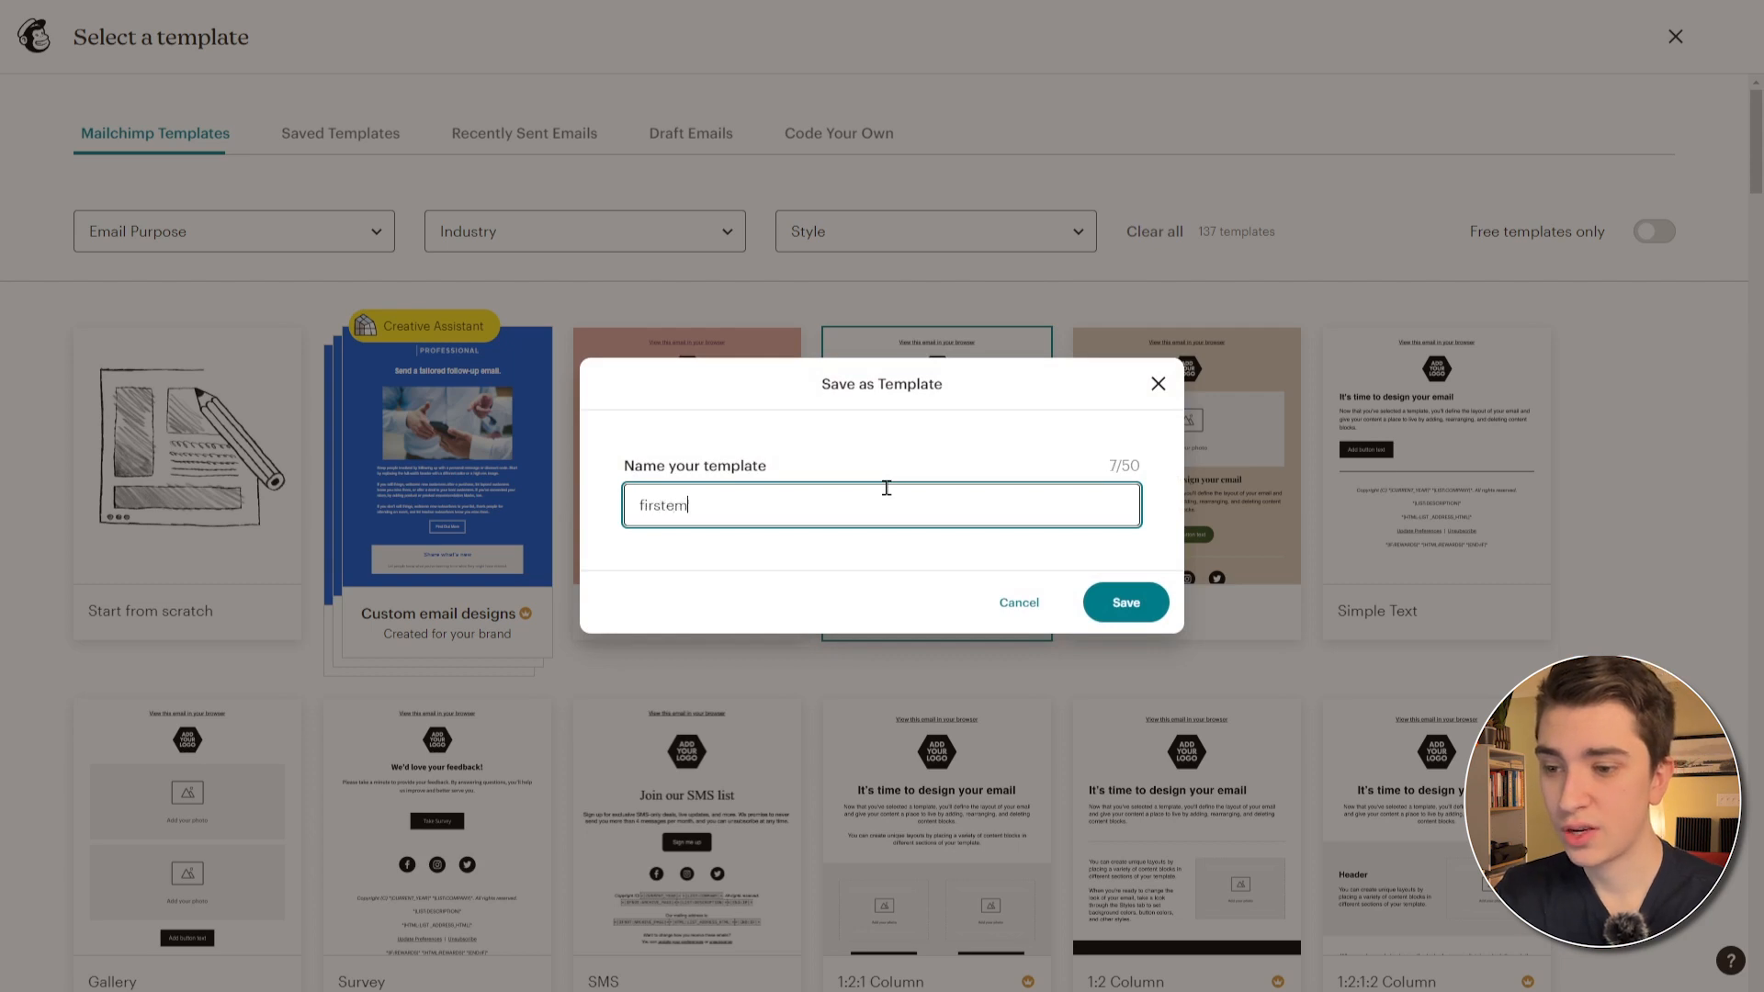
pyautogui.write('template')
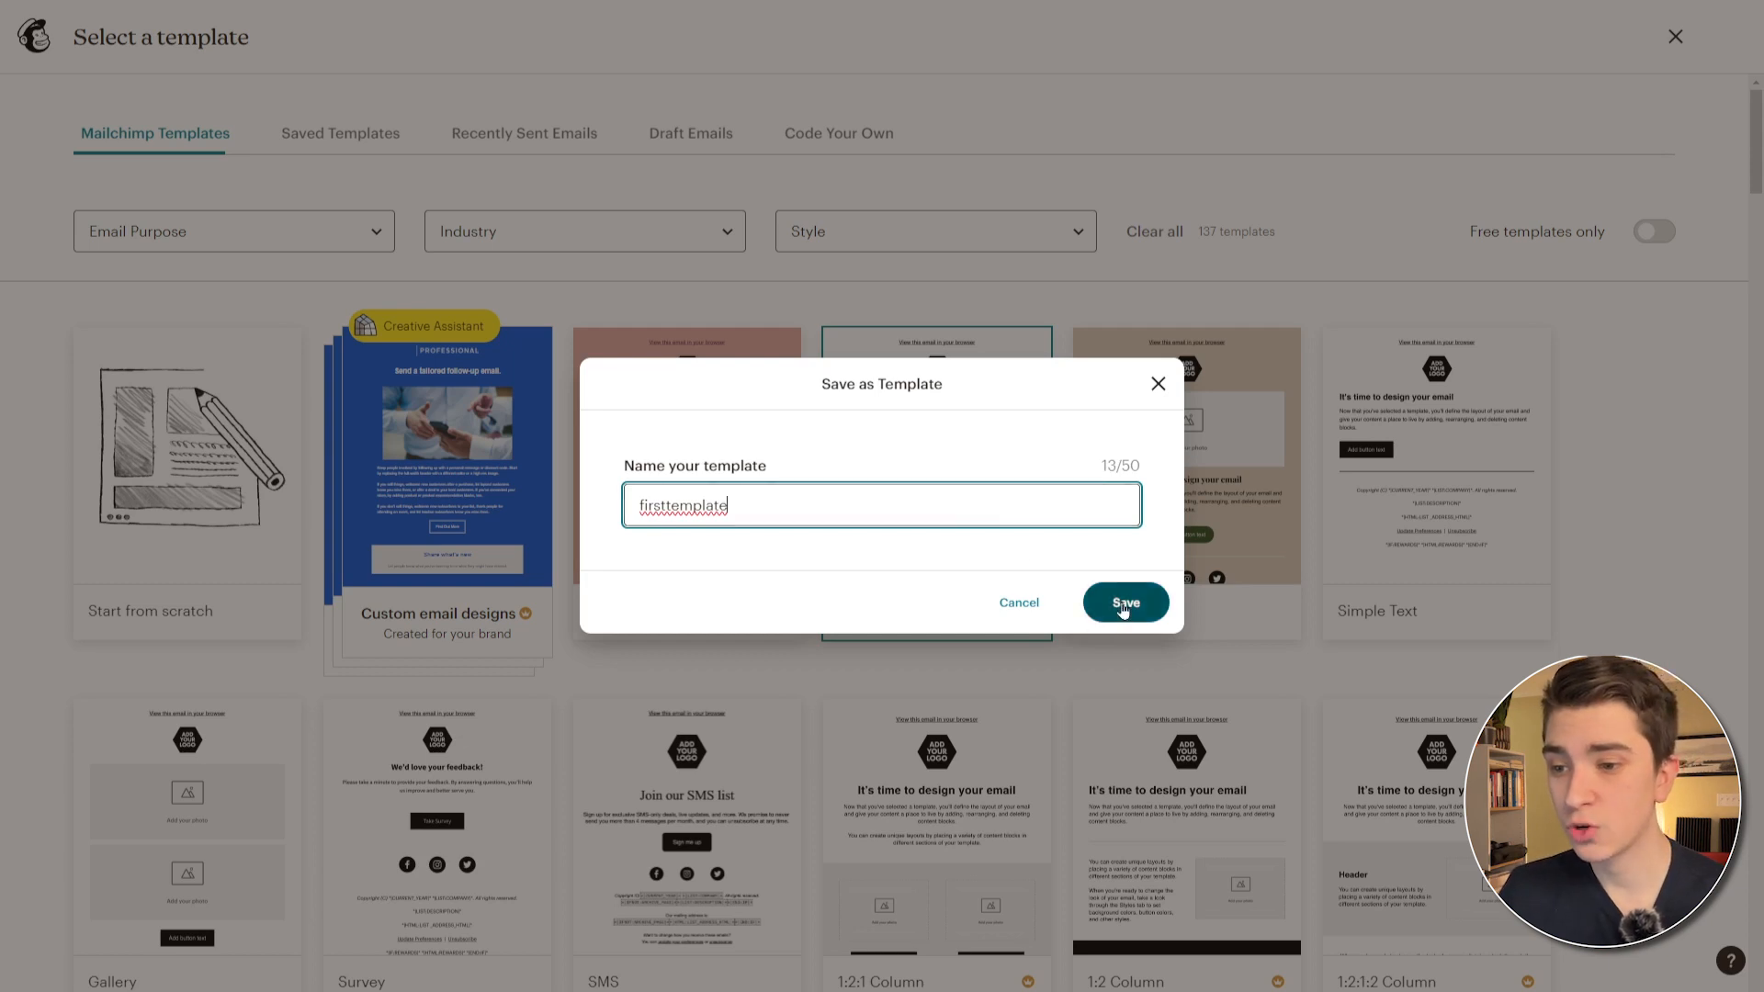
# Save the template as 'firsttemplate' and select the placeholder heading in the editor.
pyautogui.click(1124, 602)
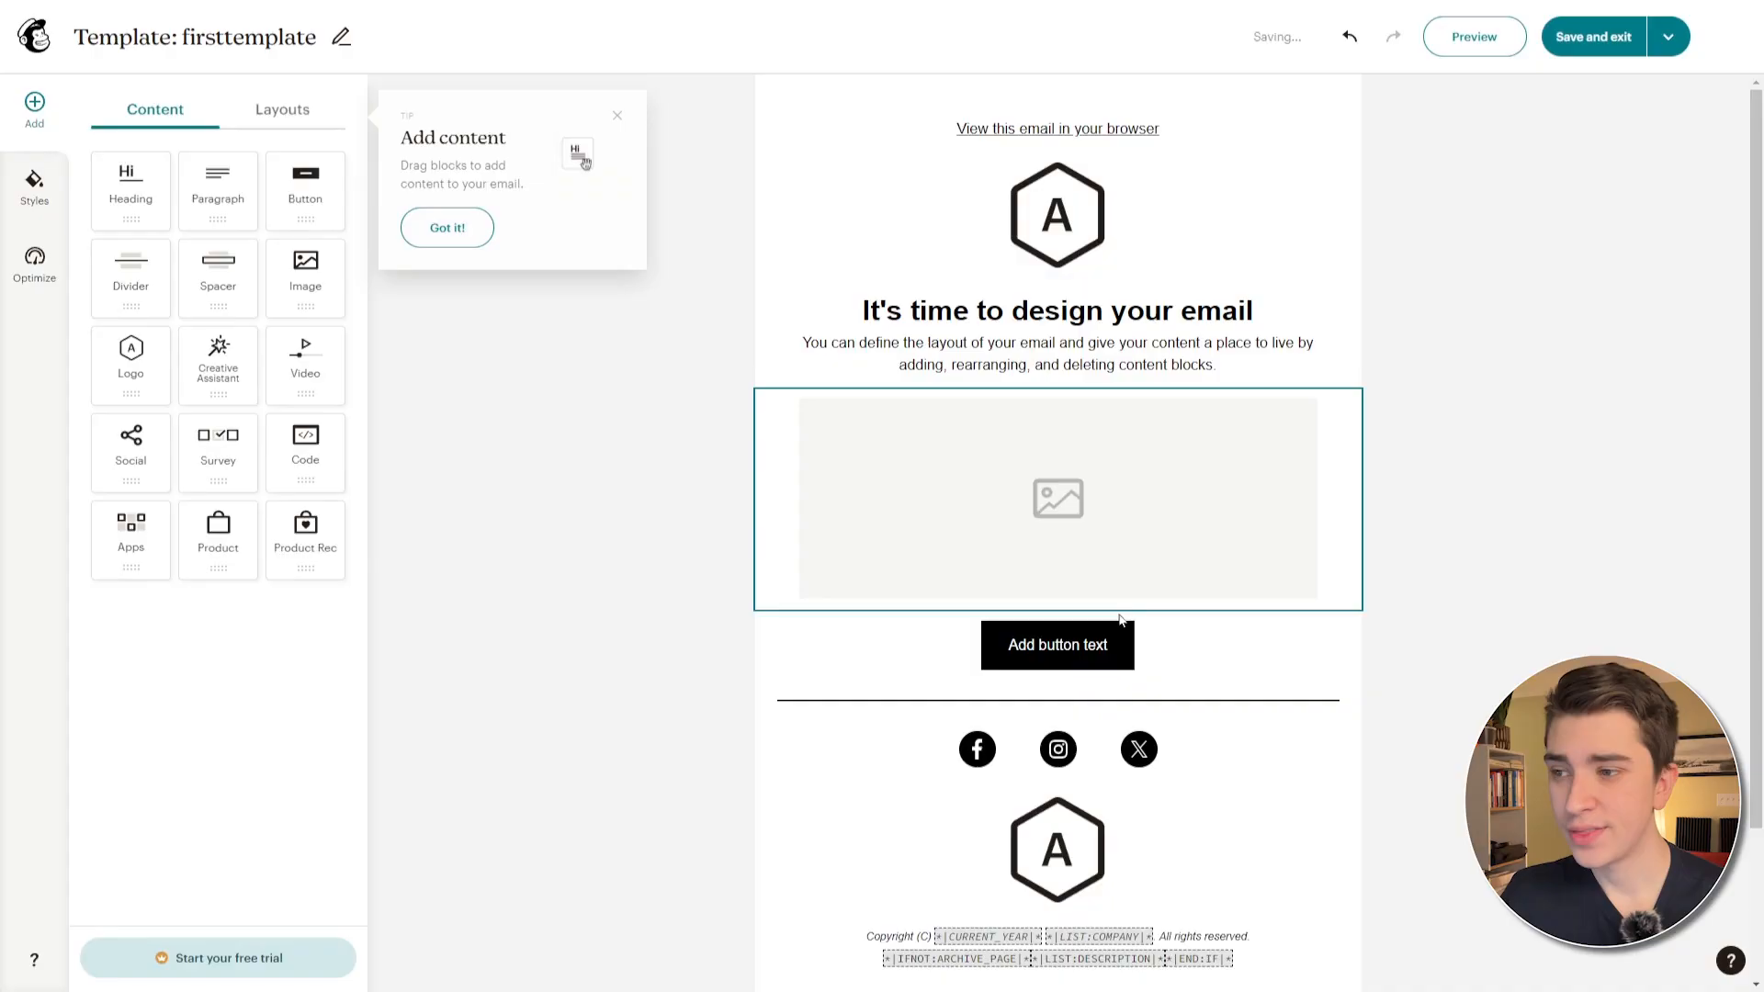
pyautogui.moveTo(1427, 413)
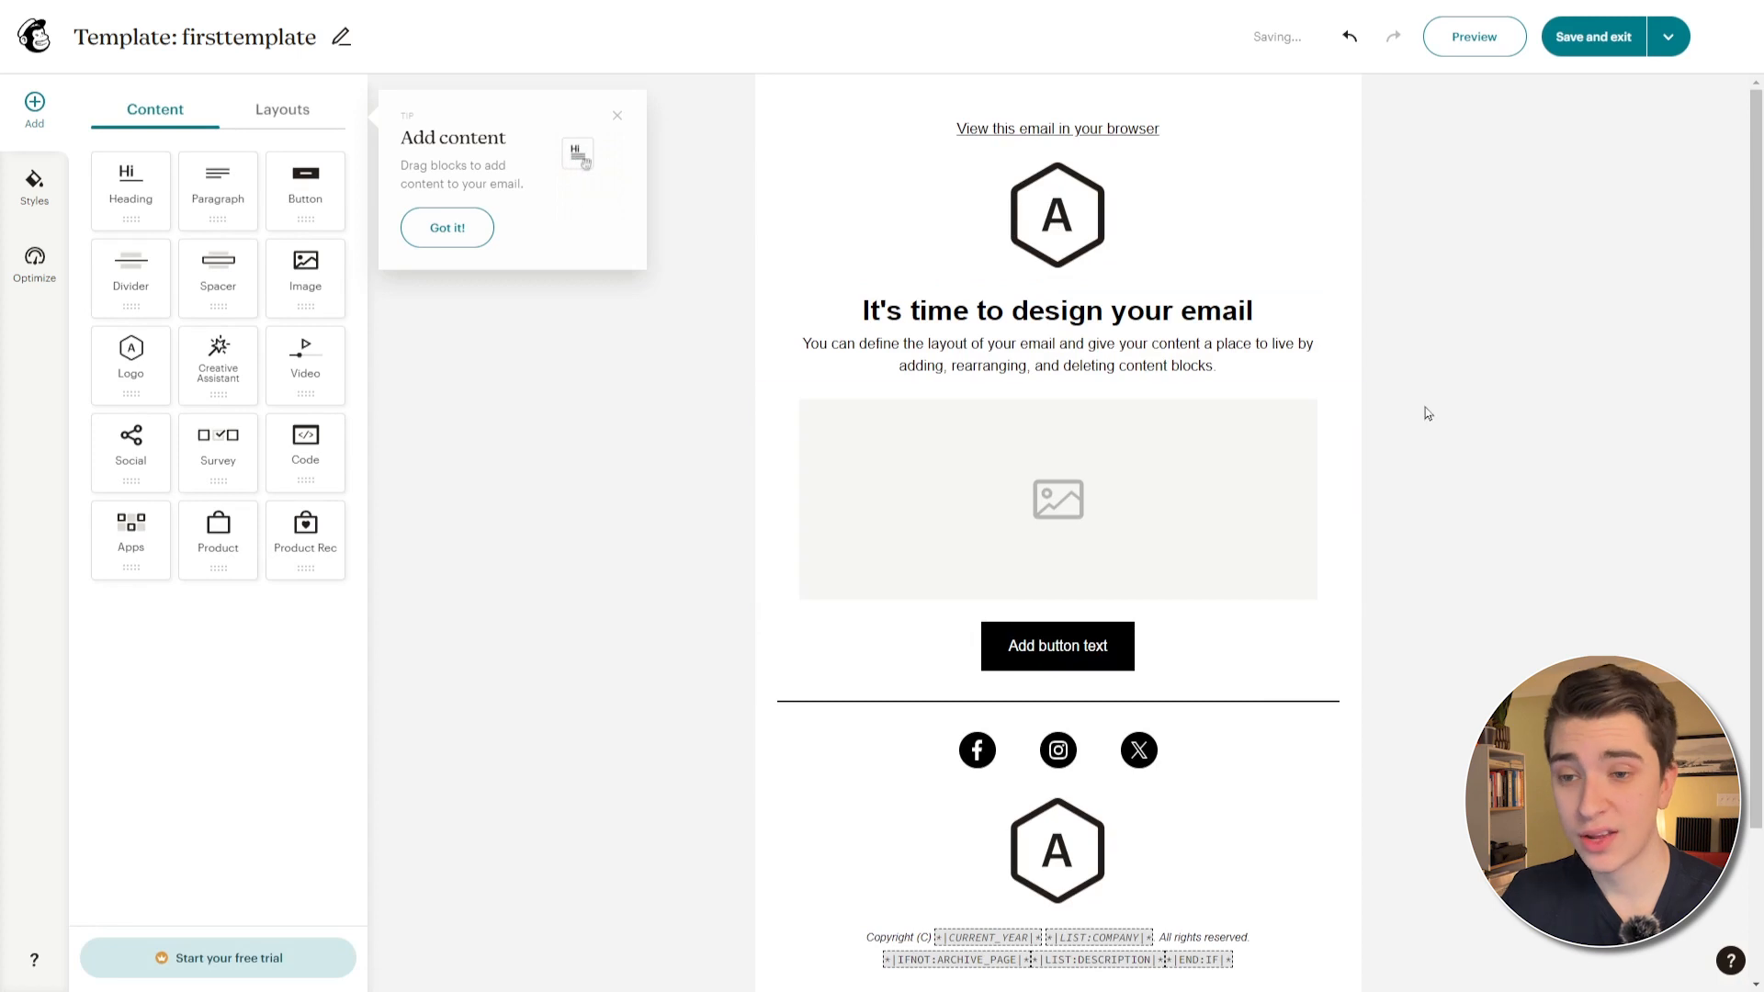
pyautogui.click(1056, 334)
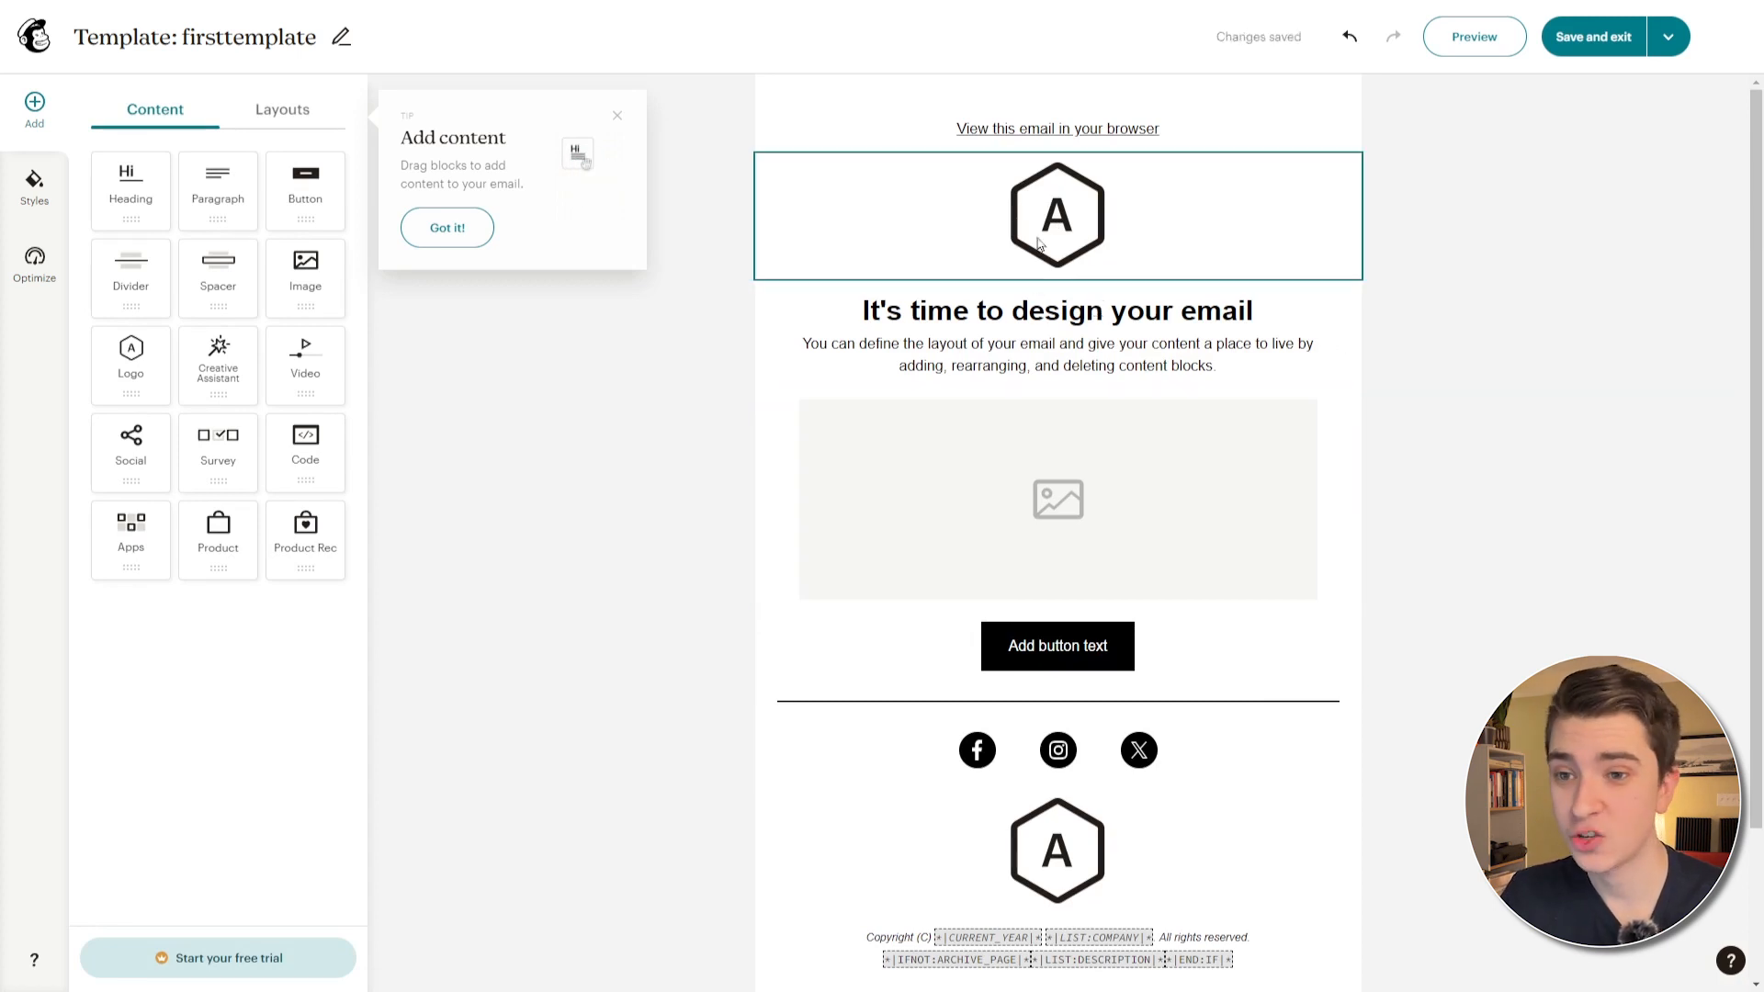
pyautogui.doubleClick(1009, 310)
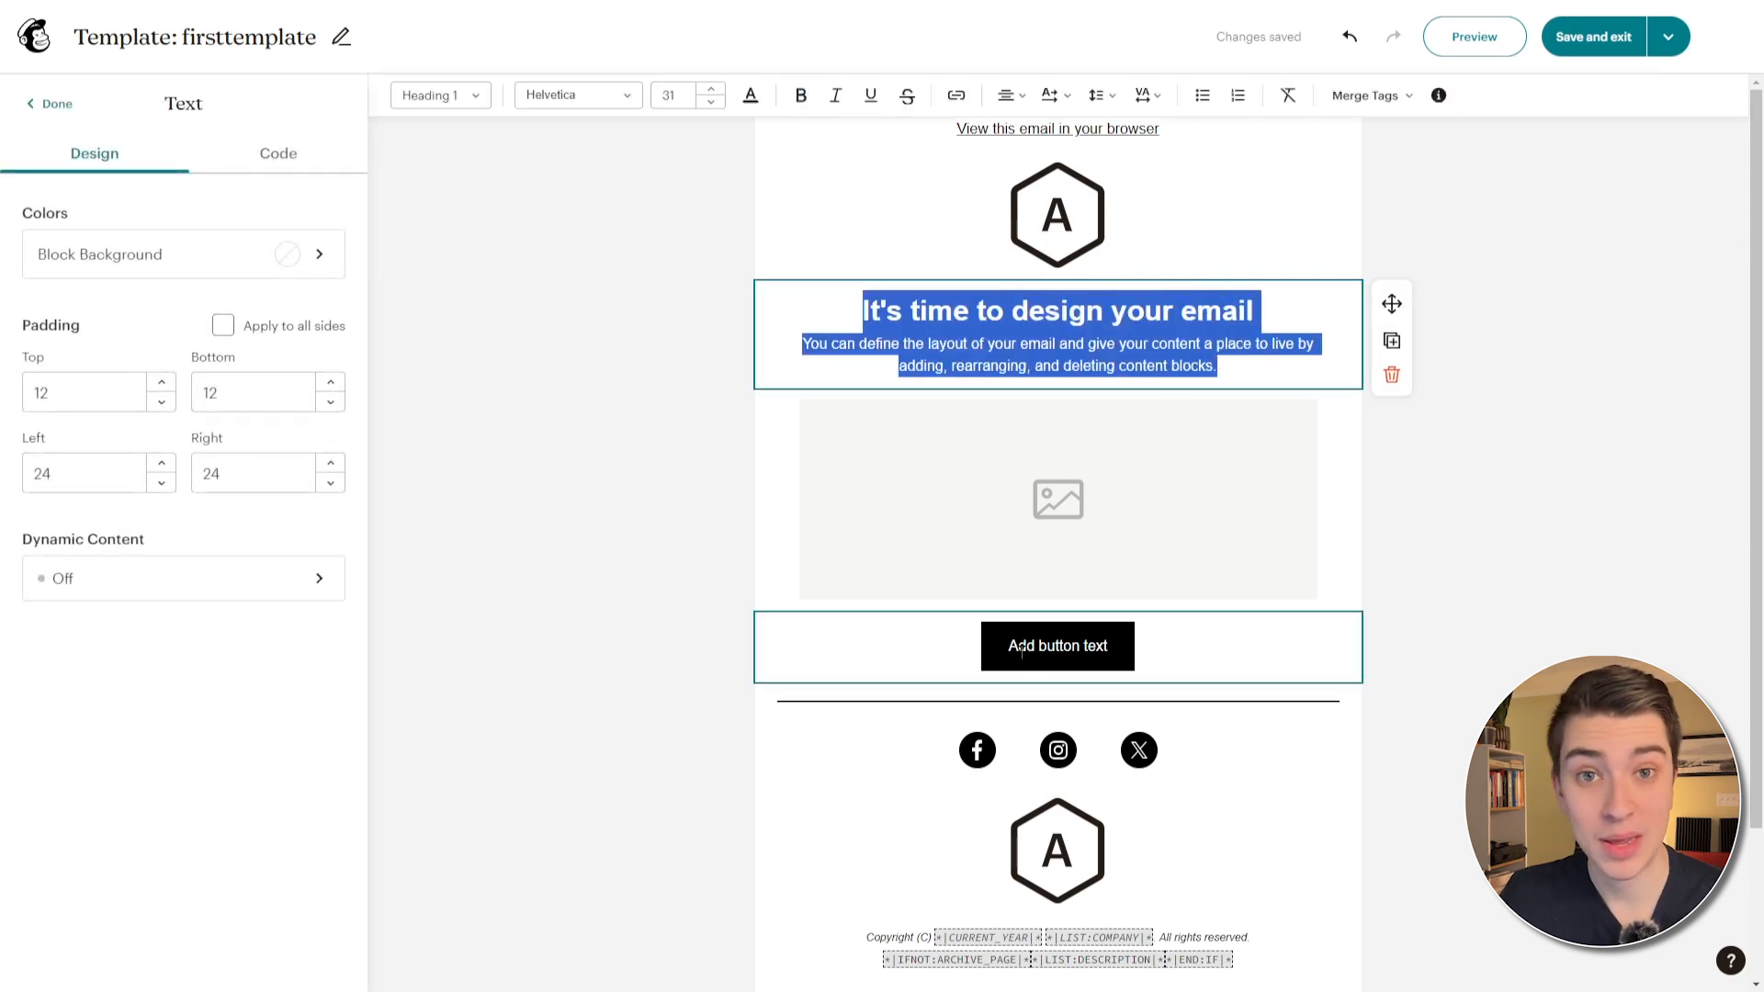
pyautogui.scroll(-3)
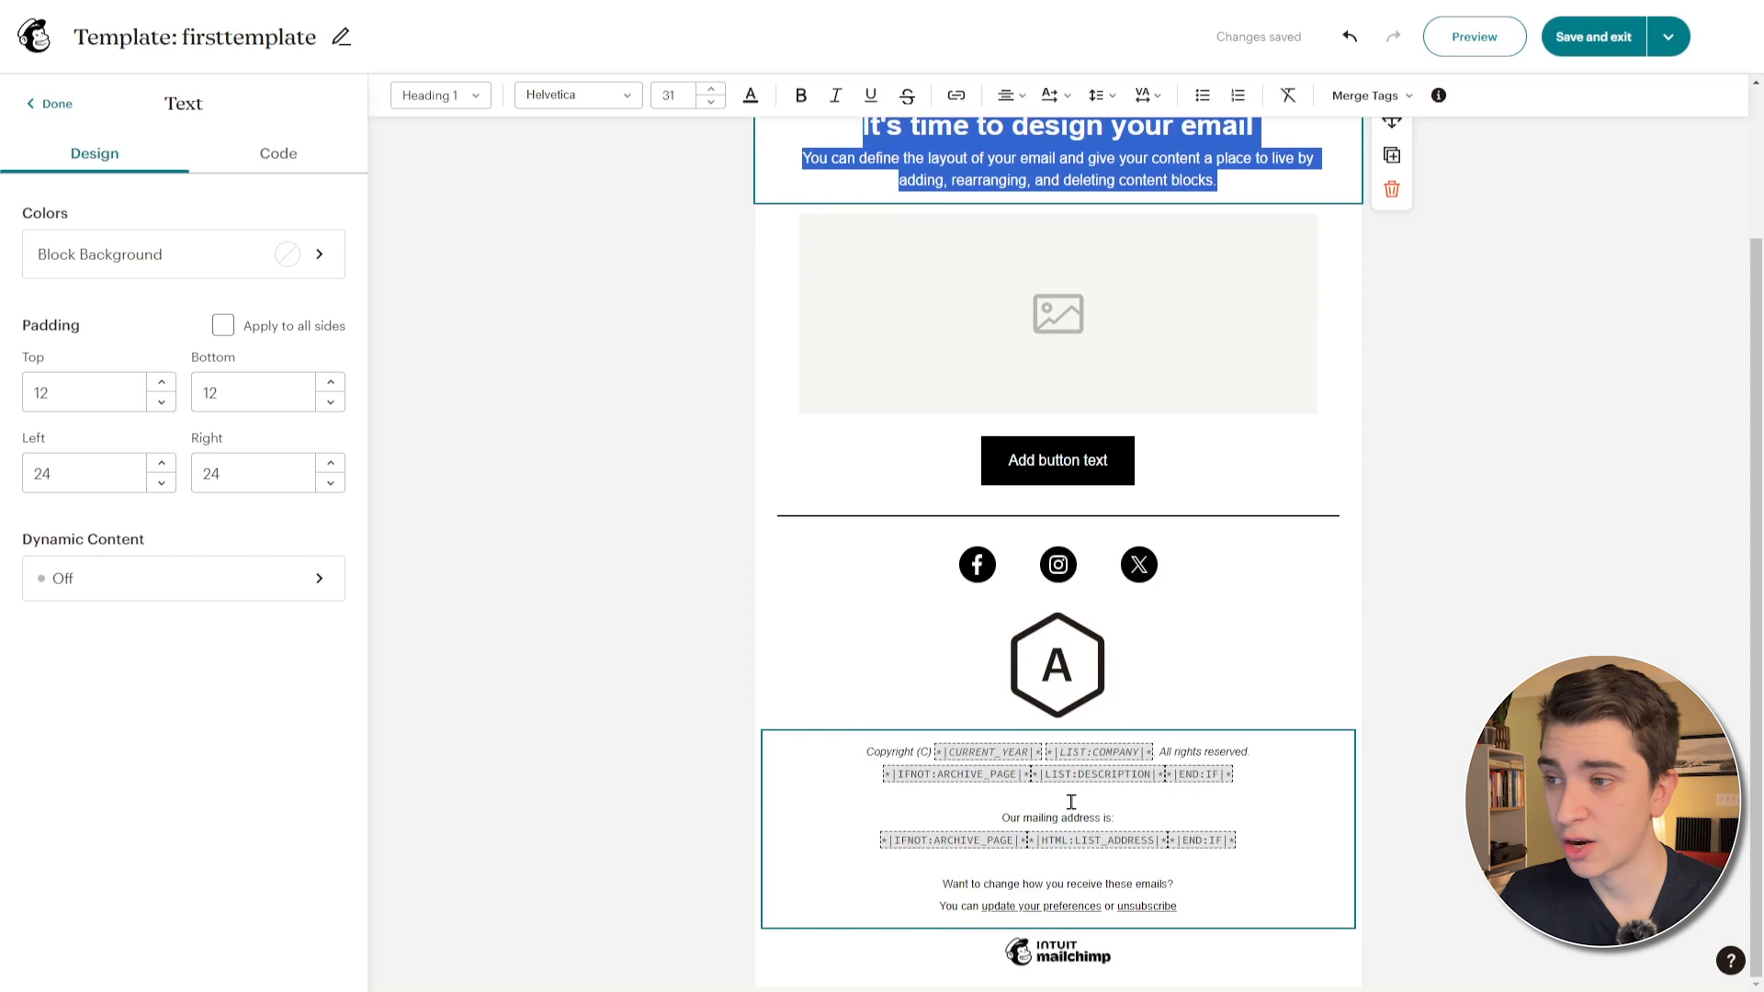
pyautogui.click(55, 104)
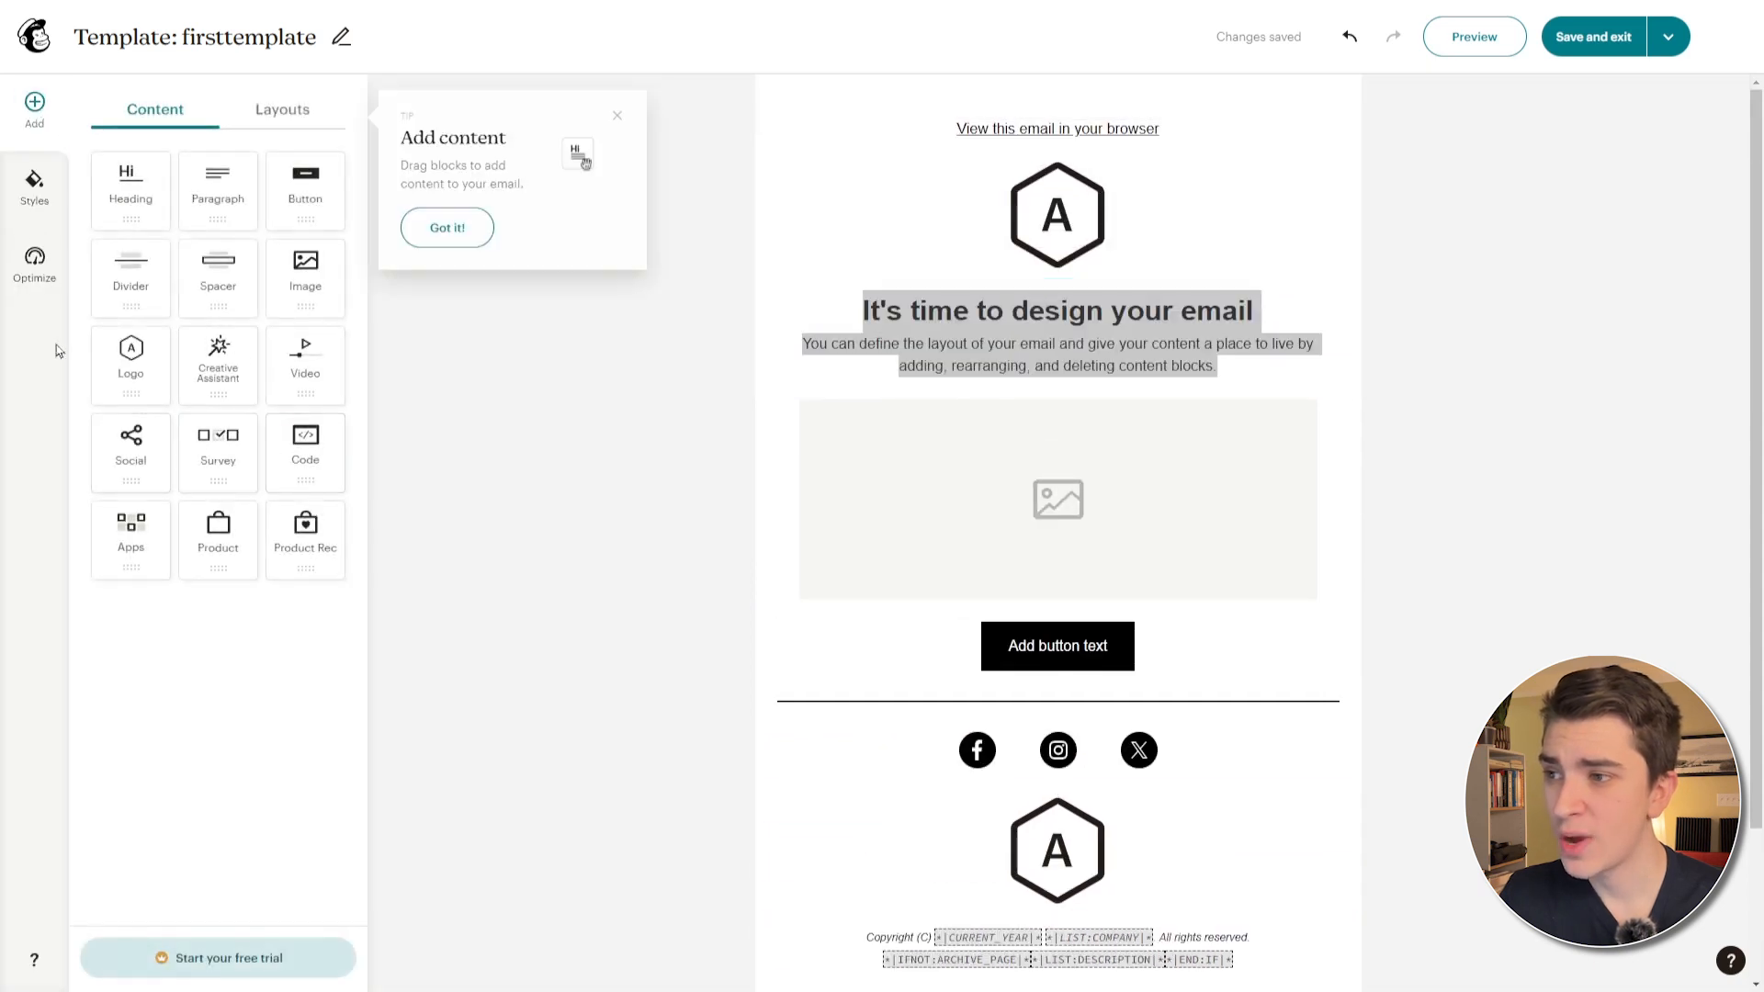
pyautogui.moveTo(305, 190)
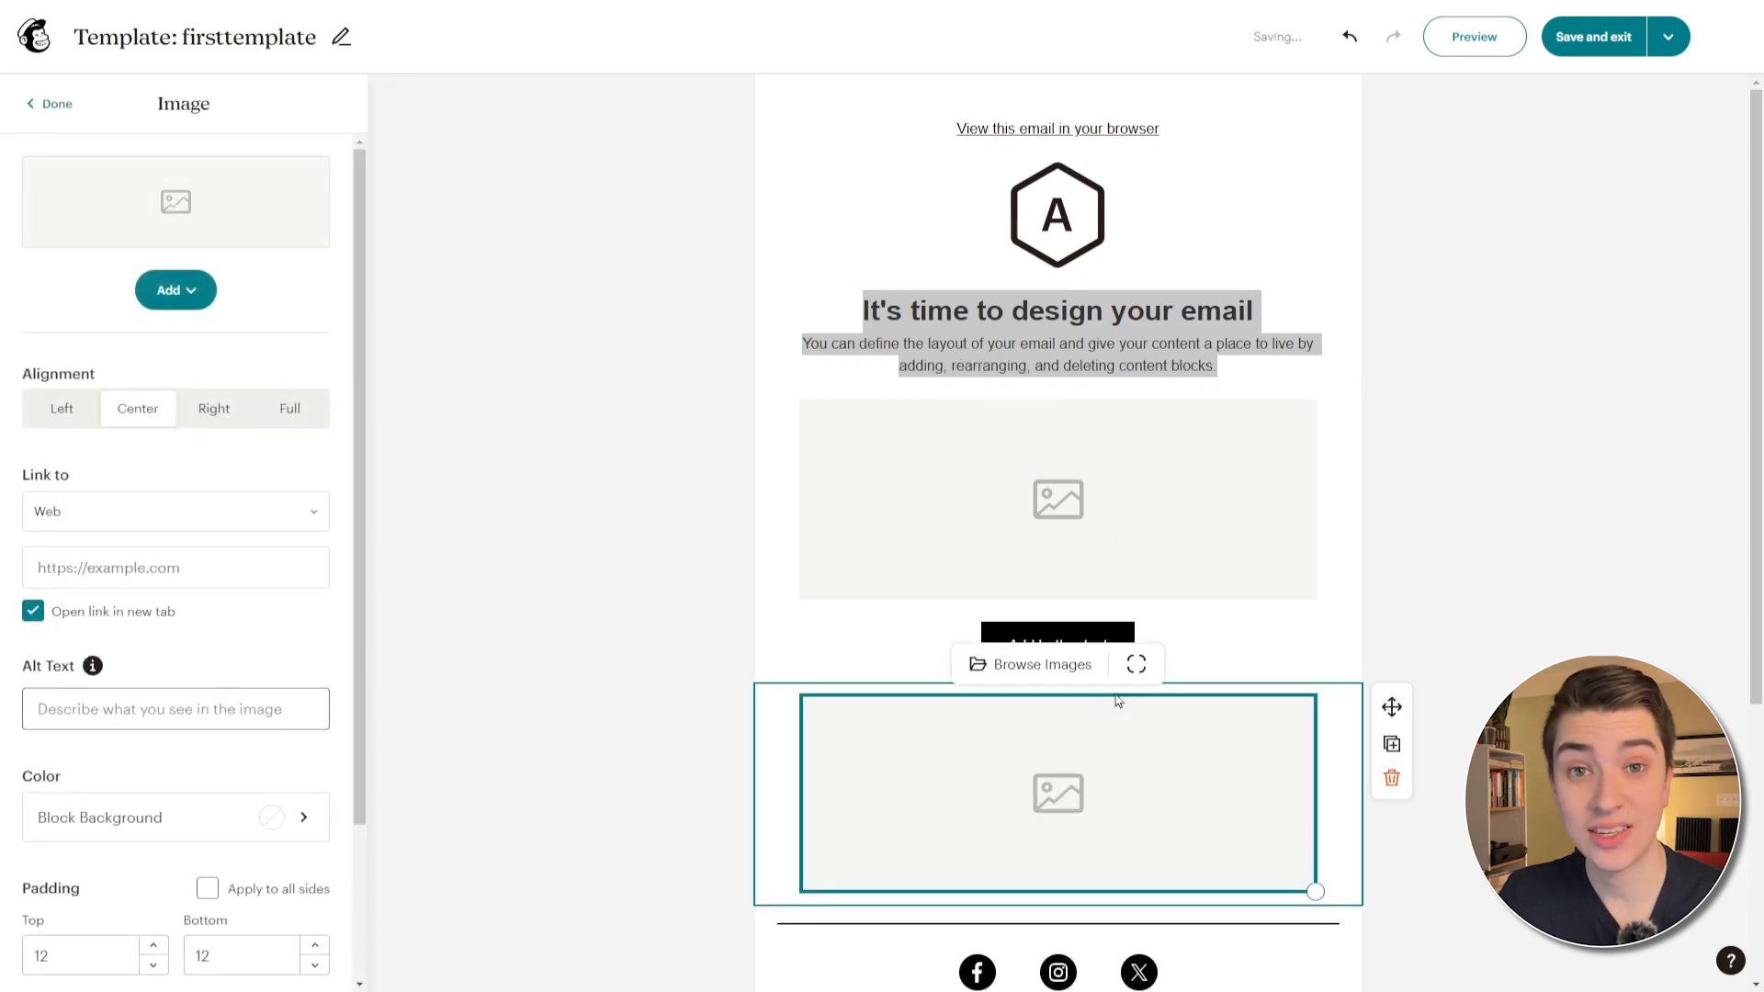
# Drag a second Image block into the email below the button.
pyautogui.click(47, 104)
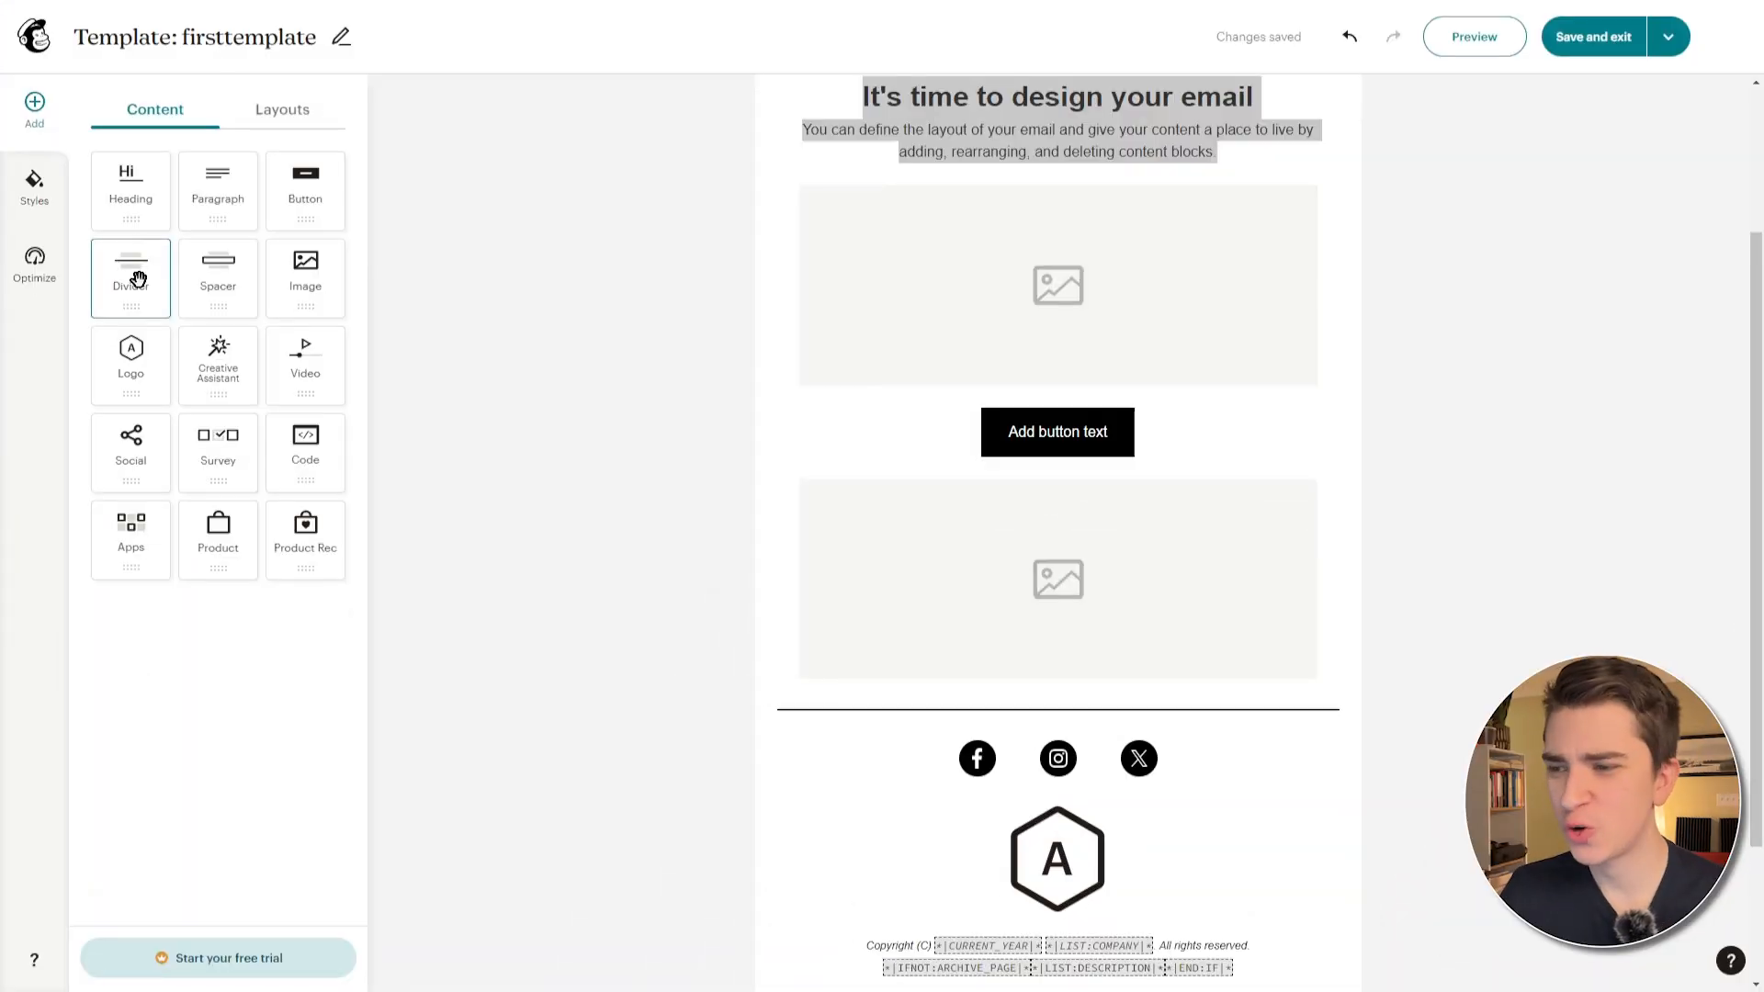
pyautogui.moveTo(130, 364)
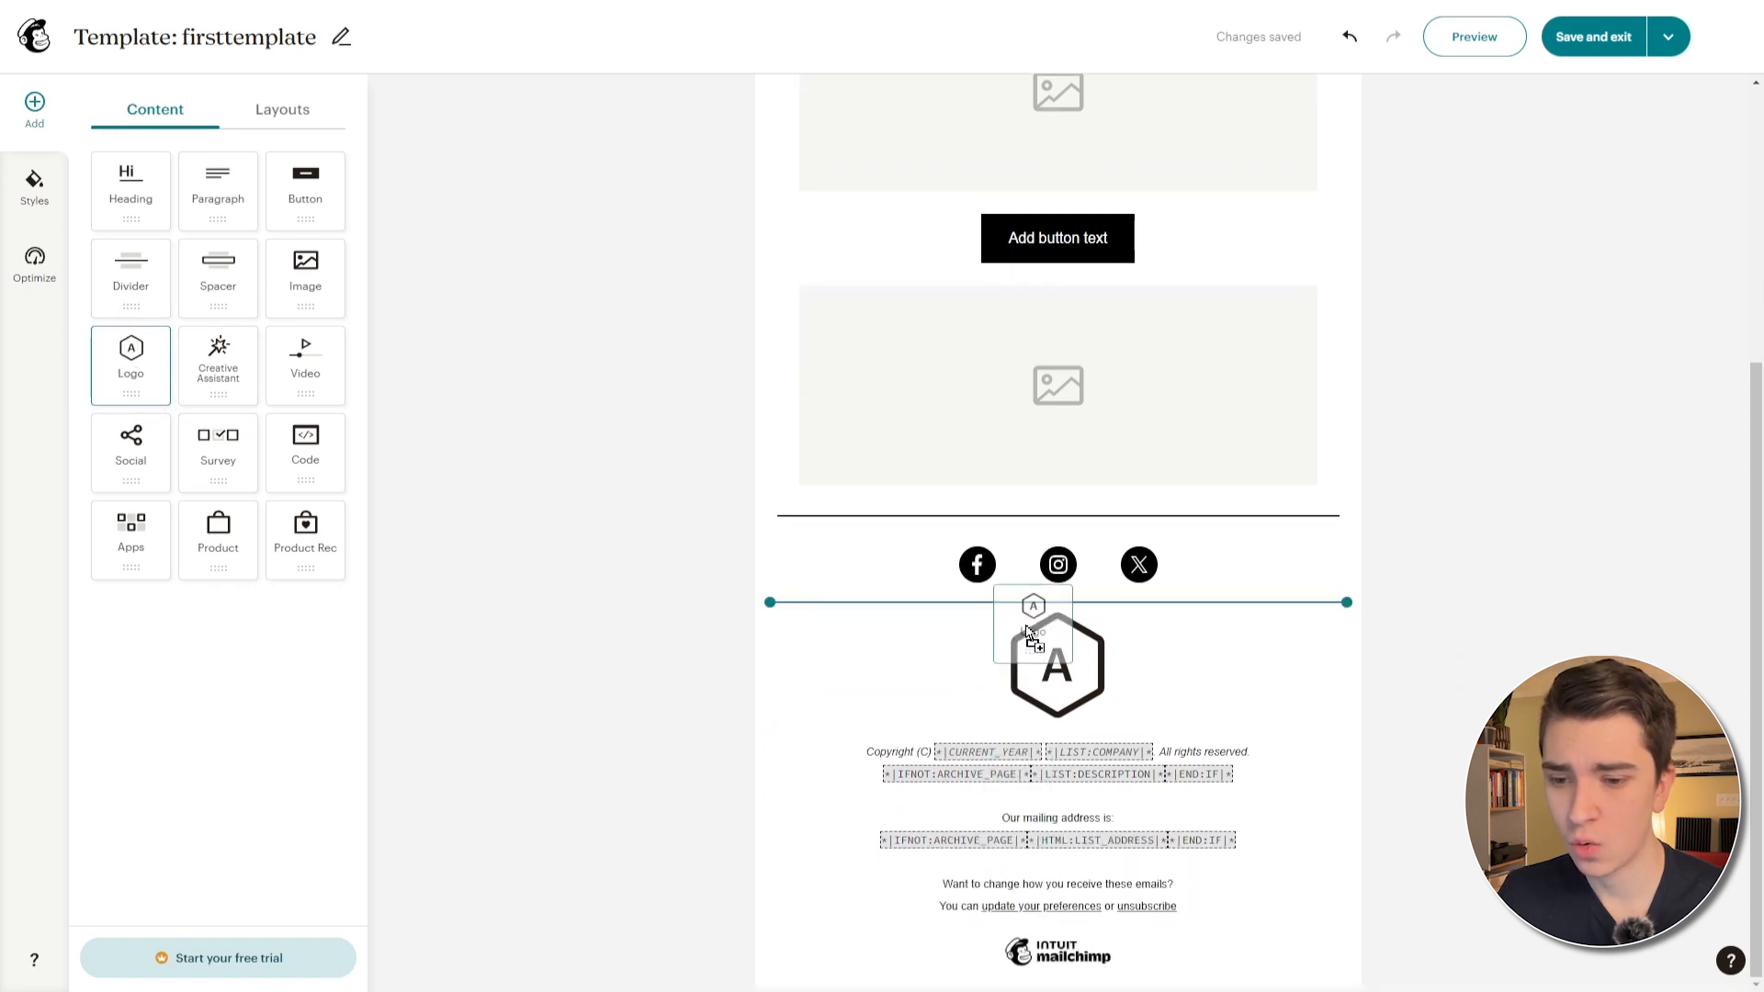
pyautogui.click(1055, 658)
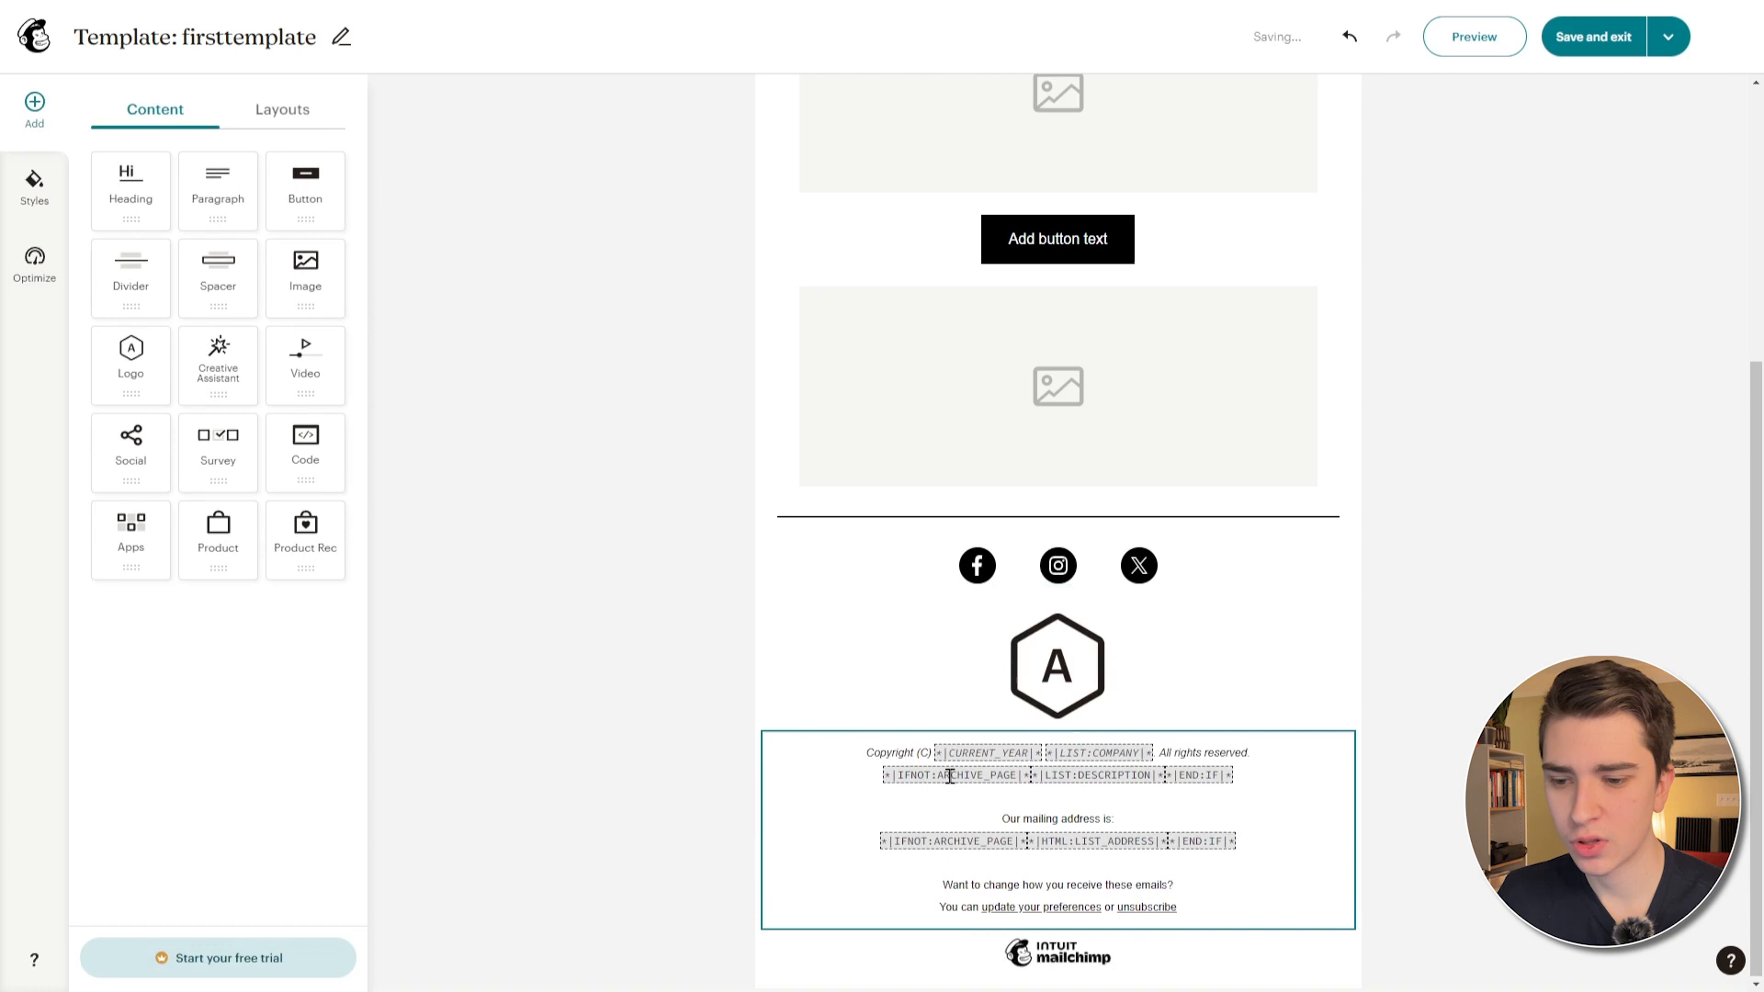
pyautogui.scroll(3)
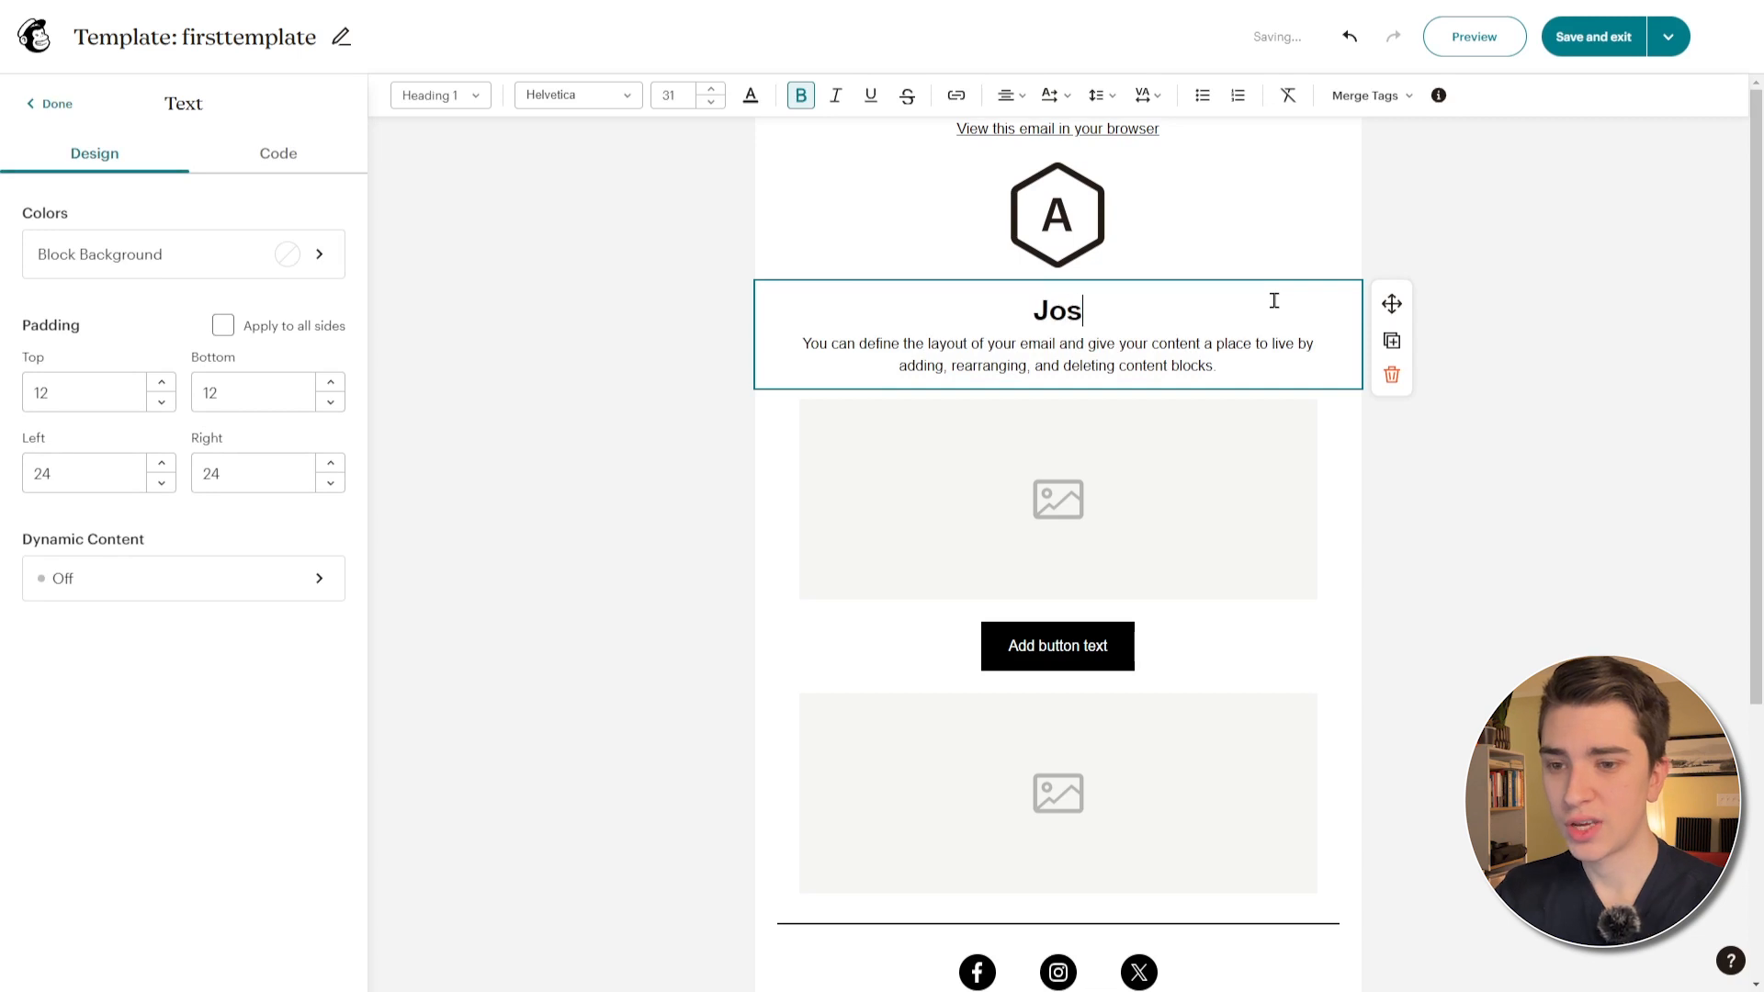
# Retype the heading as "Josh's First Email", then save and exit to the Audience Dashboard.
pyautogui.write("h's First Email")
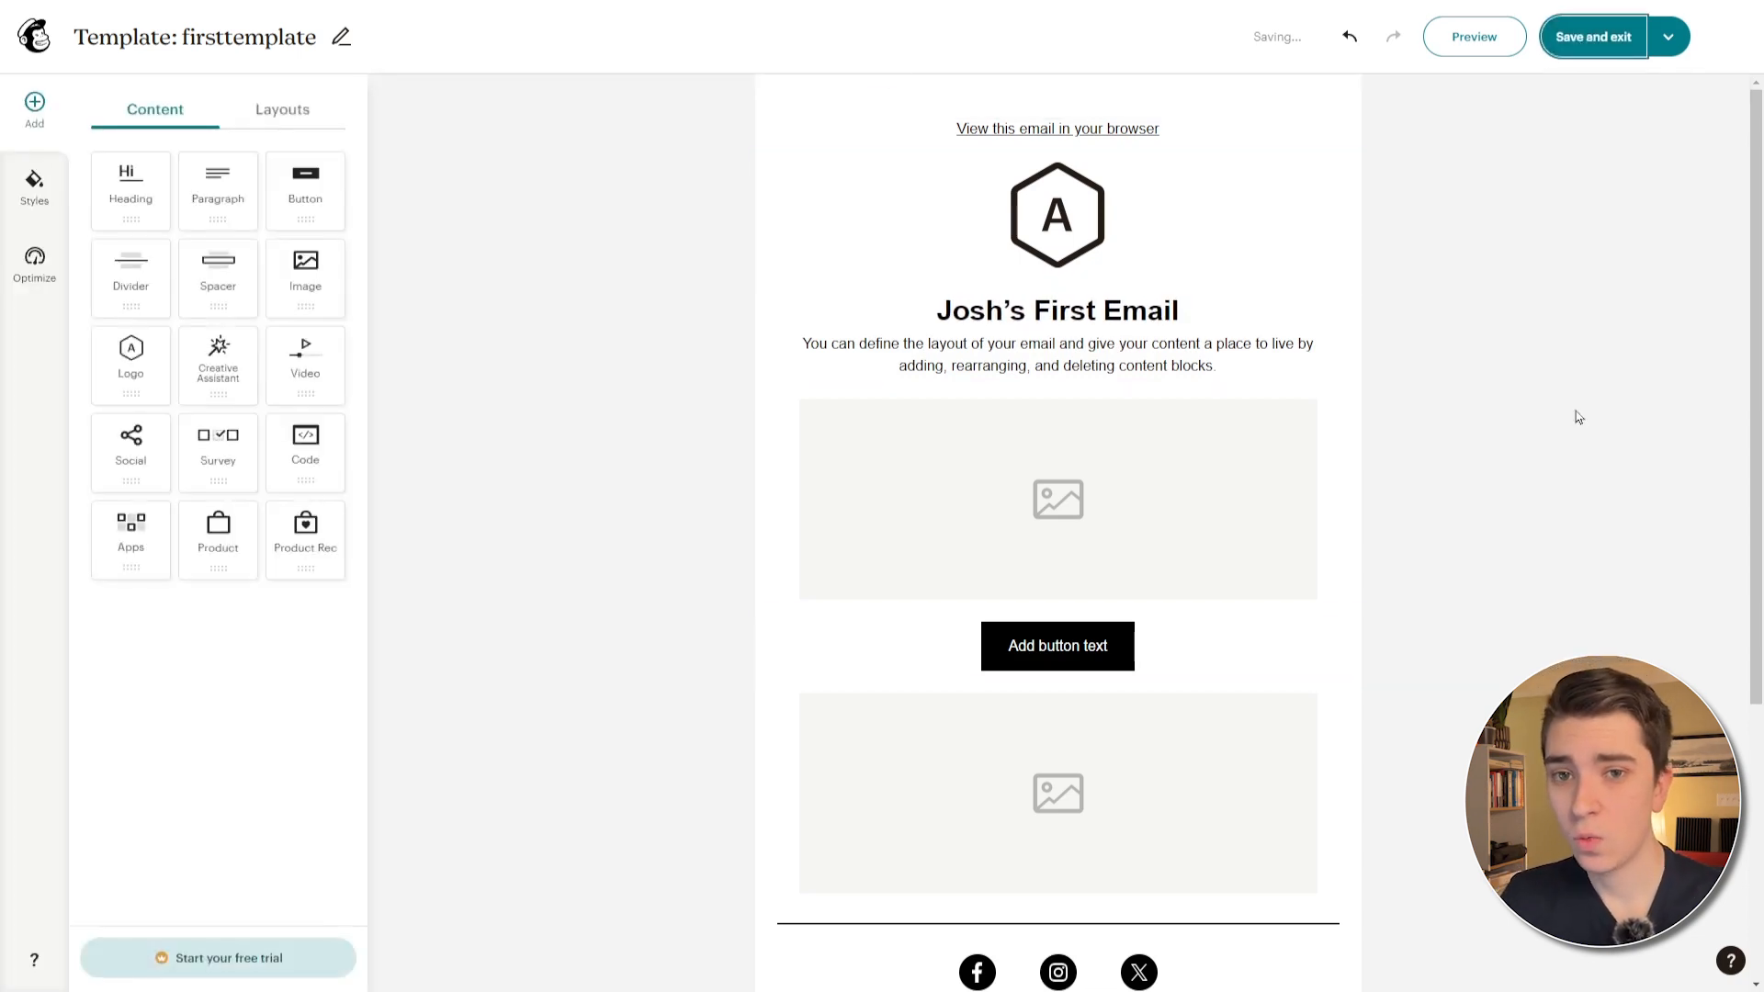
pyautogui.click(1057, 500)
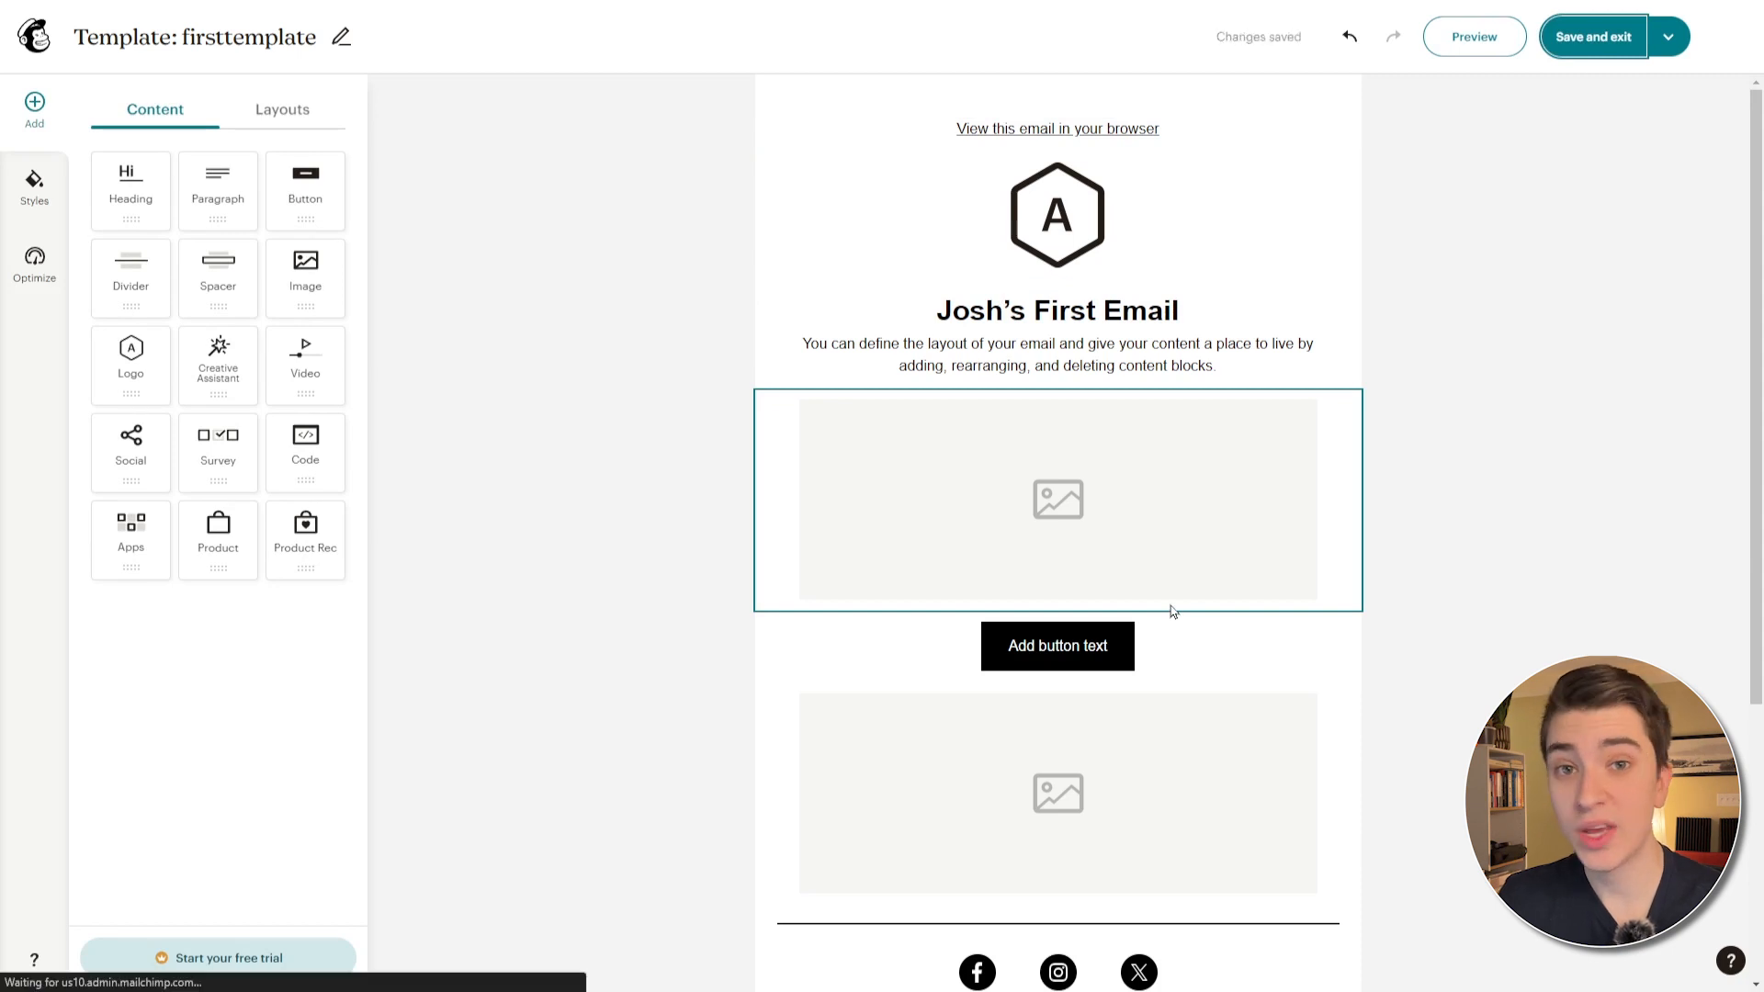
pyautogui.click(1593, 35)
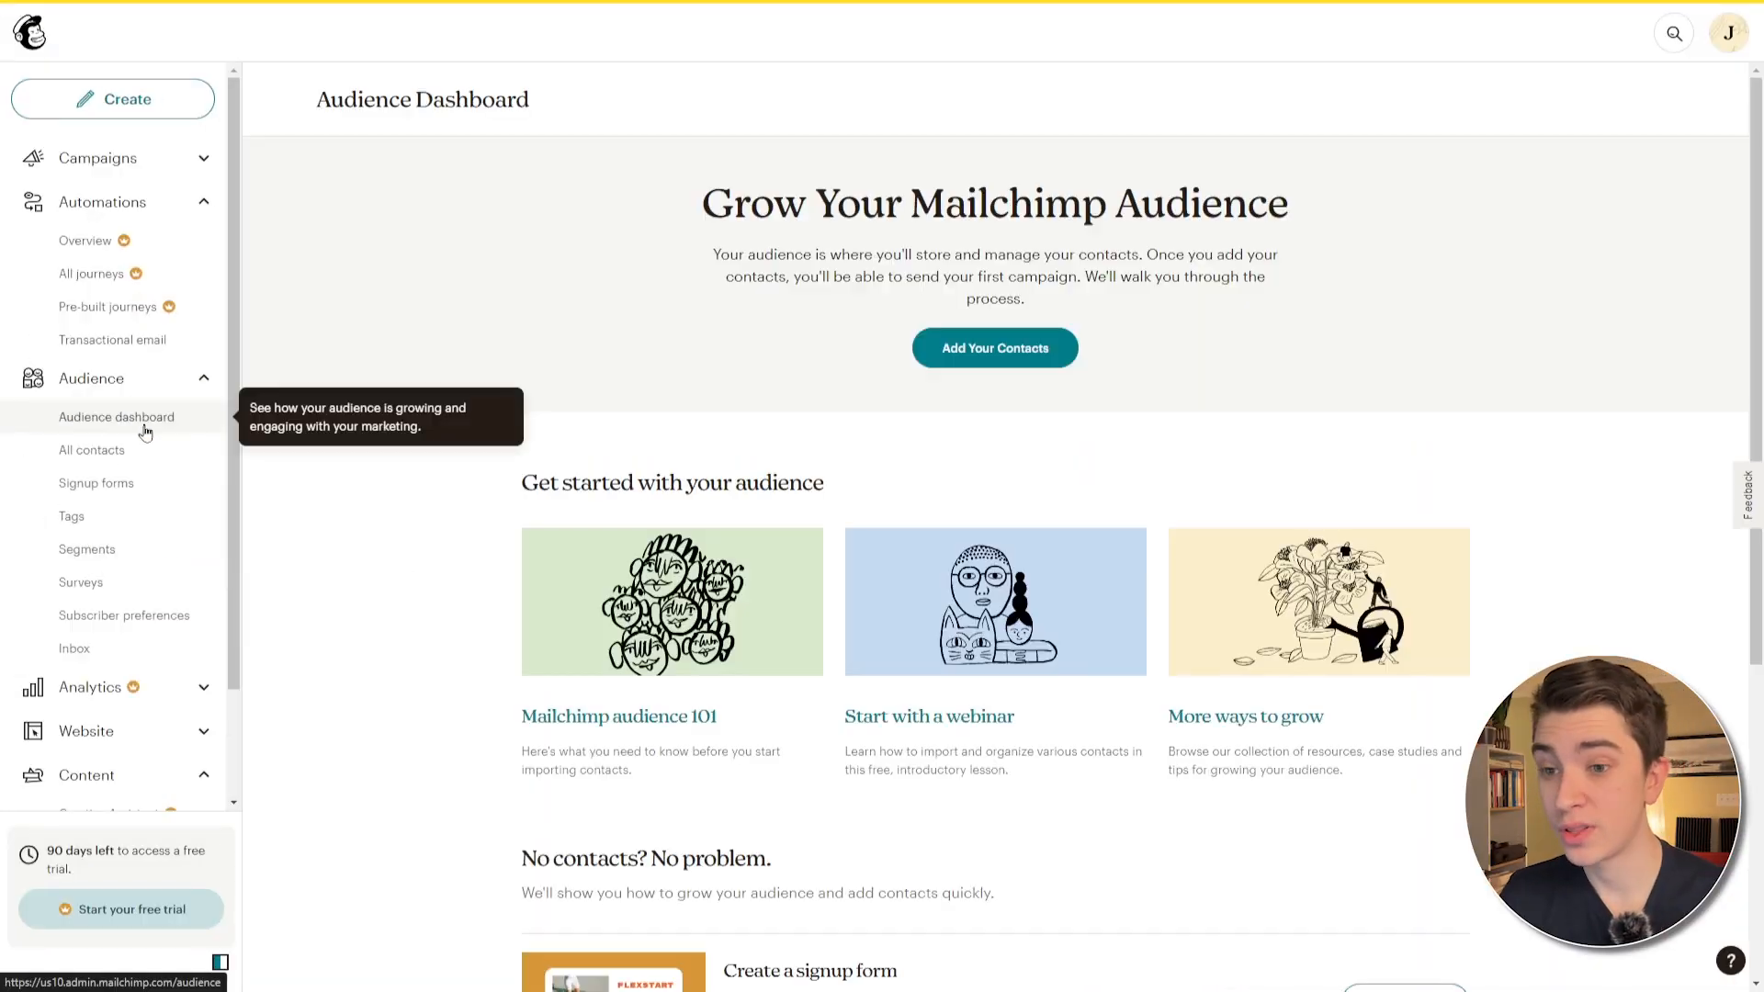
pyautogui.moveTo(994, 347)
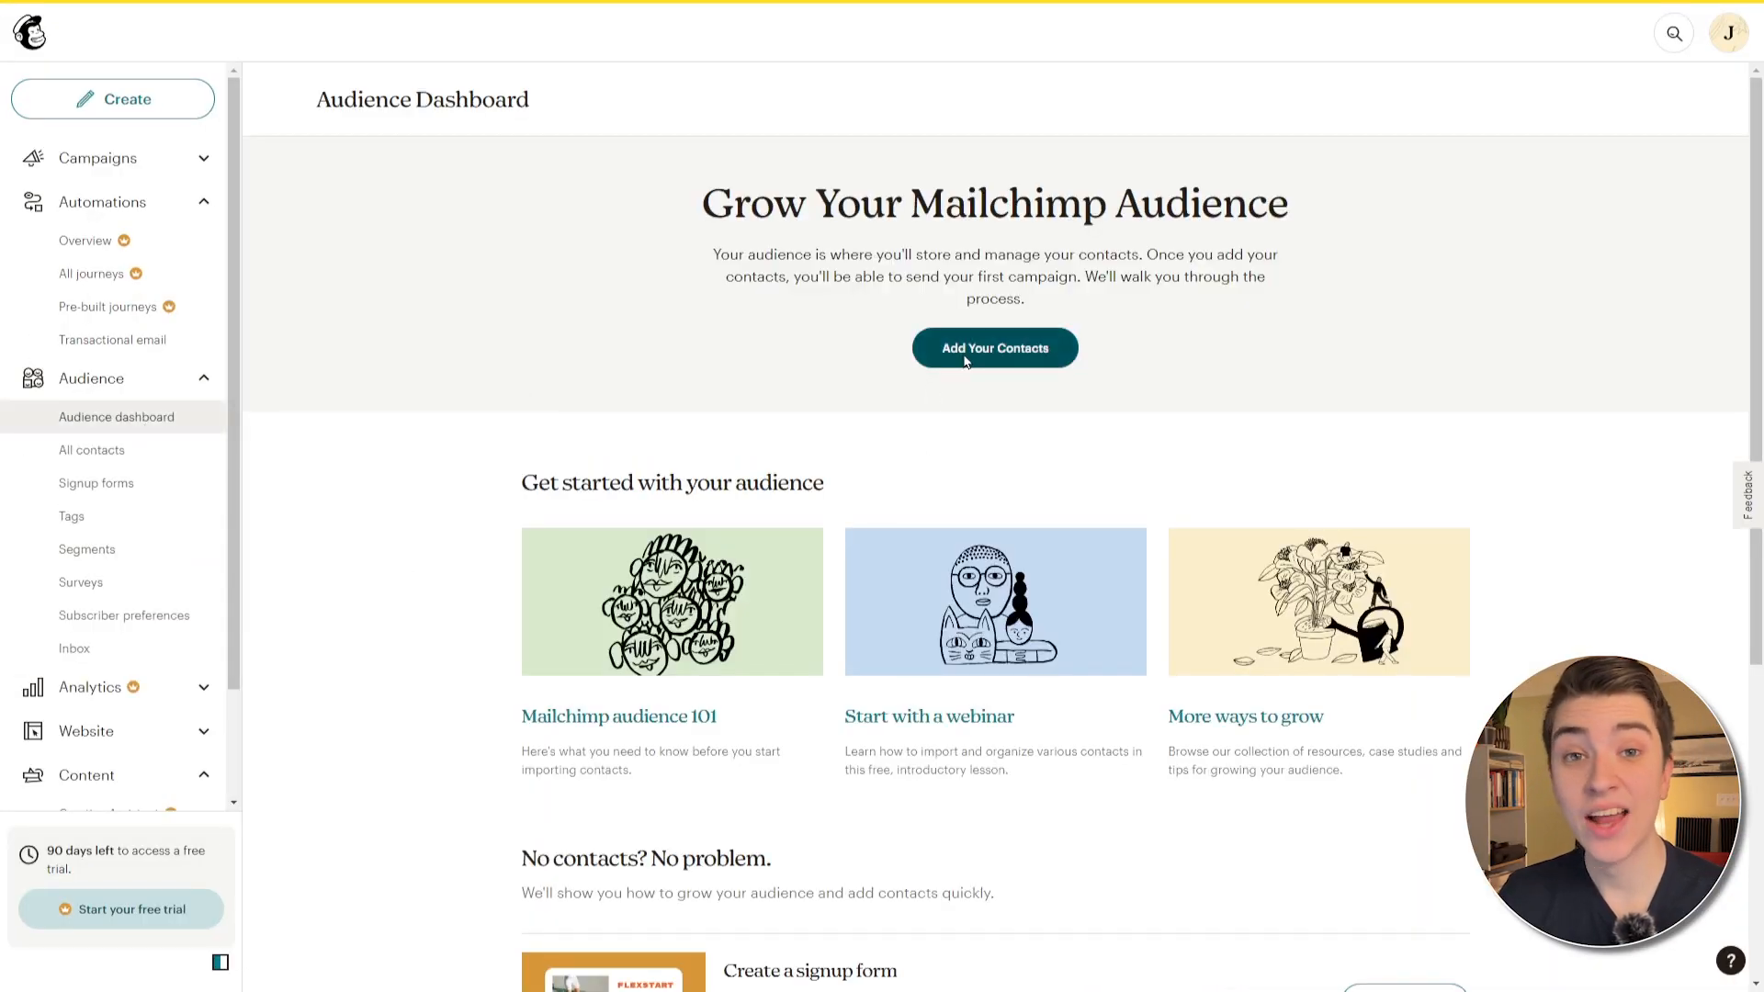
# View the Import Contacts options, then exit without importing anyone.
pyautogui.click(993, 348)
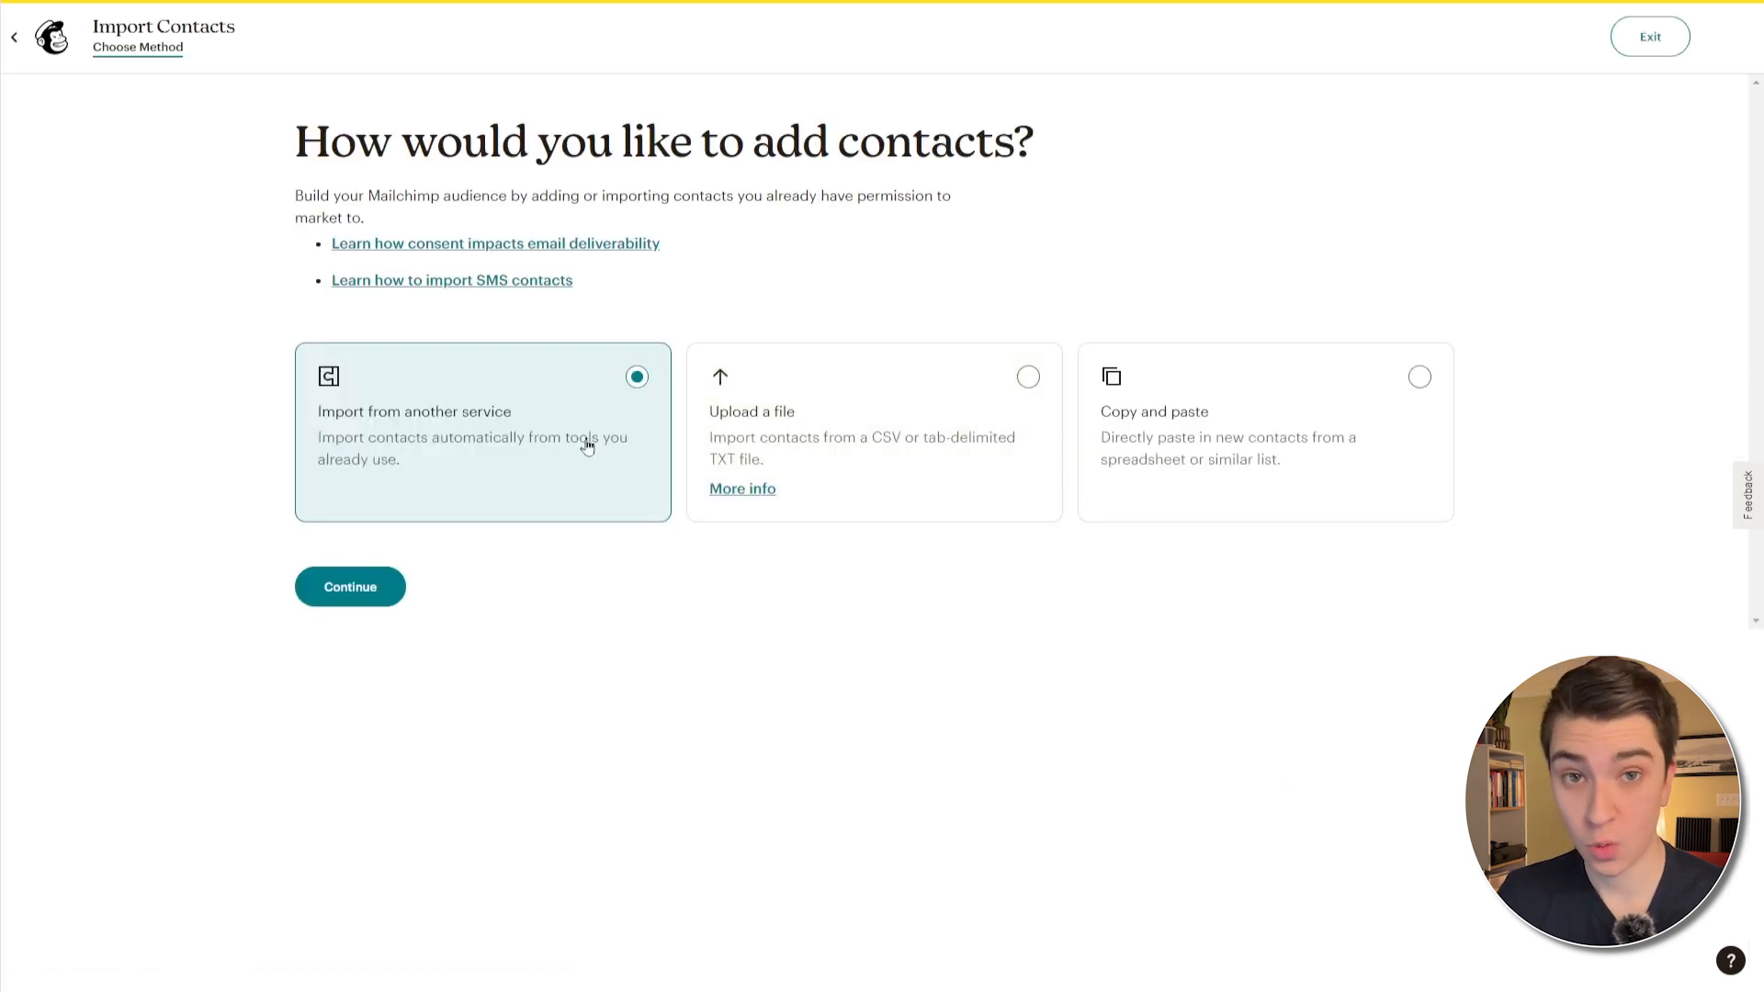
pyautogui.moveTo(849, 521)
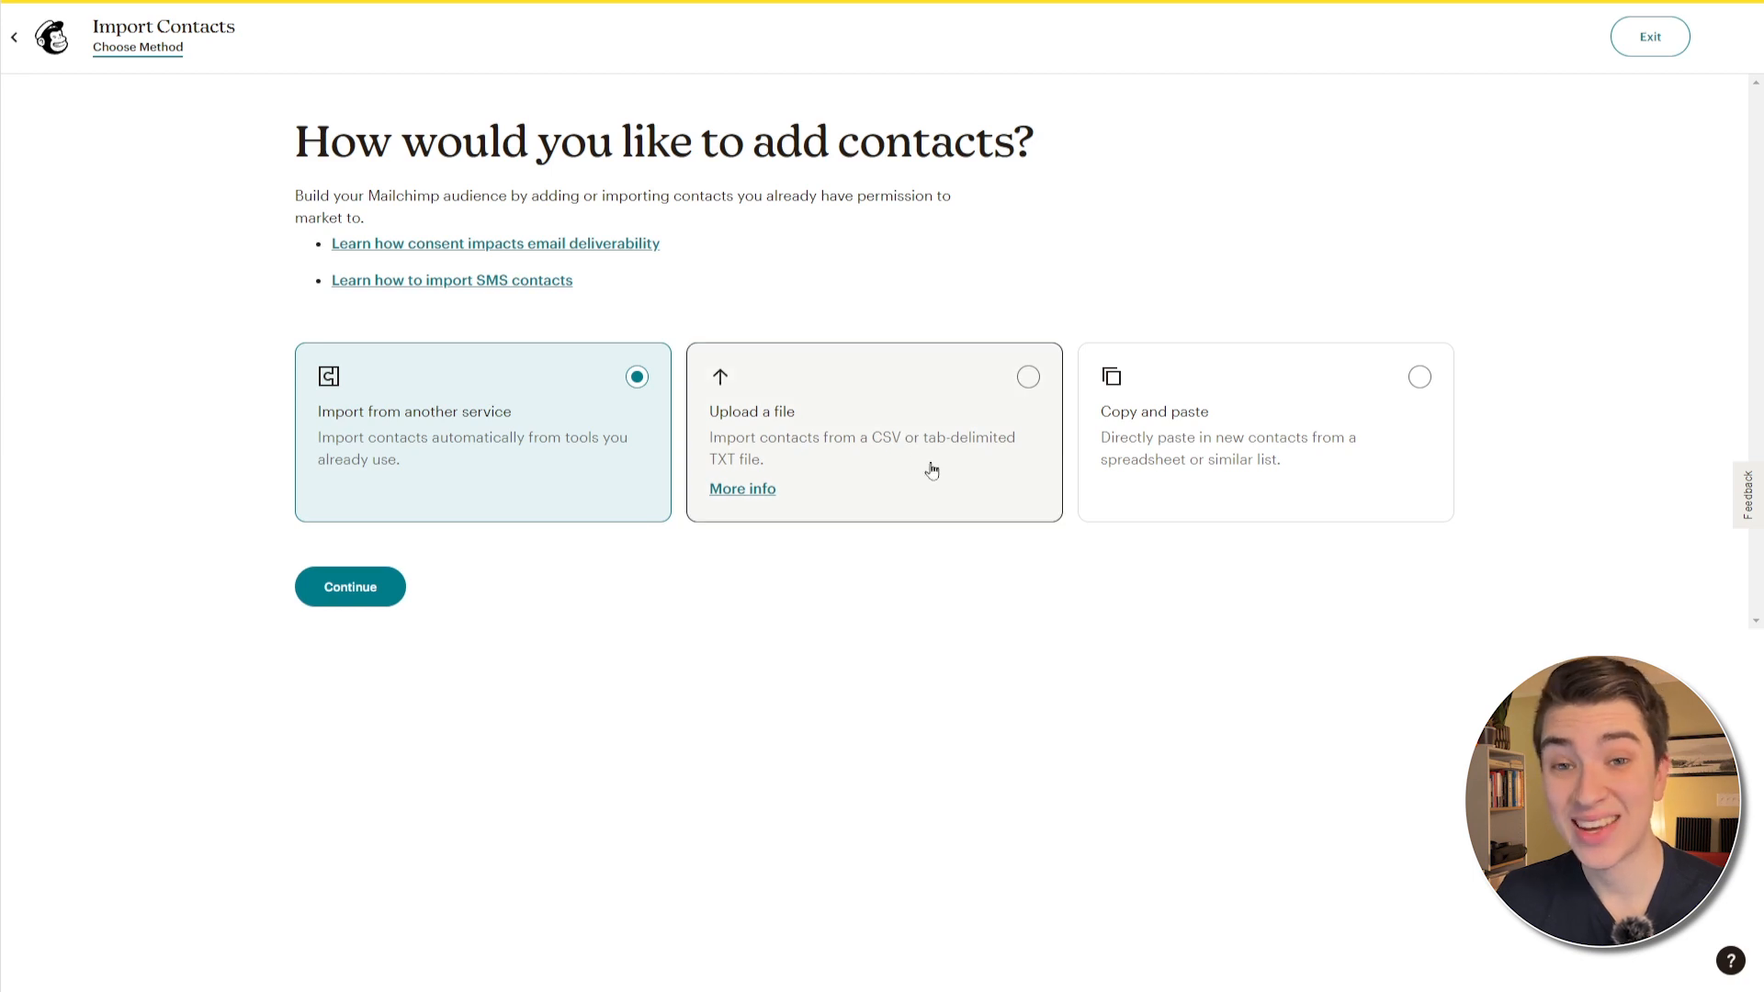
pyautogui.moveTo(1224, 476)
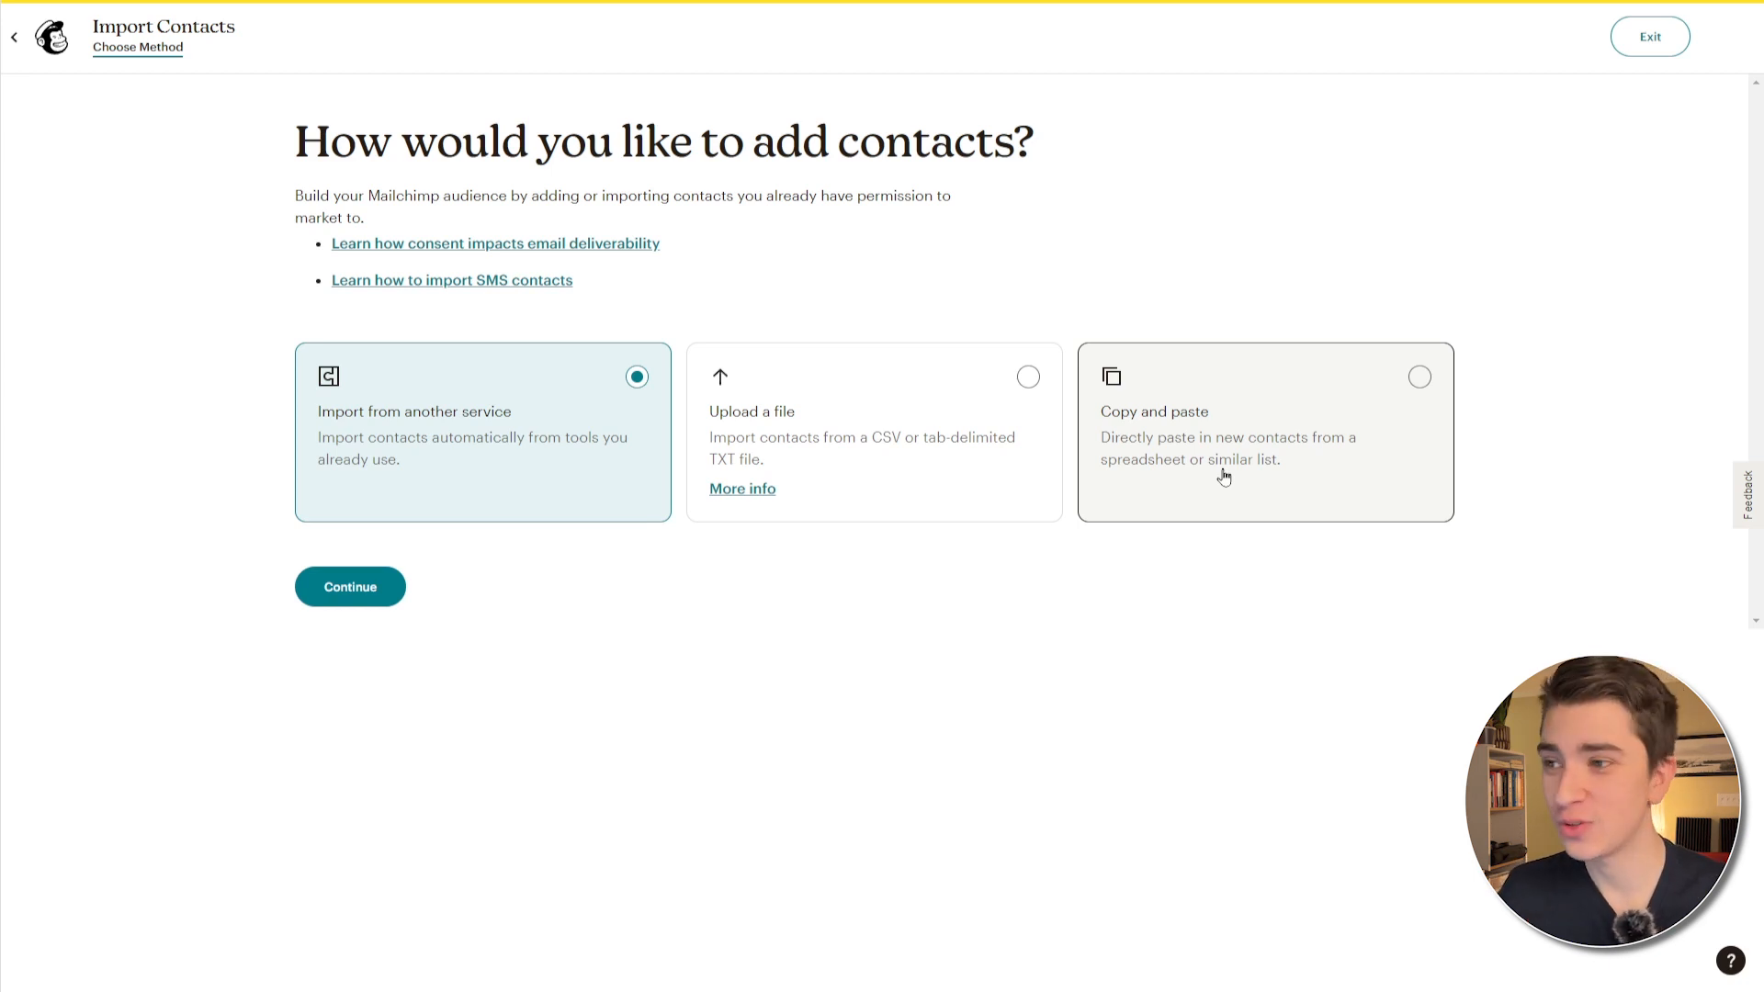
pyautogui.click(14, 37)
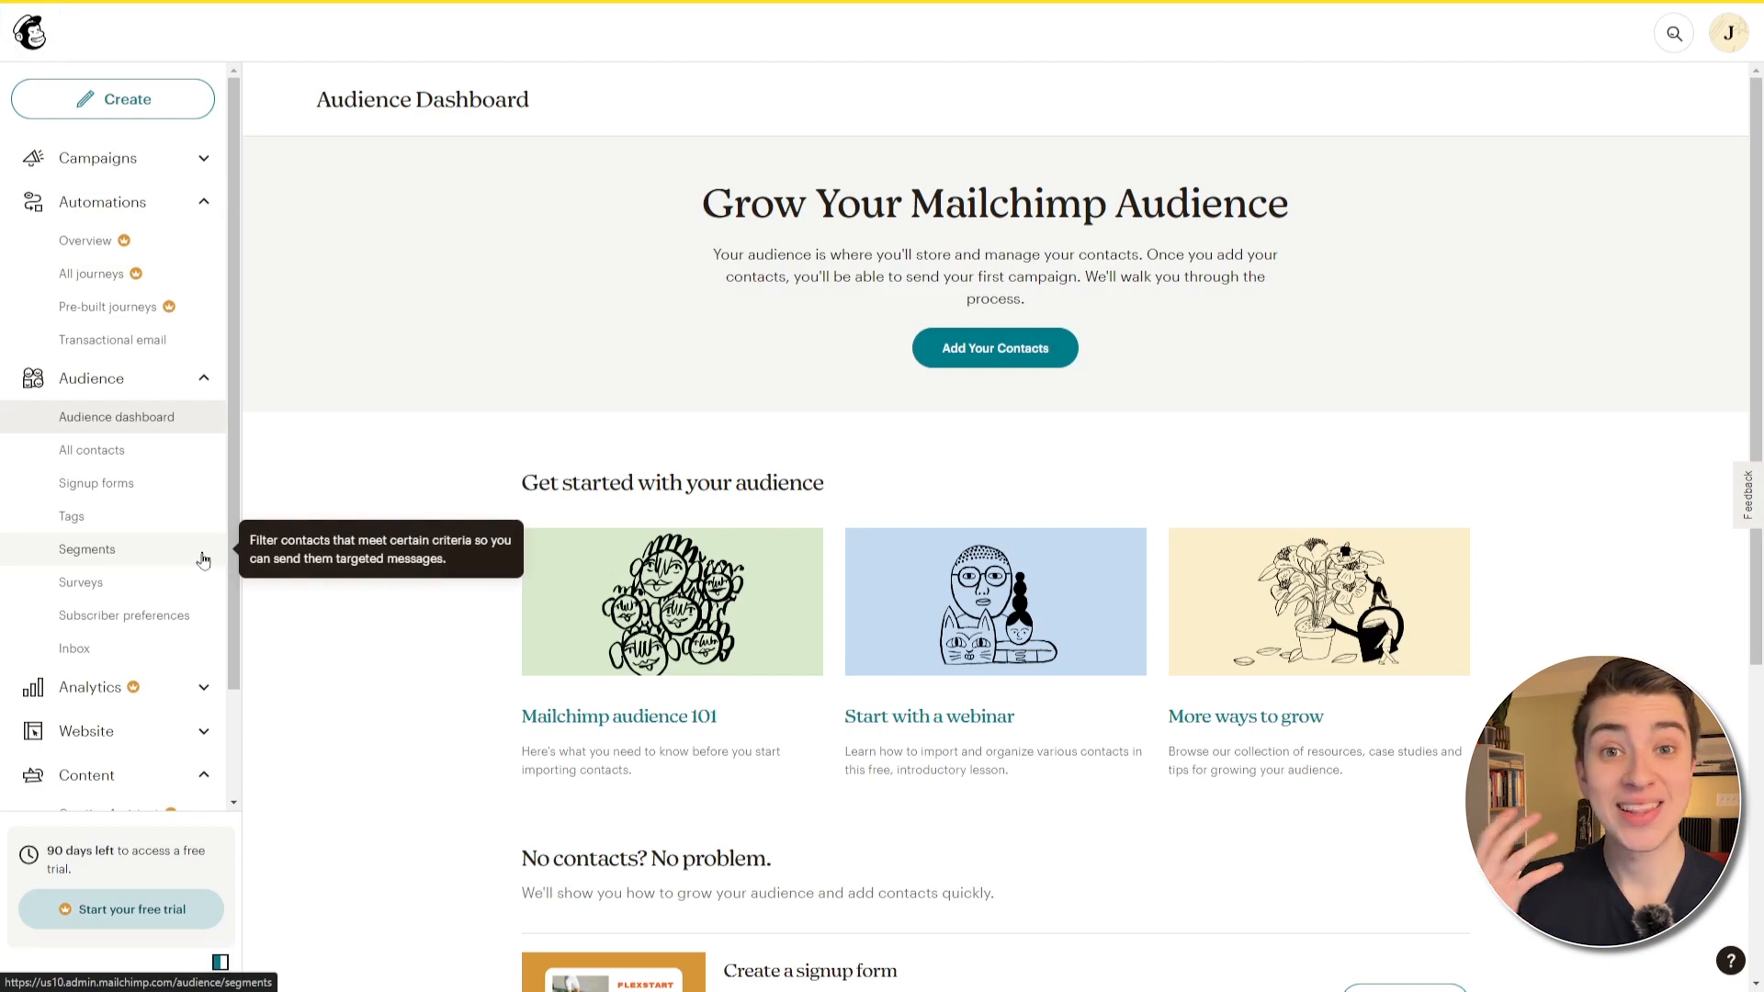
pyautogui.moveTo(397, 625)
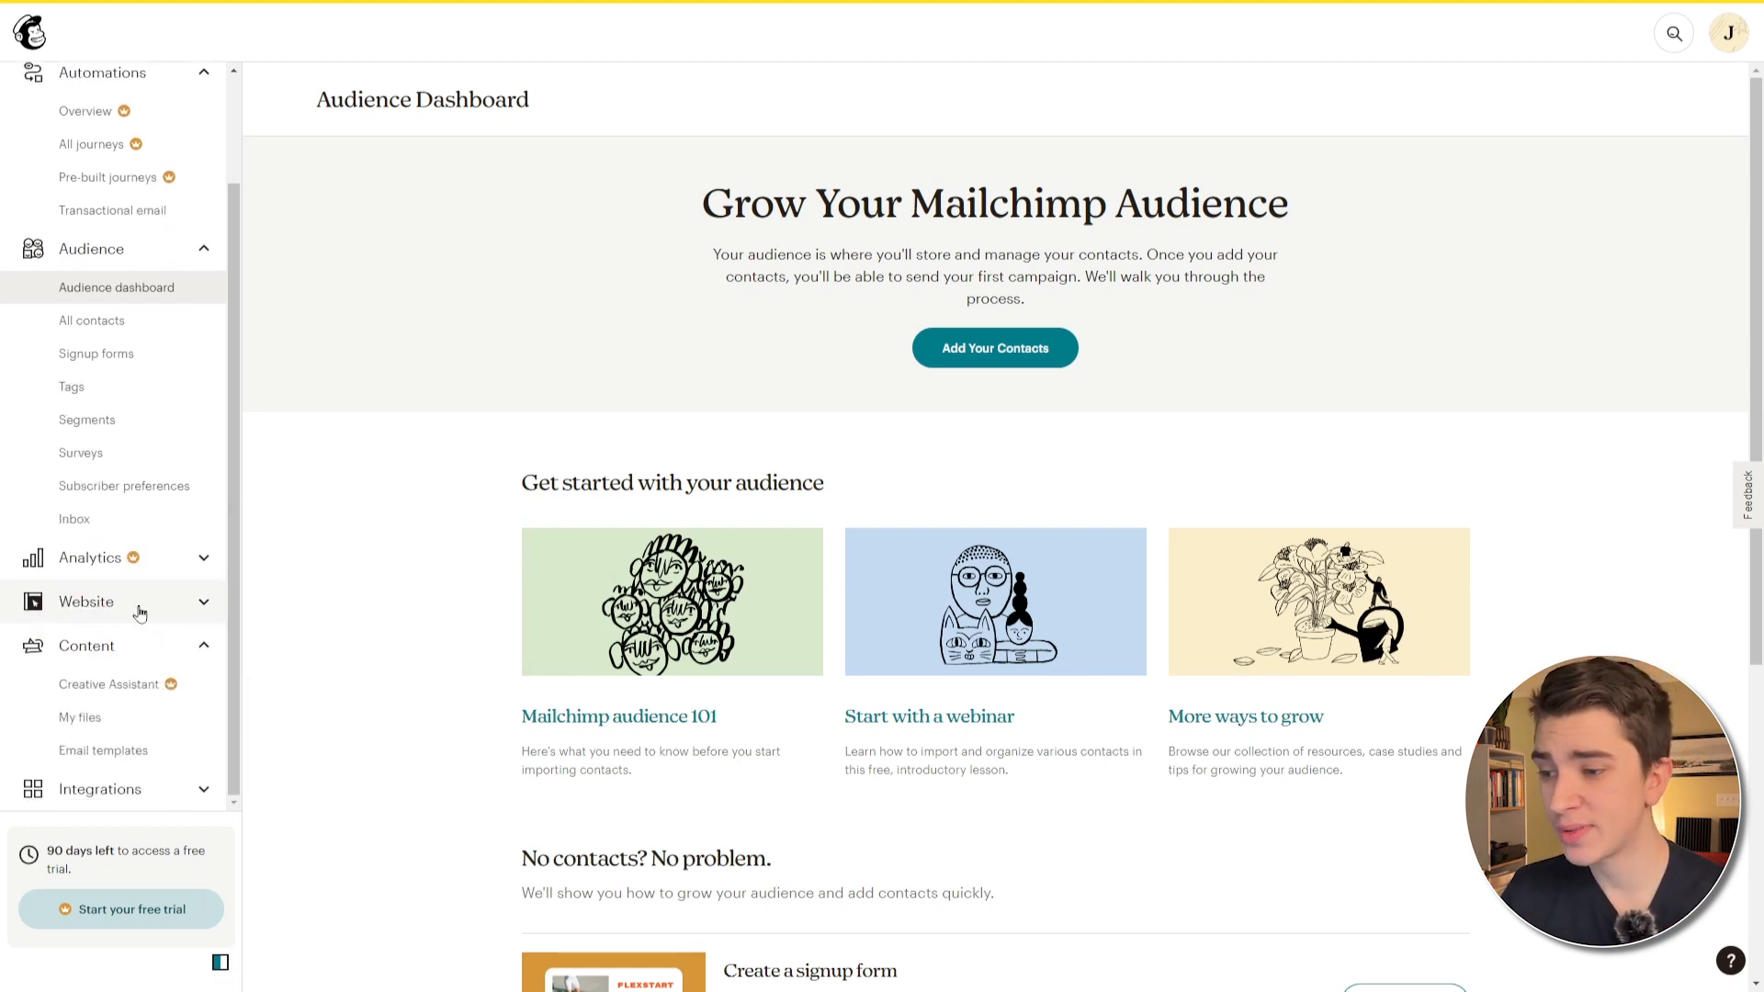
# Set up a website named Josh Business and open its Manage Site editor.
pyautogui.click(86, 601)
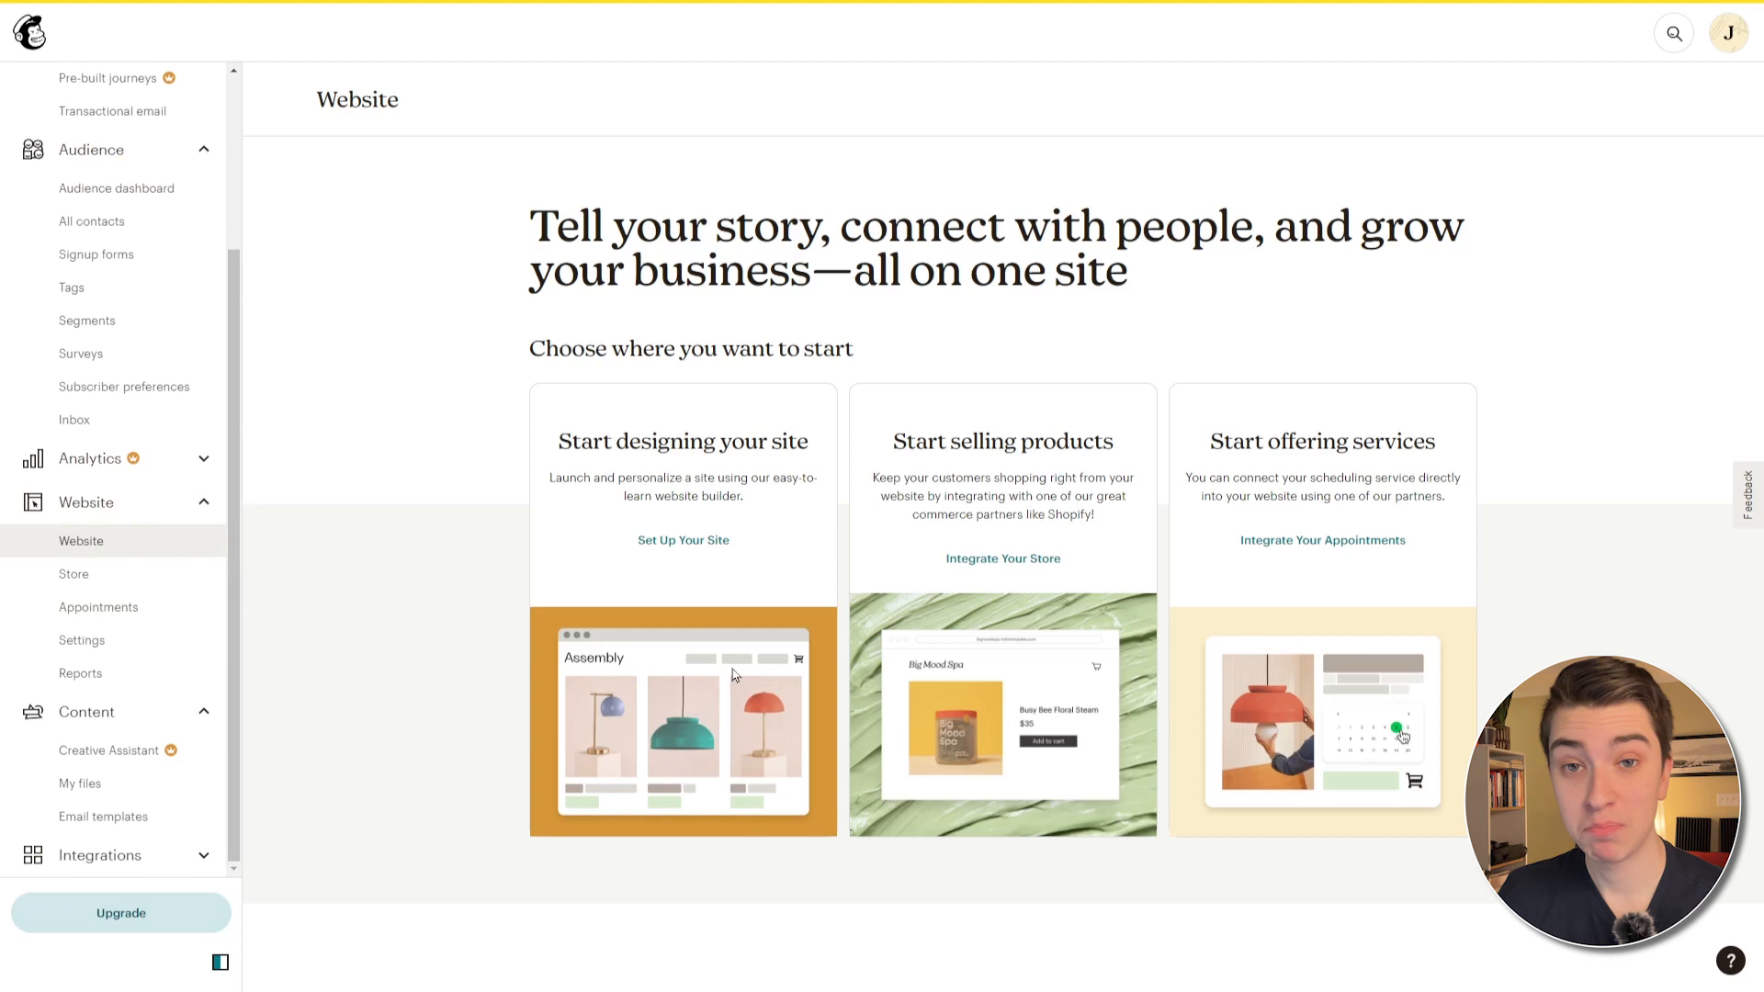
pyautogui.click(682, 541)
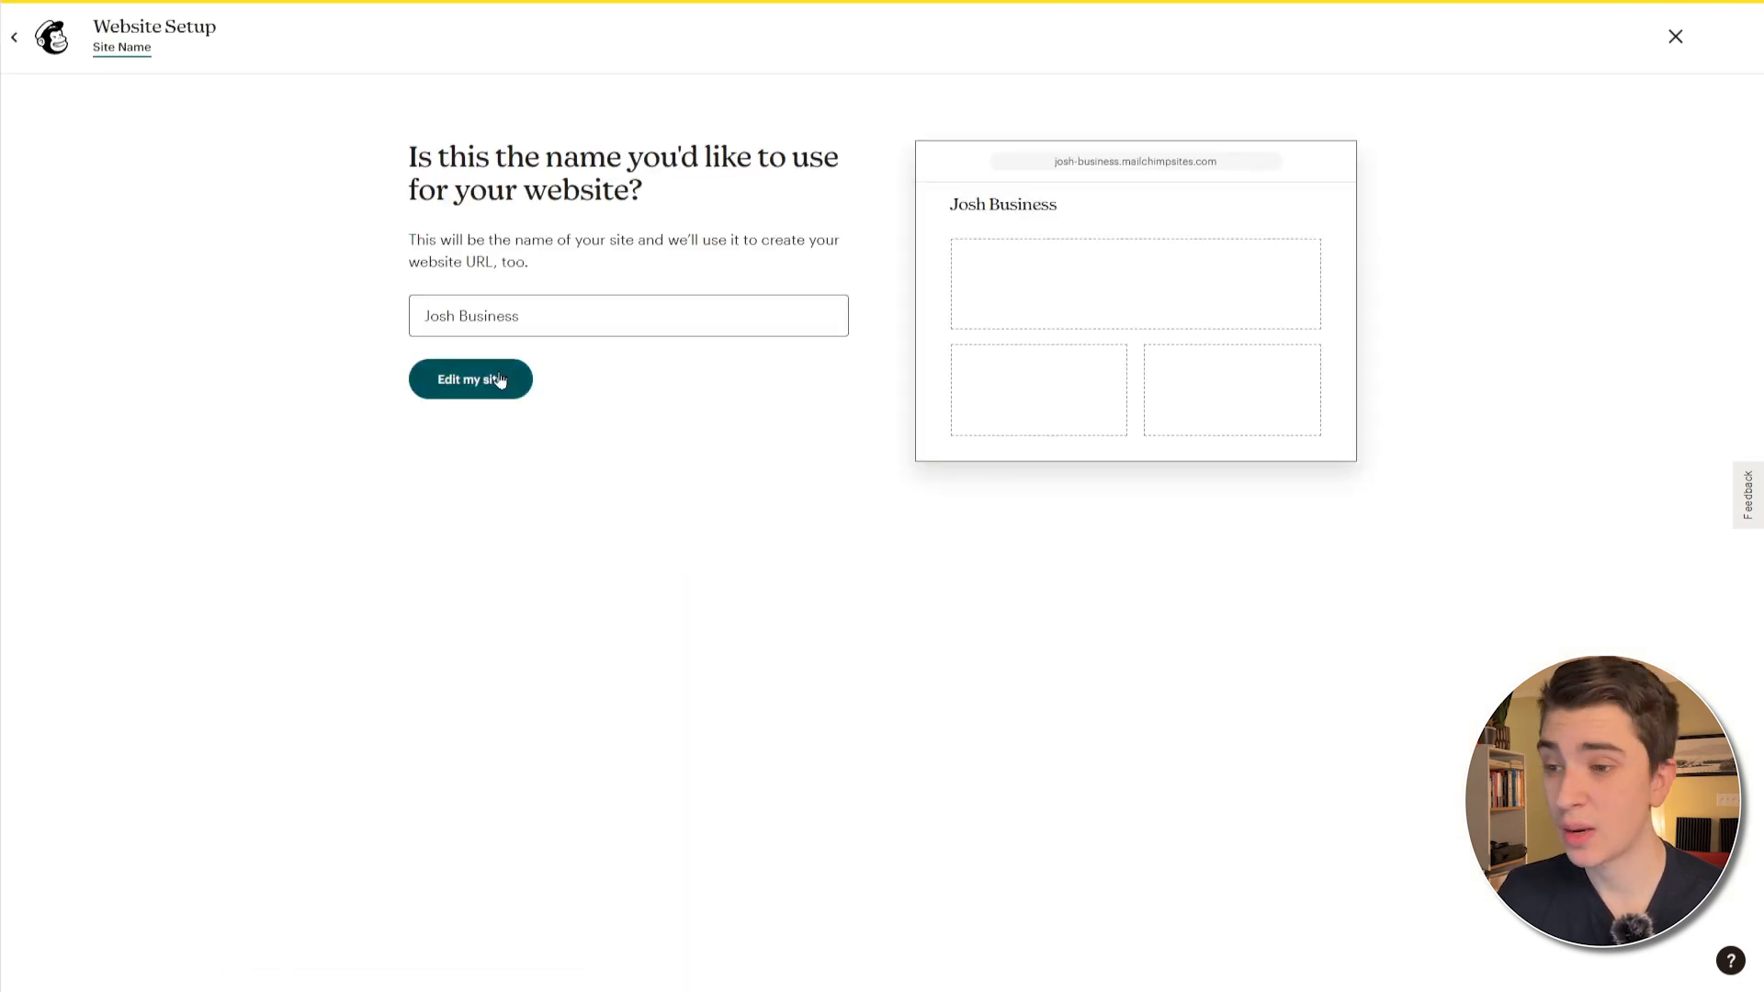
pyautogui.click(470, 379)
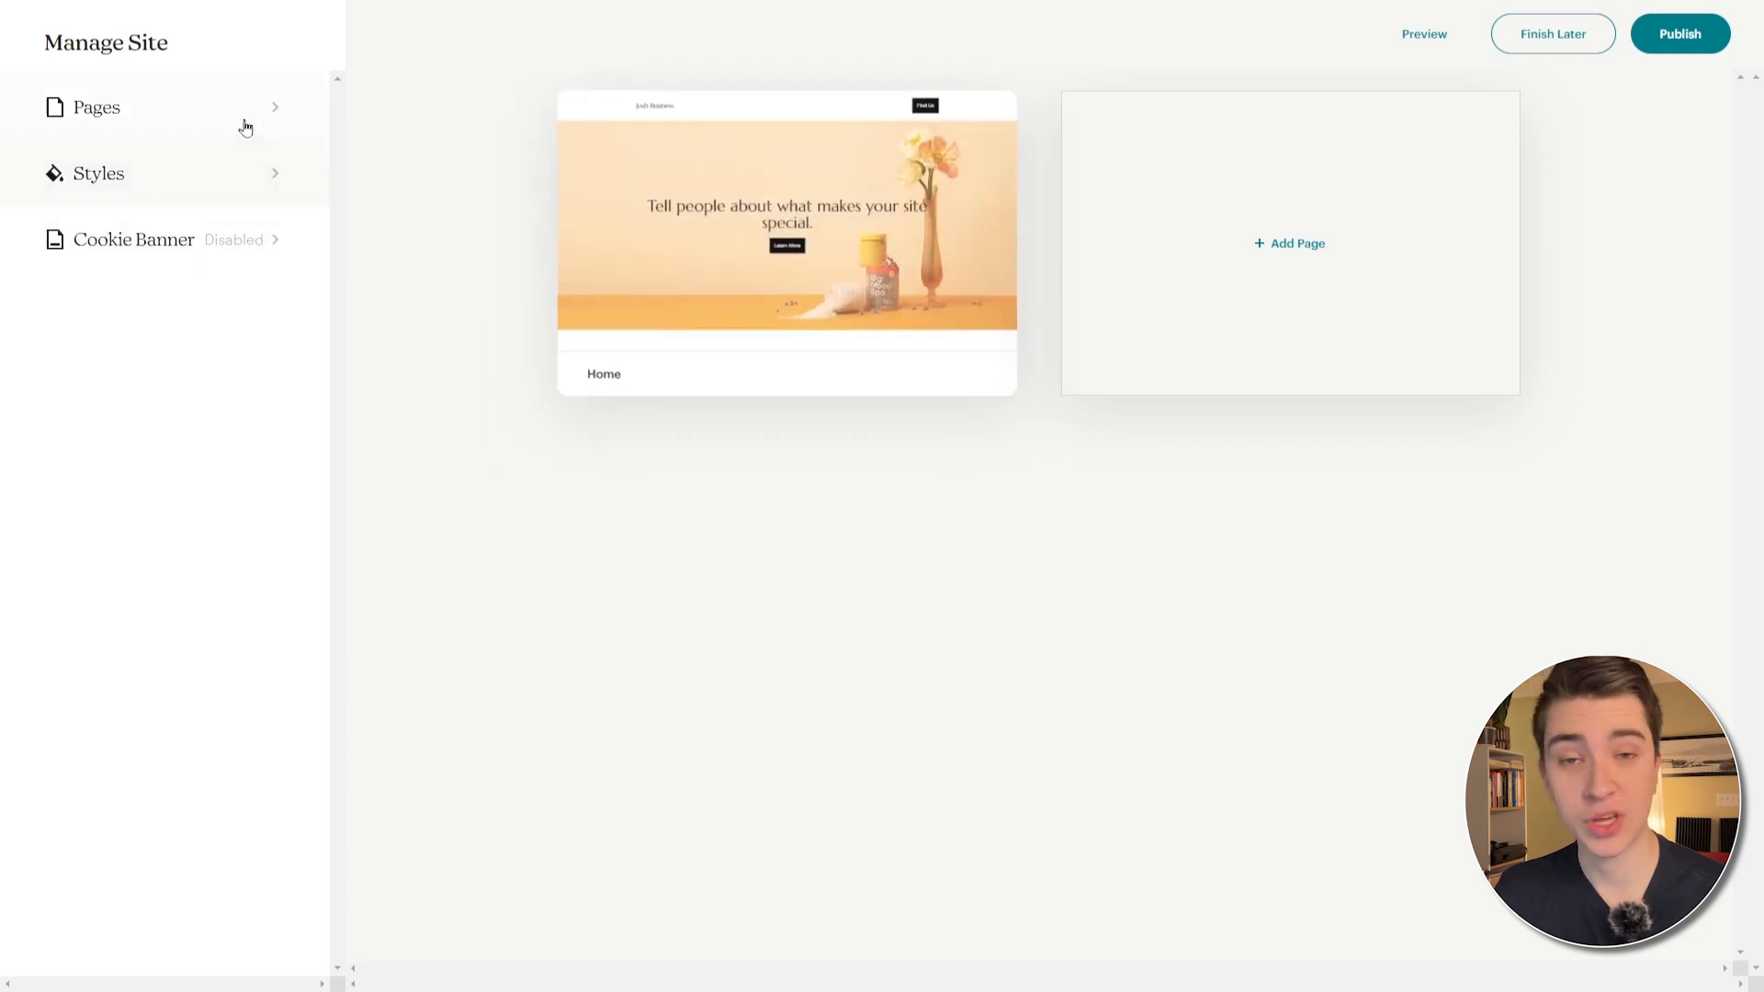
# Open the Josh Business Home page and scroll through its hero, brand sections and footer.
pyautogui.click(787, 211)
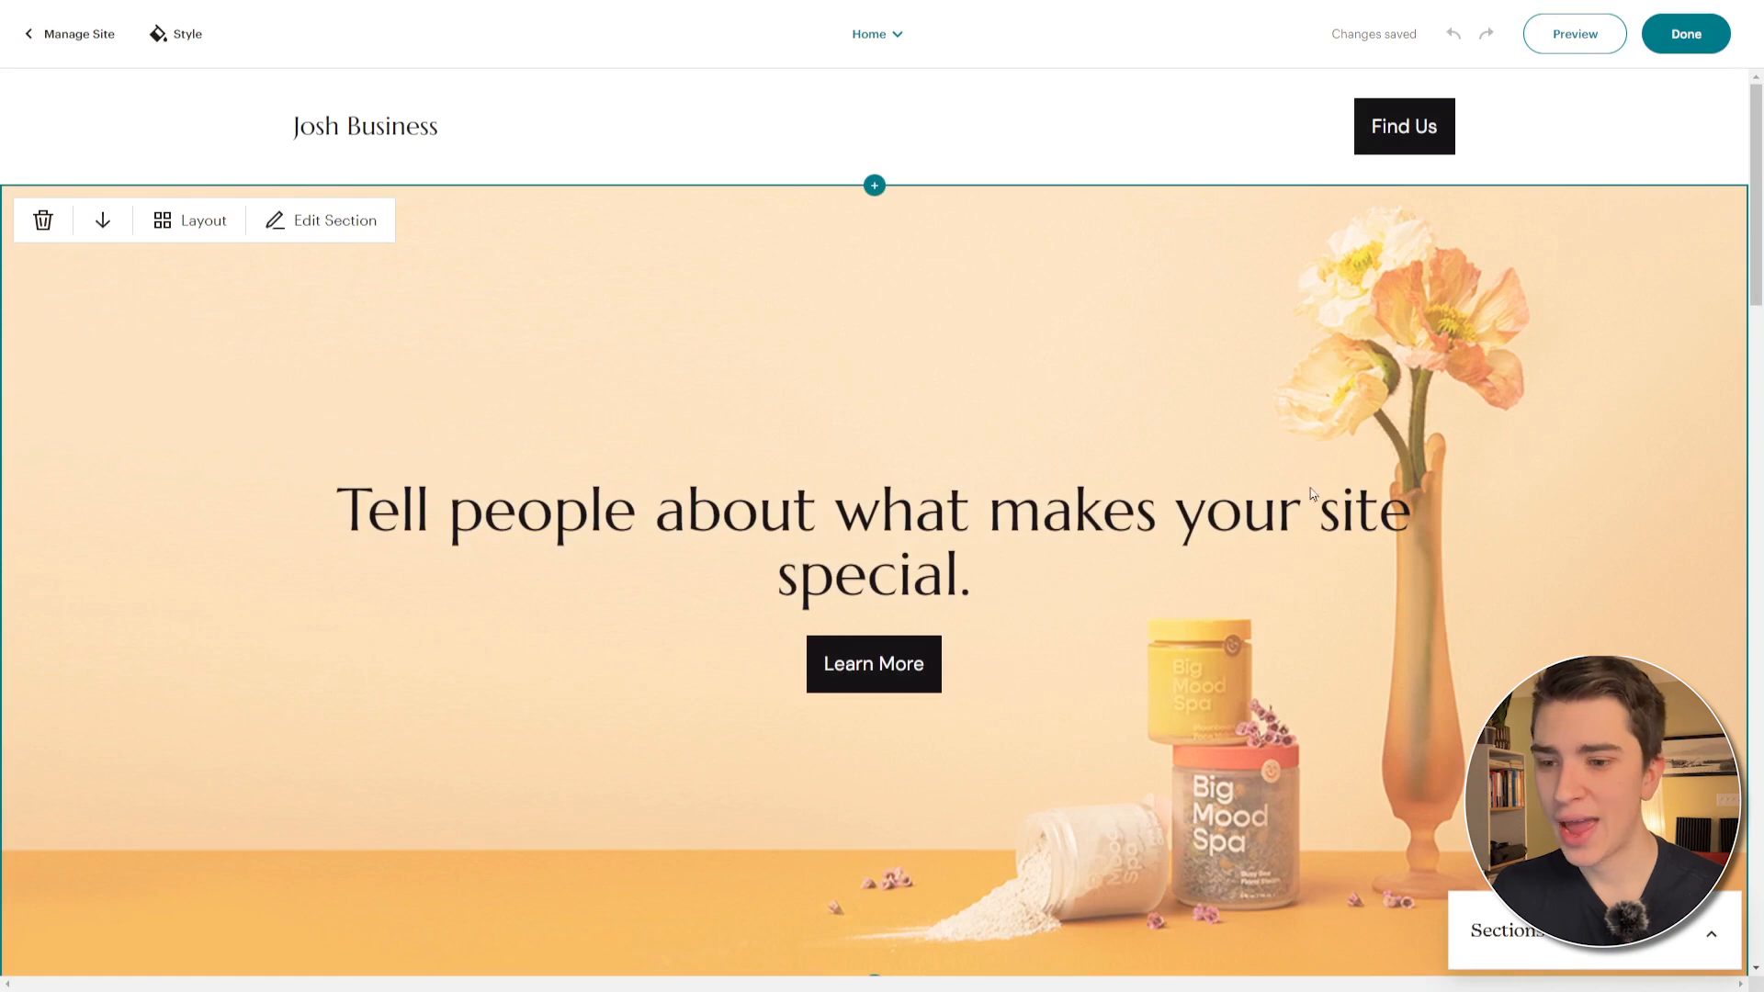
pyautogui.scroll(-3)
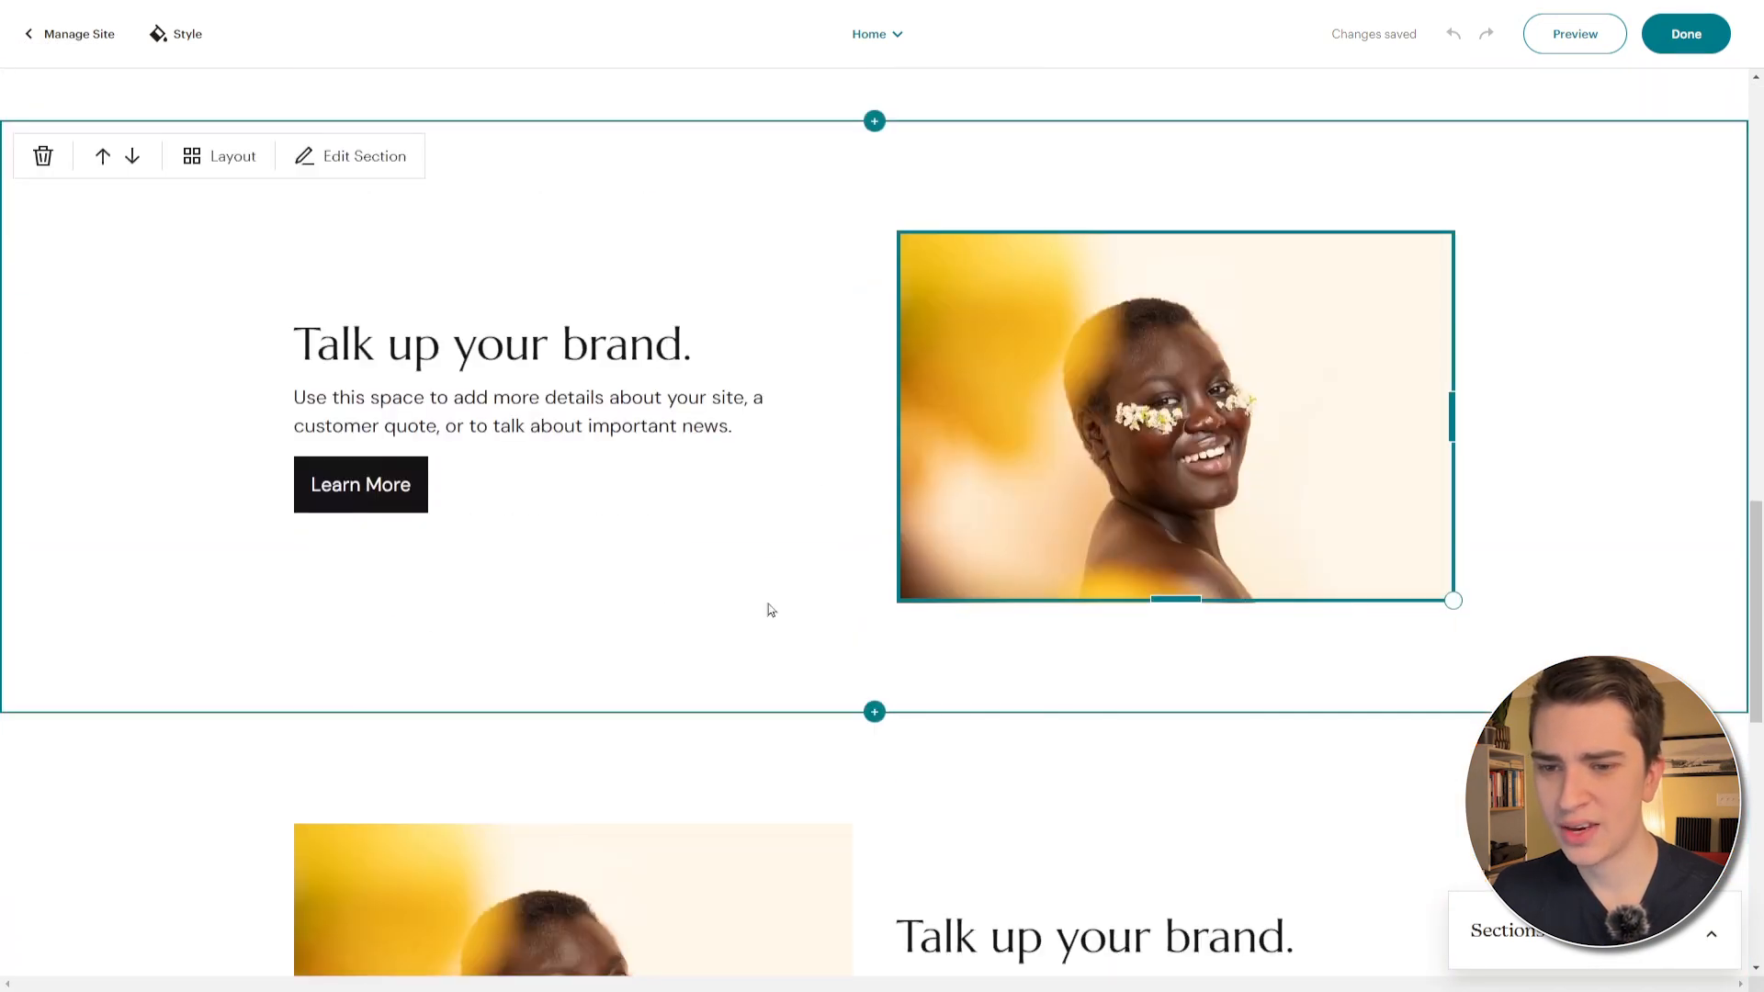
pyautogui.scroll(-3)
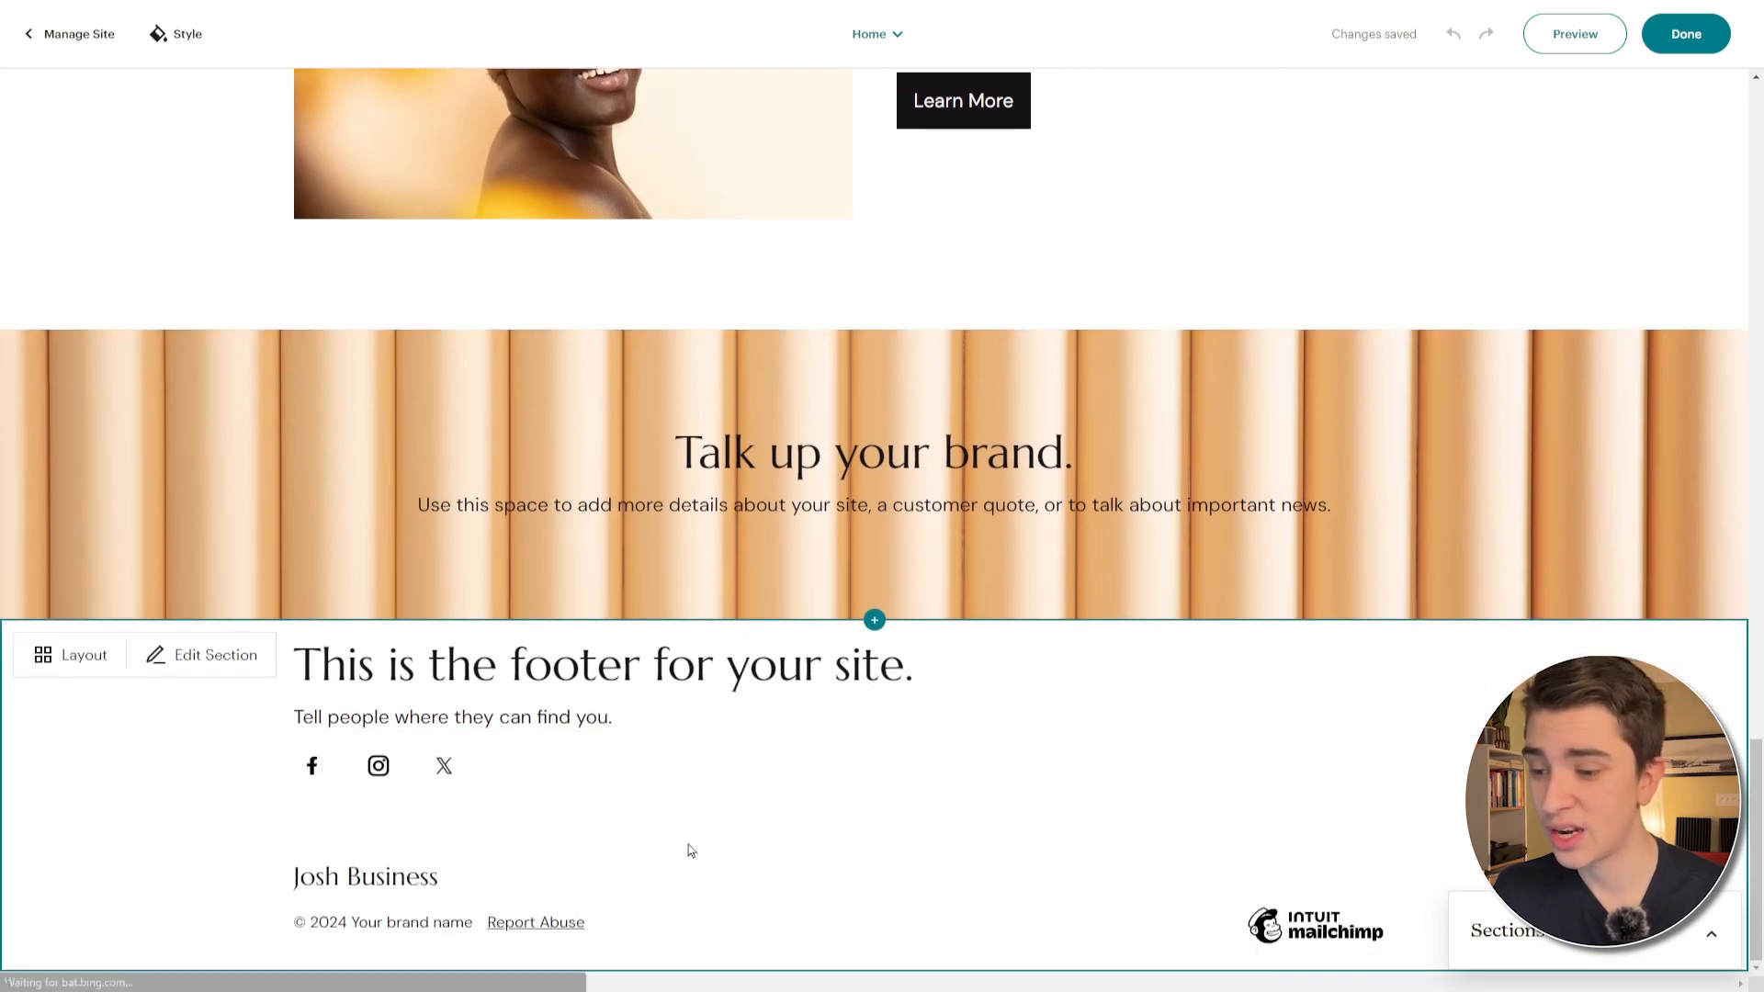
pyautogui.click(378, 766)
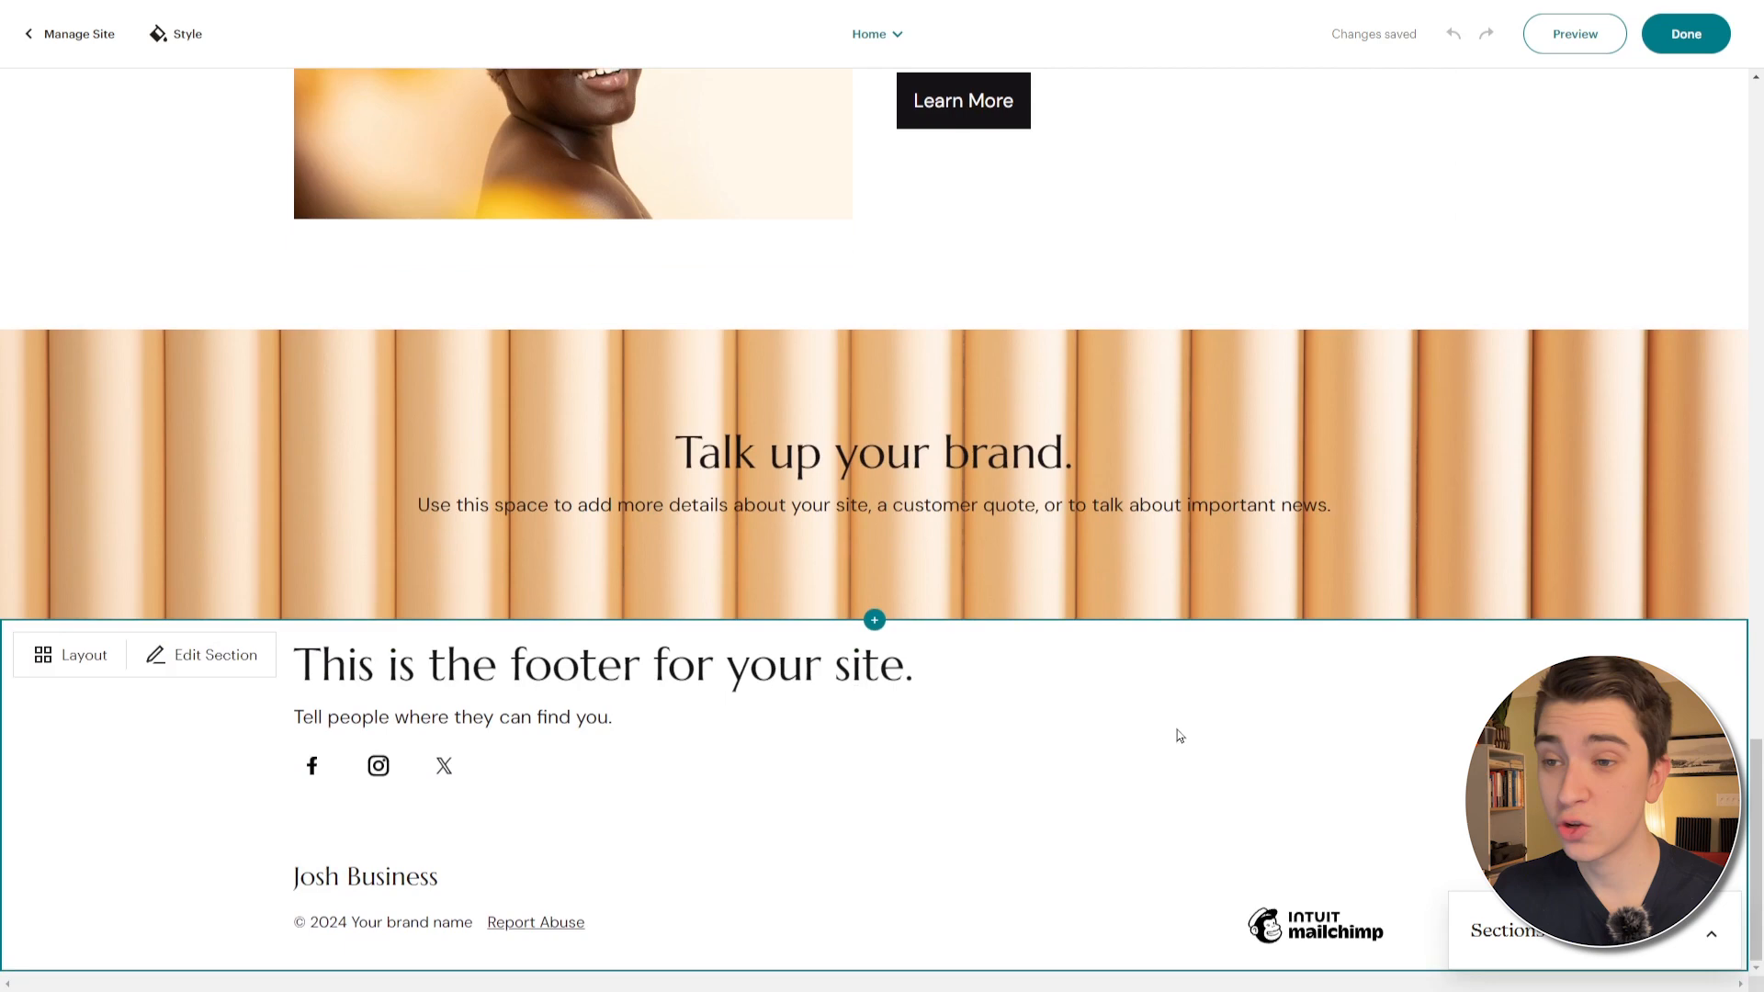
pyautogui.scroll(3)
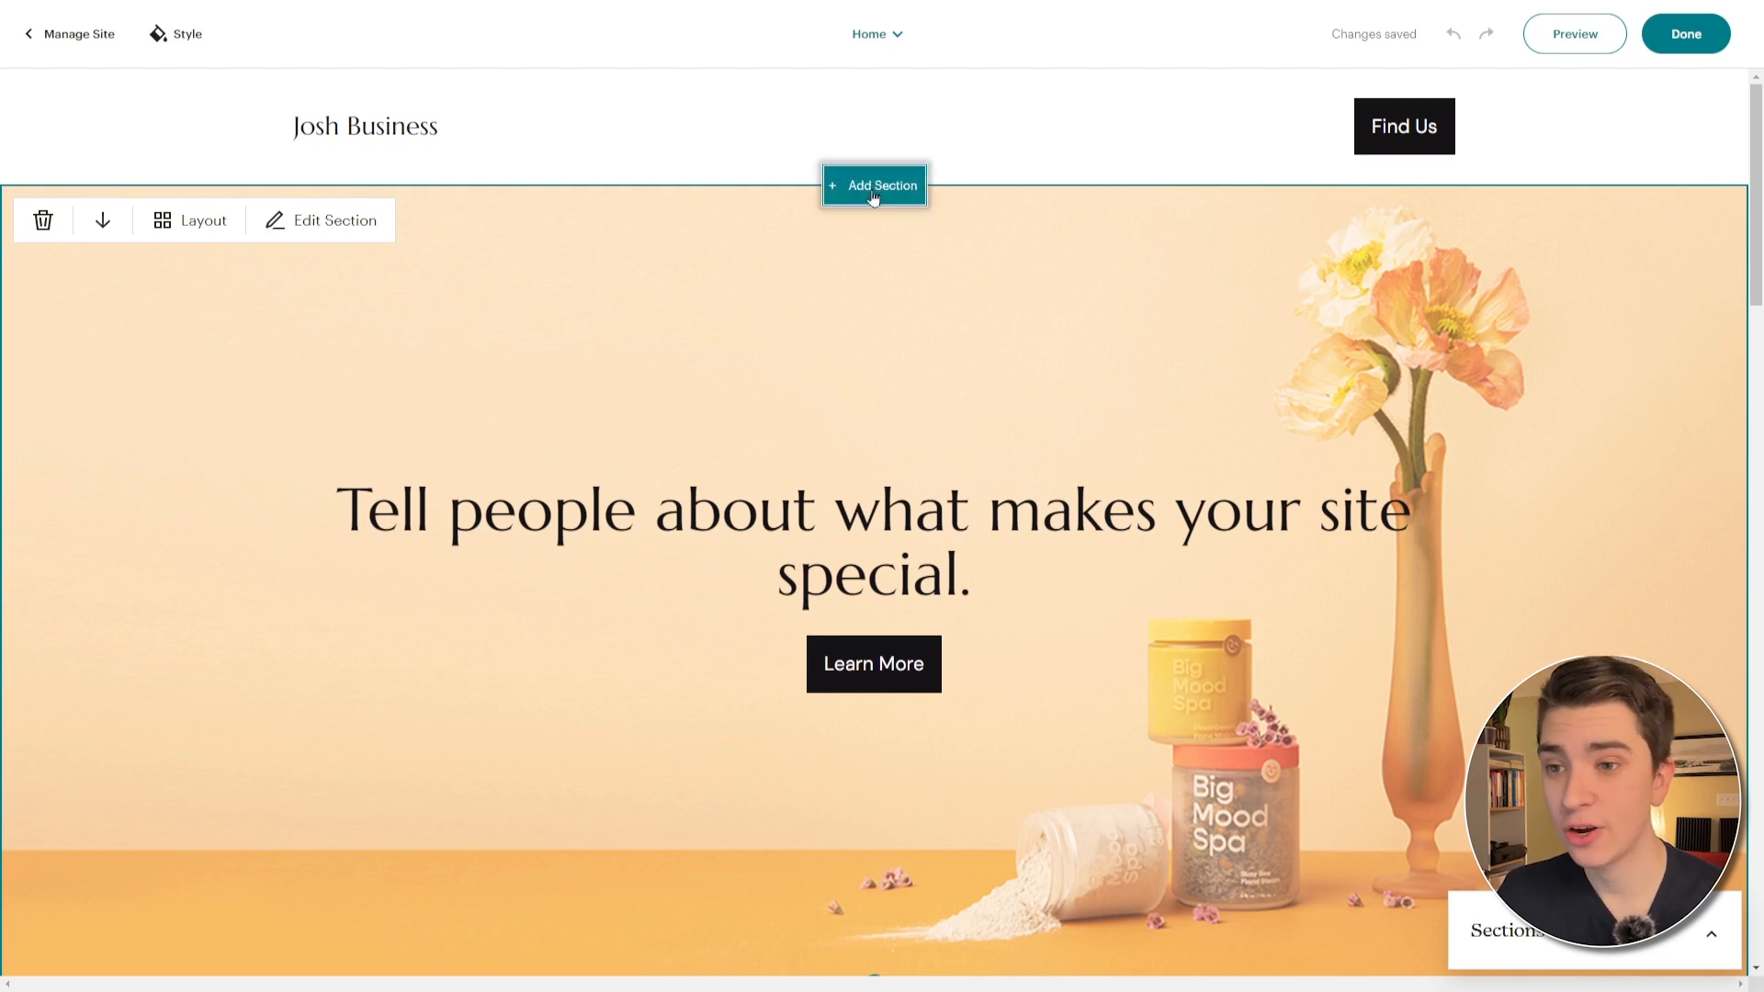
pyautogui.click(874, 184)
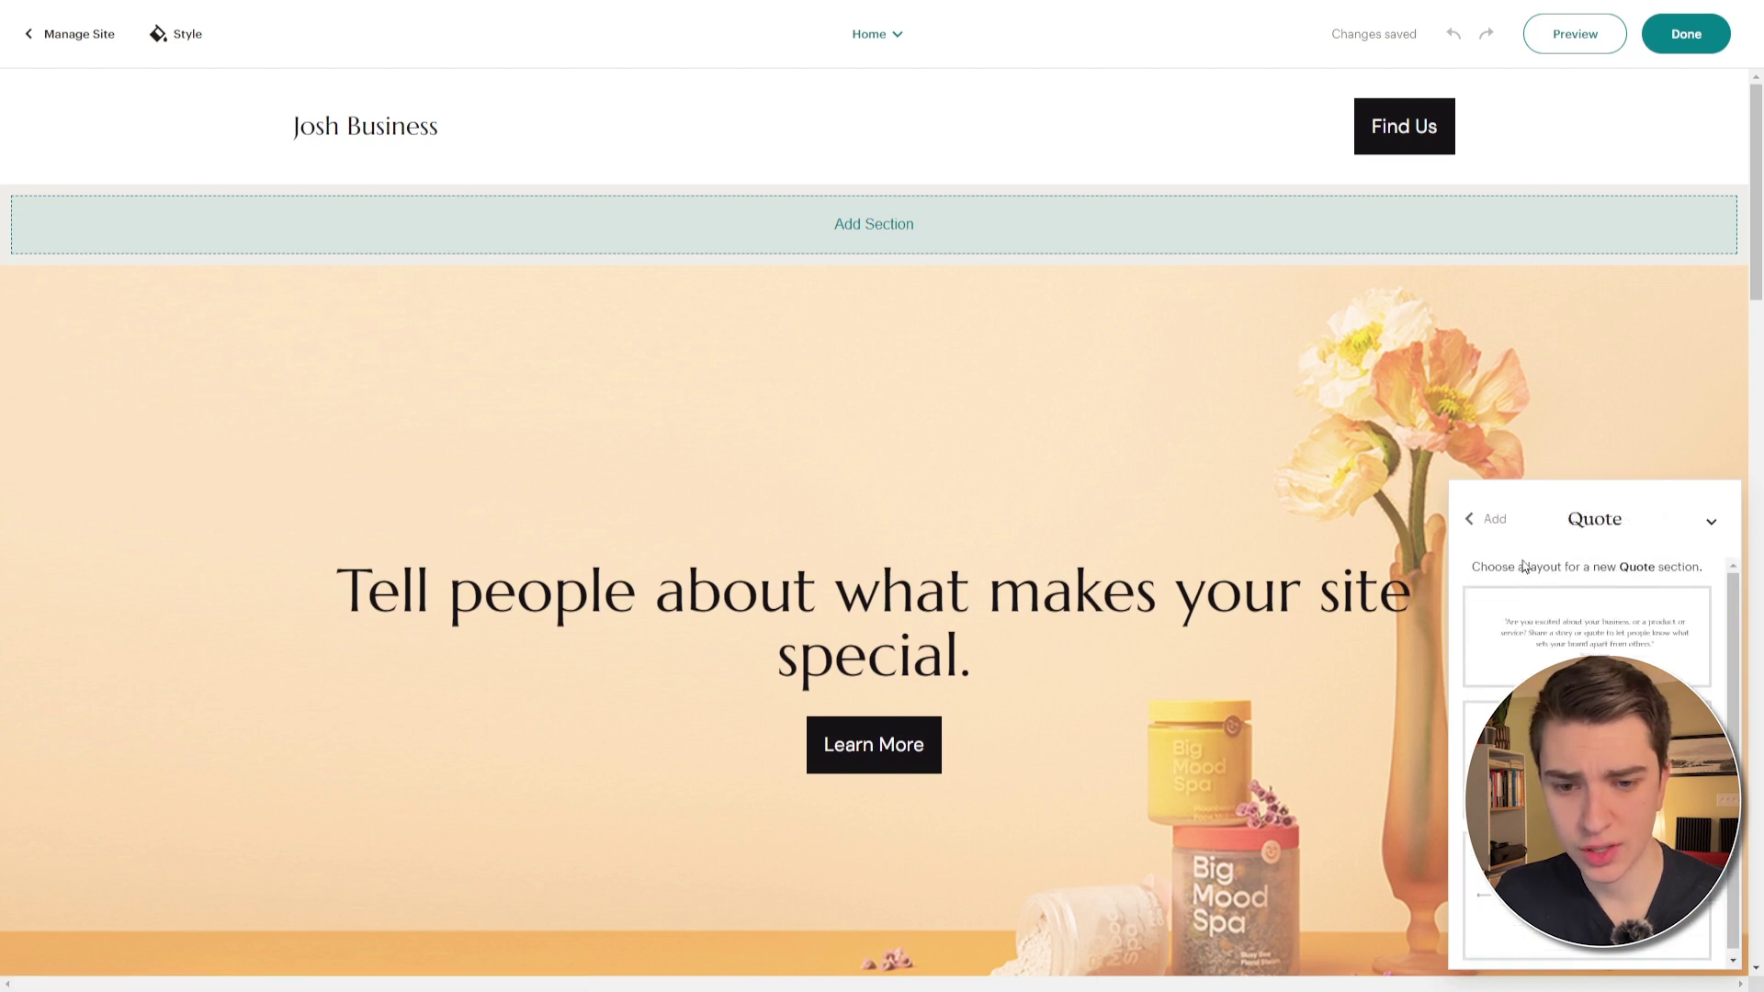
pyautogui.click(1588, 636)
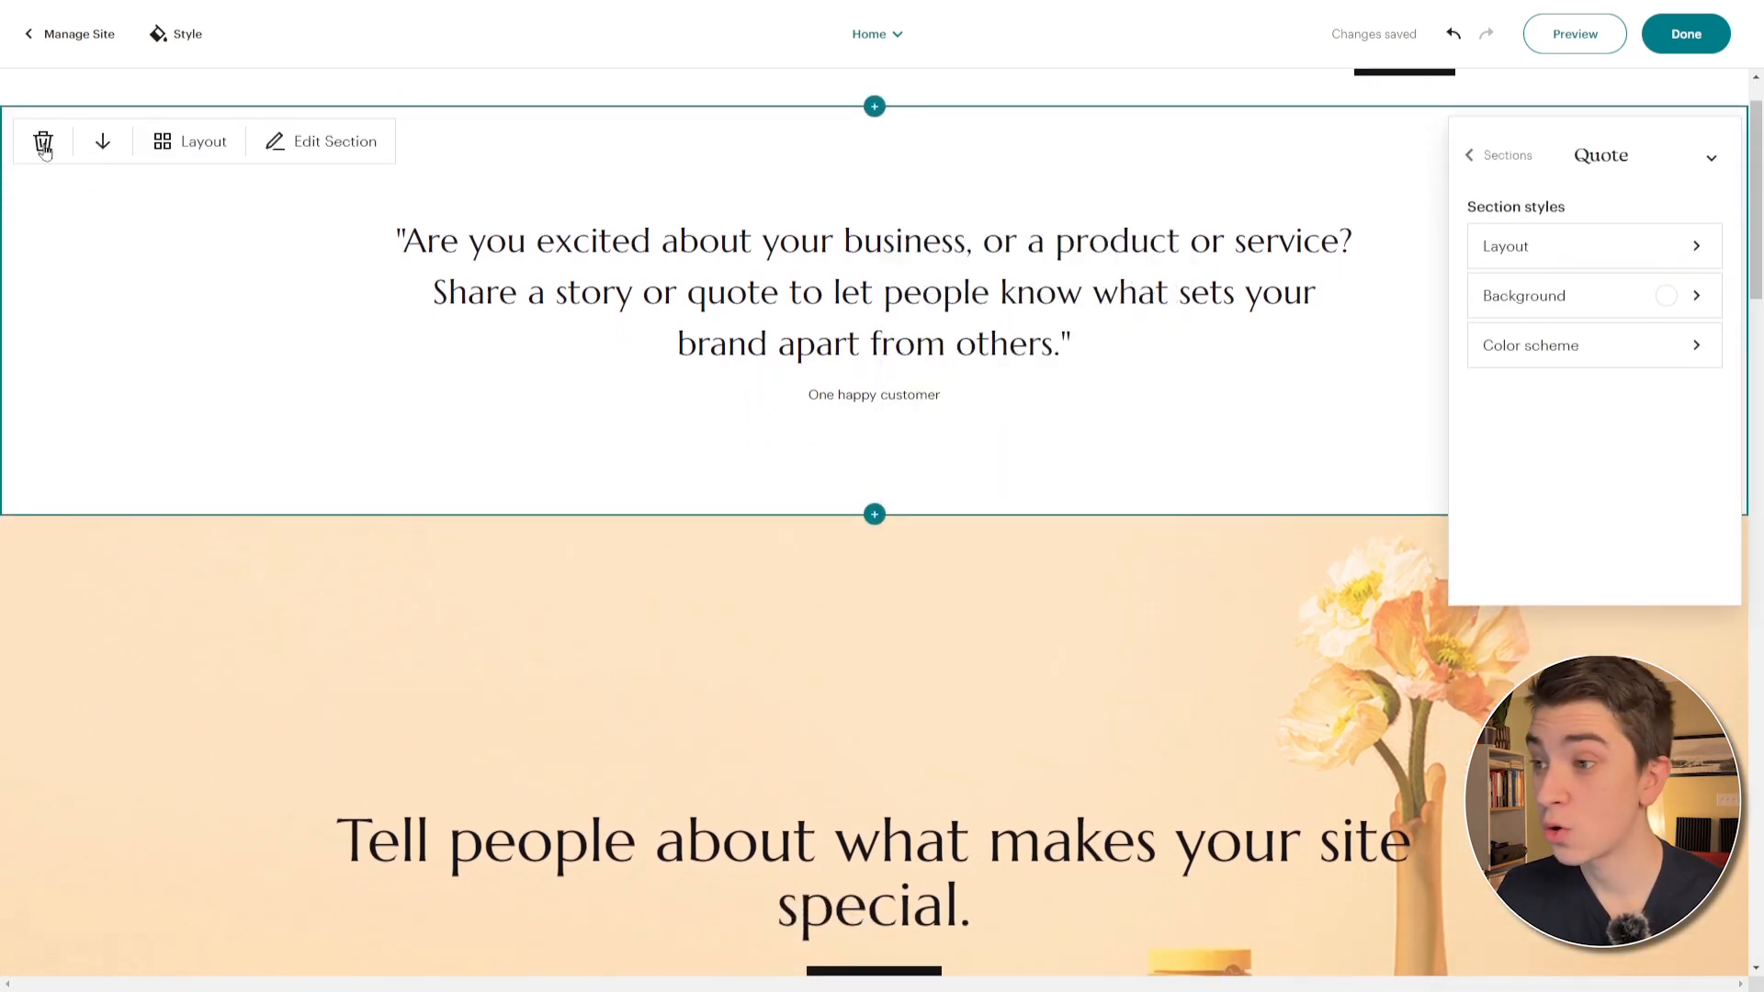
pyautogui.click(43, 141)
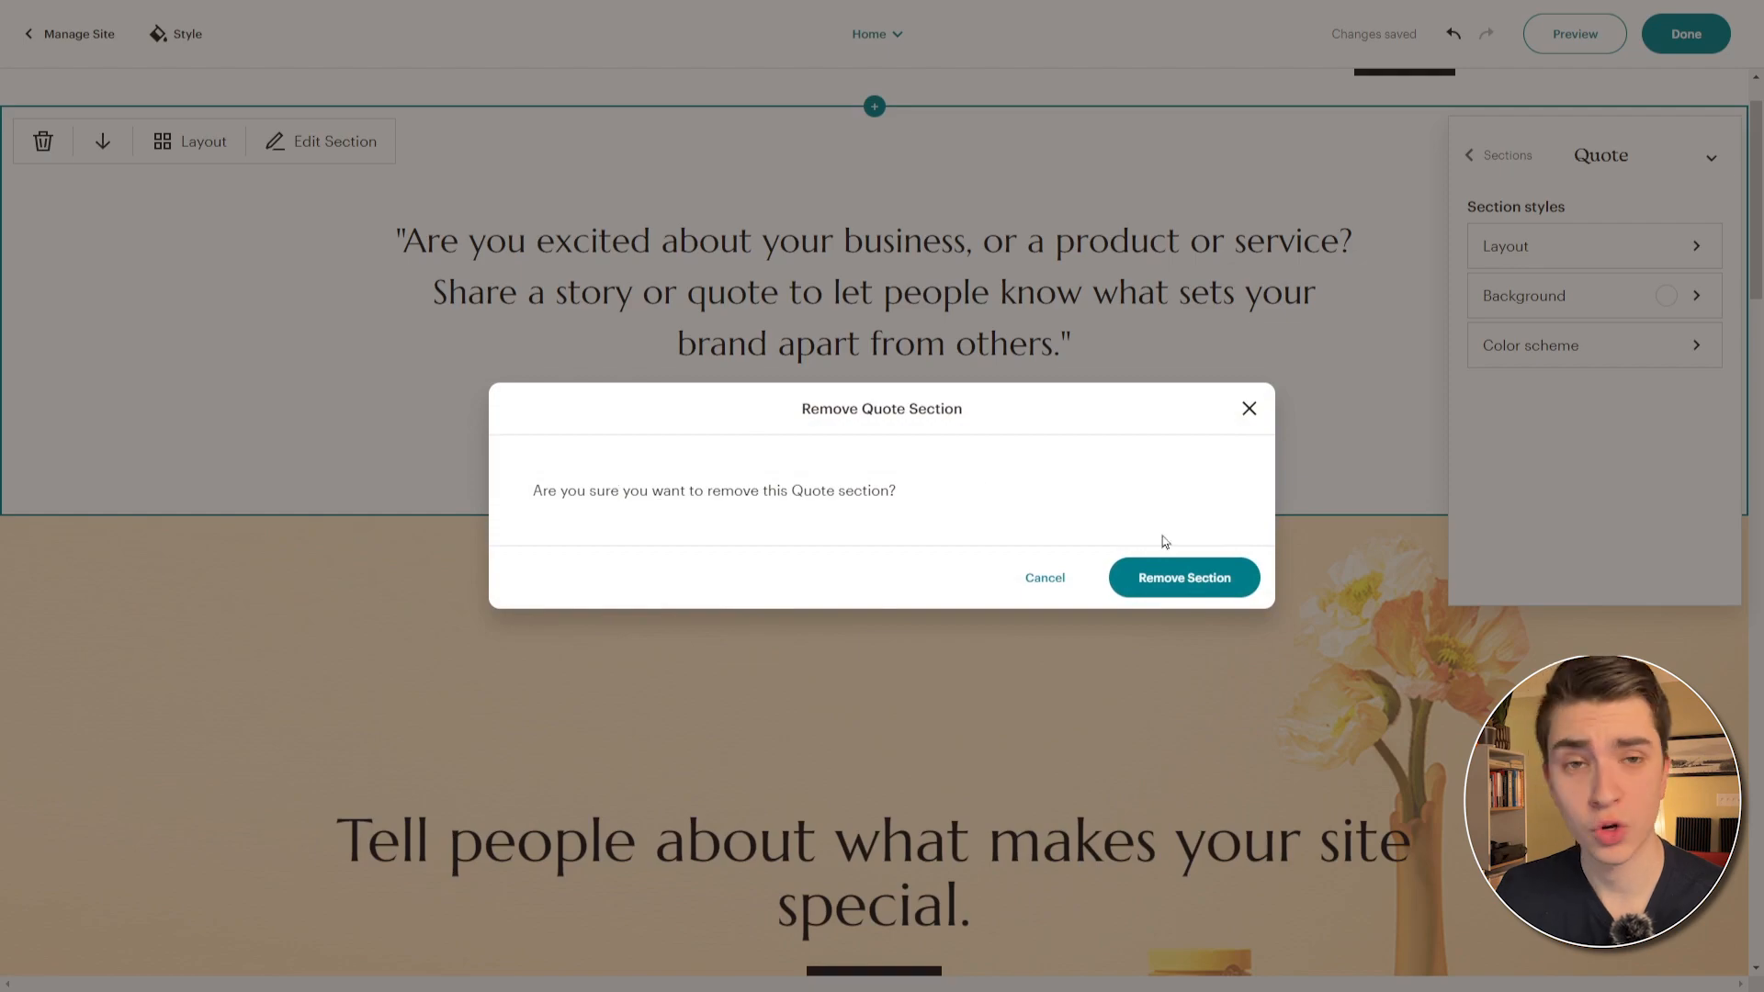
pyautogui.click(1182, 577)
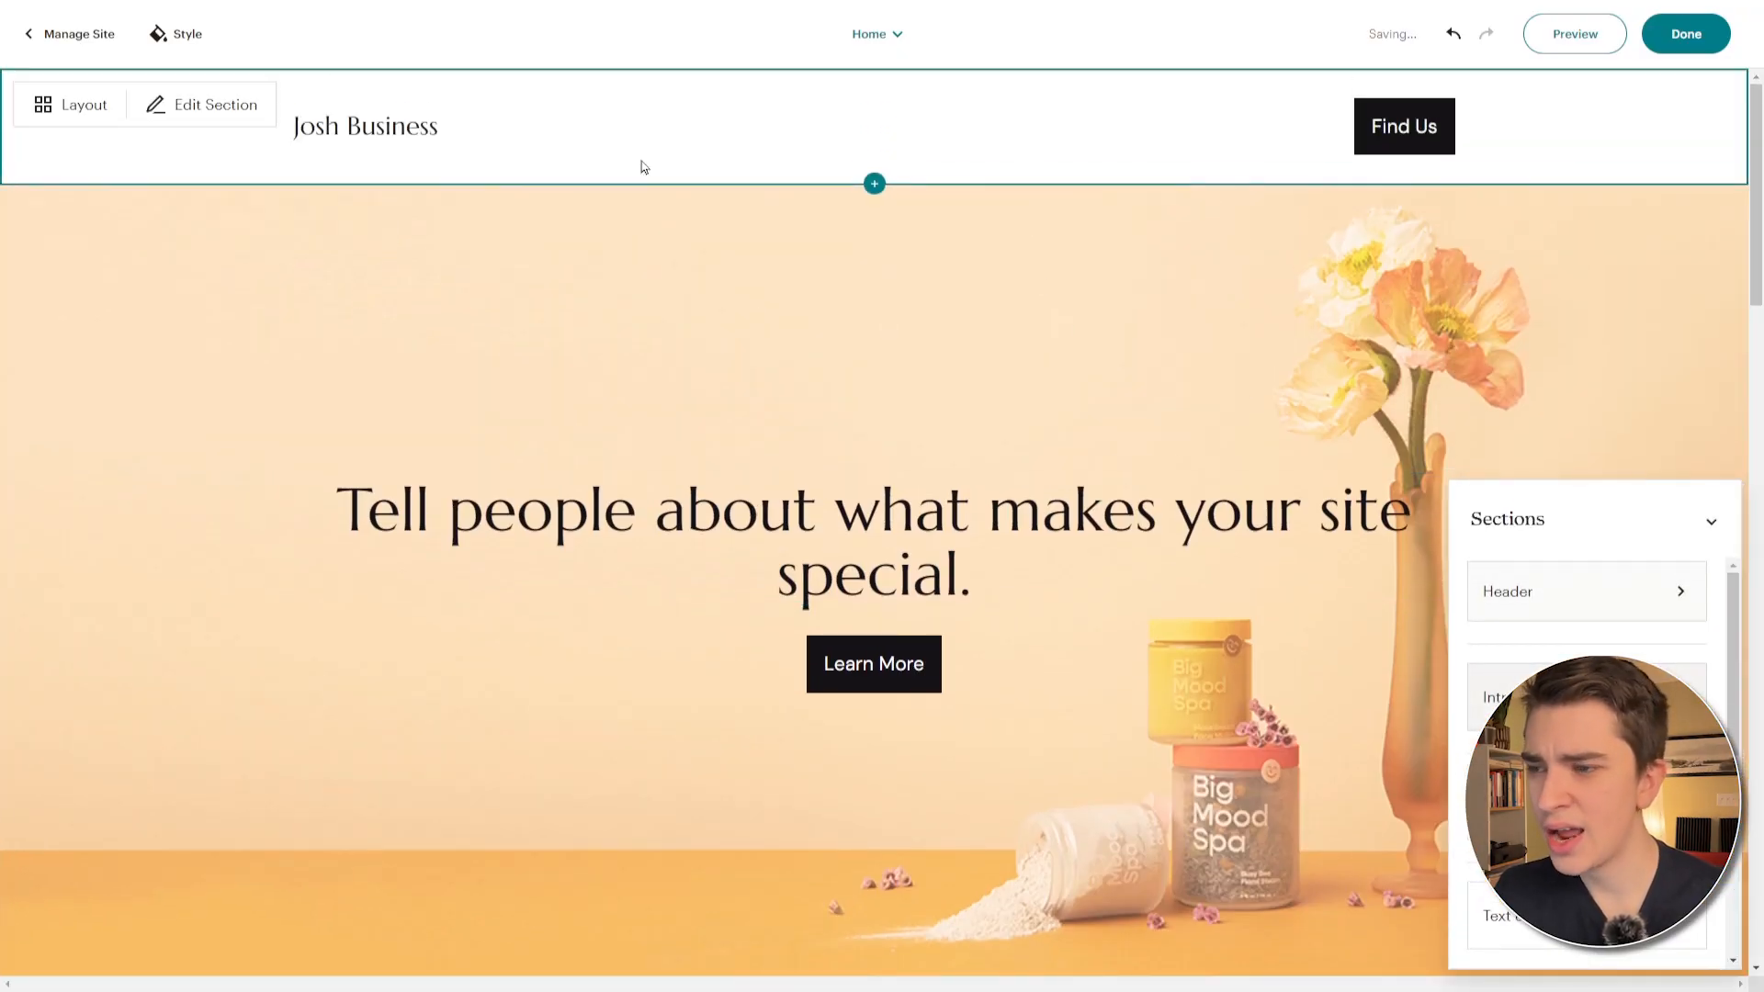
pyautogui.scroll(-3)
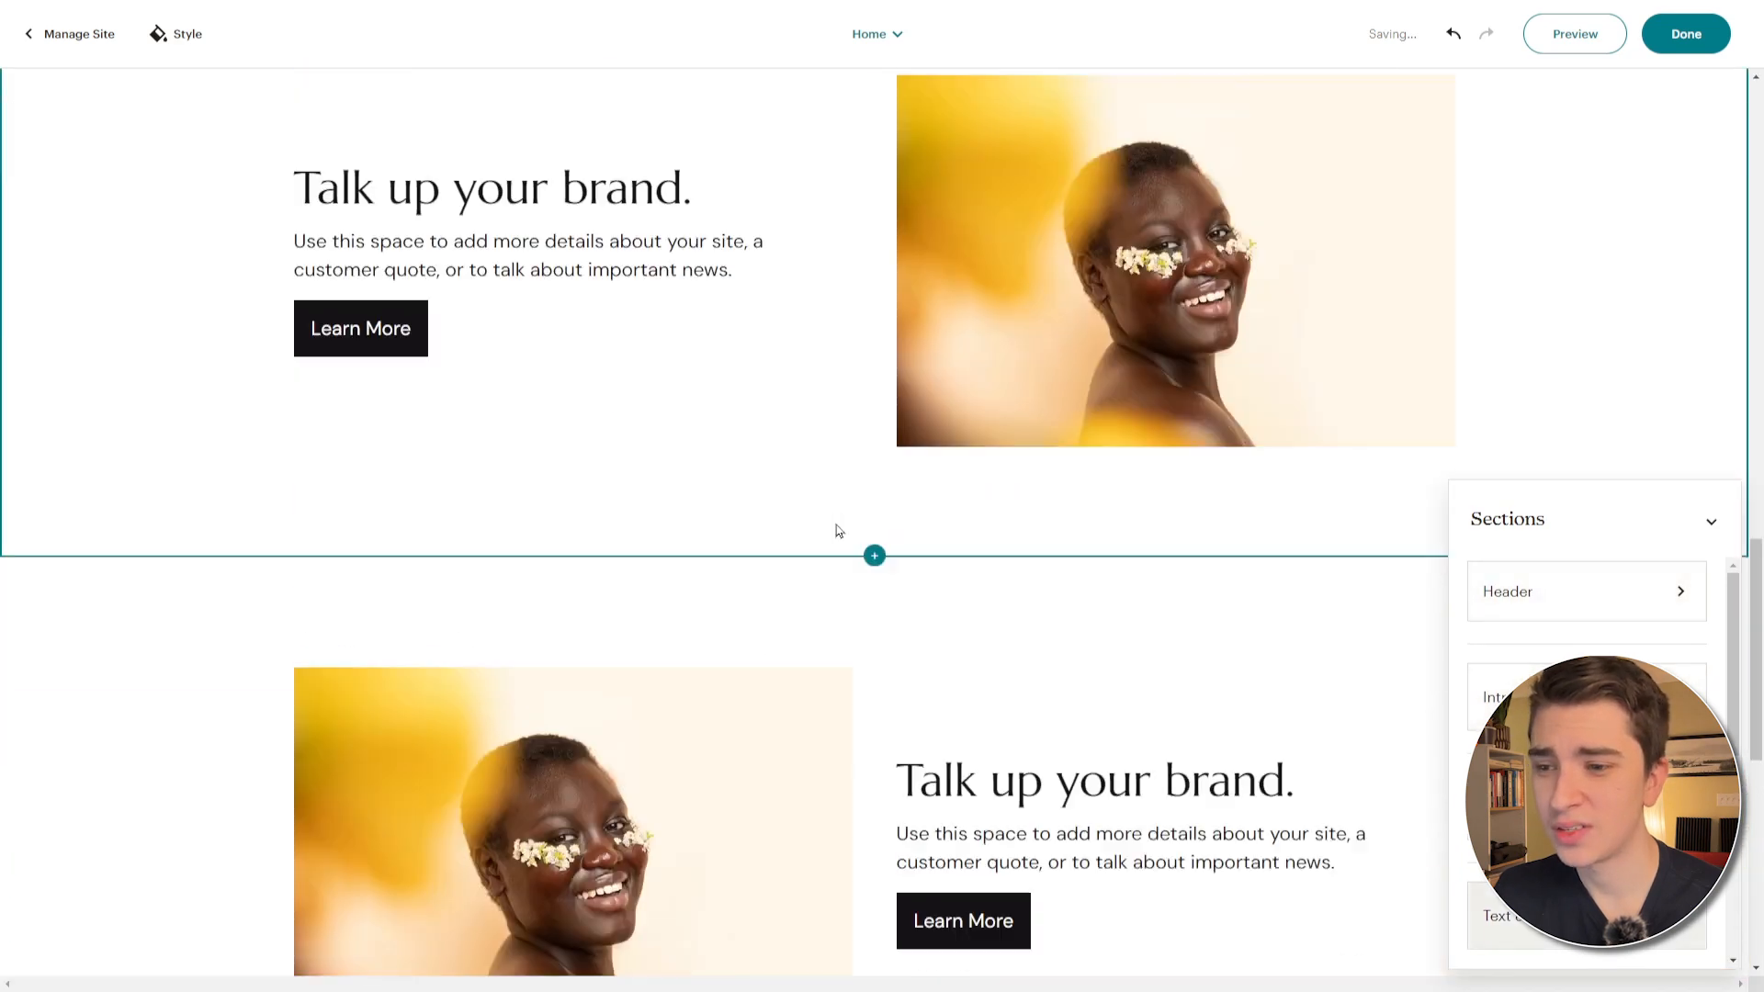
pyautogui.scroll(-3)
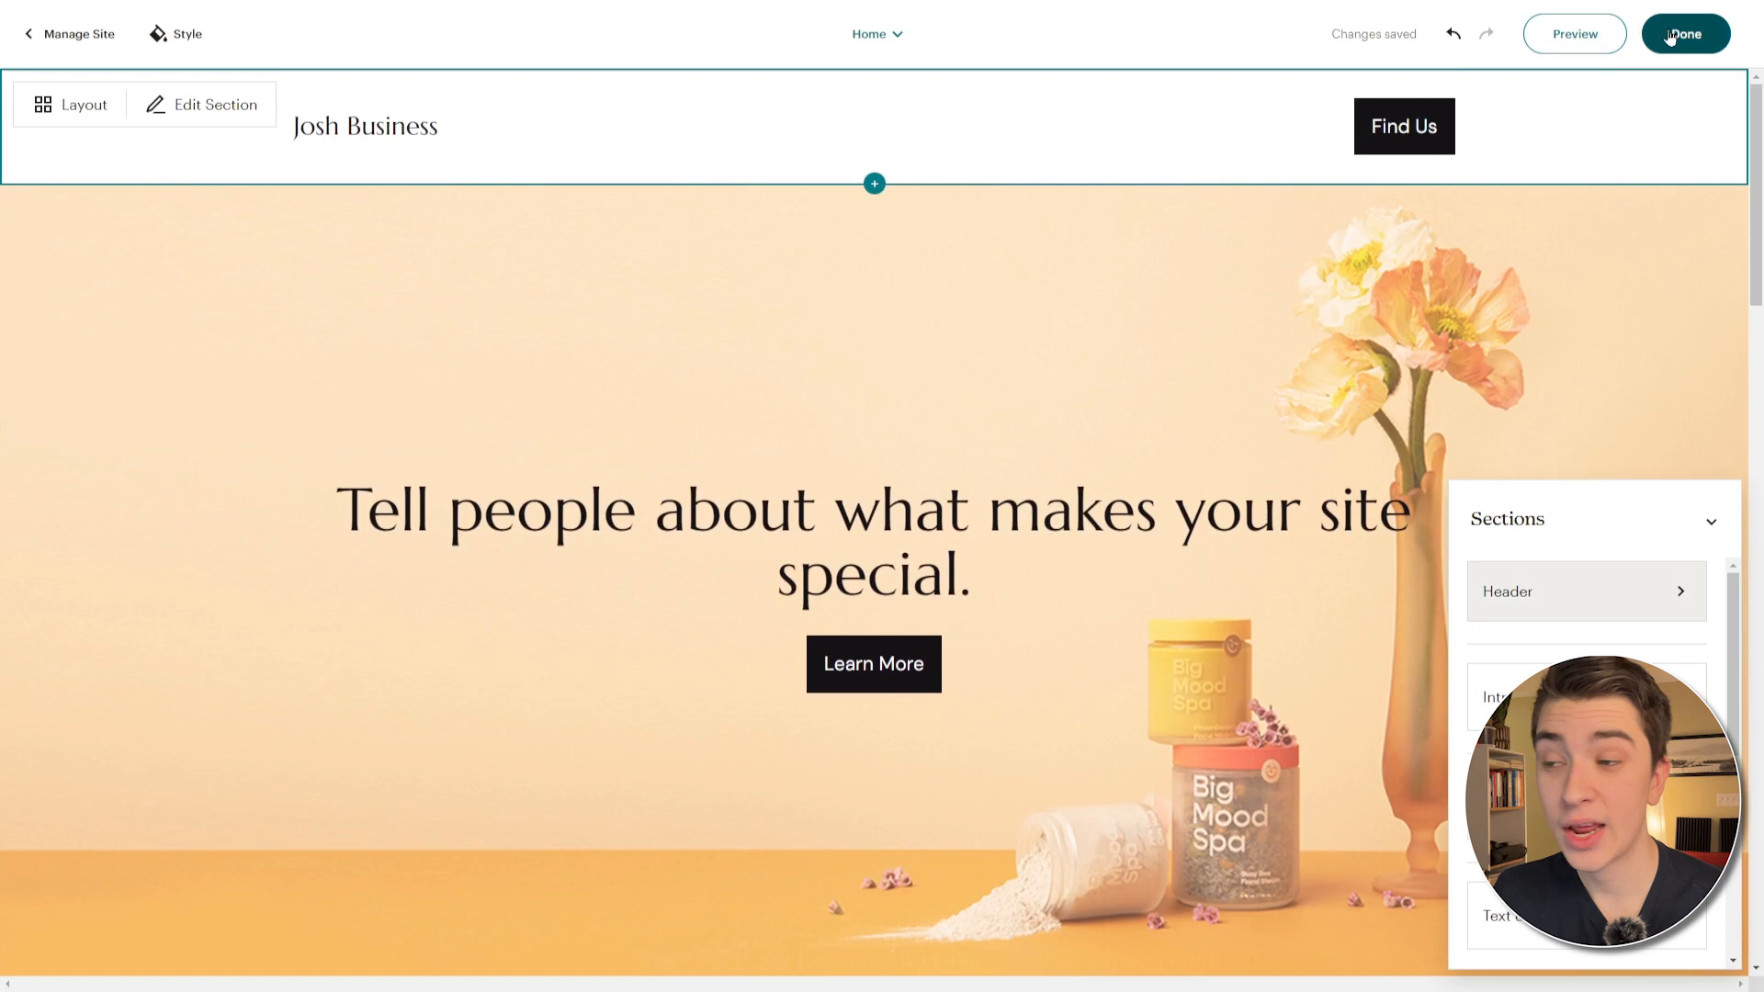
# Open the site's Style settings, cancel the publish dialog, and preview the Home page.
pyautogui.click(174, 33)
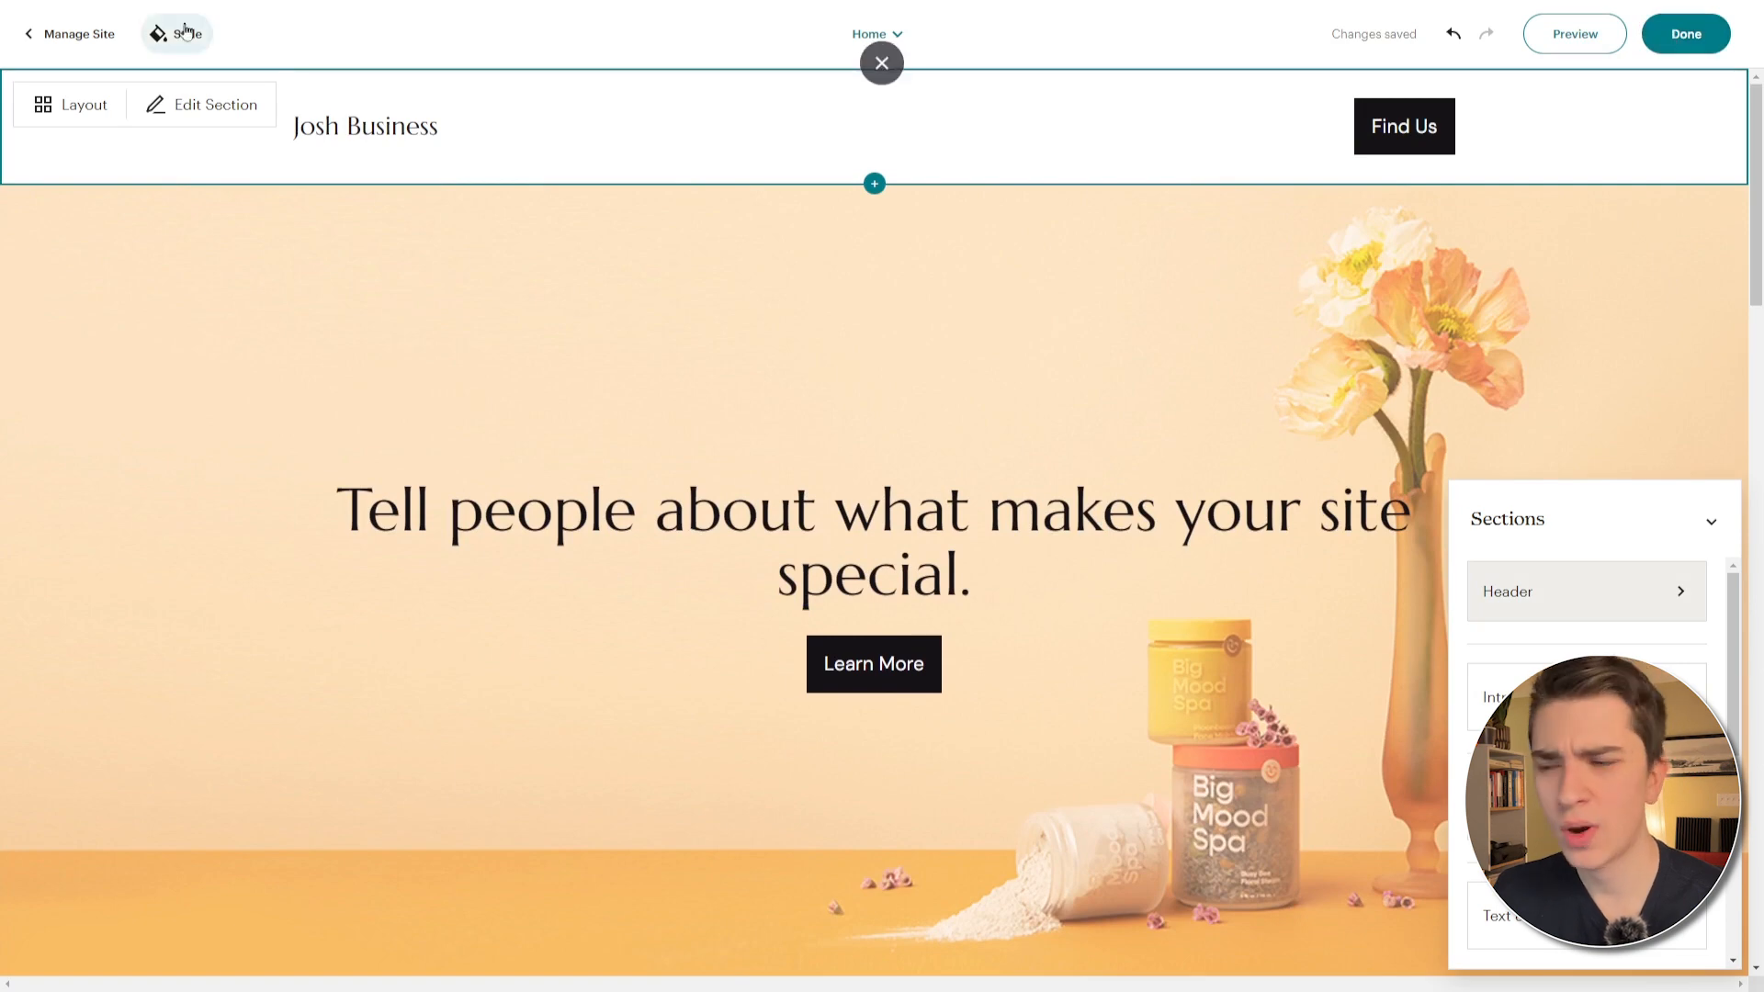
pyautogui.click(177, 33)
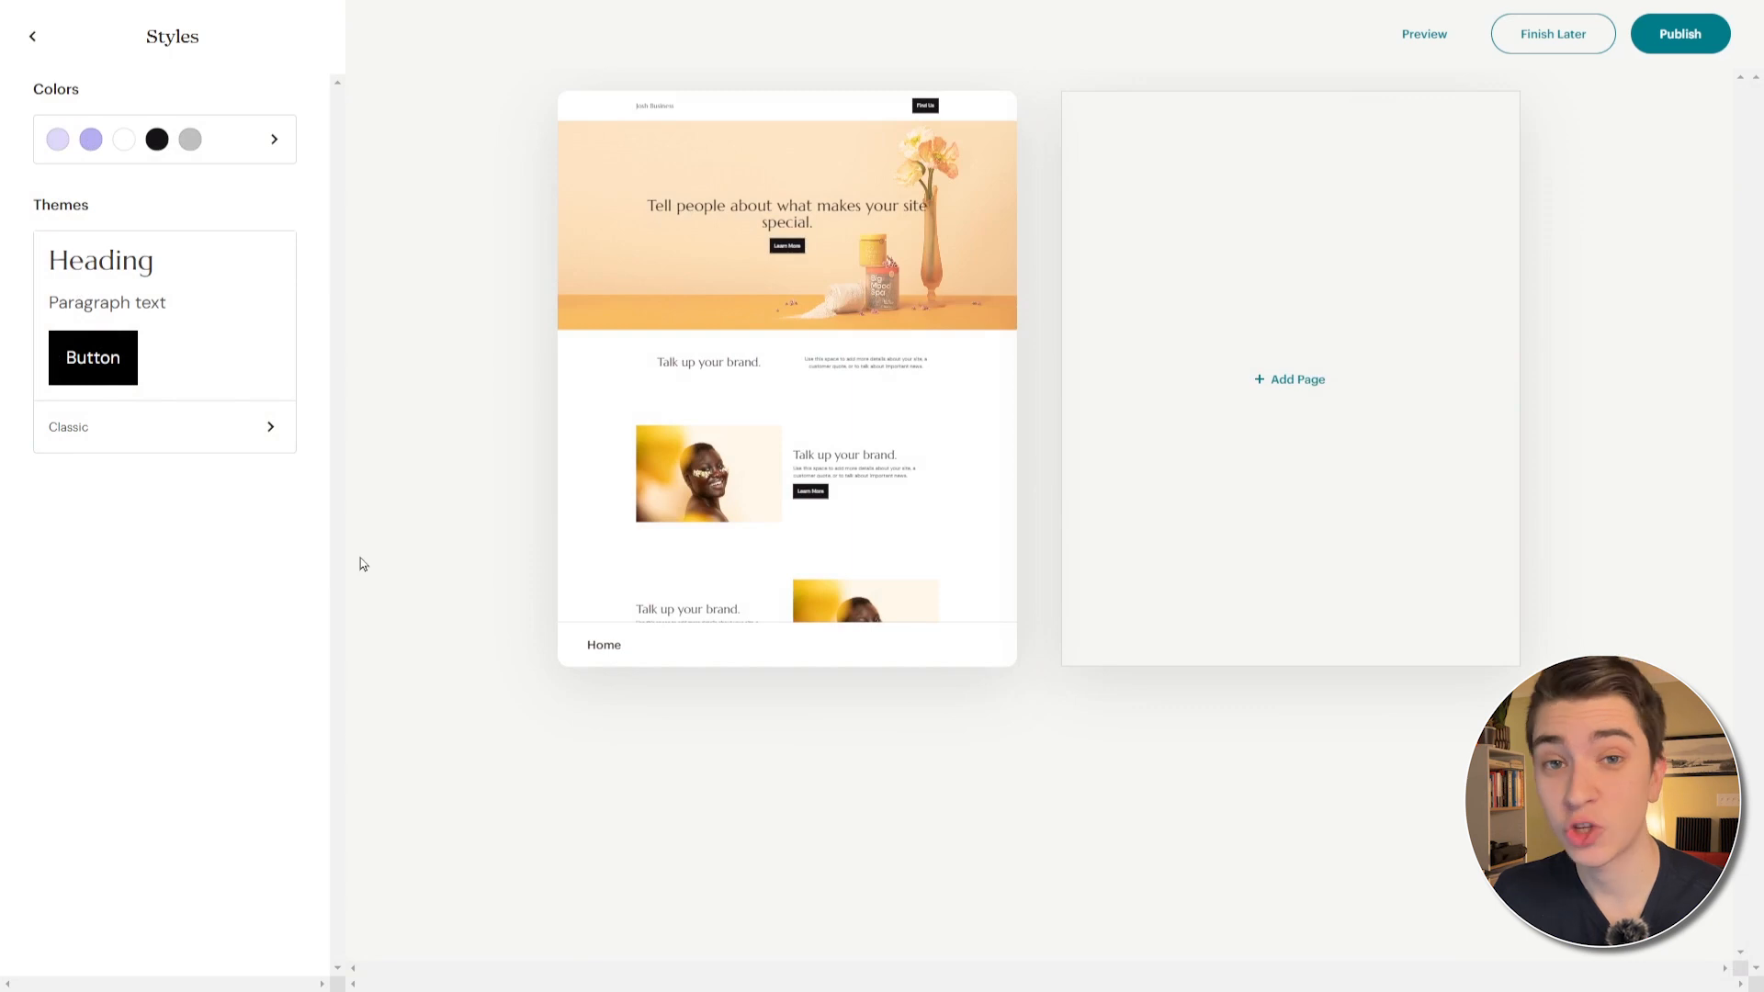
pyautogui.moveTo(1680, 34)
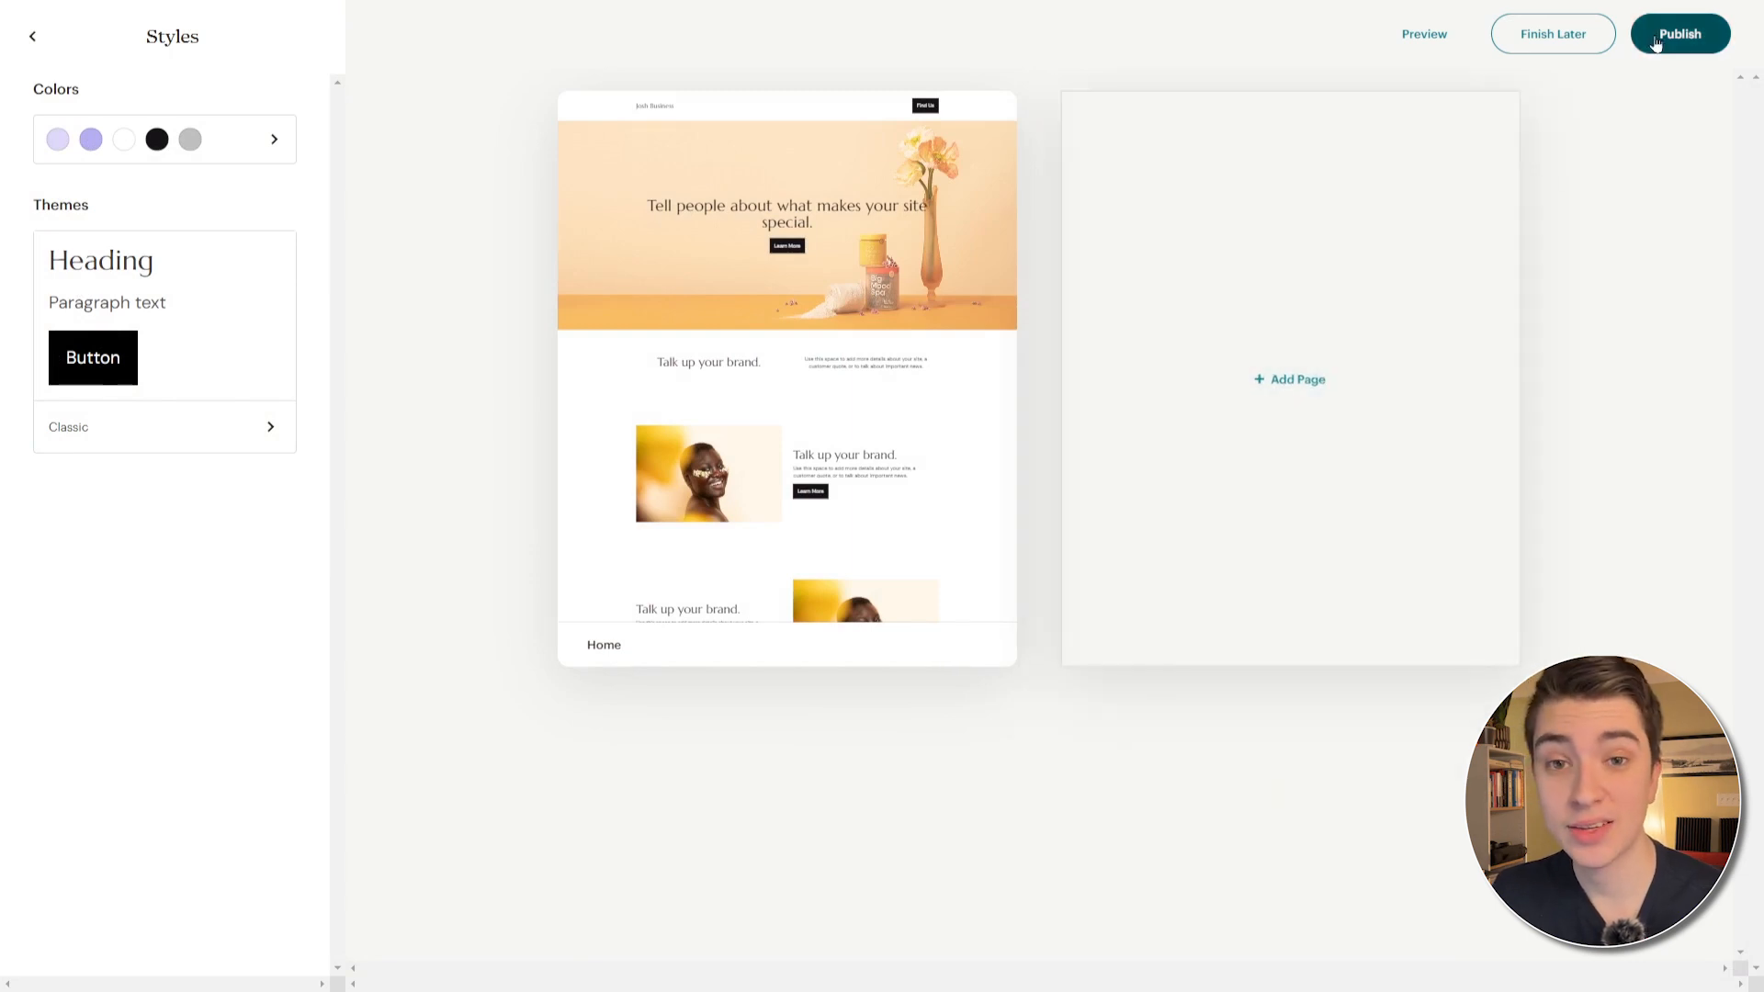
pyautogui.click(1678, 34)
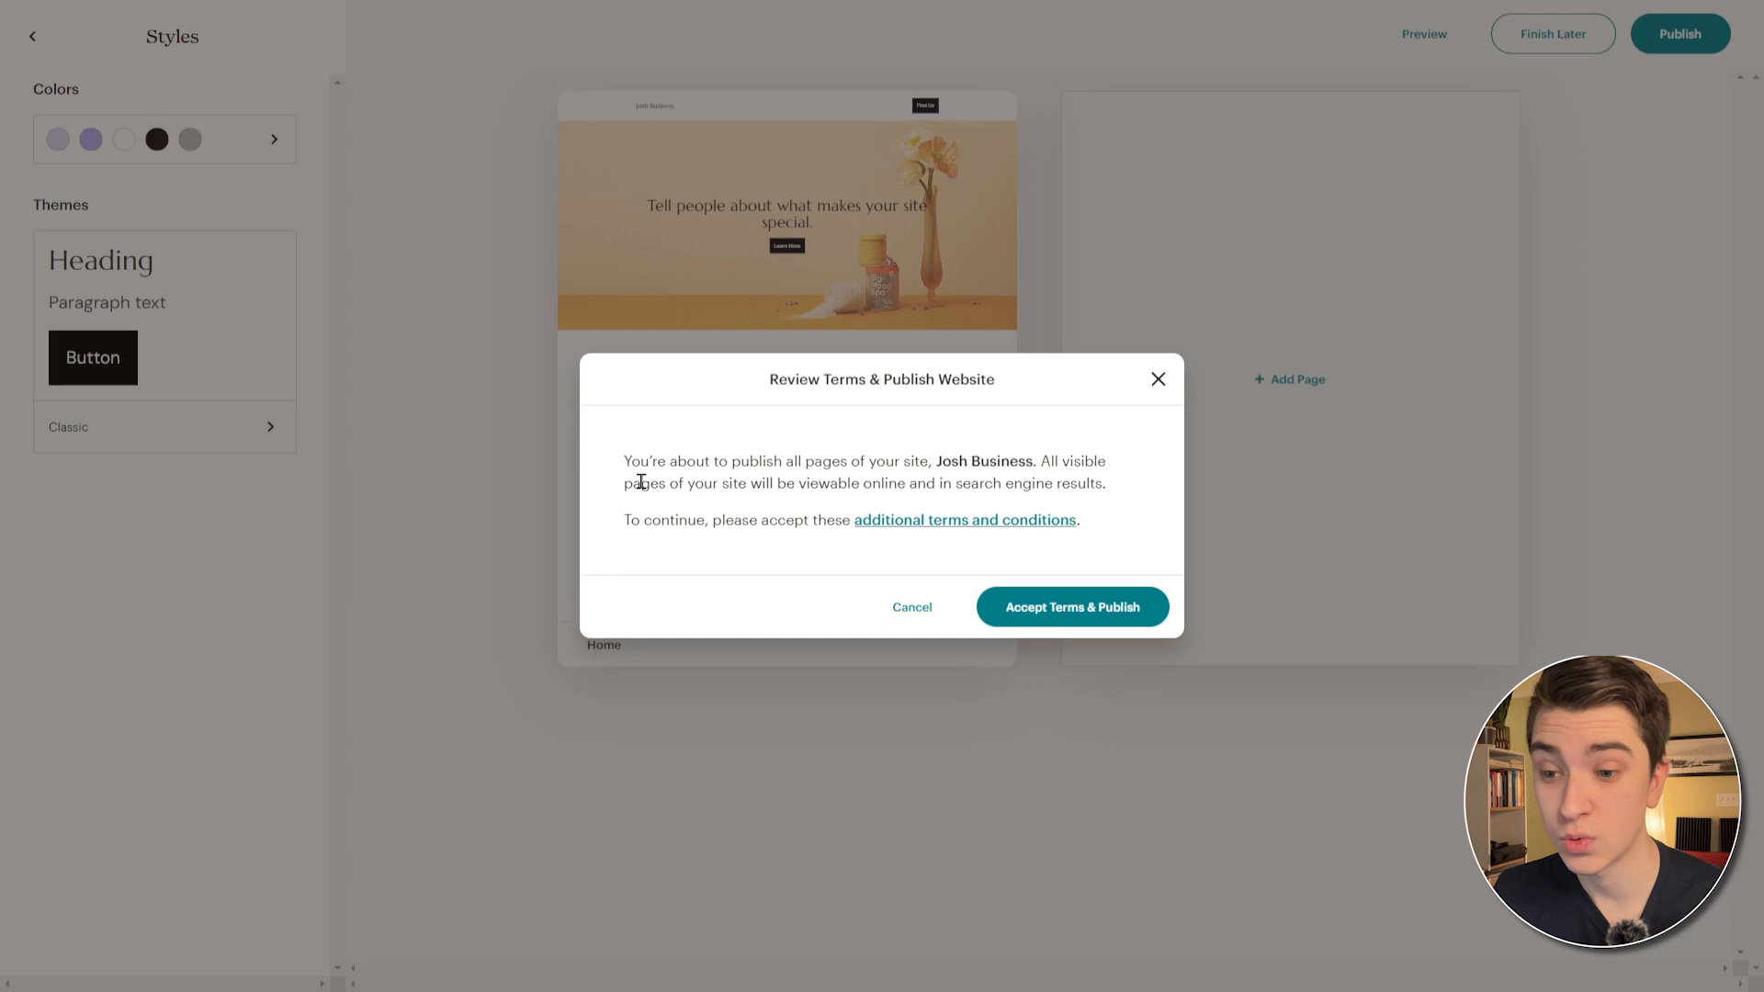
pyautogui.moveTo(911, 617)
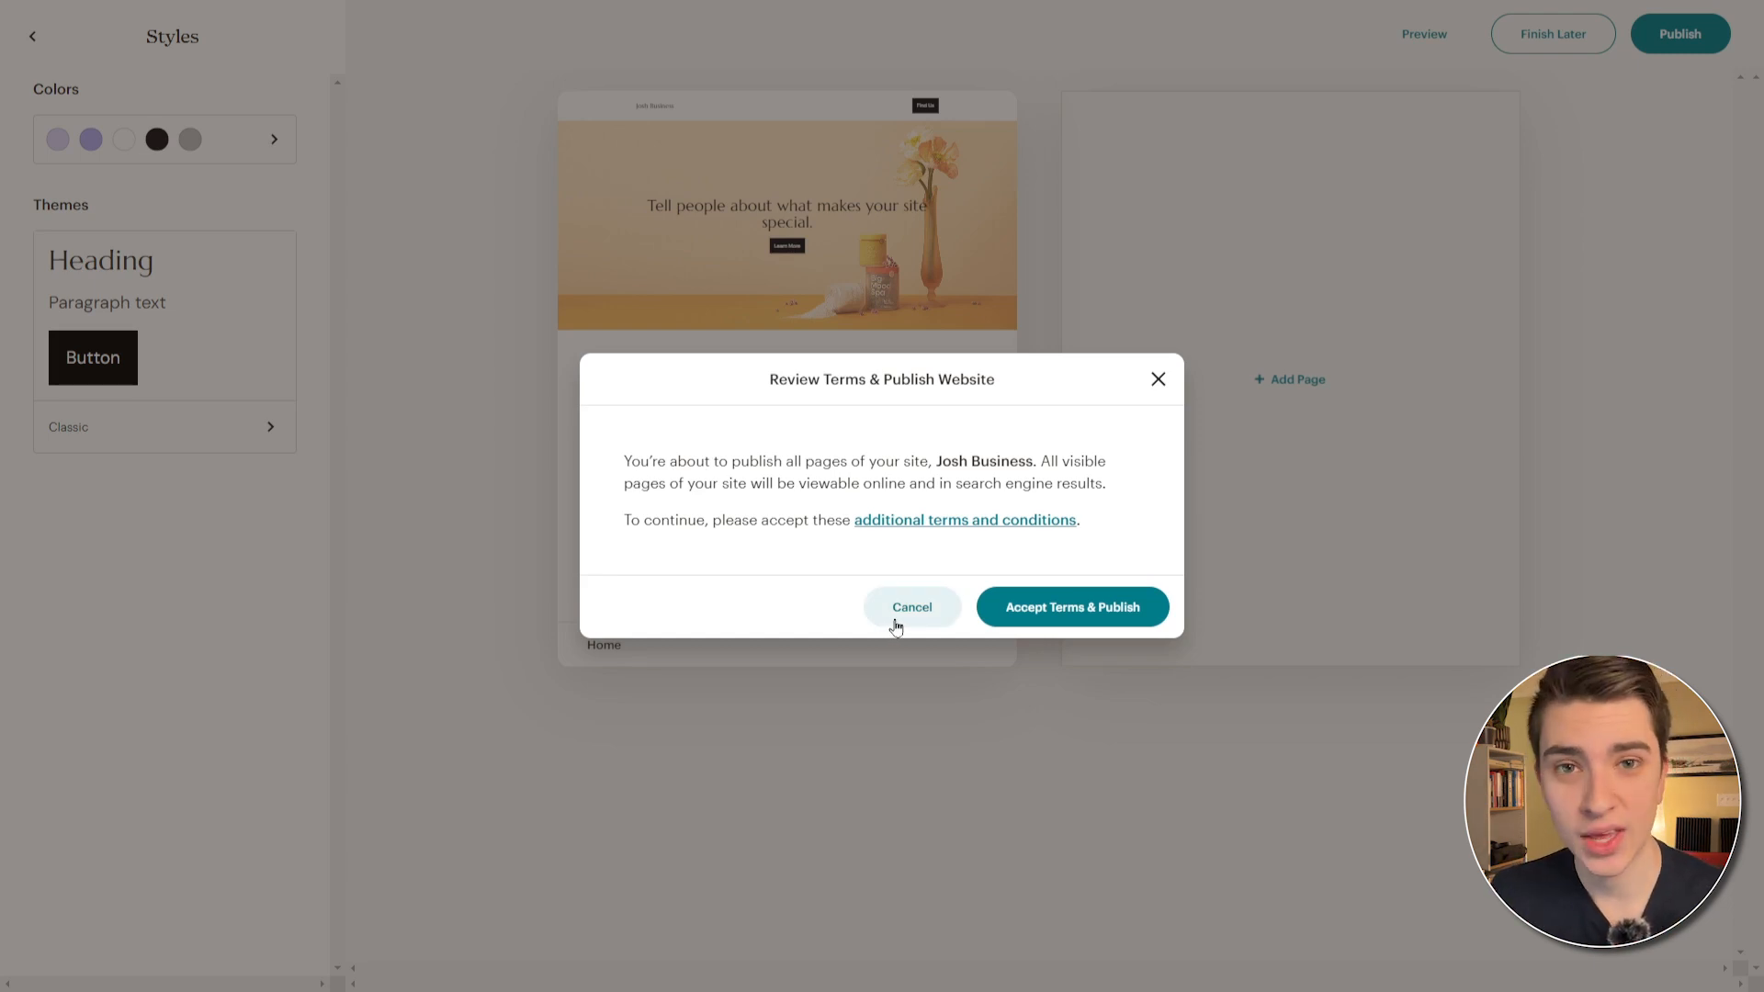
pyautogui.click(912, 606)
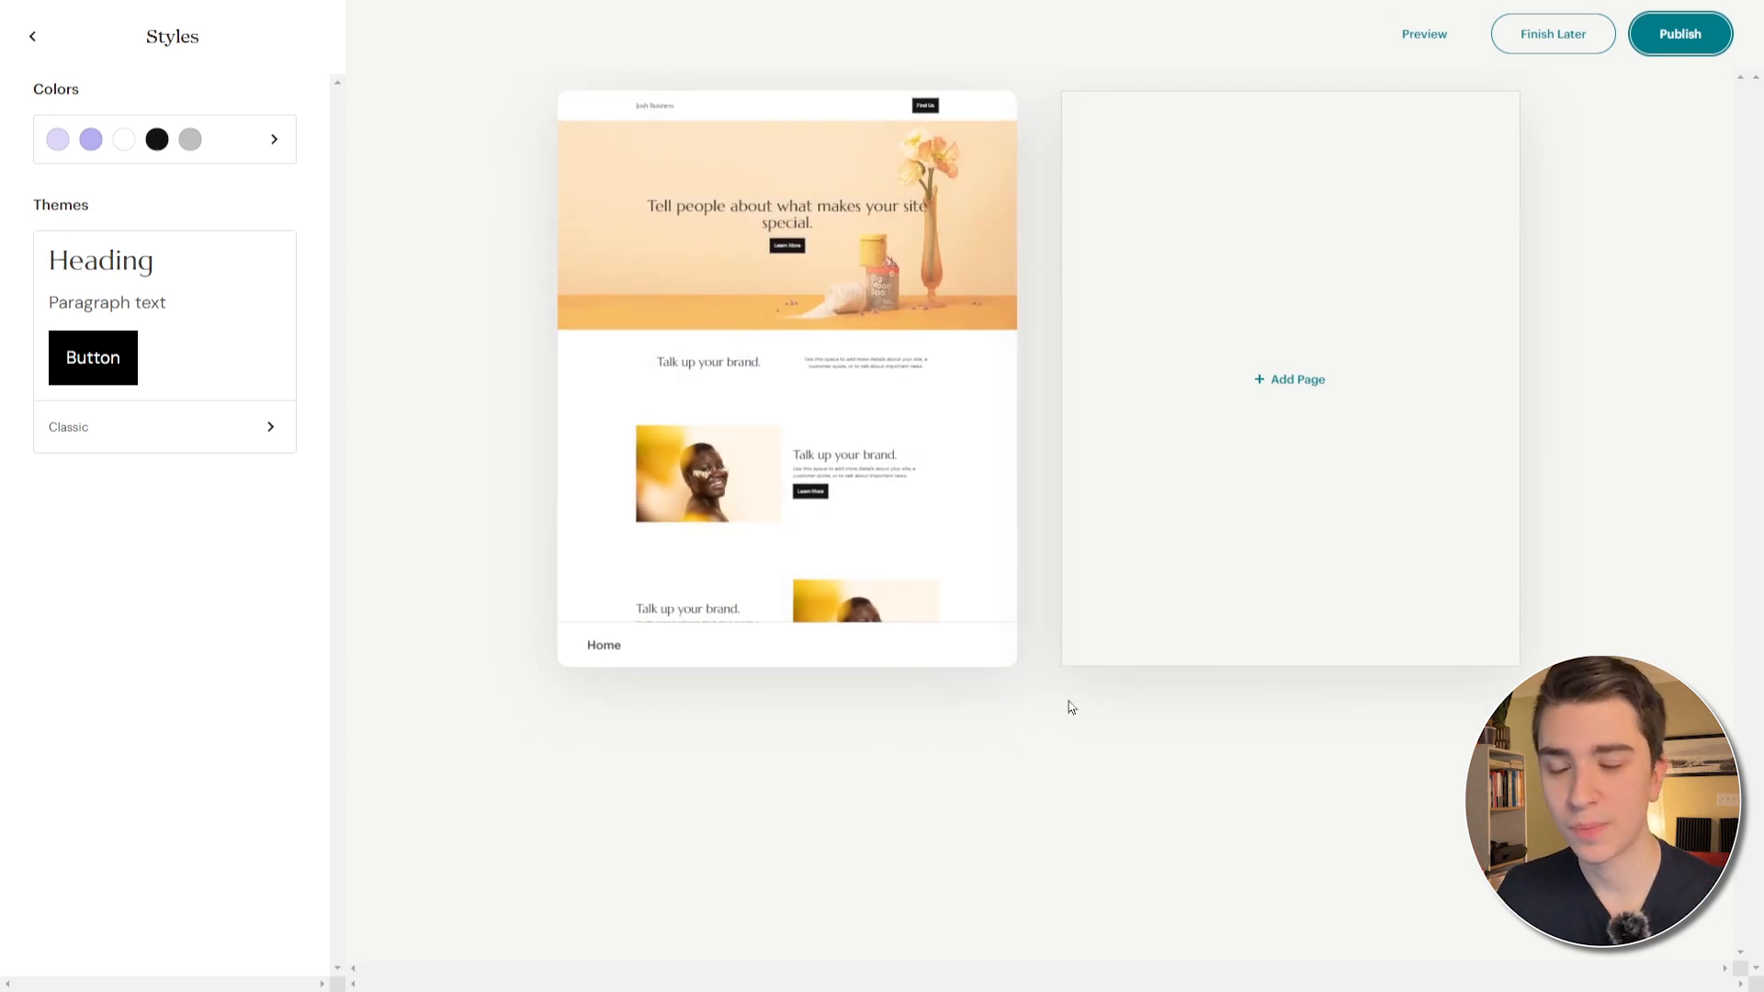
pyautogui.click(1423, 34)
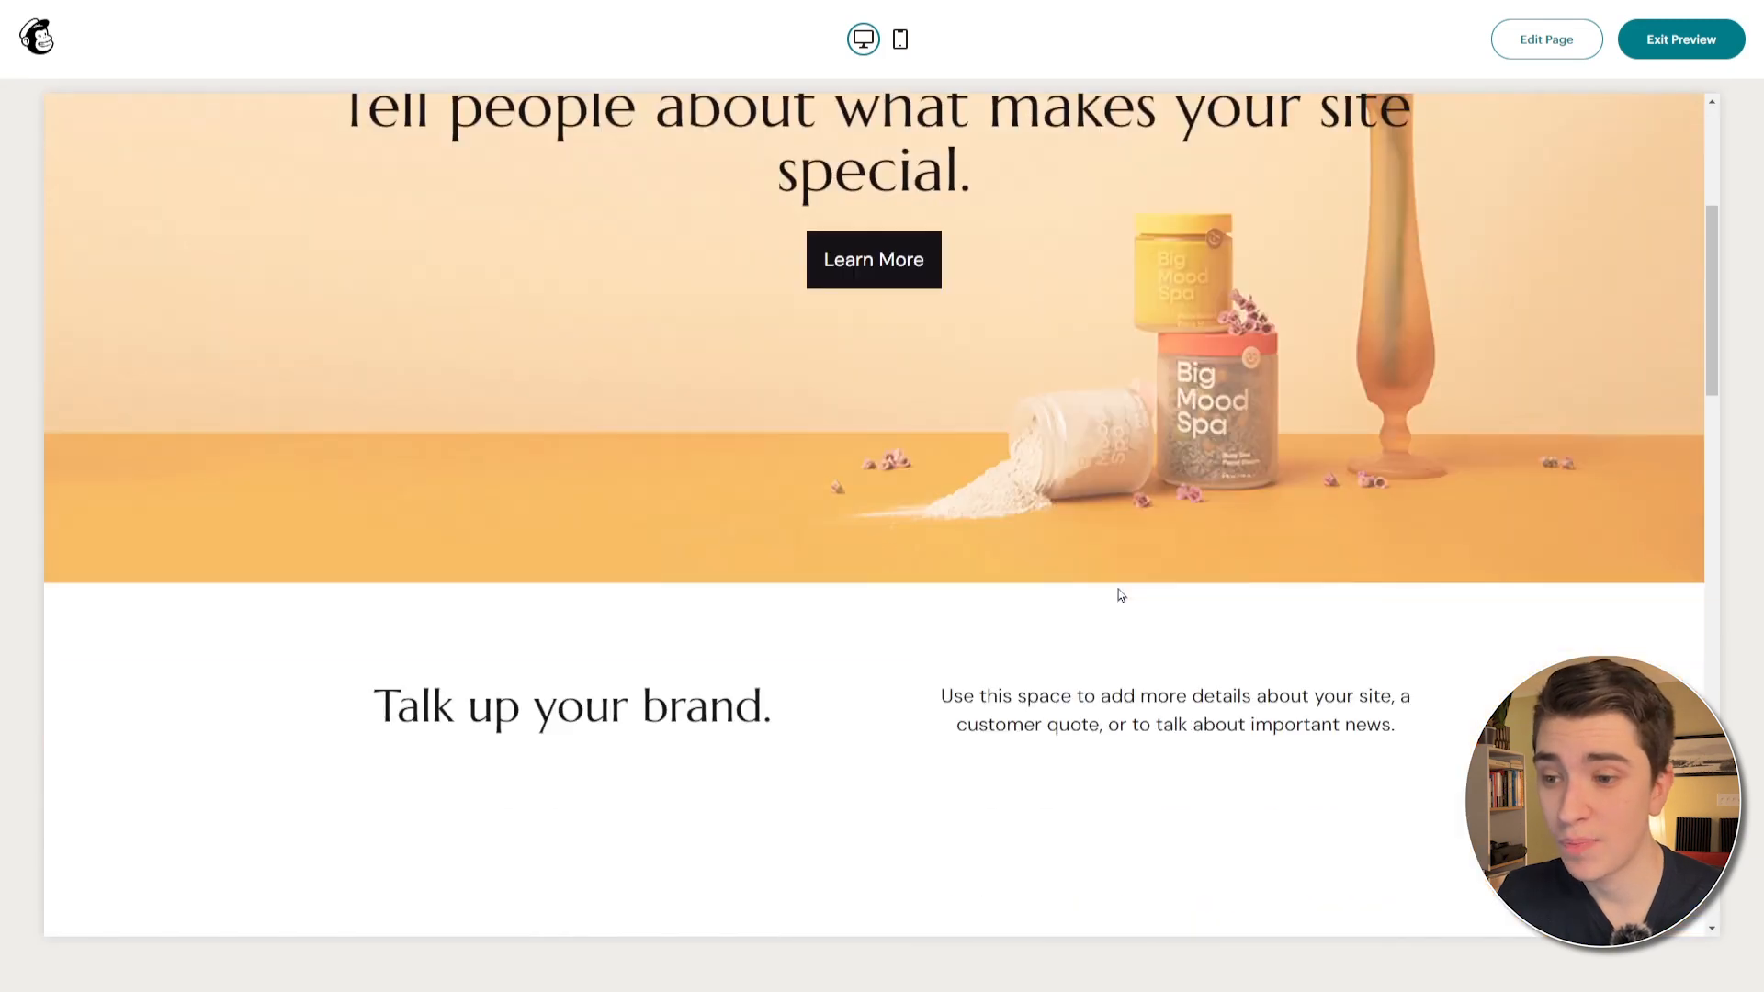
pyautogui.click(898, 39)
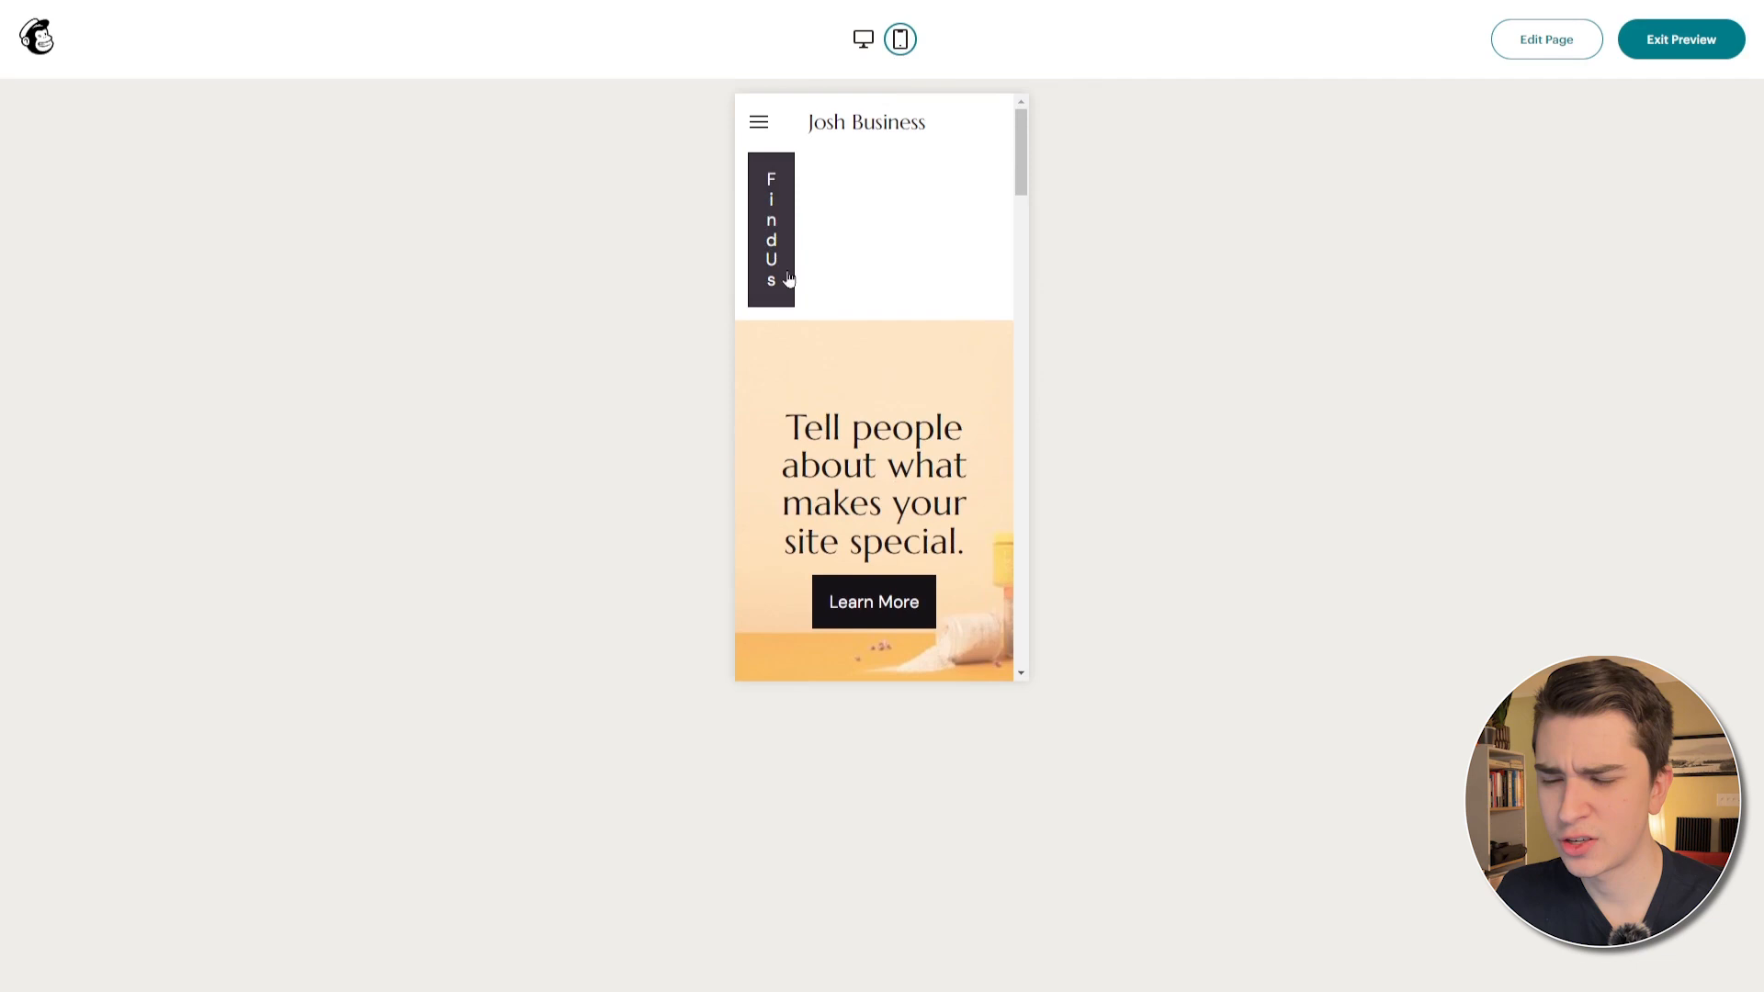
pyautogui.click(758, 121)
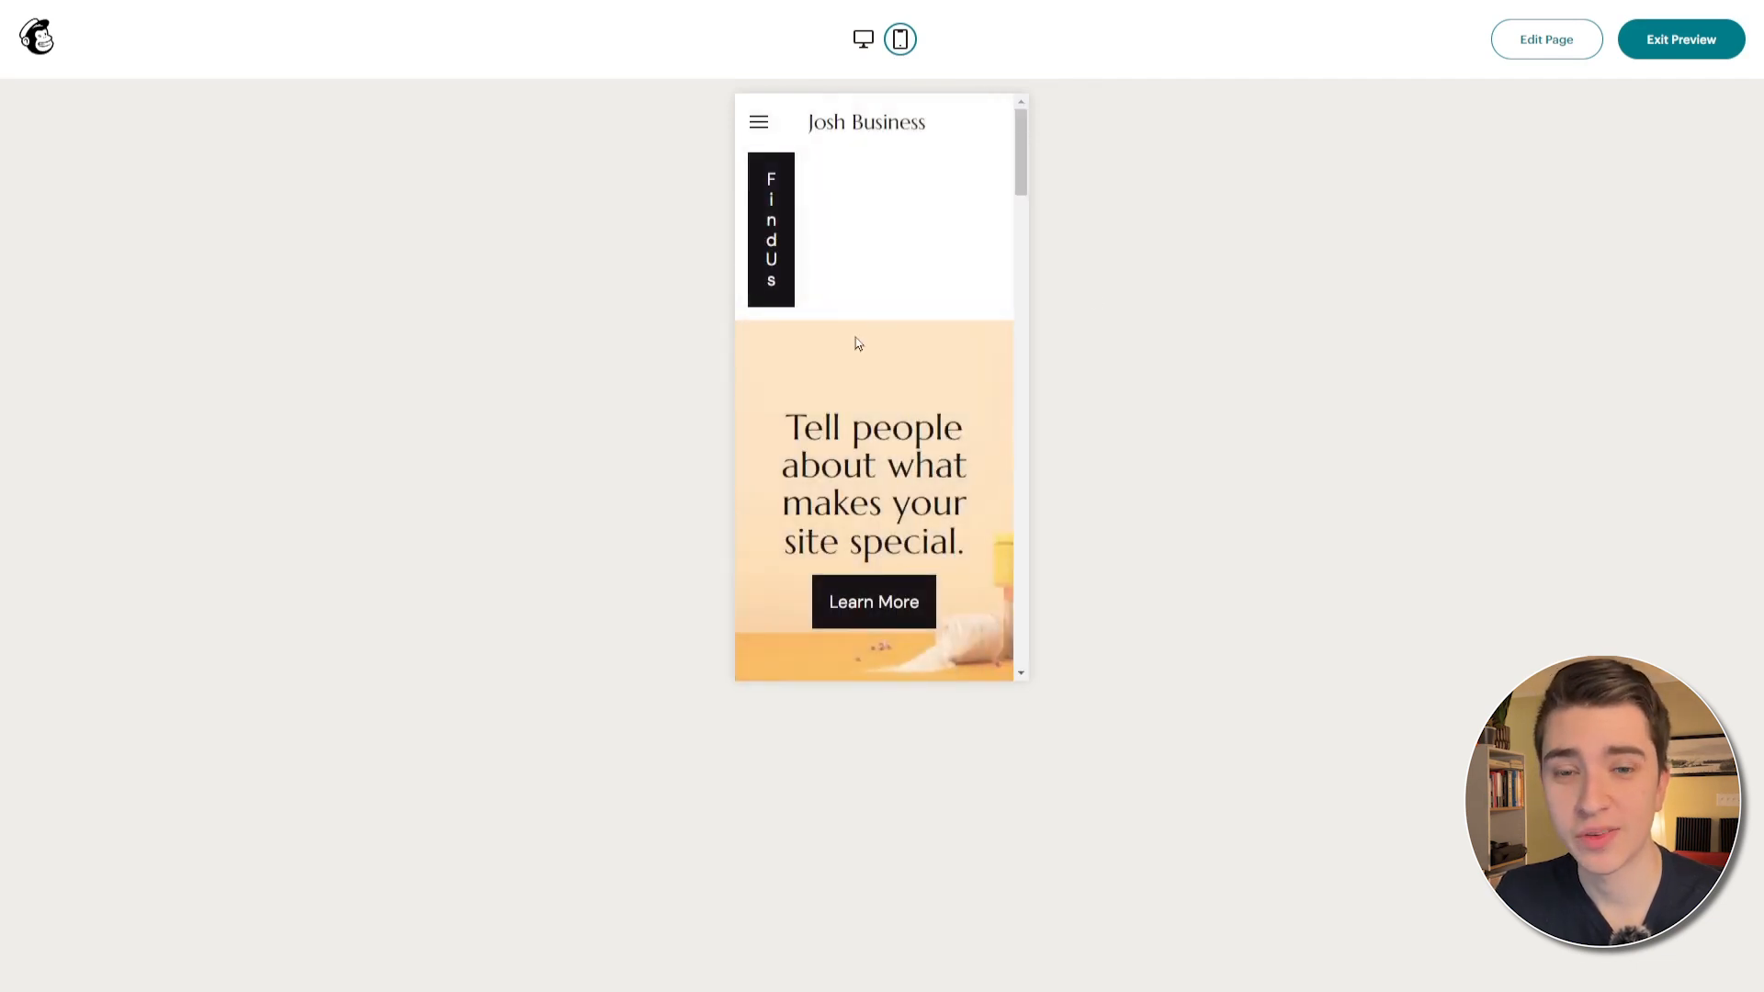
pyautogui.click(1544, 40)
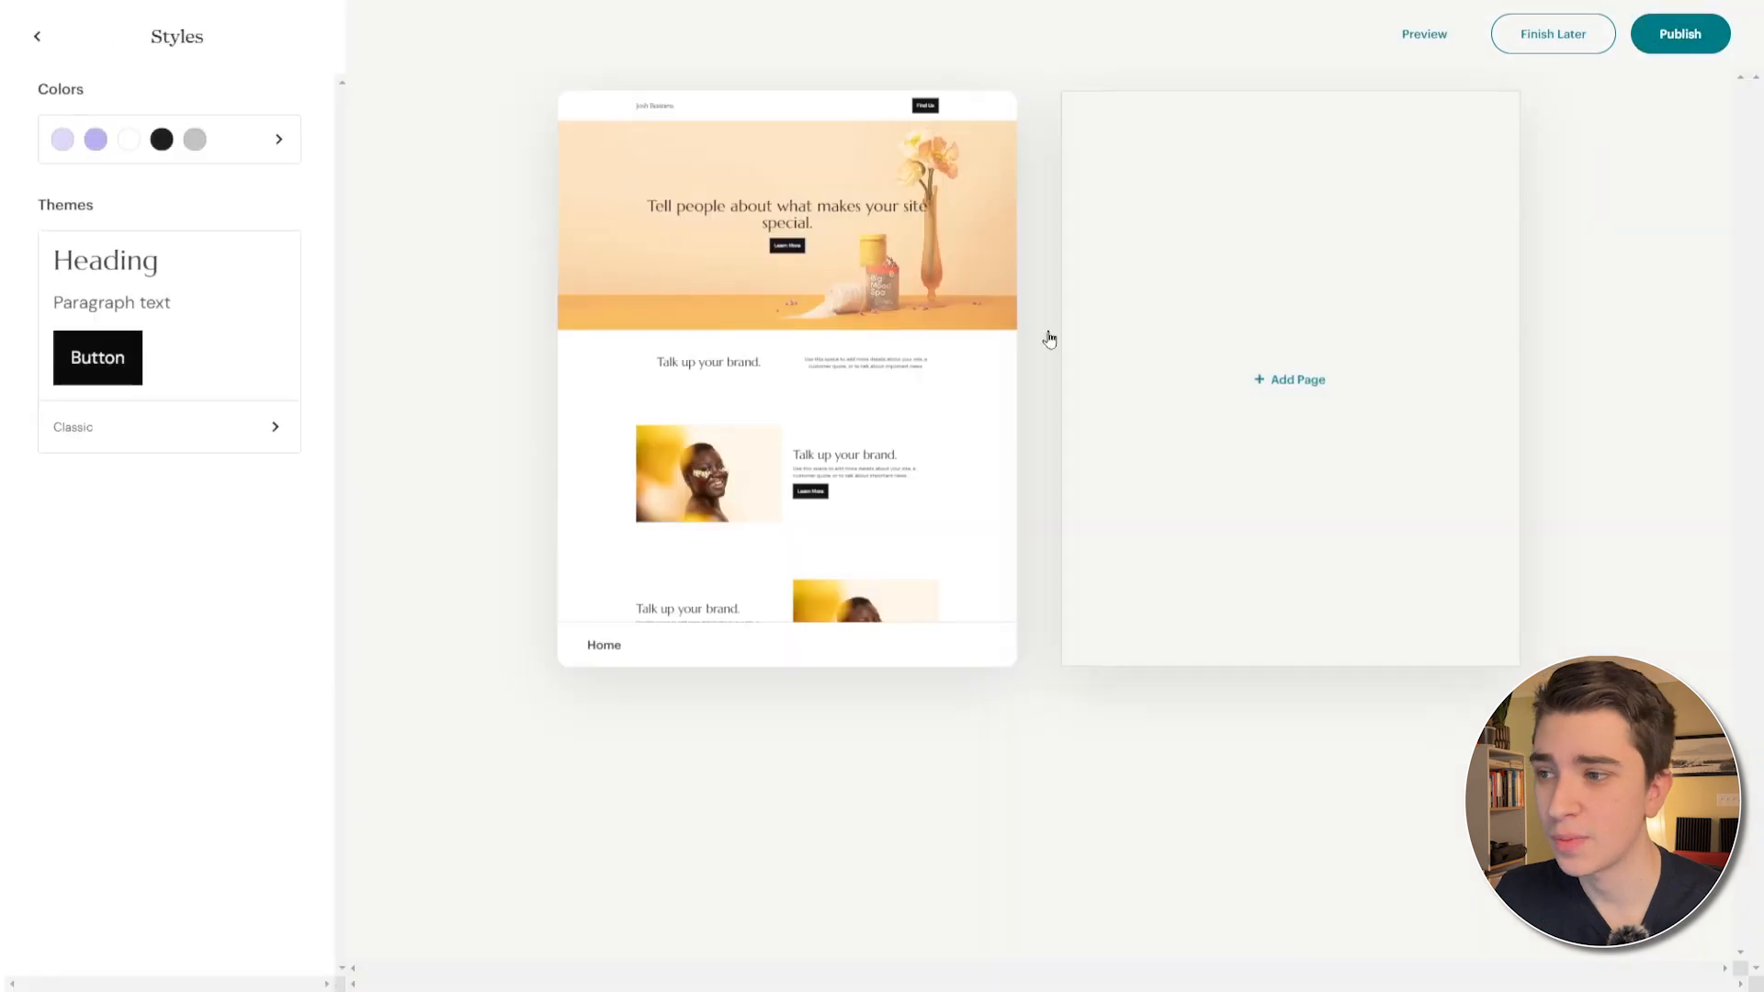
# Scroll the Email dashboard's sample metrics, best emails, conversion funnel and performance-over-time charts.
pyautogui.click(36, 36)
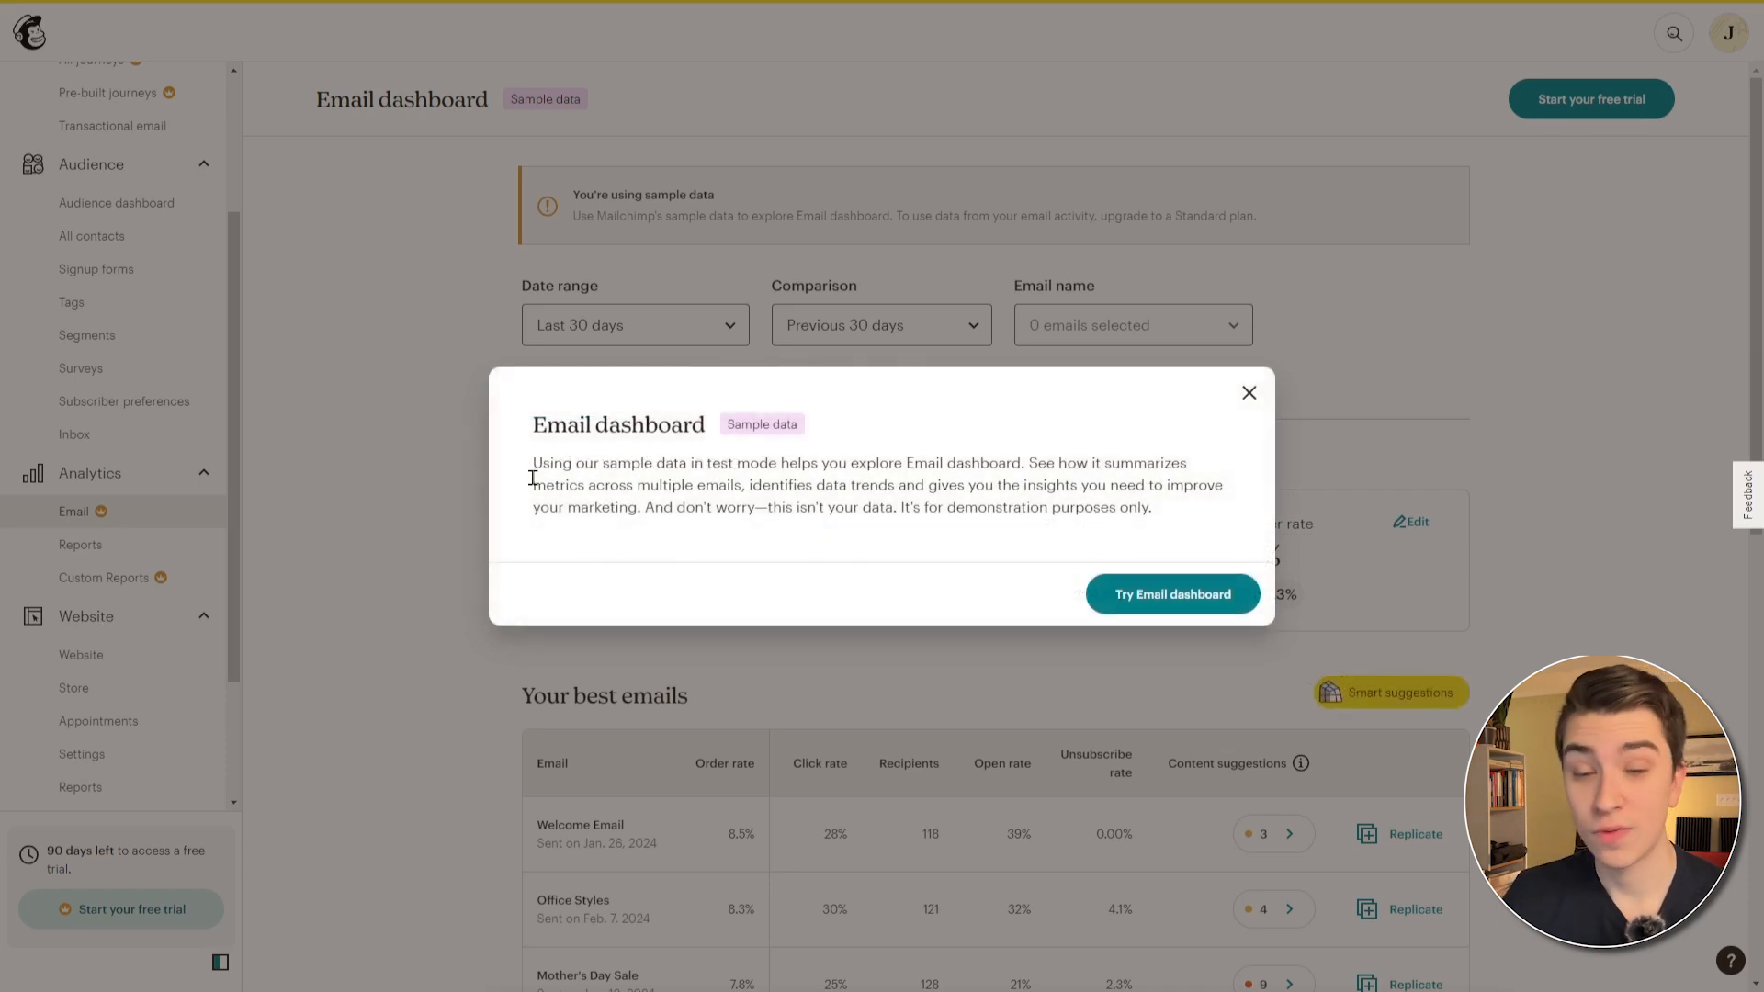
pyautogui.moveTo(557, 486)
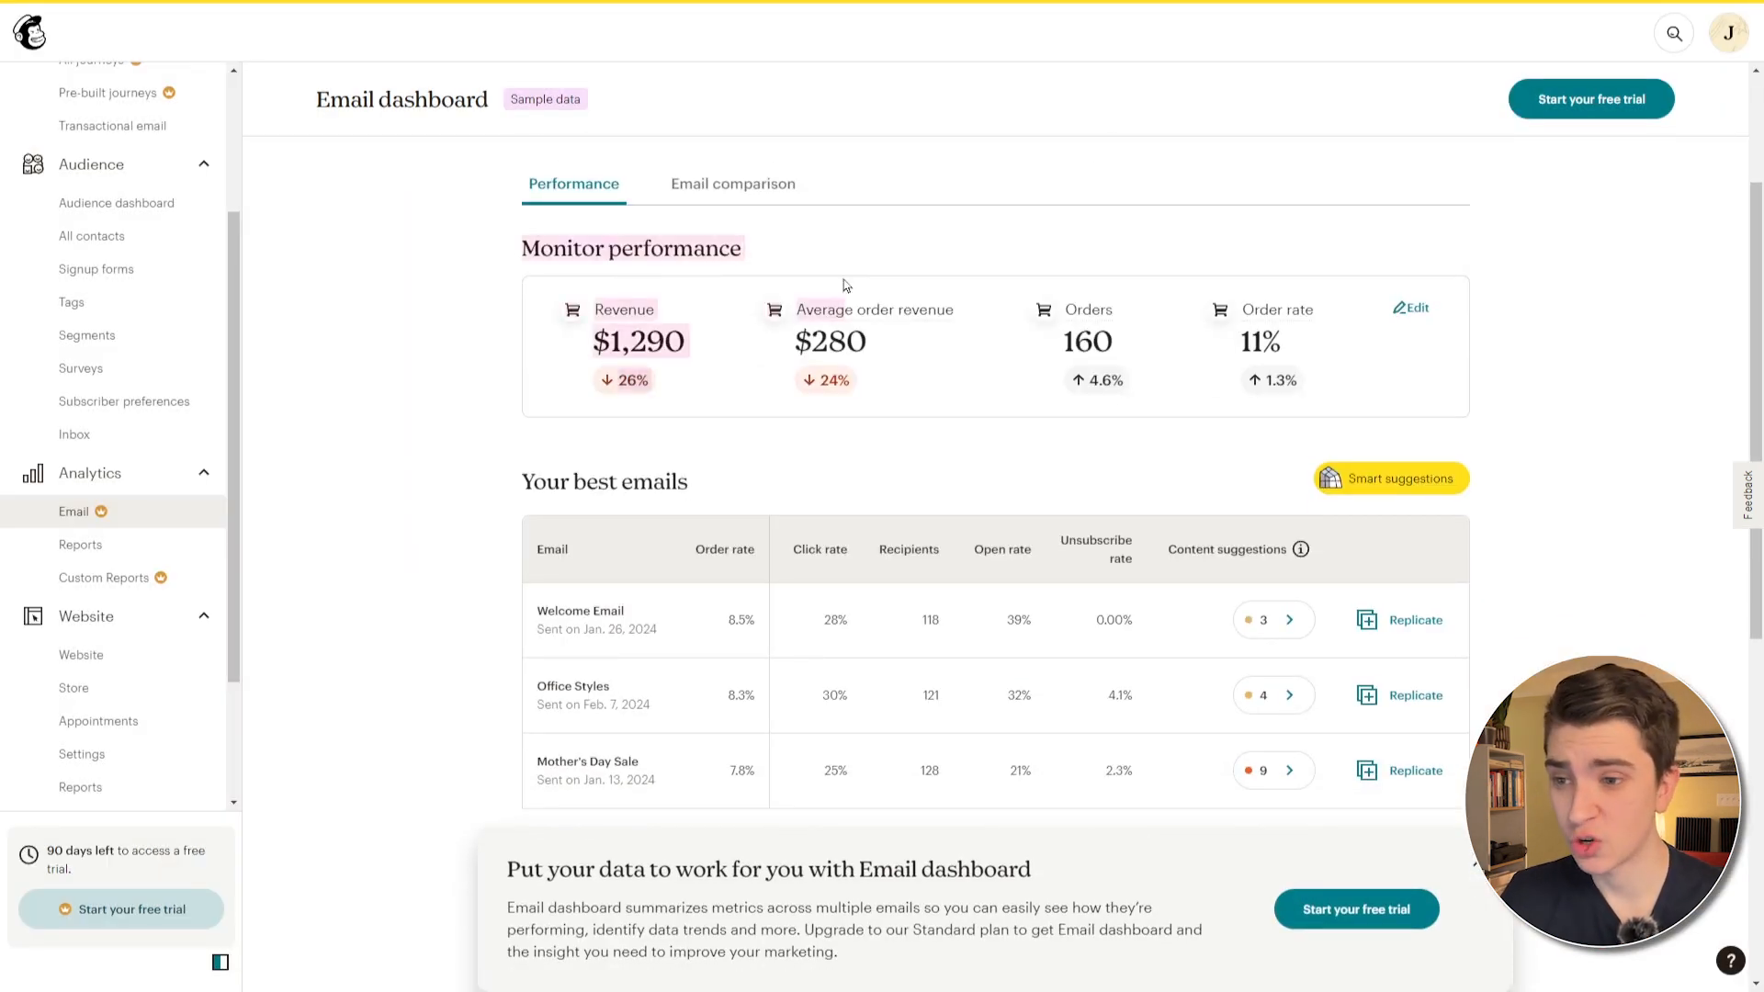
pyautogui.scroll(-3)
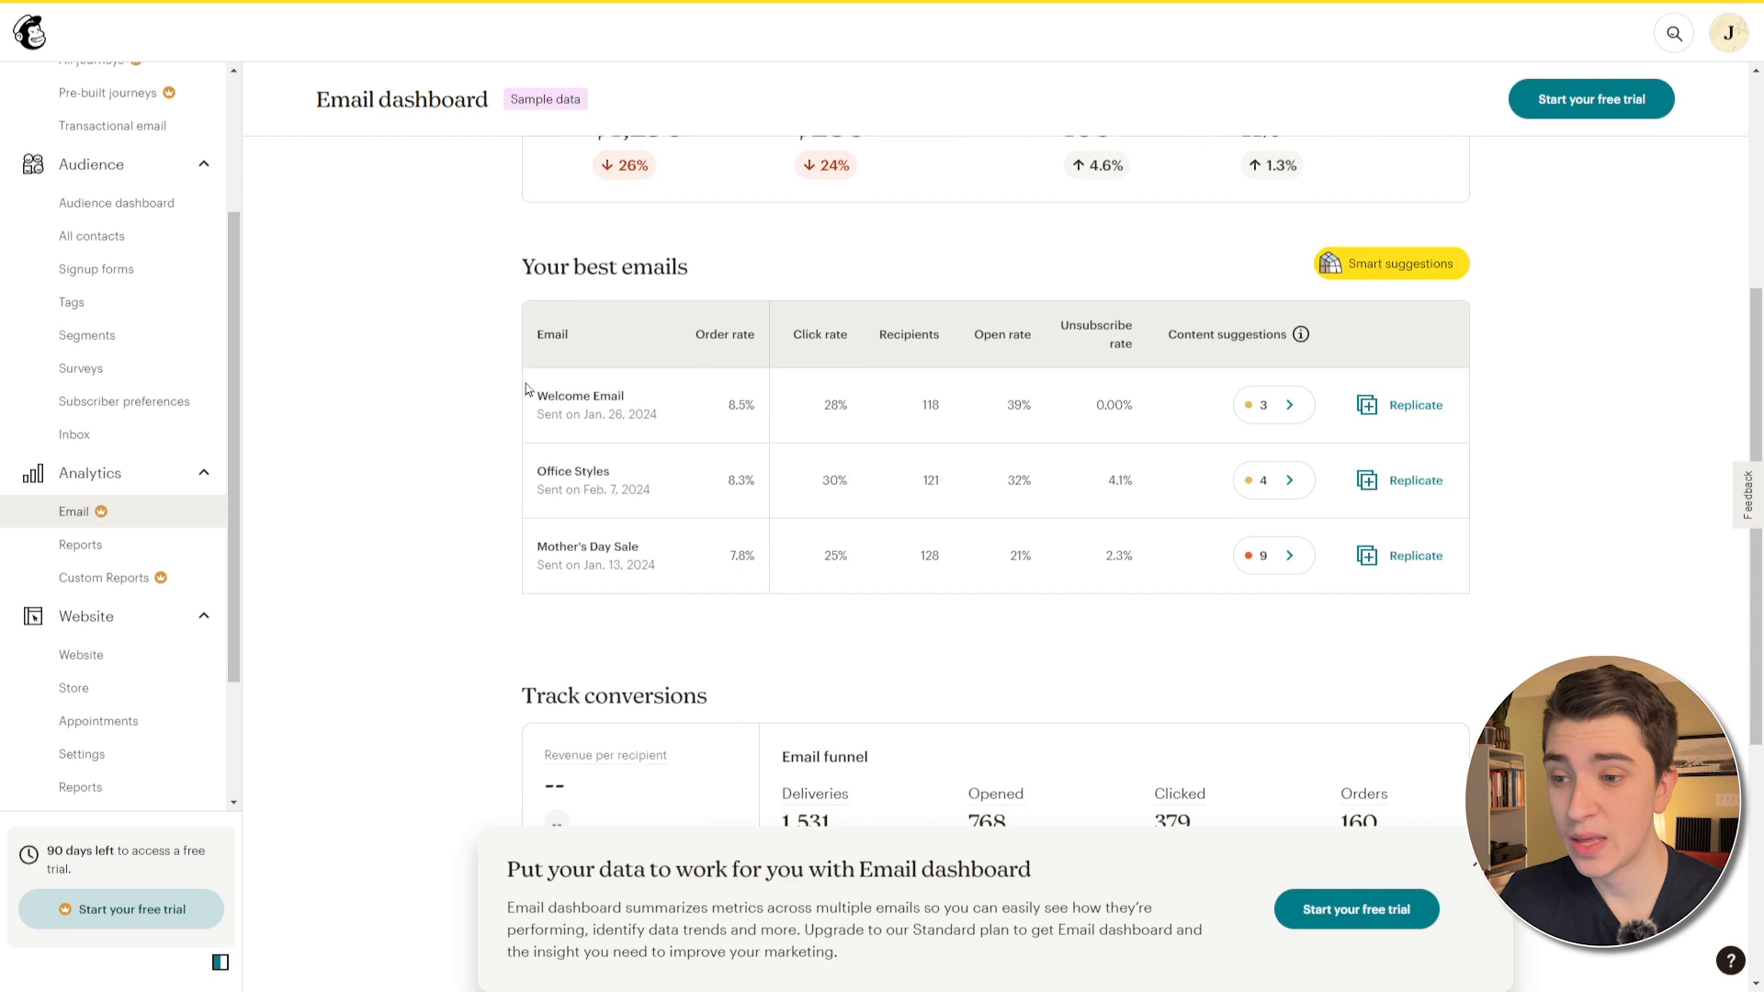
pyautogui.moveTo(900, 405)
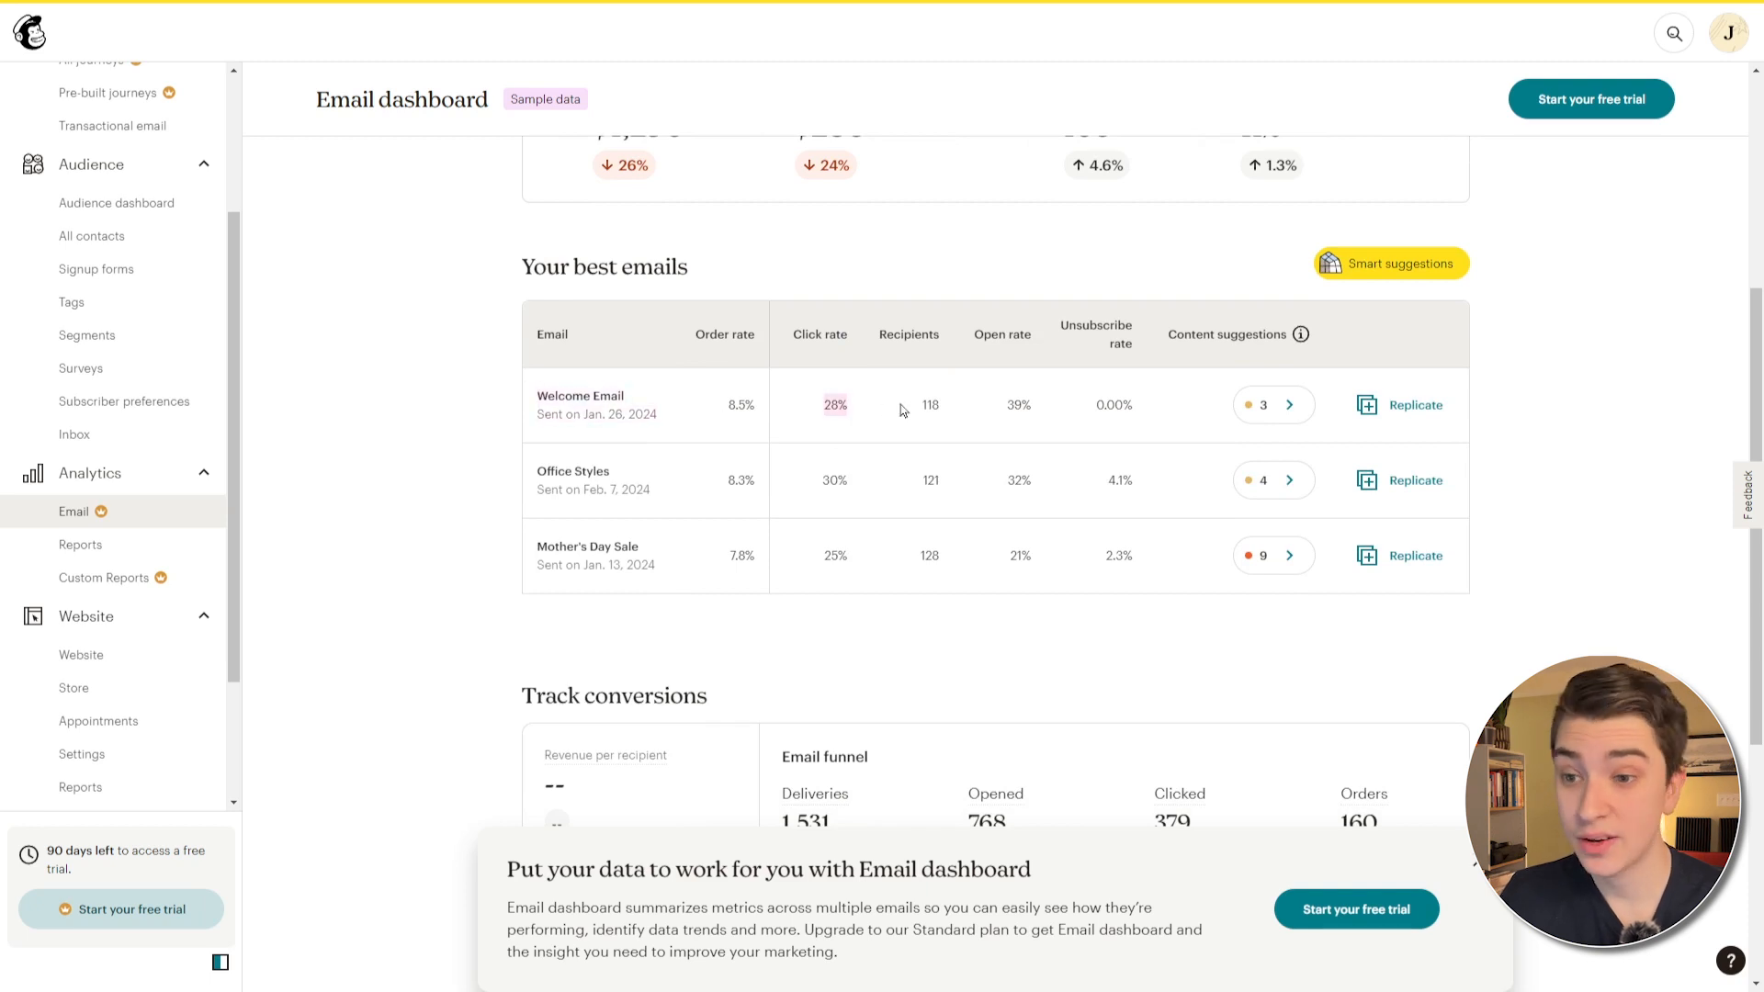
pyautogui.moveTo(998, 420)
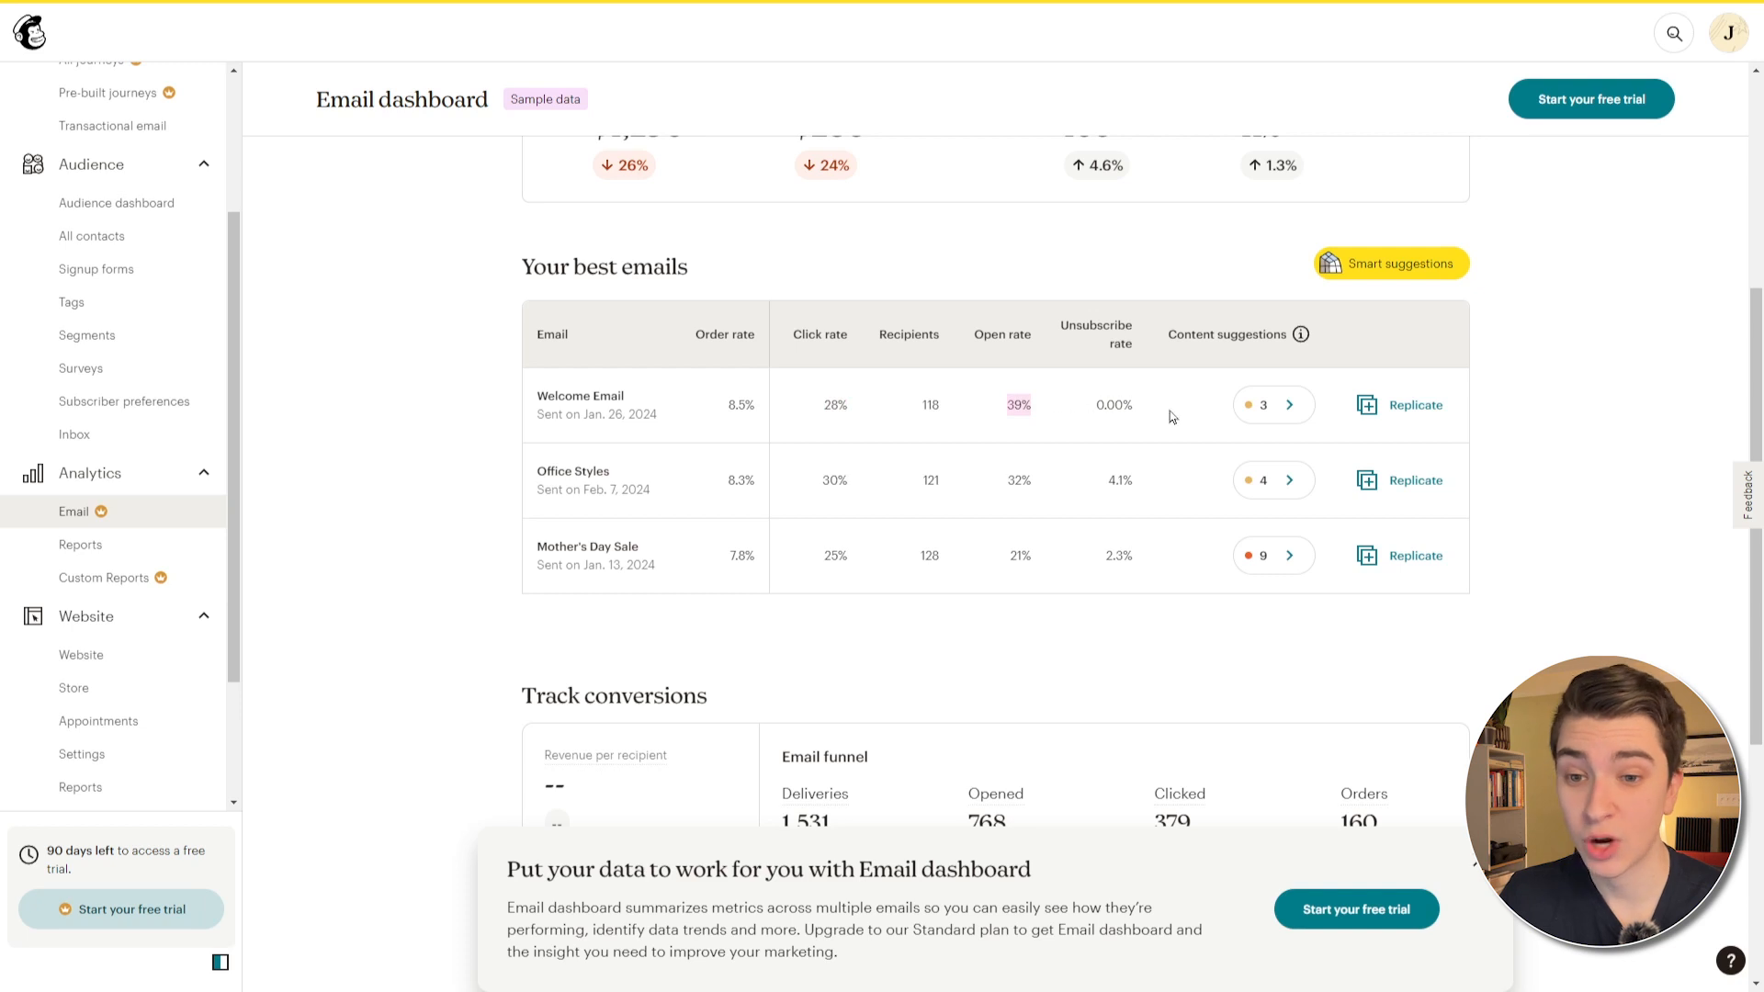
pyautogui.scroll(-3)
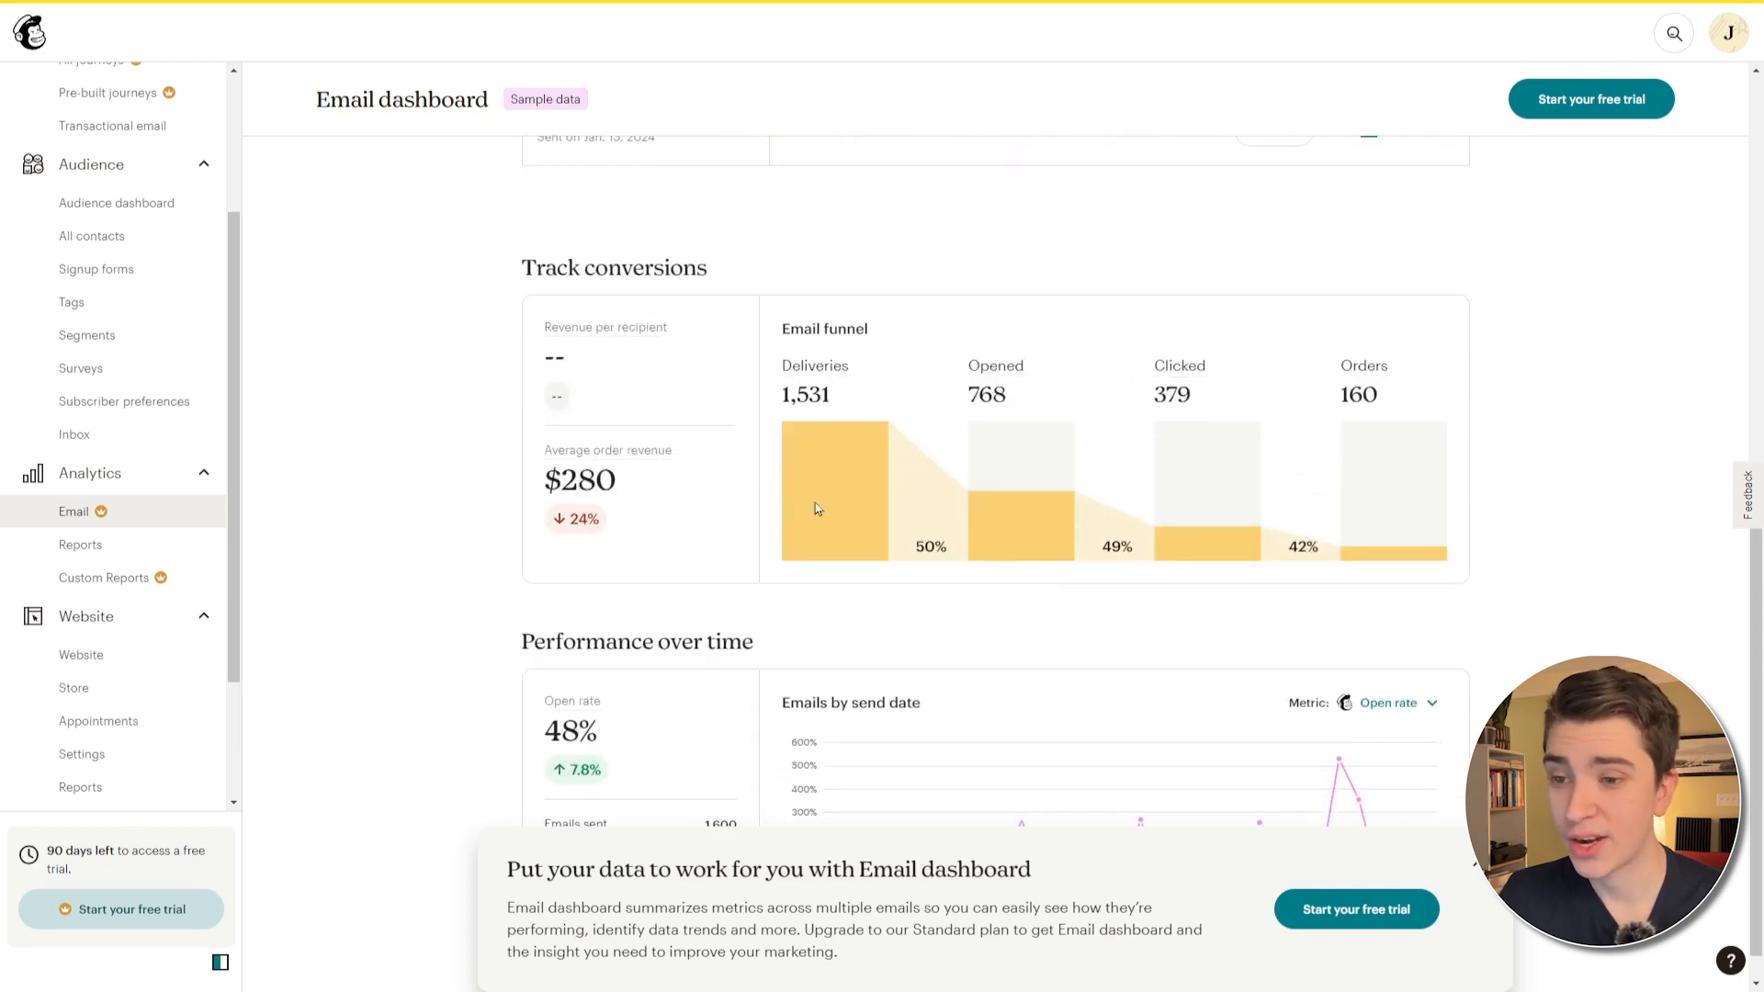
pyautogui.scroll(3)
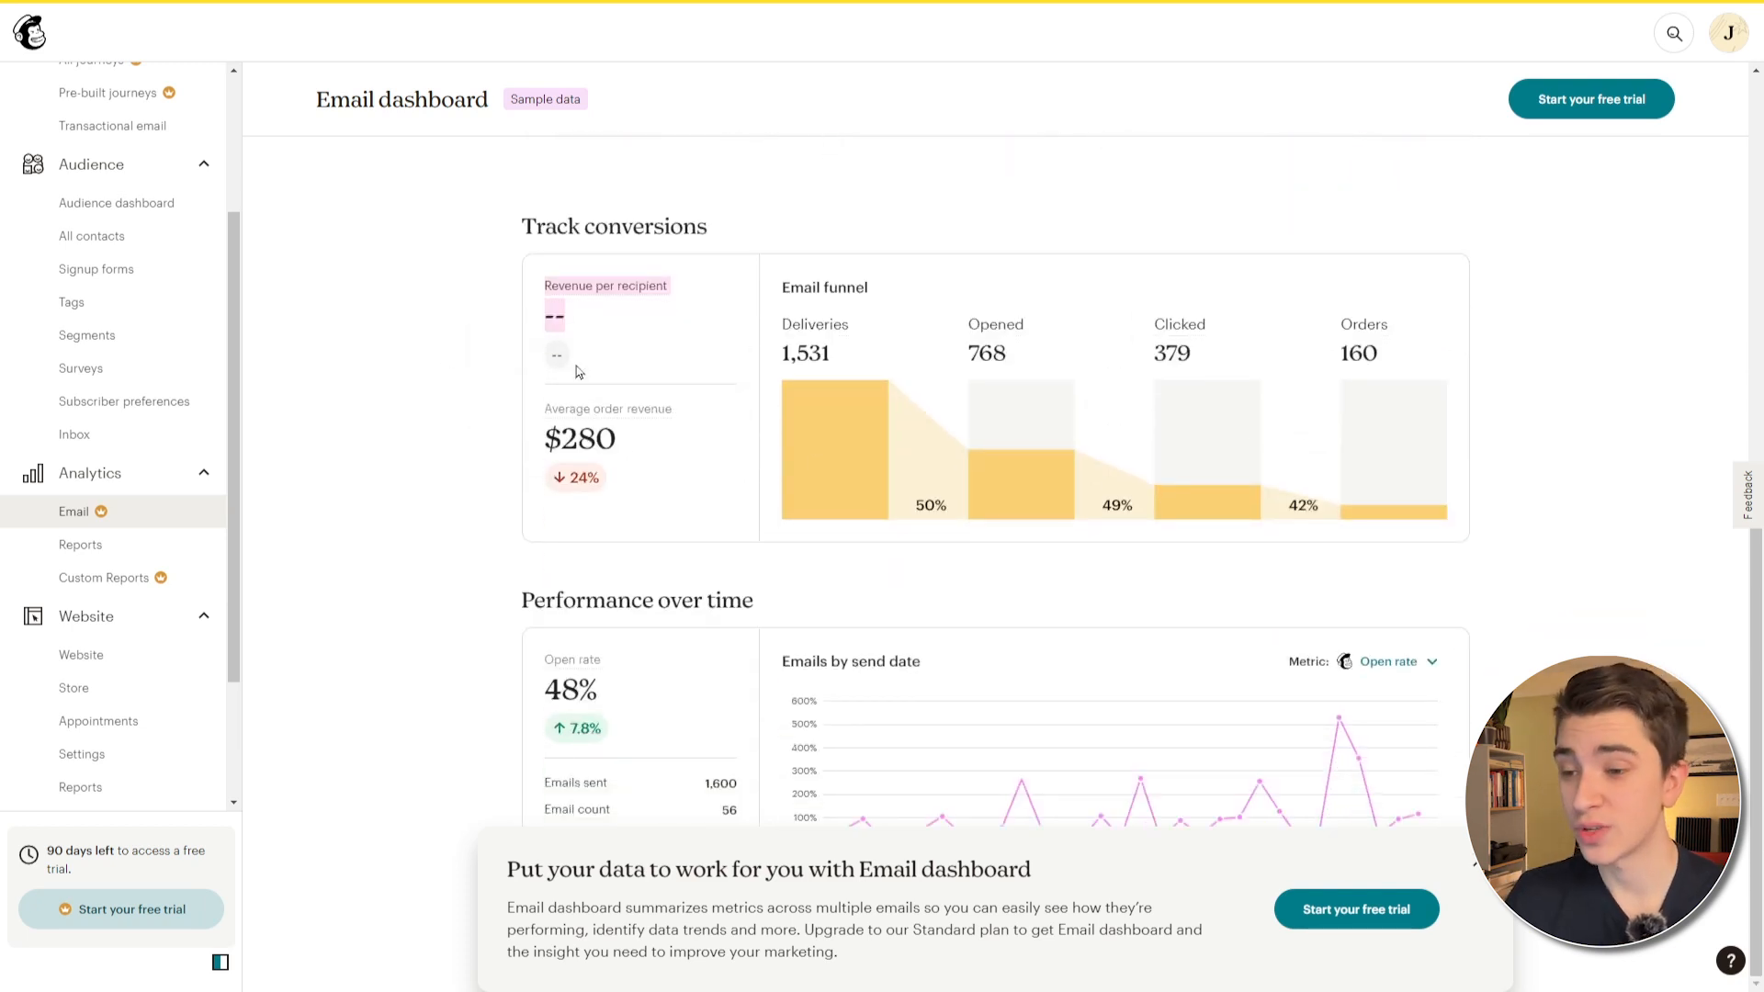
pyautogui.scroll(3)
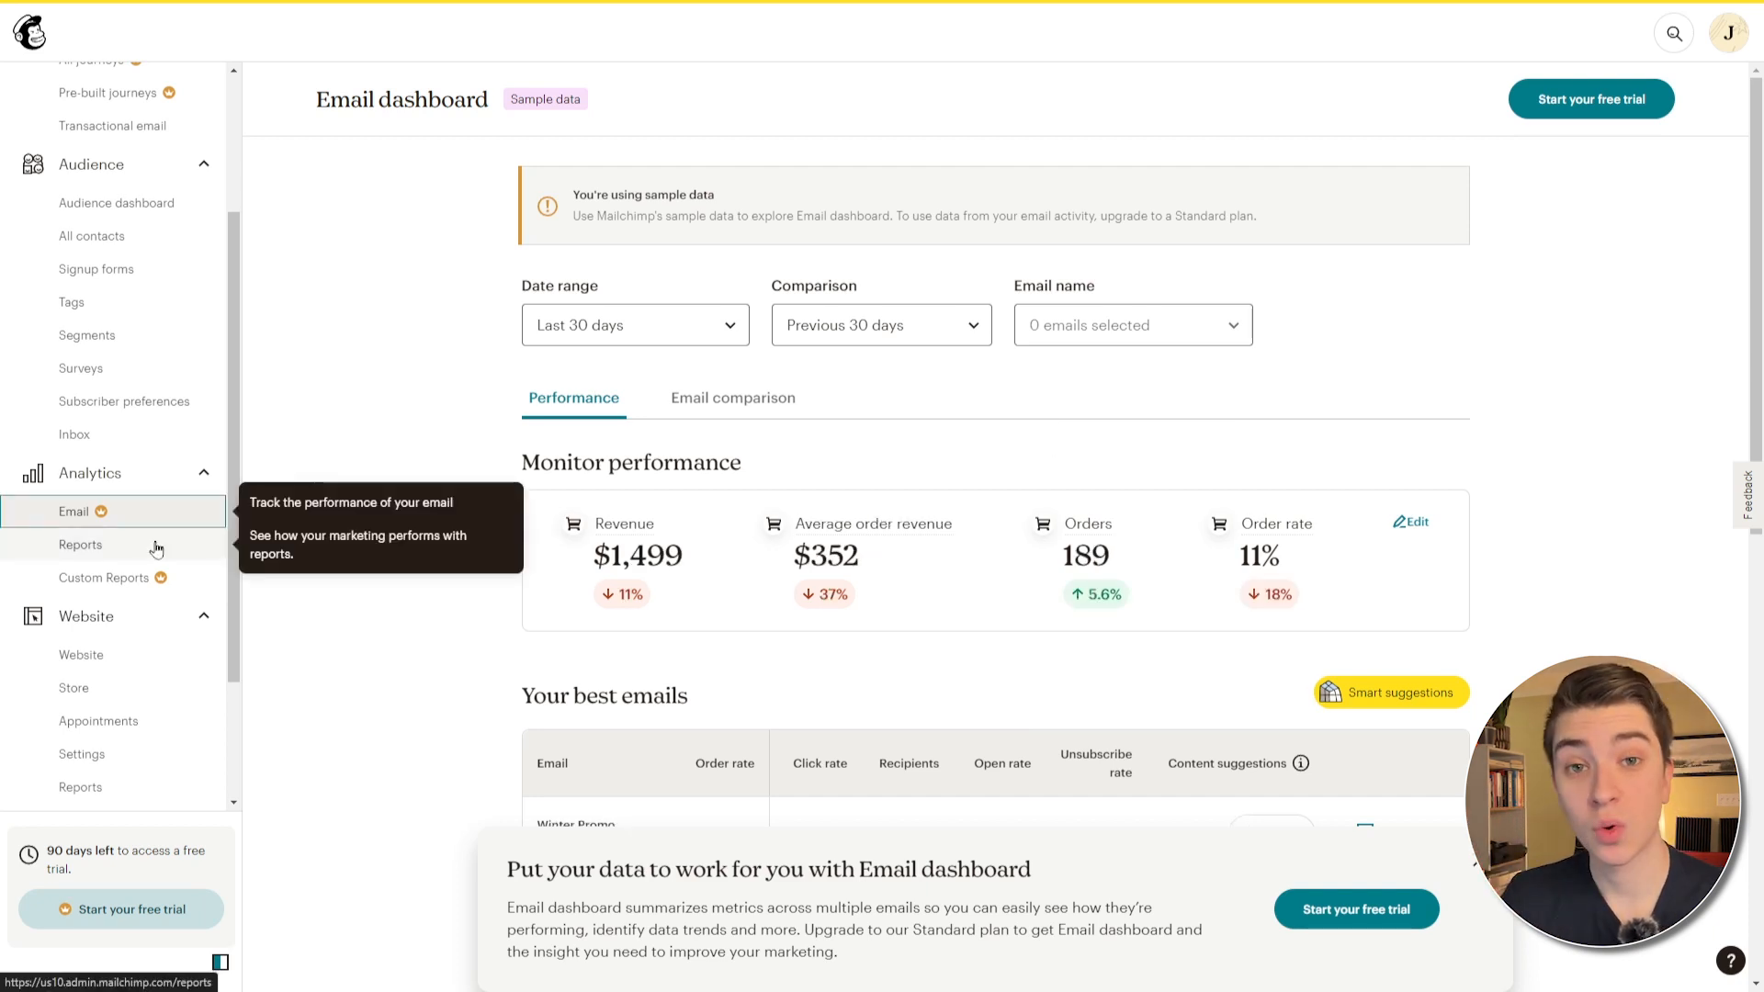
# Check the Comparative and Website report tabs for josh-business.mailchimpsites.com's zero visits, clicks, subscribes.
pyautogui.click(80, 545)
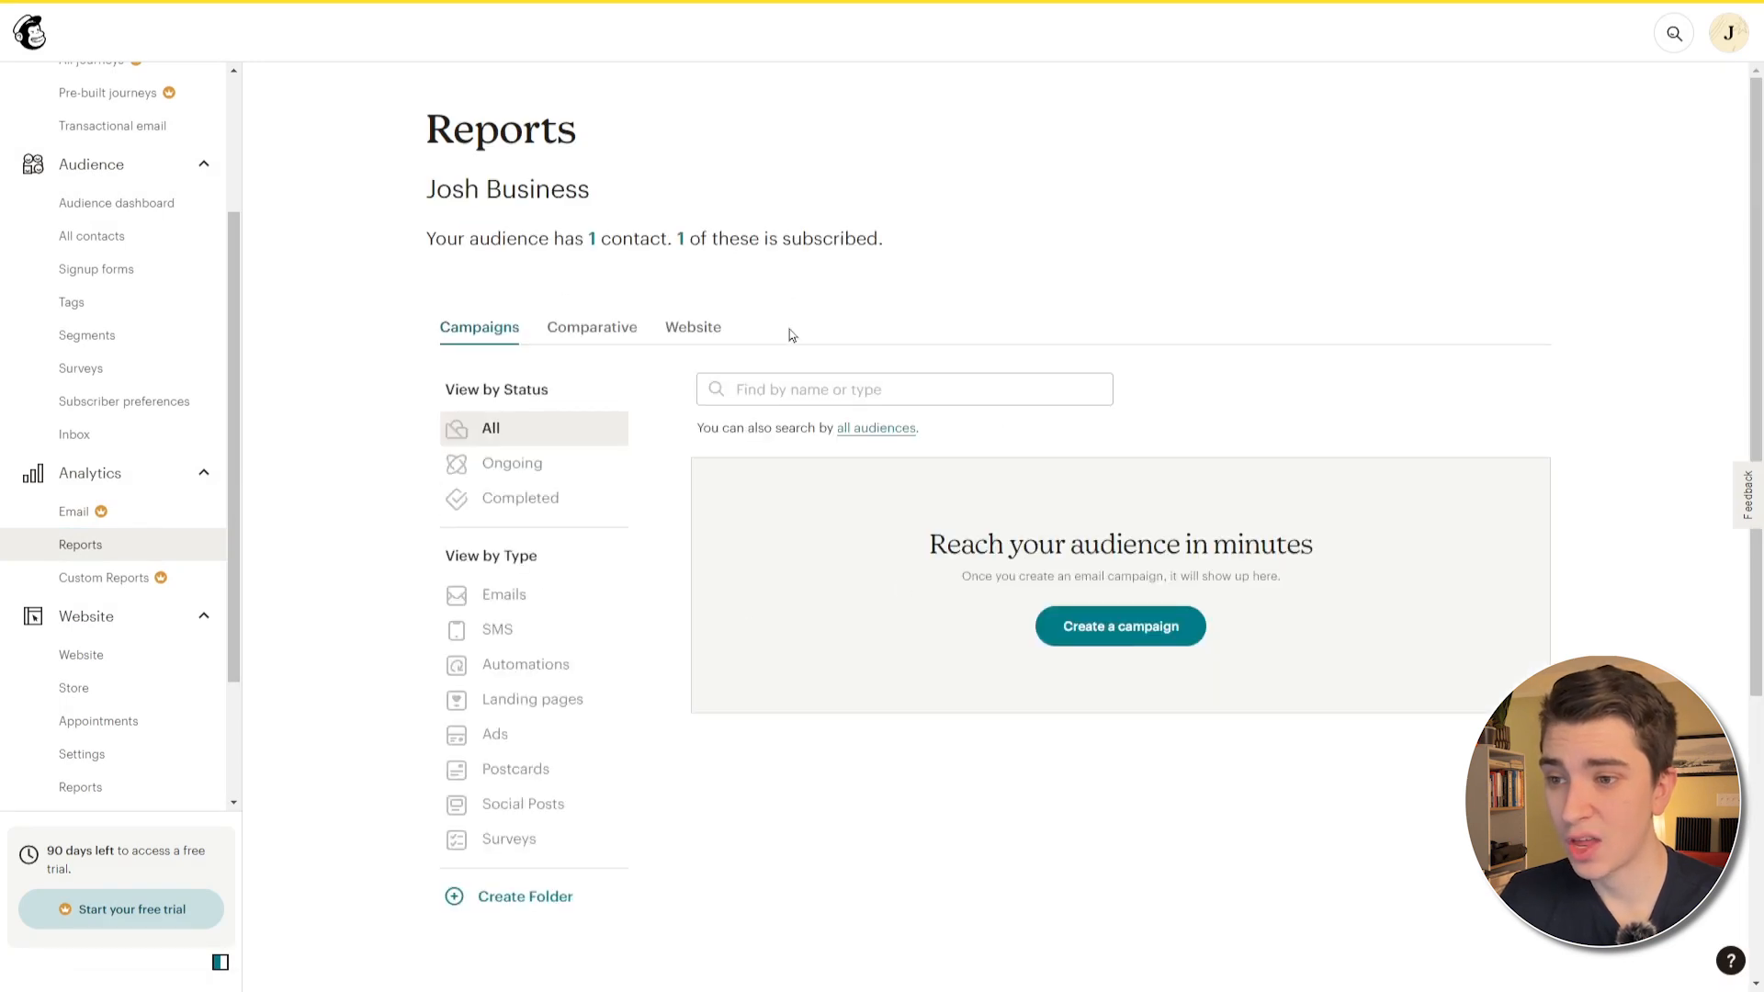
pyautogui.moveTo(570, 243)
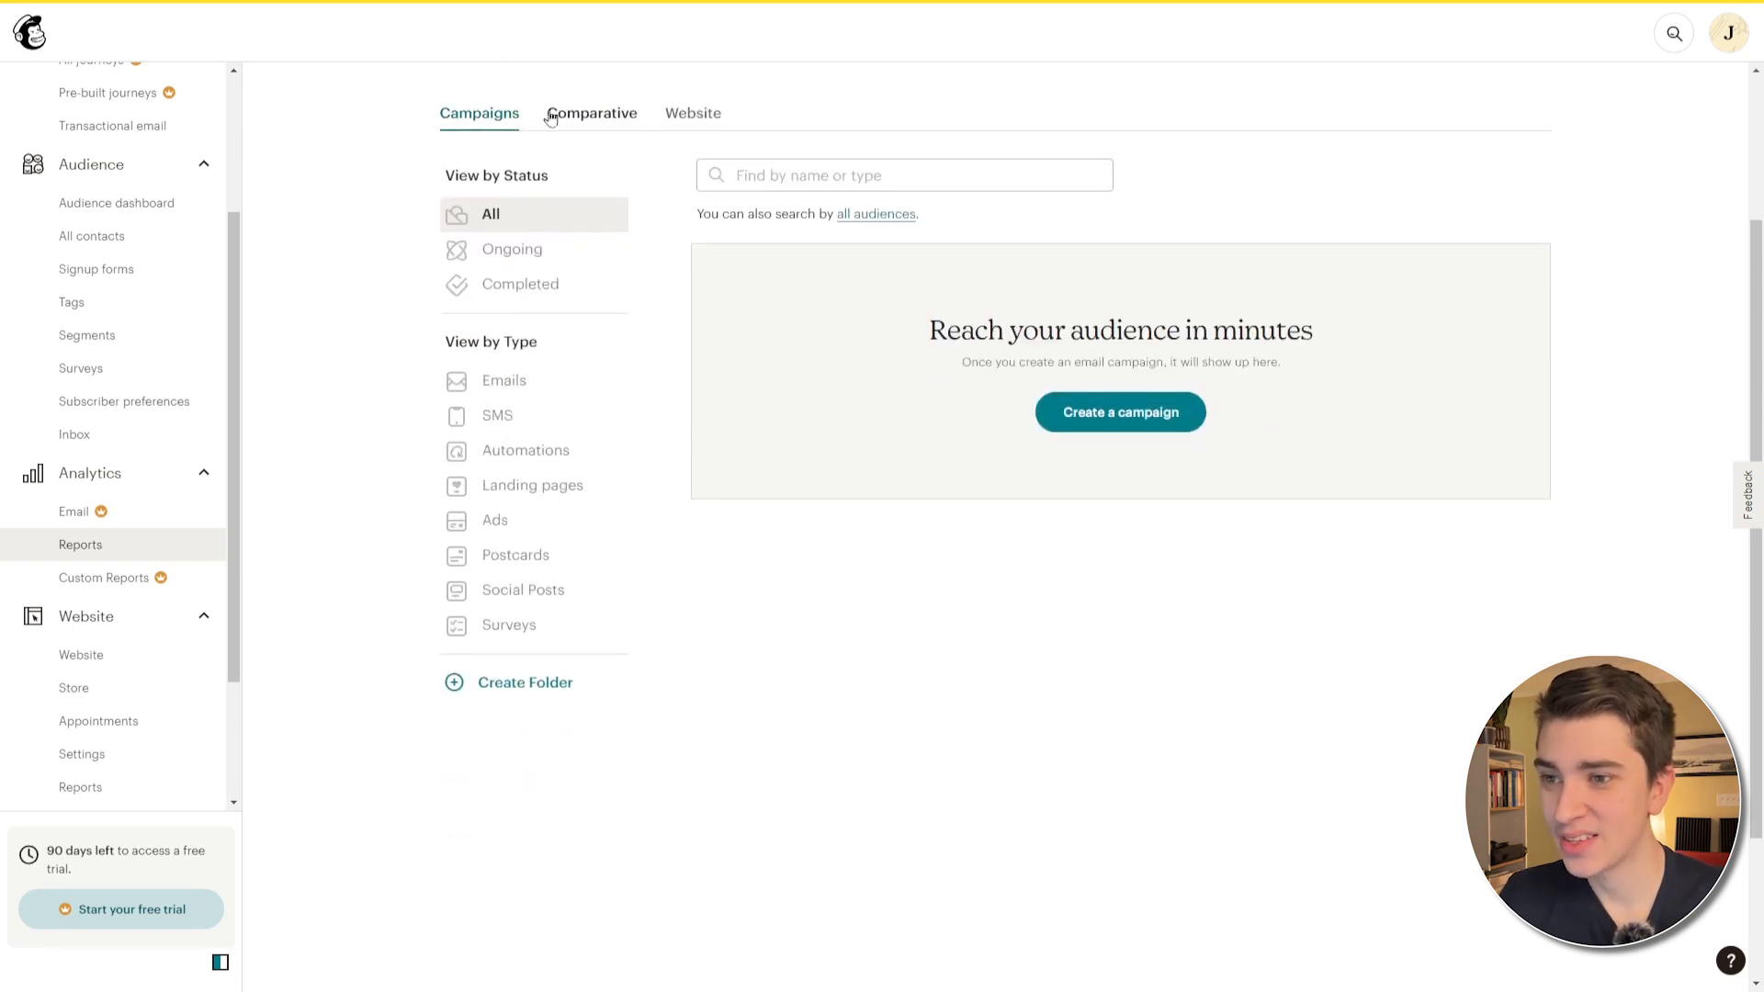
pyautogui.click(592, 112)
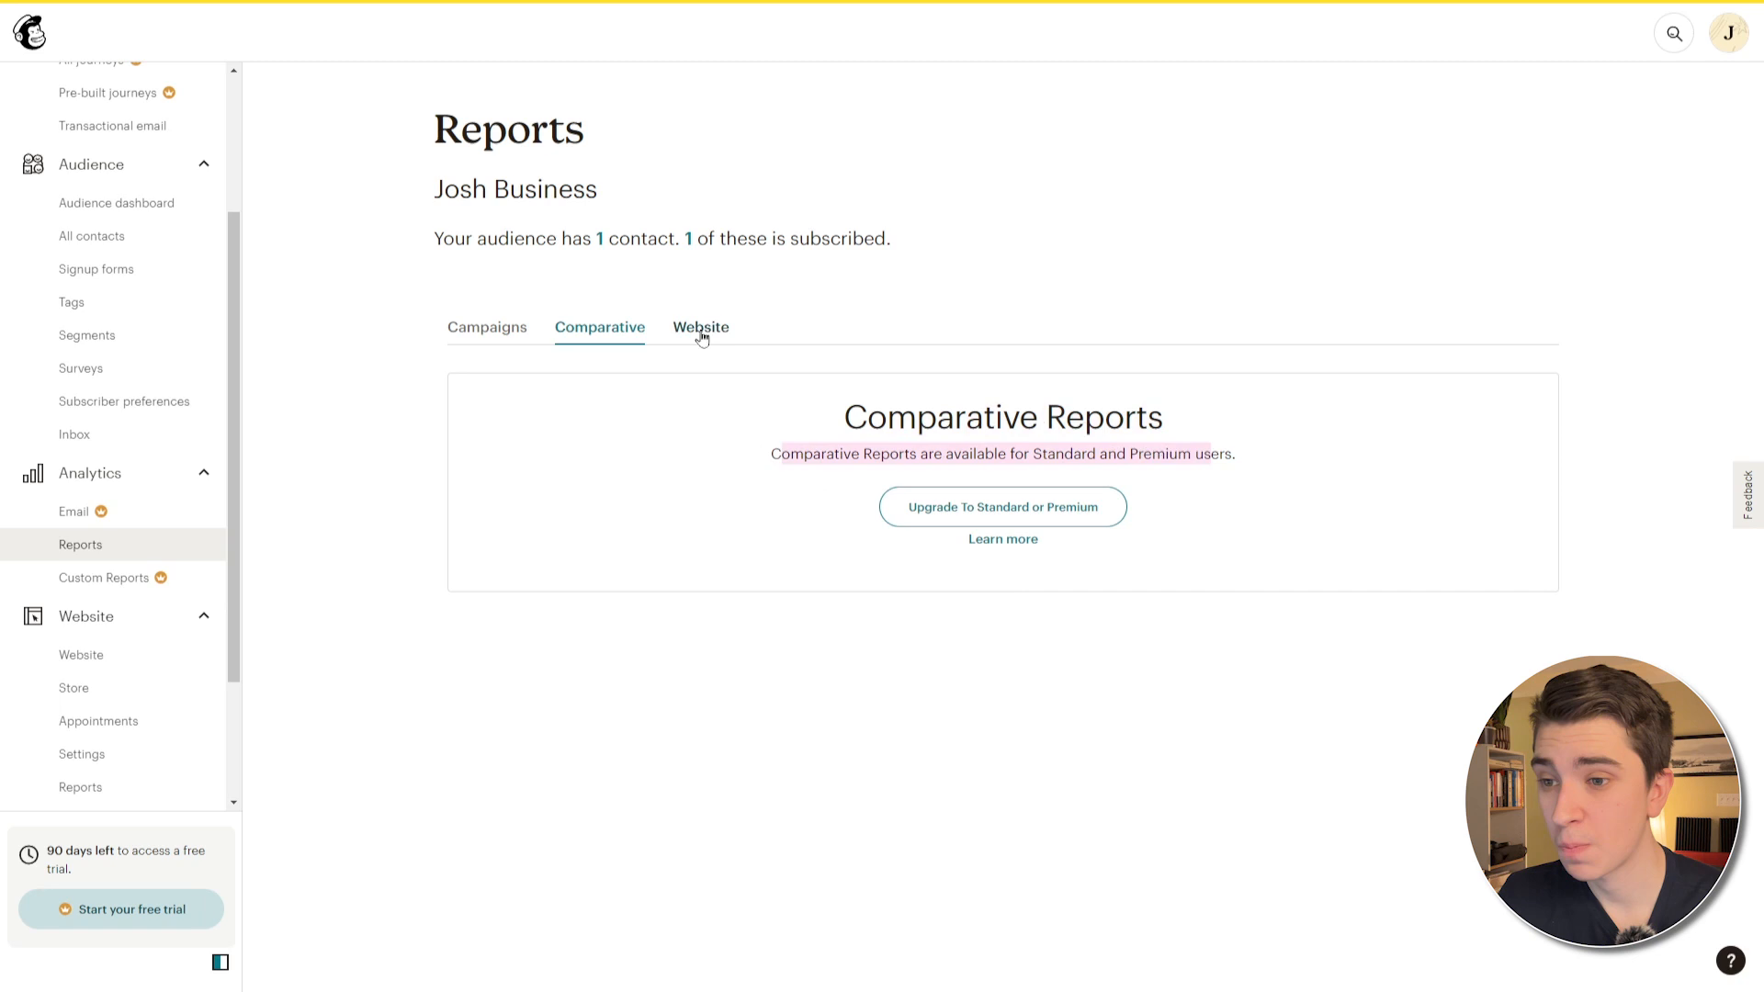
pyautogui.click(700, 327)
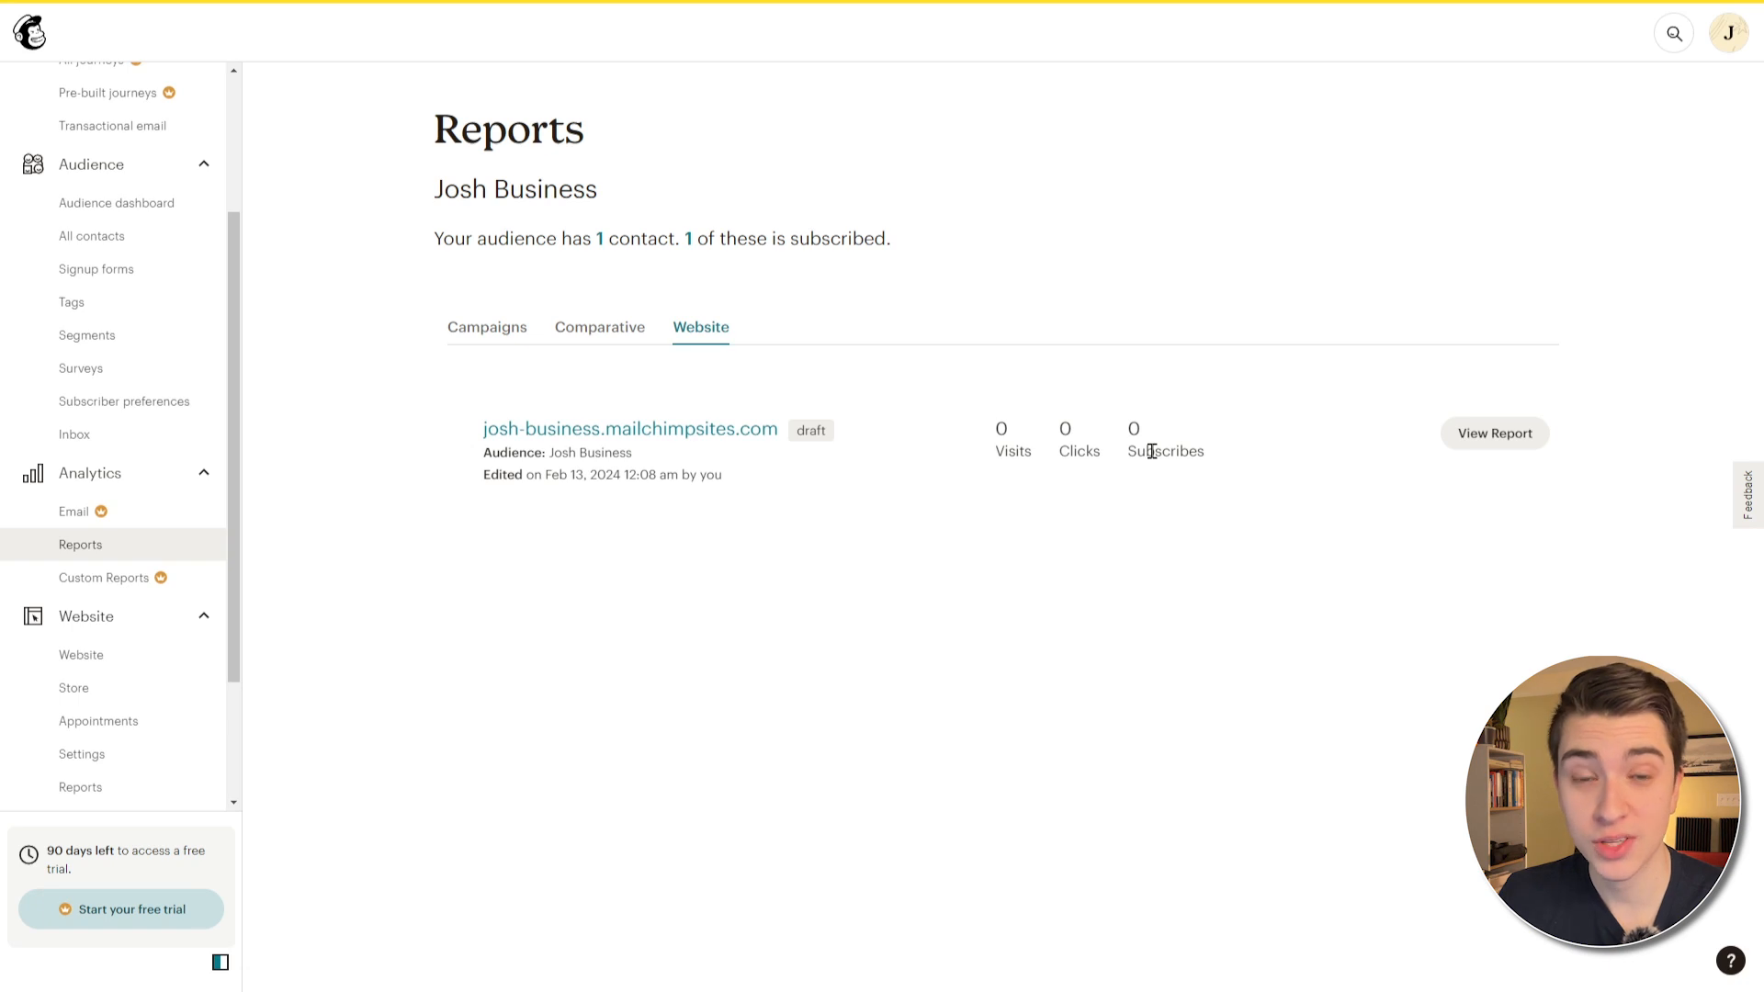
pyautogui.moveTo(166, 593)
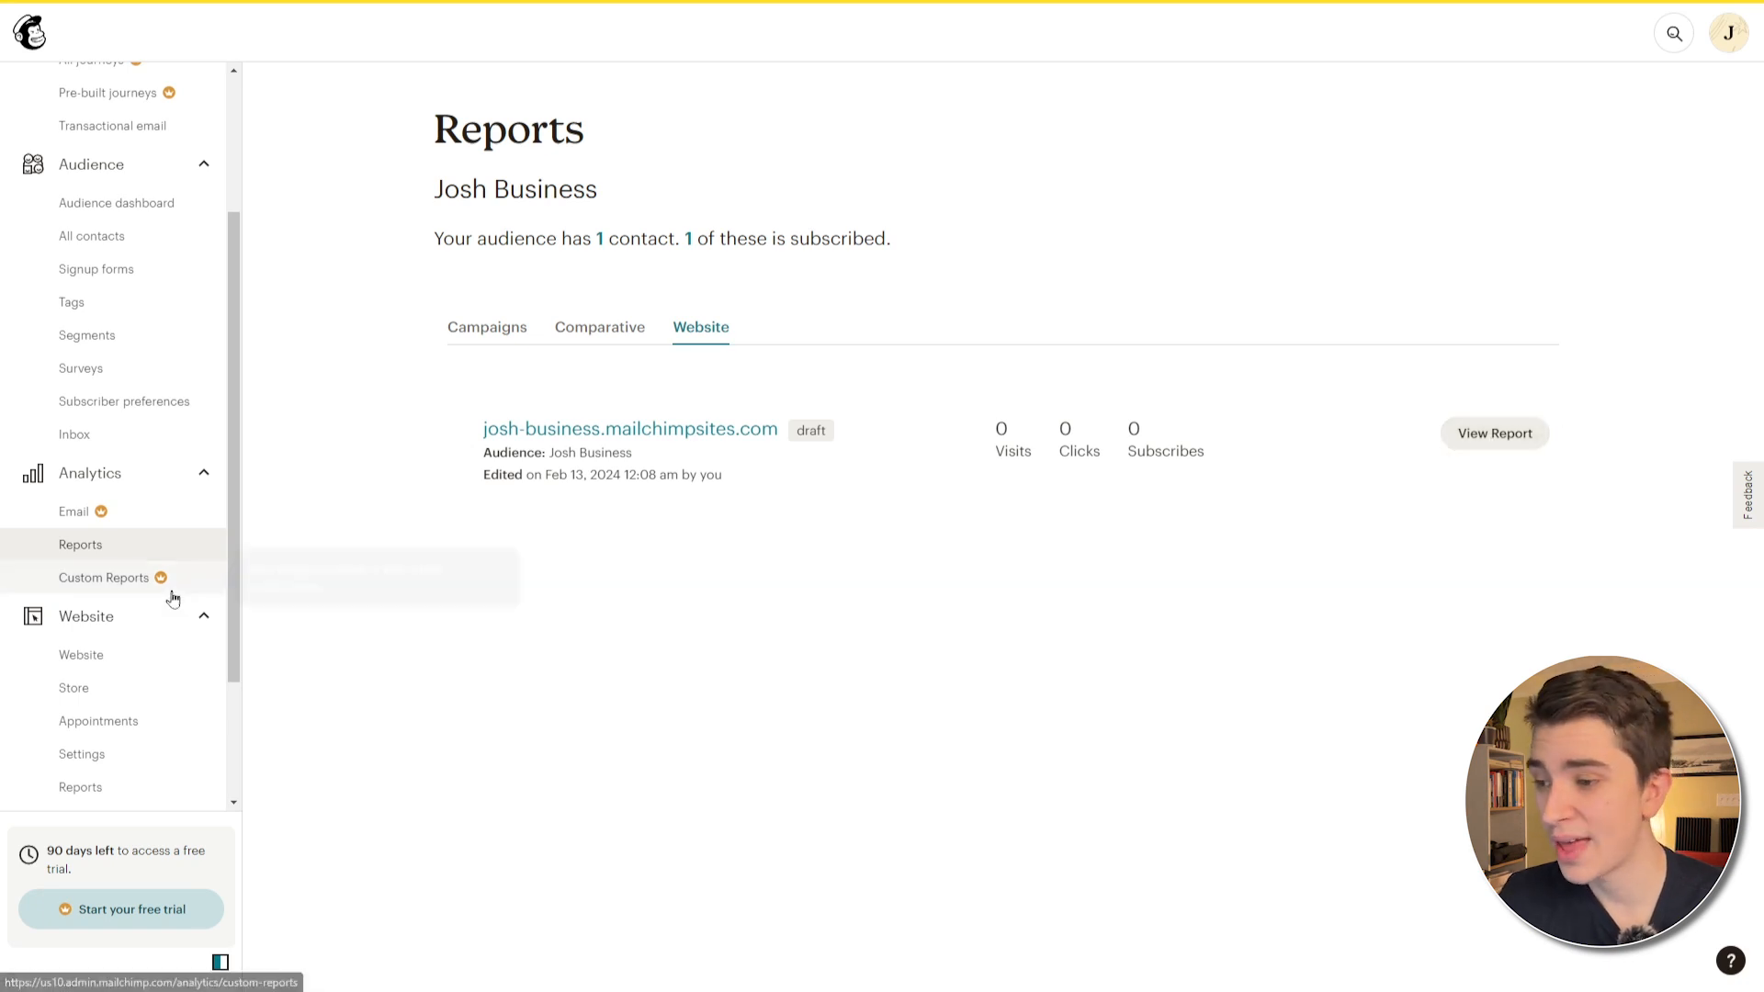
# Open the Josh Business website settings and scroll through them.
pyautogui.click(81, 753)
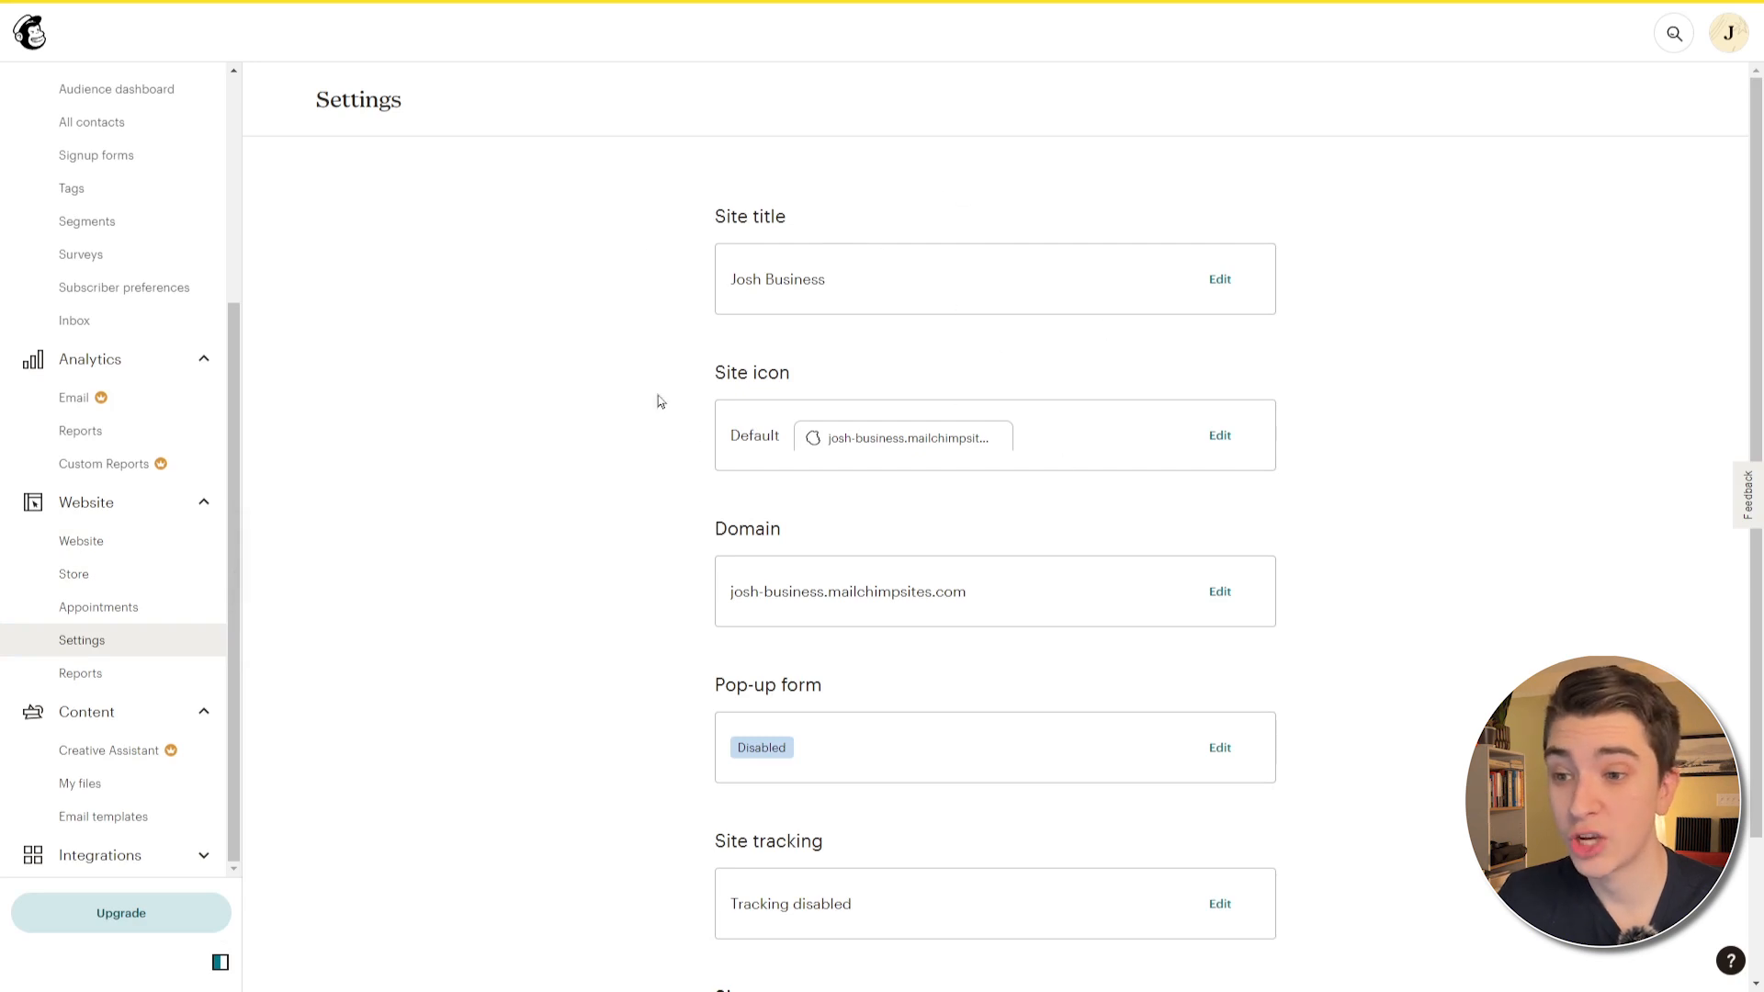
pyautogui.scroll(-3)
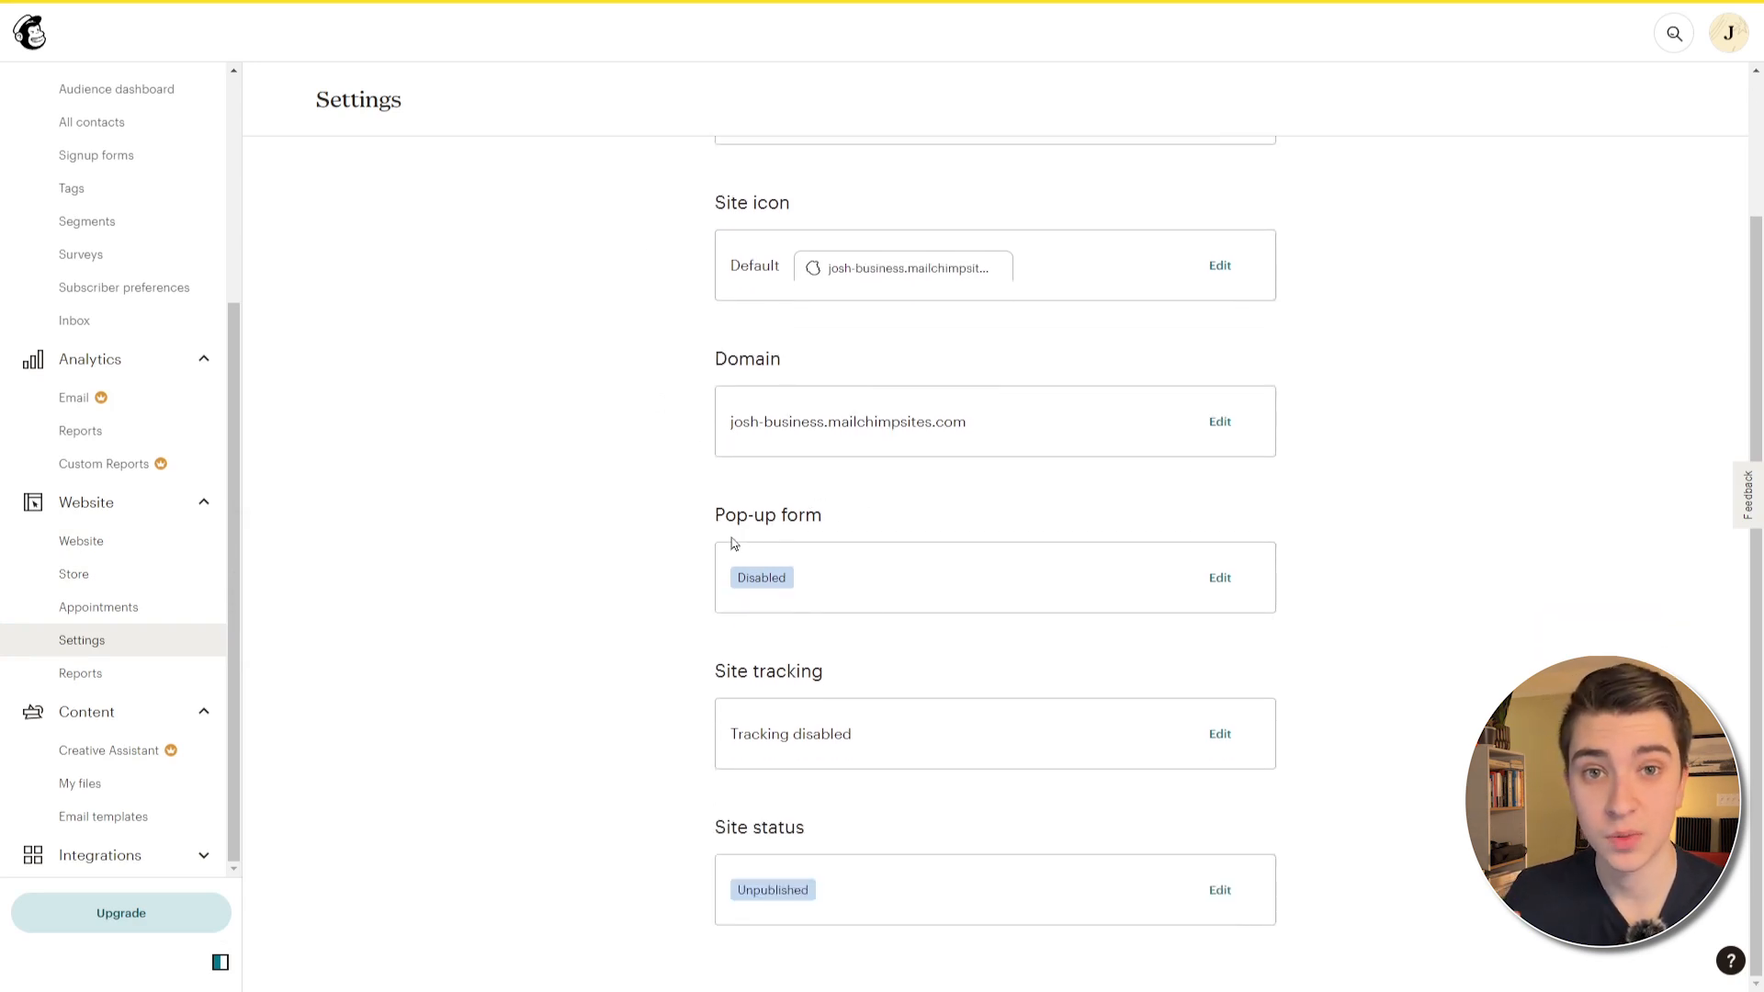
pyautogui.moveTo(80, 783)
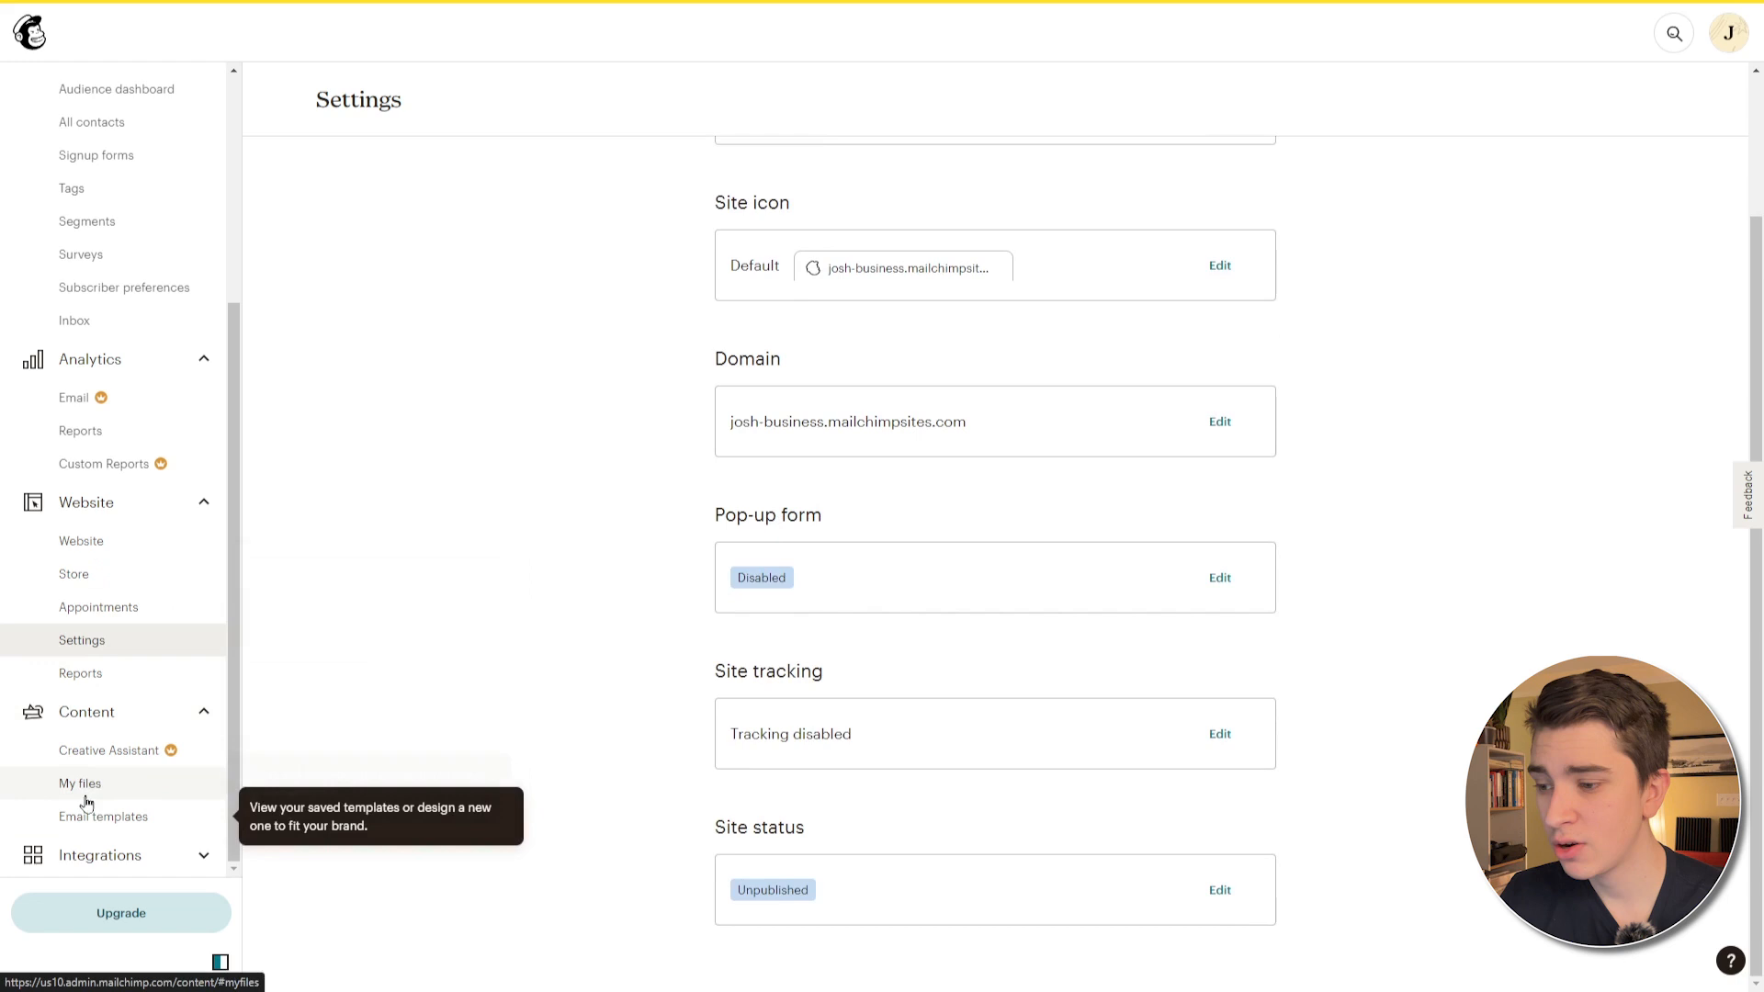
pyautogui.moveTo(151, 726)
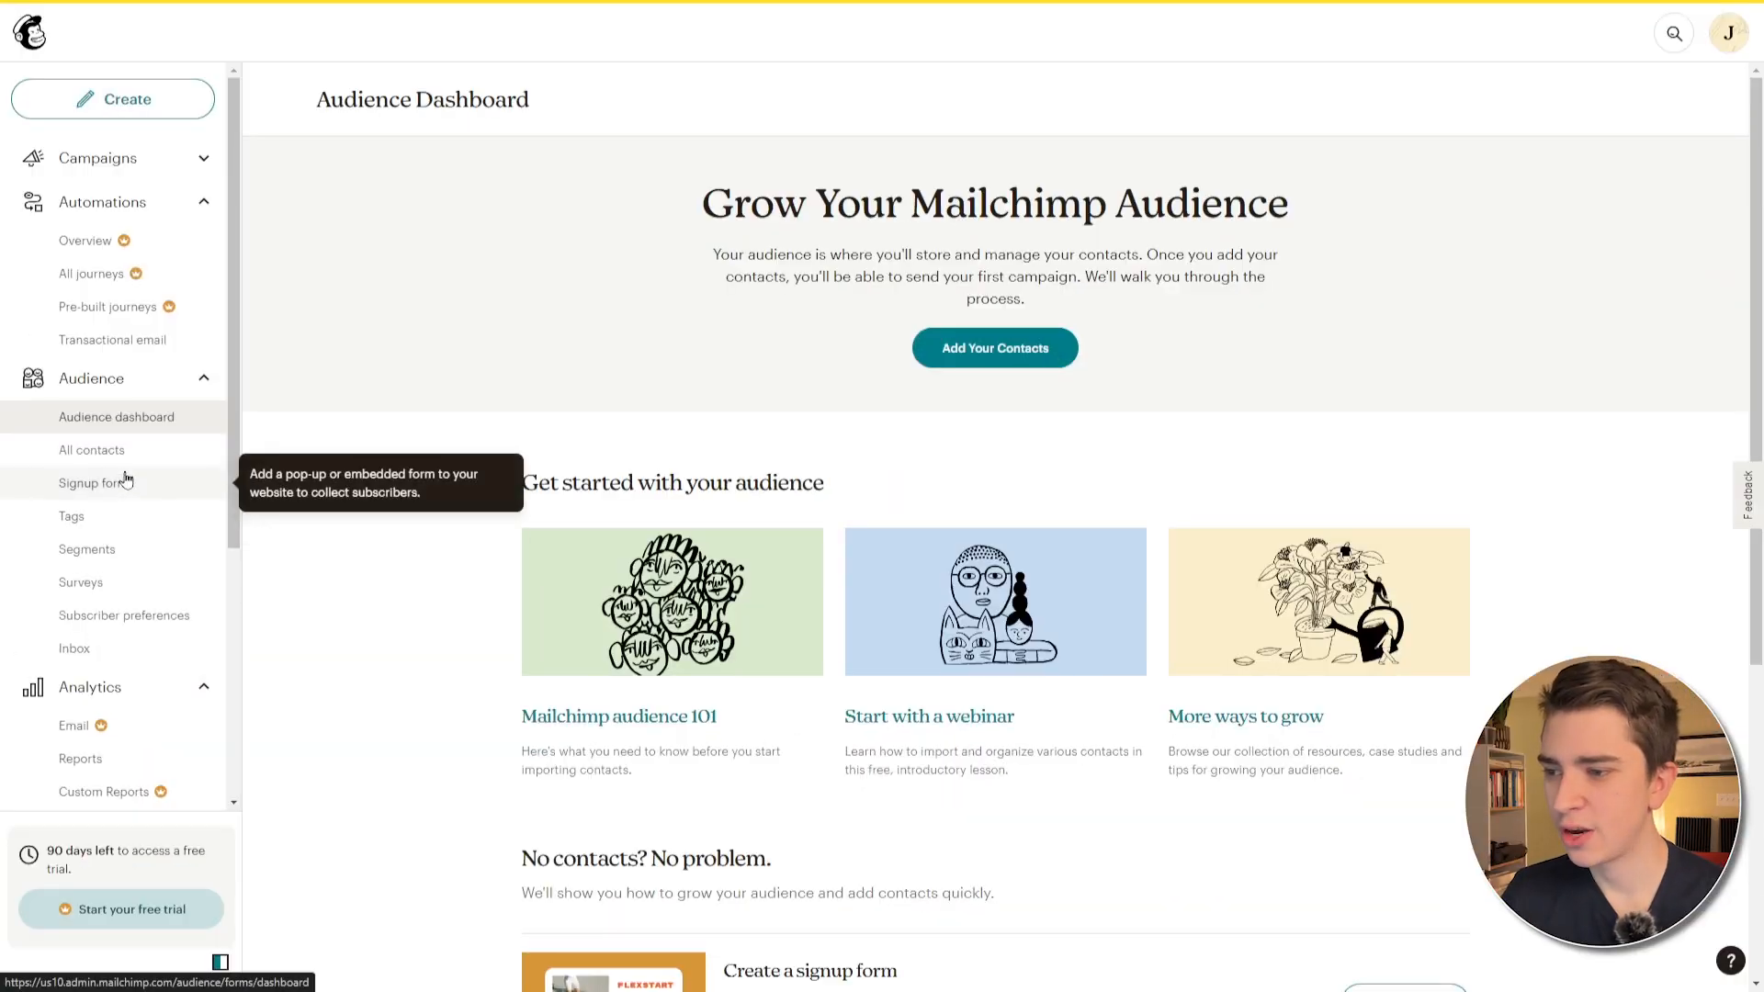
# View all contacts, Add contacts options and Subscriber preferences, then go to Signup forms.
pyautogui.click(92, 450)
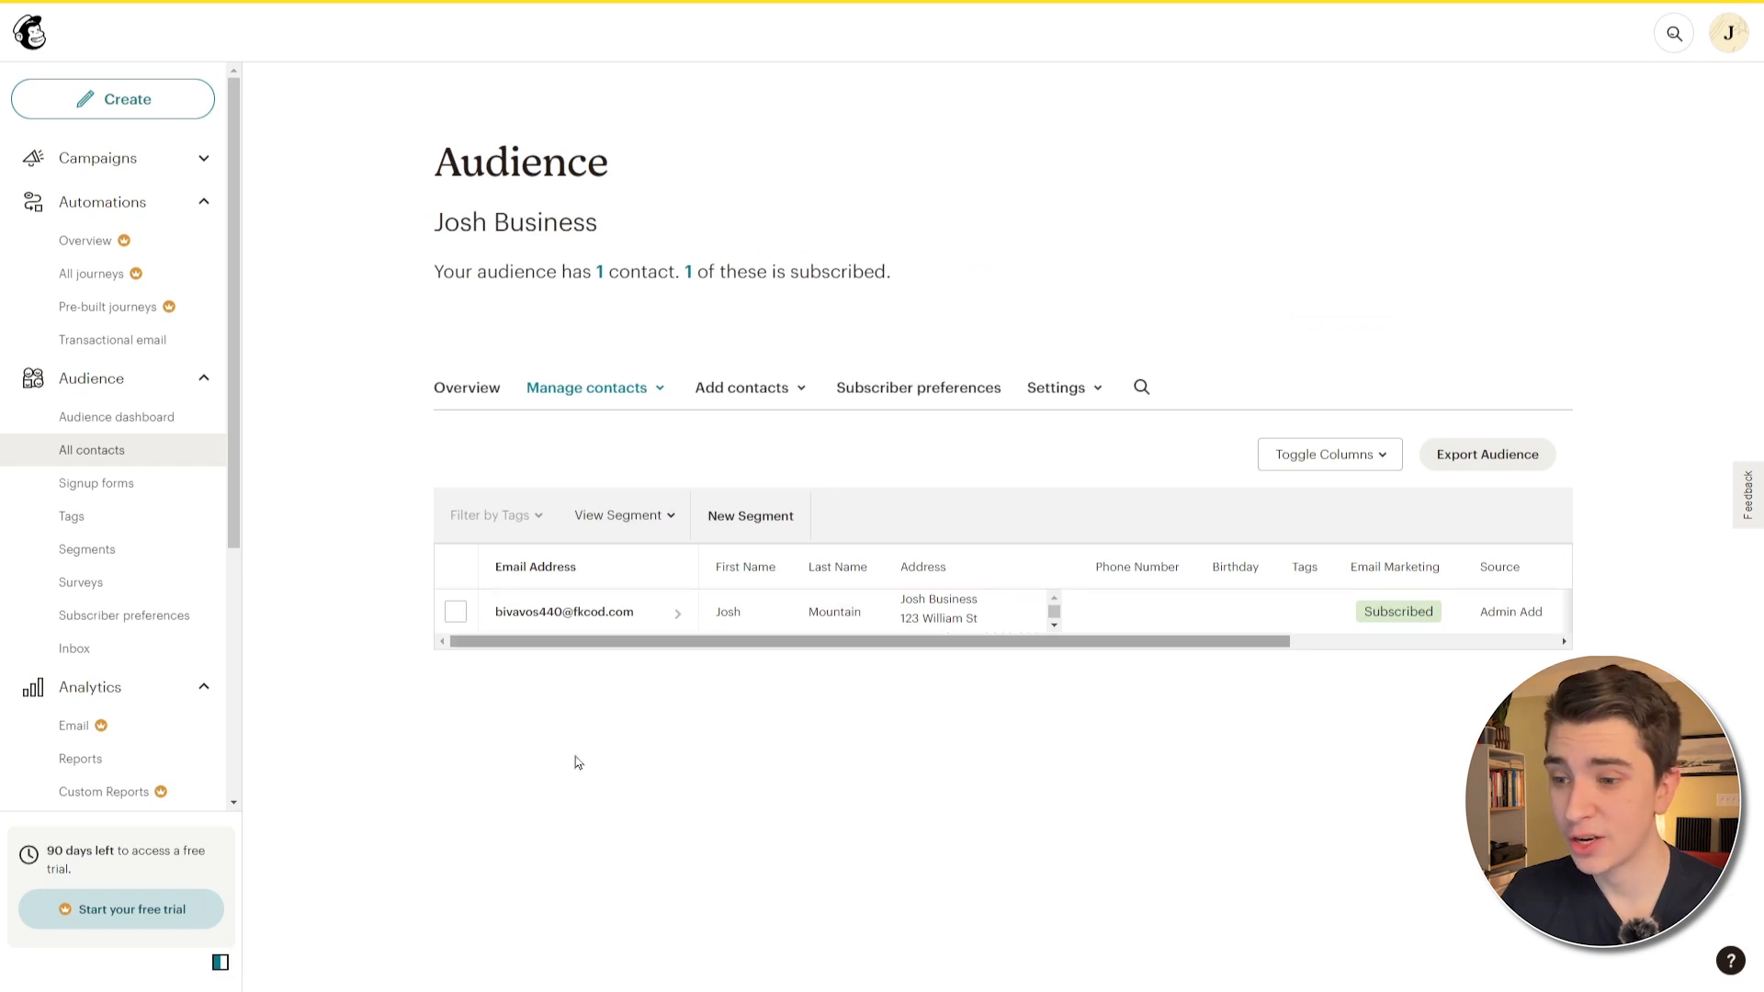
pyautogui.moveTo(888, 617)
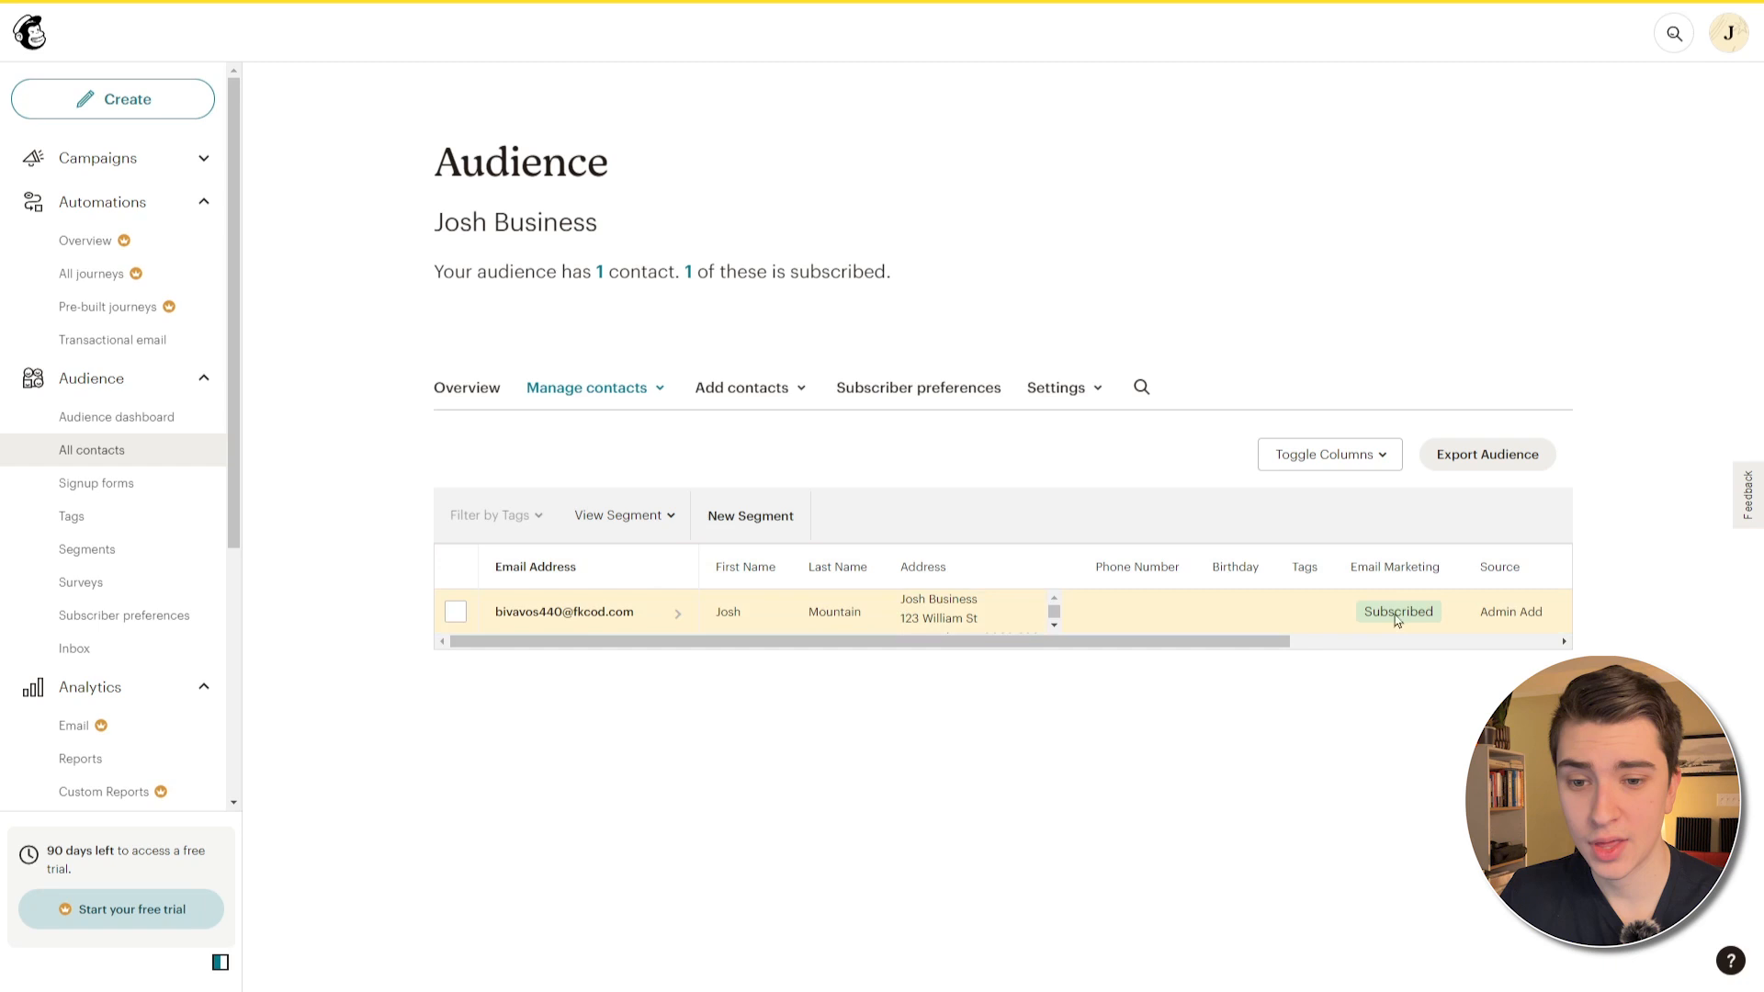
pyautogui.click(741, 386)
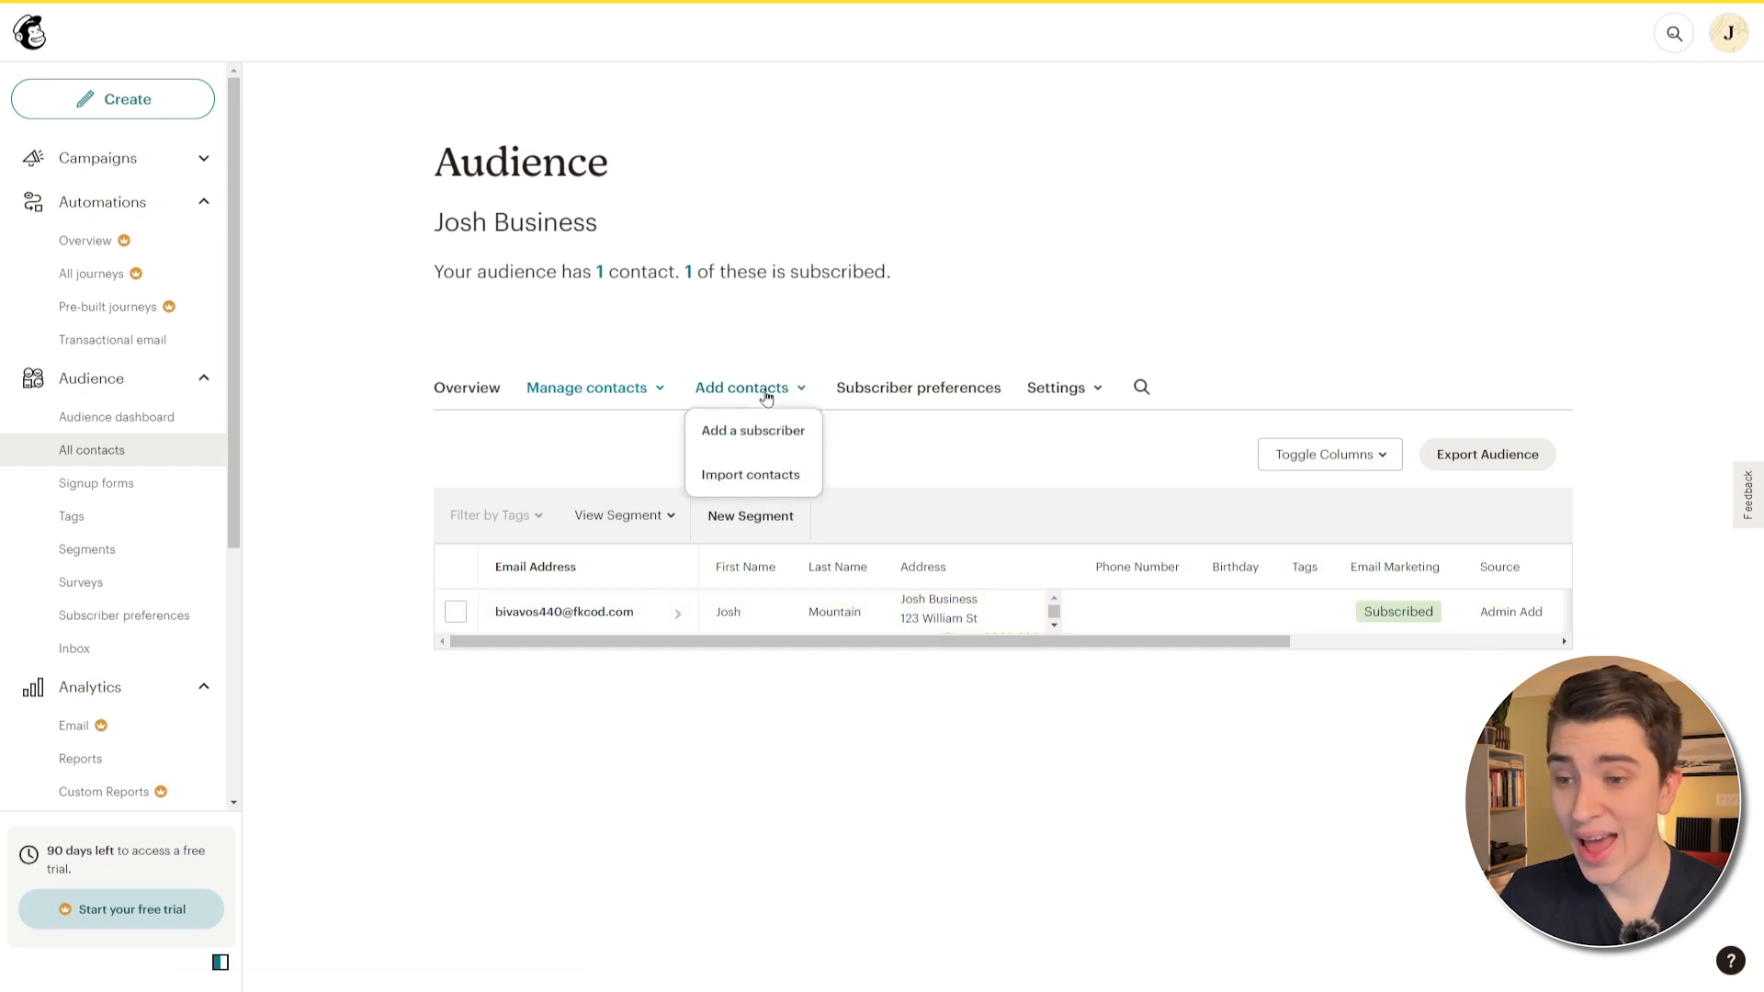
pyautogui.moveTo(917, 386)
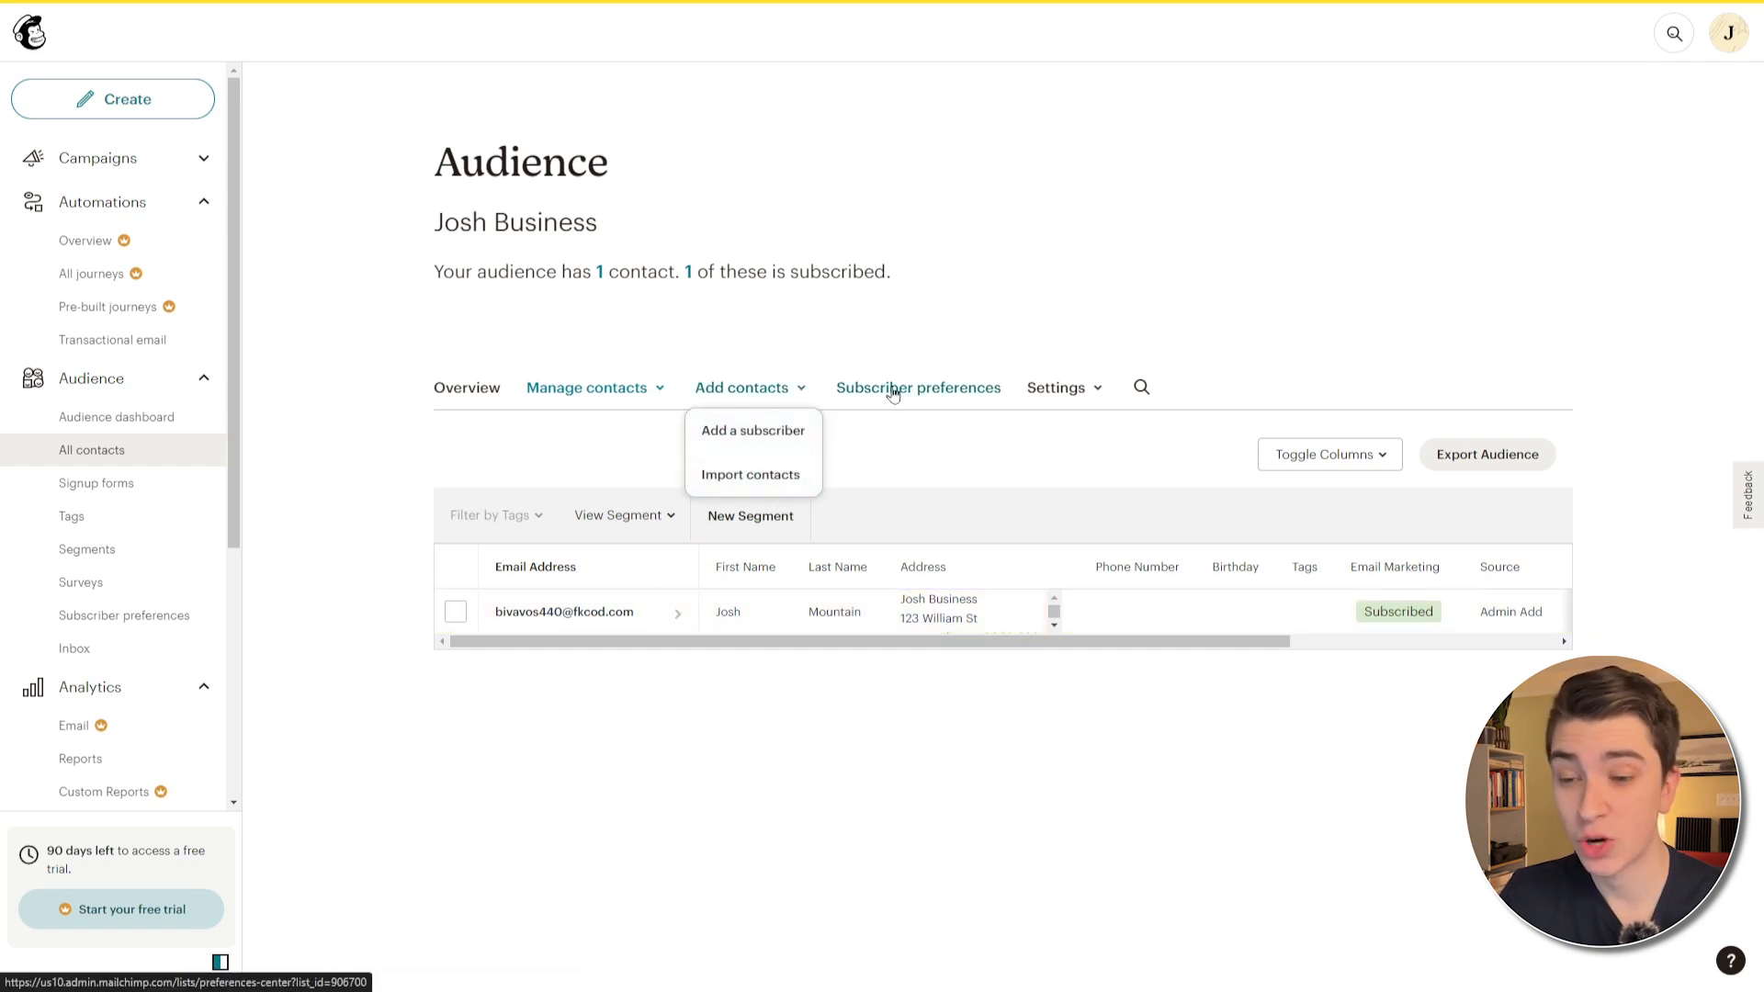
pyautogui.click(918, 386)
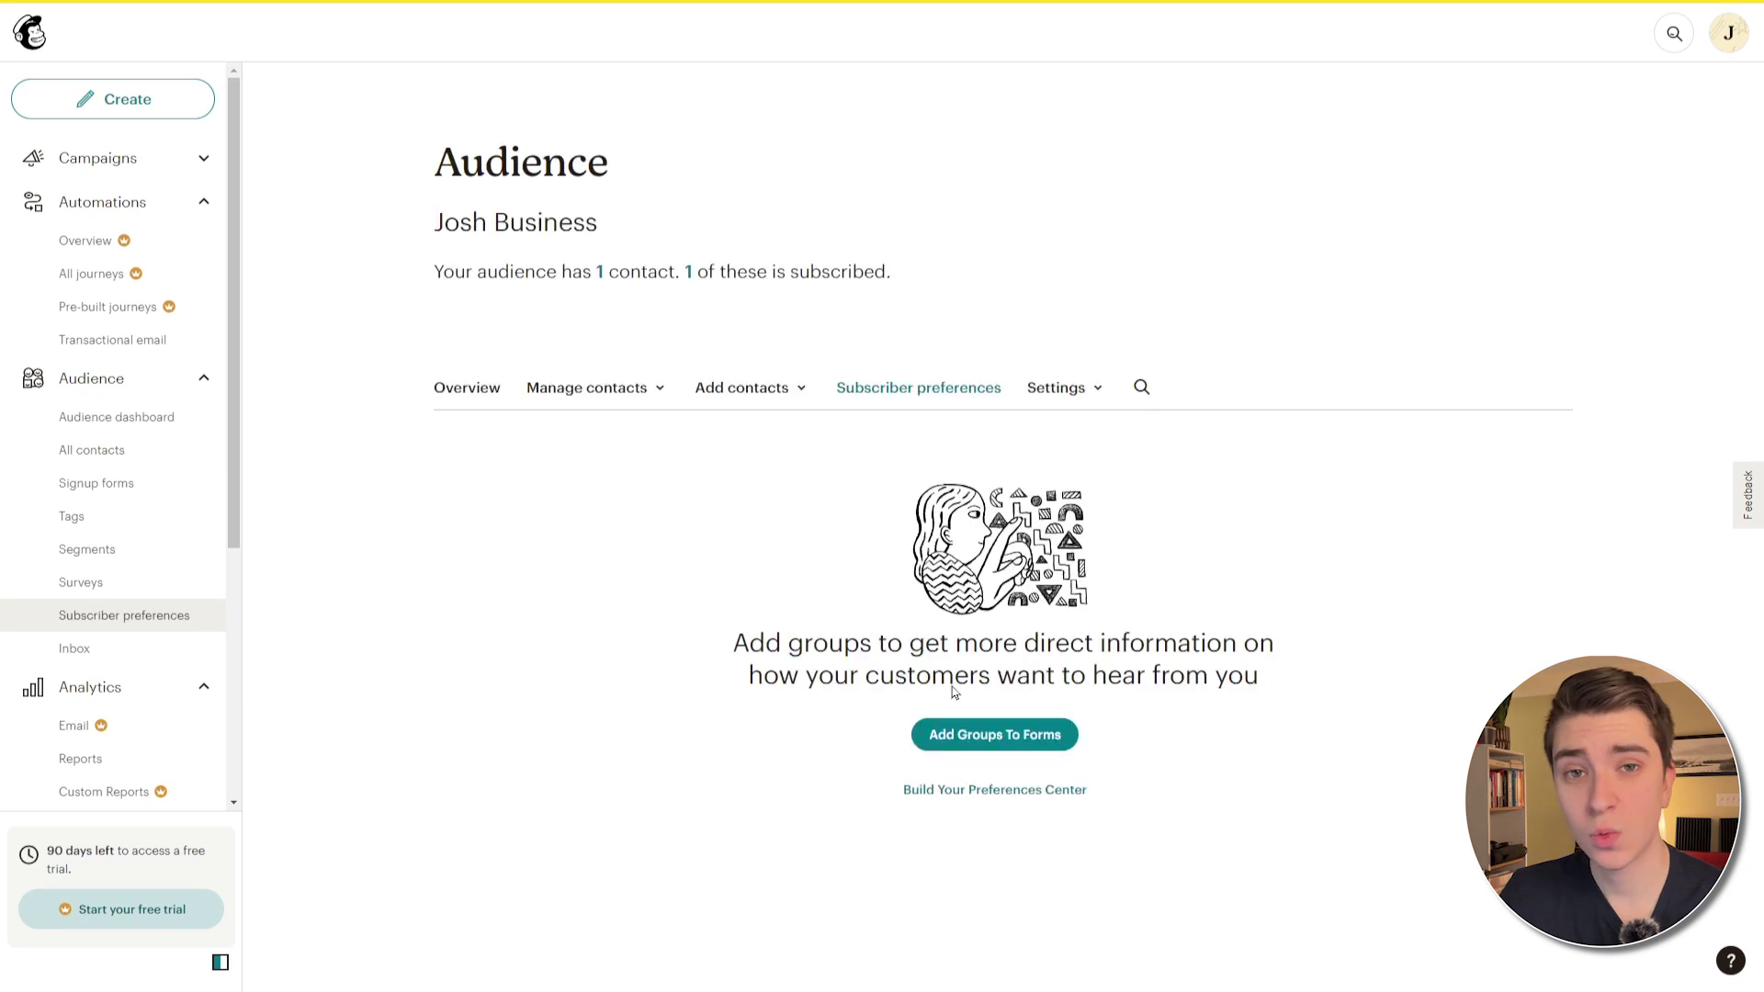
pyautogui.moveTo(907, 627)
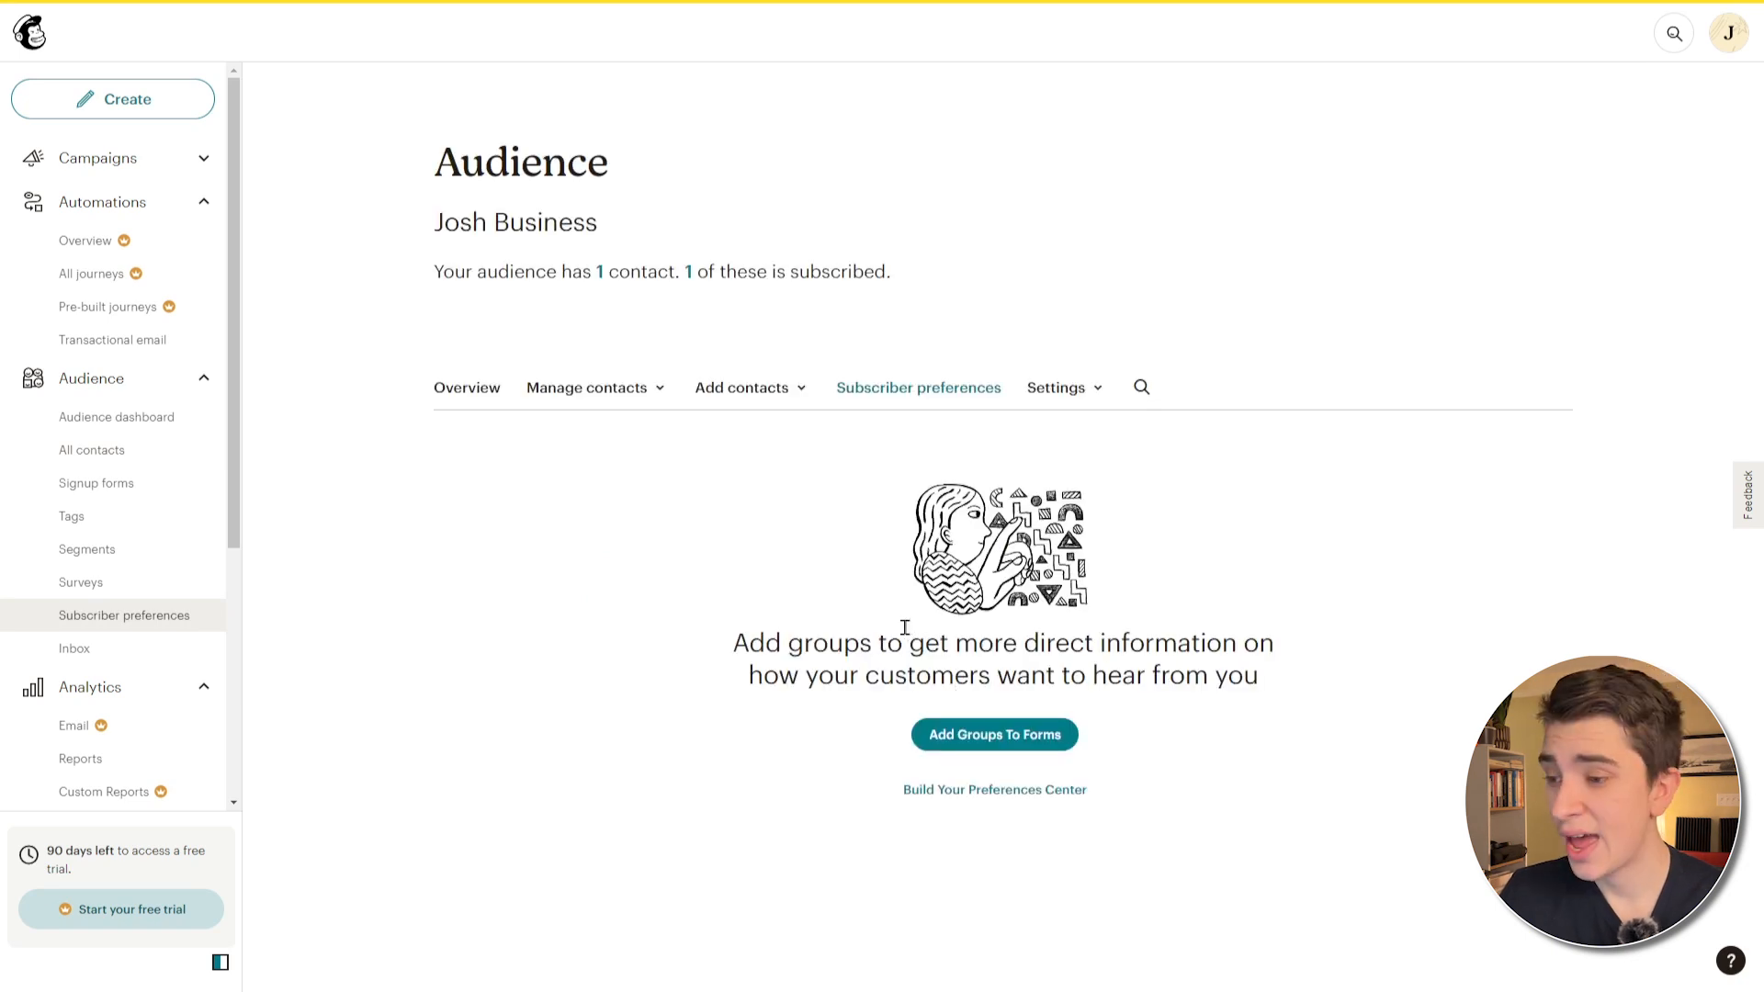
pyautogui.click(96, 482)
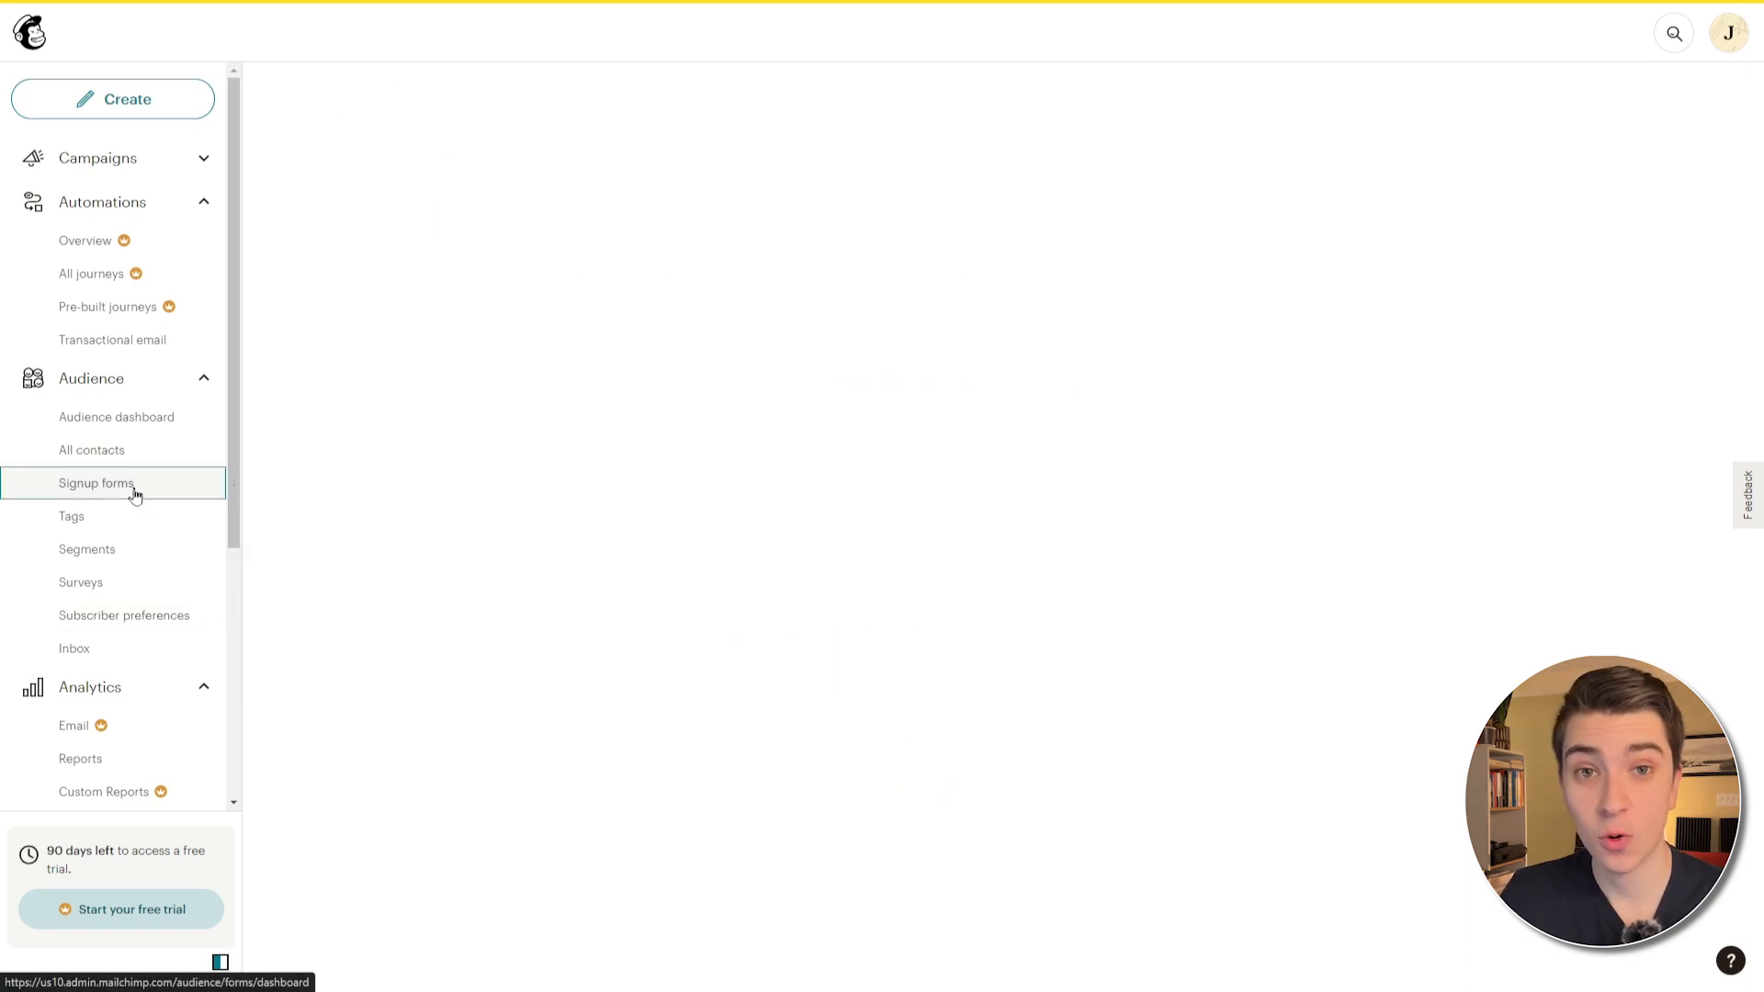
# Load the Signup forms page and scroll through its form type cards.
pyautogui.click(97, 482)
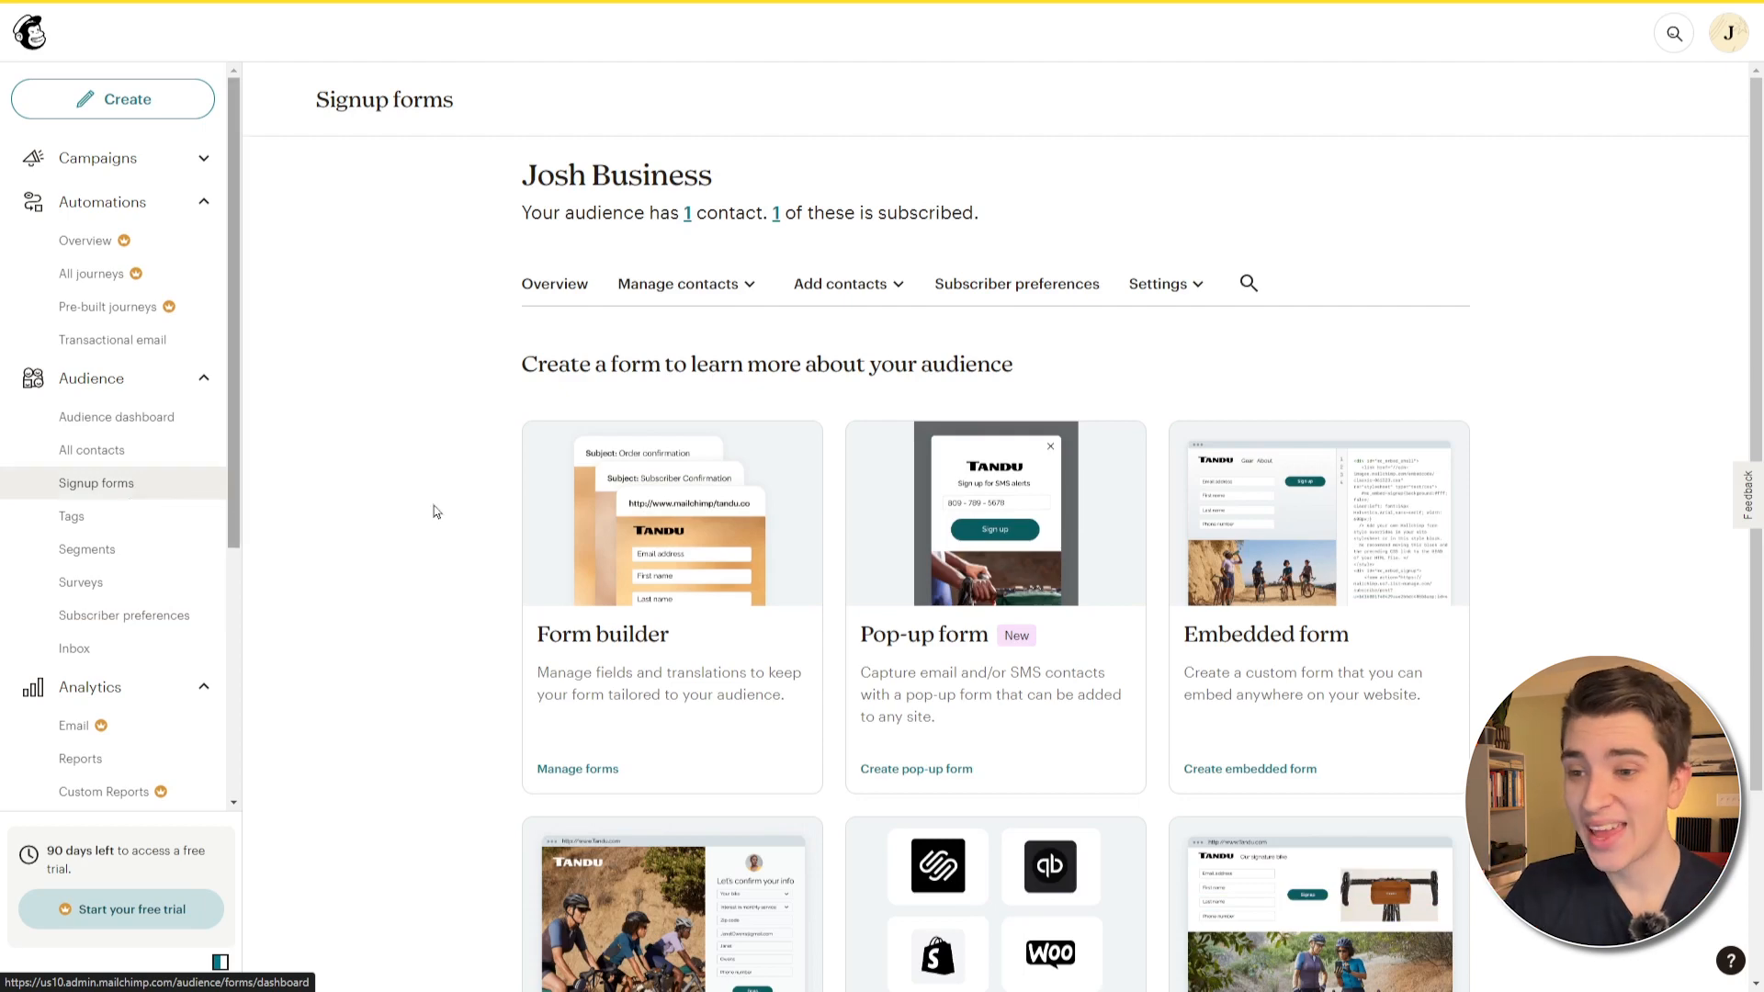
pyautogui.scroll(-3)
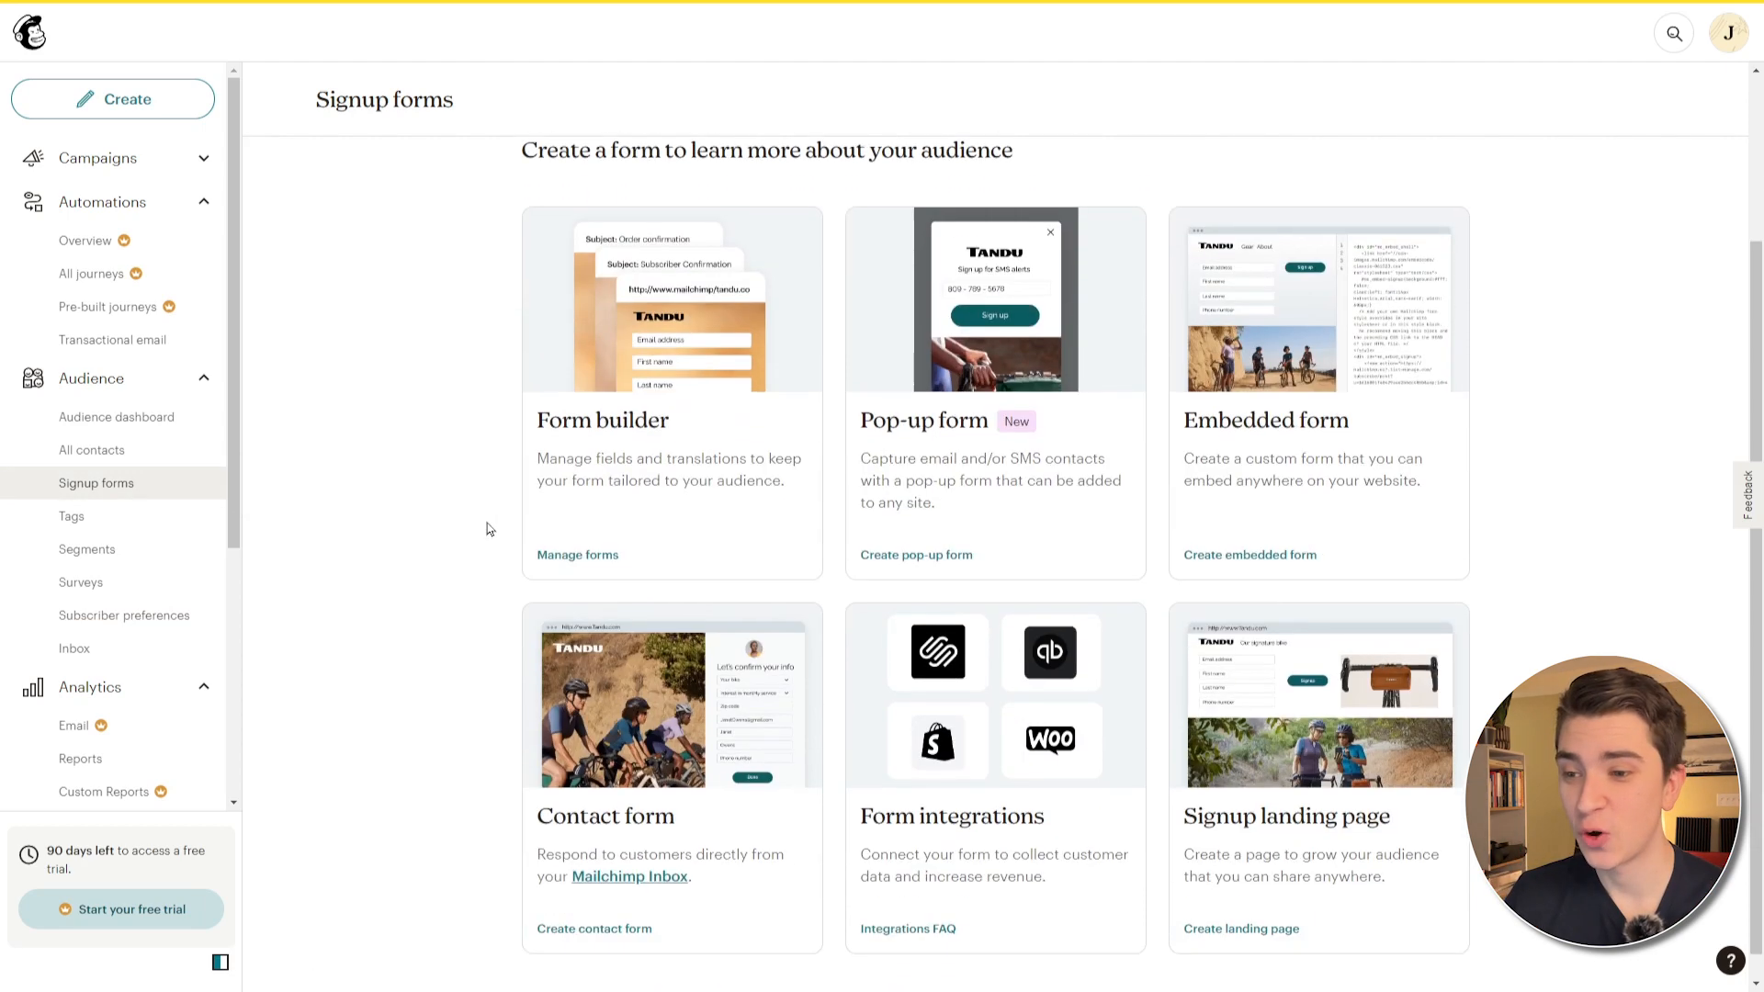
pyautogui.moveTo(957, 320)
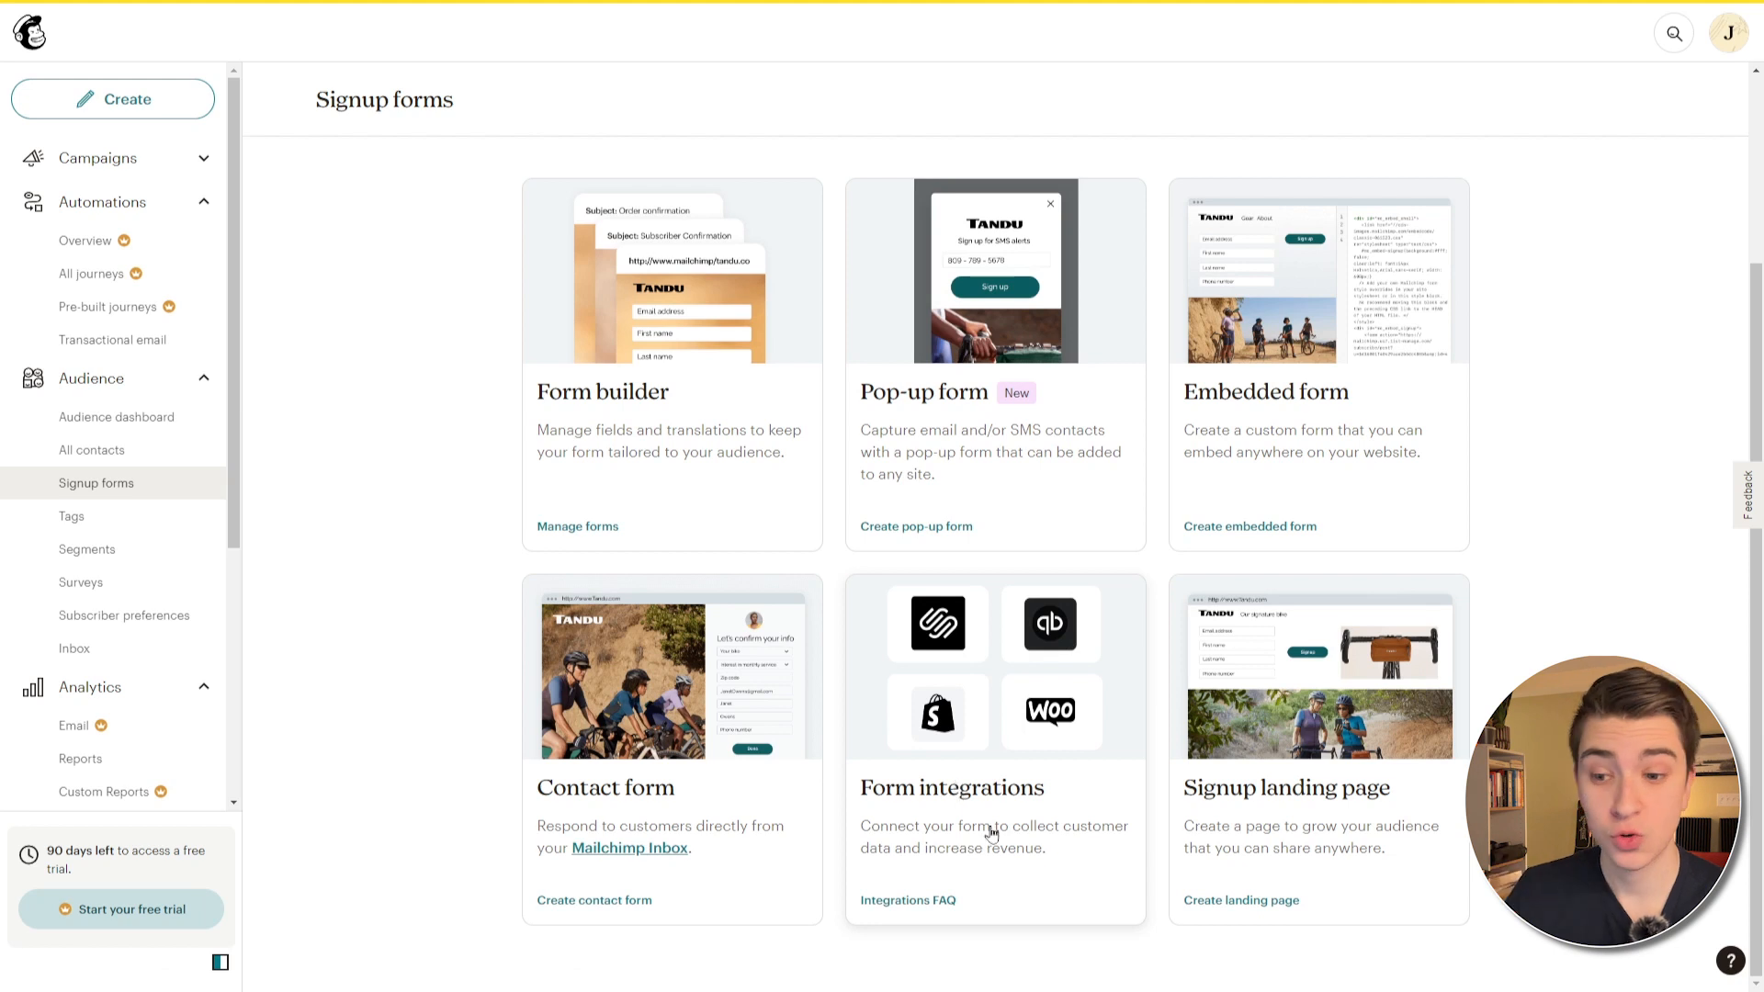
pyautogui.moveTo(1072, 607)
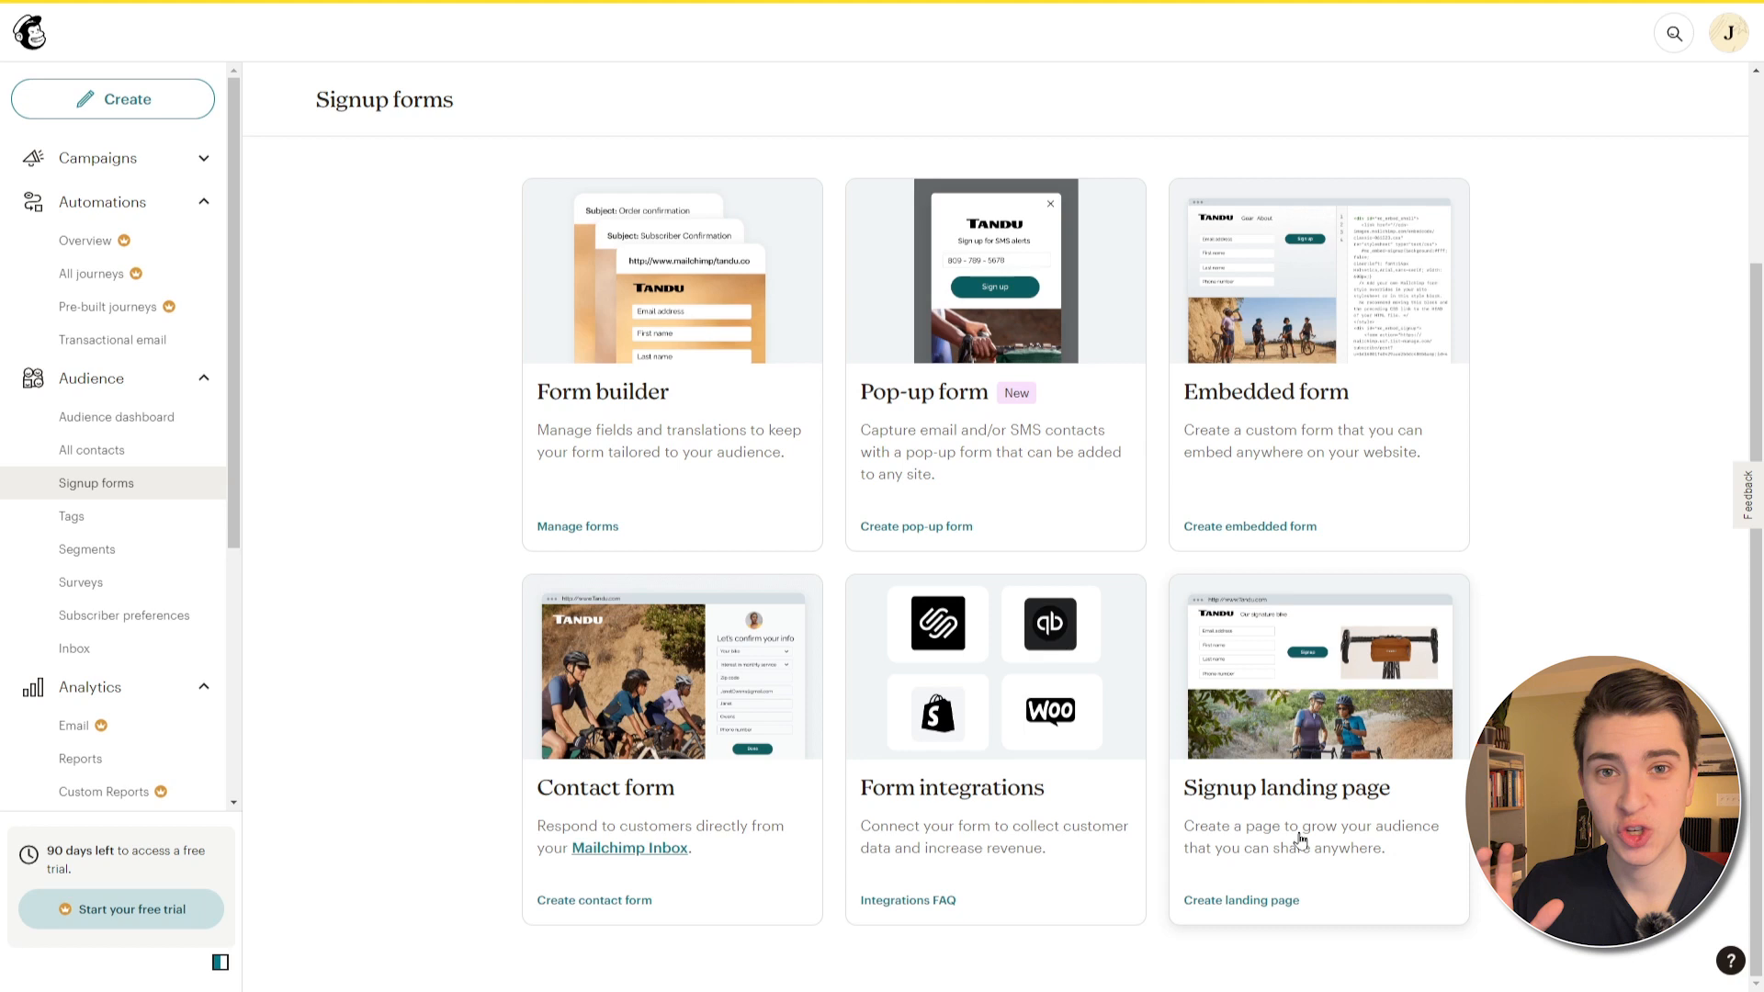
pyautogui.moveTo(1419, 866)
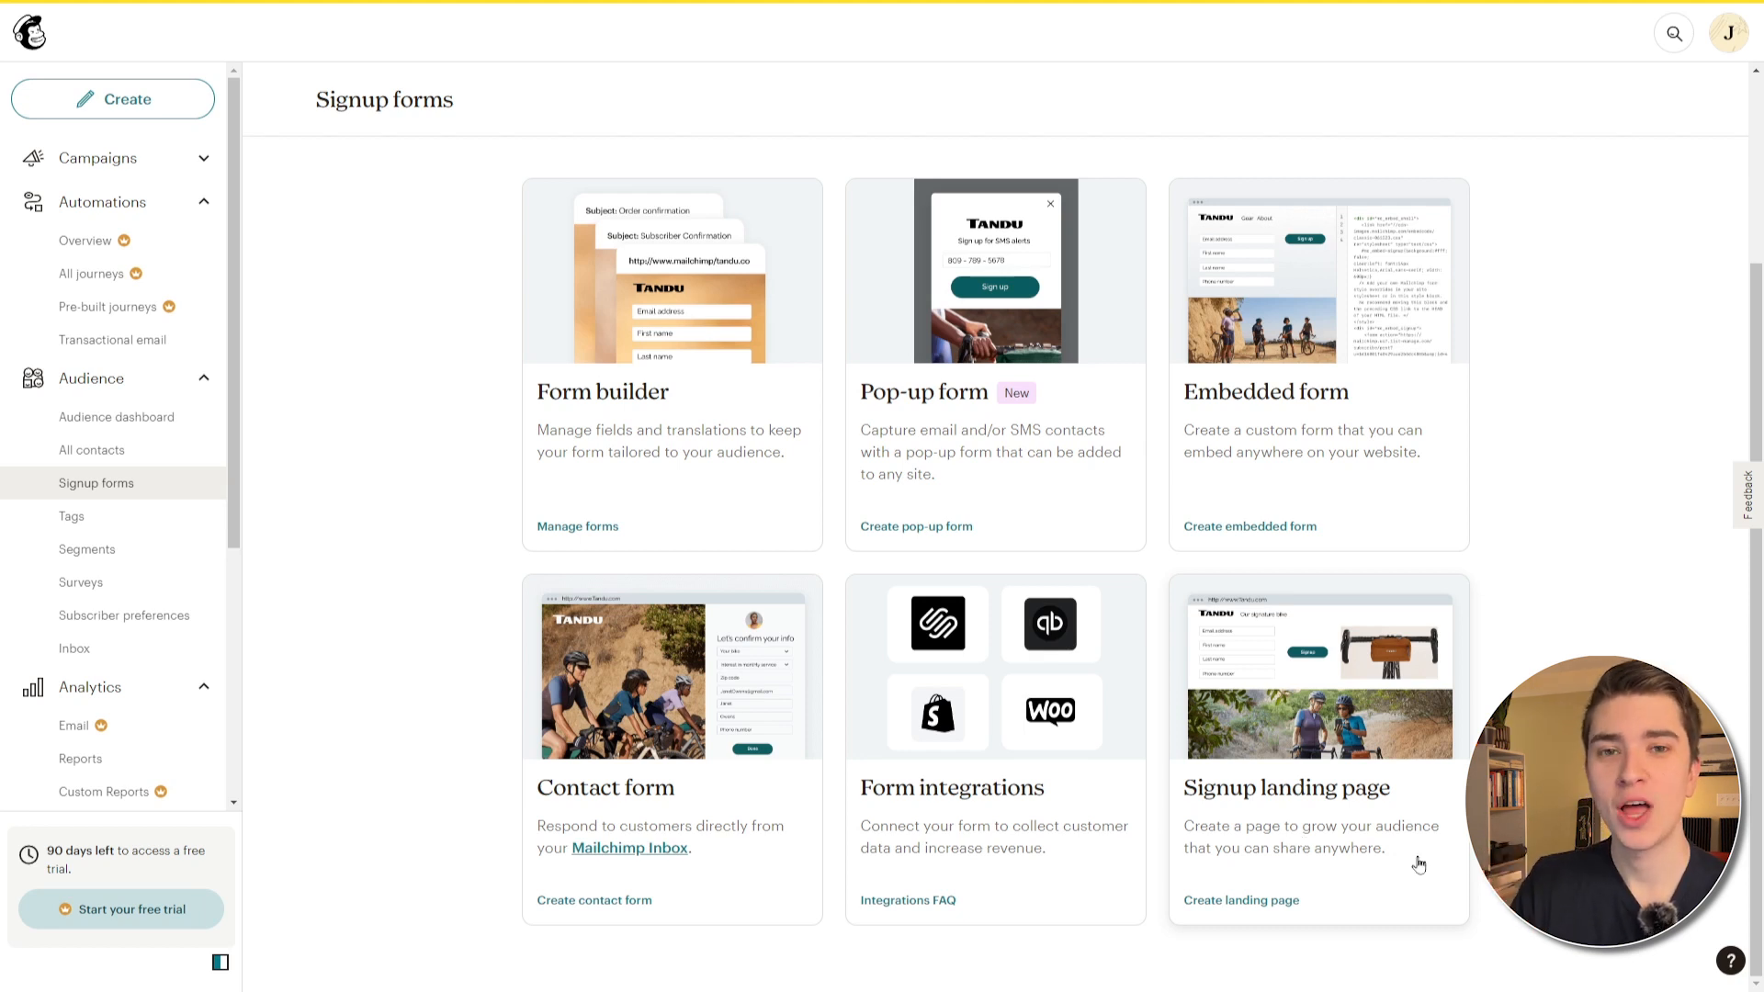
pyautogui.scroll(3)
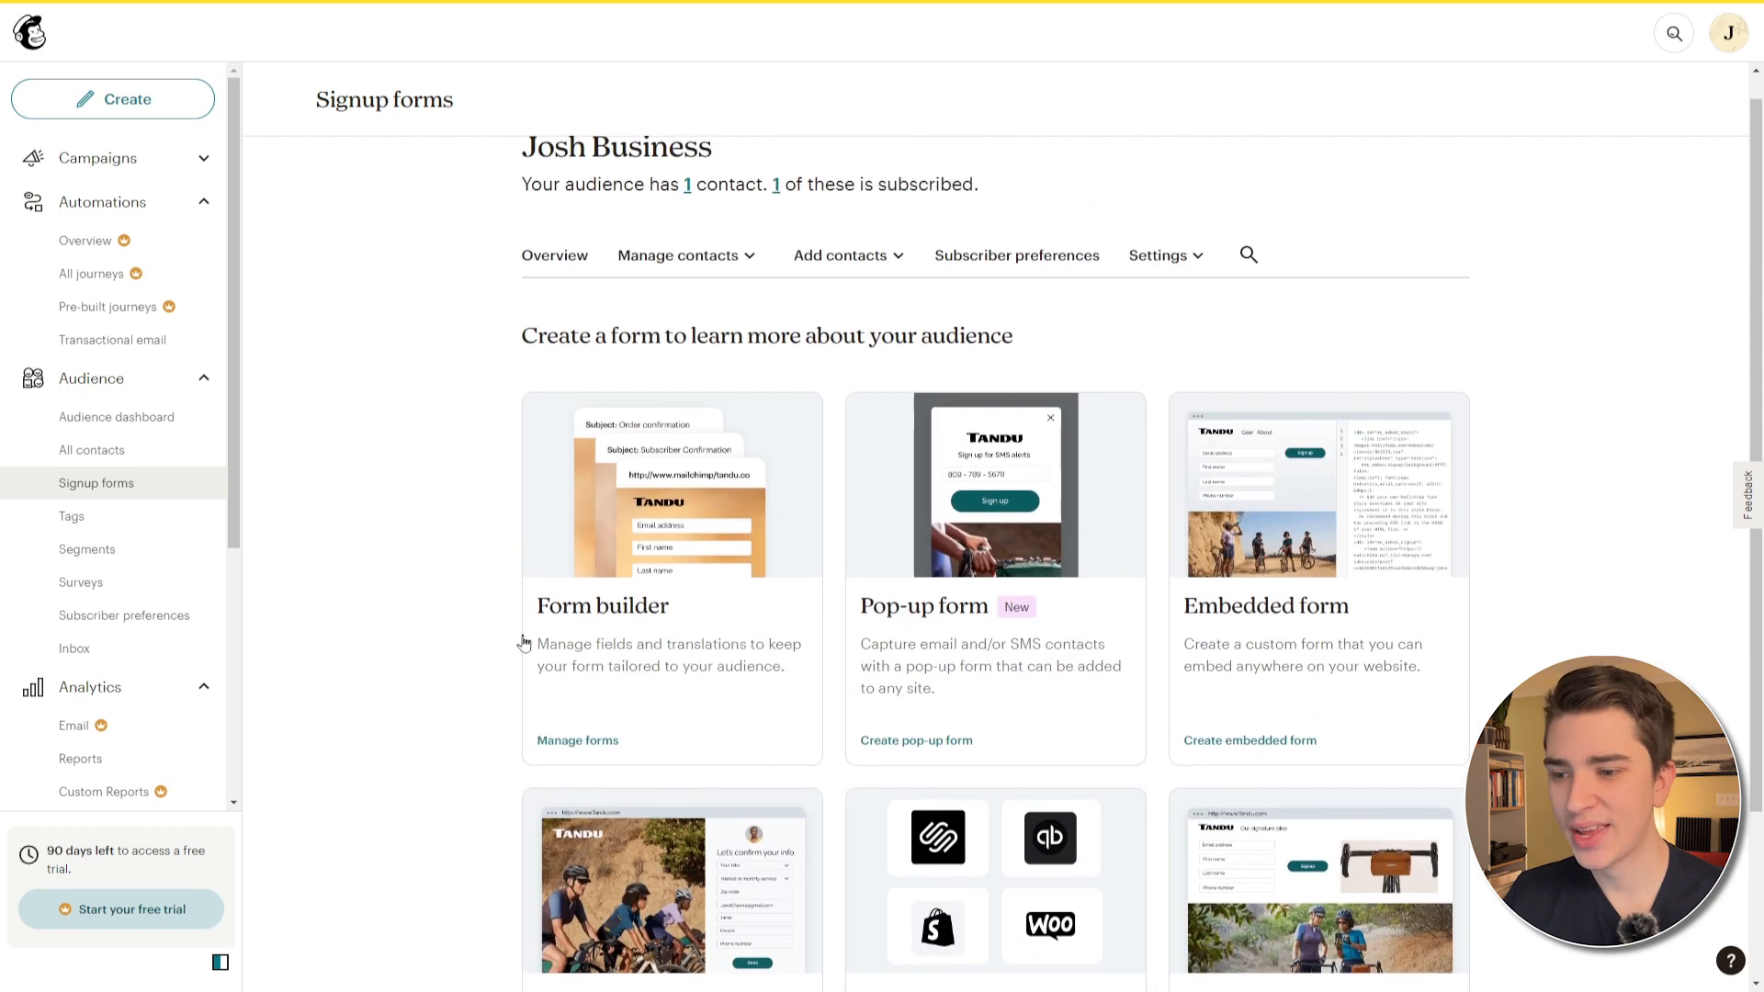
pyautogui.moveTo(700, 525)
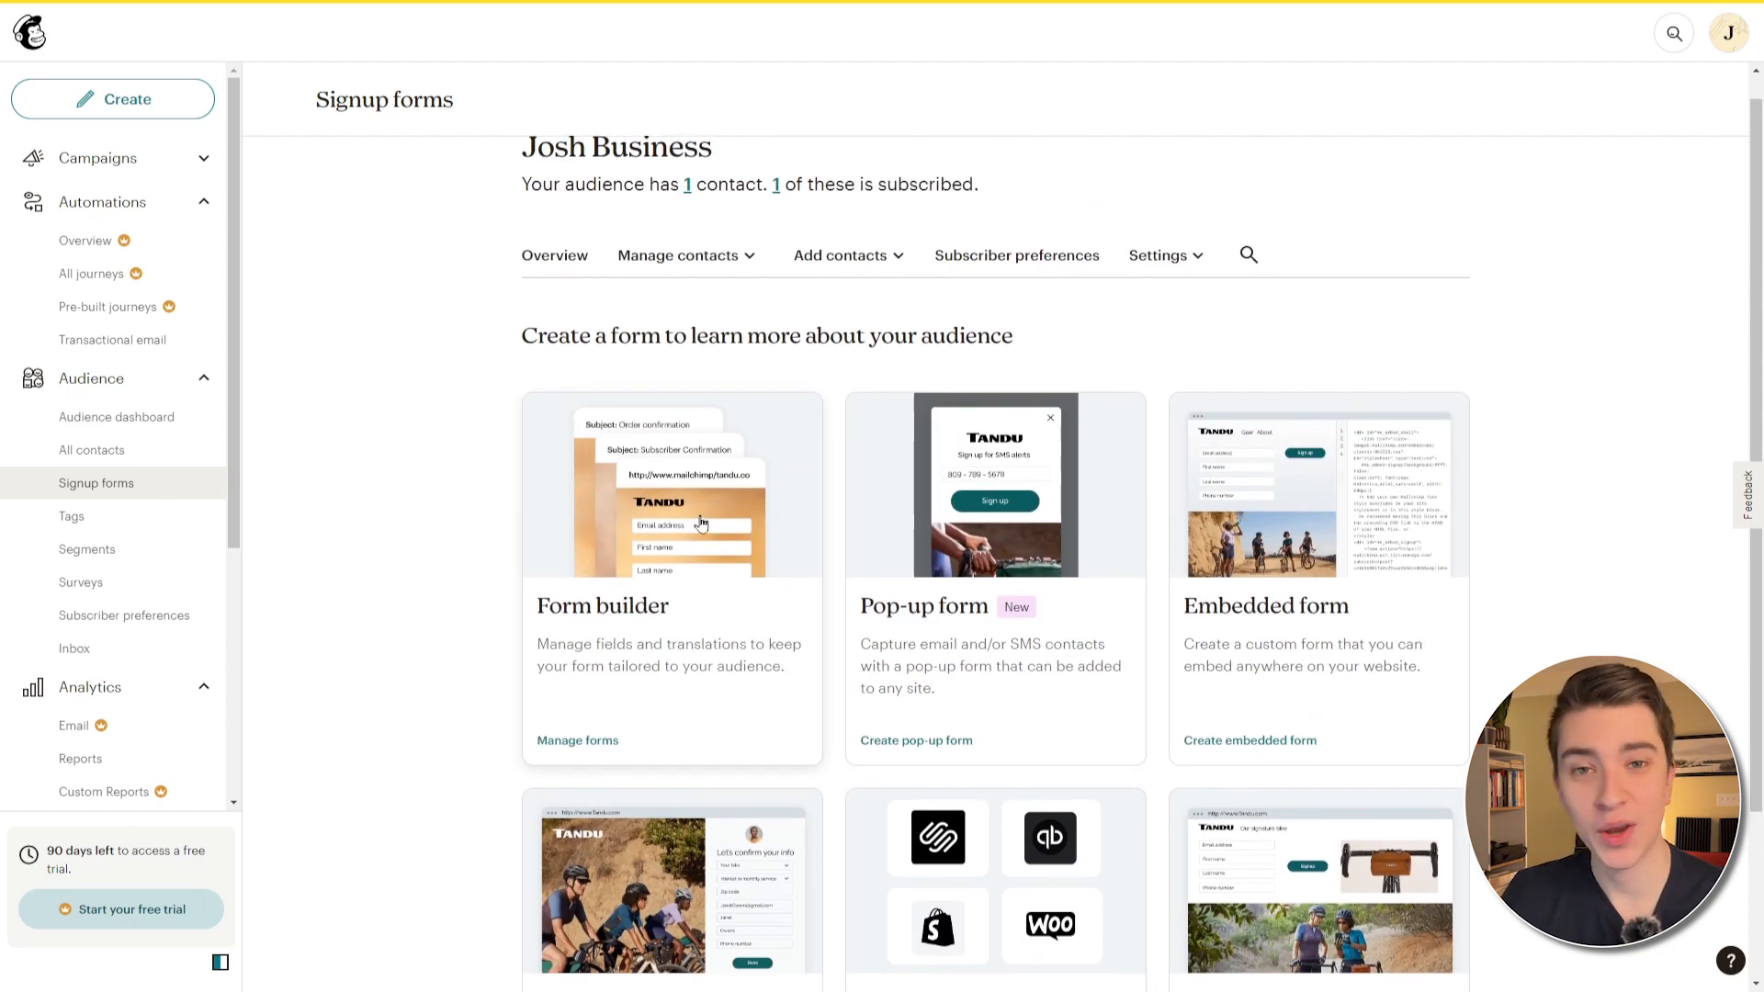
pyautogui.click(577, 741)
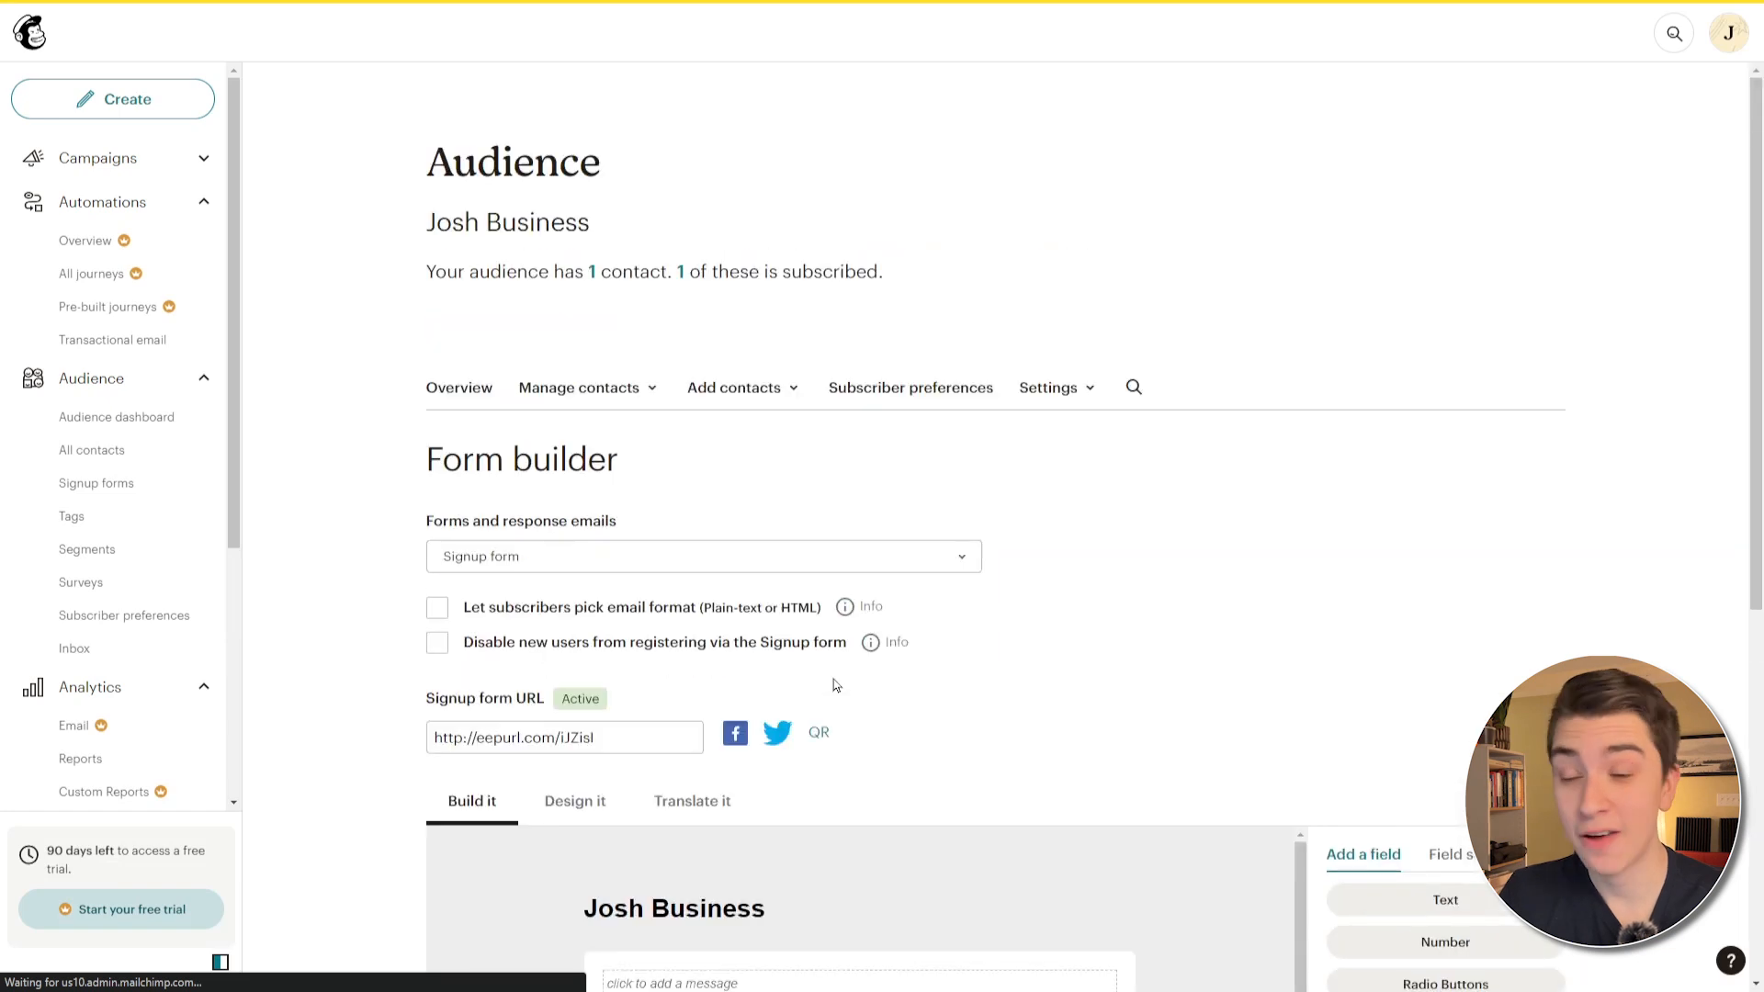
pyautogui.scroll(-3)
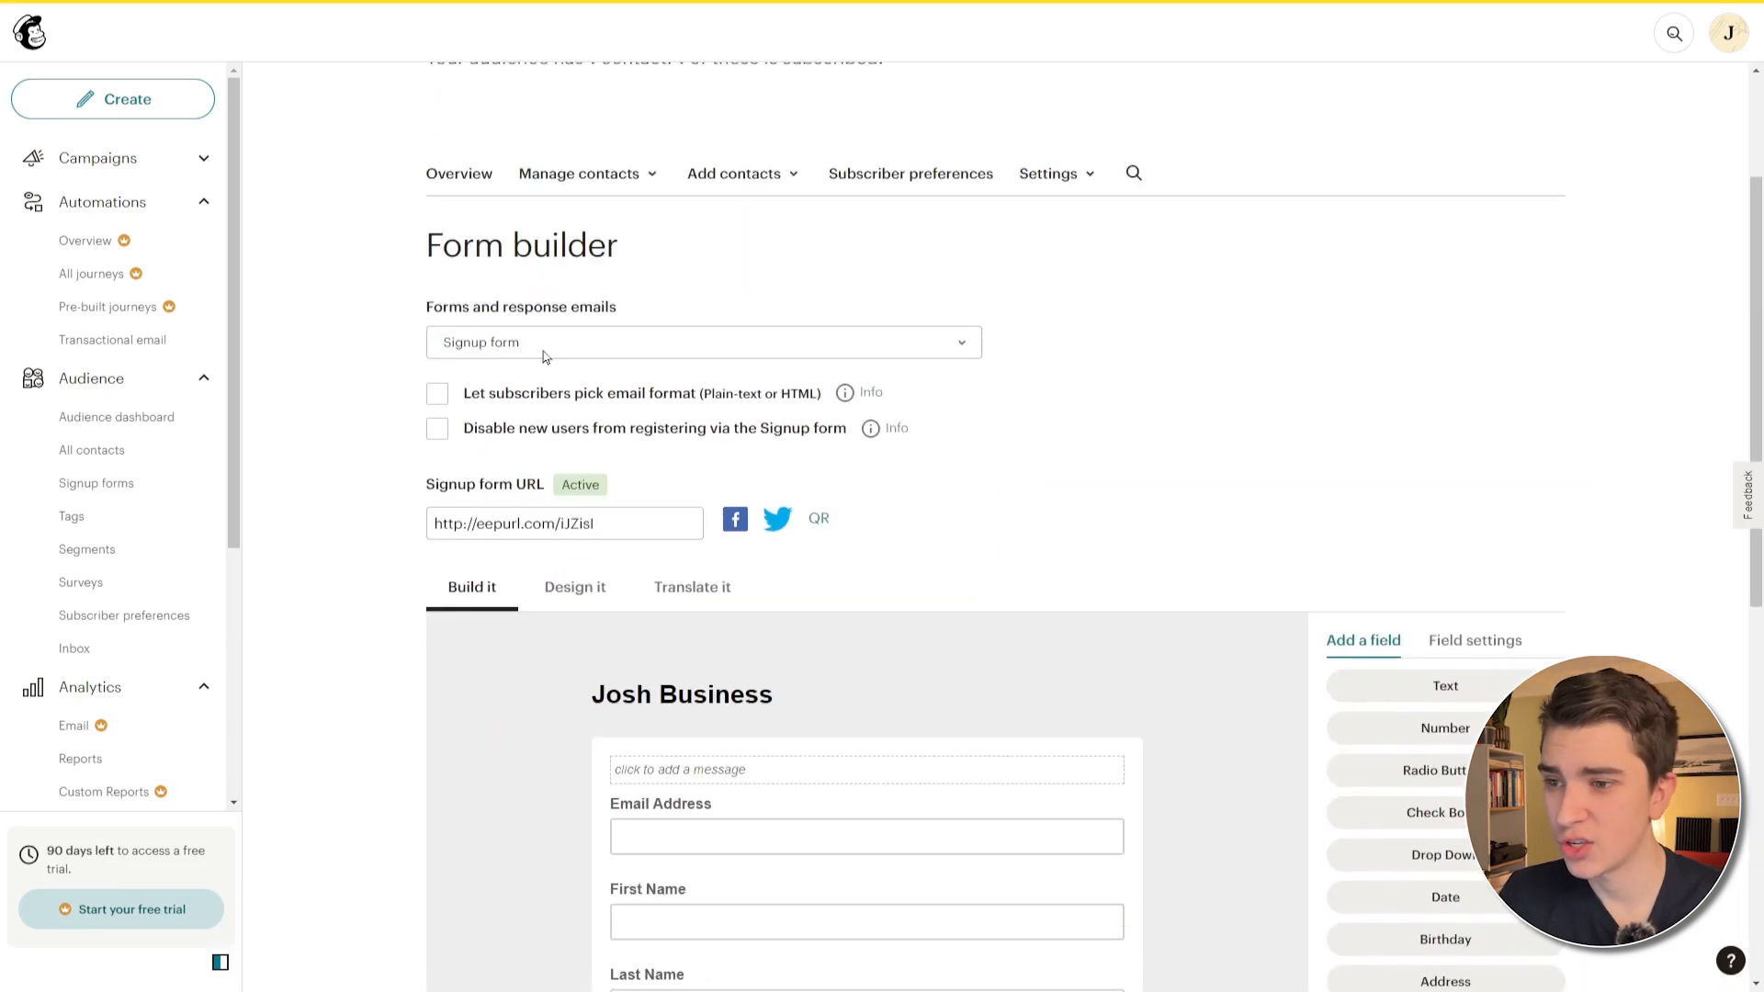
pyautogui.click(702, 342)
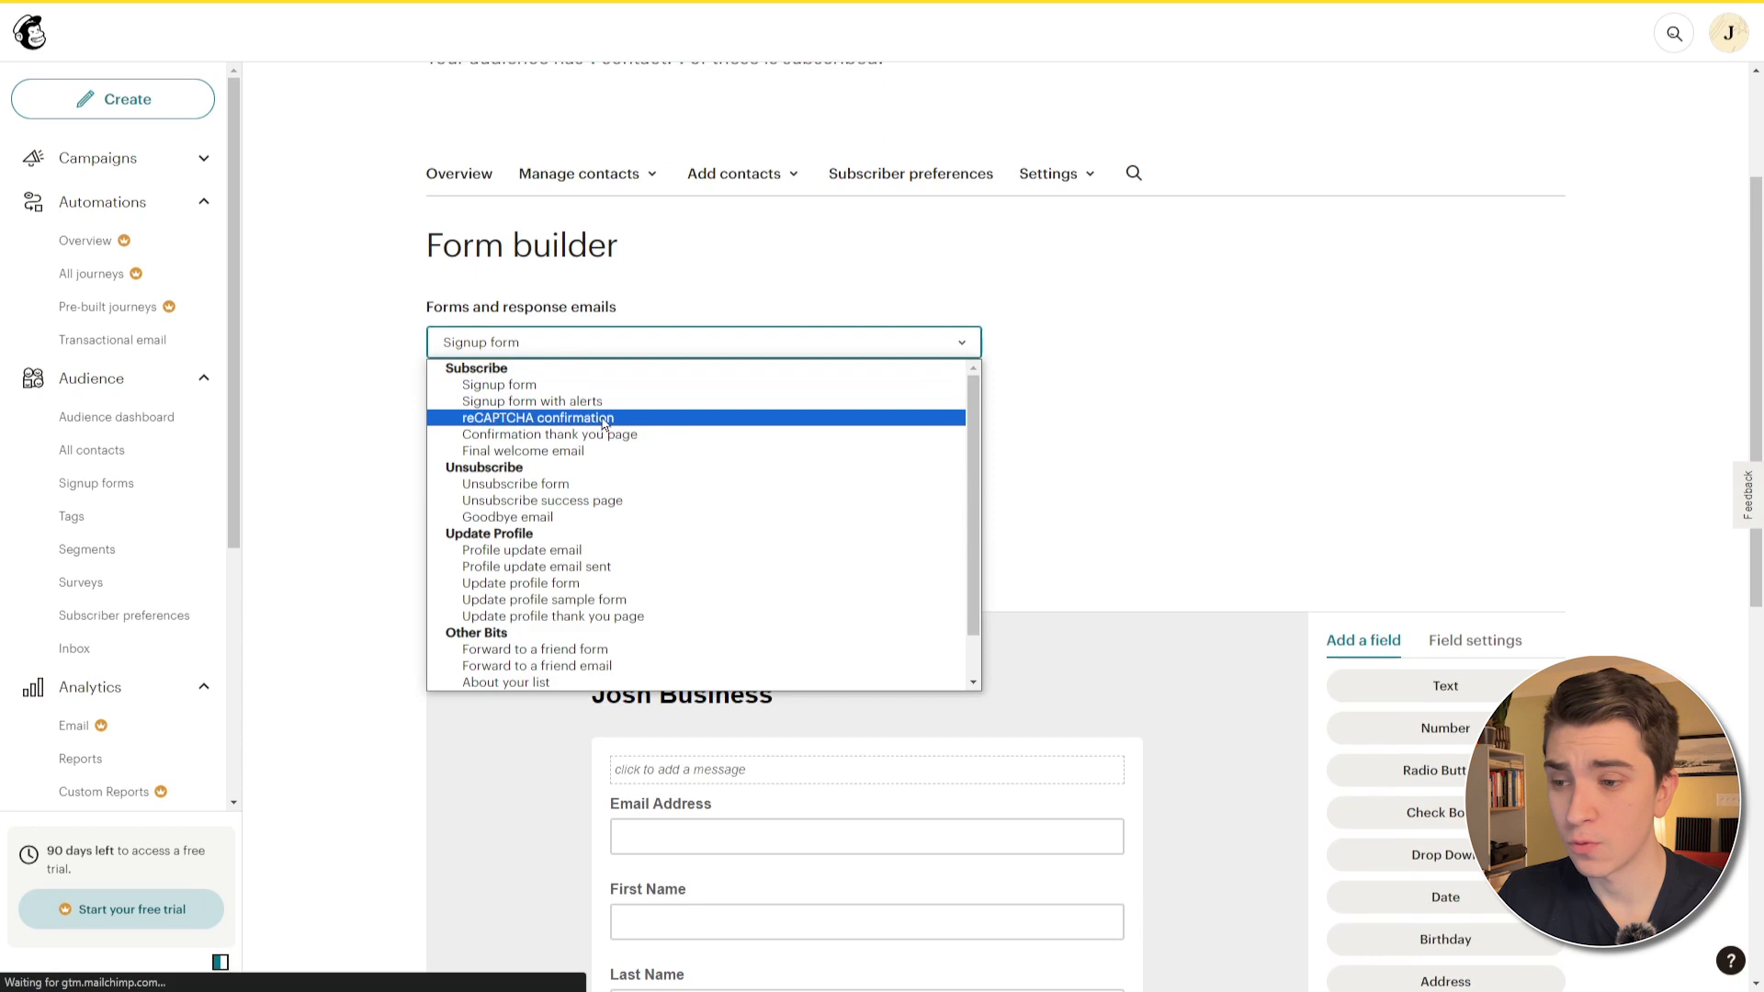
pyautogui.scroll(-3)
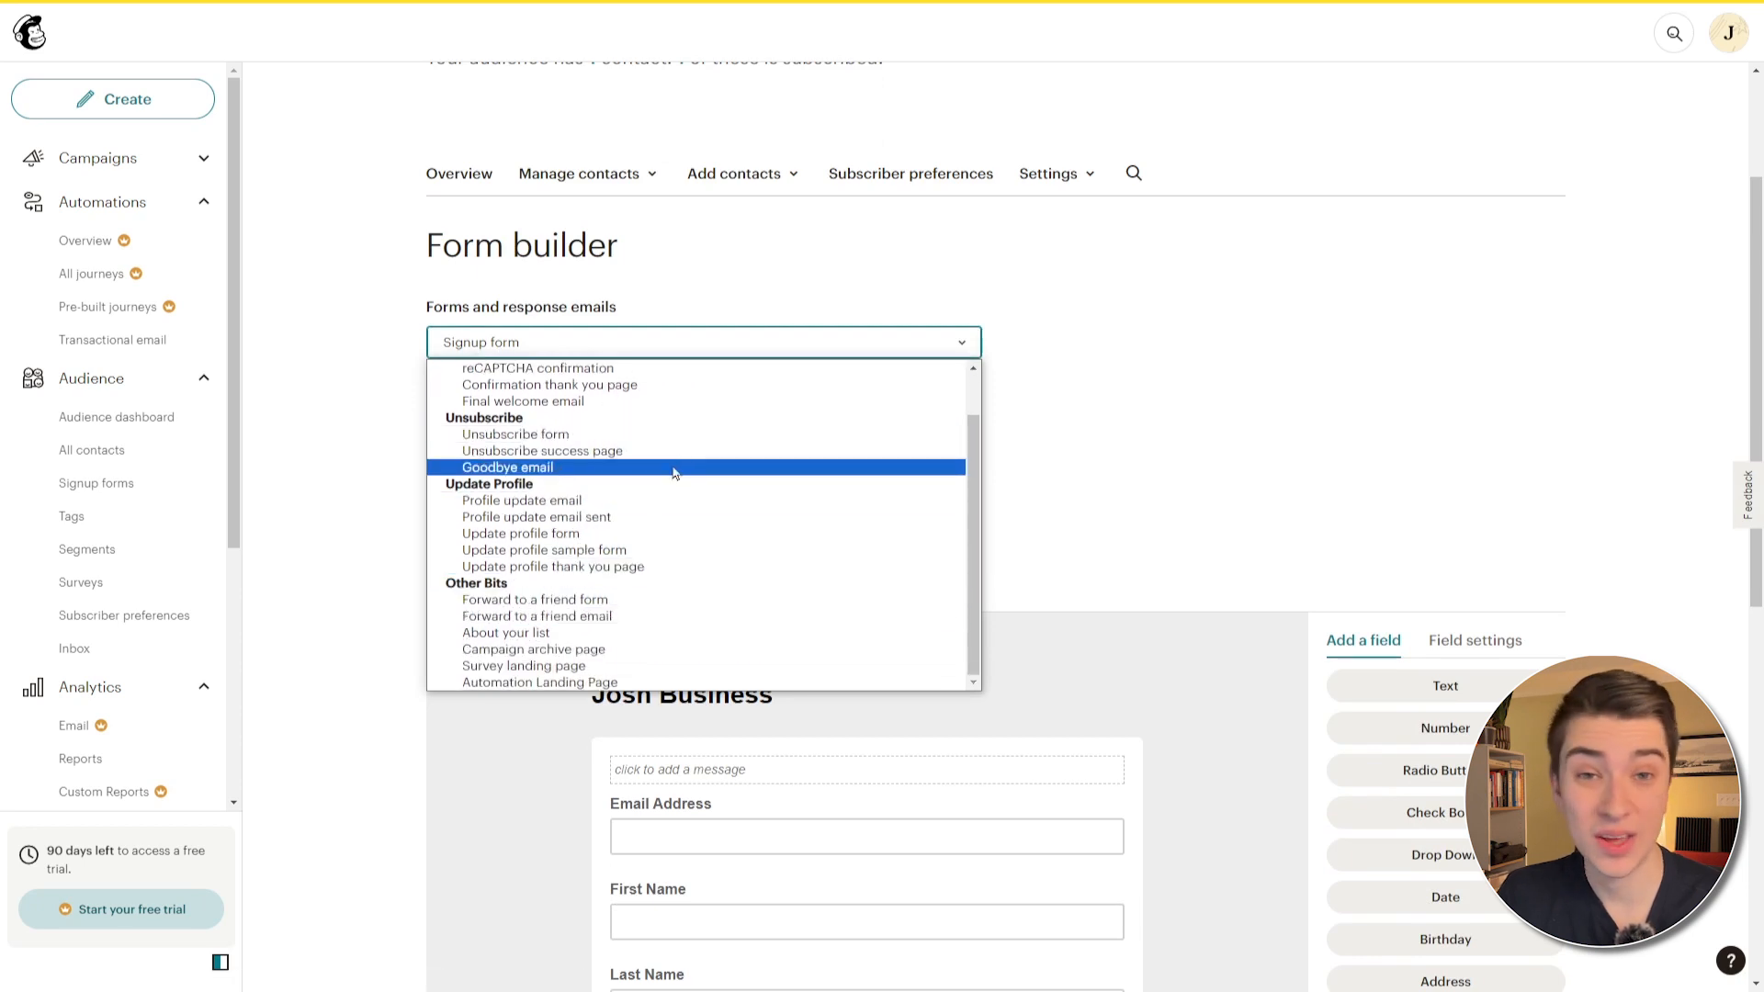
pyautogui.click(702, 342)
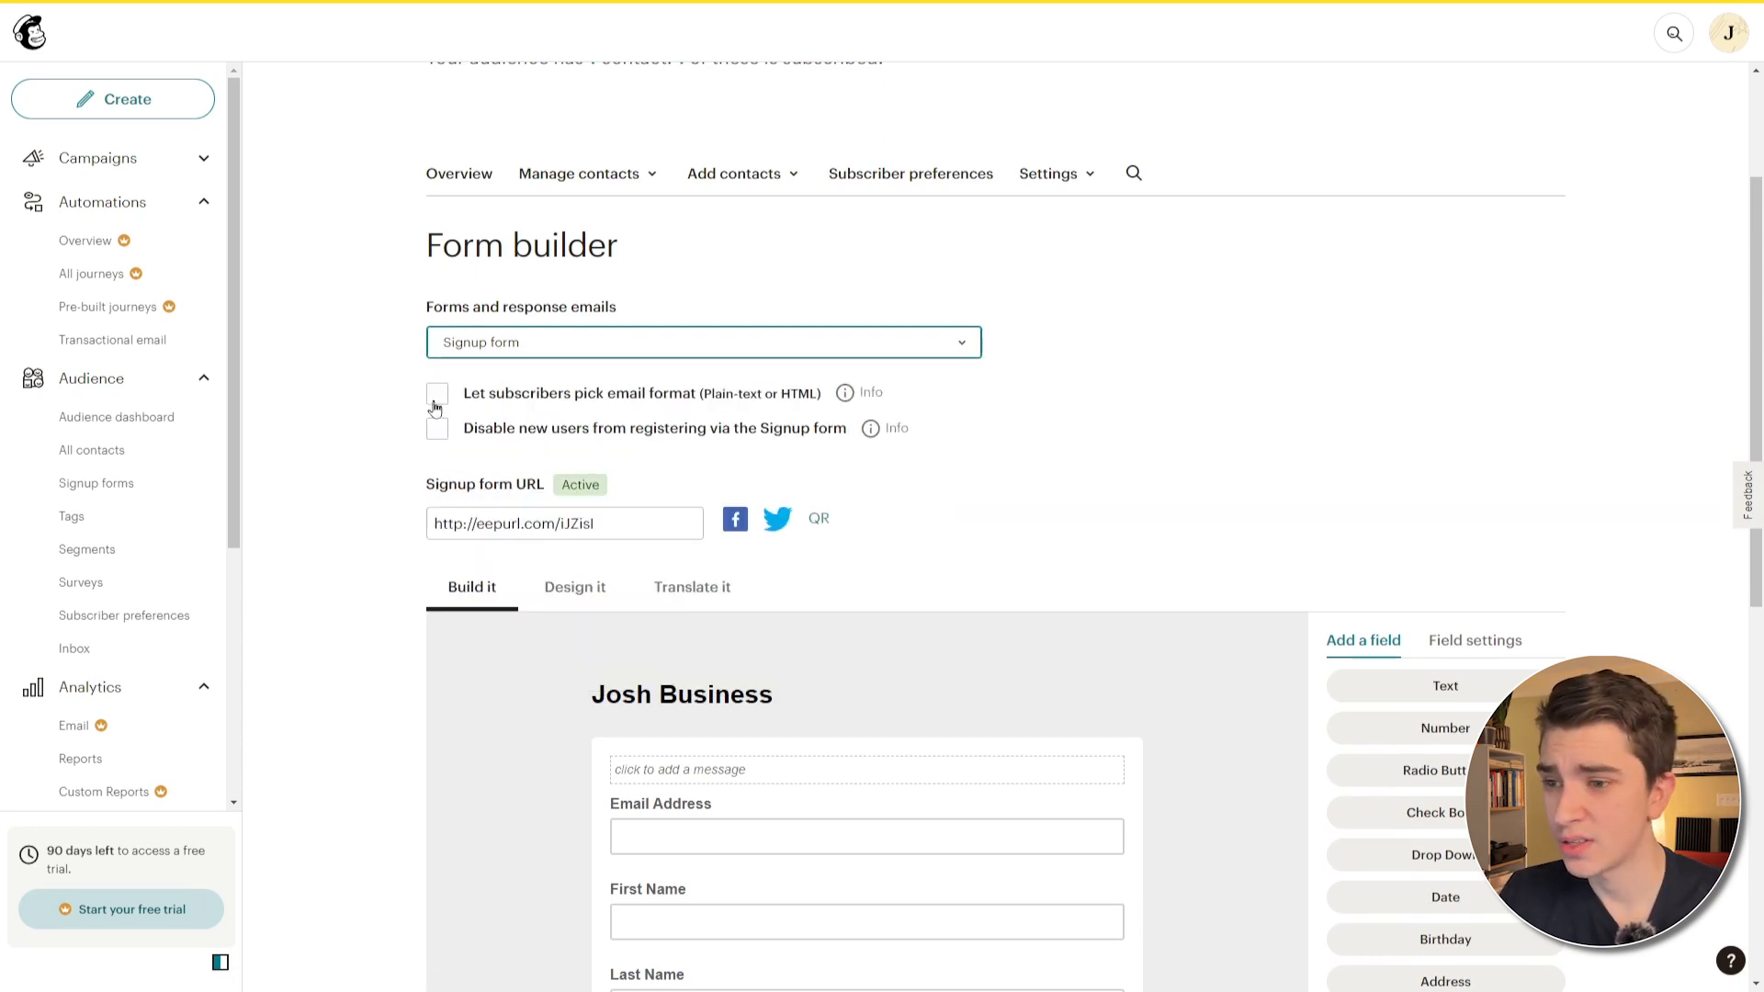
pyautogui.moveTo(446, 441)
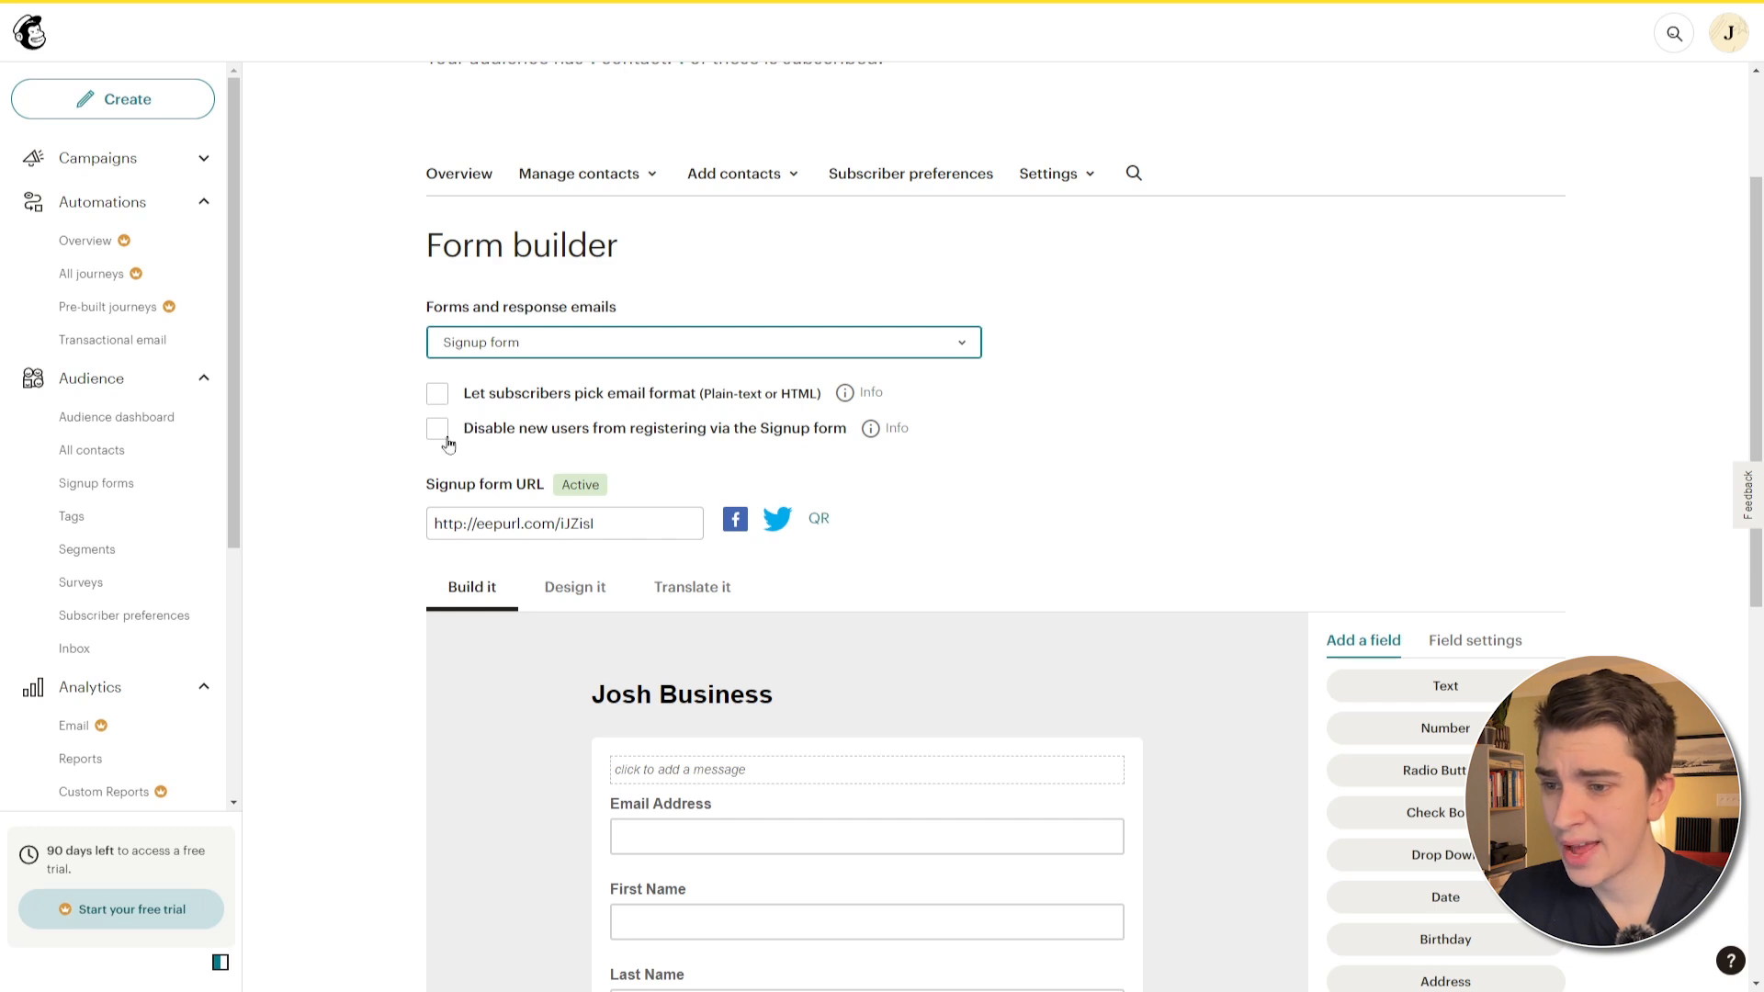
pyautogui.scroll(-3)
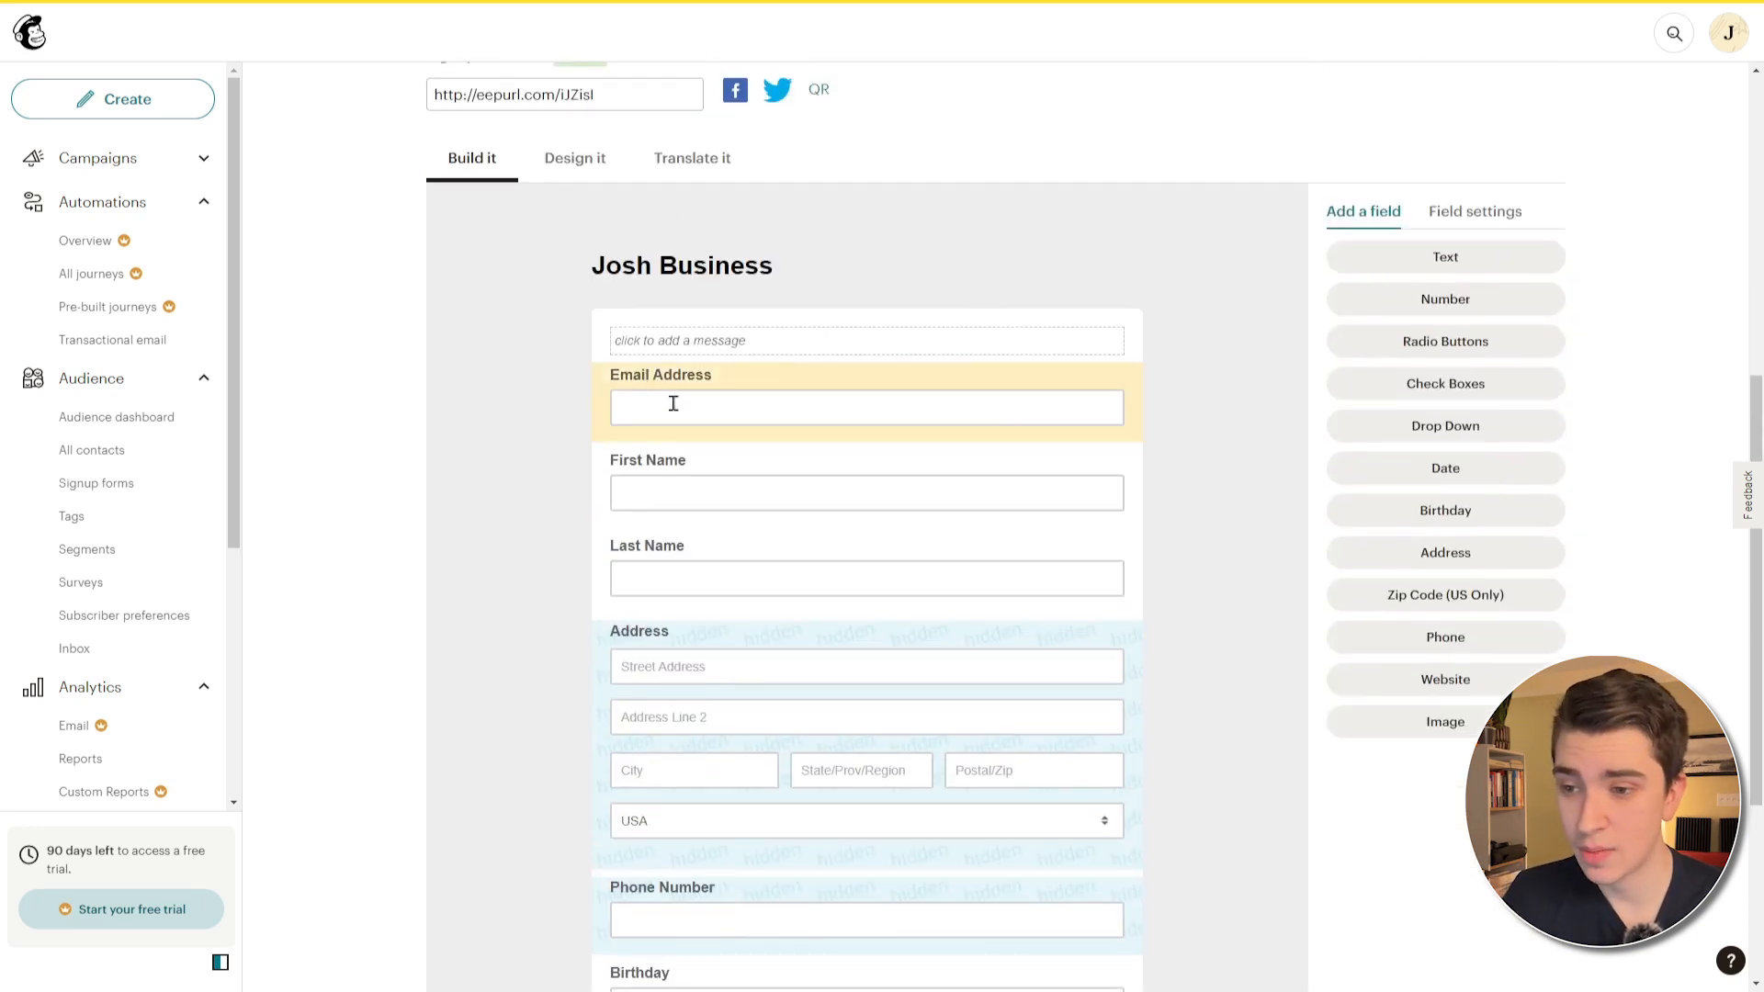
# Delete the Birthday and Address fields, typing DELETE to confirm each removal.
pyautogui.scroll(-3)
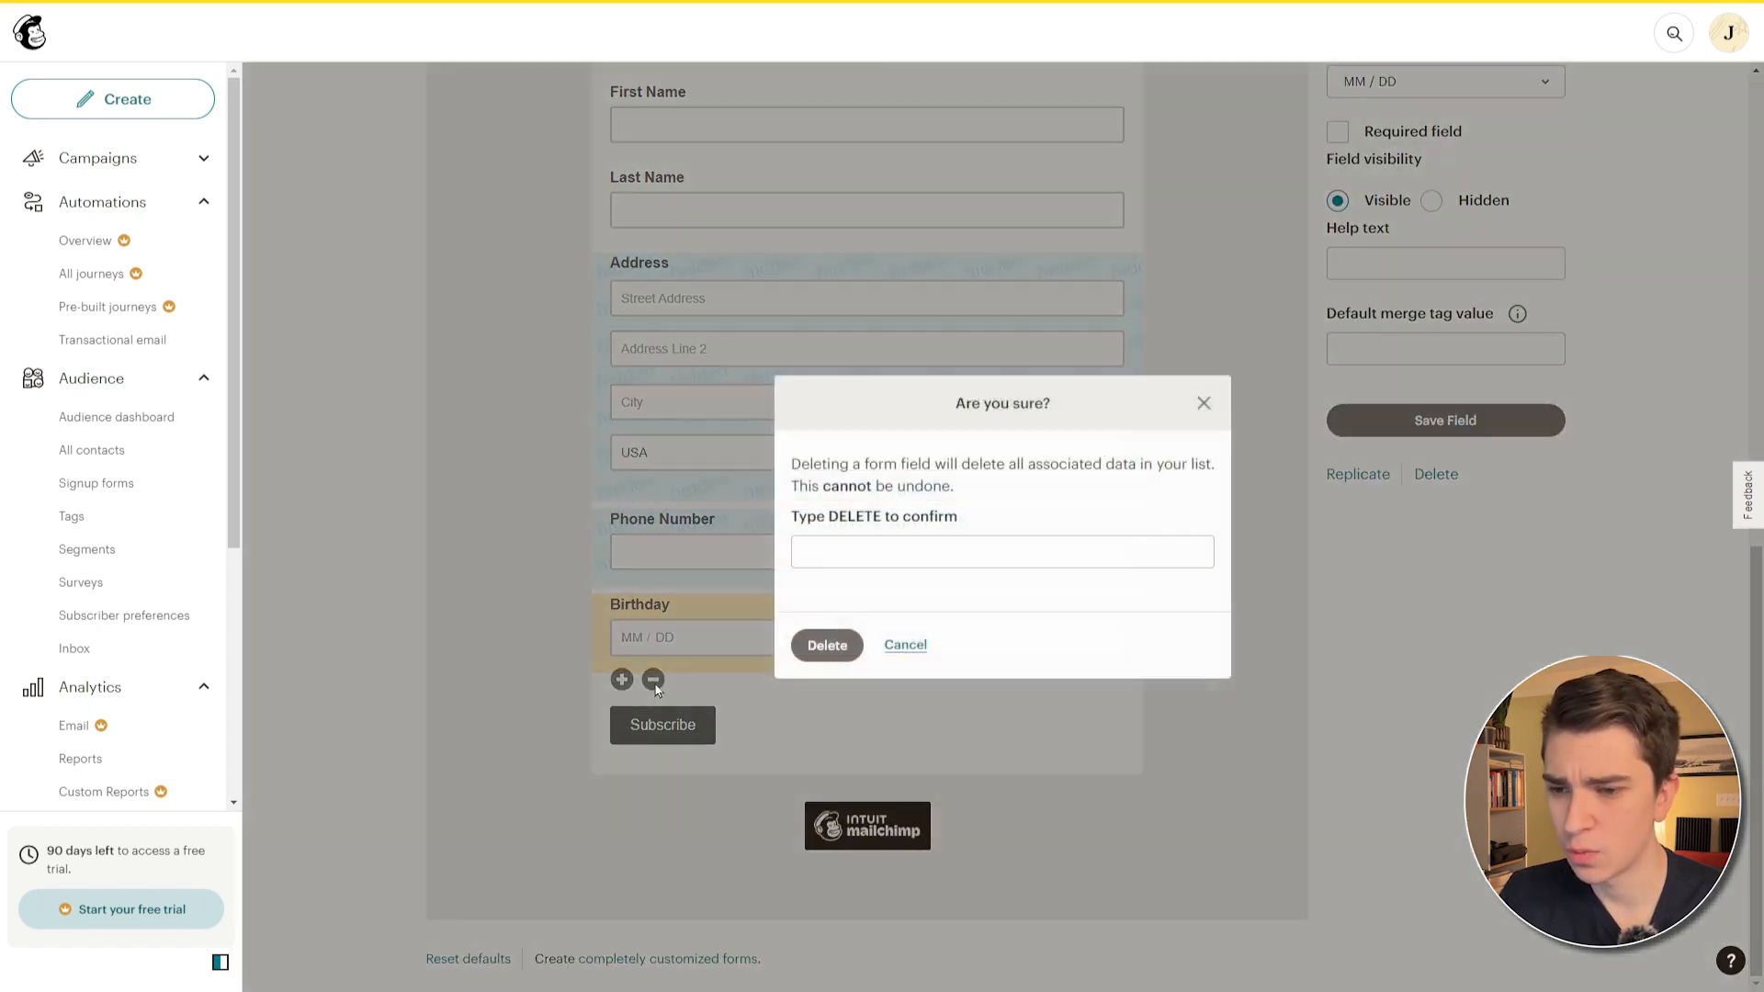
pyautogui.write('DE')
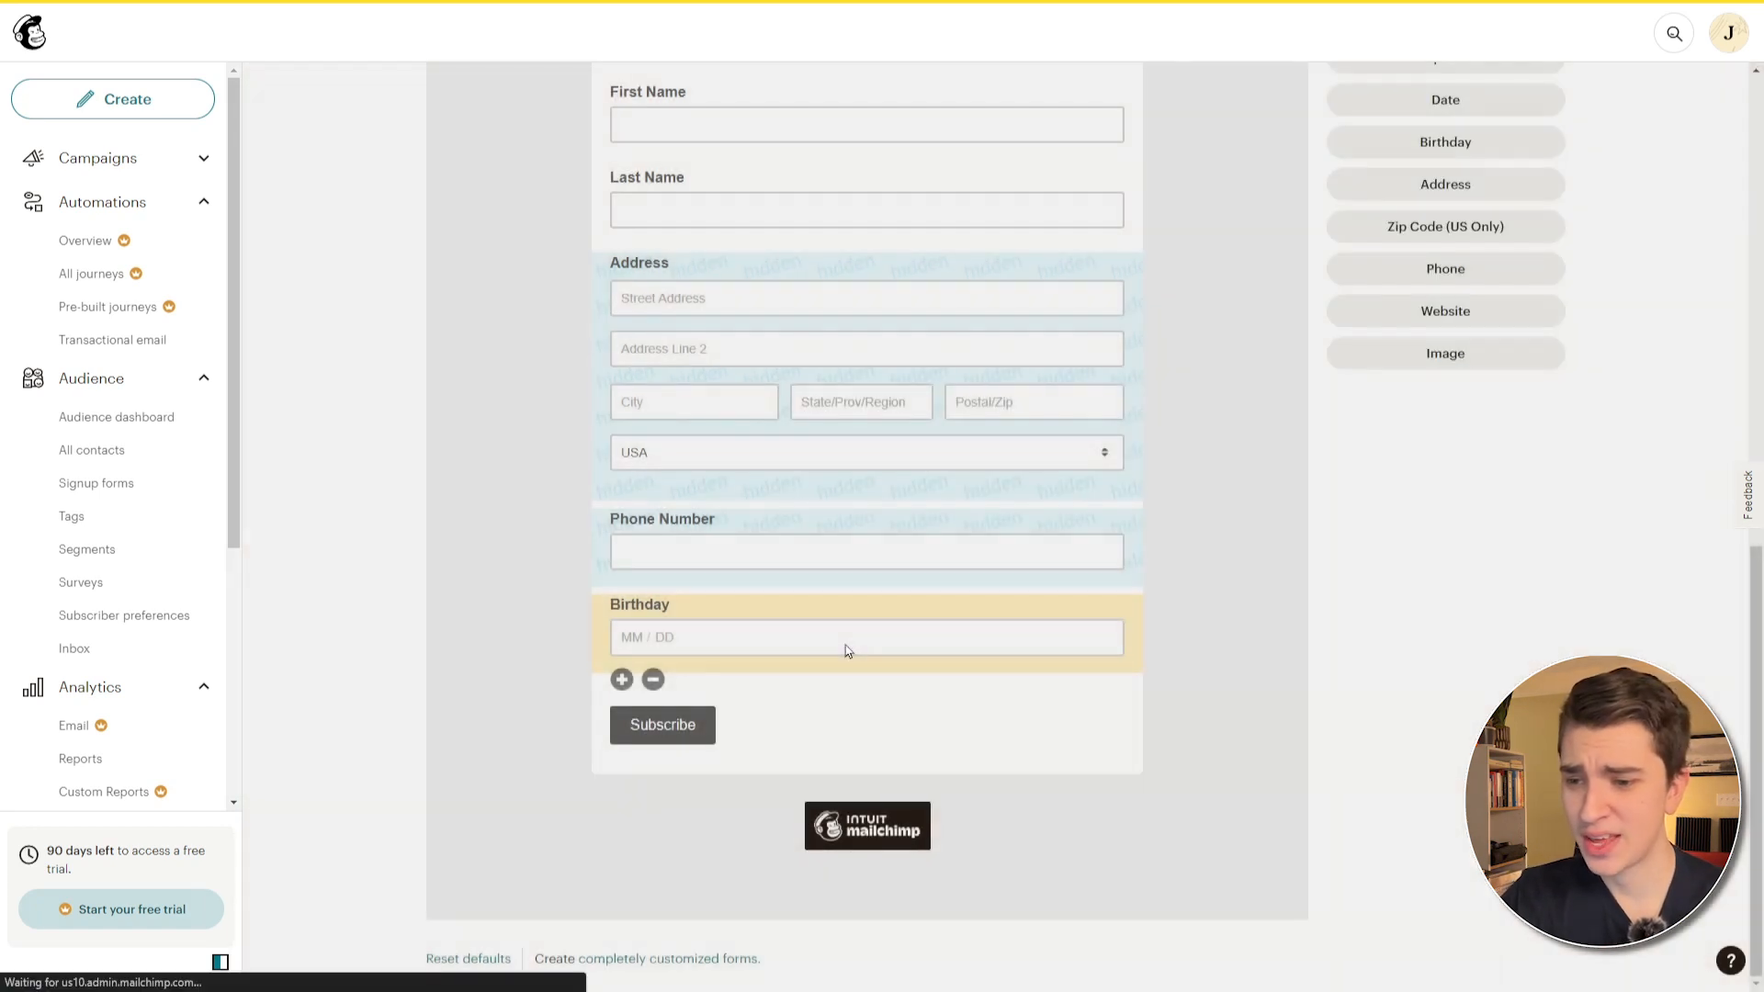
pyautogui.click(653, 678)
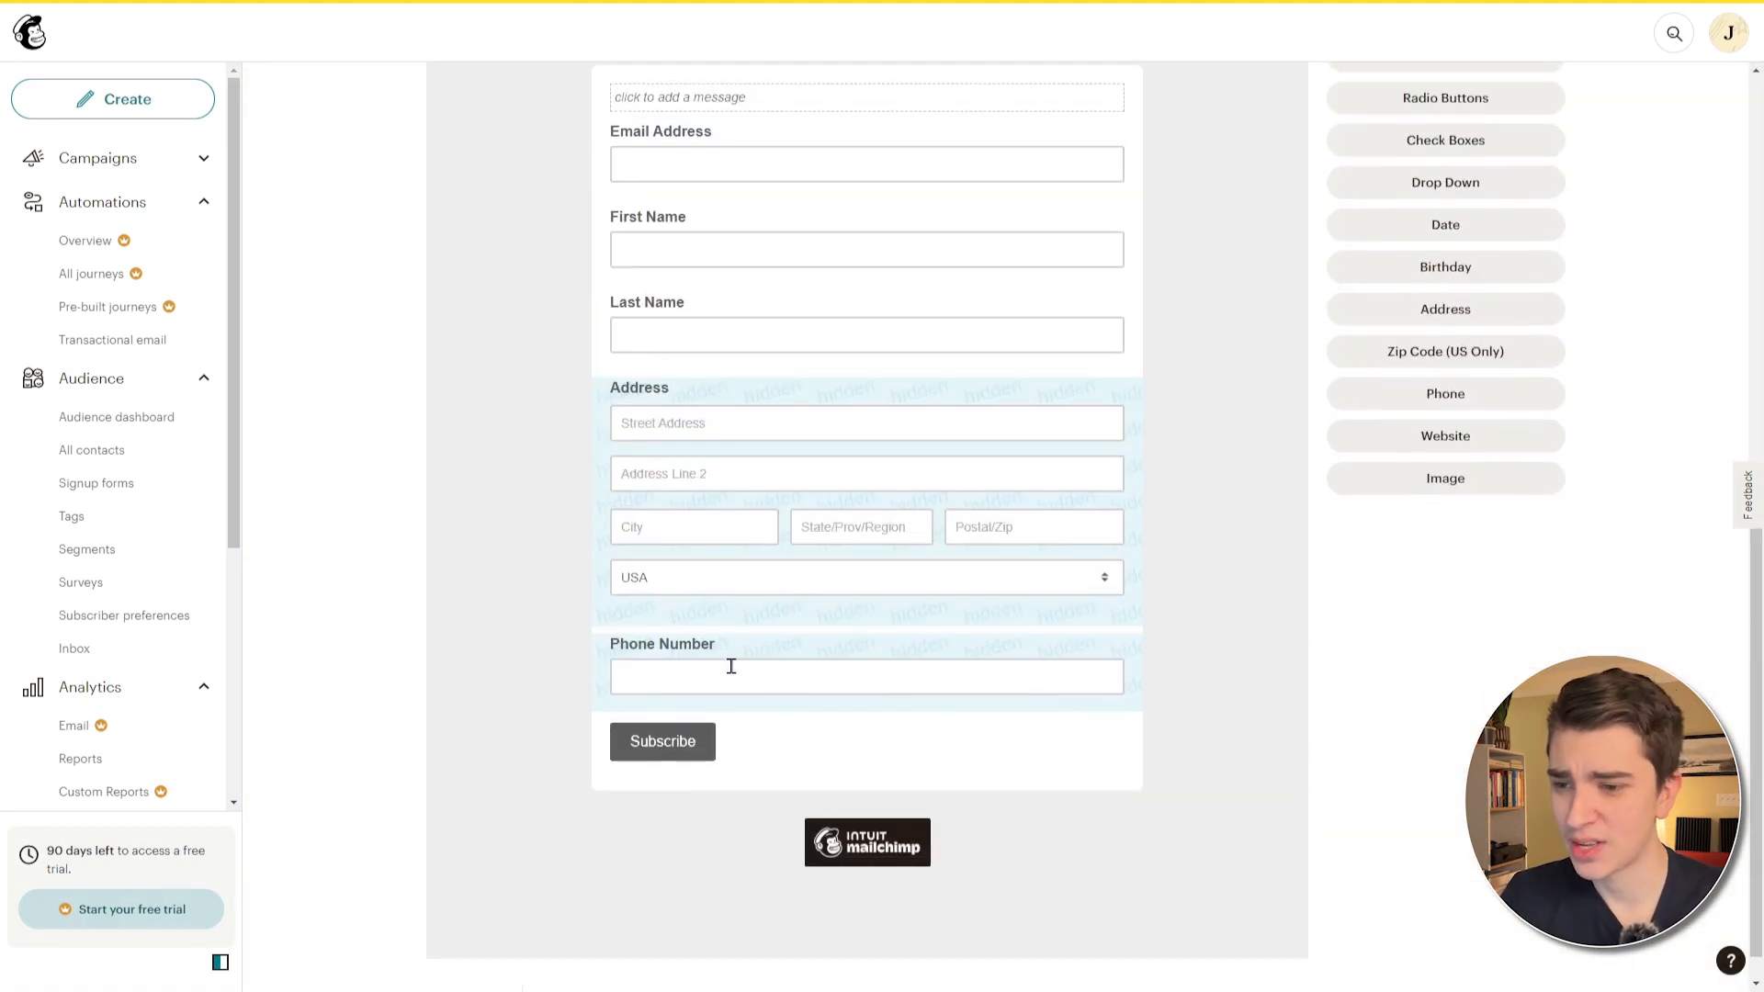
pyautogui.click(1435, 570)
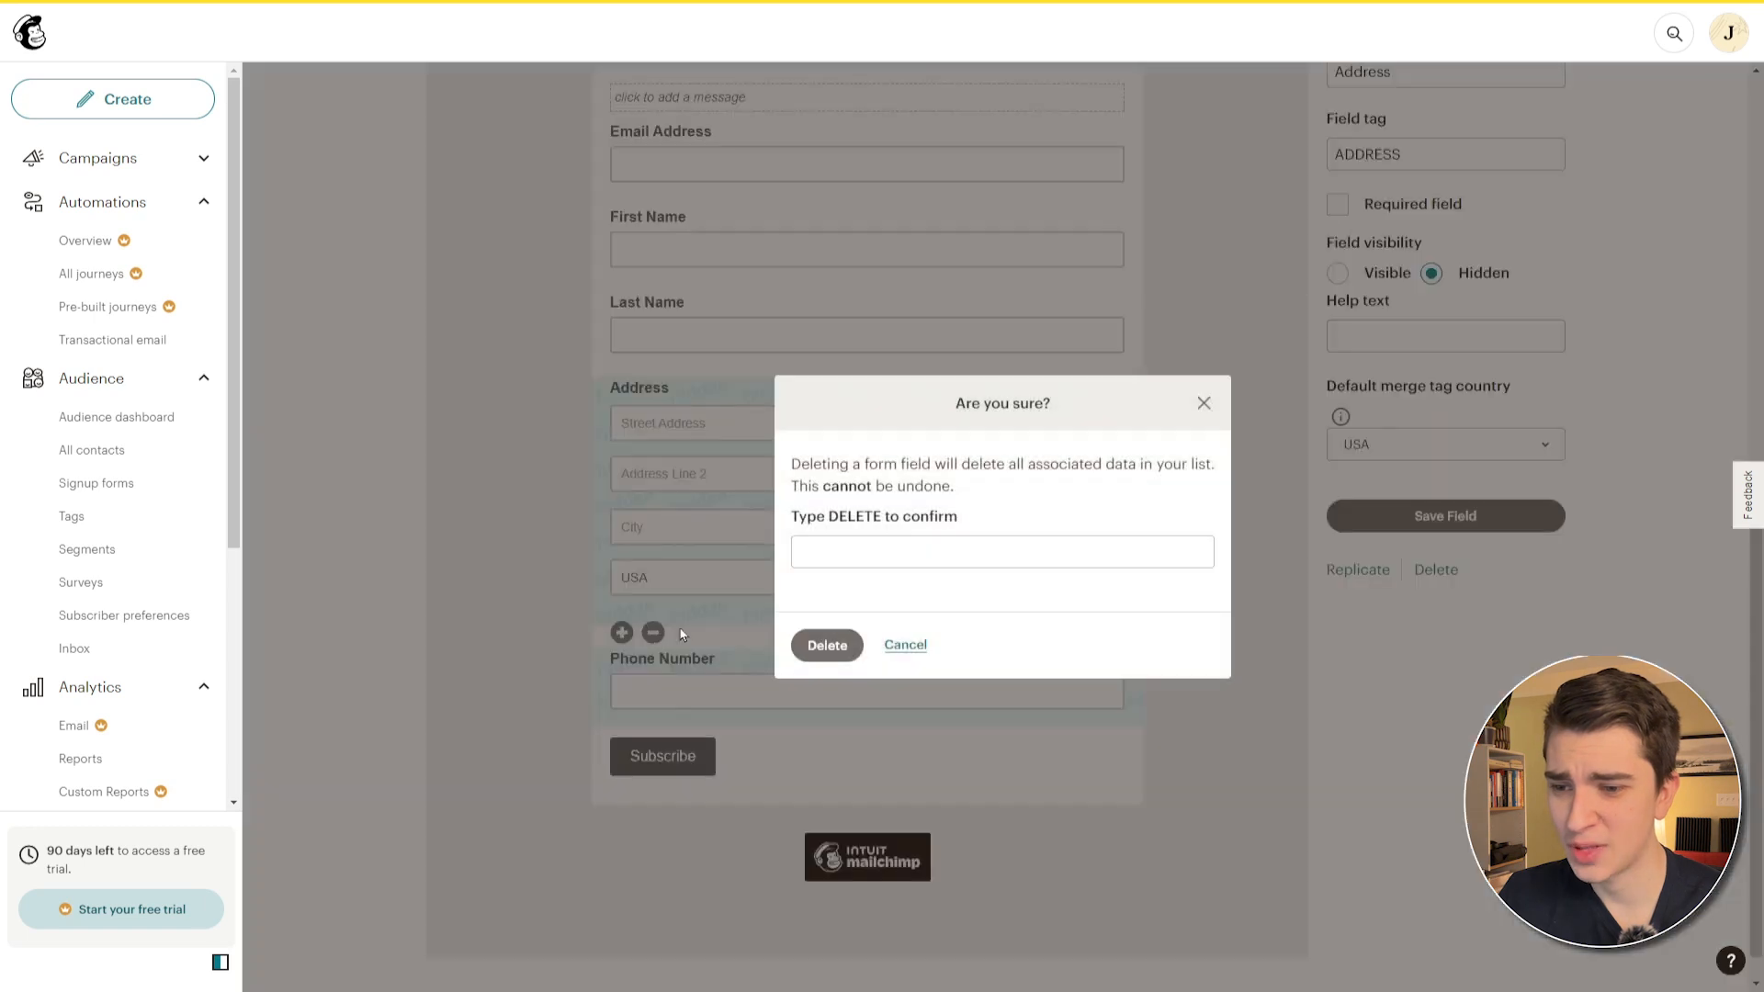
pyautogui.write('DELE')
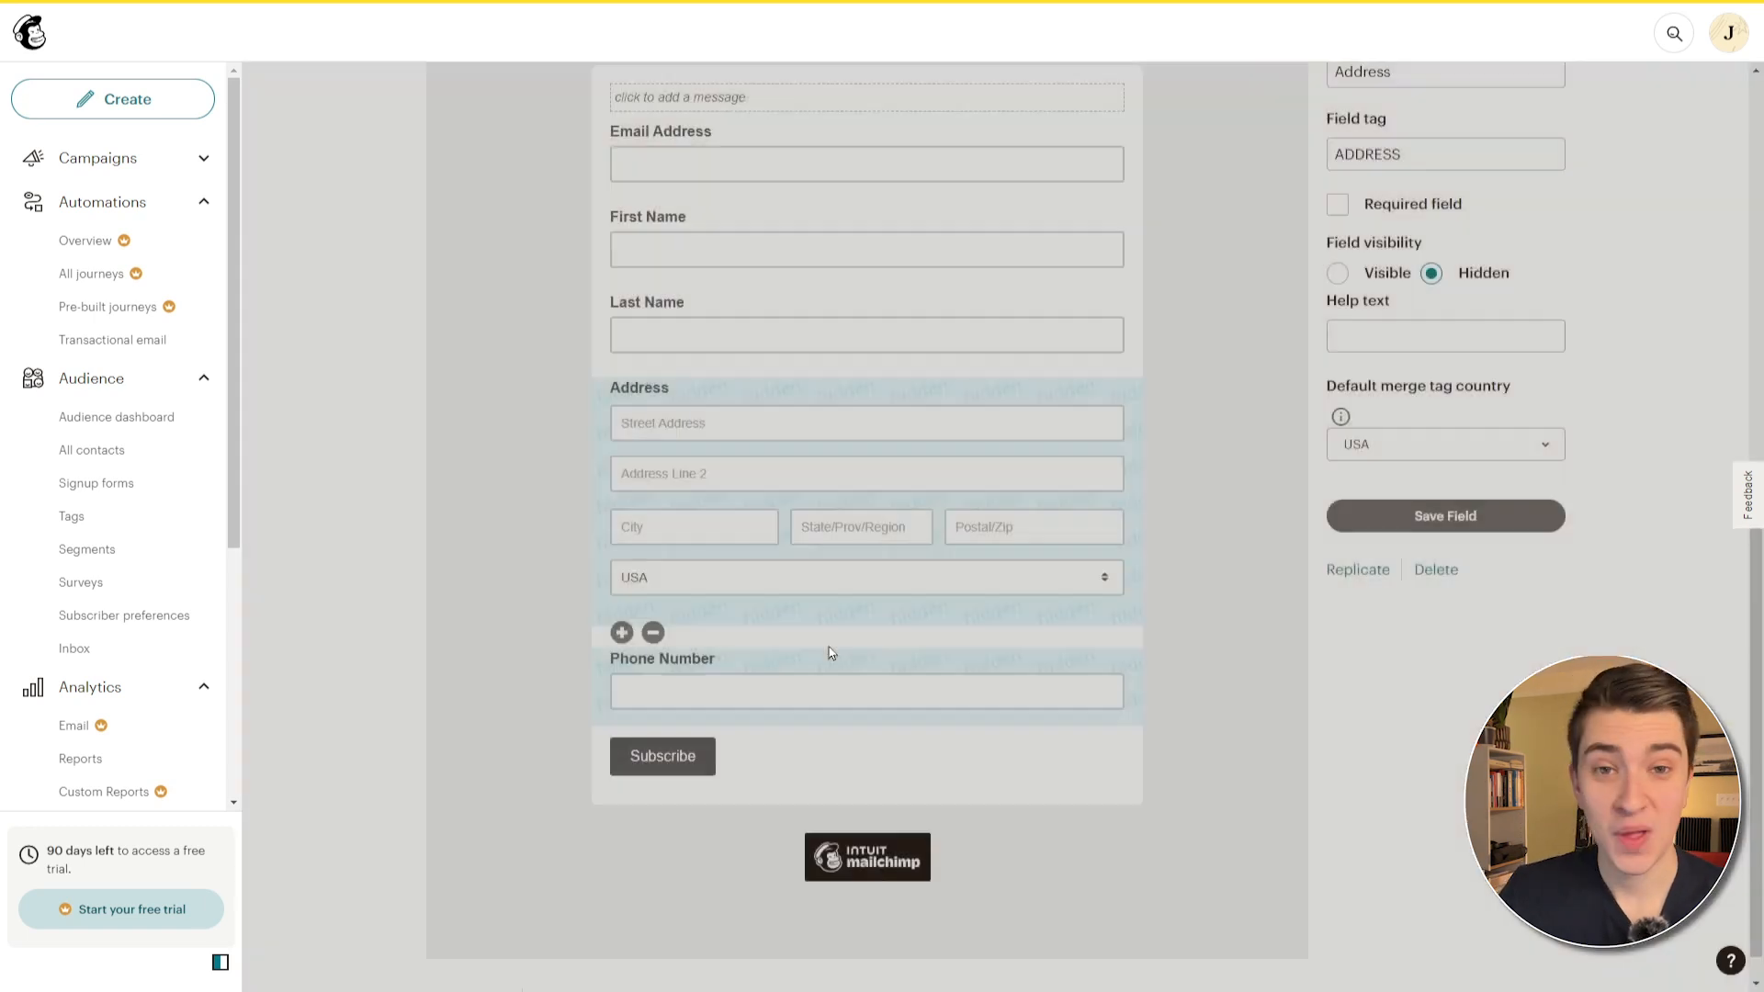
pyautogui.click(1435, 569)
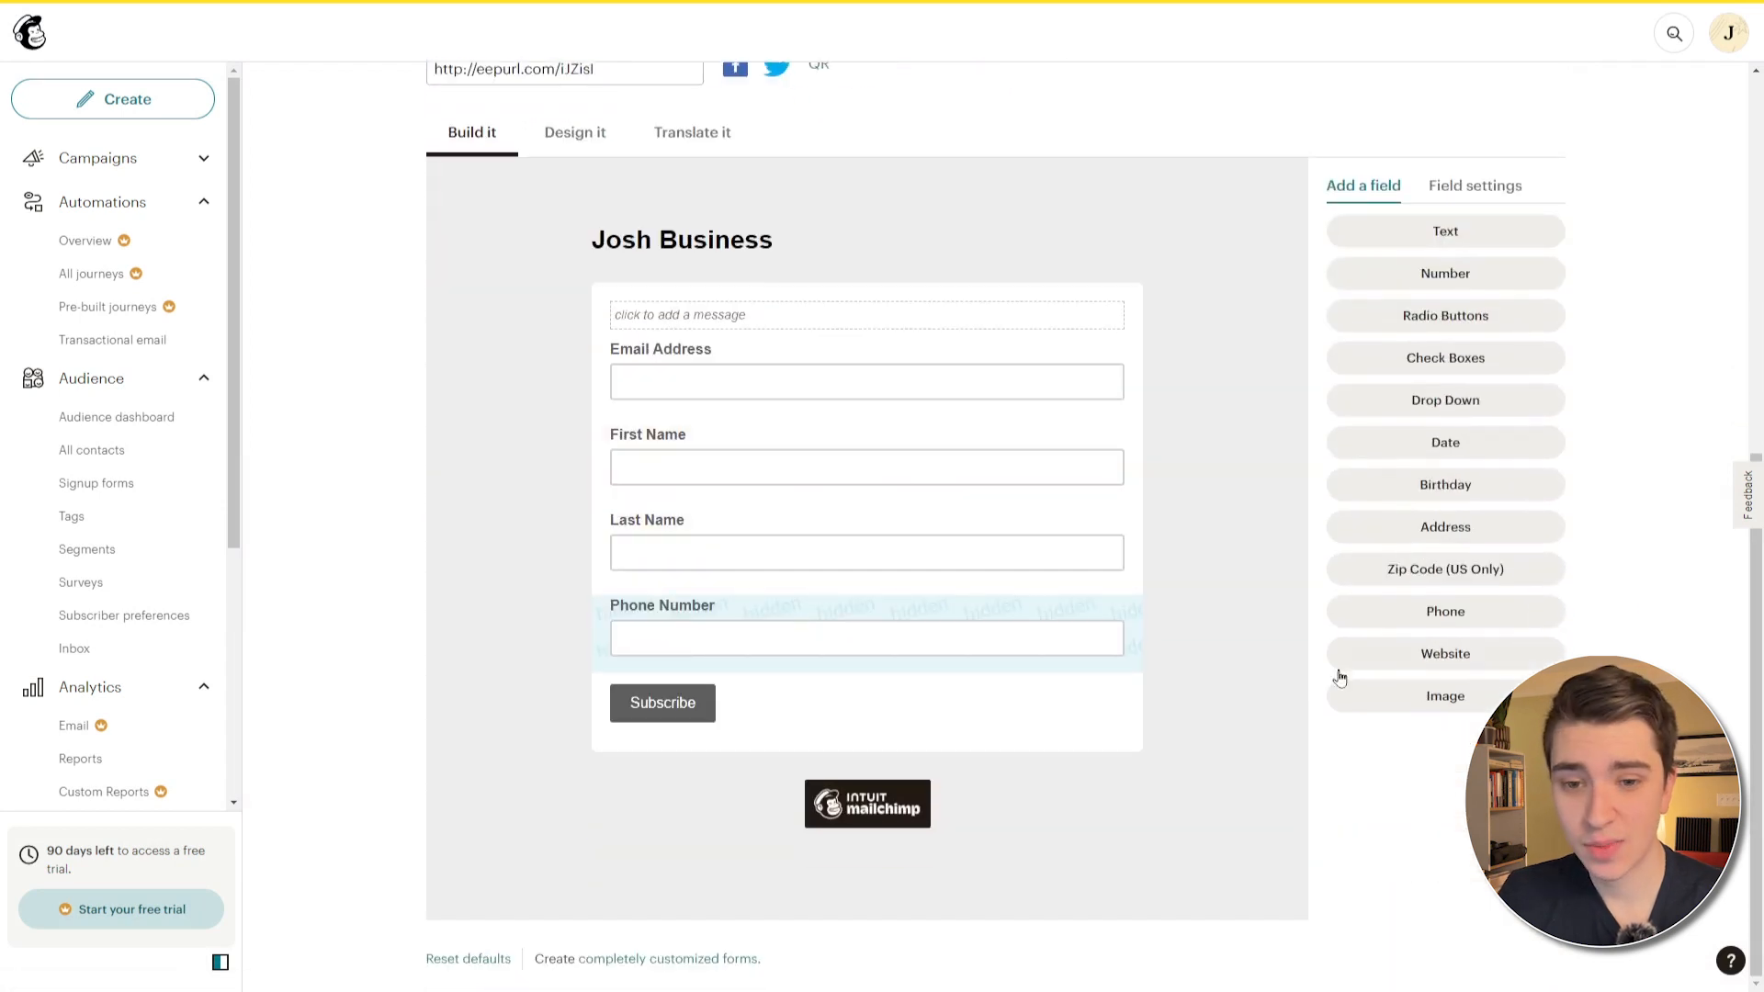
pyautogui.moveTo(1279, 630)
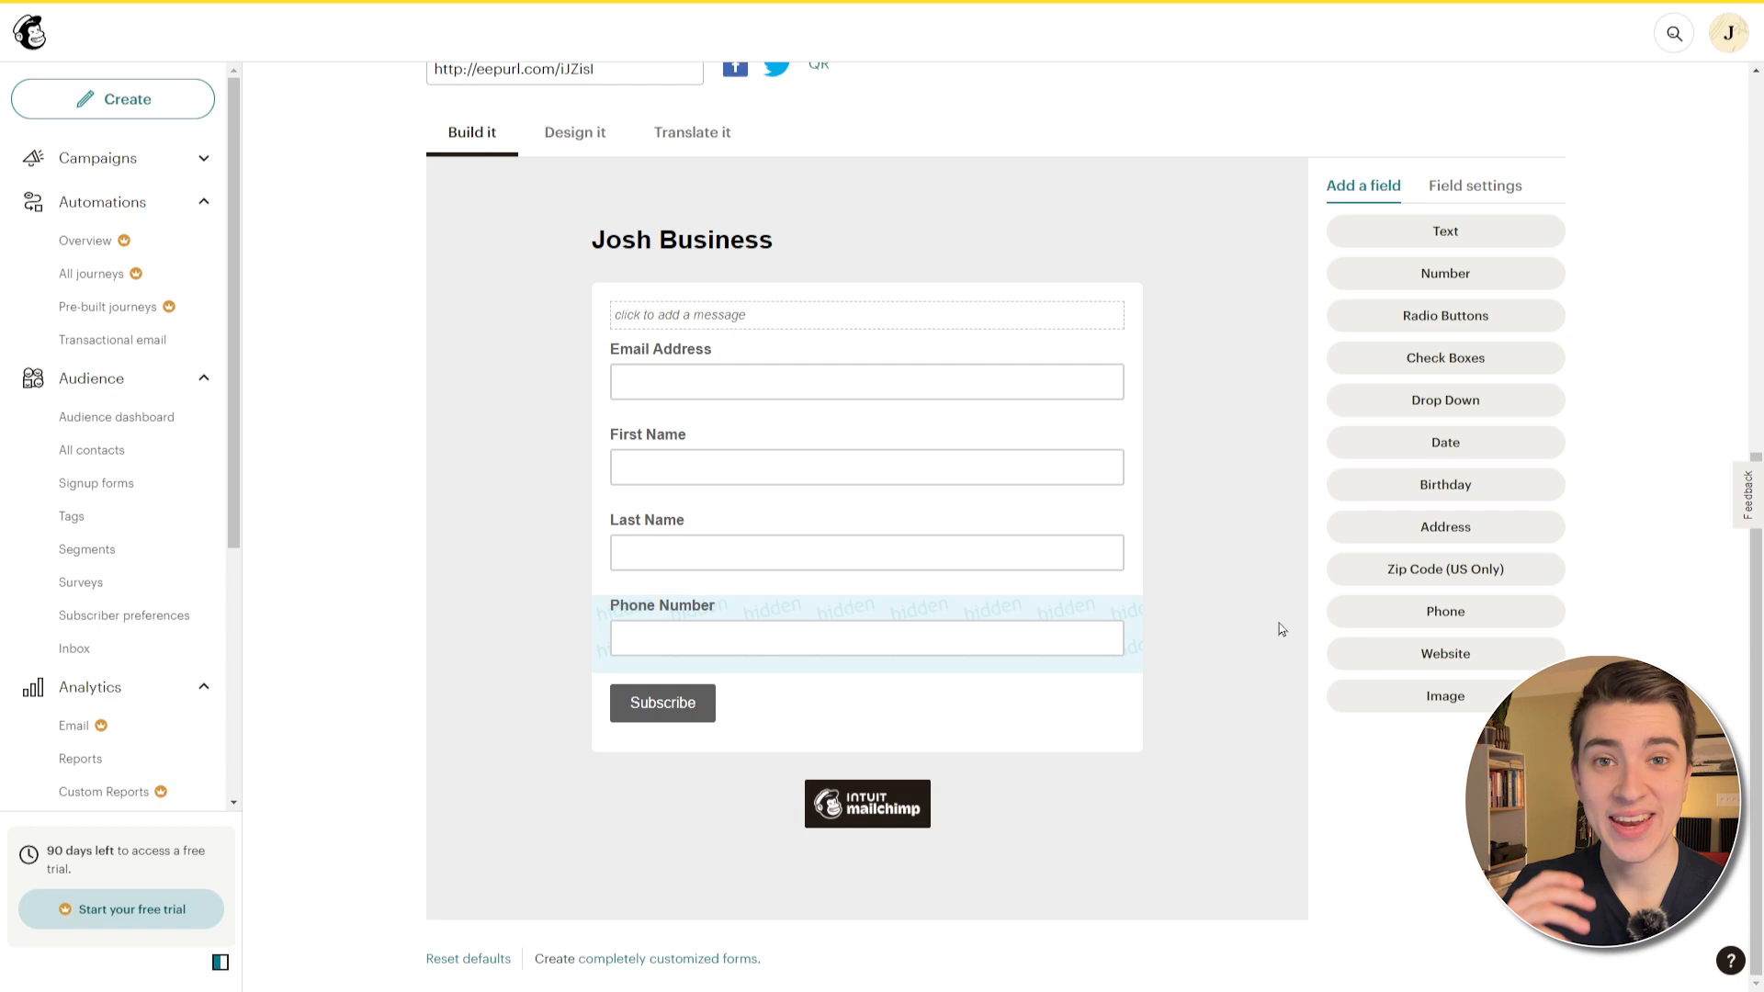
pyautogui.moveTo(1423, 496)
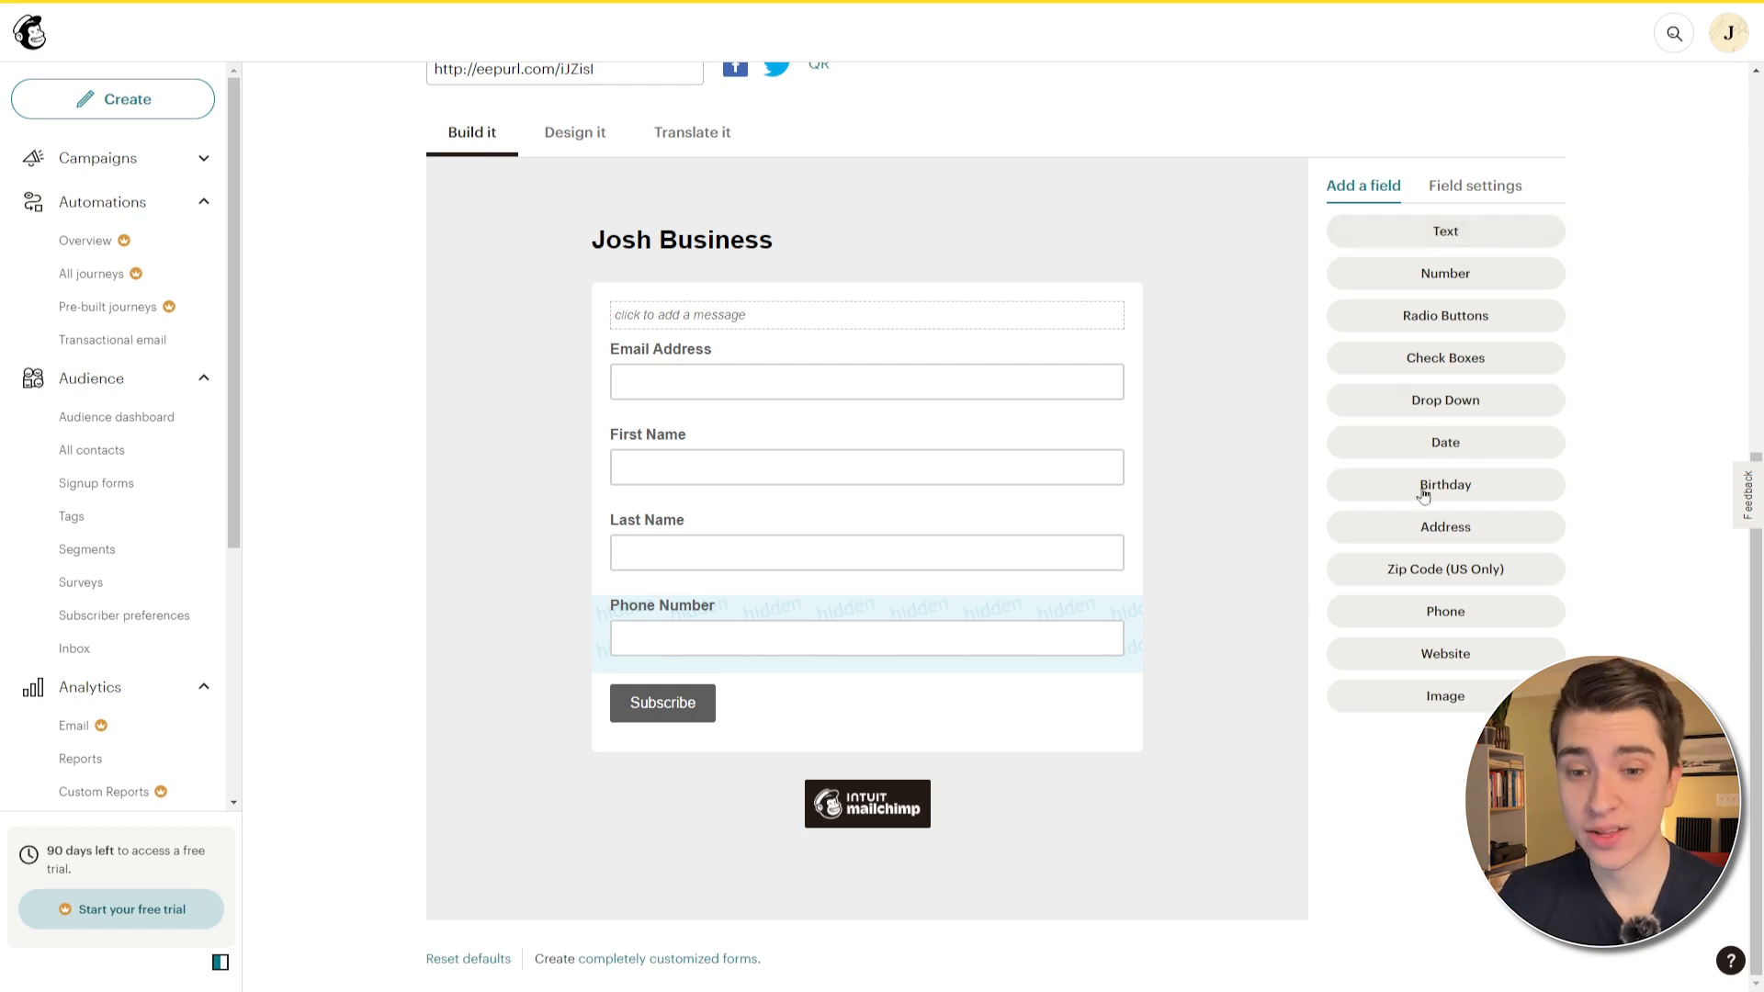
pyautogui.moveTo(1444, 527)
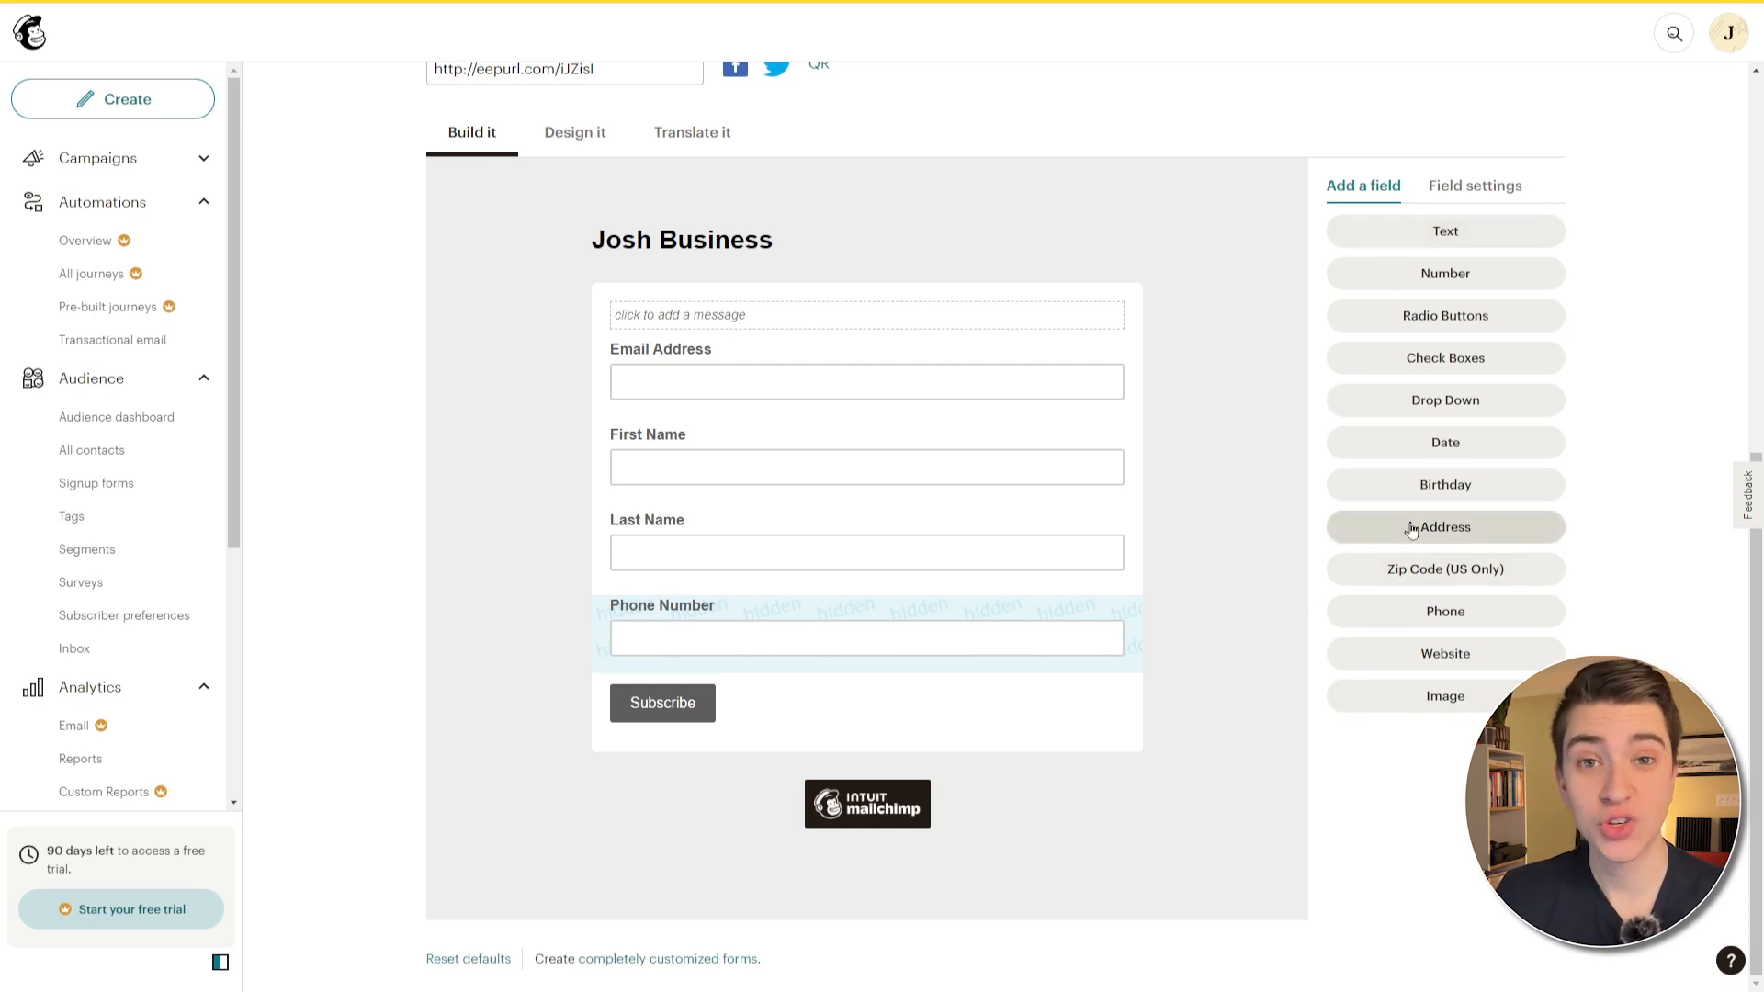
# Append an Address field below Phone Number and view its field settings.
pyautogui.click(1445, 526)
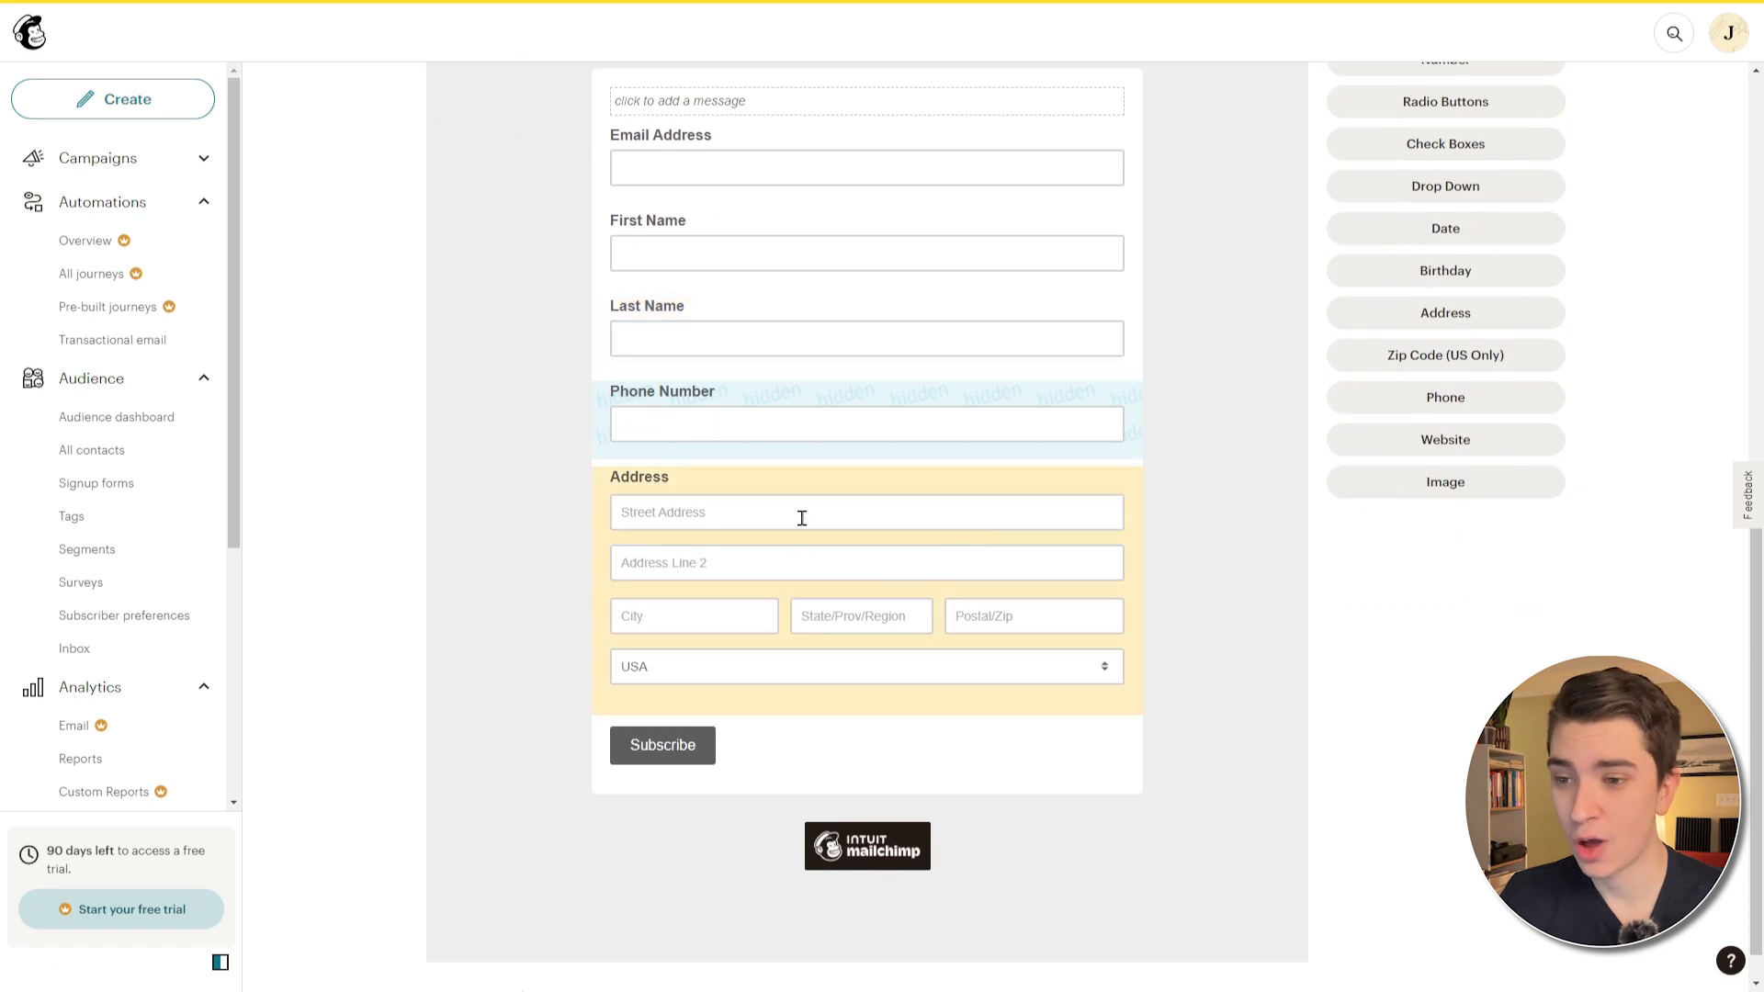
pyautogui.scroll(3)
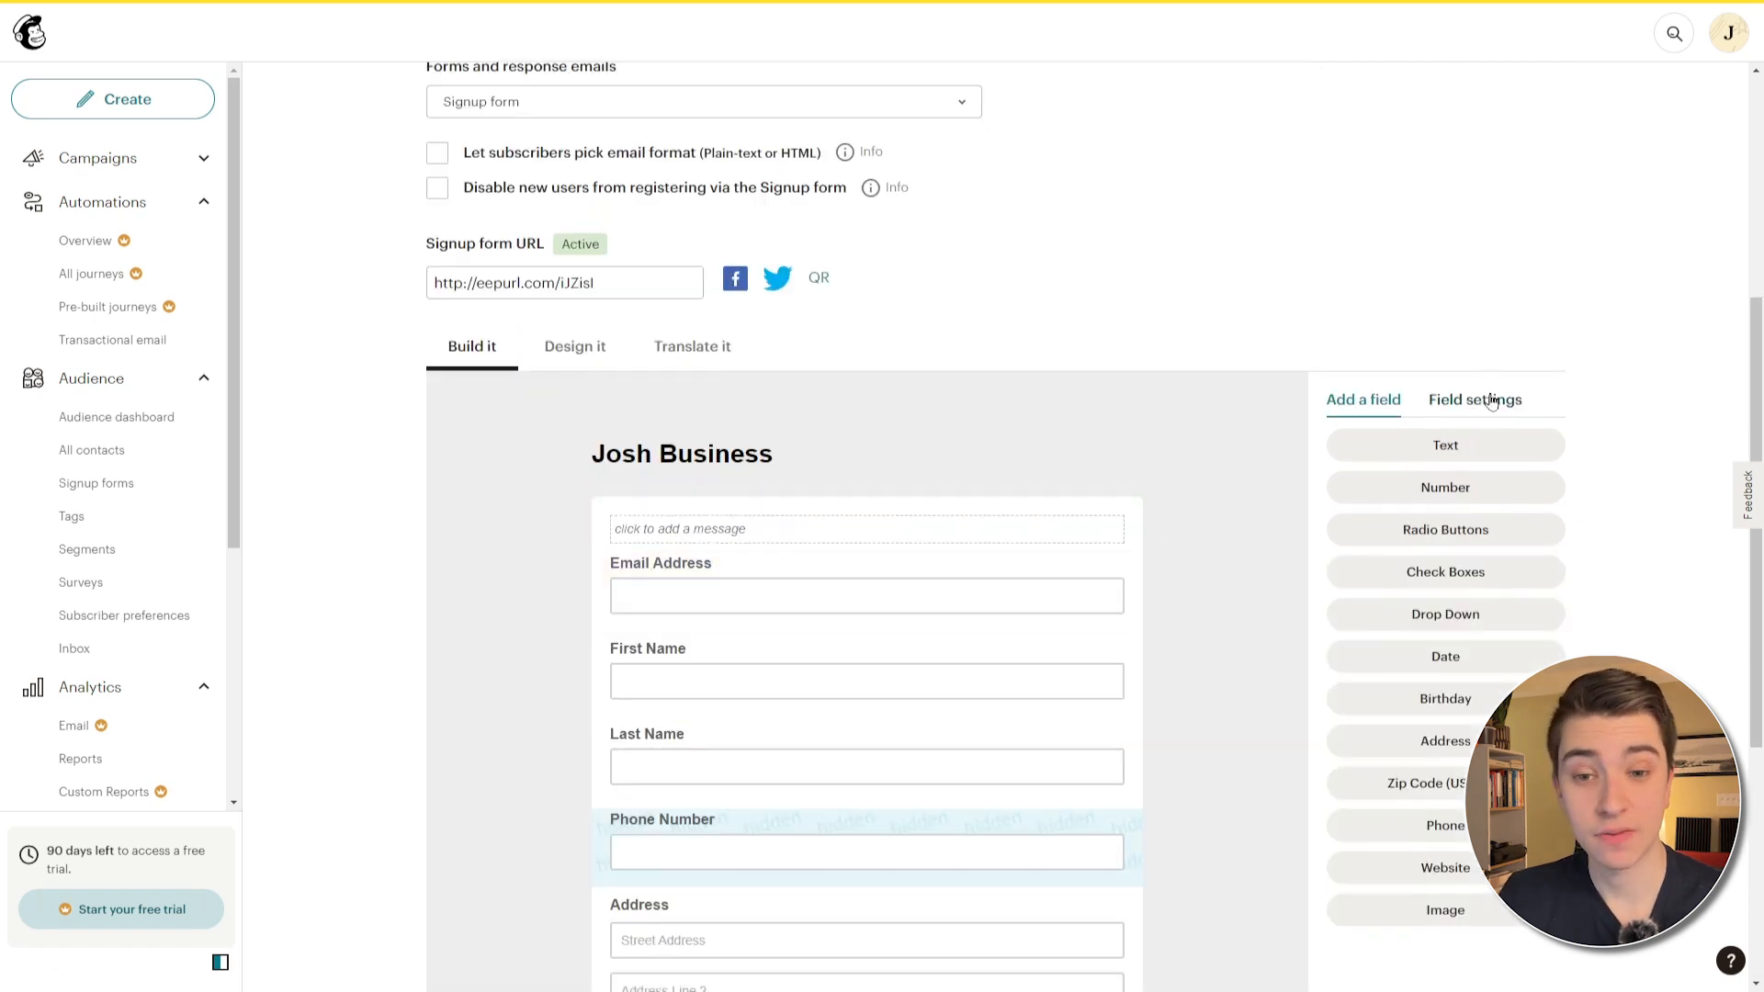
pyautogui.click(1474, 400)
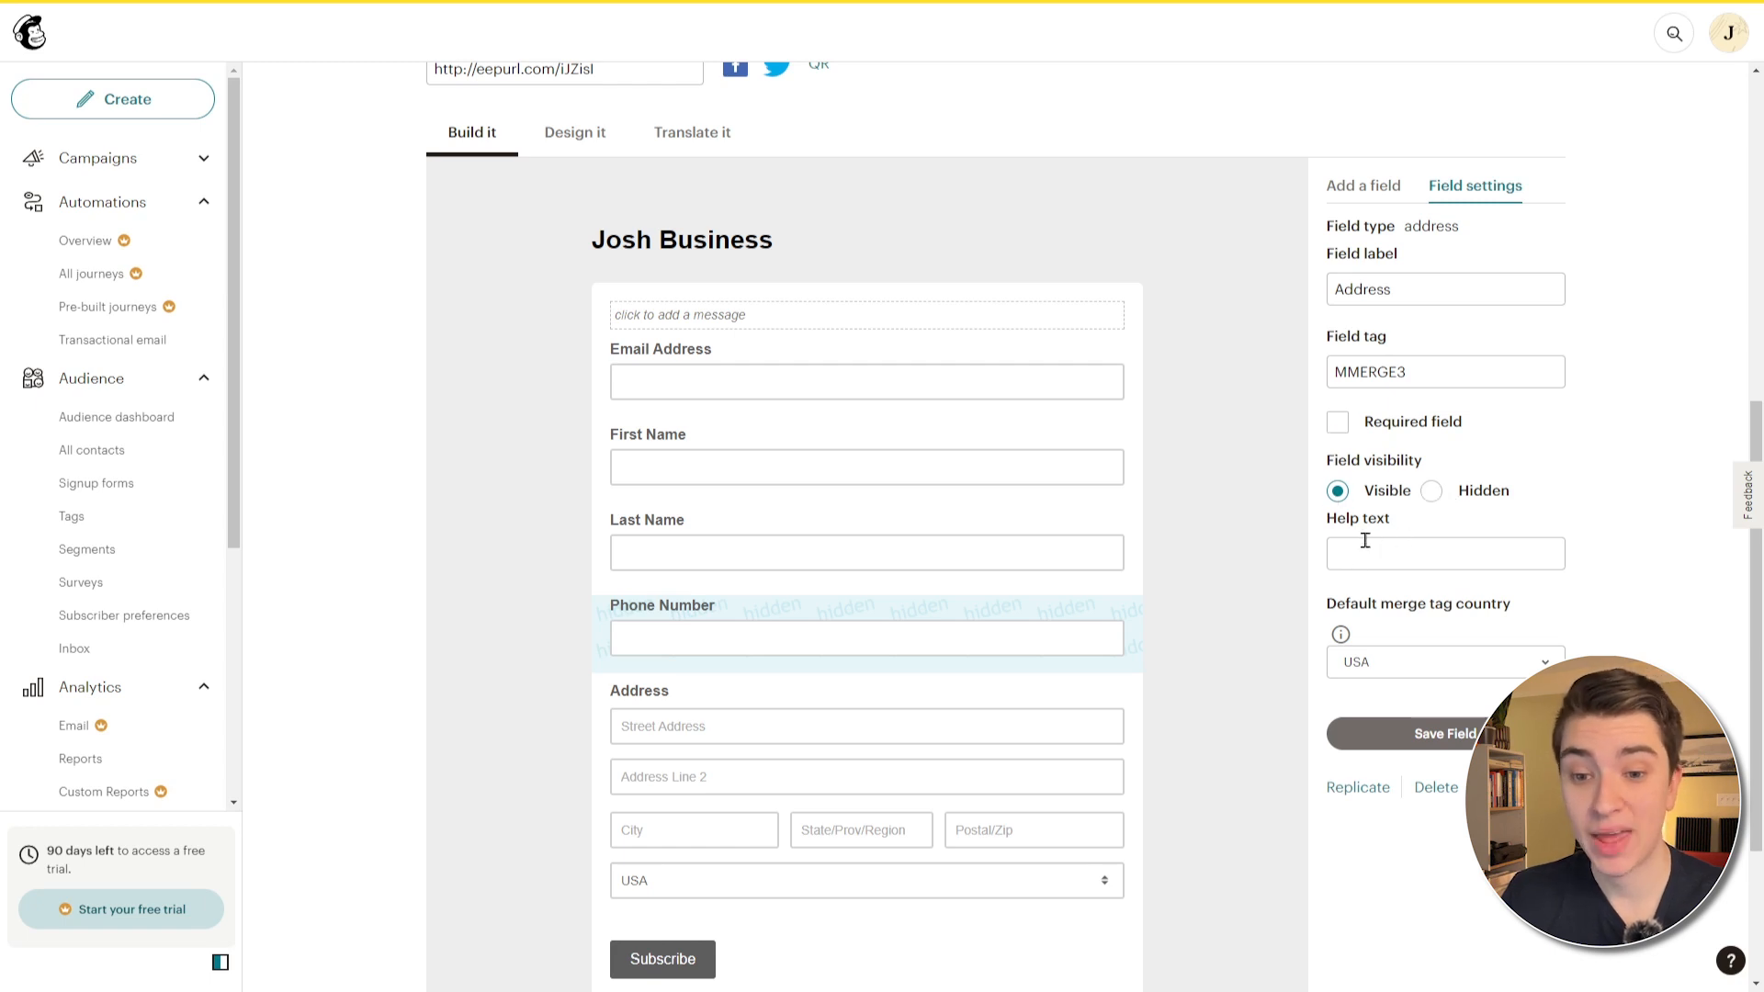
pyautogui.moveTo(1373, 673)
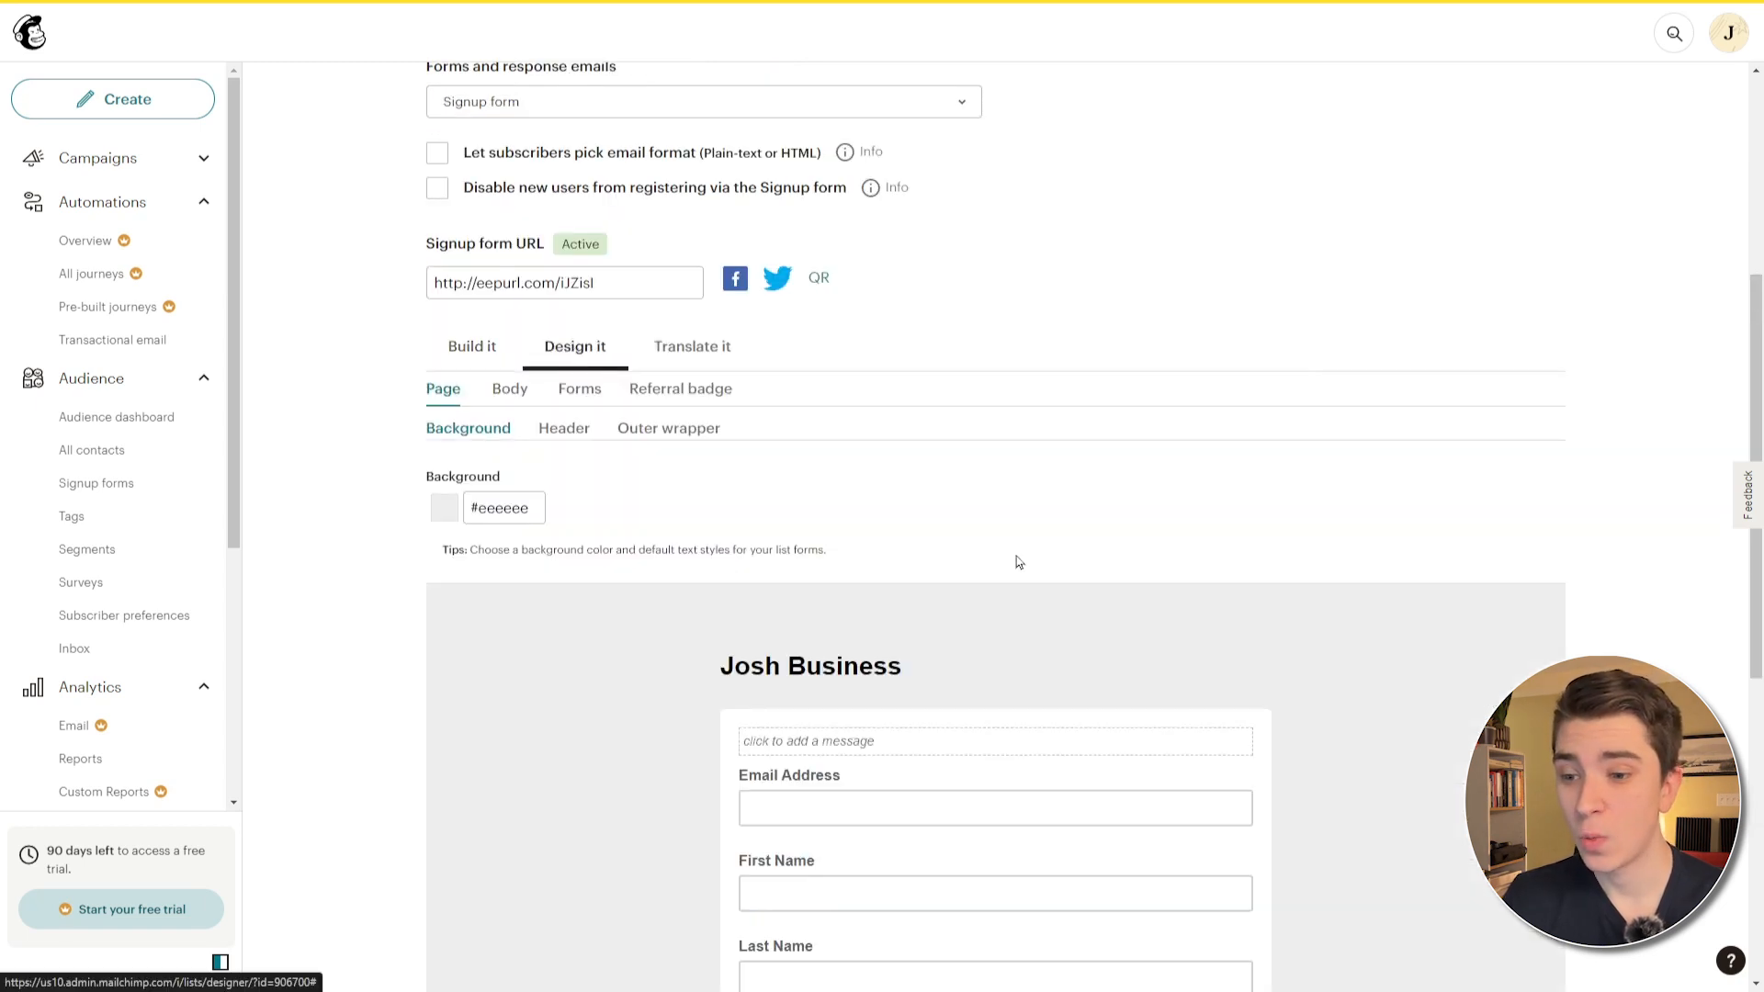
# Select the form's page background in the Design view to change its colour.
pyautogui.click(443, 507)
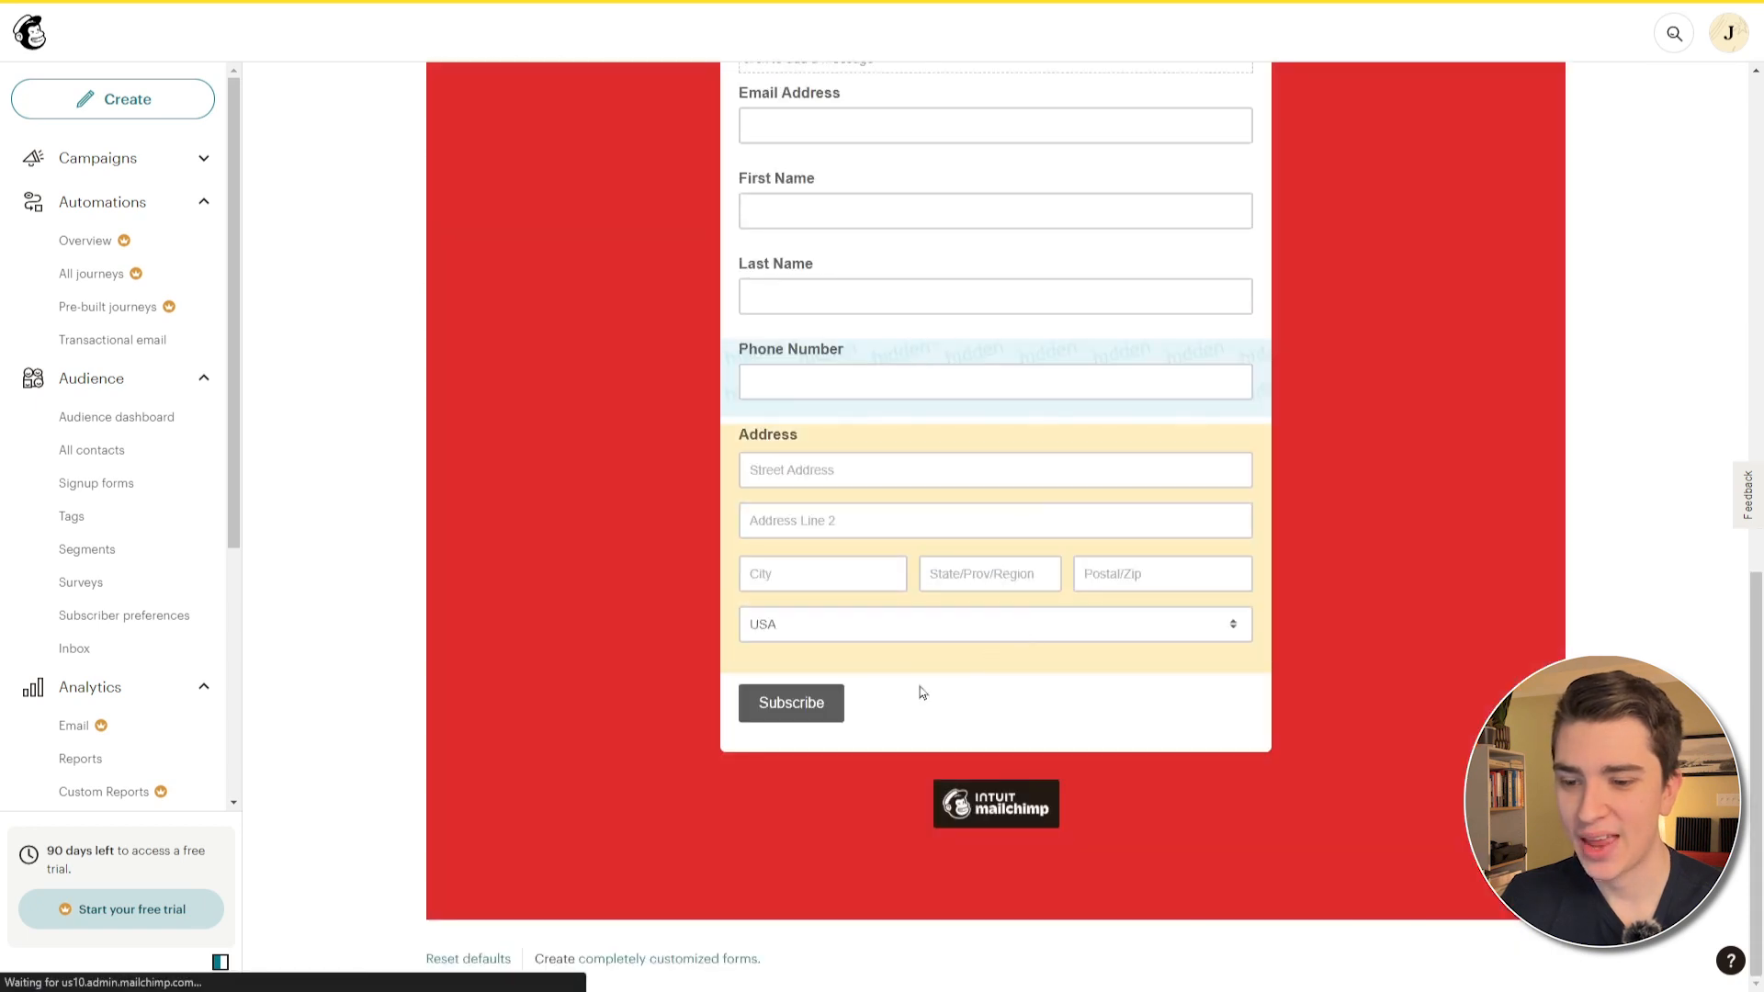
# Set the page background to #d6c7c7 and choose a larger header font size.
pyautogui.scroll(3)
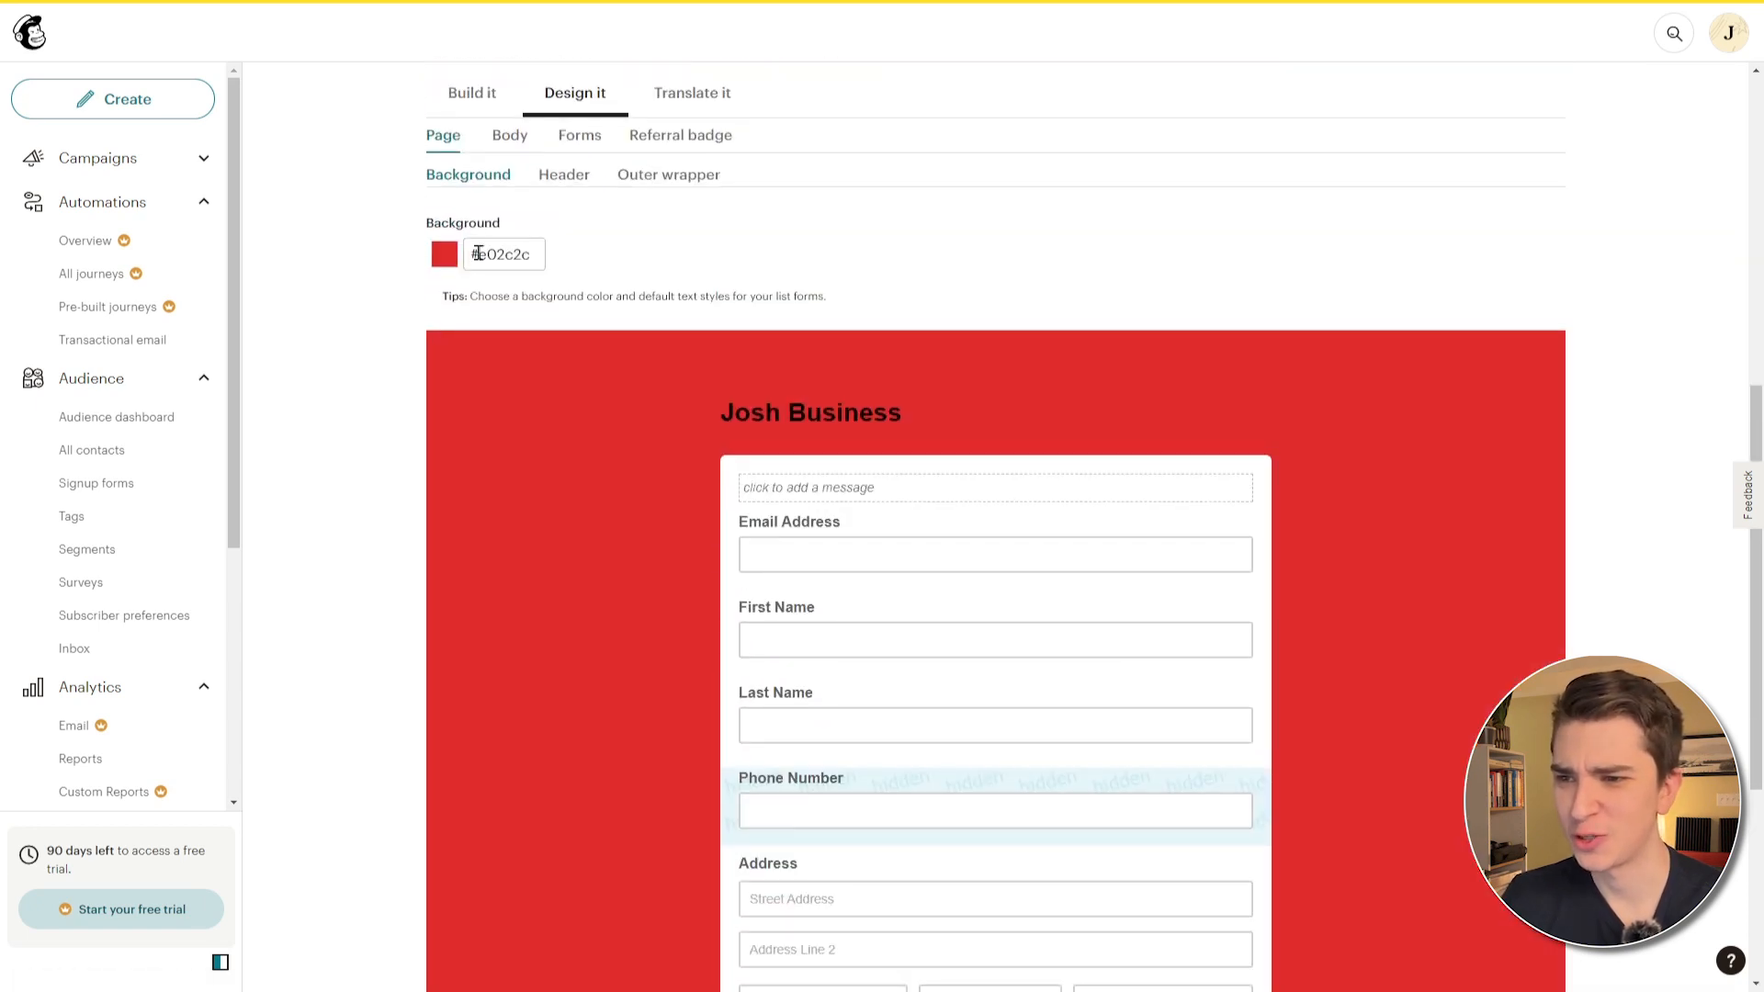
pyautogui.click(443, 253)
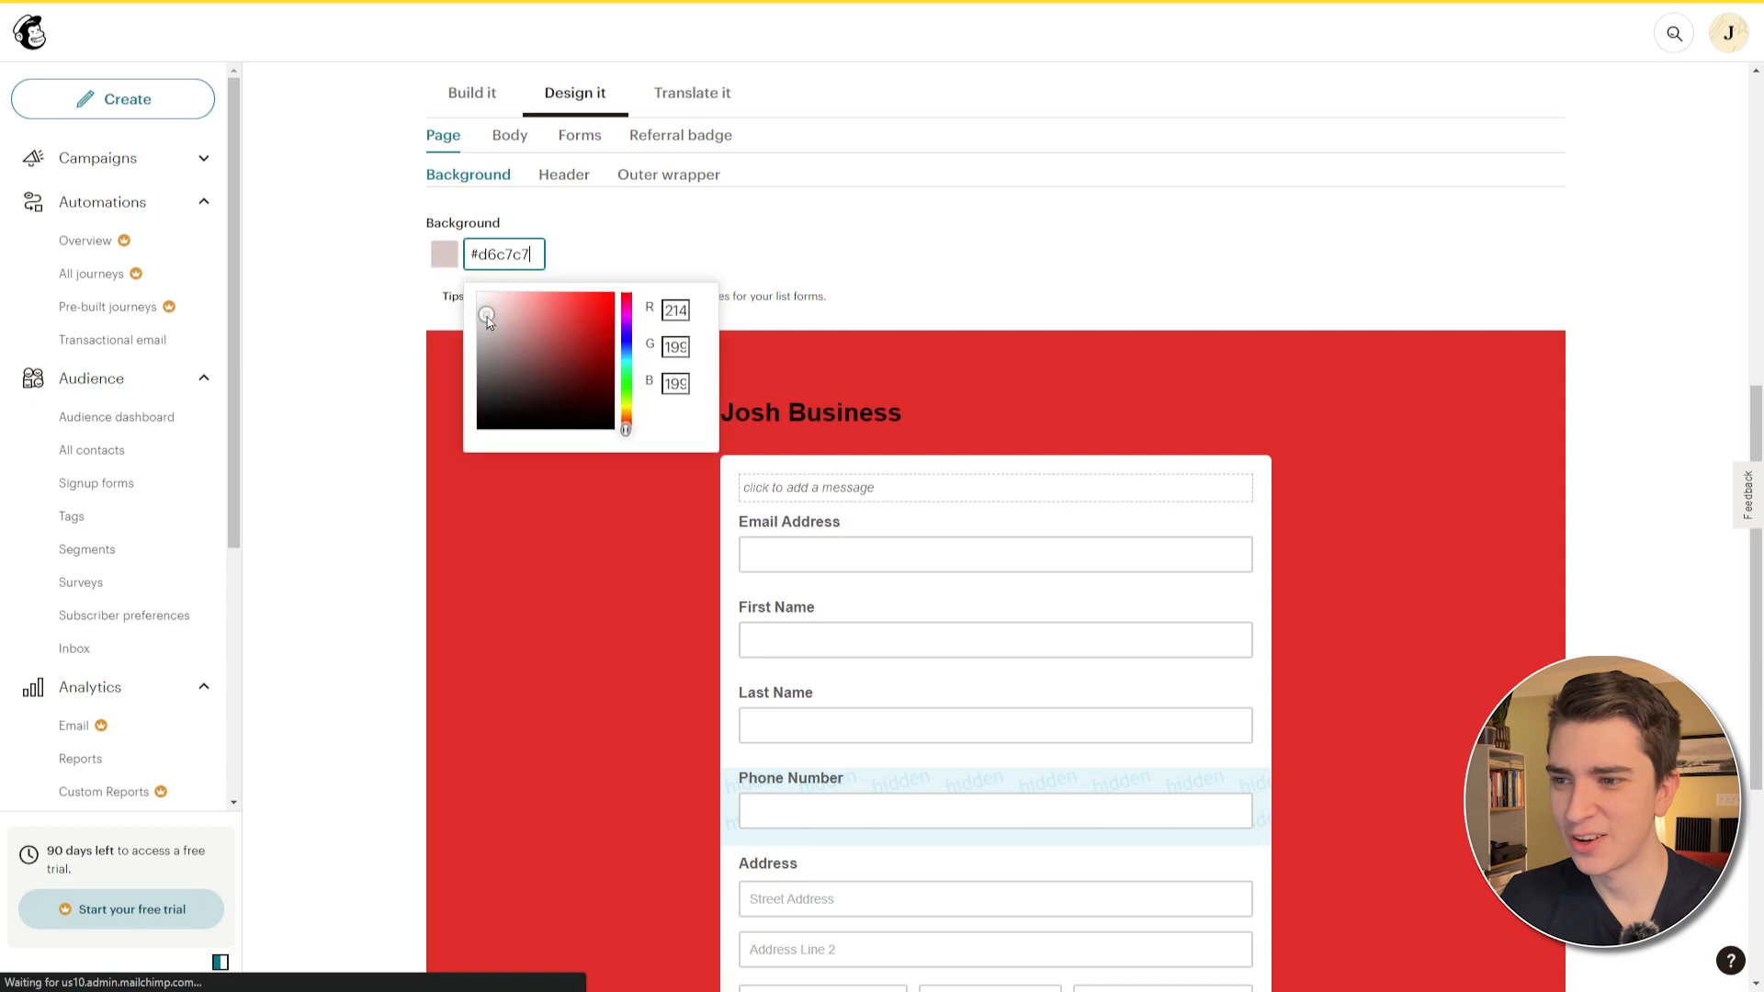
pyautogui.click(562, 175)
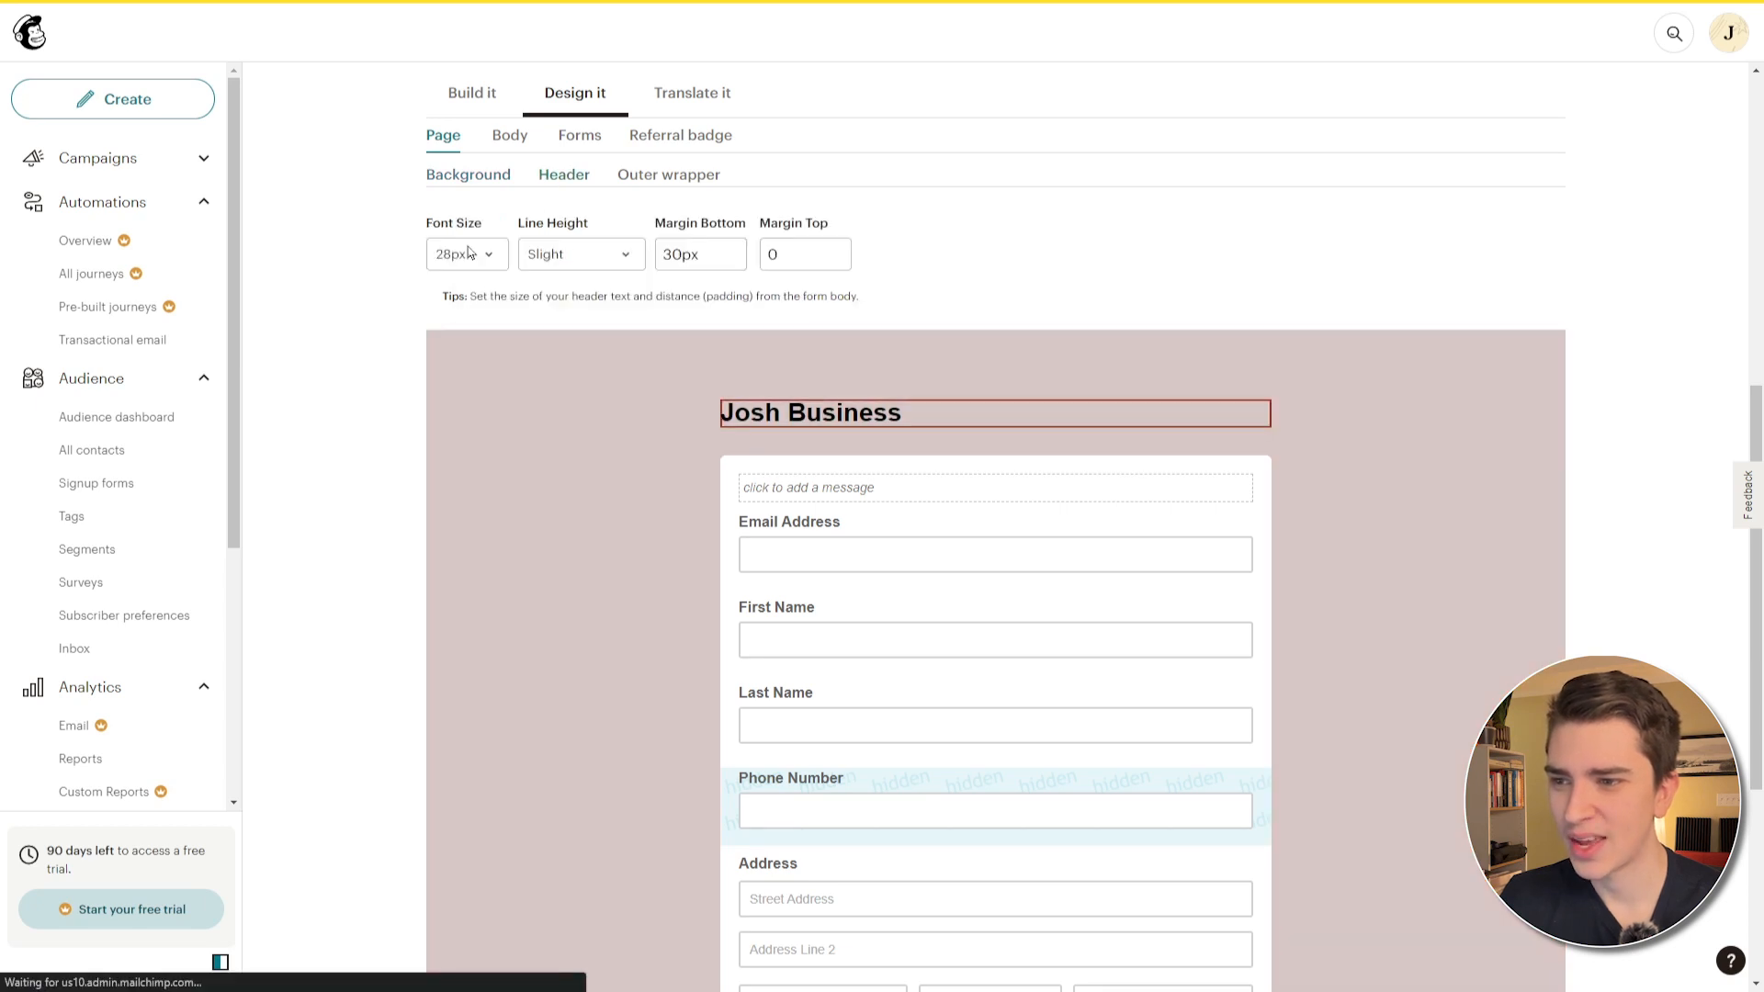
pyautogui.click(465, 253)
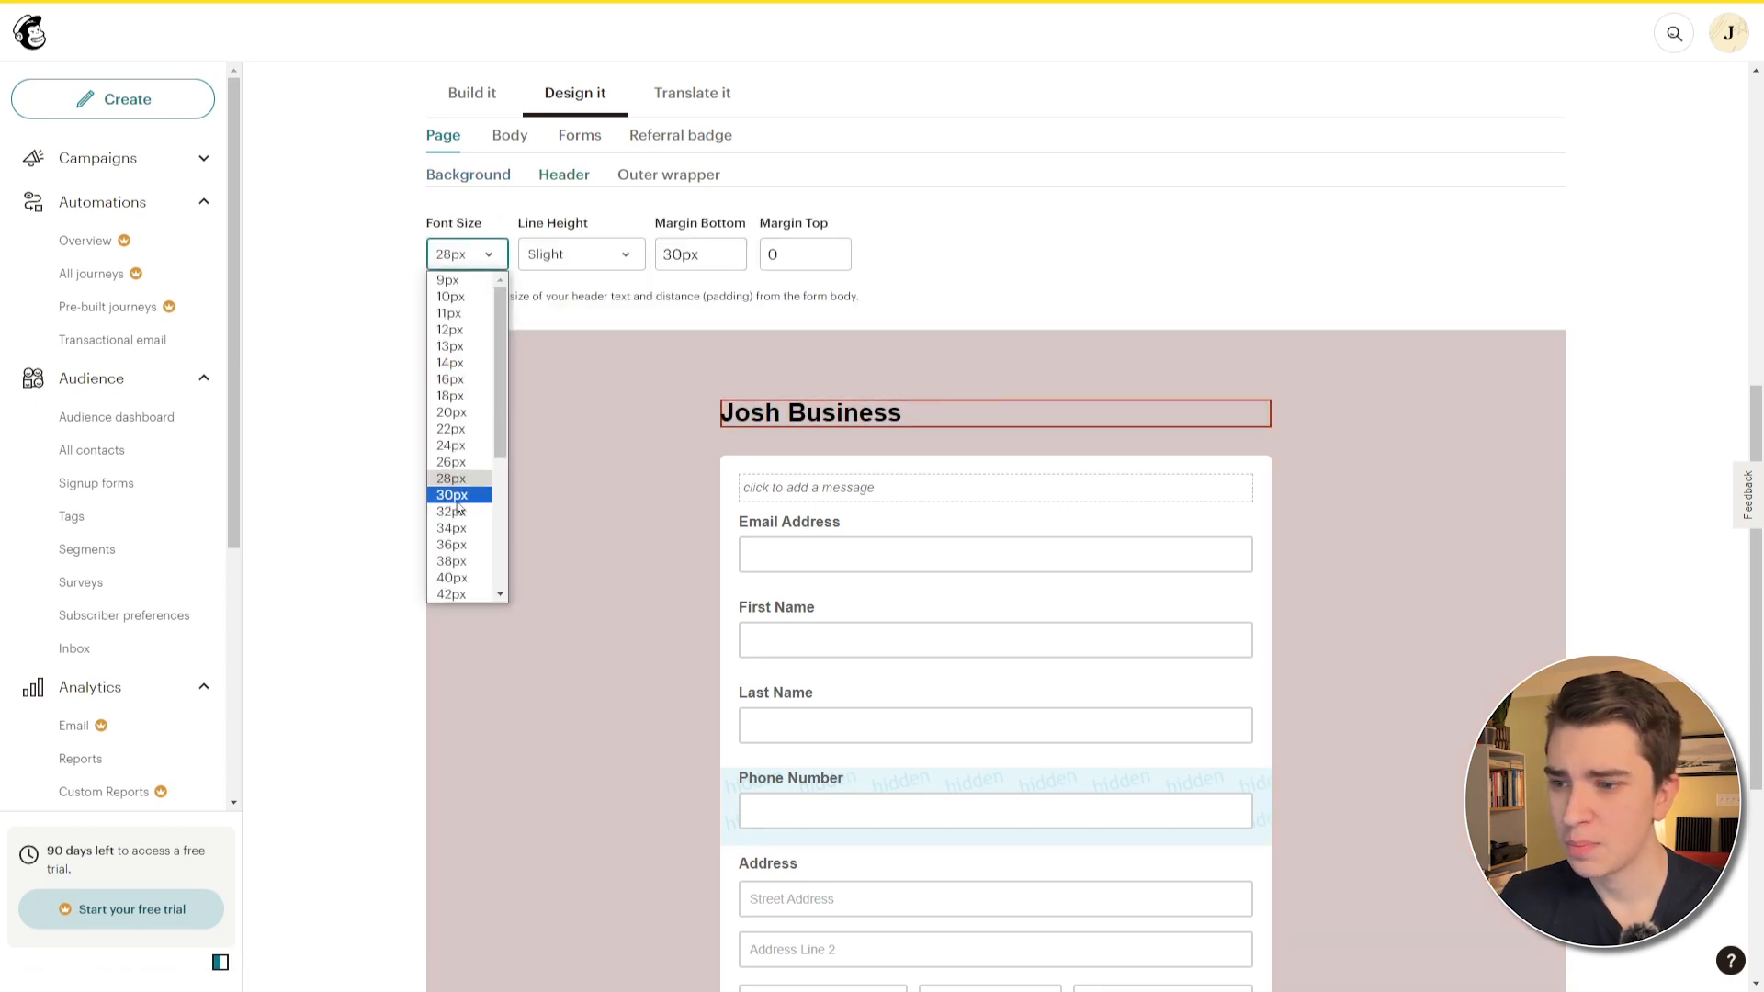
pyautogui.click(450, 545)
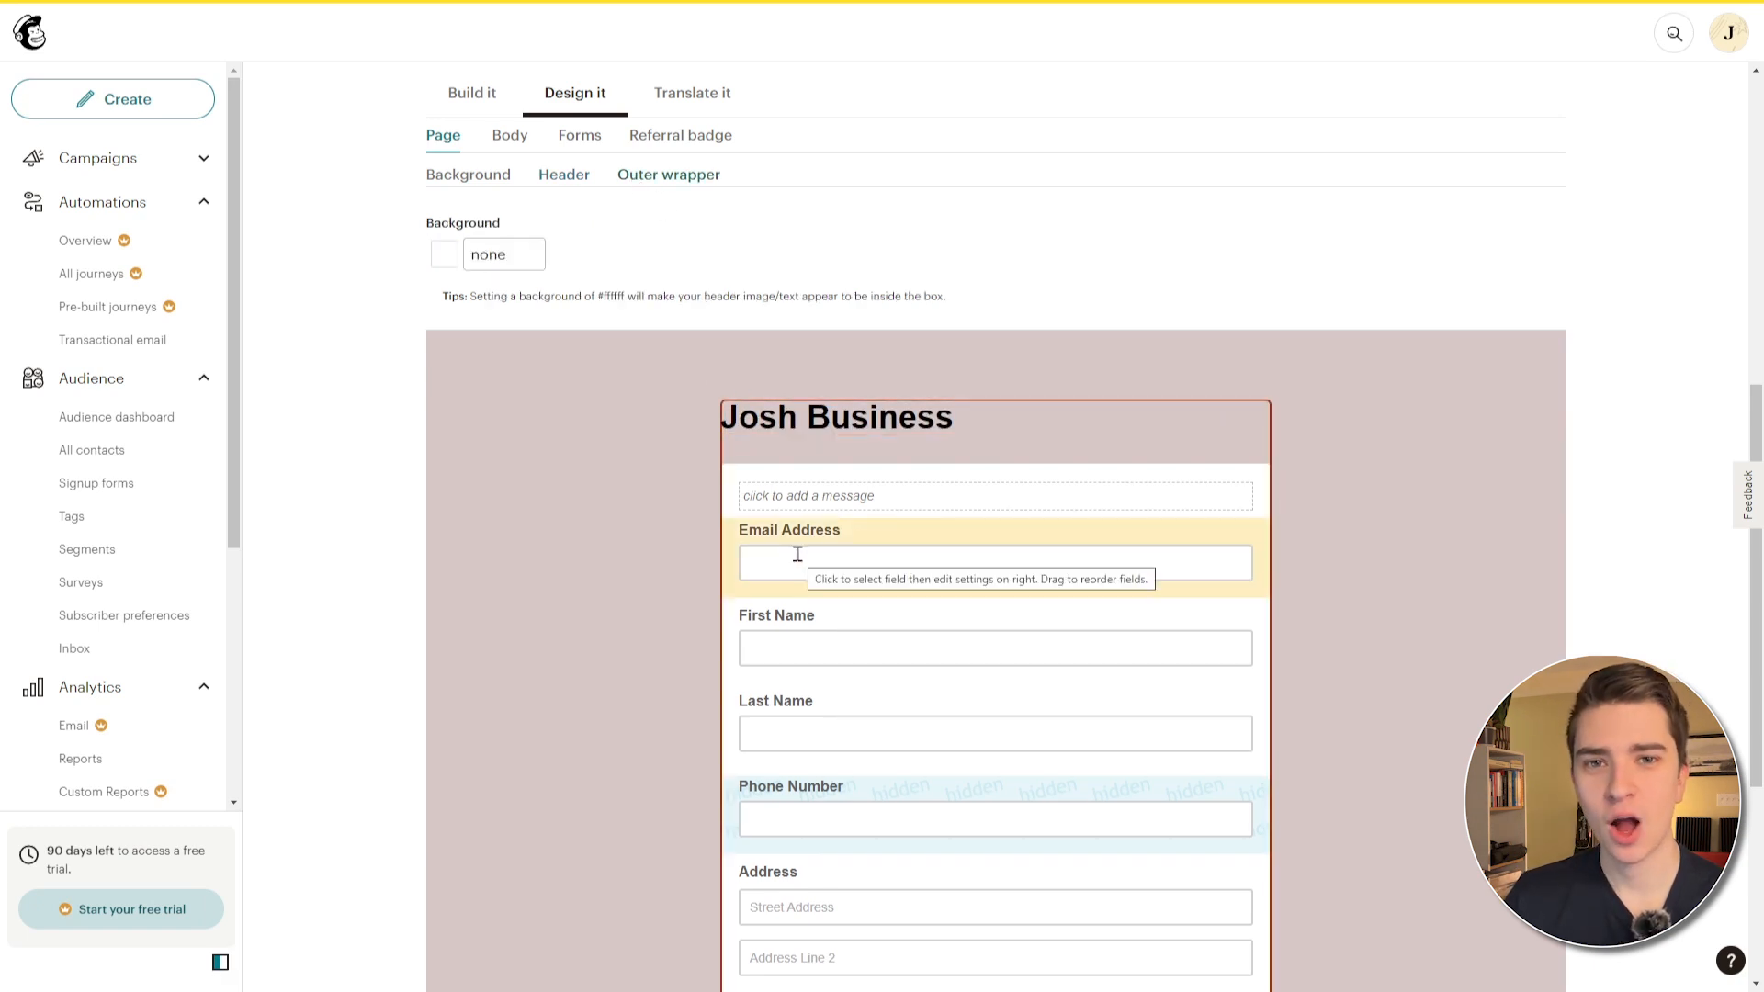
pyautogui.moveTo(741, 560)
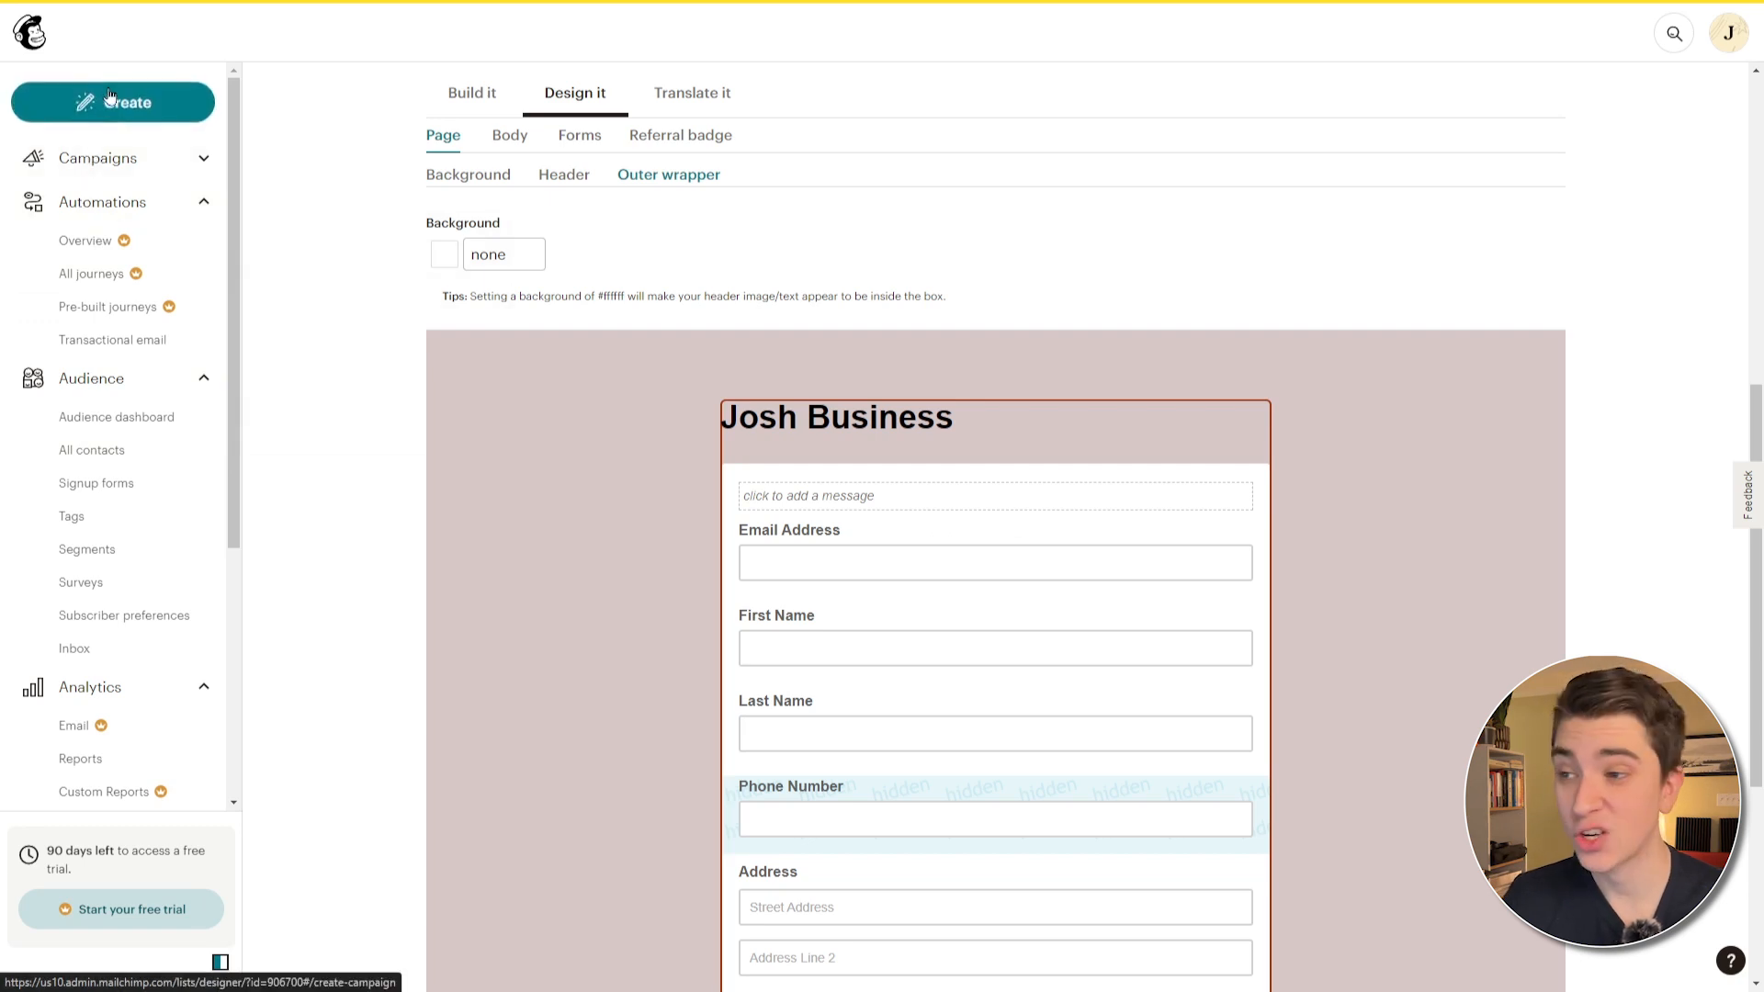
pyautogui.click(112, 102)
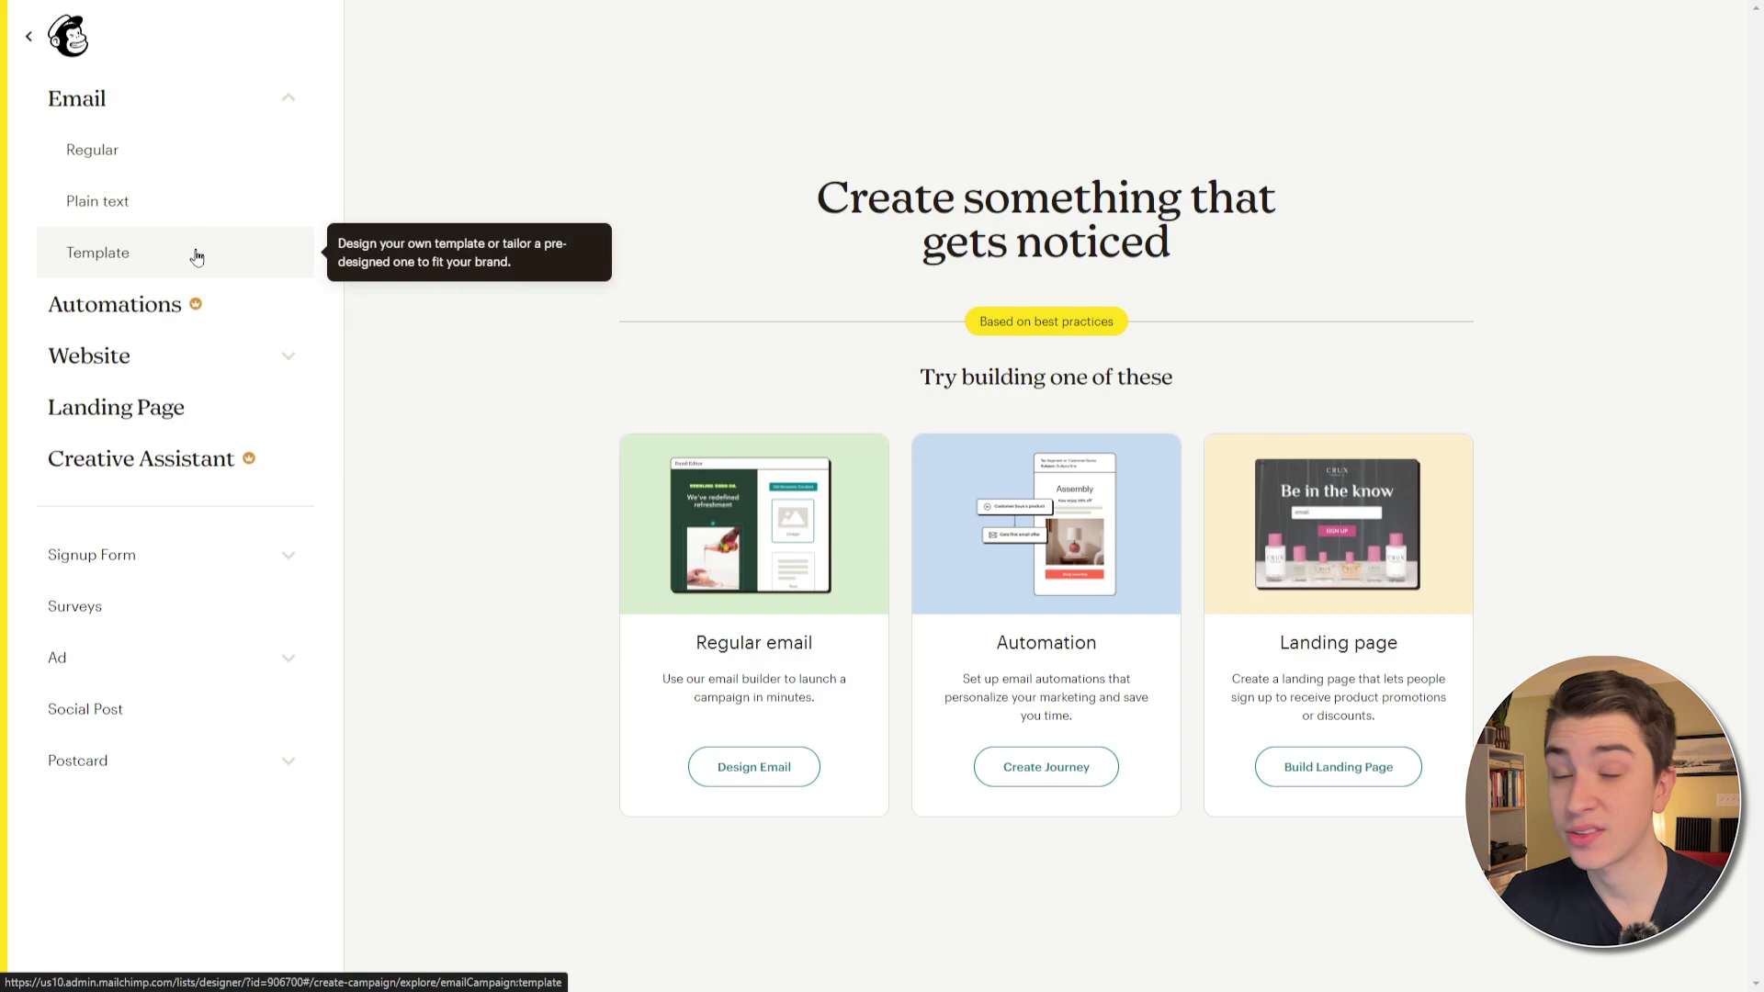
pyautogui.moveTo(257, 304)
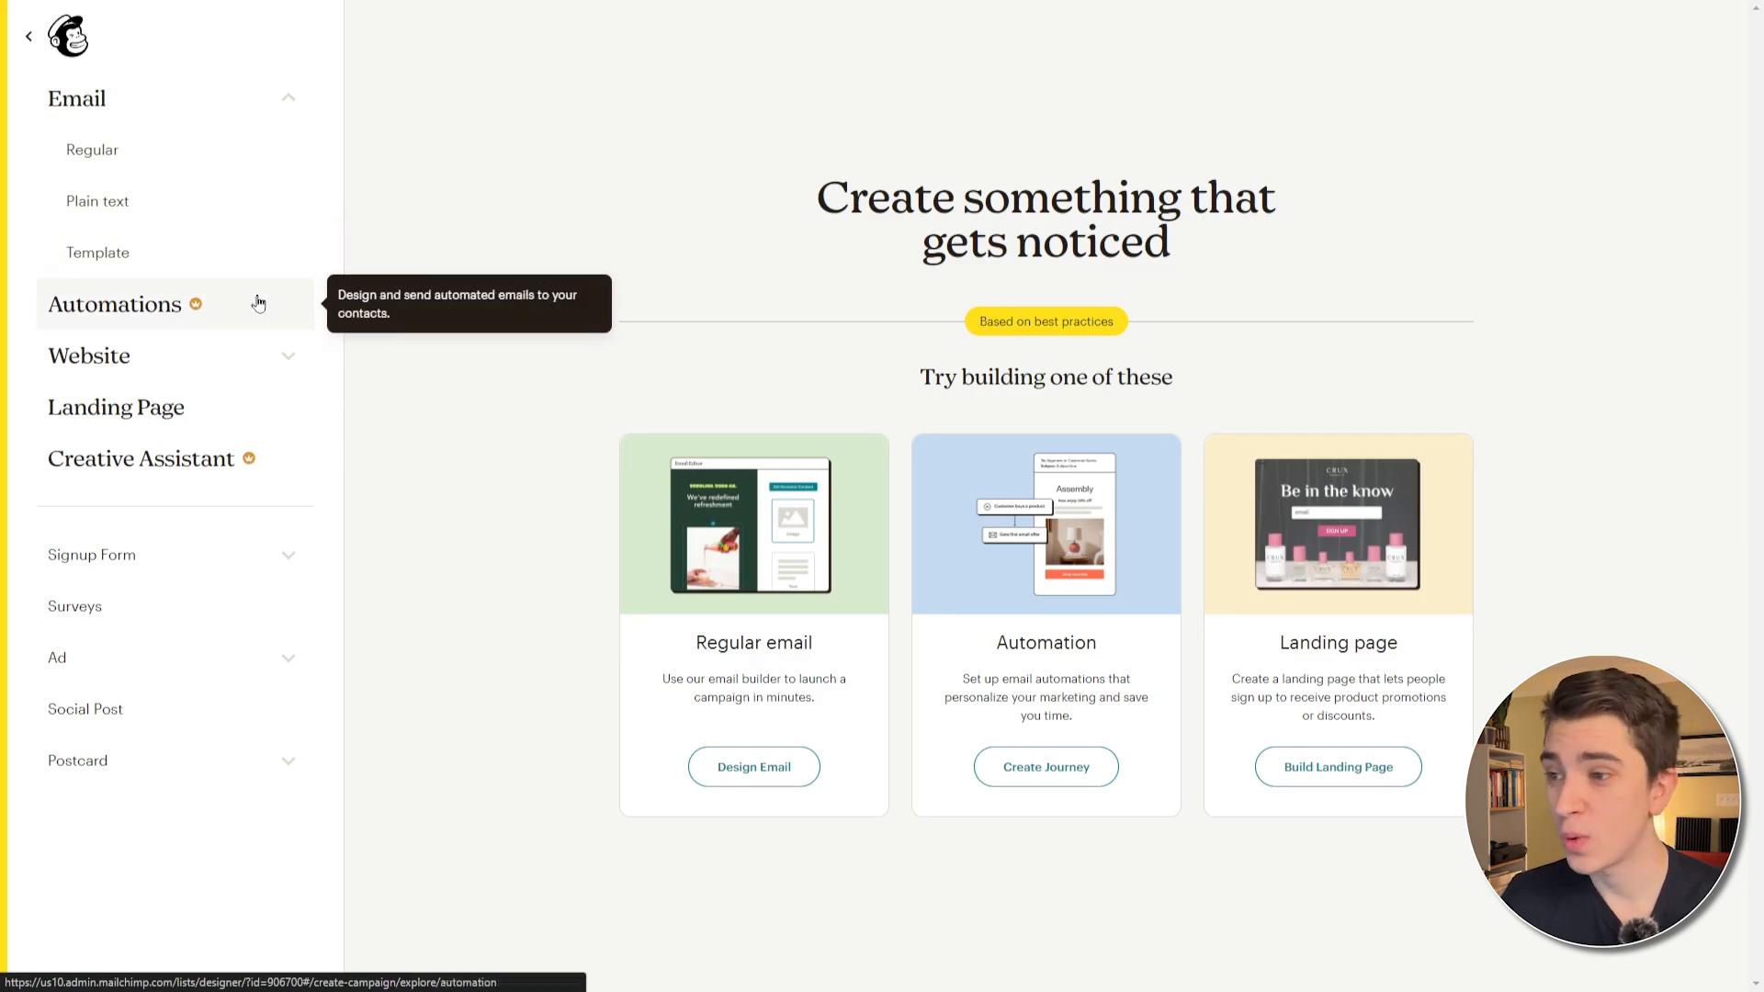
# Preview the Automations option from the Create menu, close it, and go to Campaigns.
pyautogui.click(114, 304)
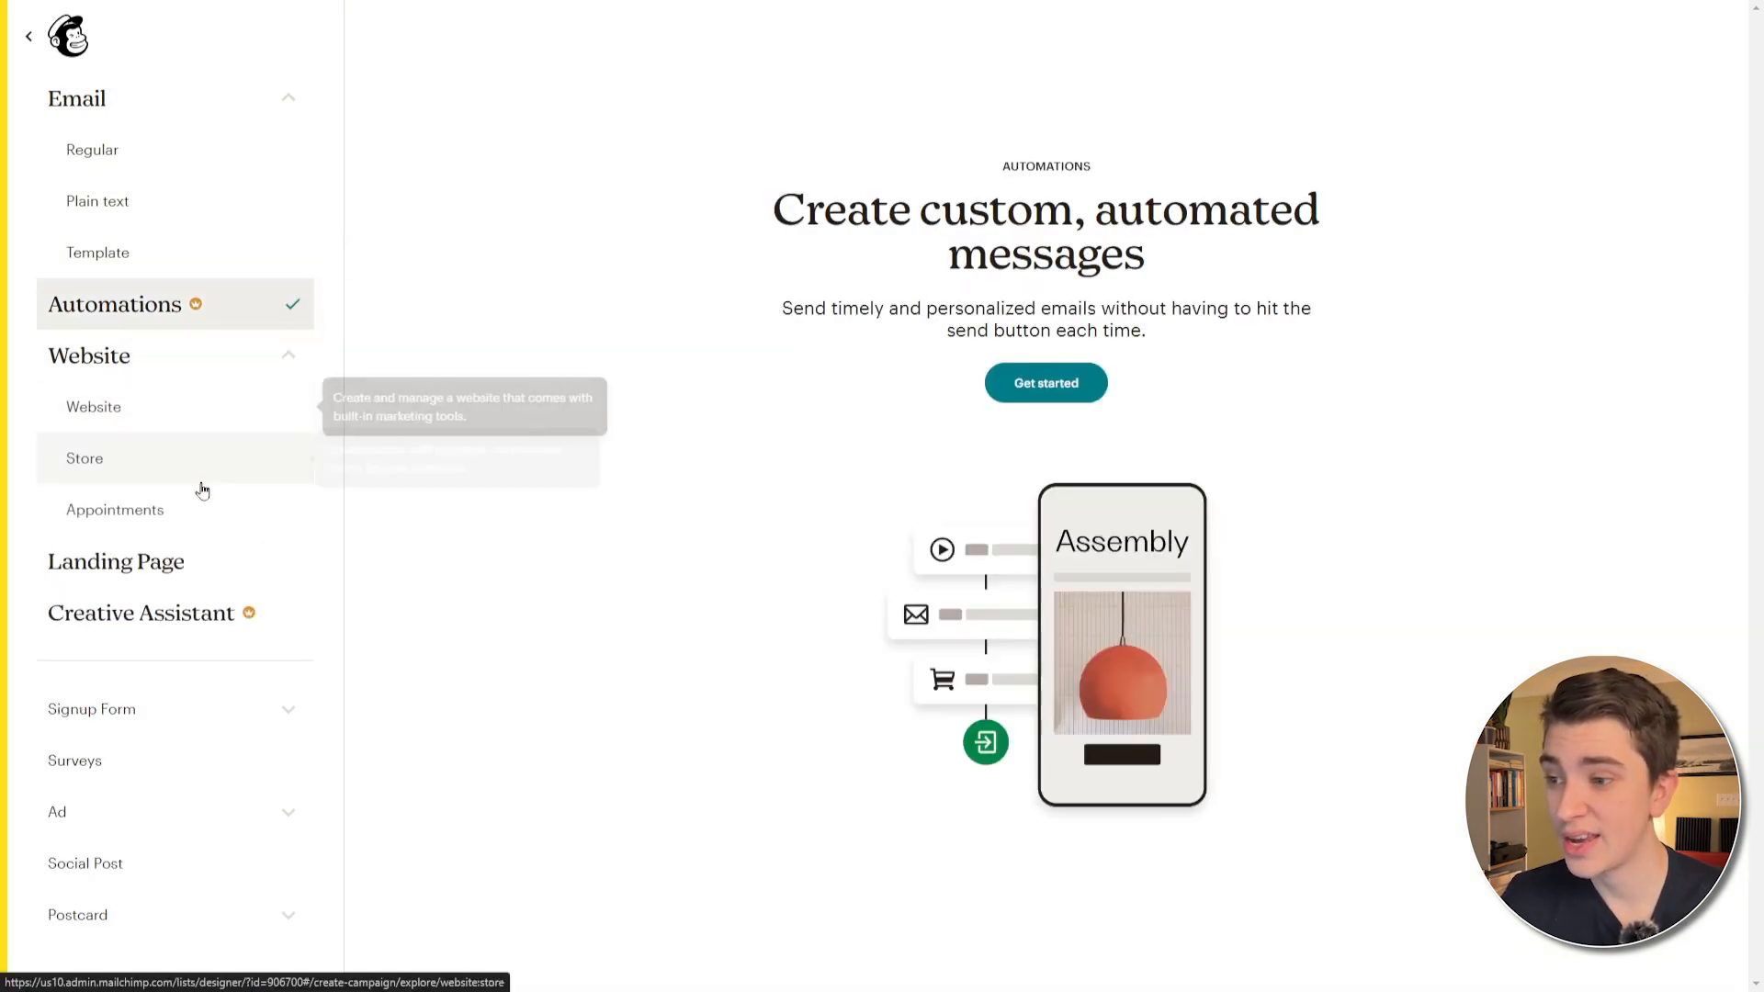
pyautogui.moveTo(268, 631)
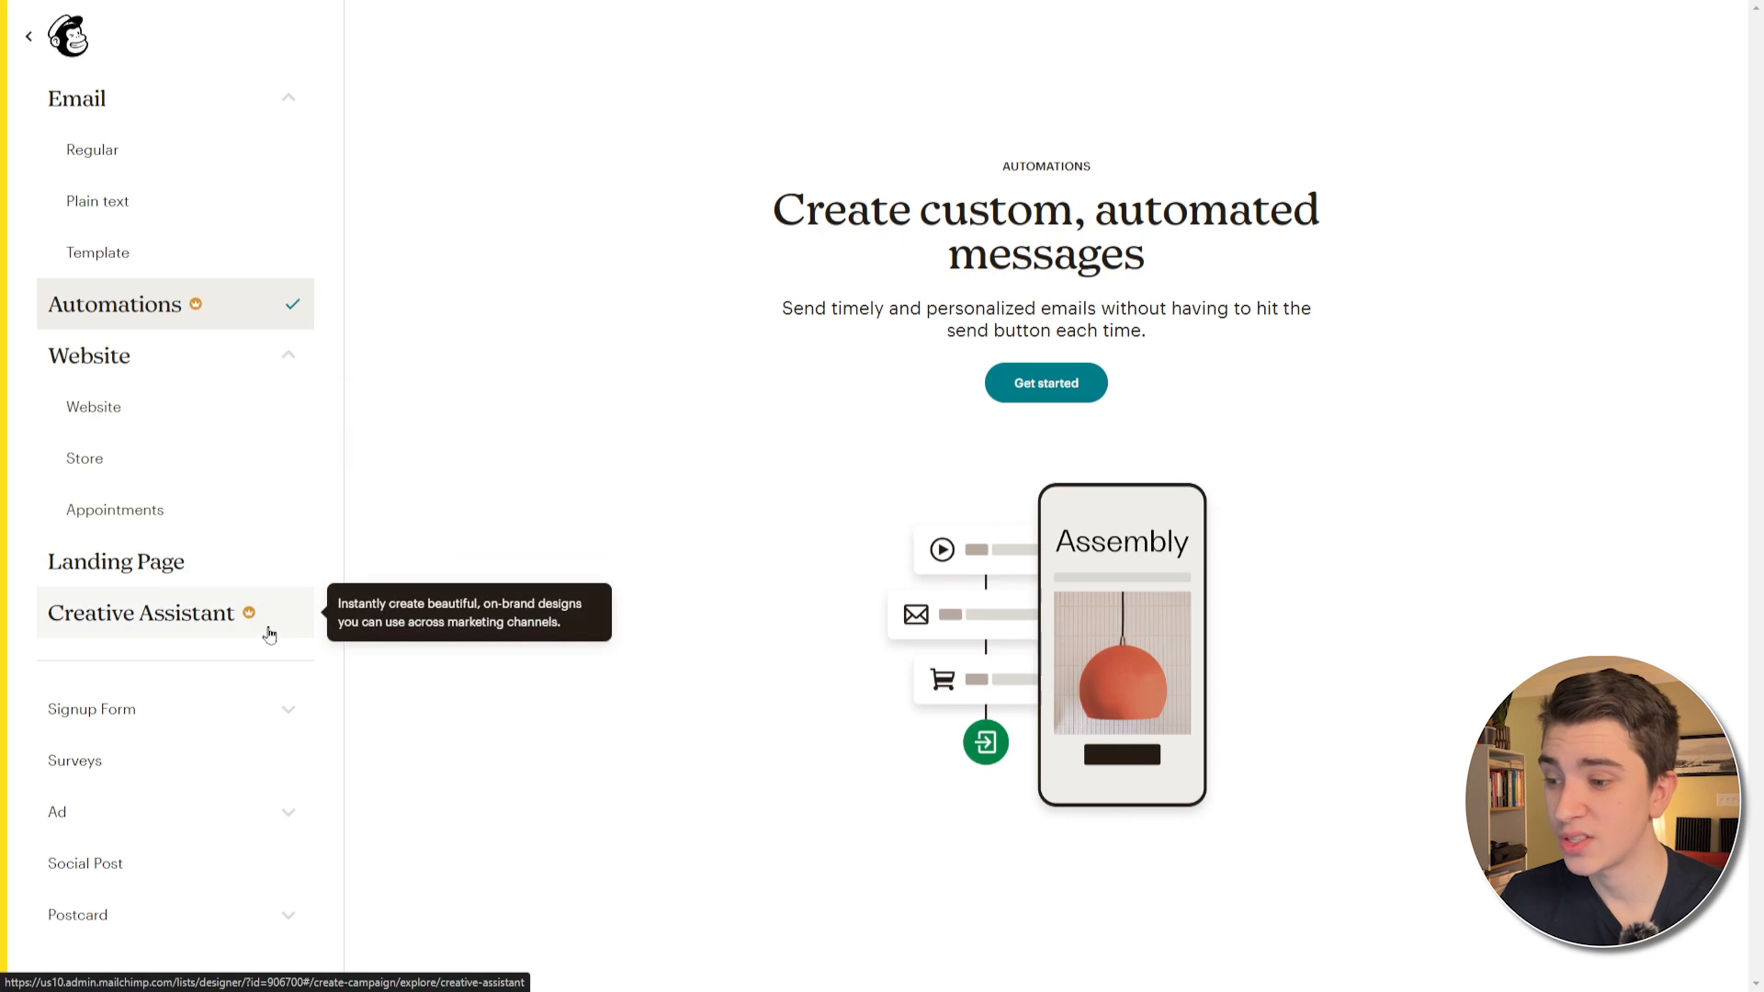
pyautogui.moveTo(236, 773)
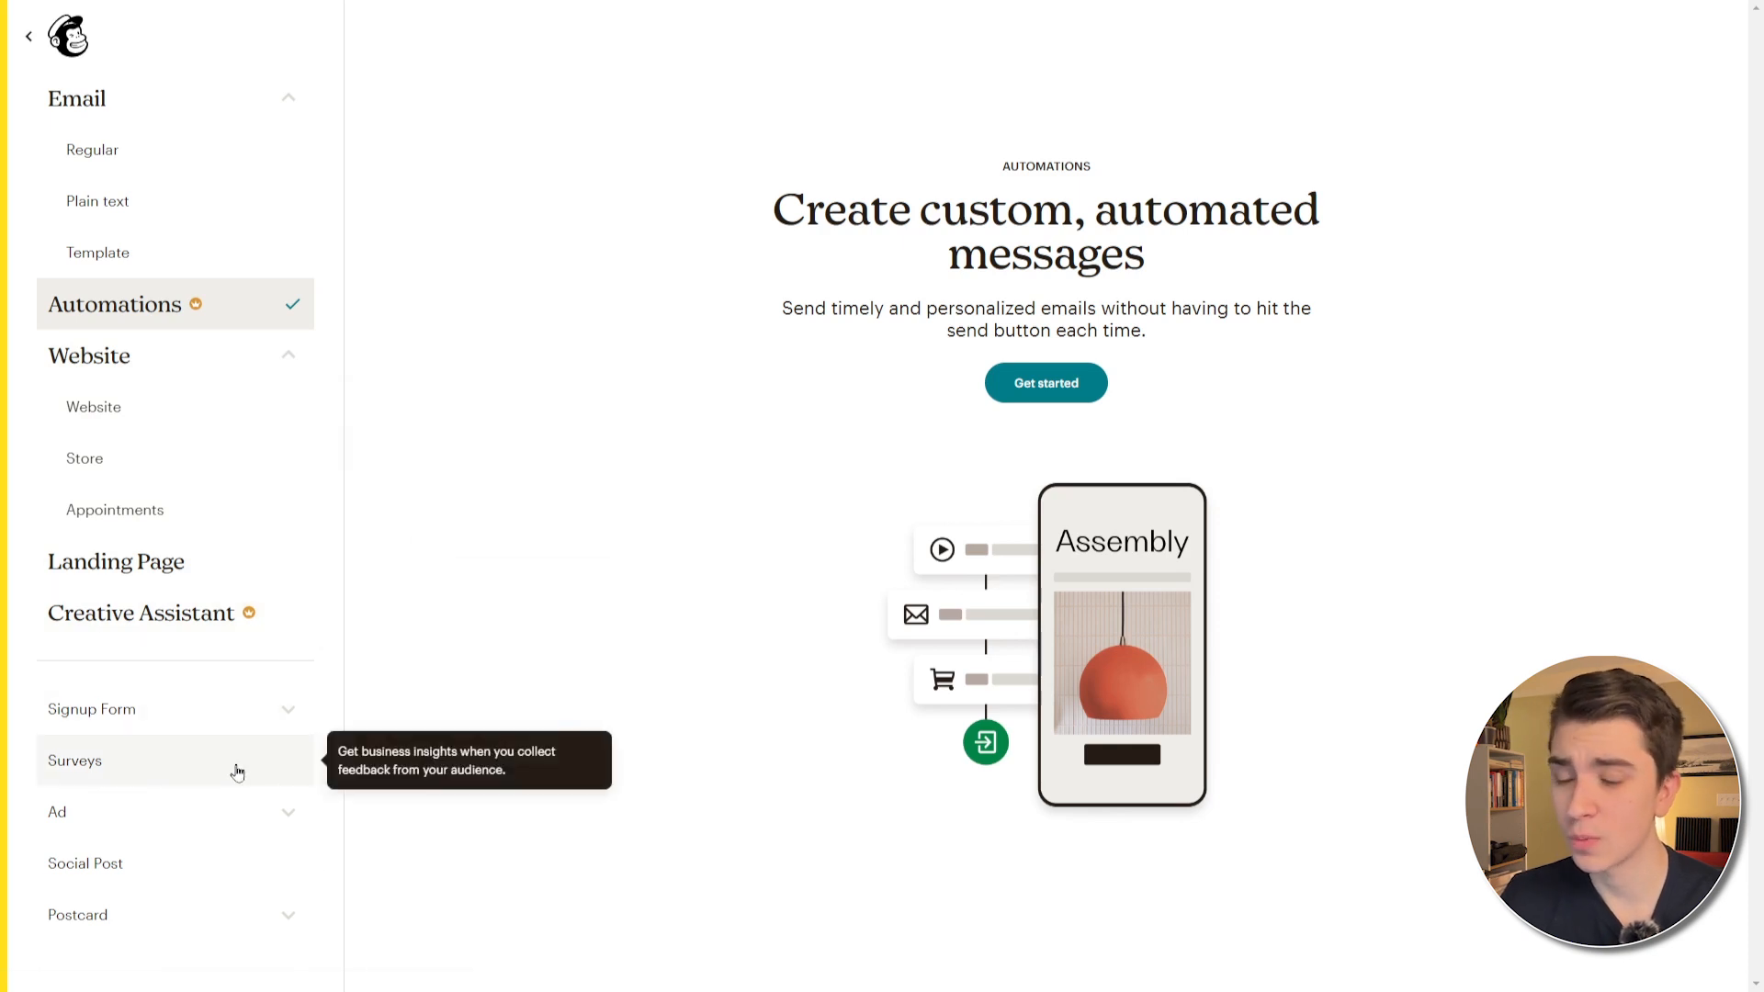
pyautogui.moveTo(226, 919)
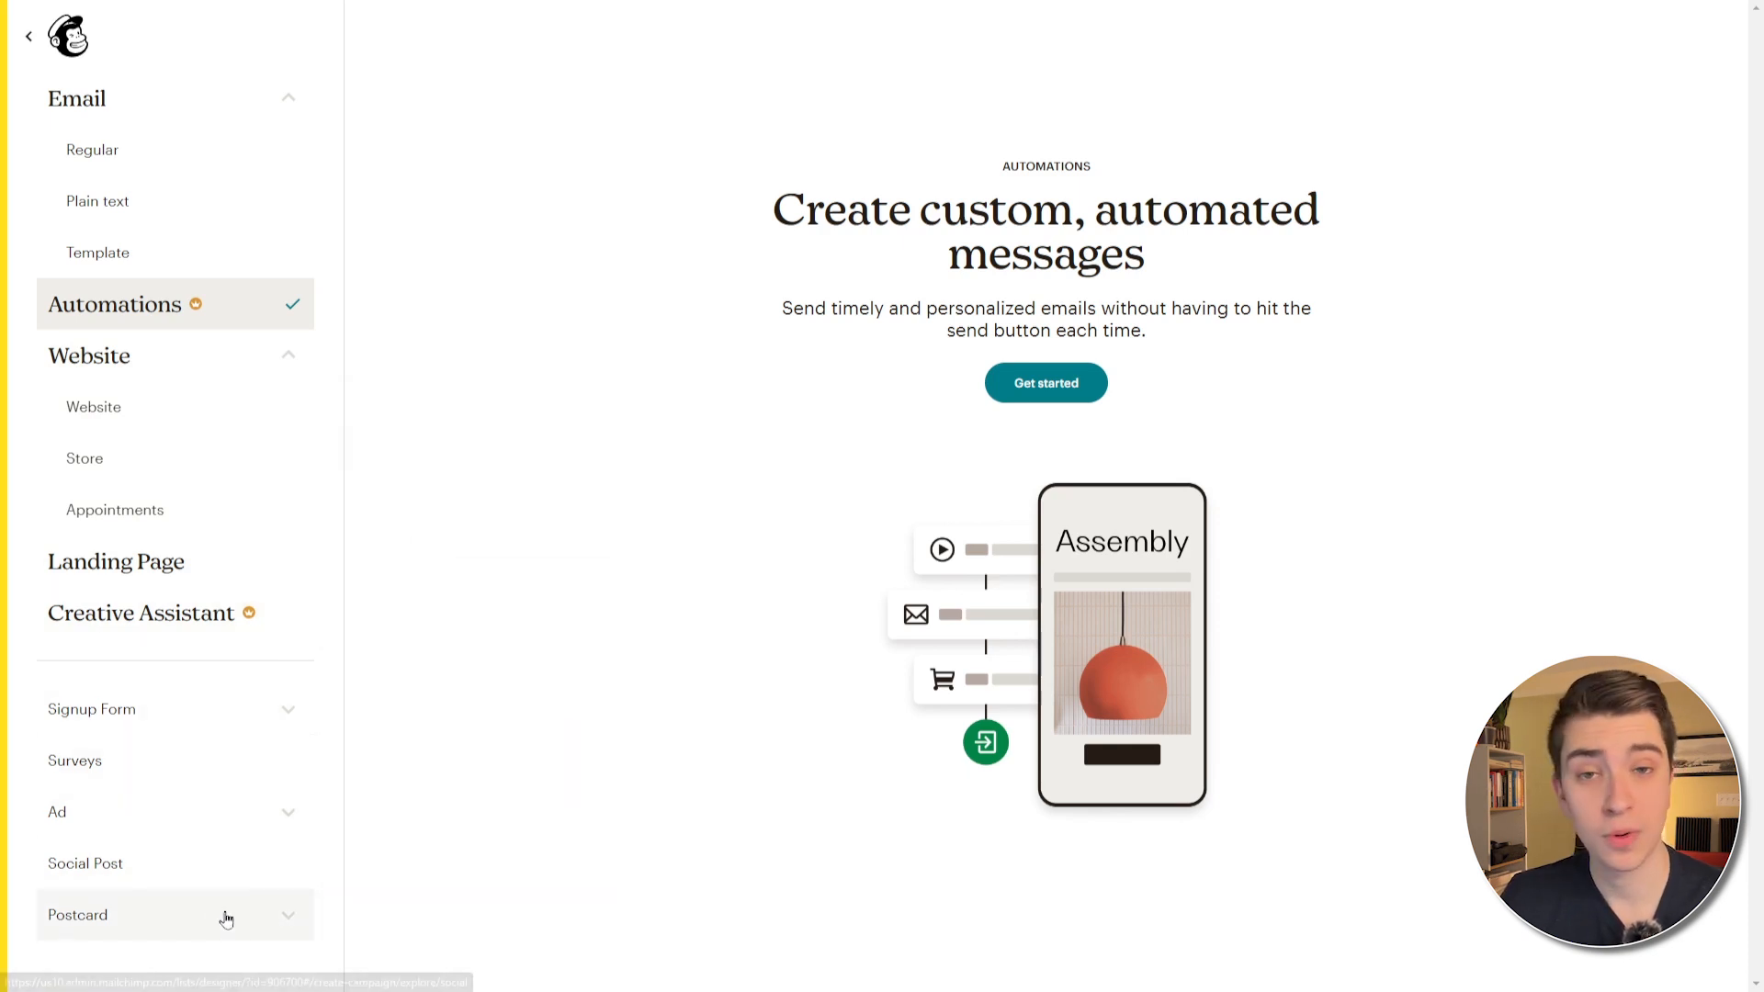
pyautogui.moveTo(225, 906)
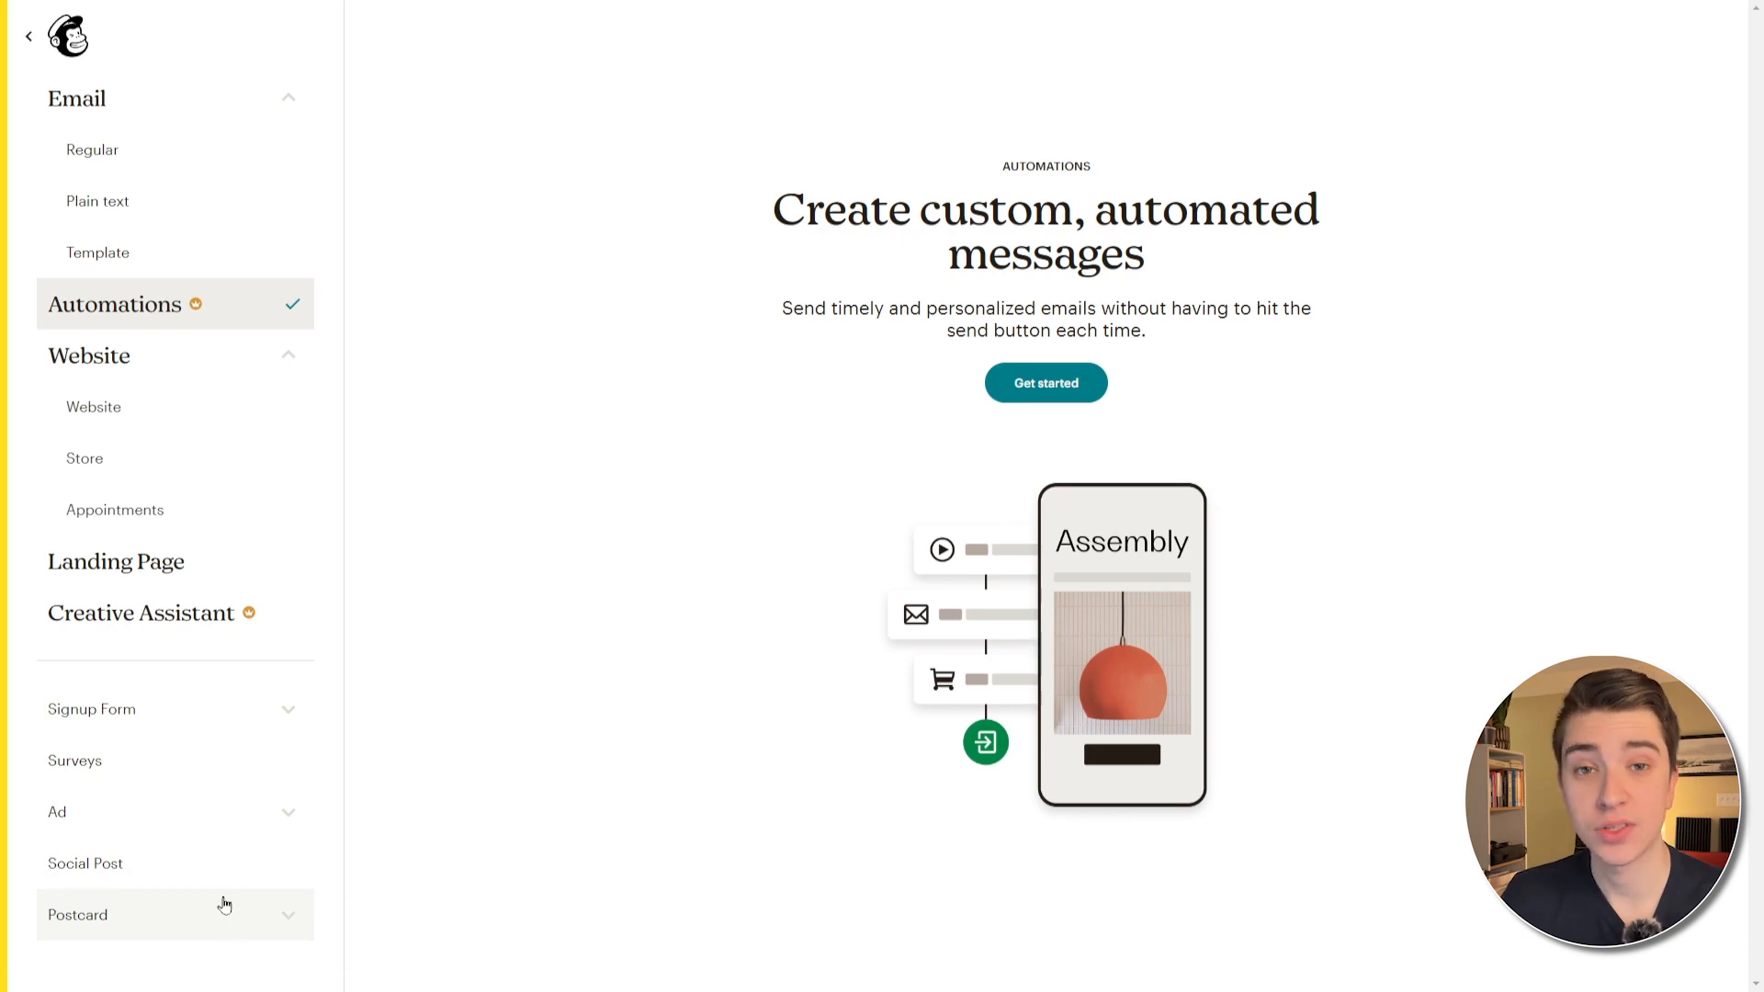
pyautogui.click(92, 150)
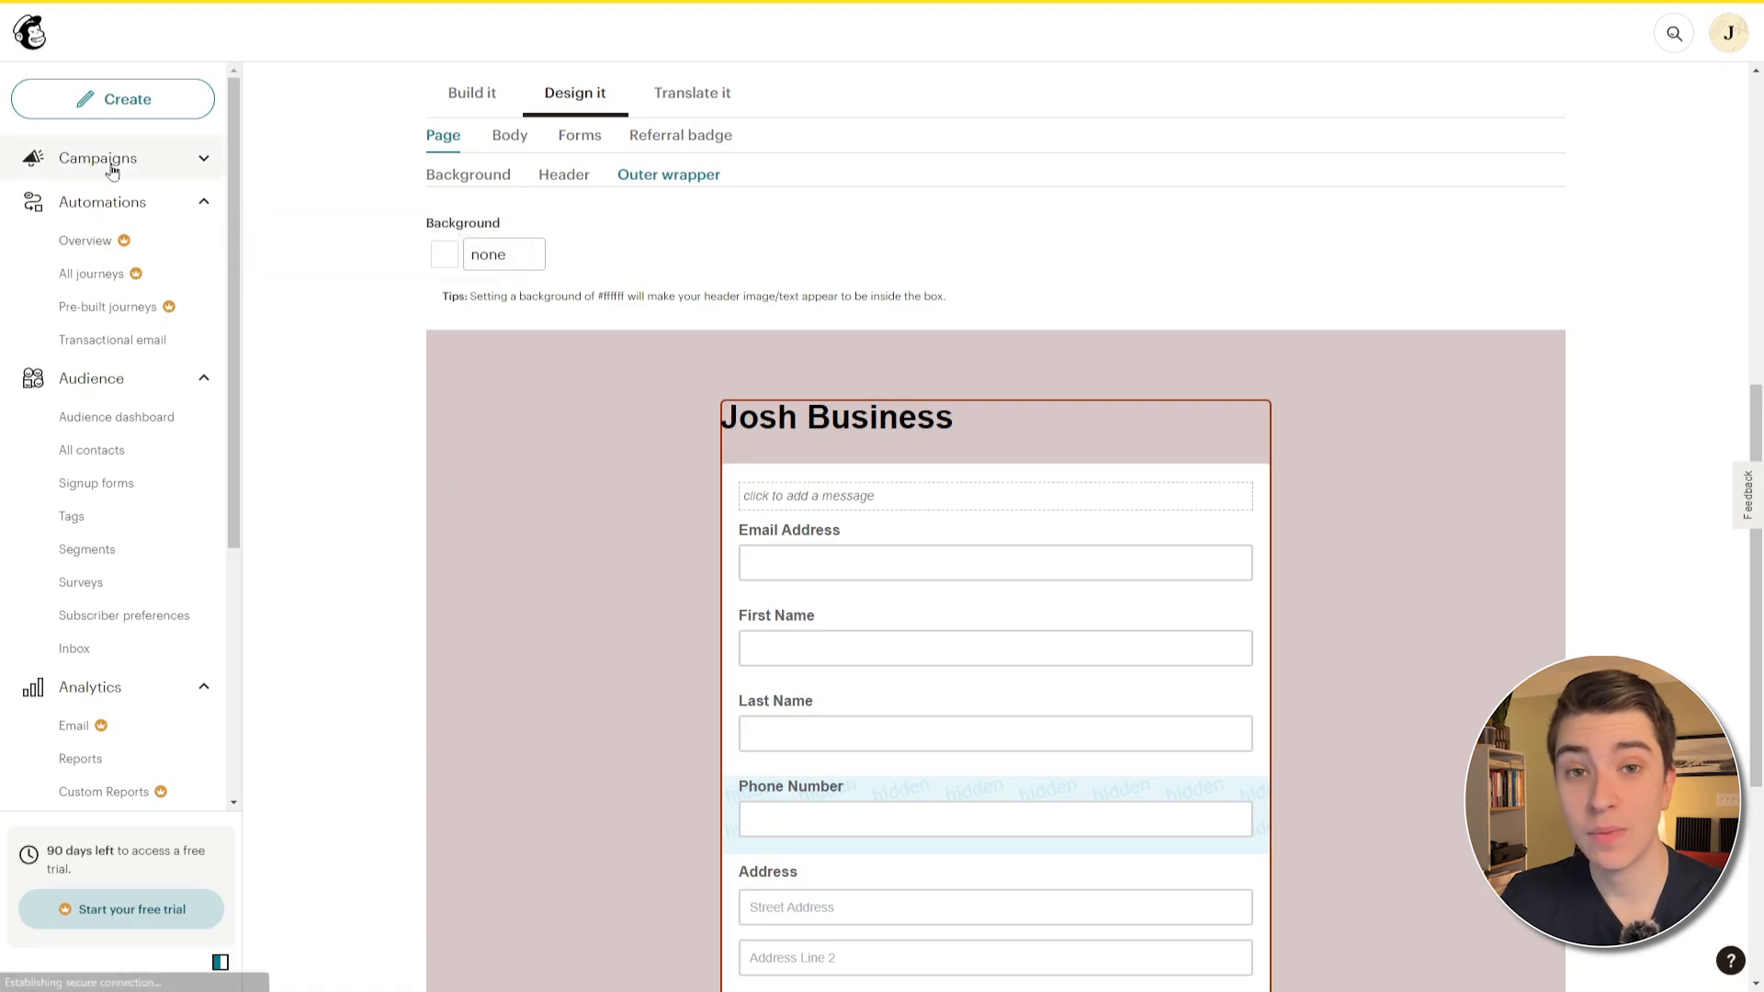
pyautogui.click(97, 157)
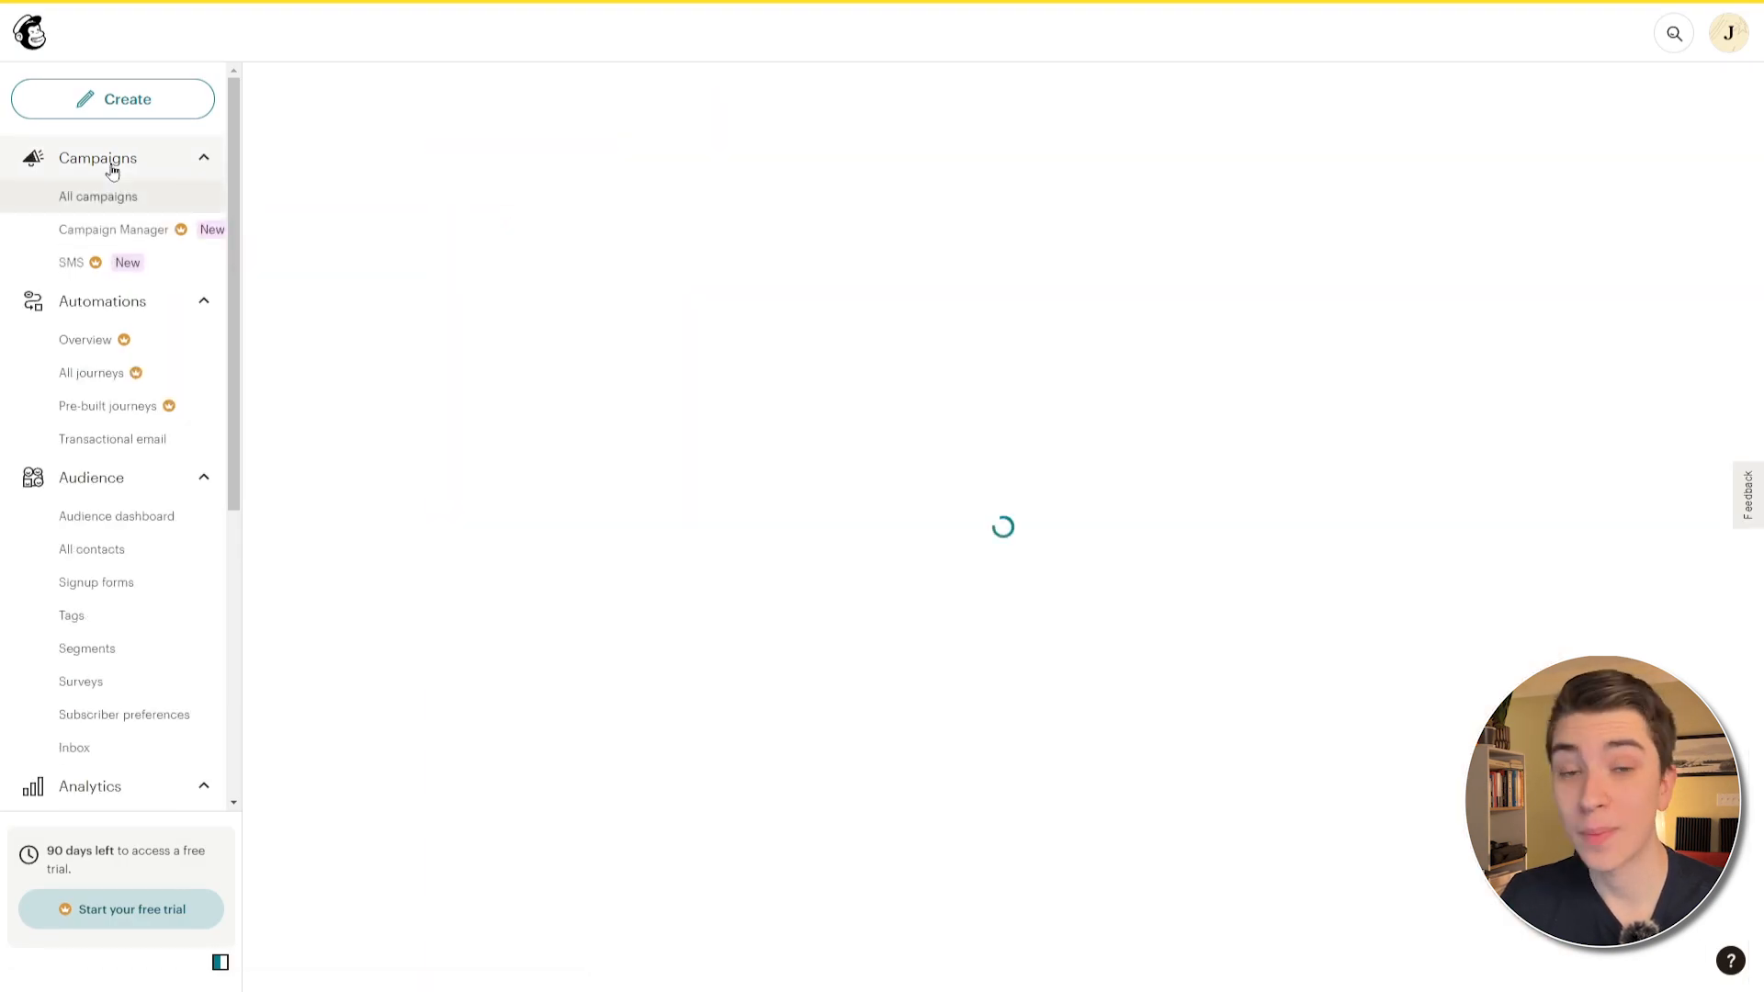
# Open the firstemail draft, review its setup checklist, and view the From sender fields.
pyautogui.click(98, 195)
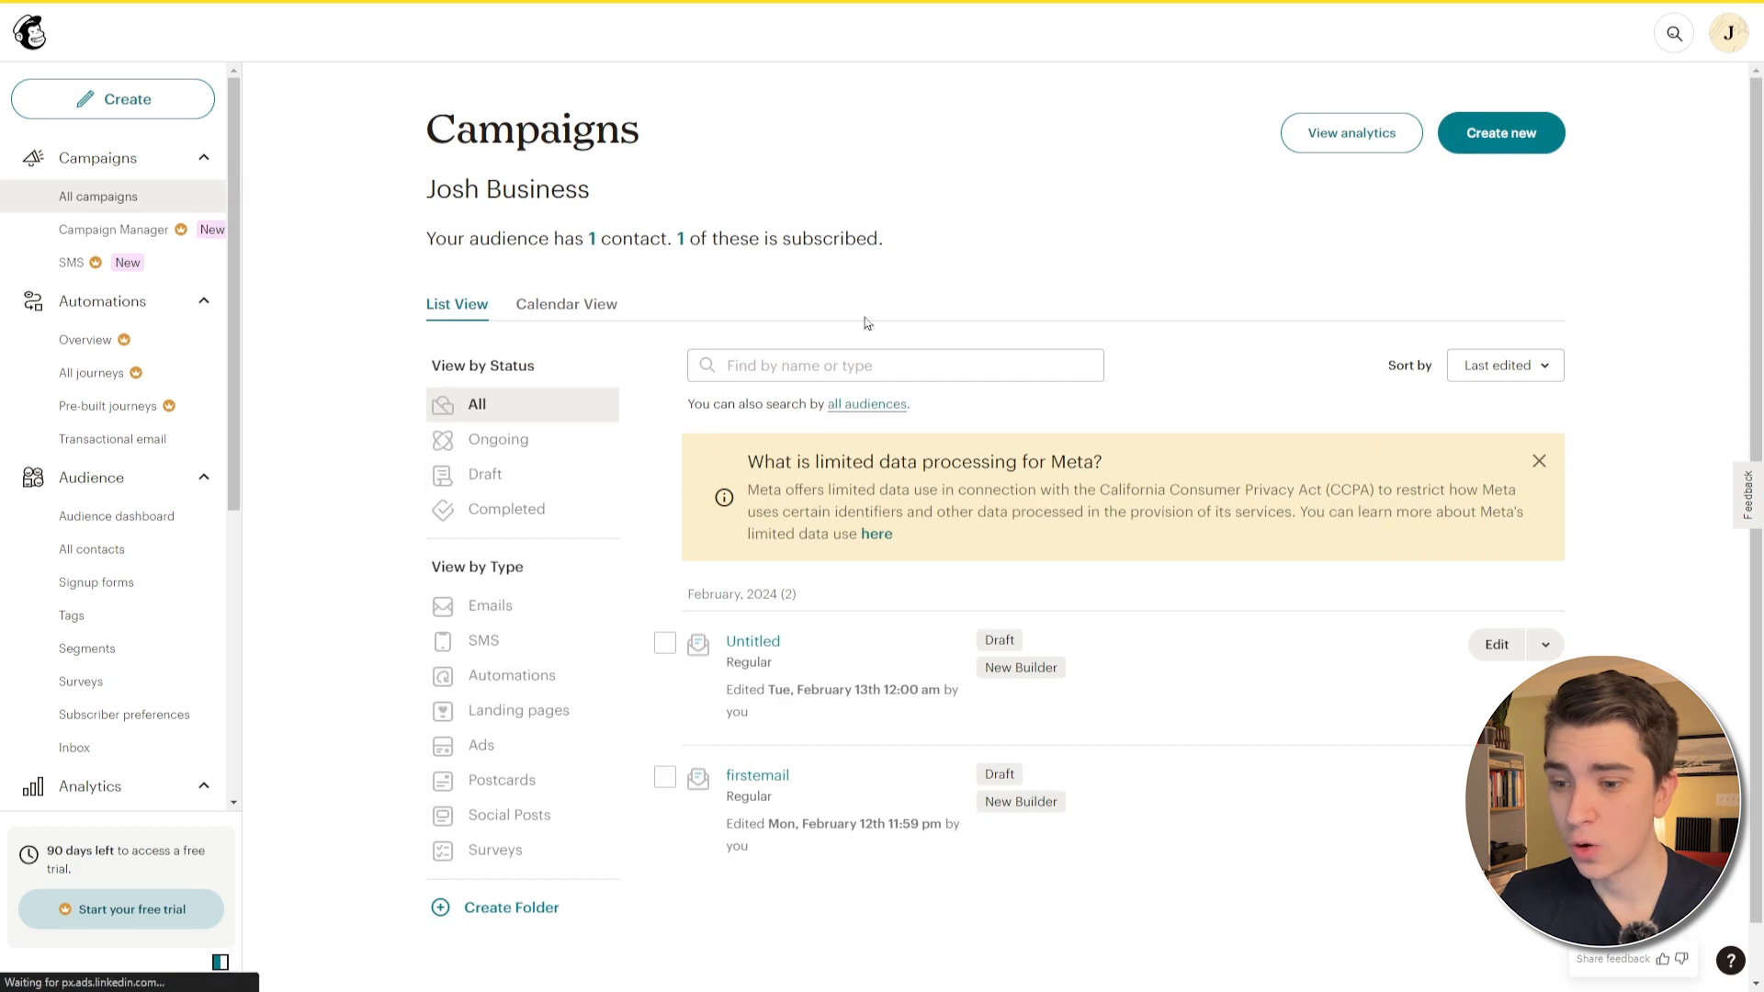
pyautogui.scroll(-3)
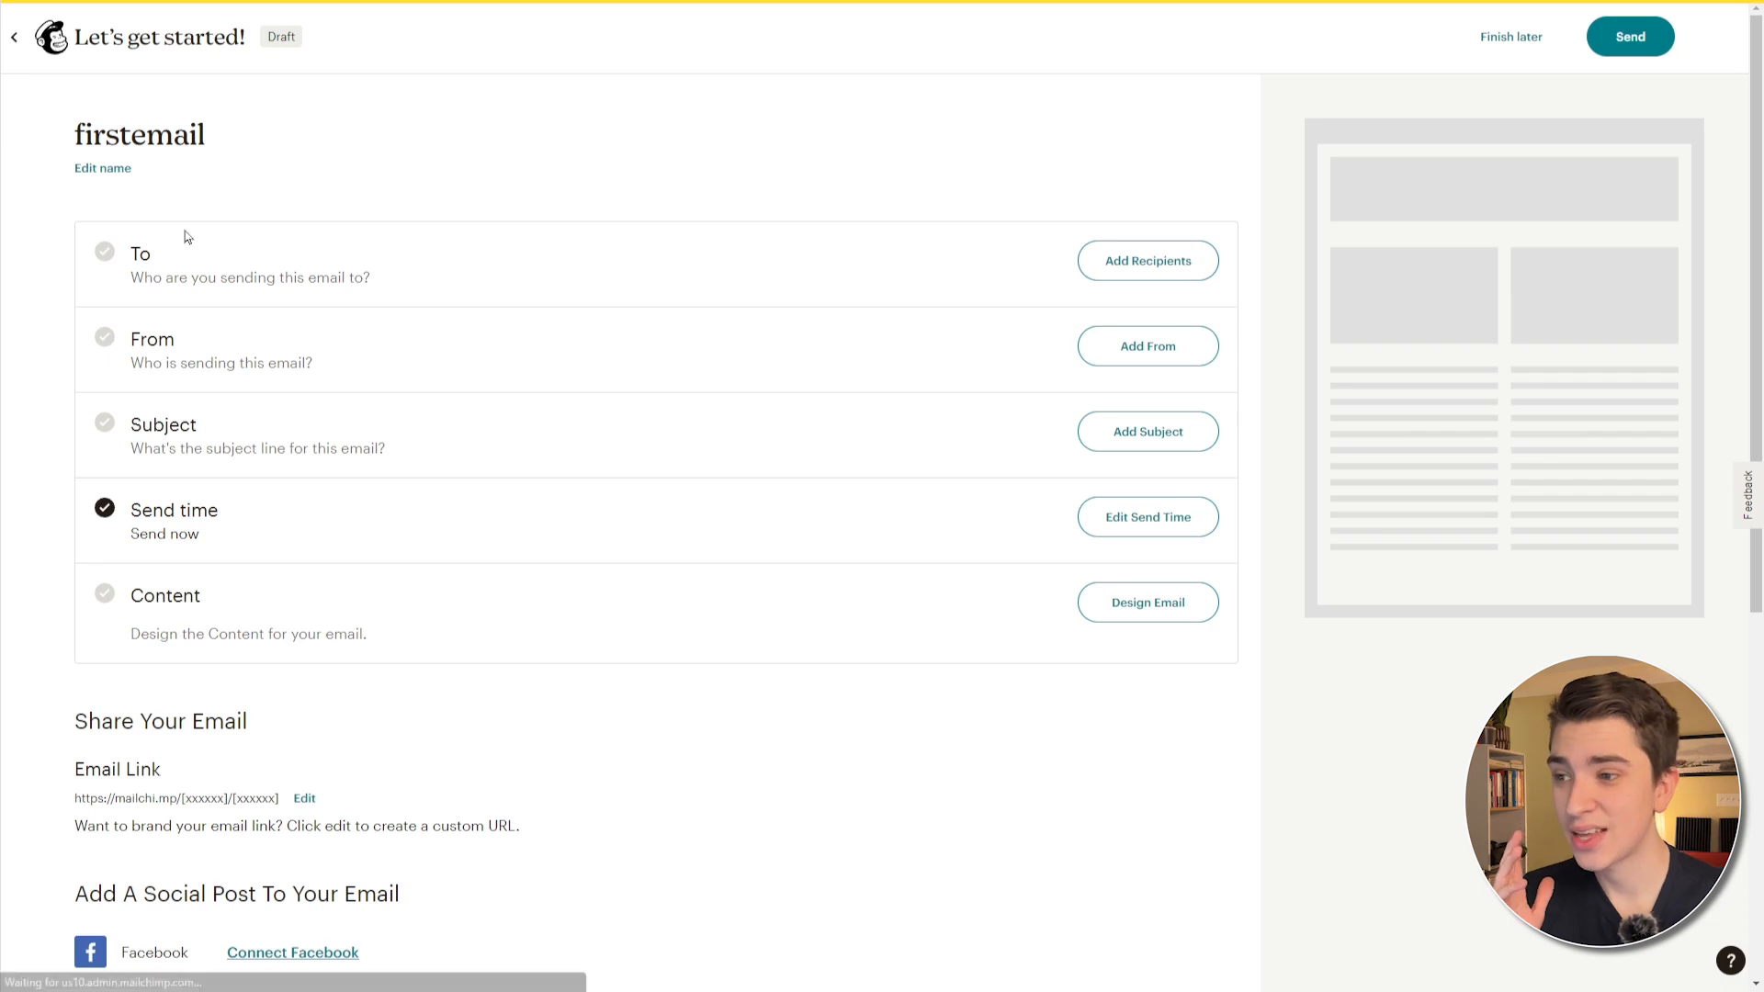
pyautogui.scroll(-3)
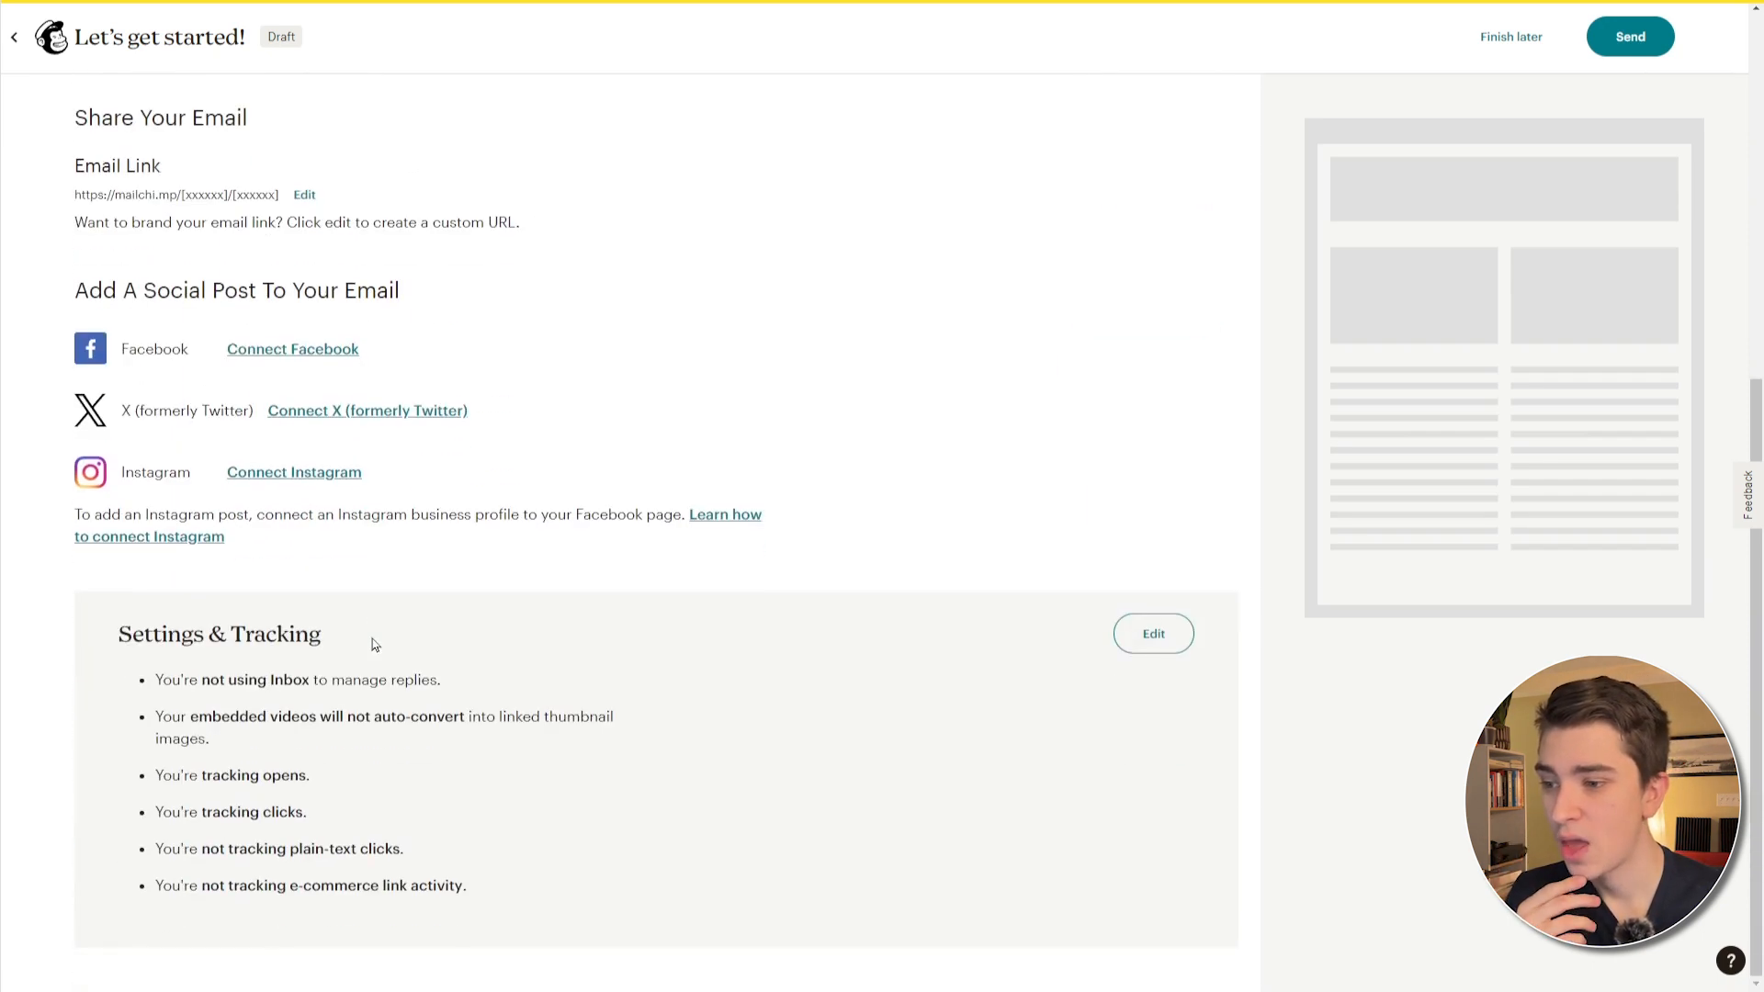
pyautogui.scroll(3)
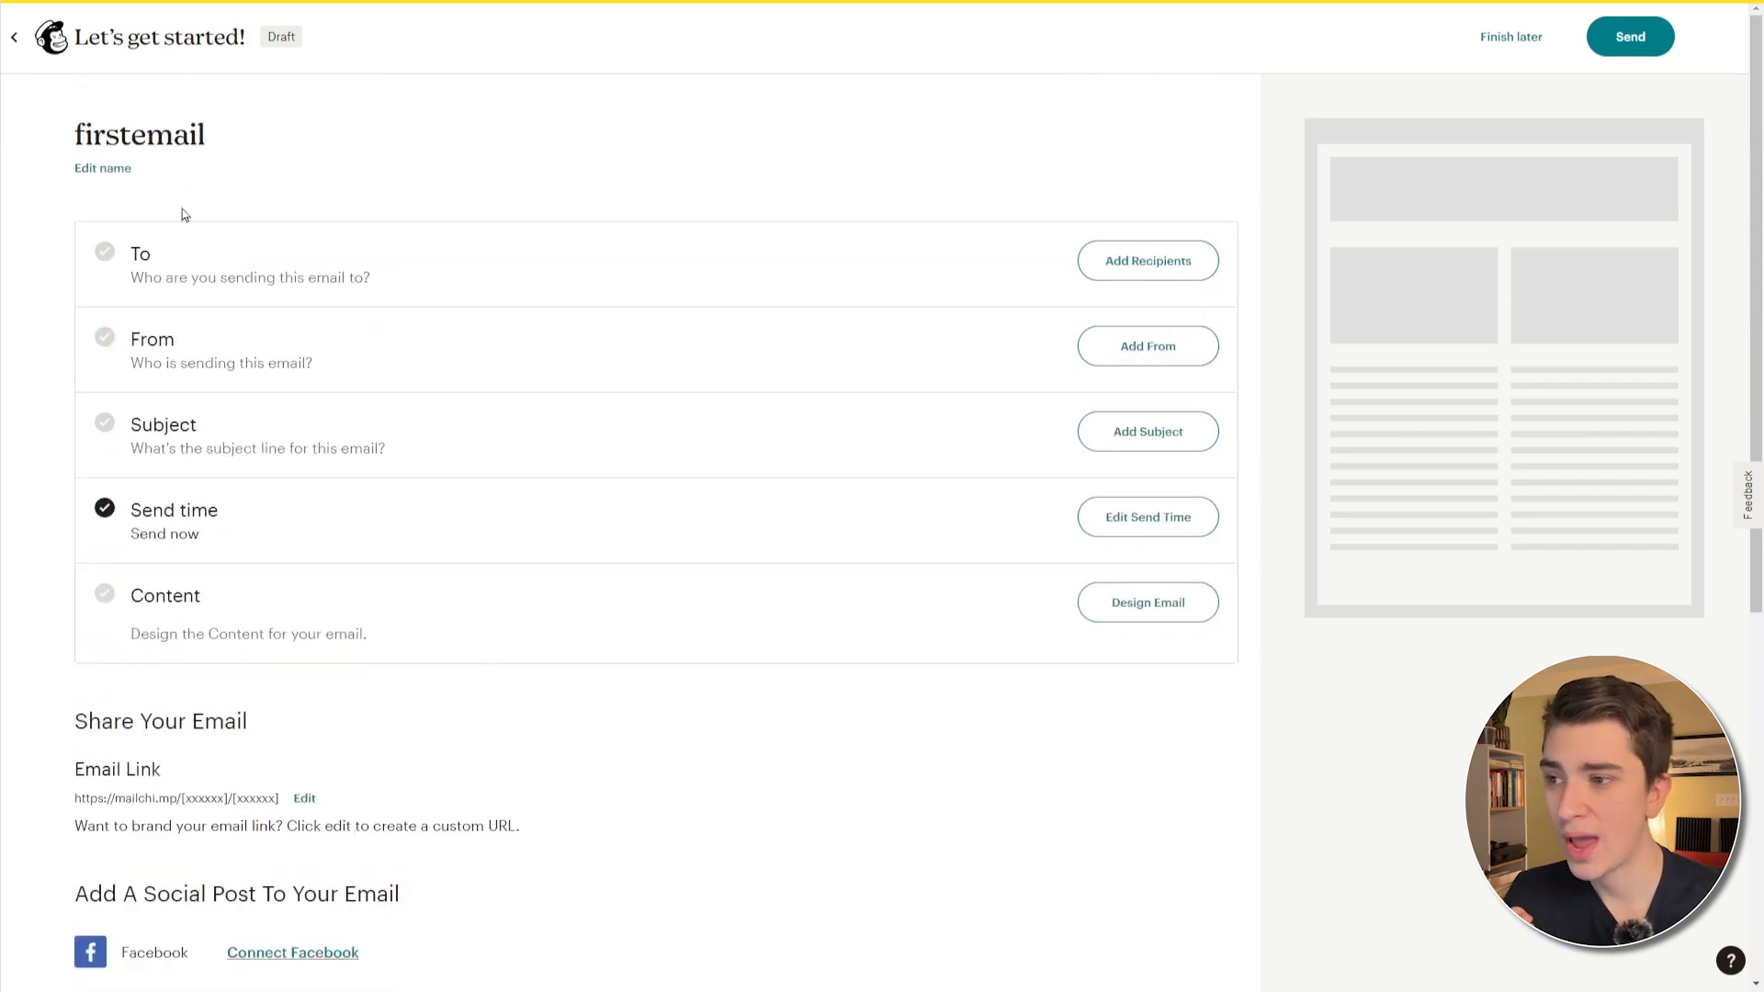
pyautogui.moveTo(102, 167)
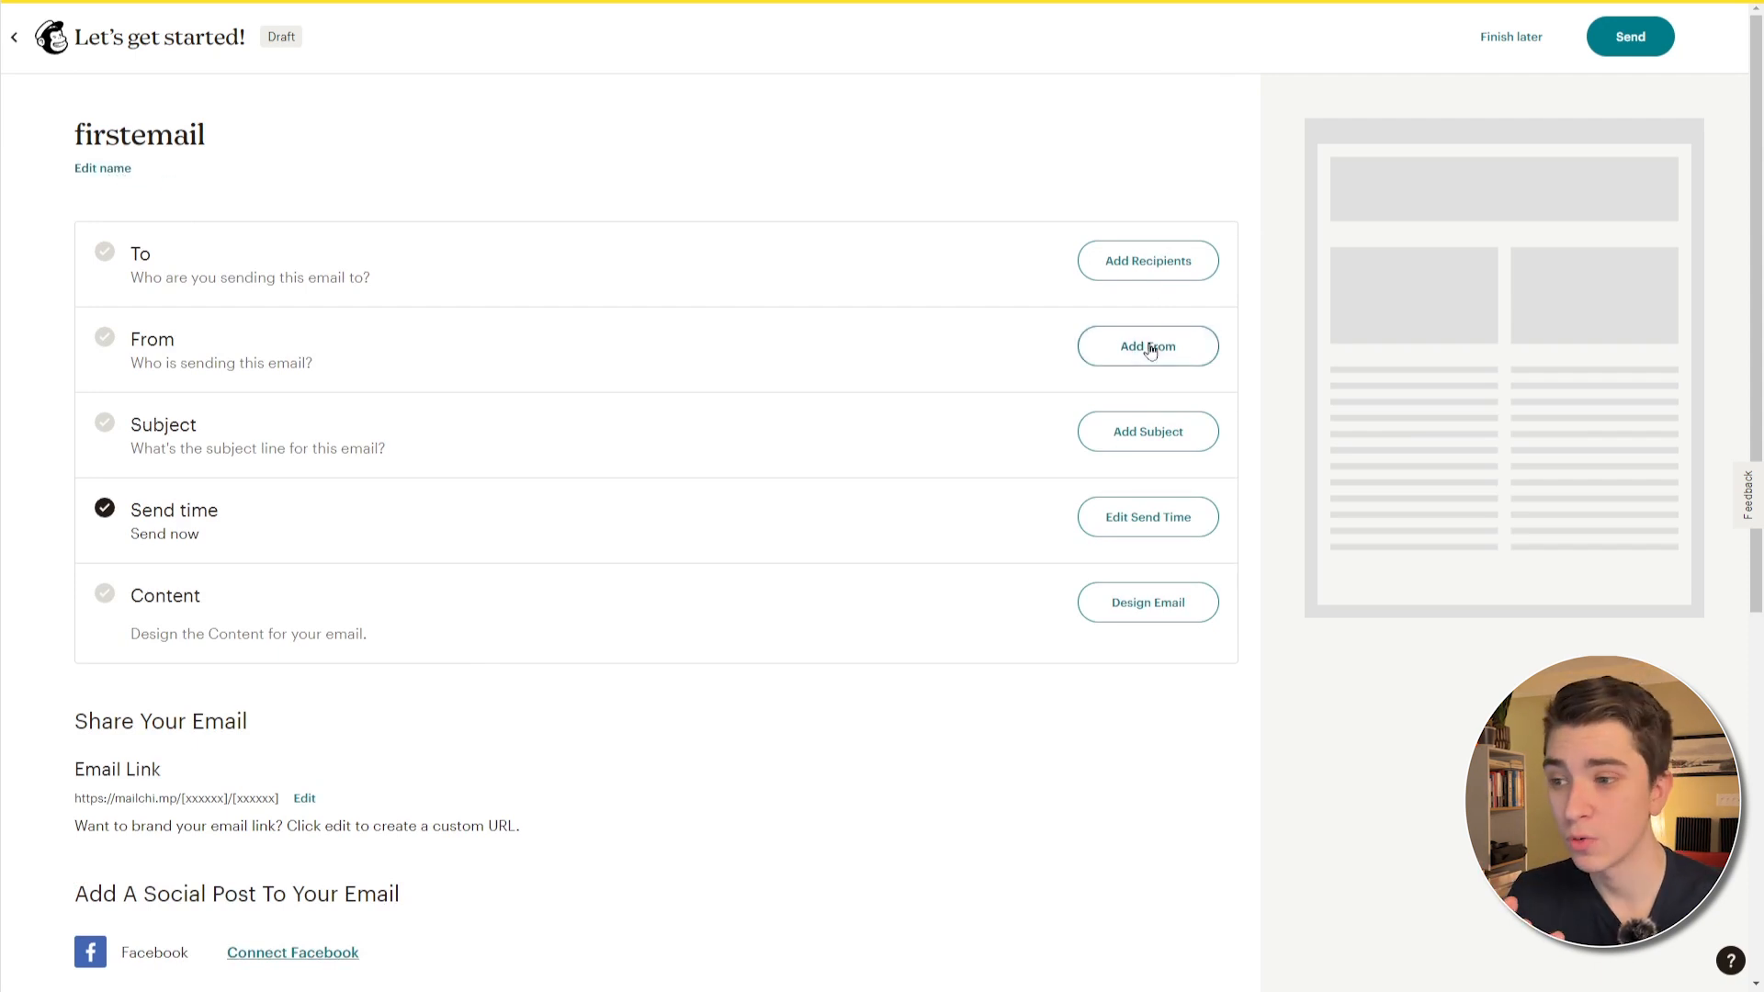
pyautogui.click(1147, 346)
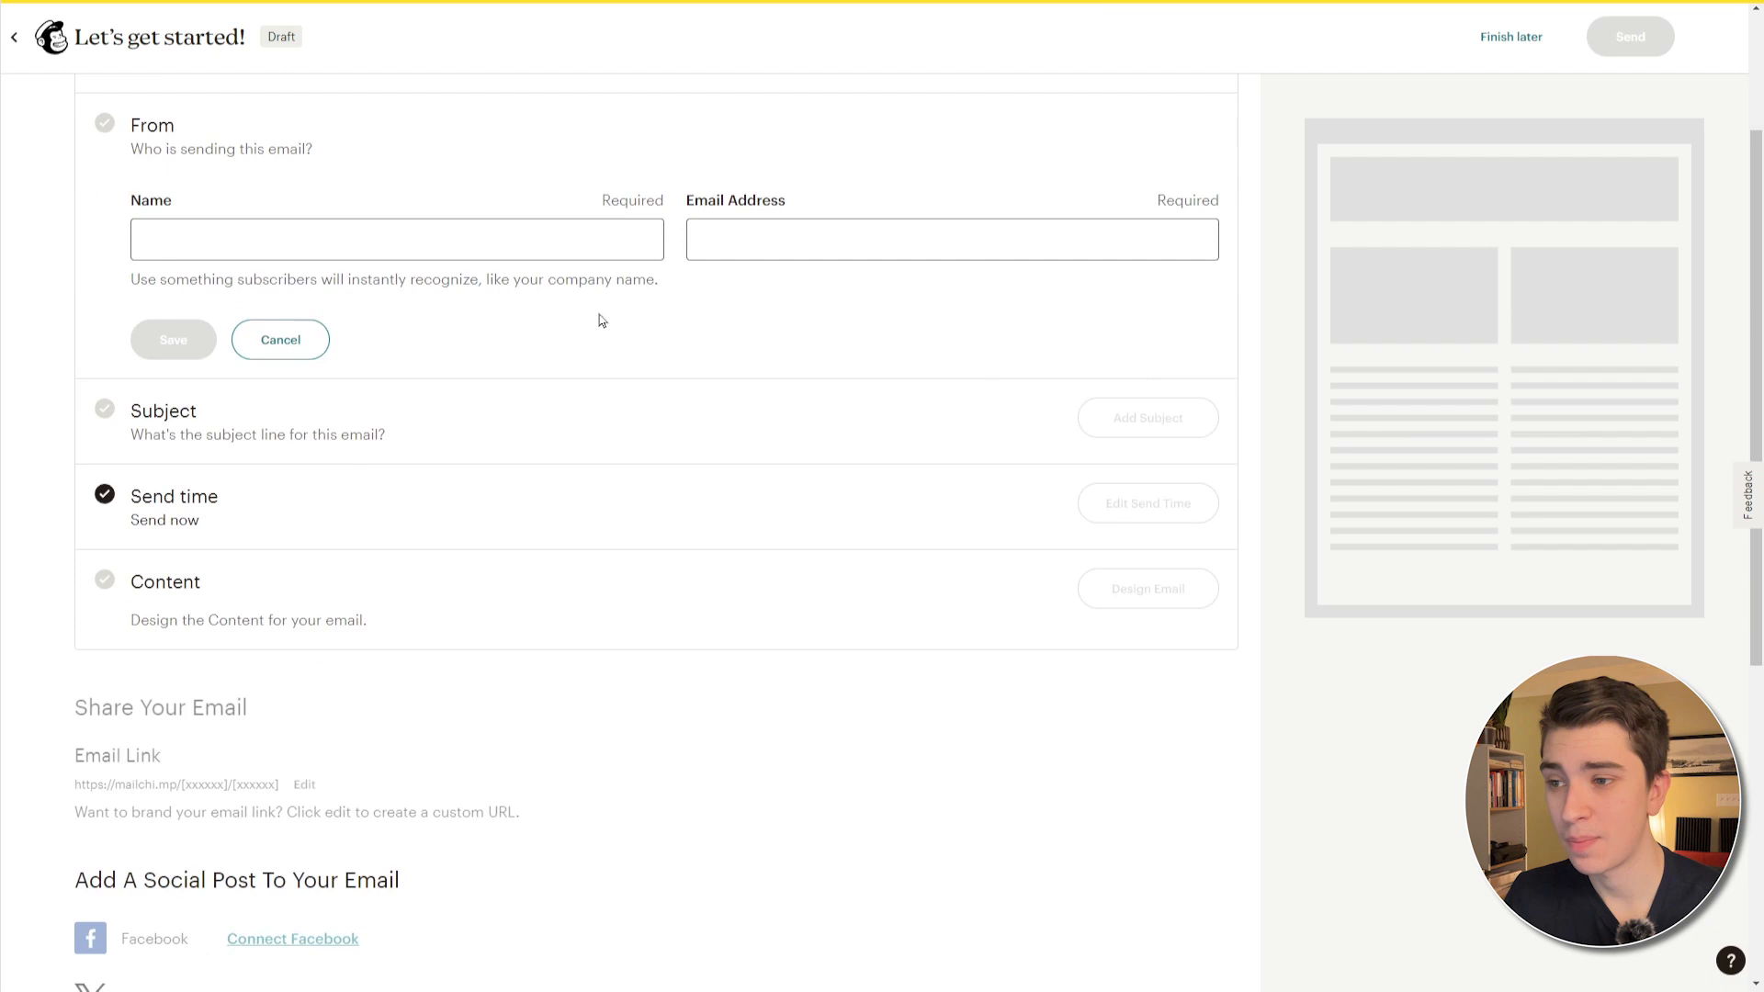
pyautogui.scroll(-3)
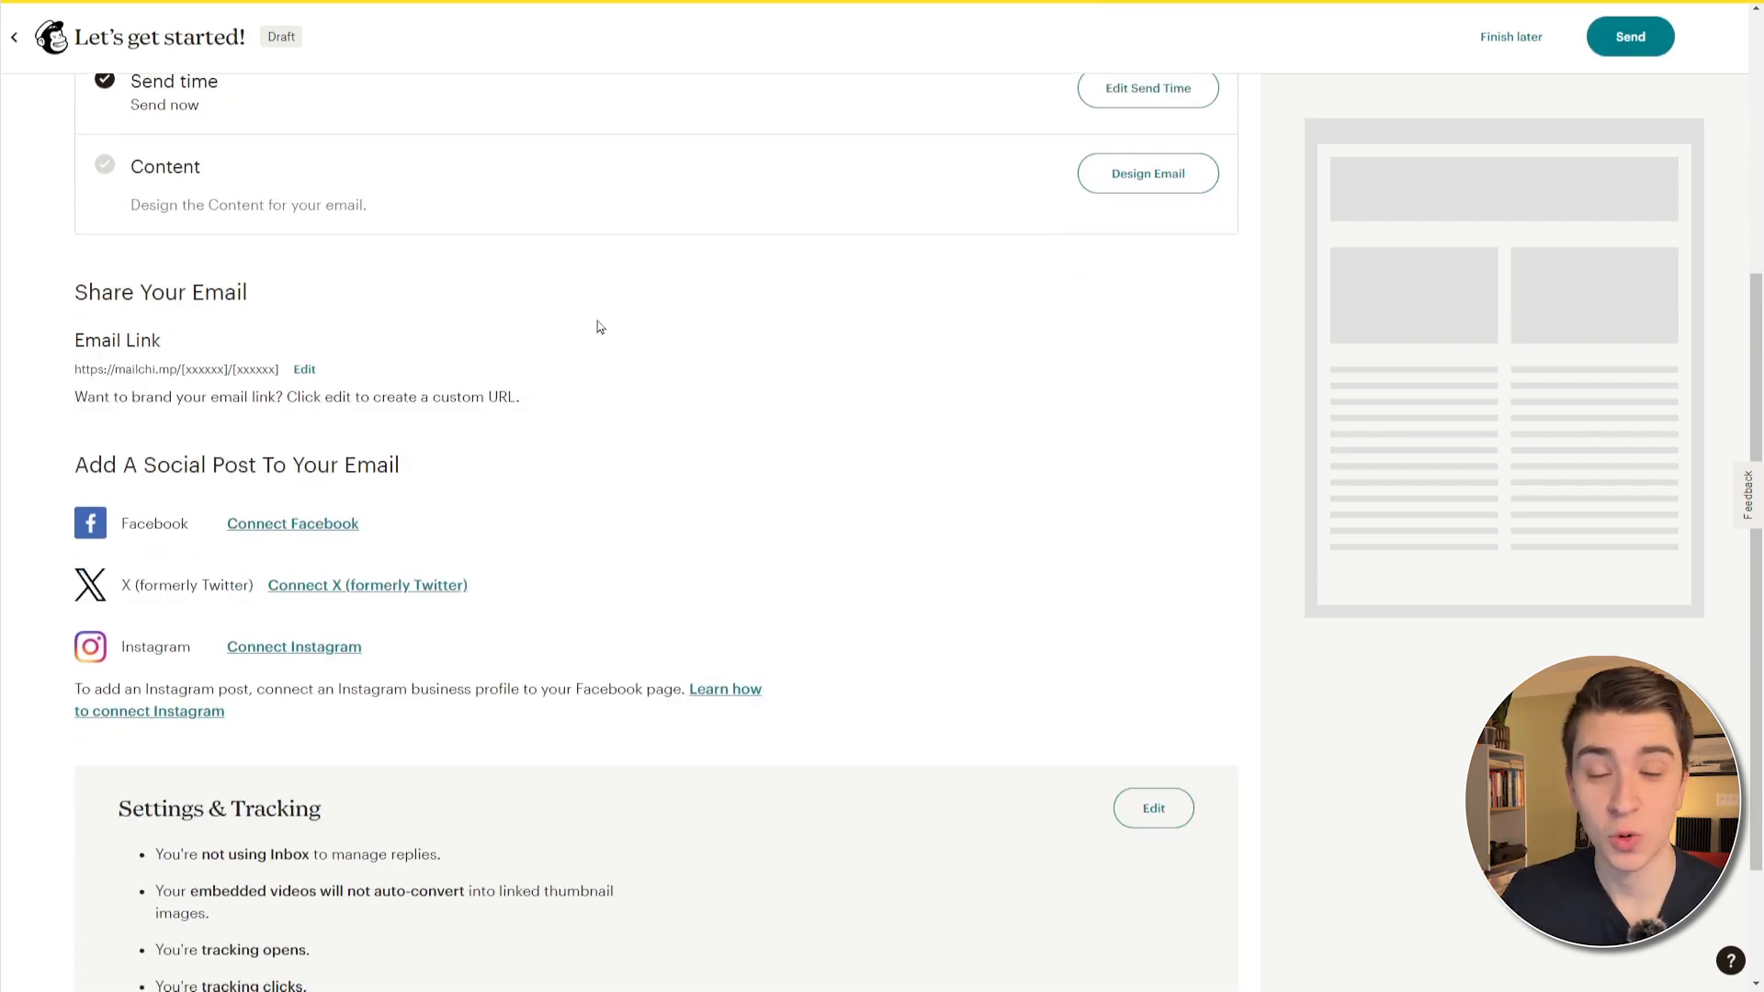
pyautogui.scroll(3)
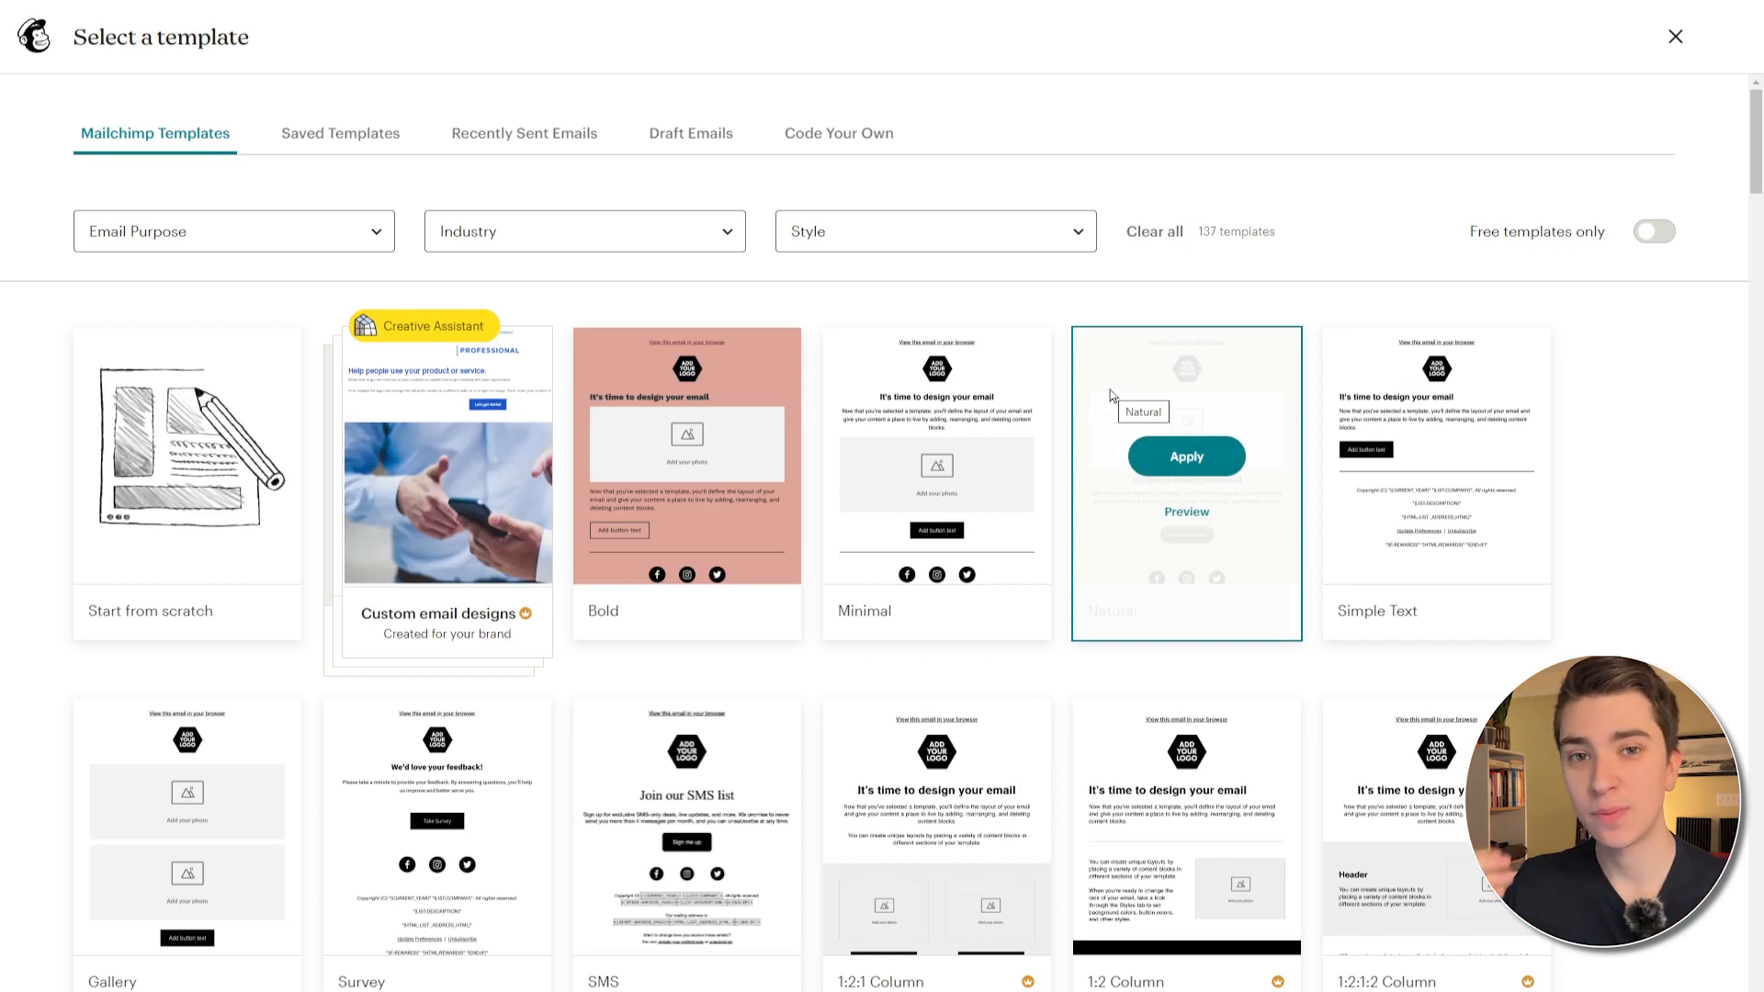
pyautogui.moveTo(163, 146)
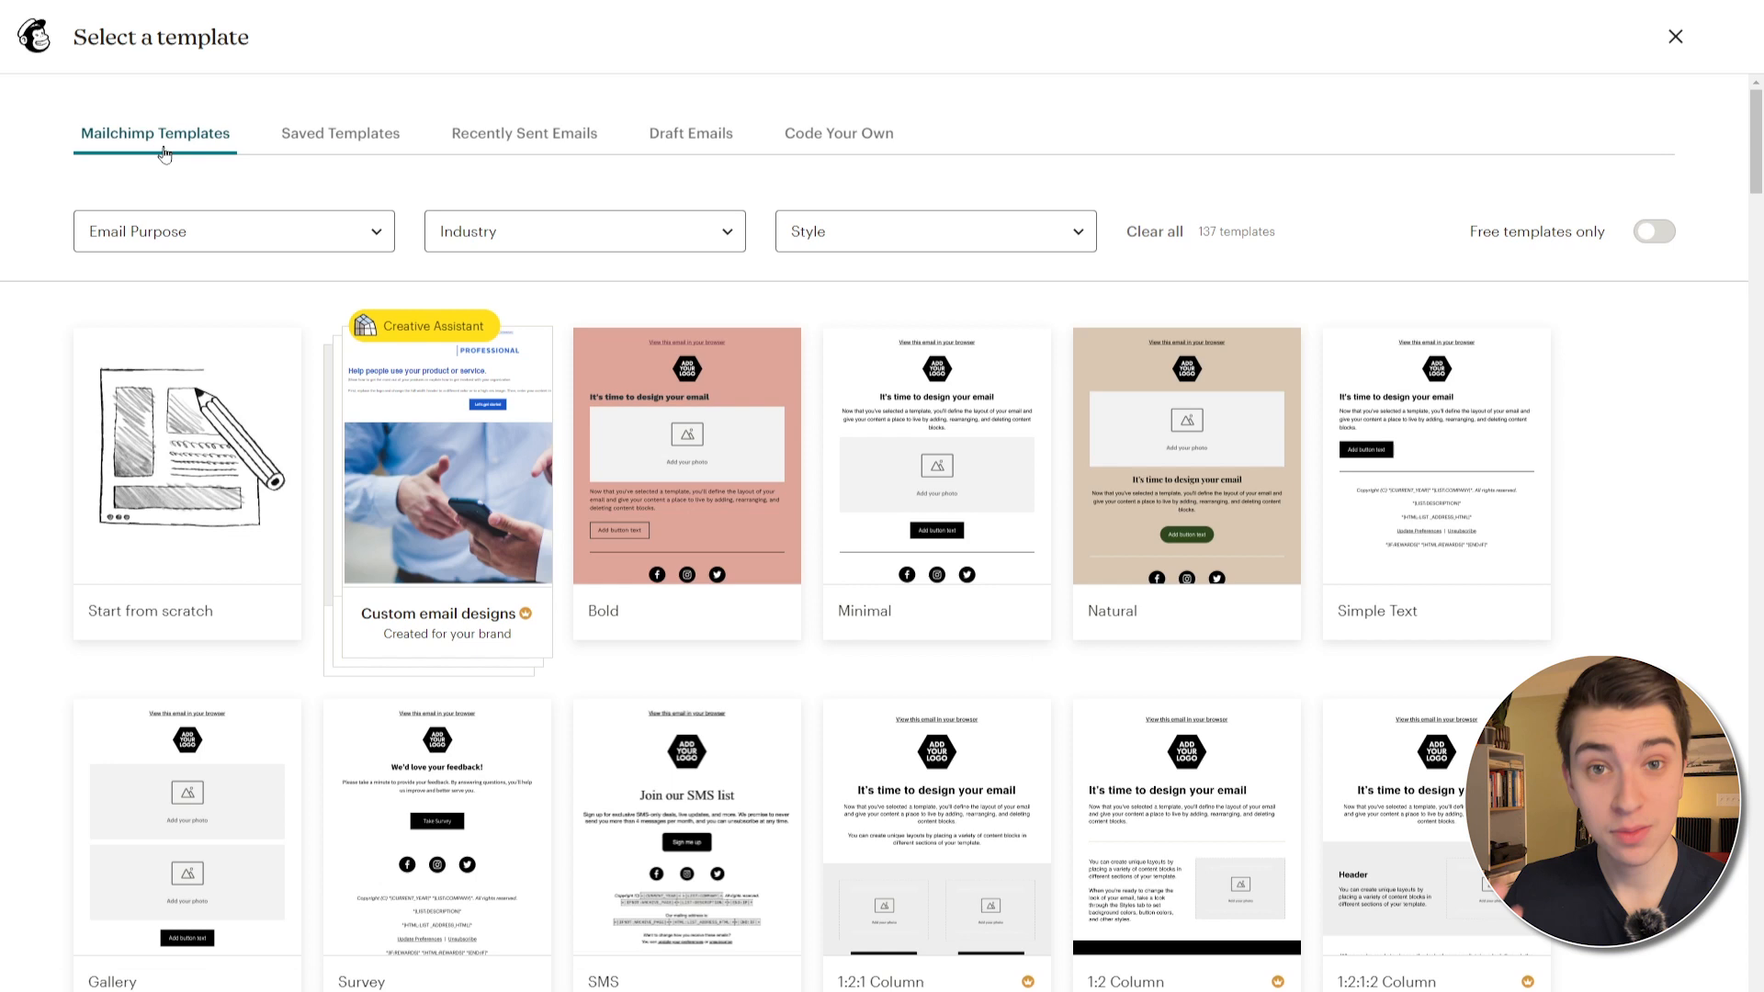
# Browse the Saved, Previously sent and Code your own tabs, then apply firsttemplate.
pyautogui.click(339, 132)
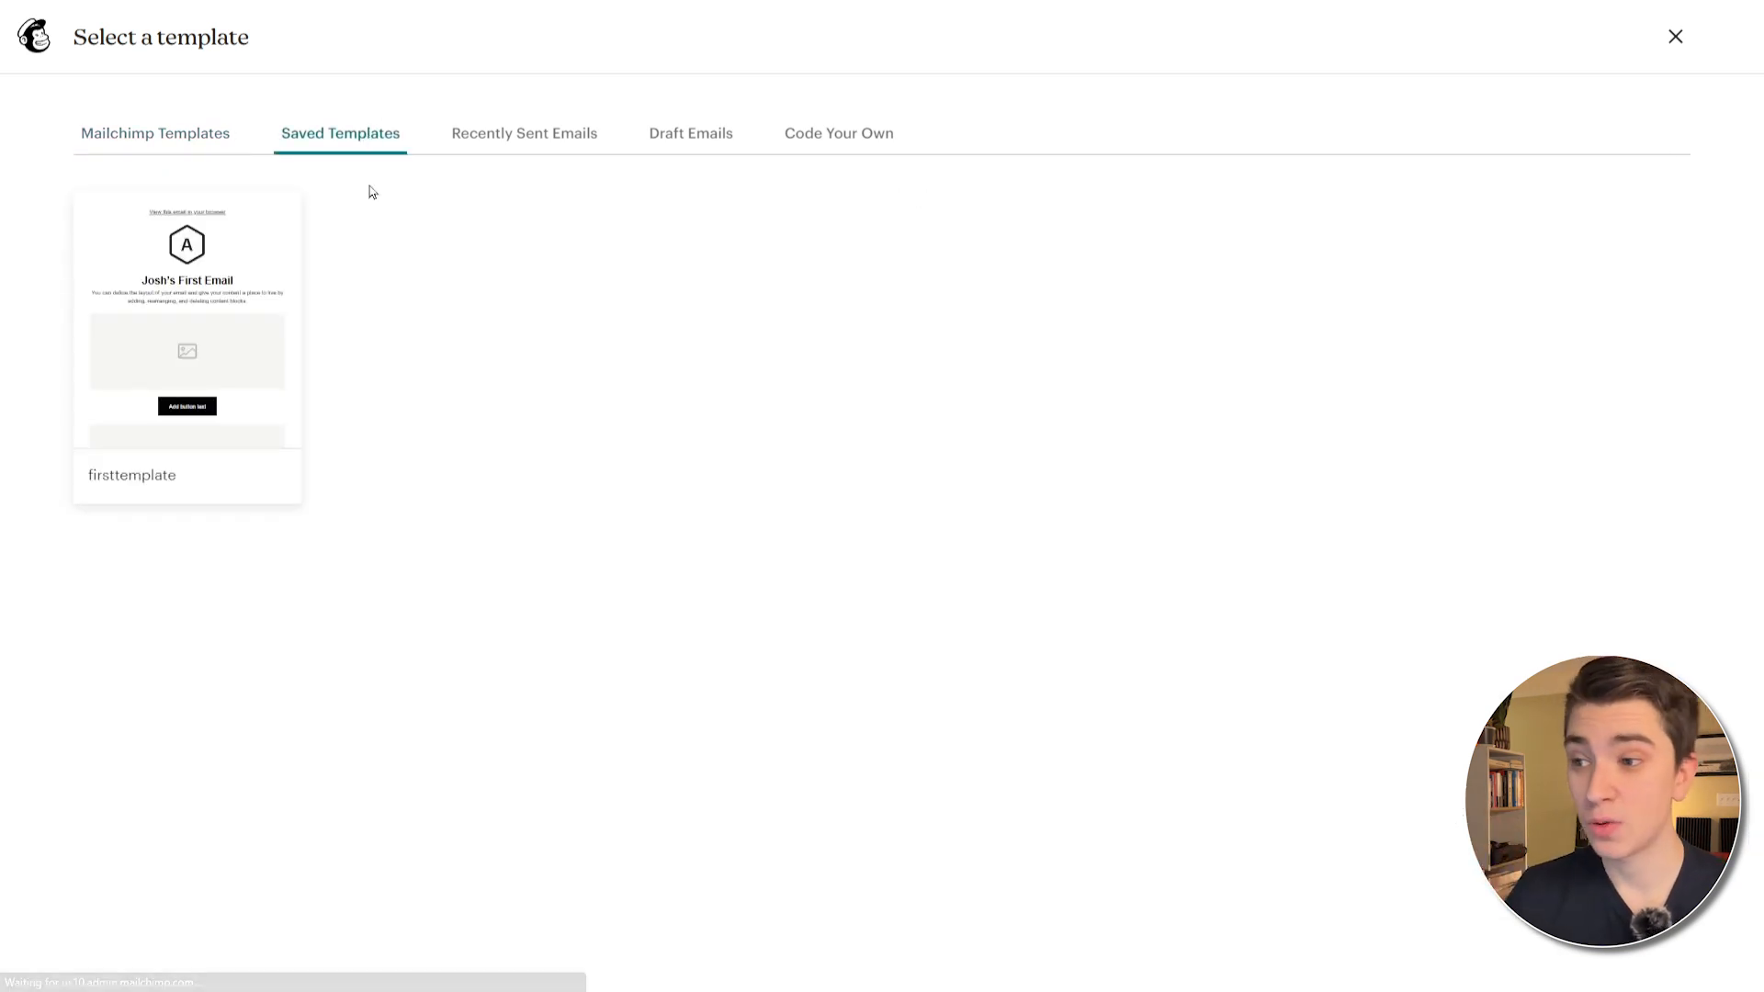
pyautogui.click(523, 132)
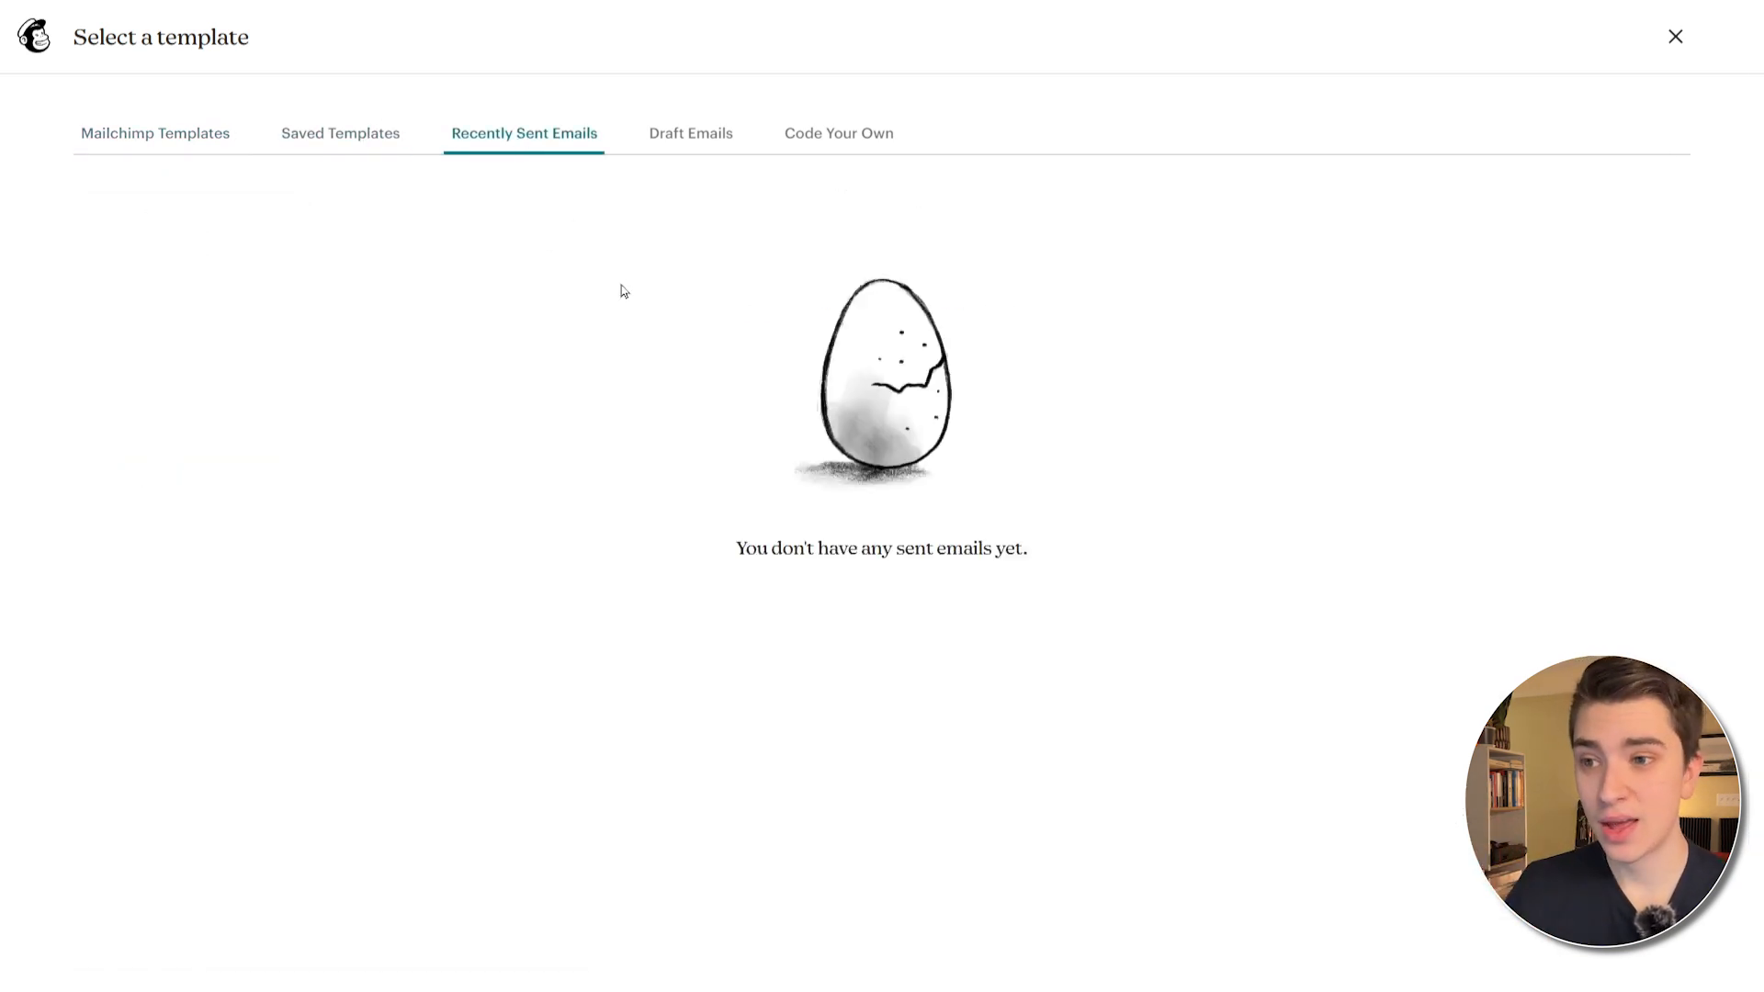
pyautogui.click(838, 132)
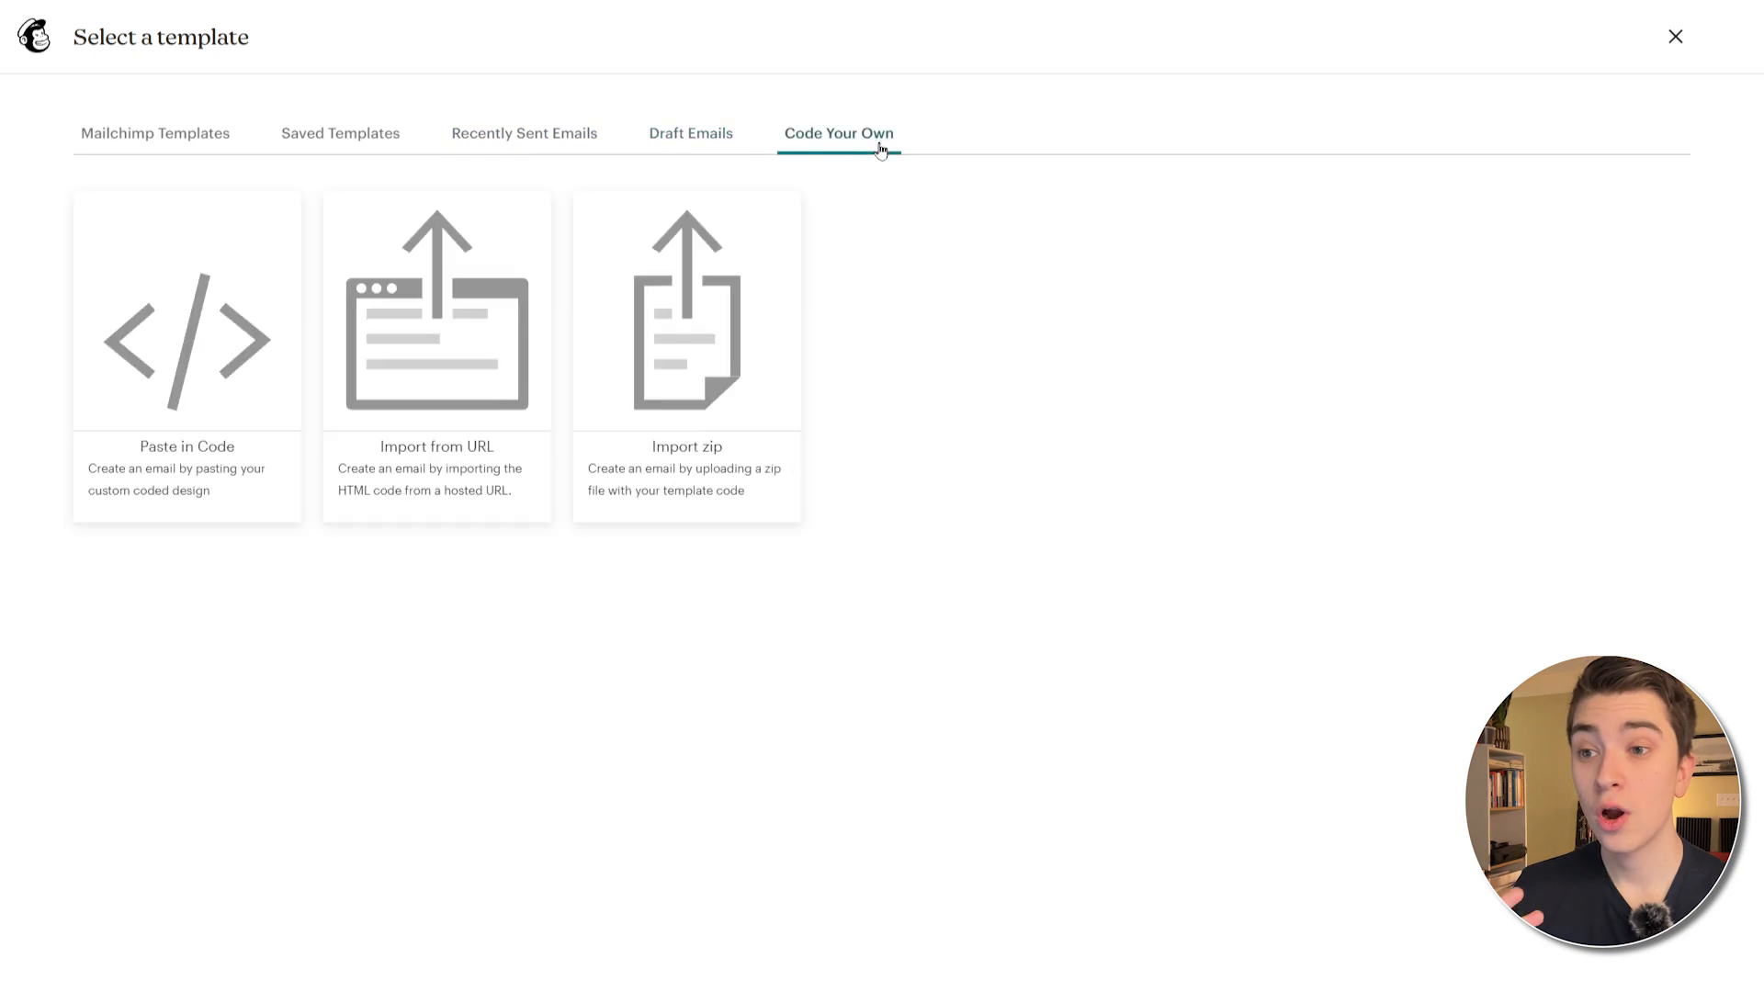
pyautogui.moveTo(187, 356)
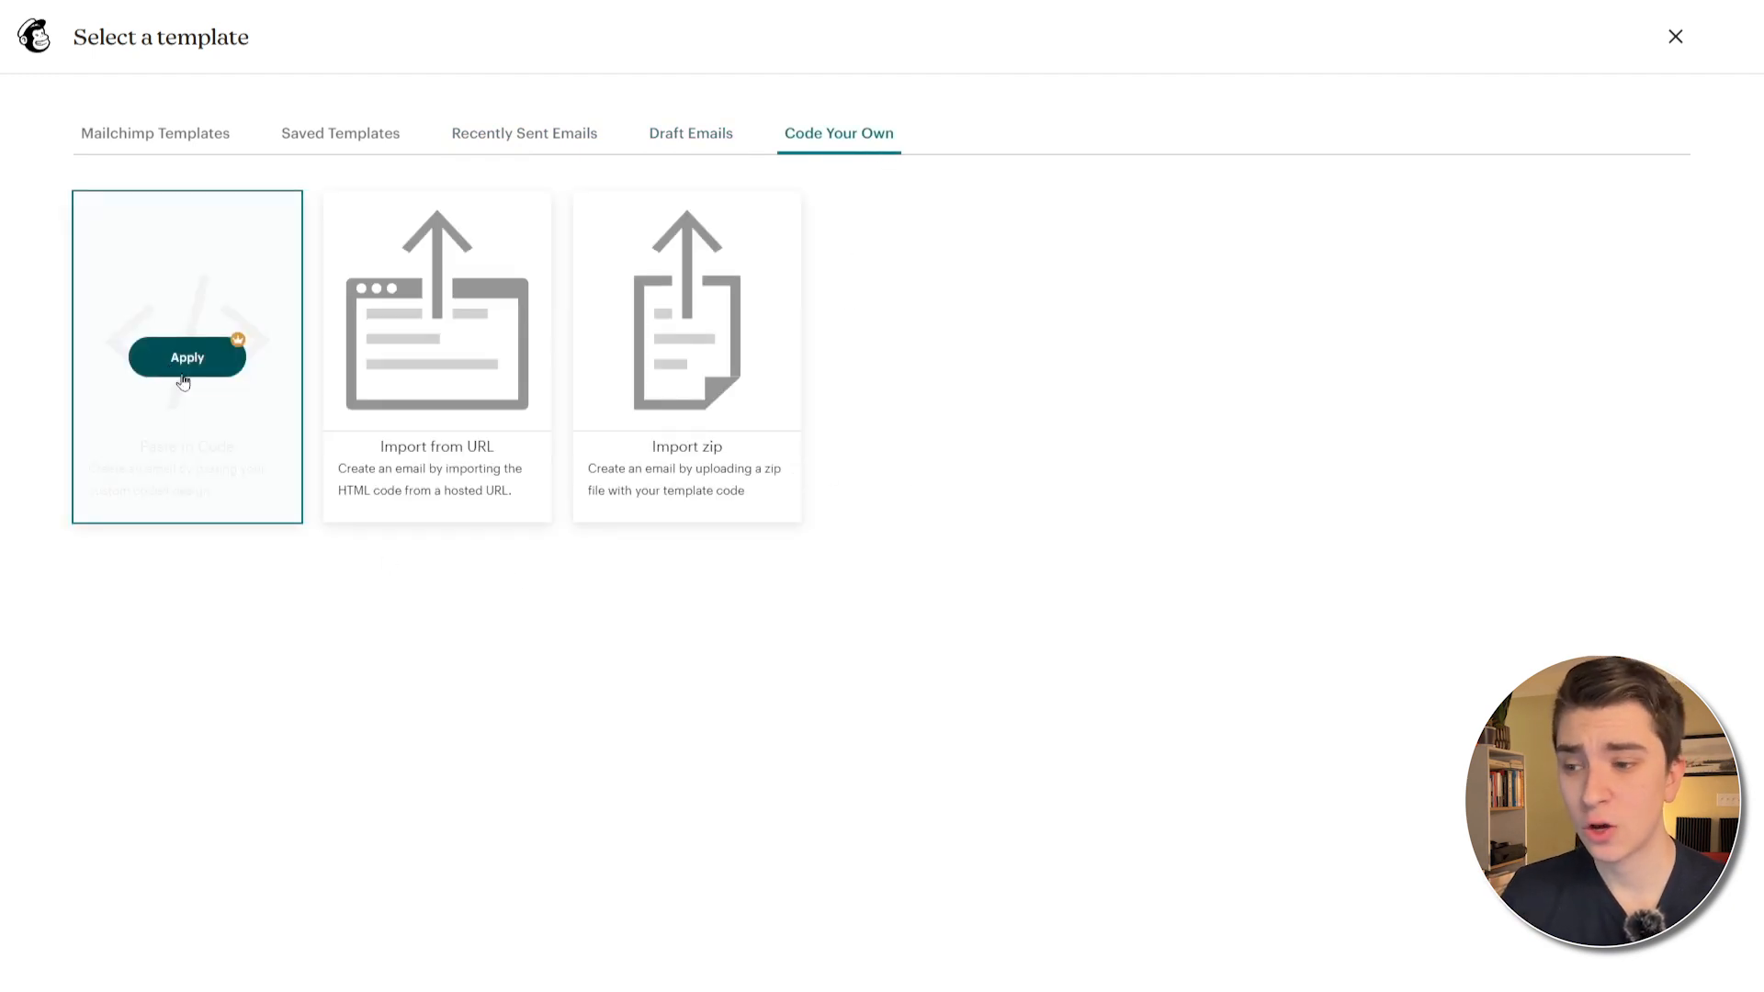
pyautogui.moveTo(686, 382)
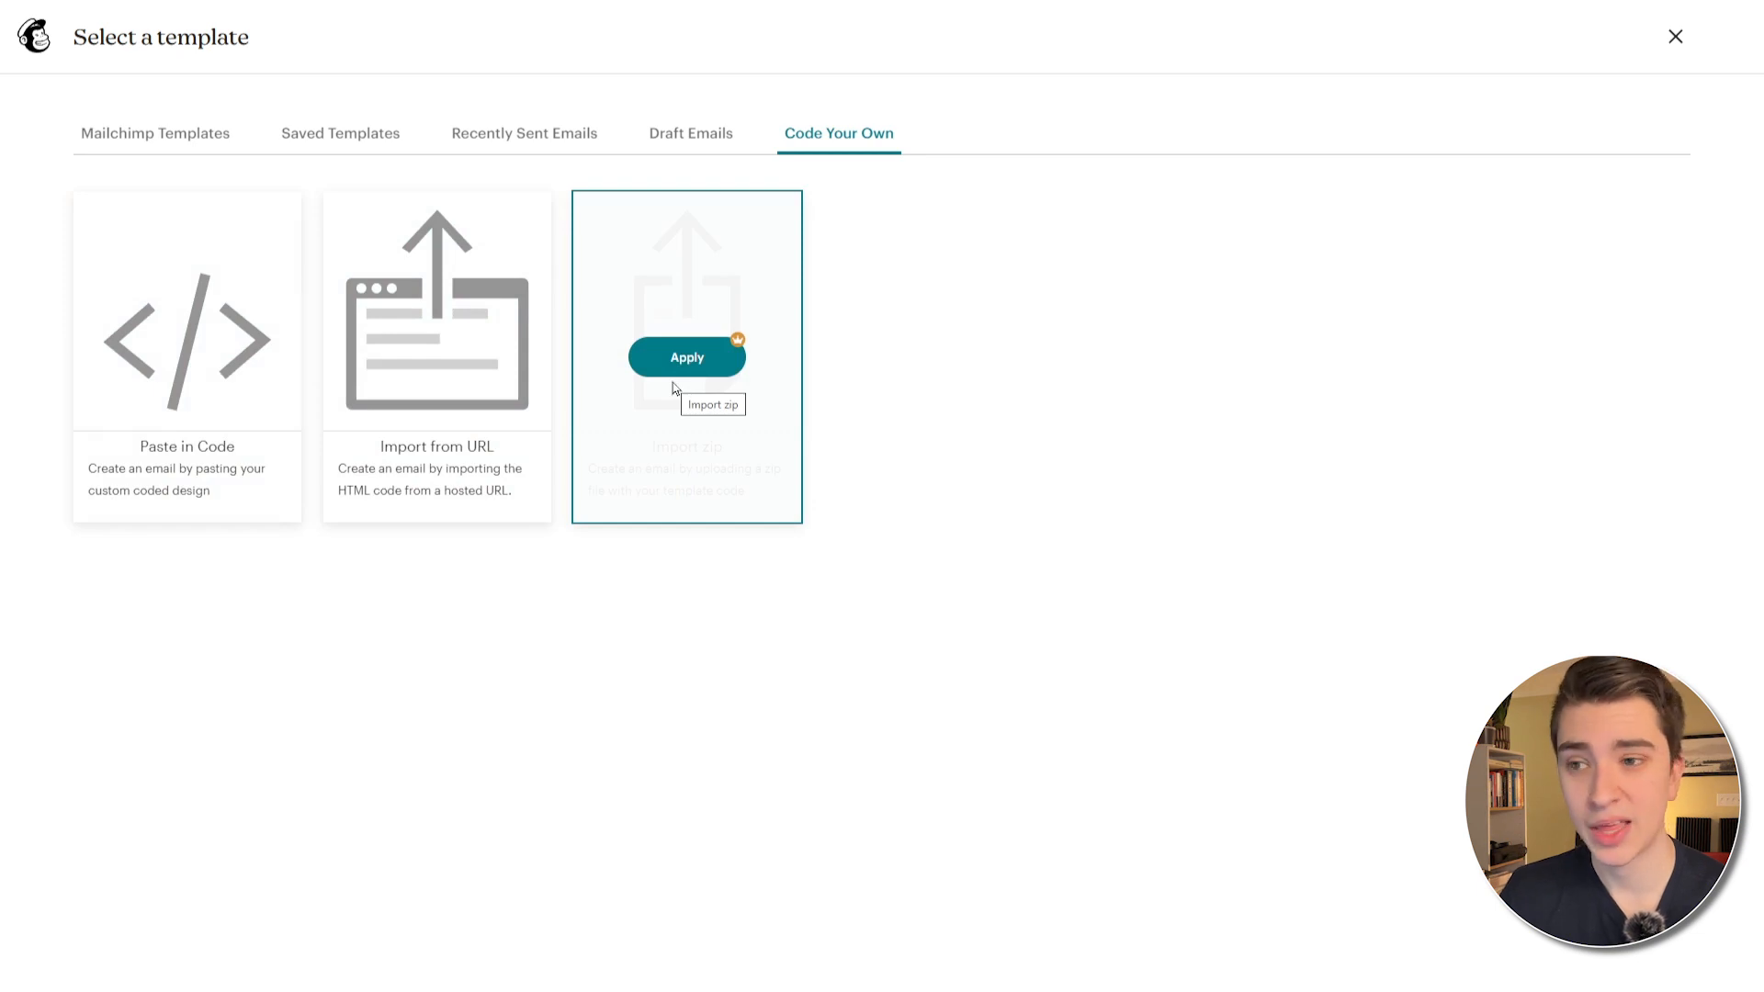
pyautogui.click(339, 132)
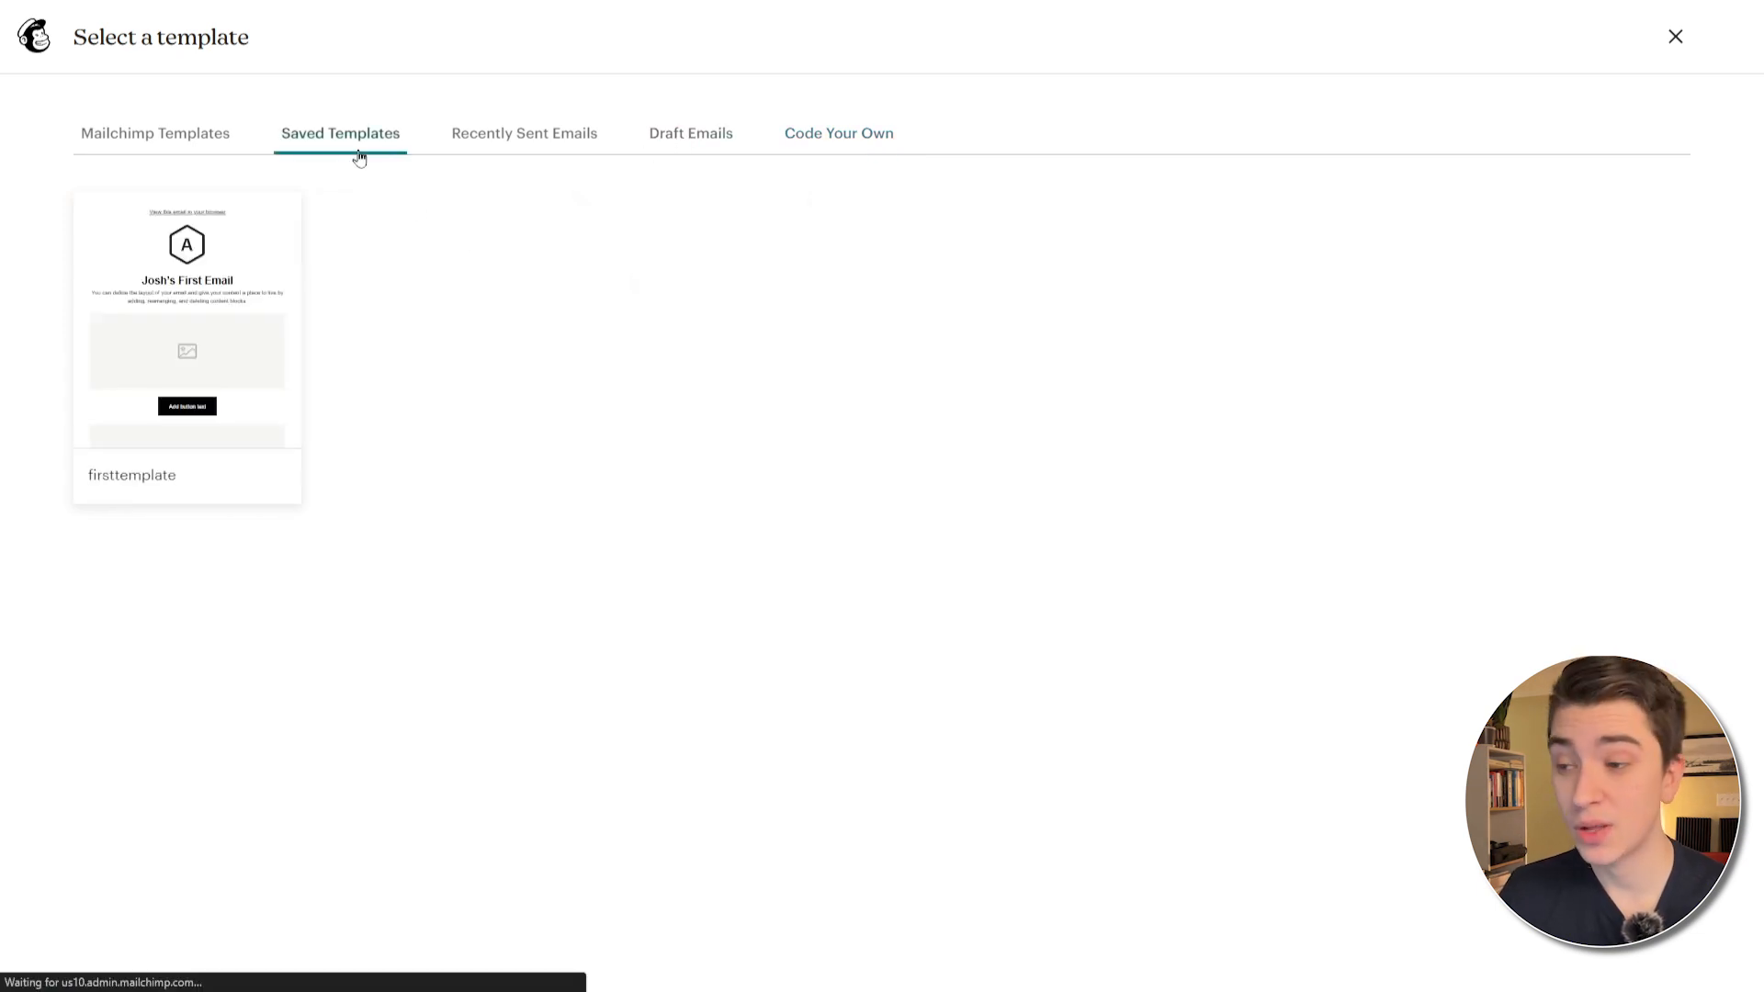
pyautogui.click(186, 321)
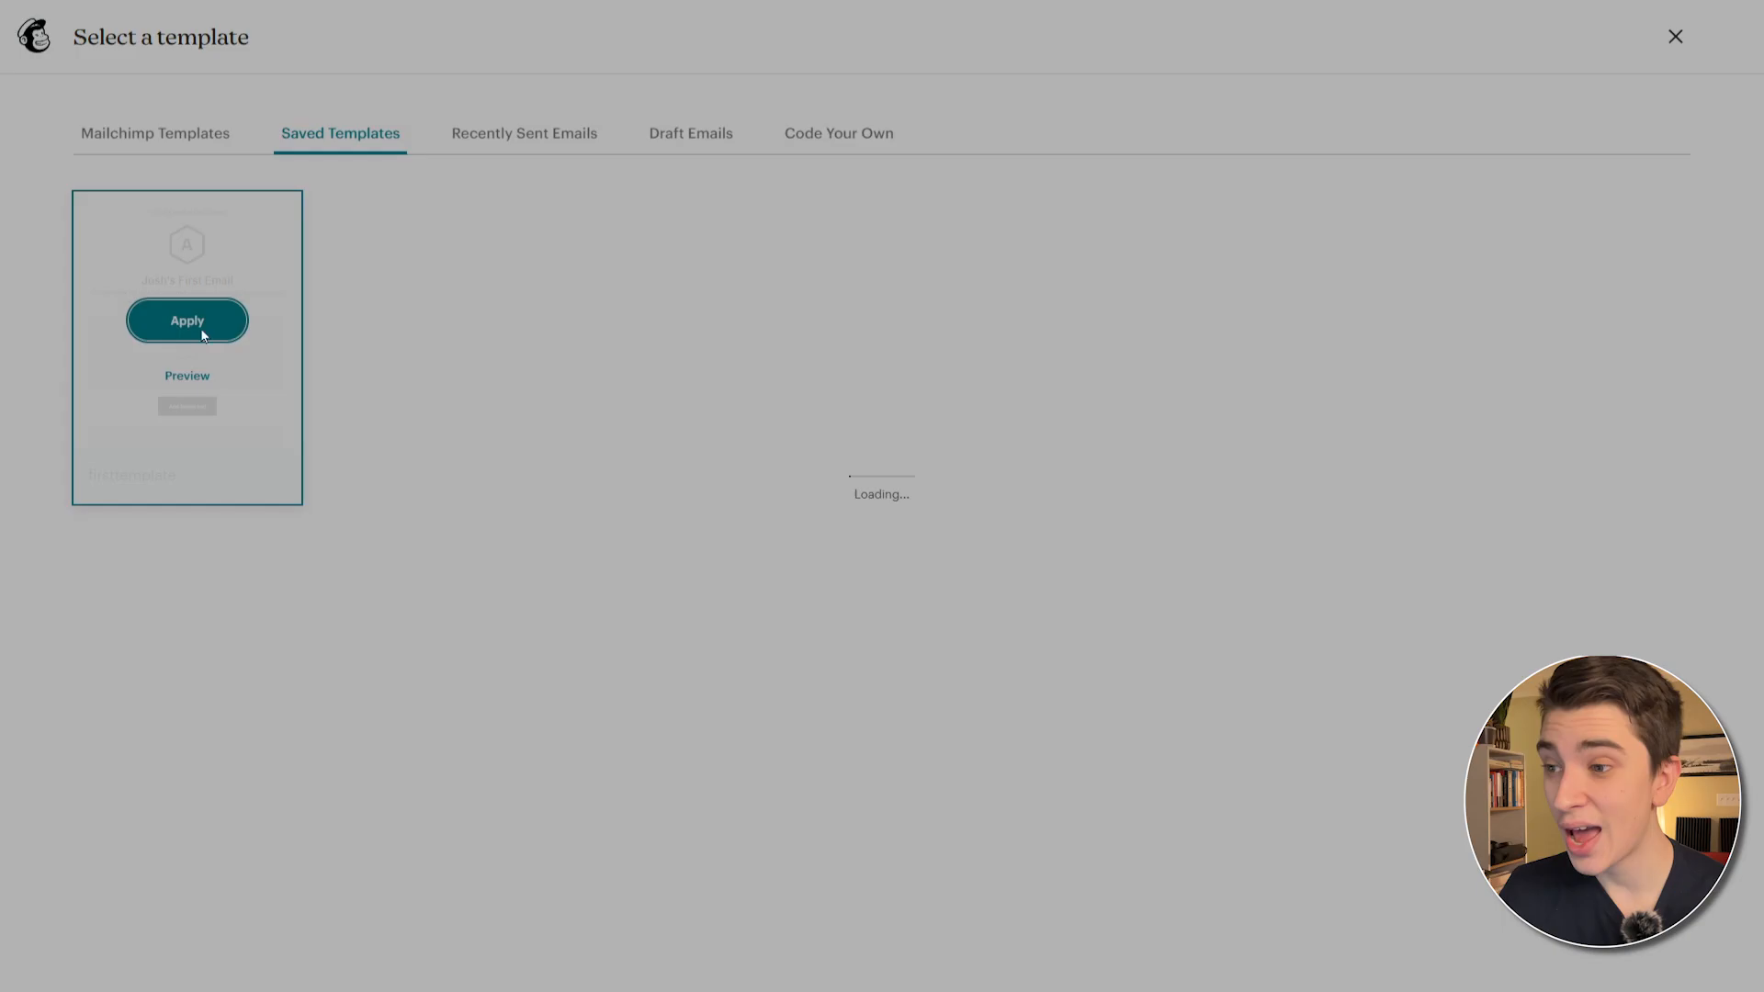
pyautogui.click(186, 320)
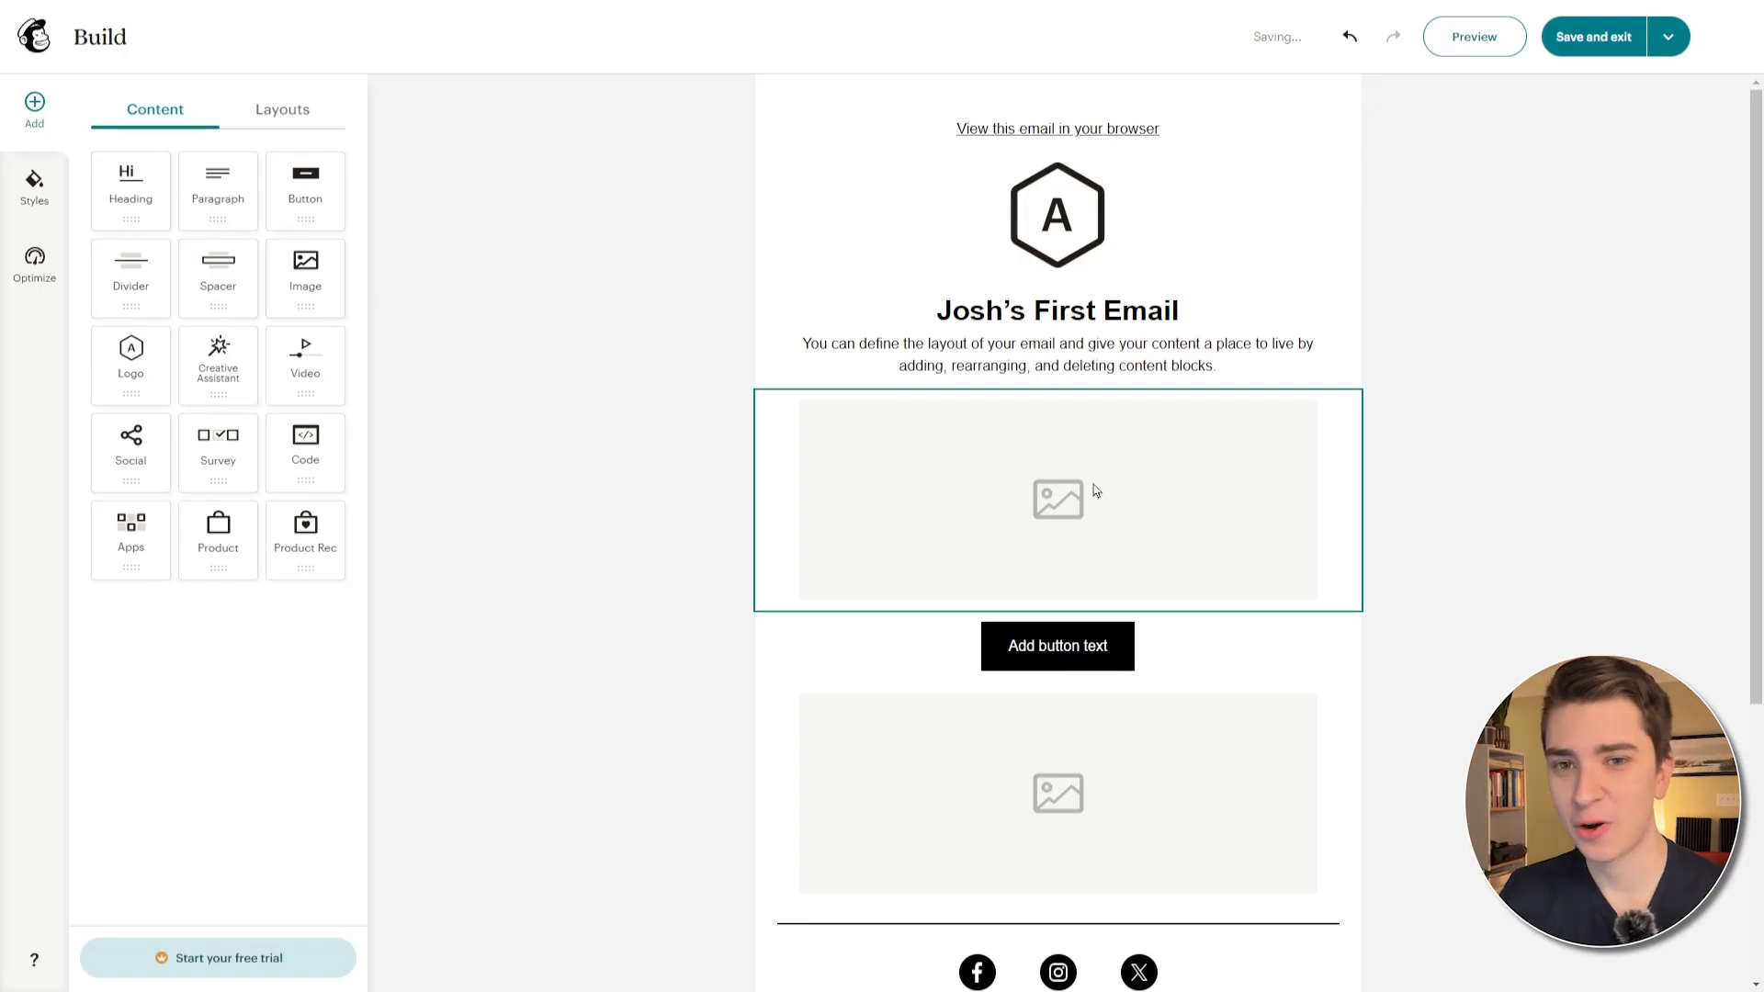
pyautogui.moveTo(1552, 214)
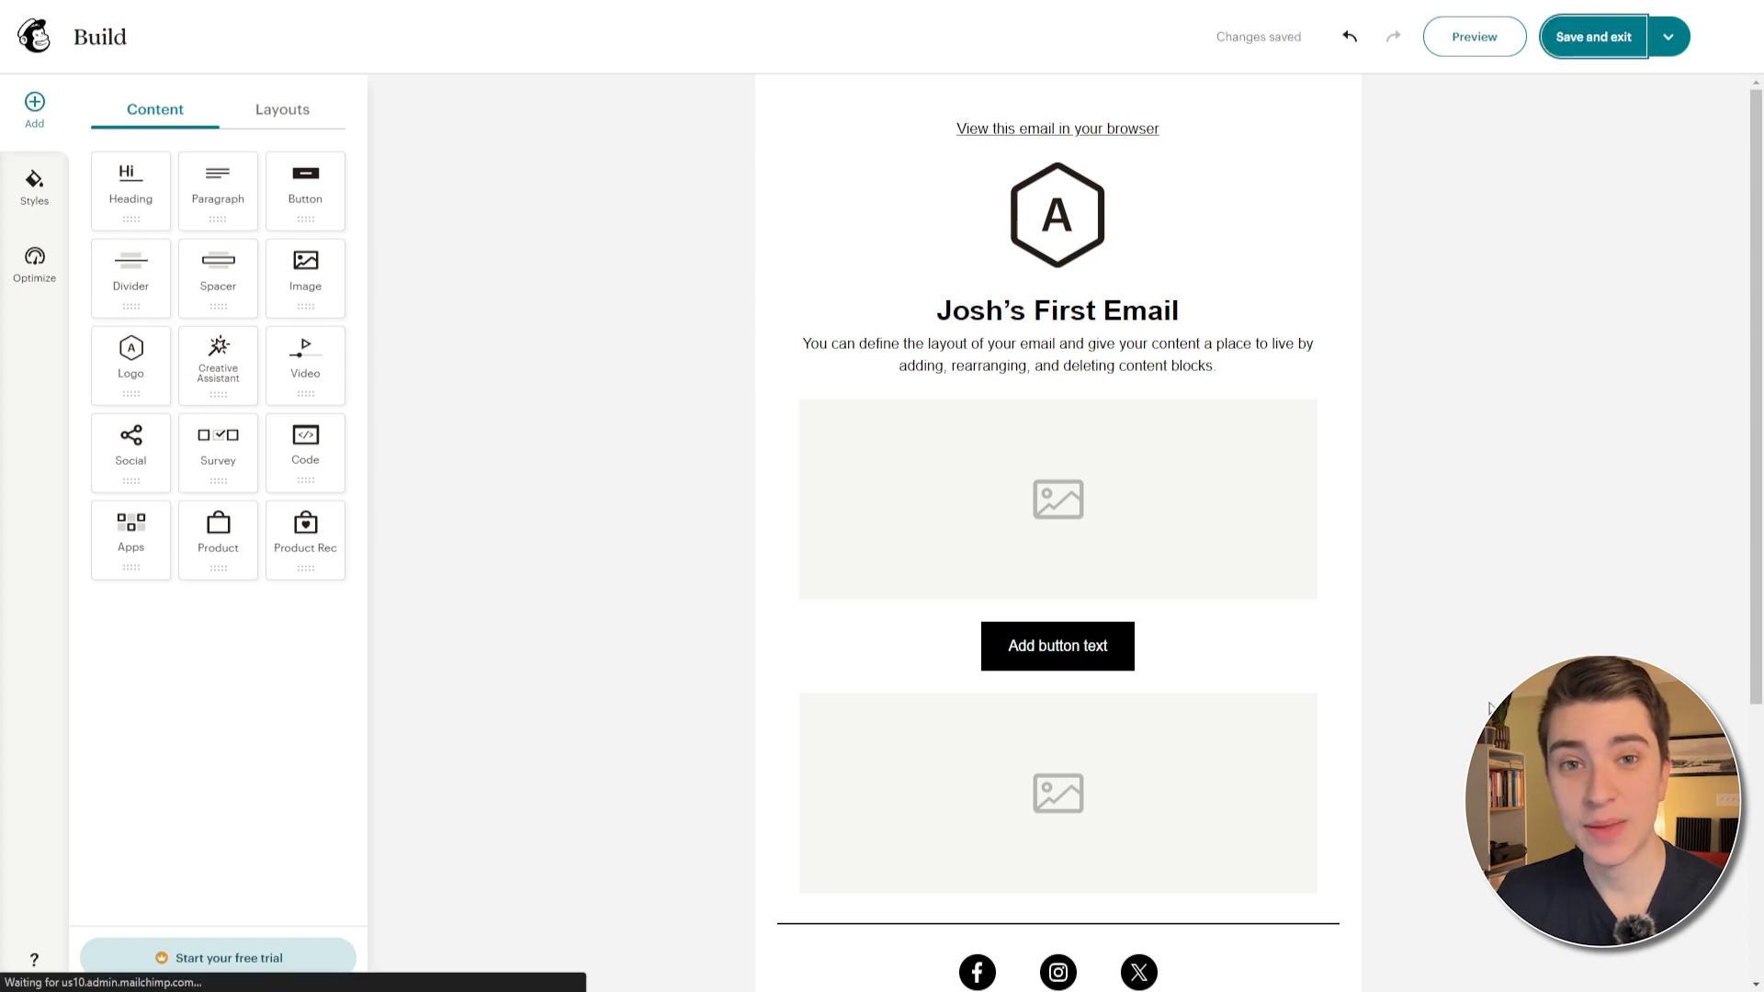
# Save the firstemail design and exit the email builder to the Home page.
pyautogui.click(1593, 36)
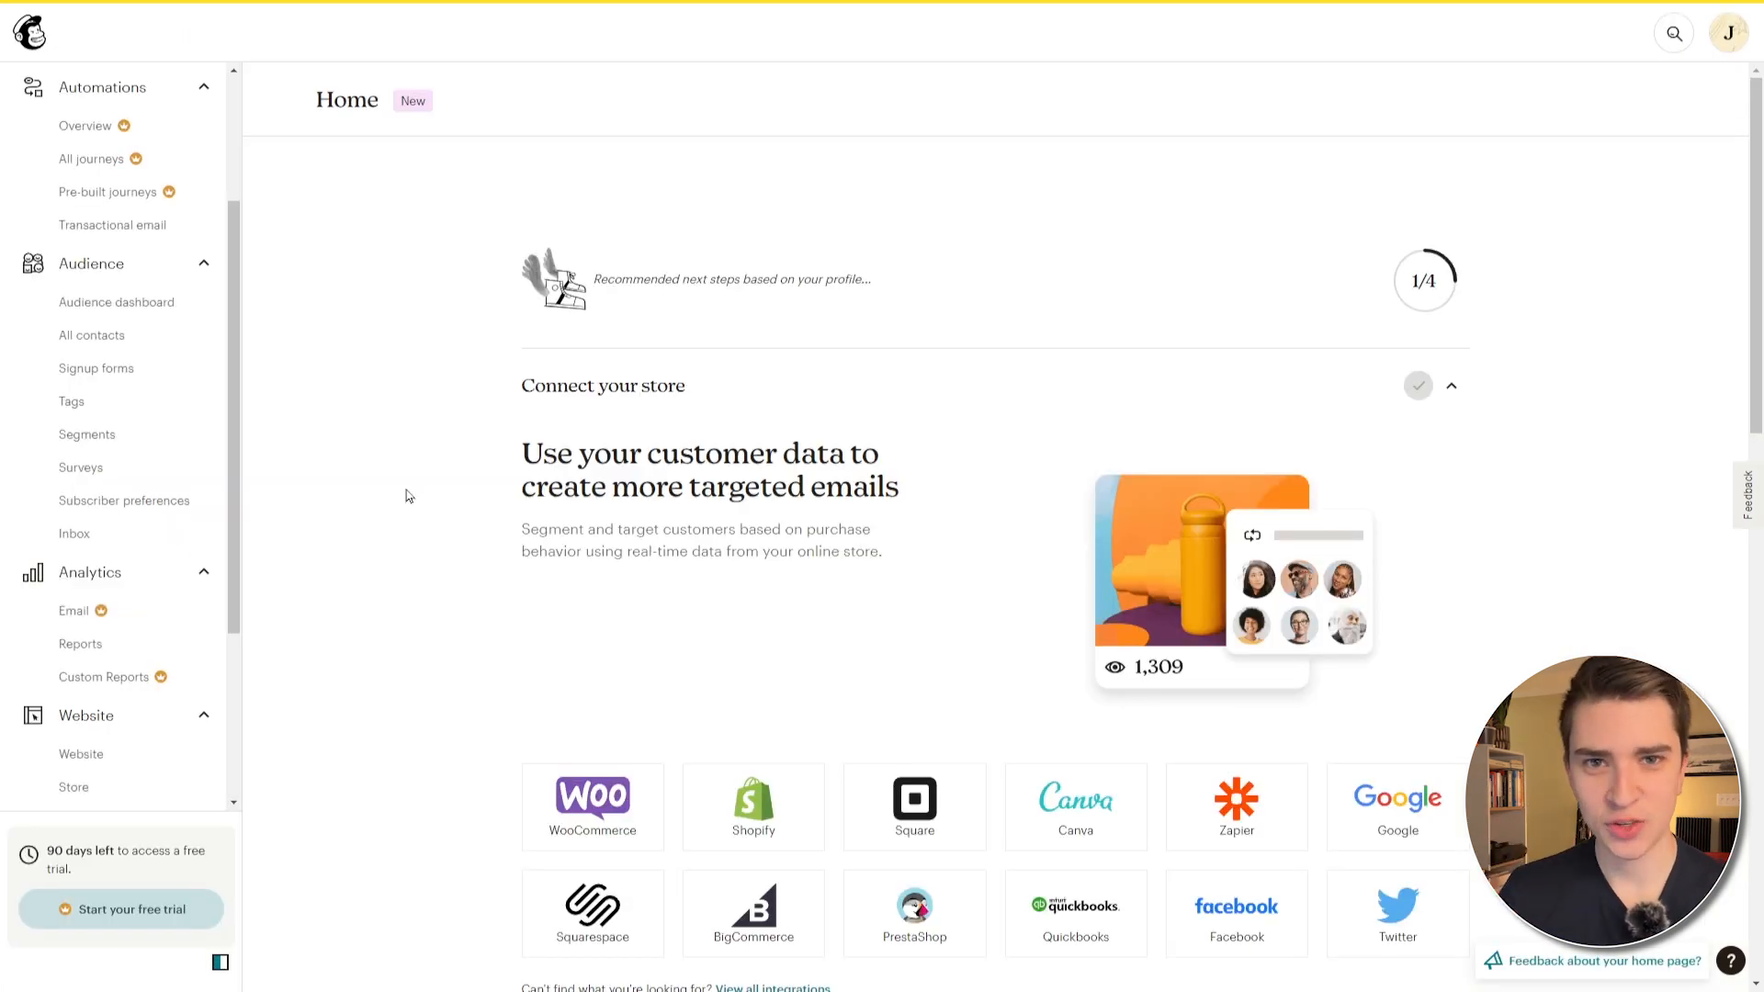
pyautogui.moveTo(91, 334)
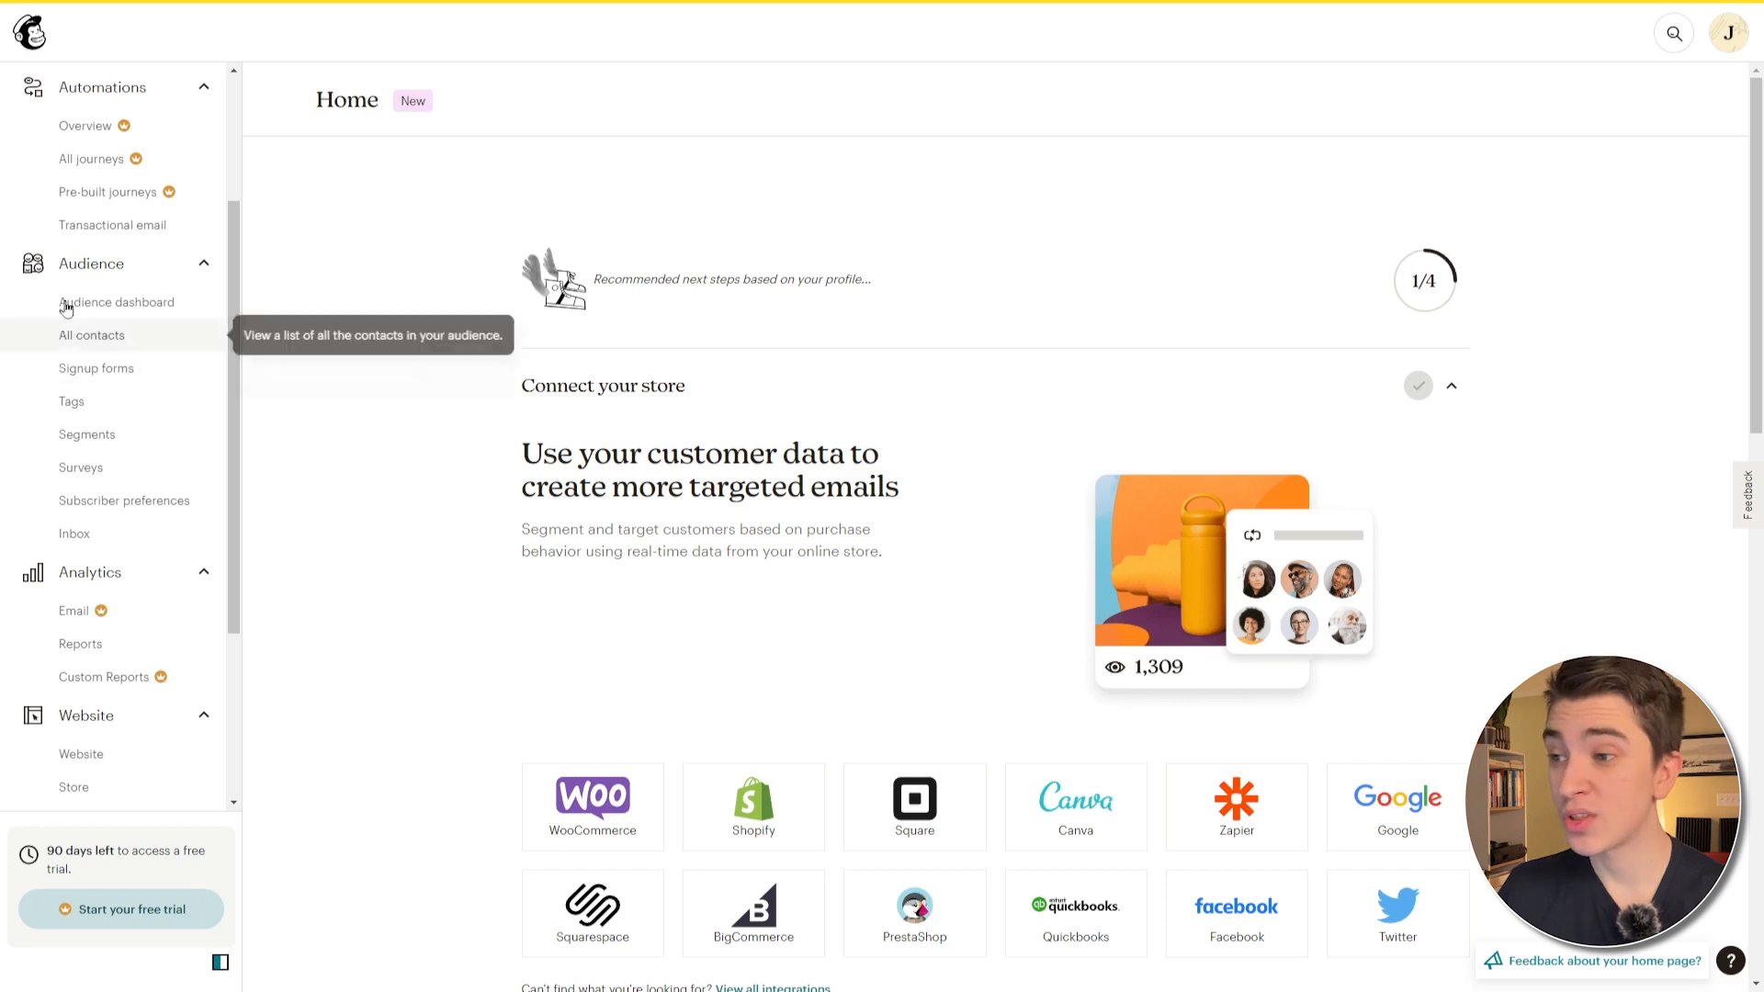
pyautogui.moveTo(87, 467)
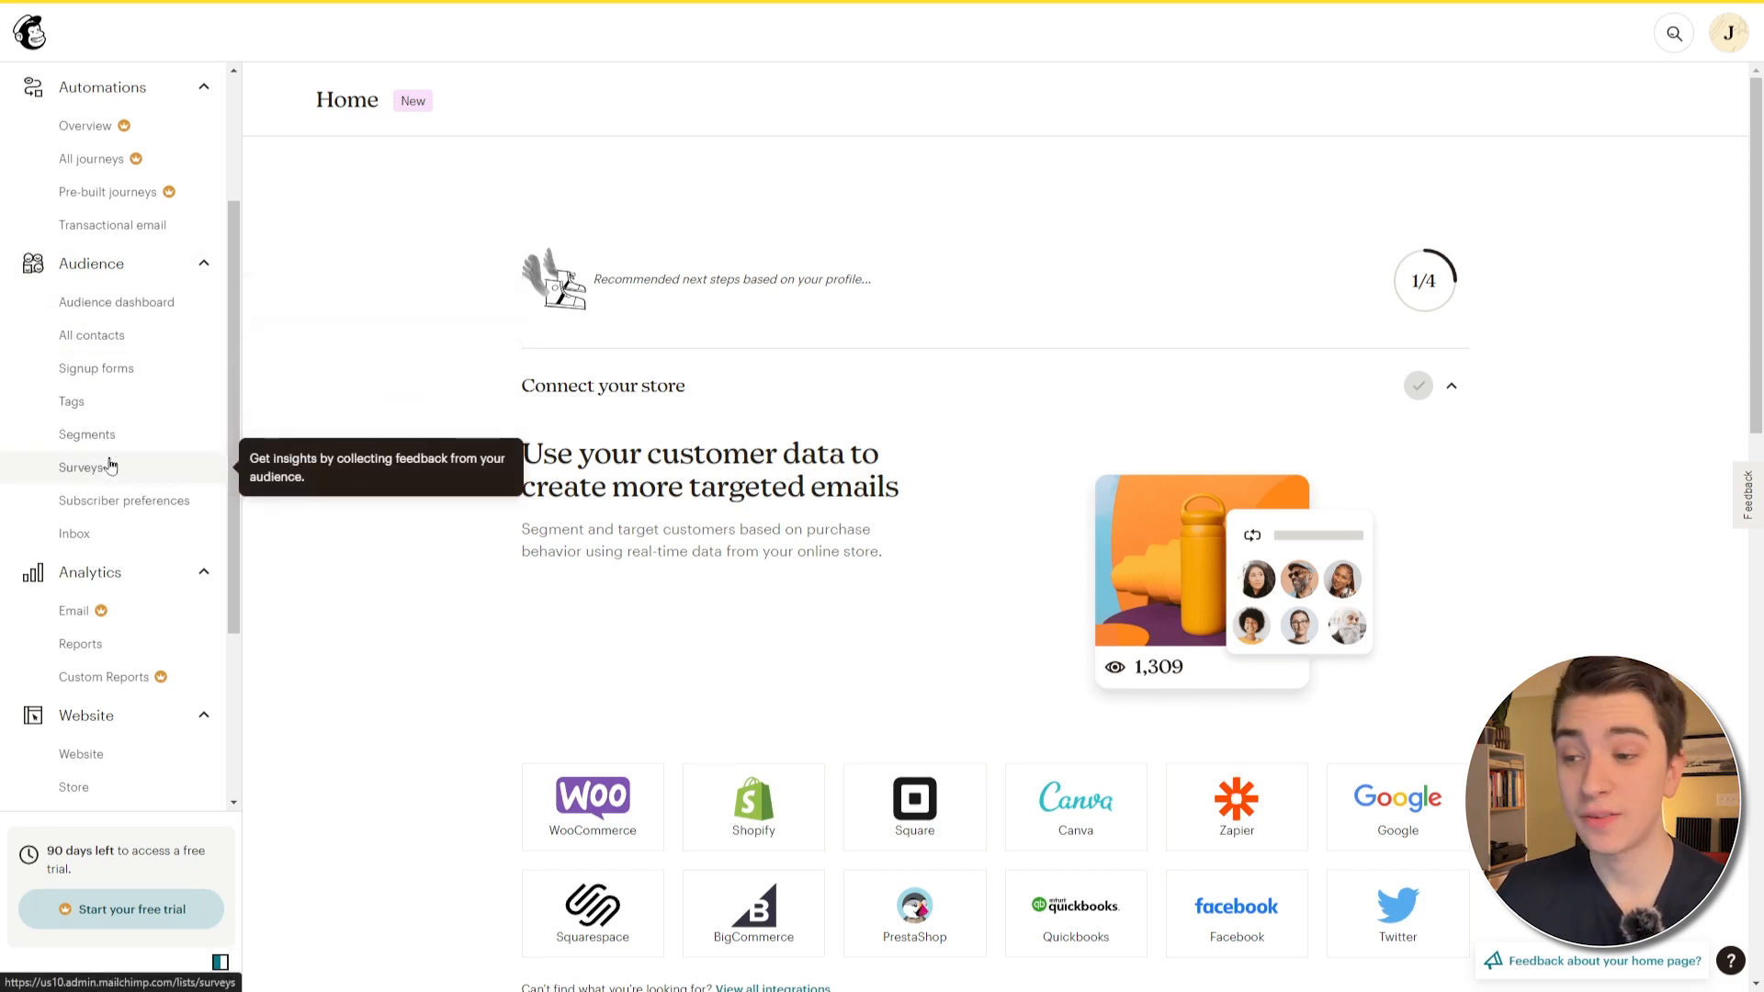
# Open Audience > Surveys, dismiss the feedback popup, and browse the survey templates.
pyautogui.click(88, 466)
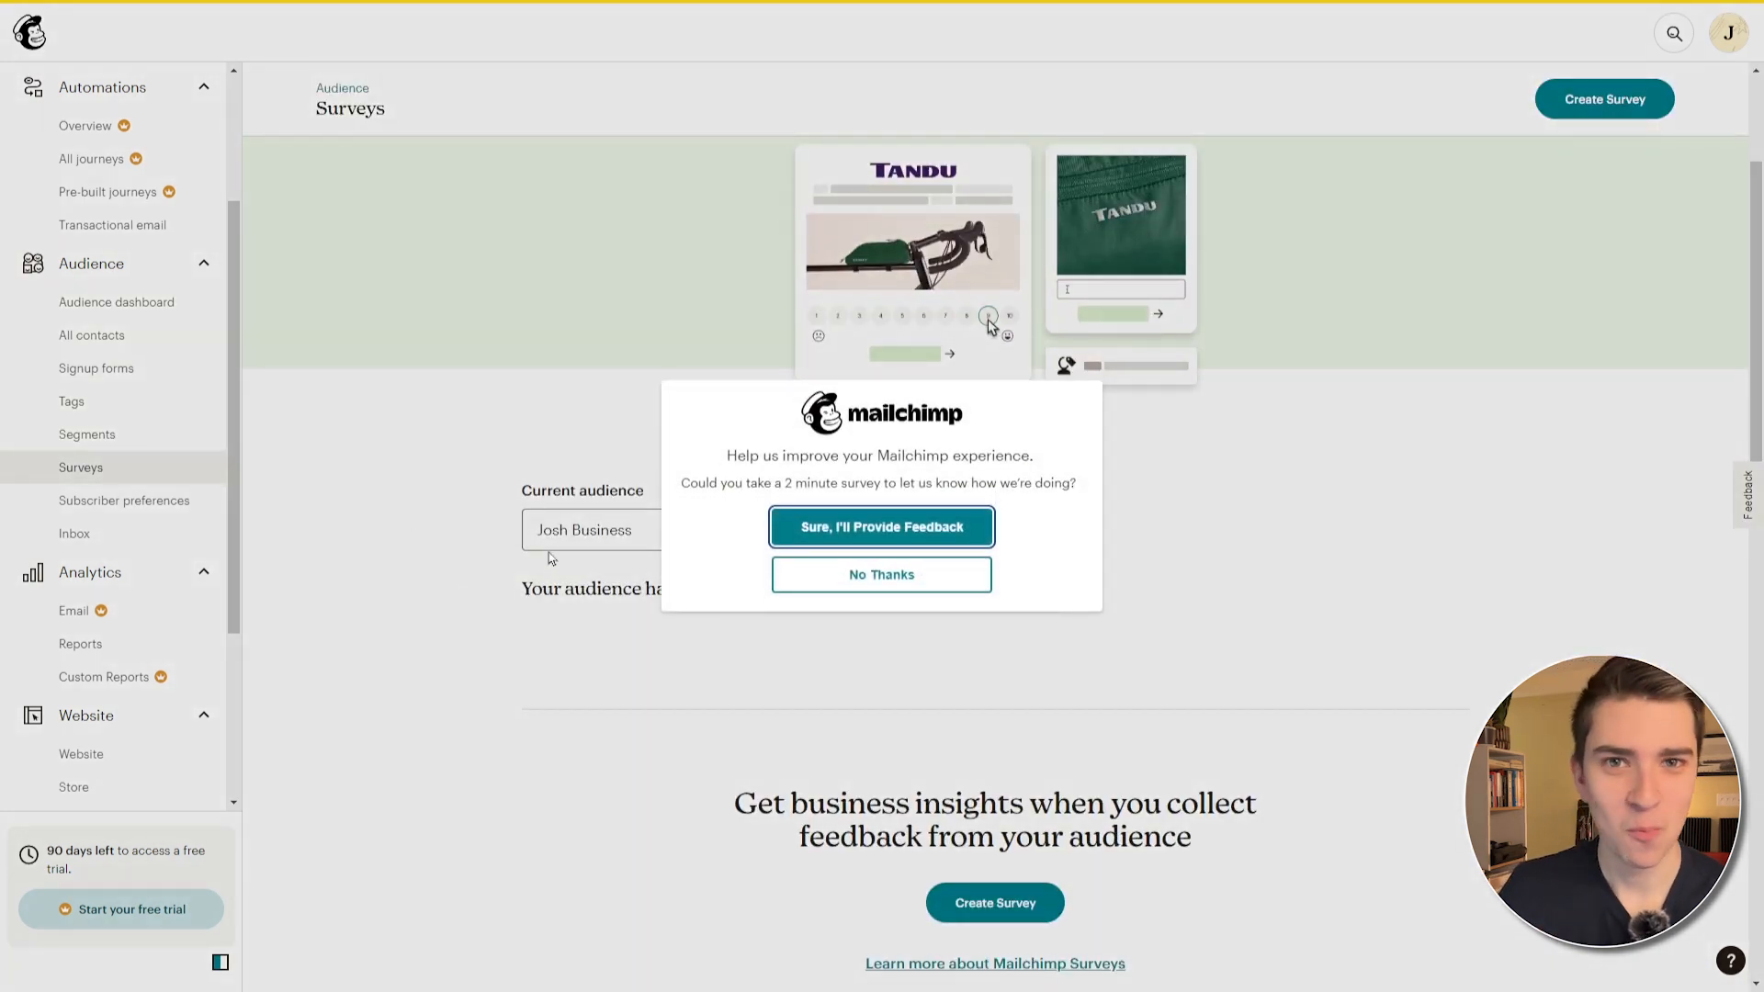
pyautogui.click(881, 573)
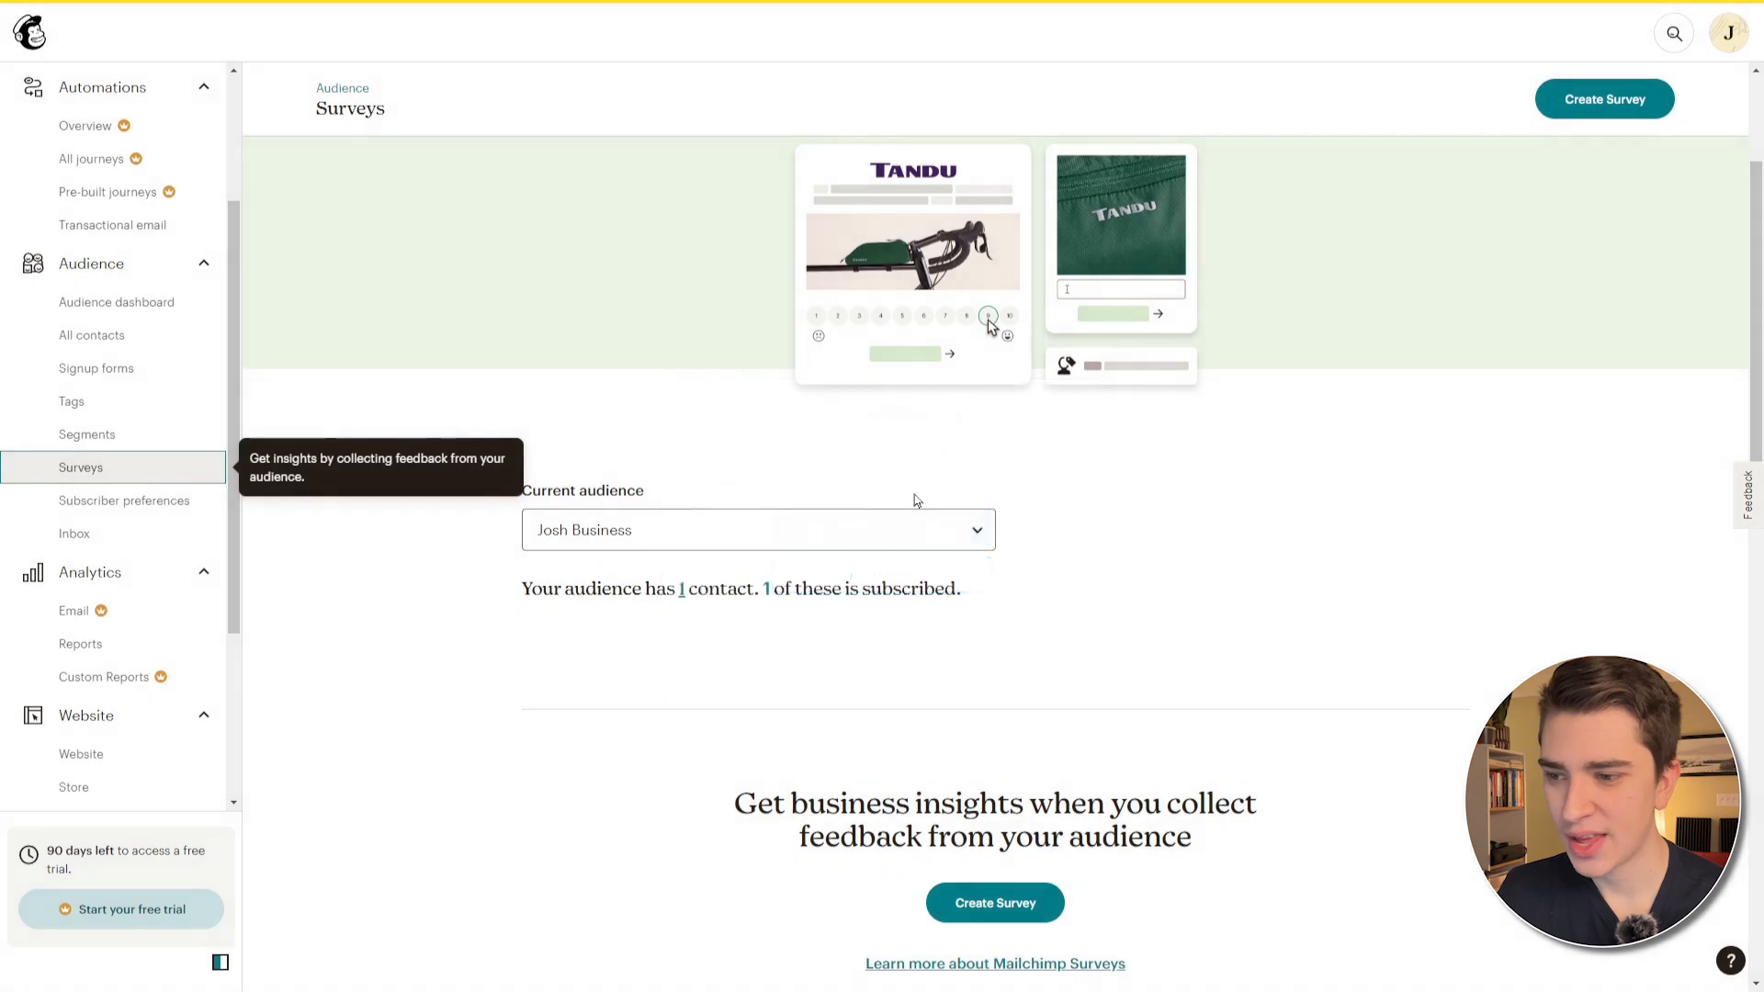
pyautogui.scroll(-3)
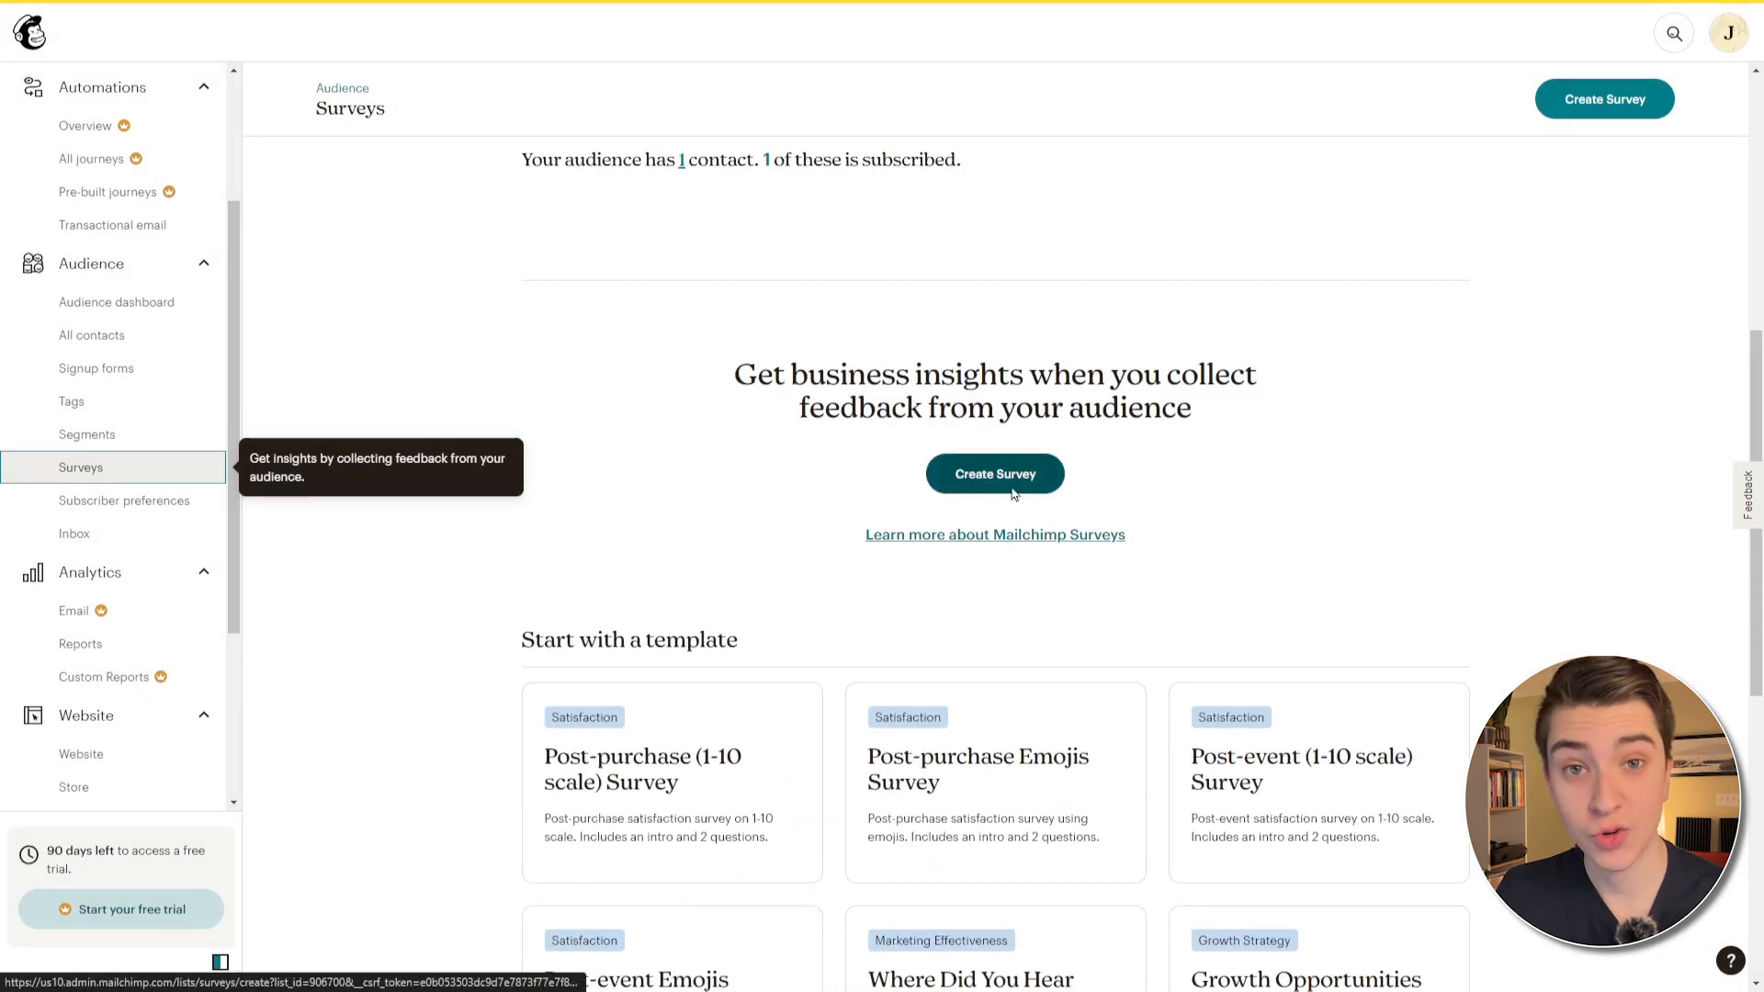
pyautogui.scroll(-3)
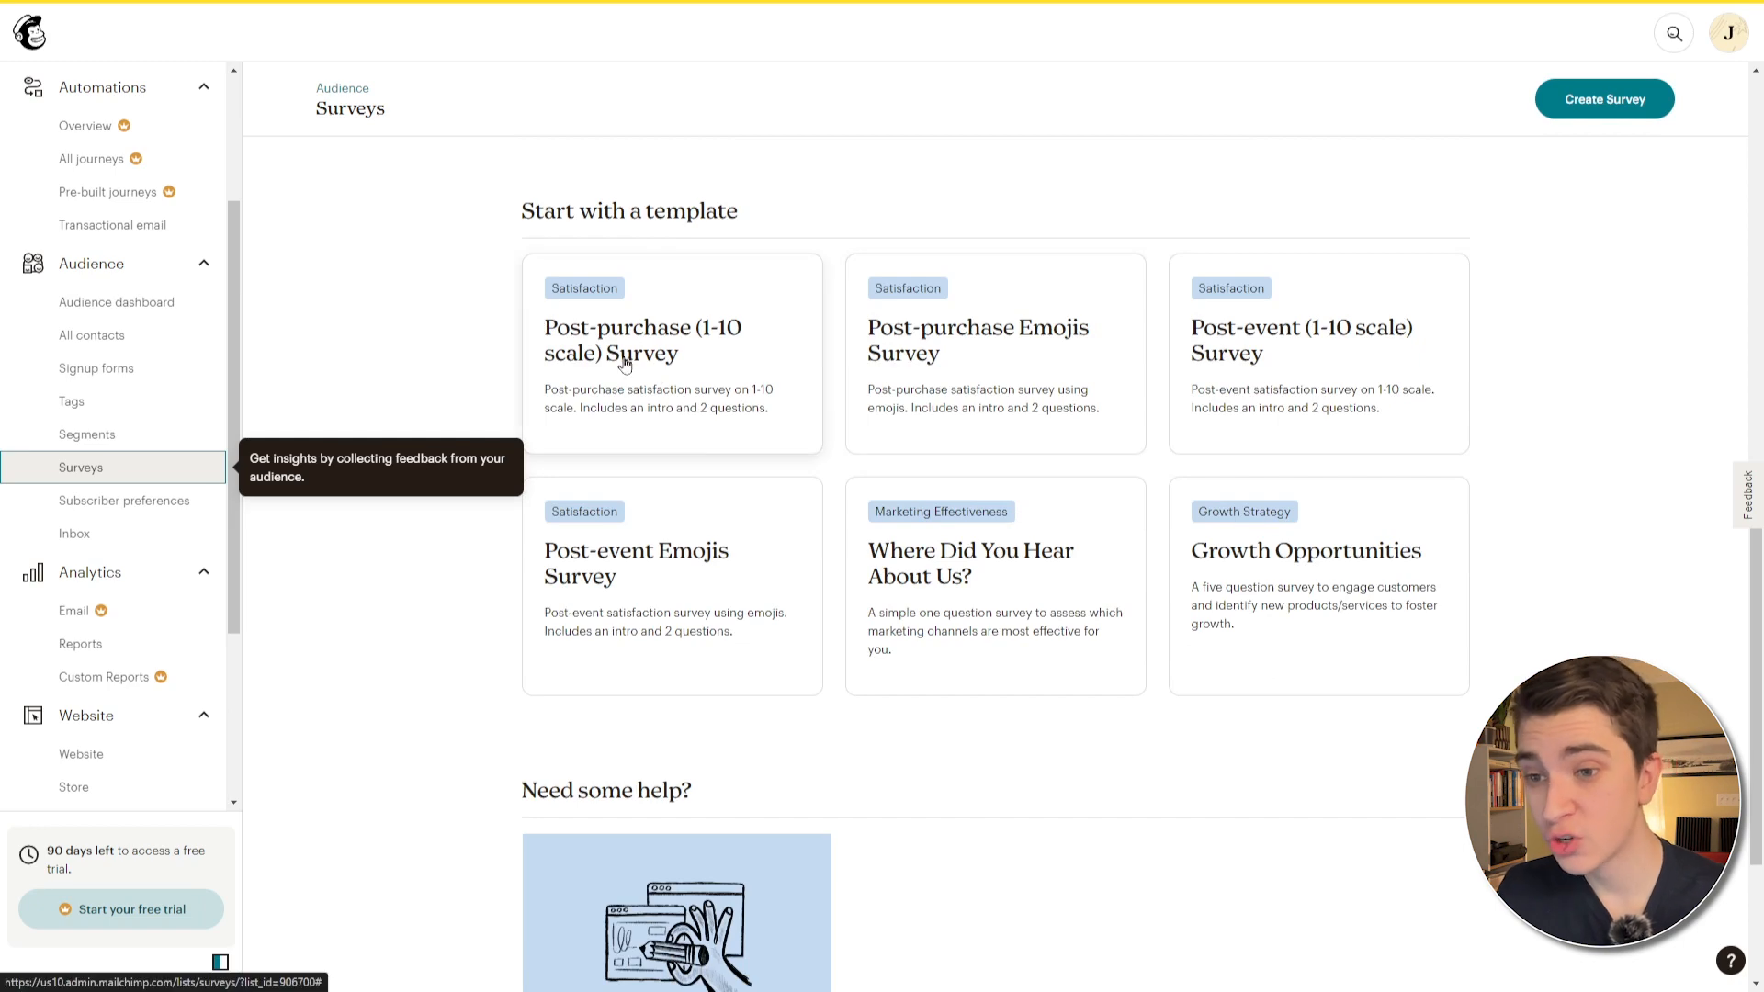
pyautogui.scroll(-3)
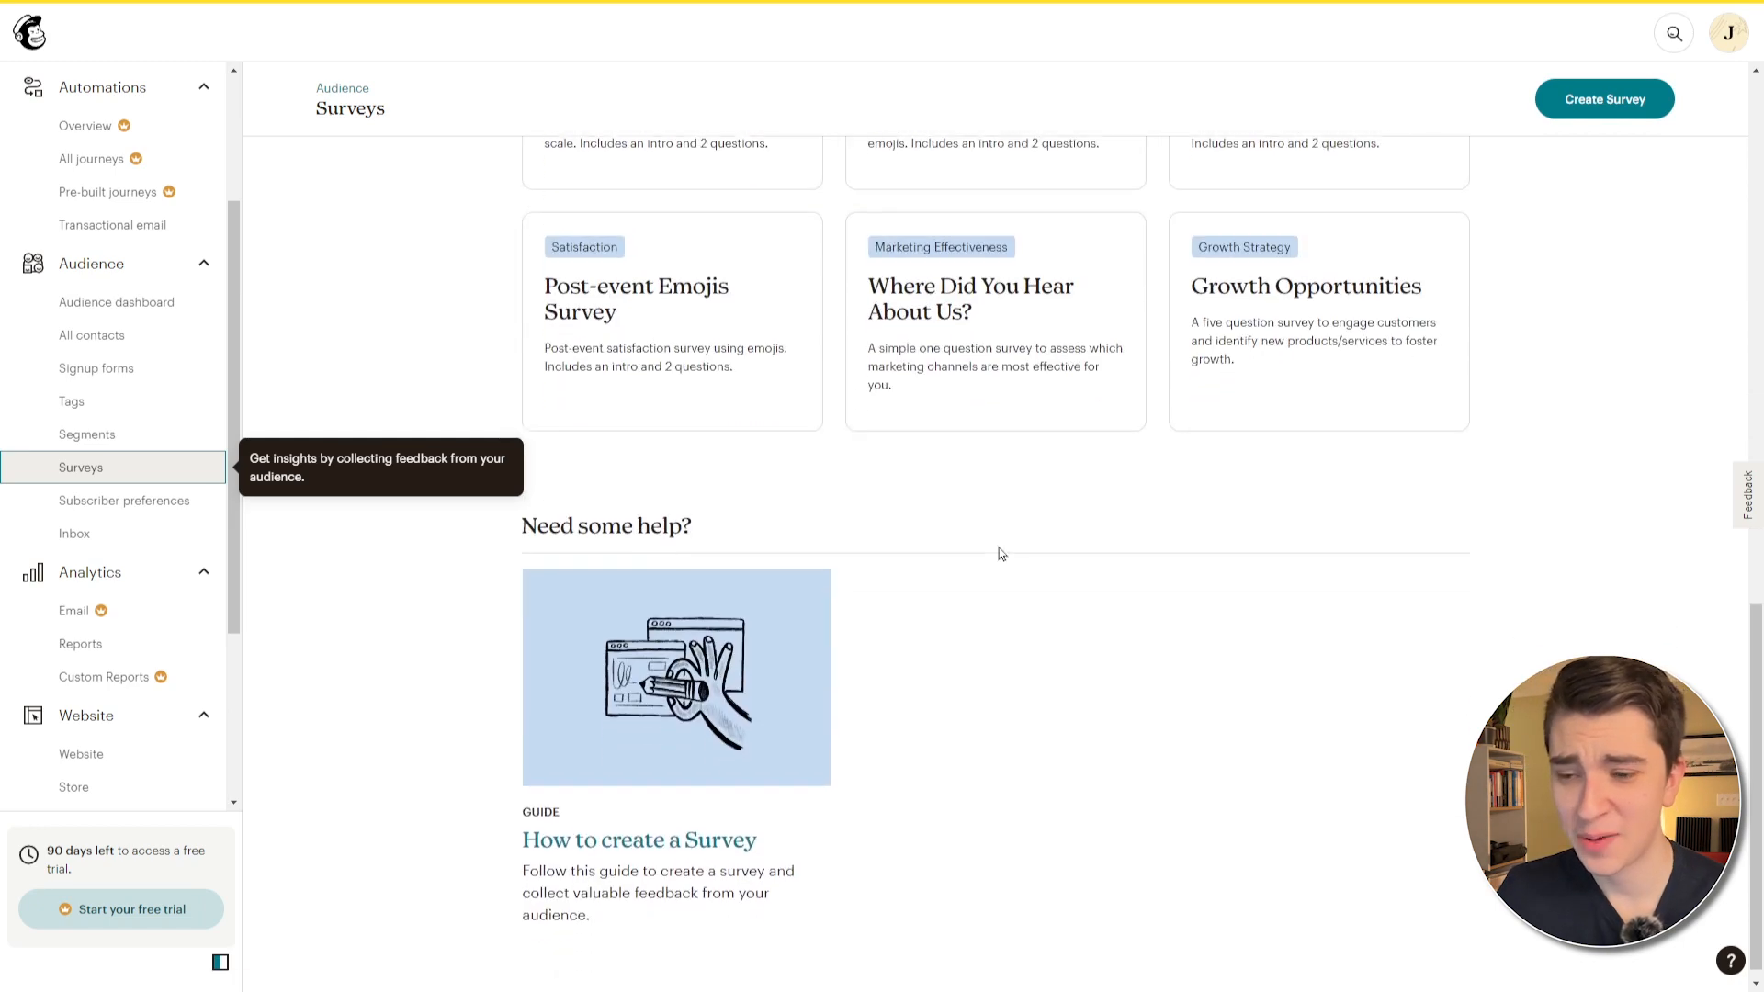
pyautogui.scroll(3)
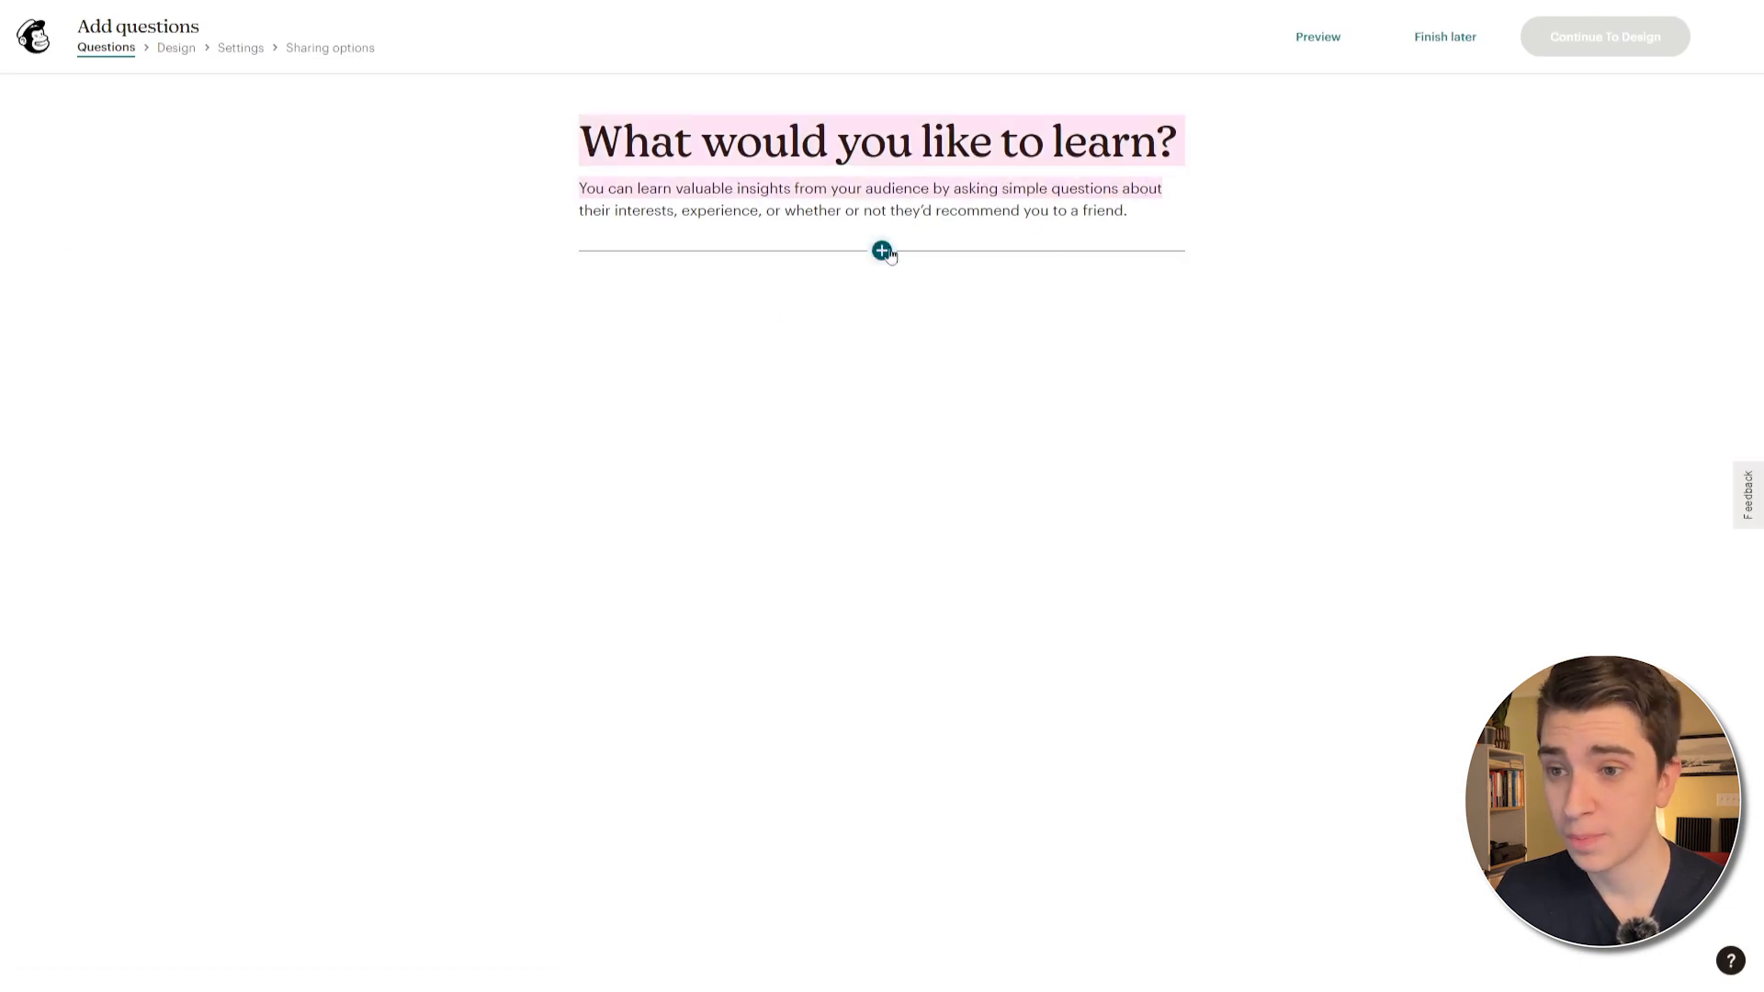
# Browse question types, then leave the survey as a draft on Survey Overview.
pyautogui.click(881, 249)
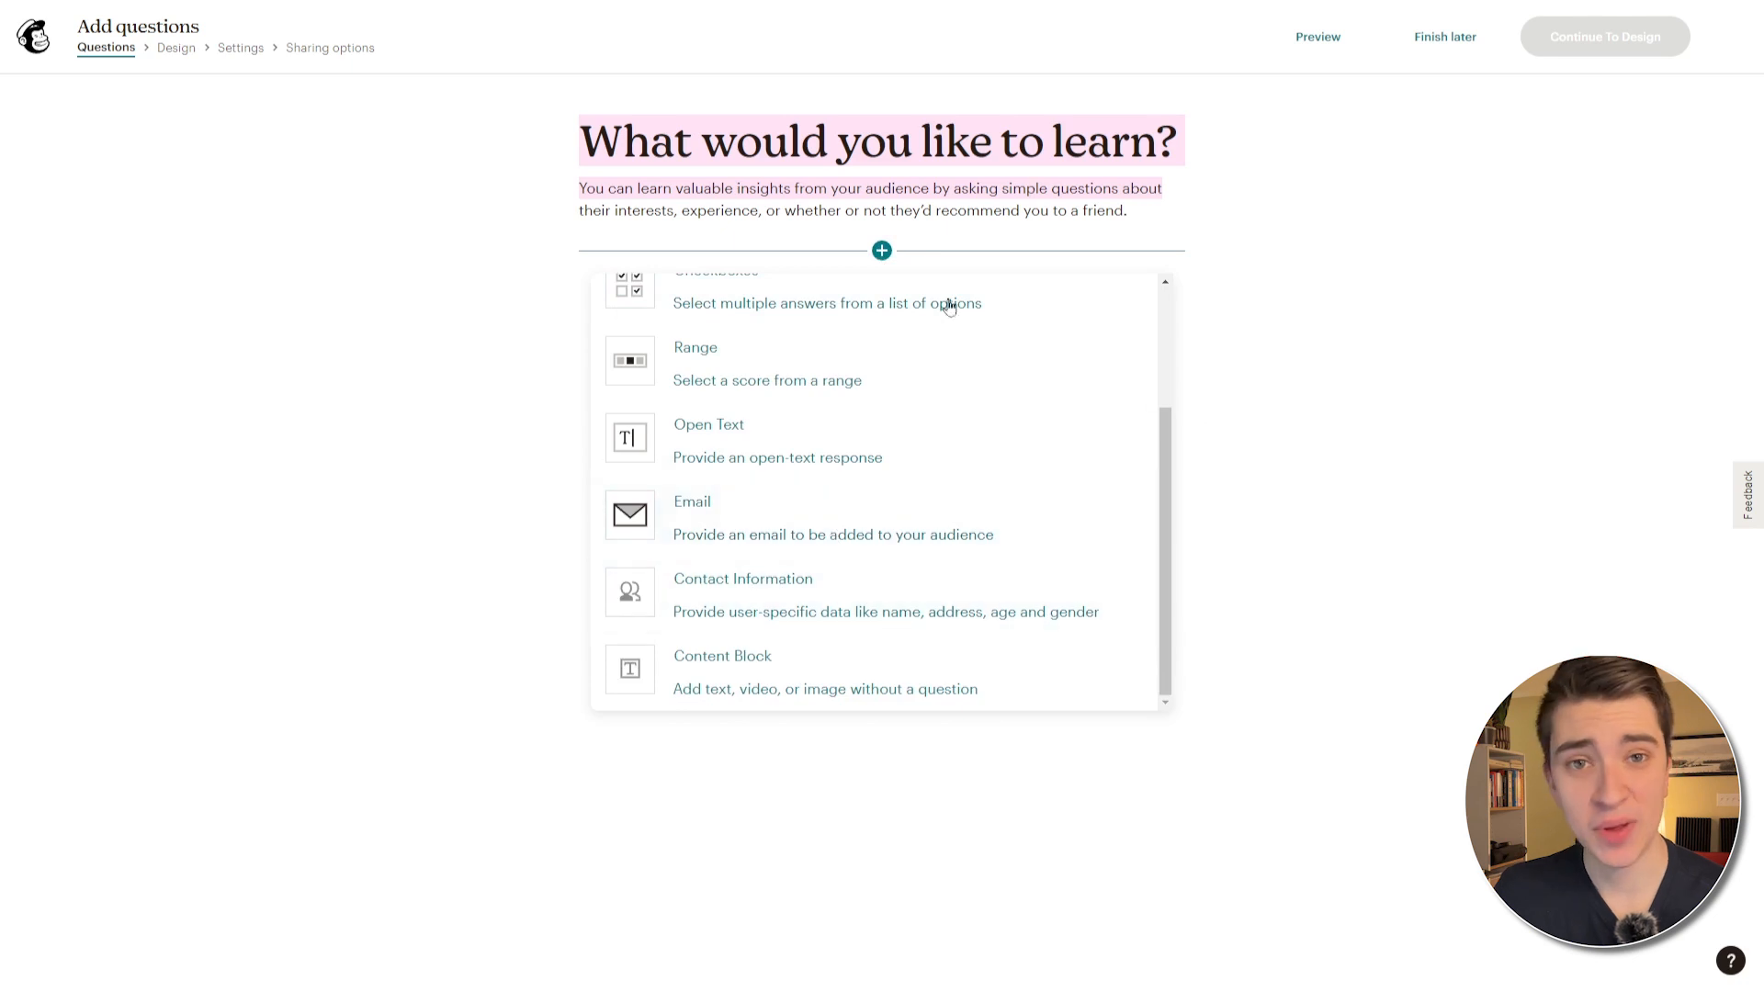
pyautogui.moveTo(1263, 447)
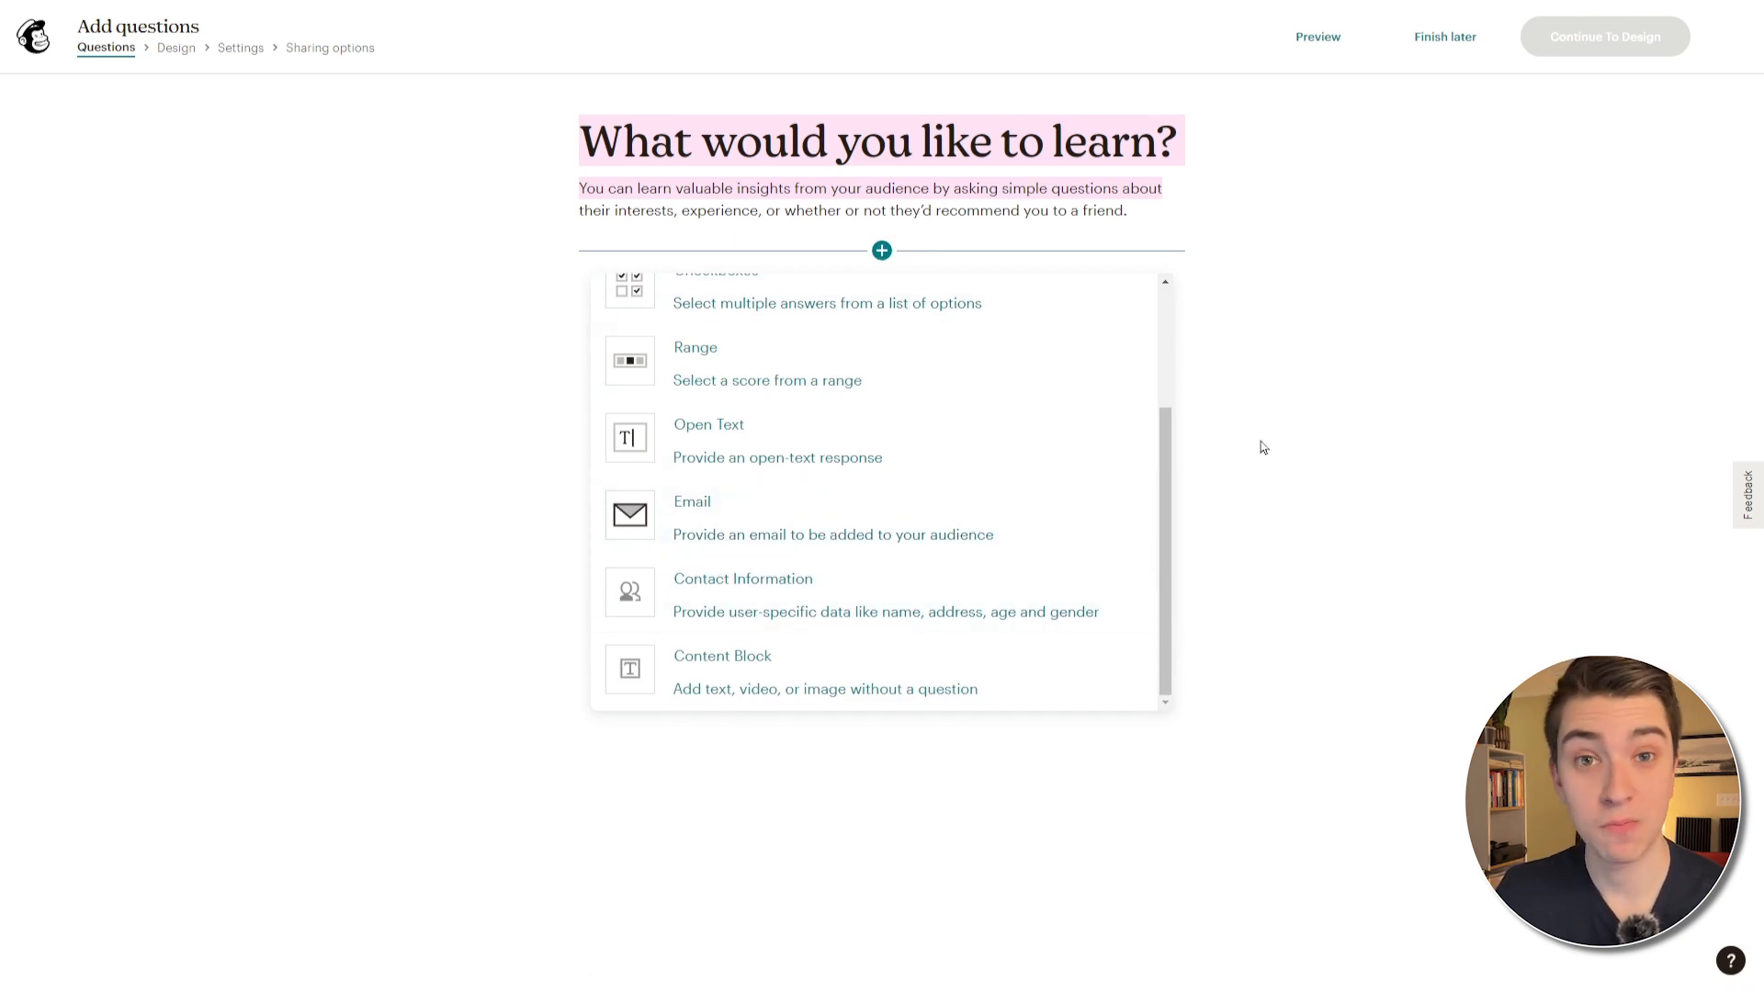
pyautogui.moveTo(1262, 441)
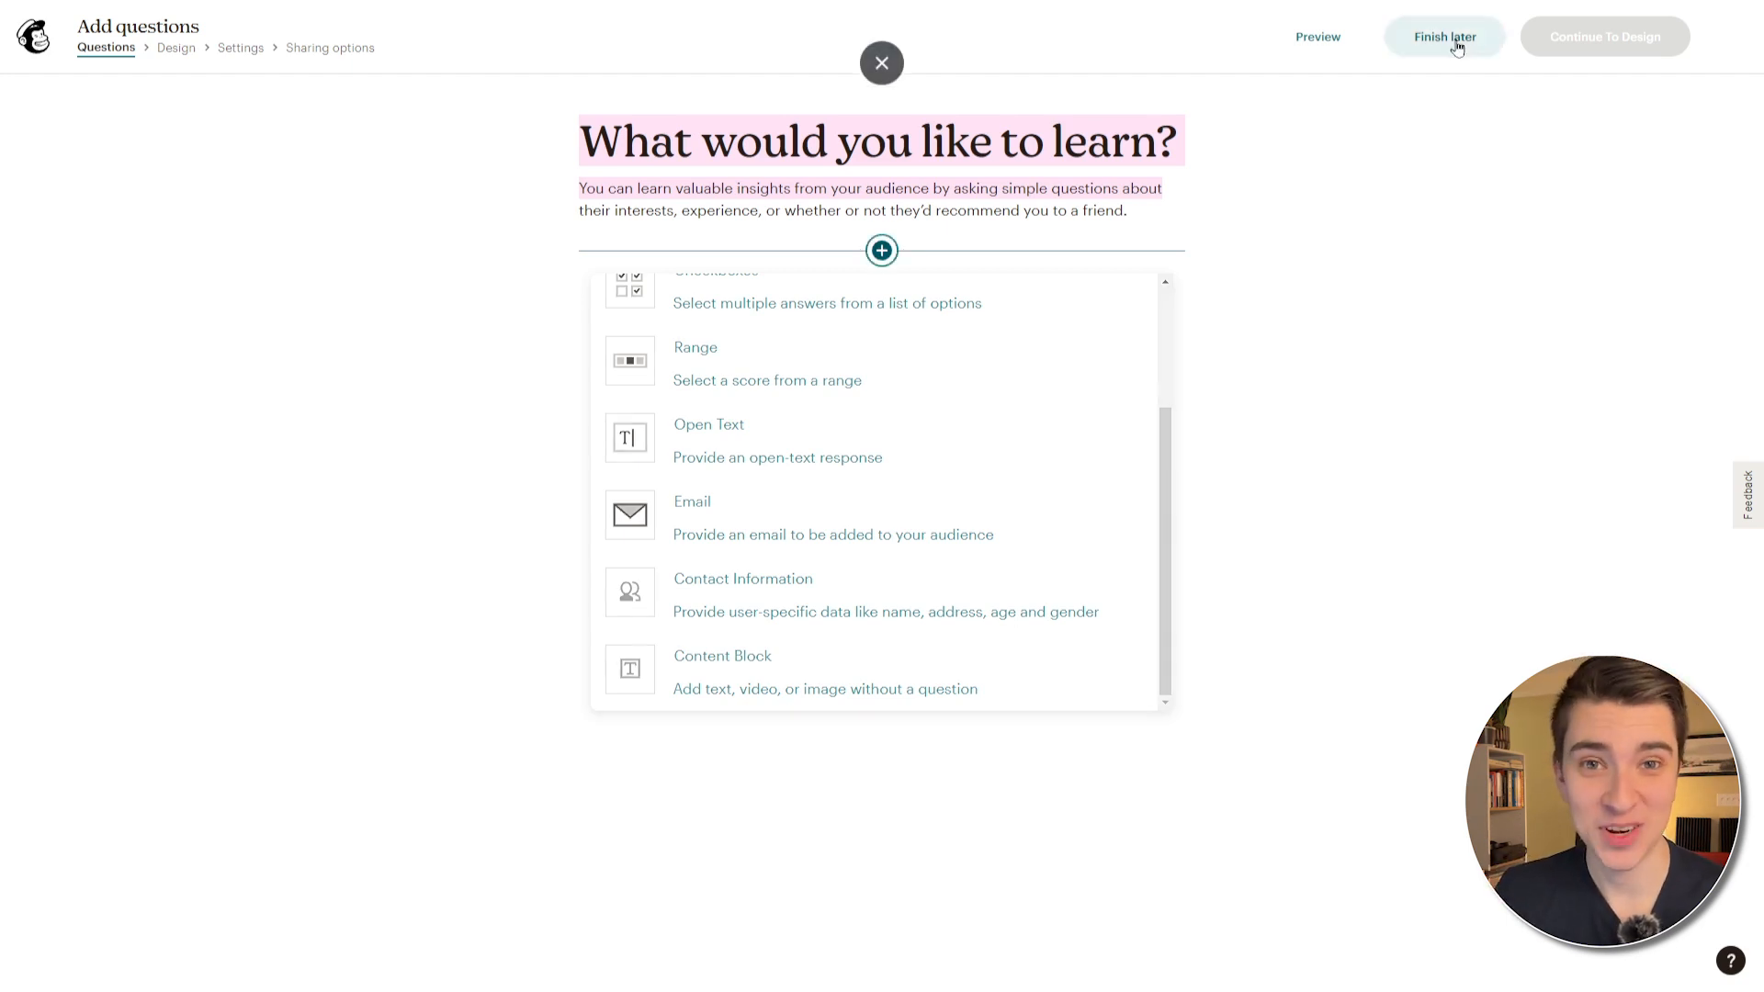
pyautogui.click(1444, 36)
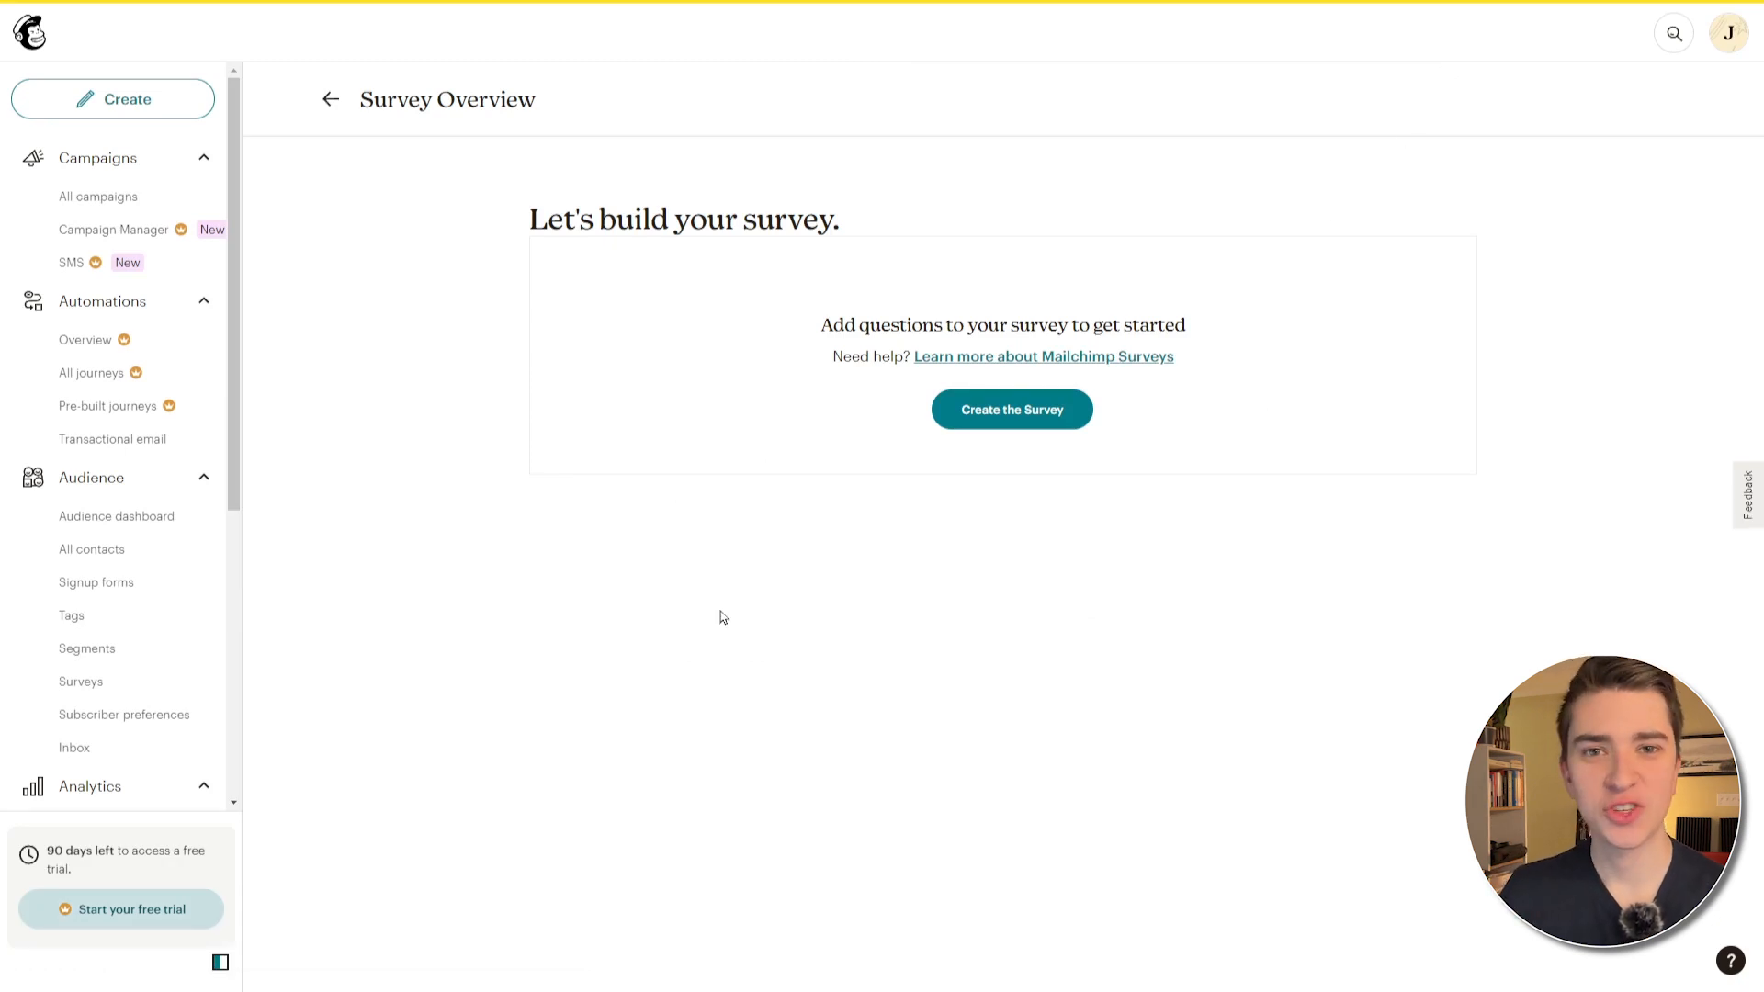
pyautogui.moveTo(709, 621)
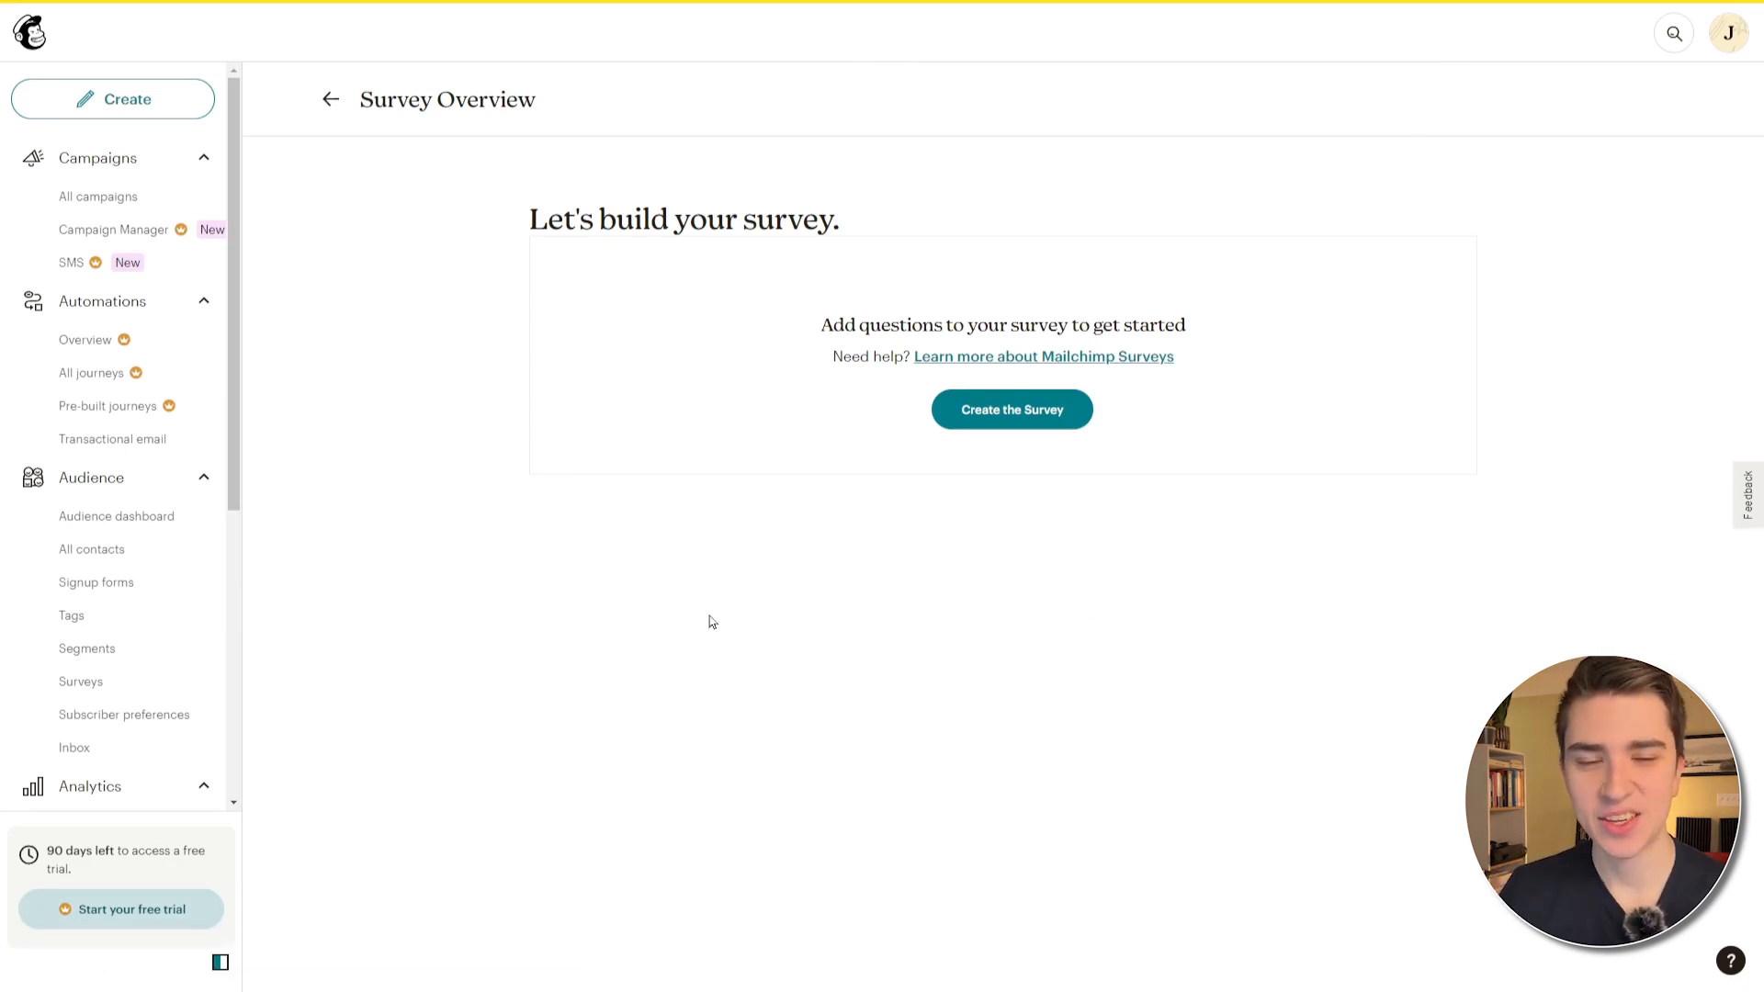
pyautogui.moveTo(97, 581)
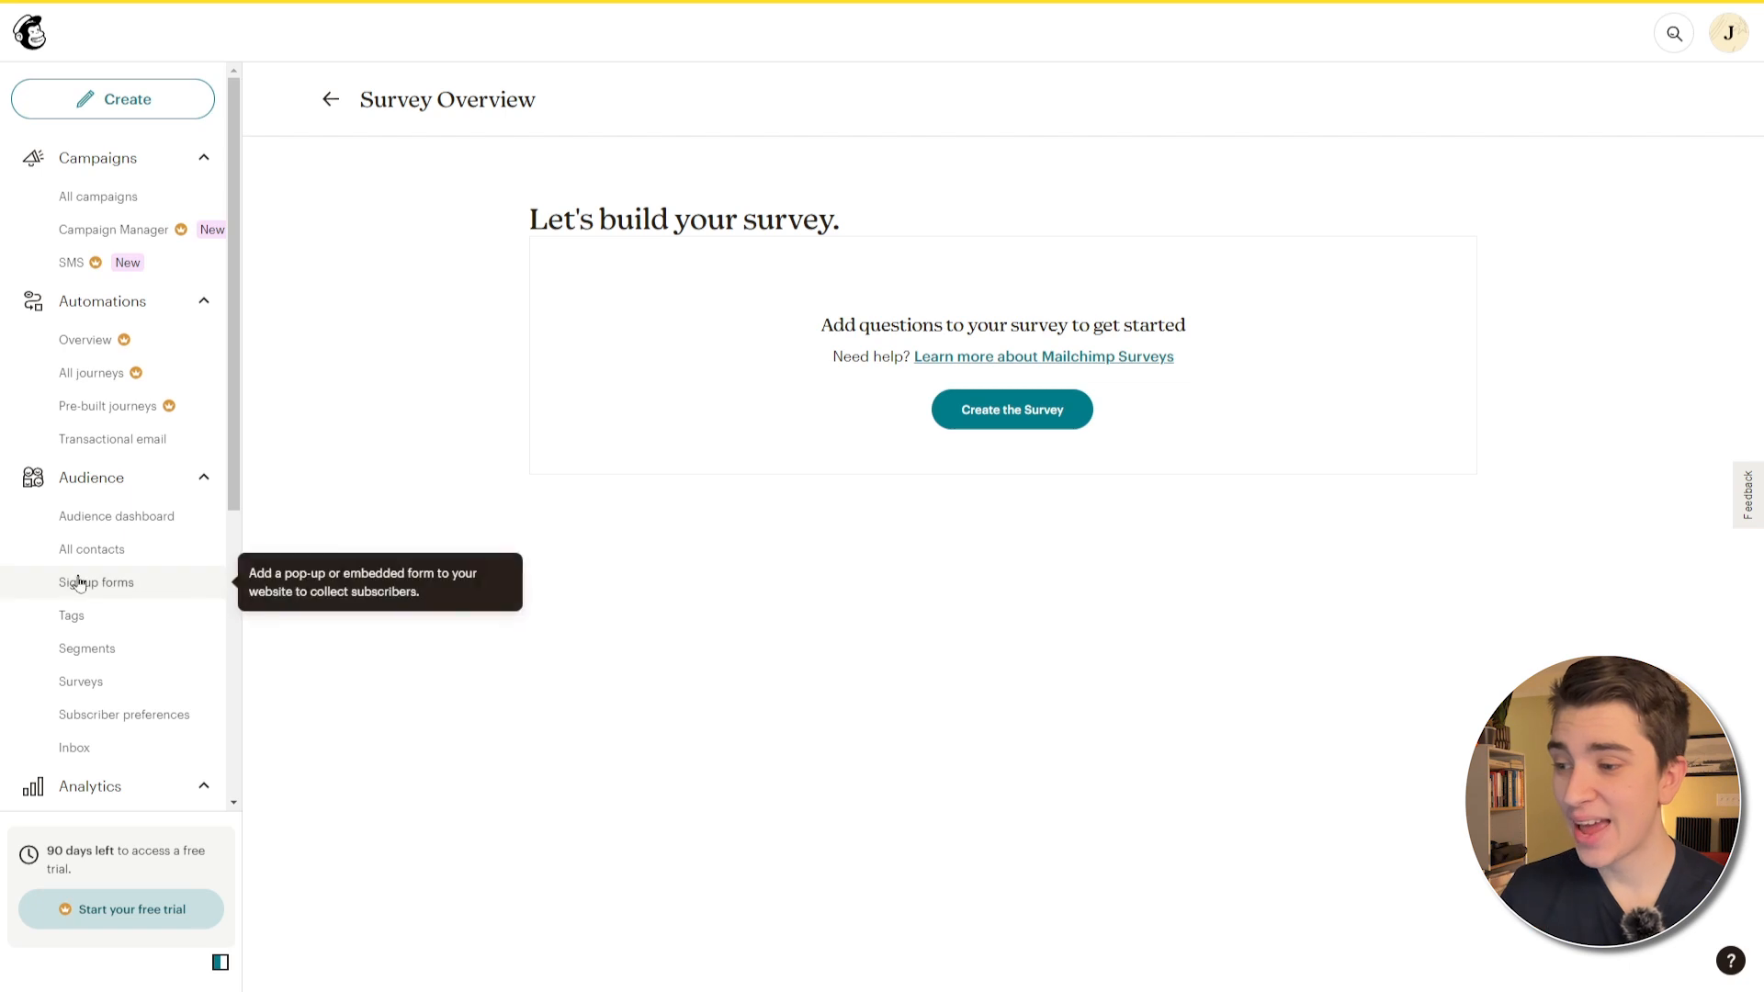
pyautogui.moveTo(71, 616)
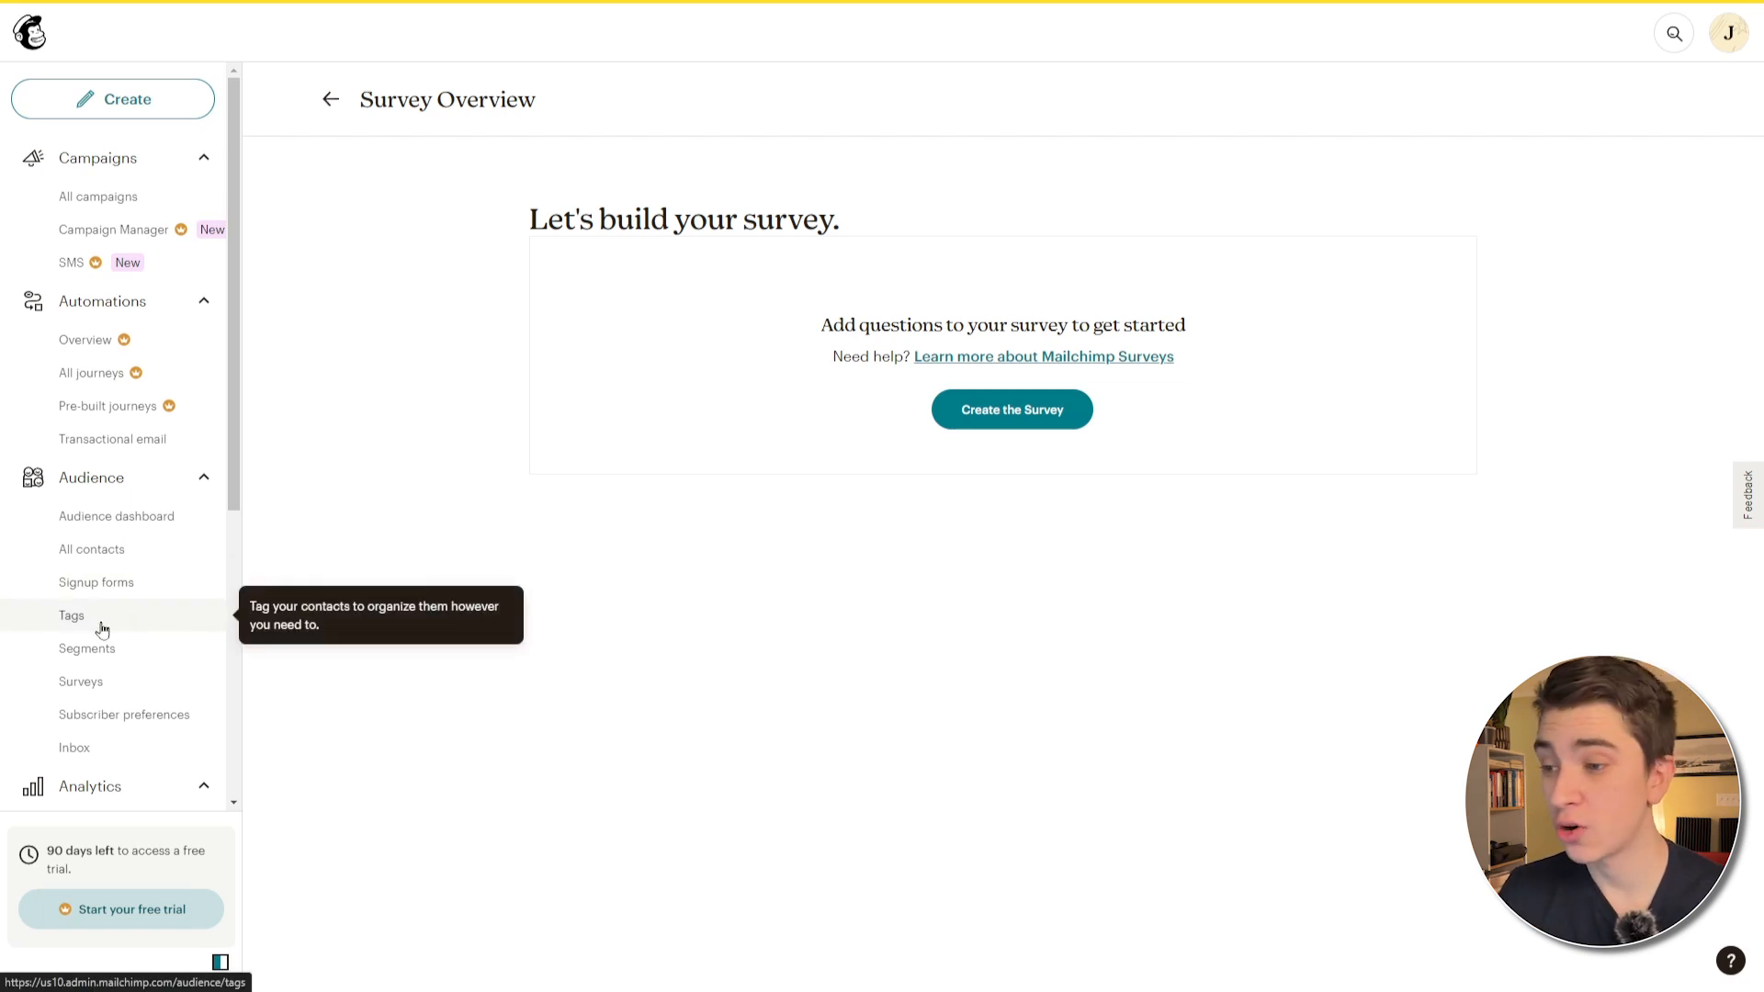
# Create an 'Influencer' tag from the audience Tags page.
pyautogui.click(71, 615)
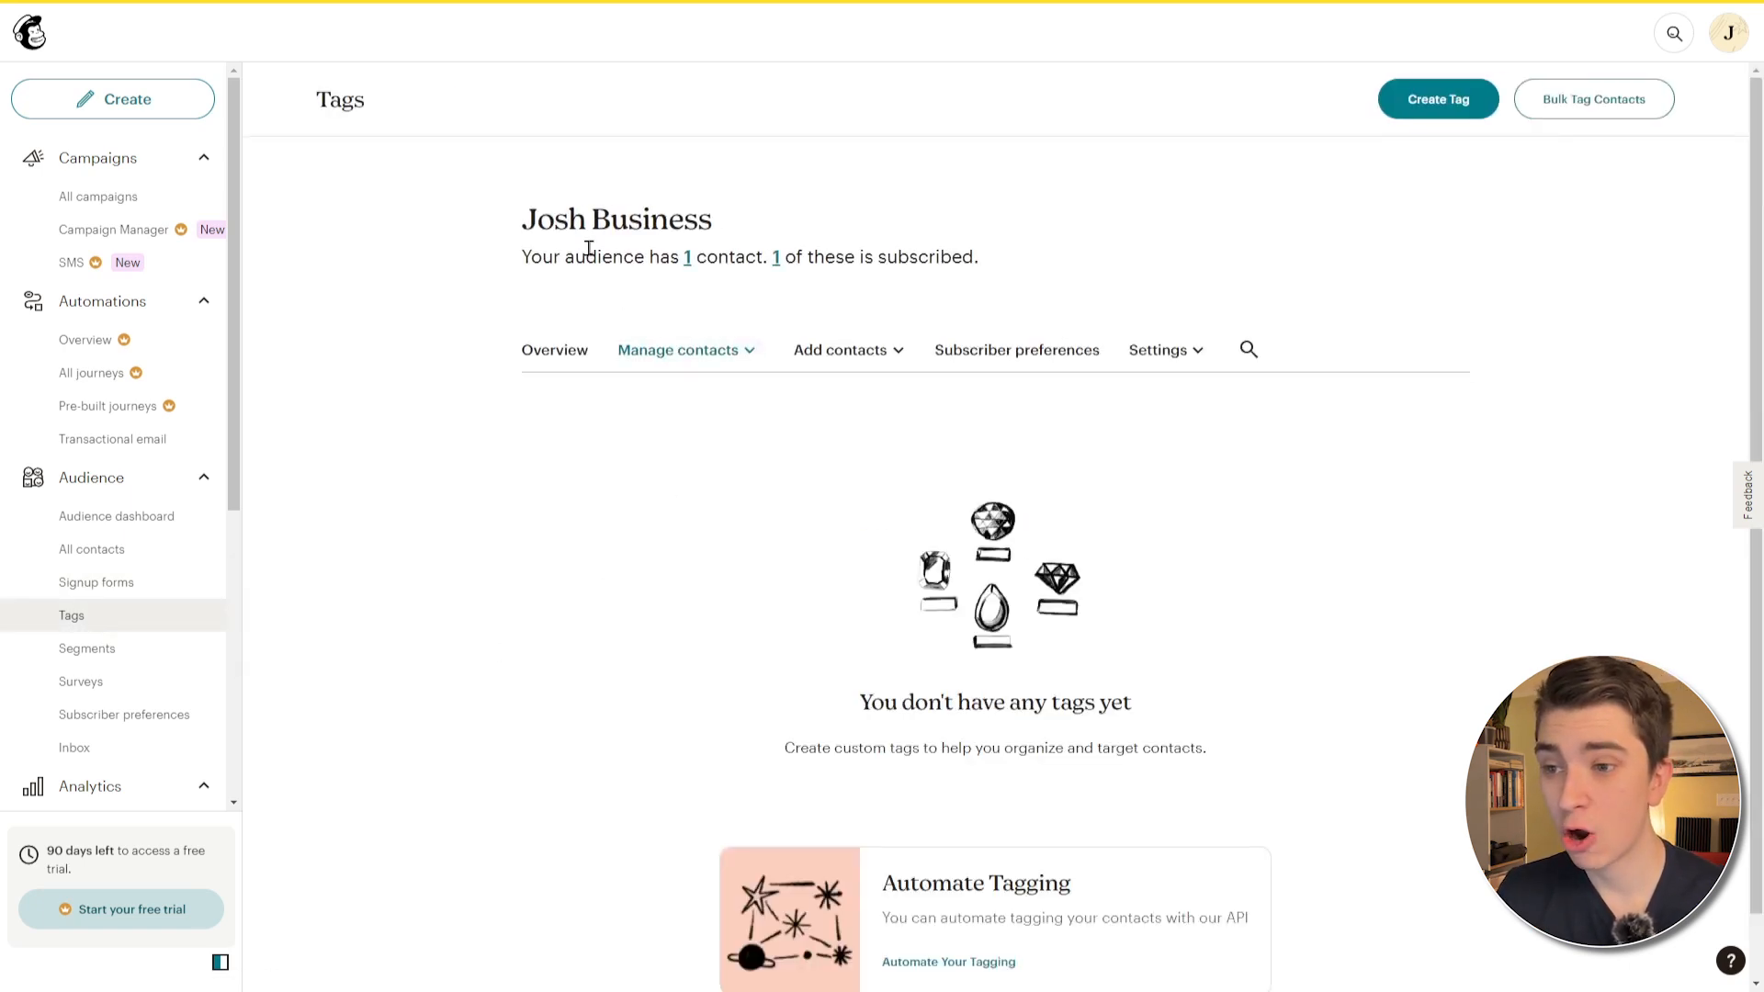
pyautogui.moveTo(1170, 276)
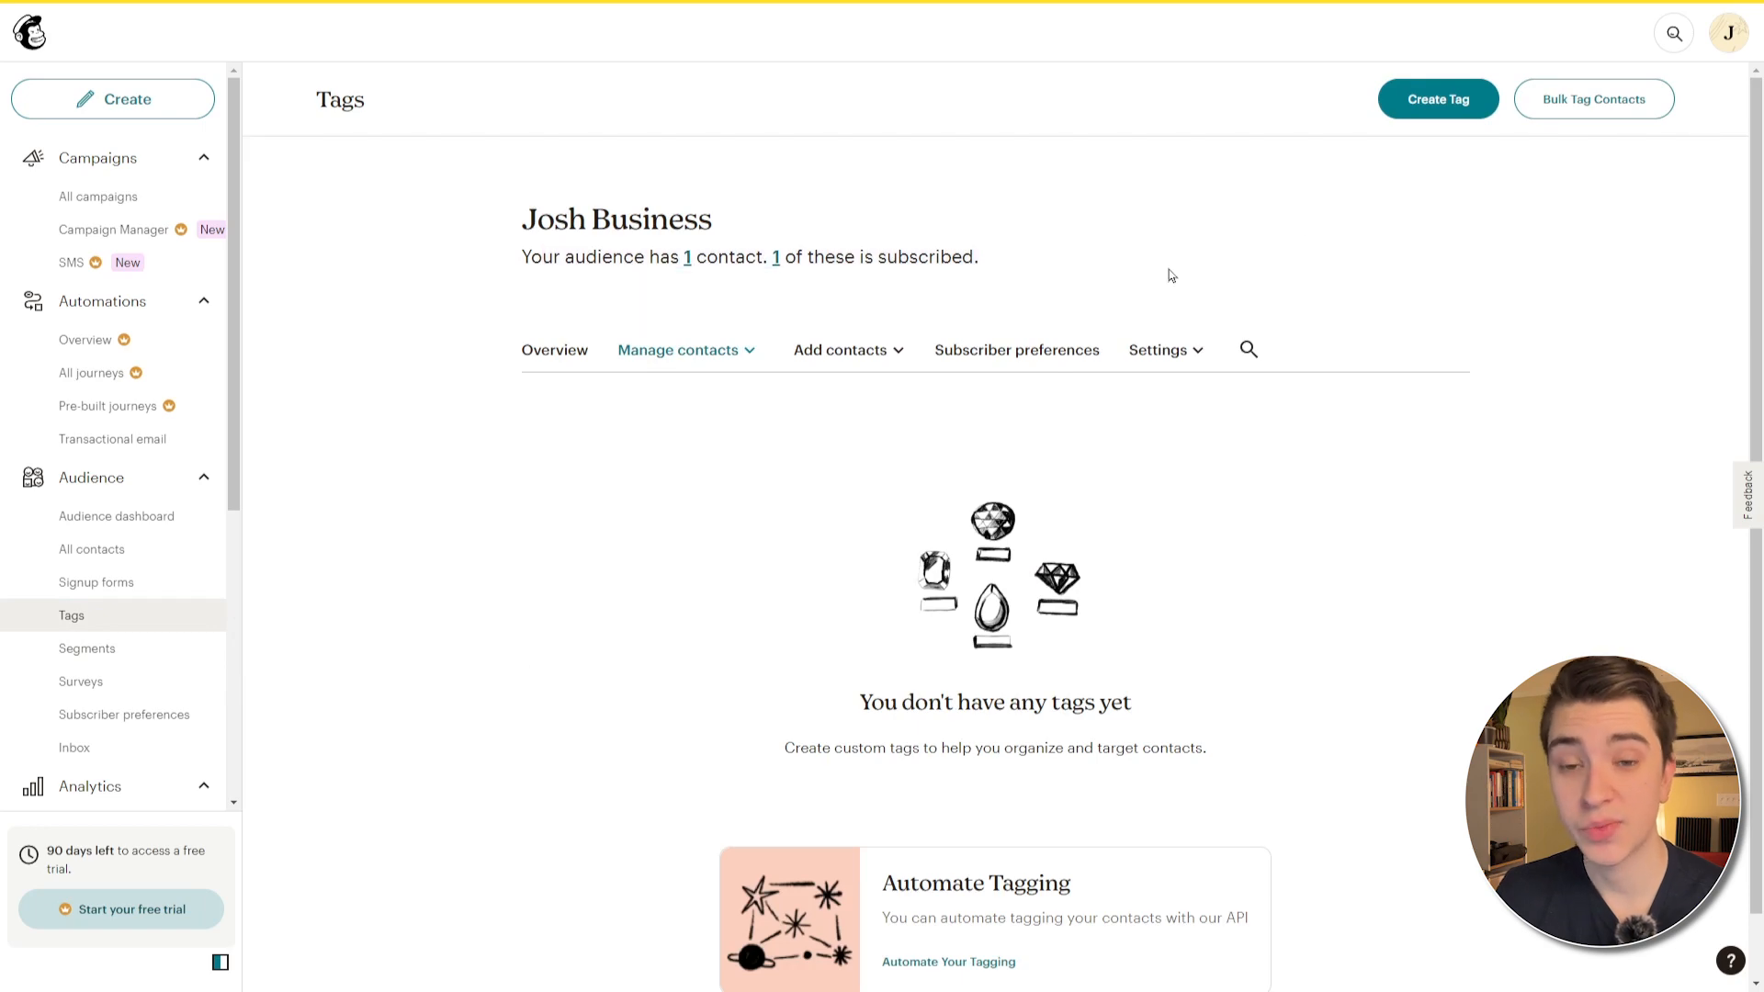
pyautogui.click(1437, 100)
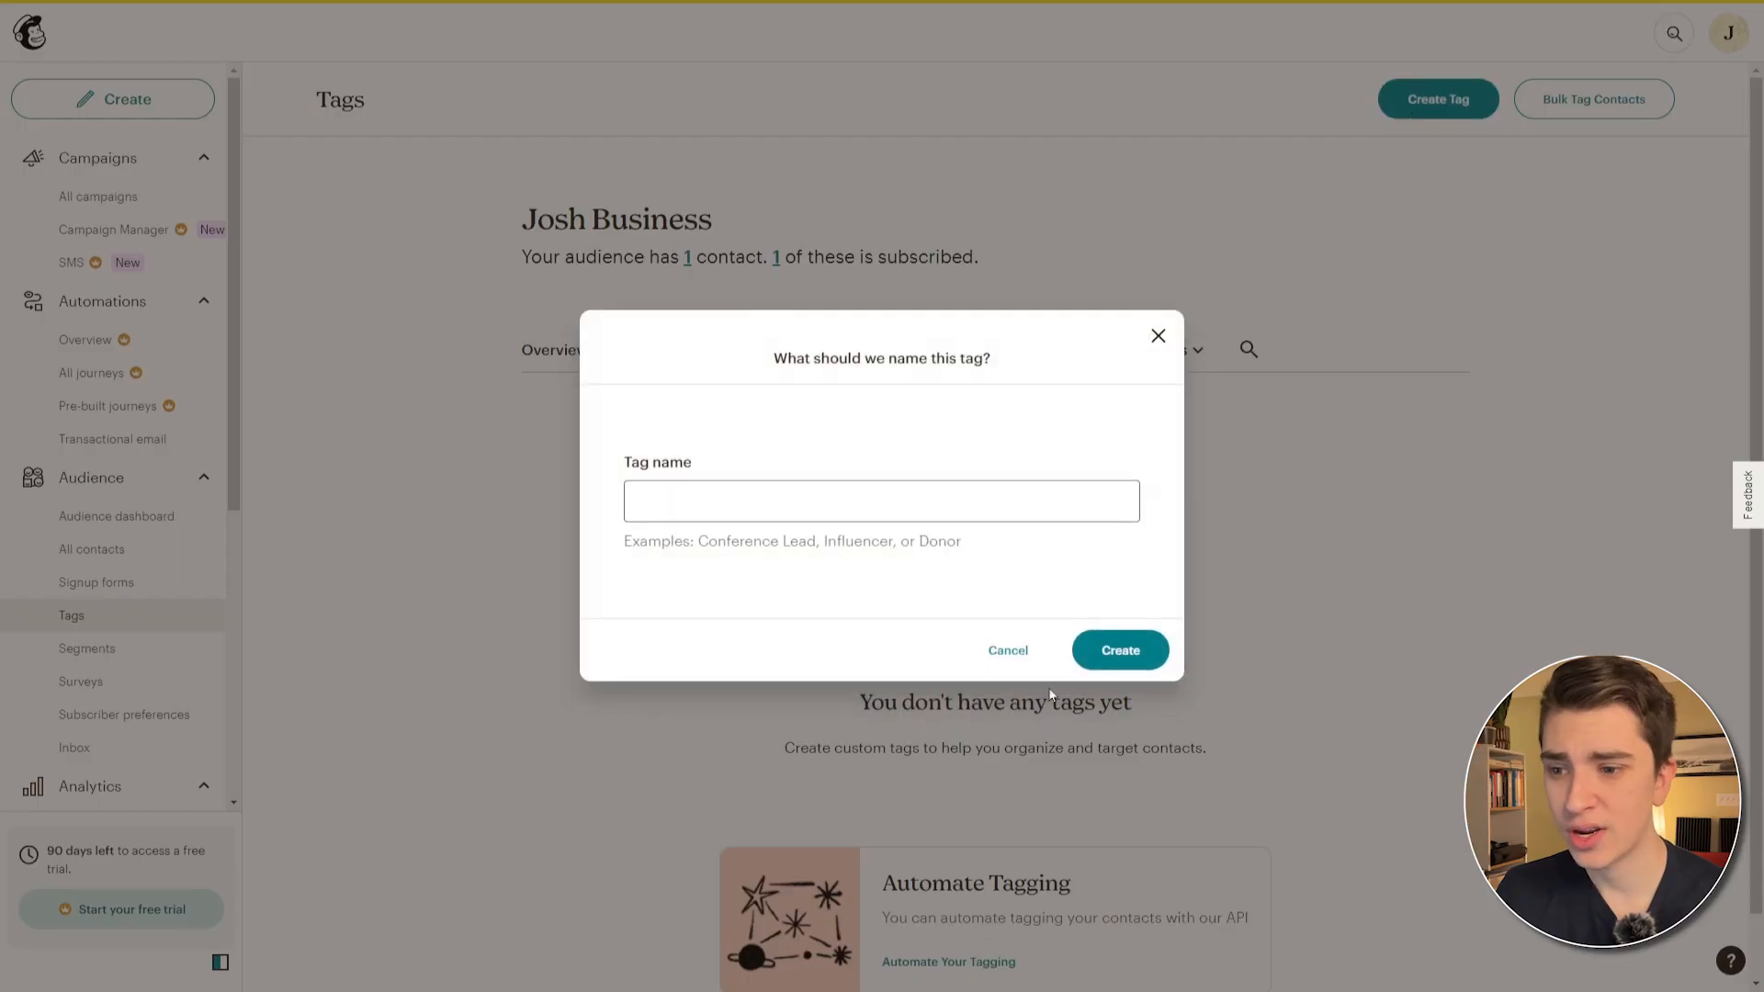
pyautogui.click(881, 501)
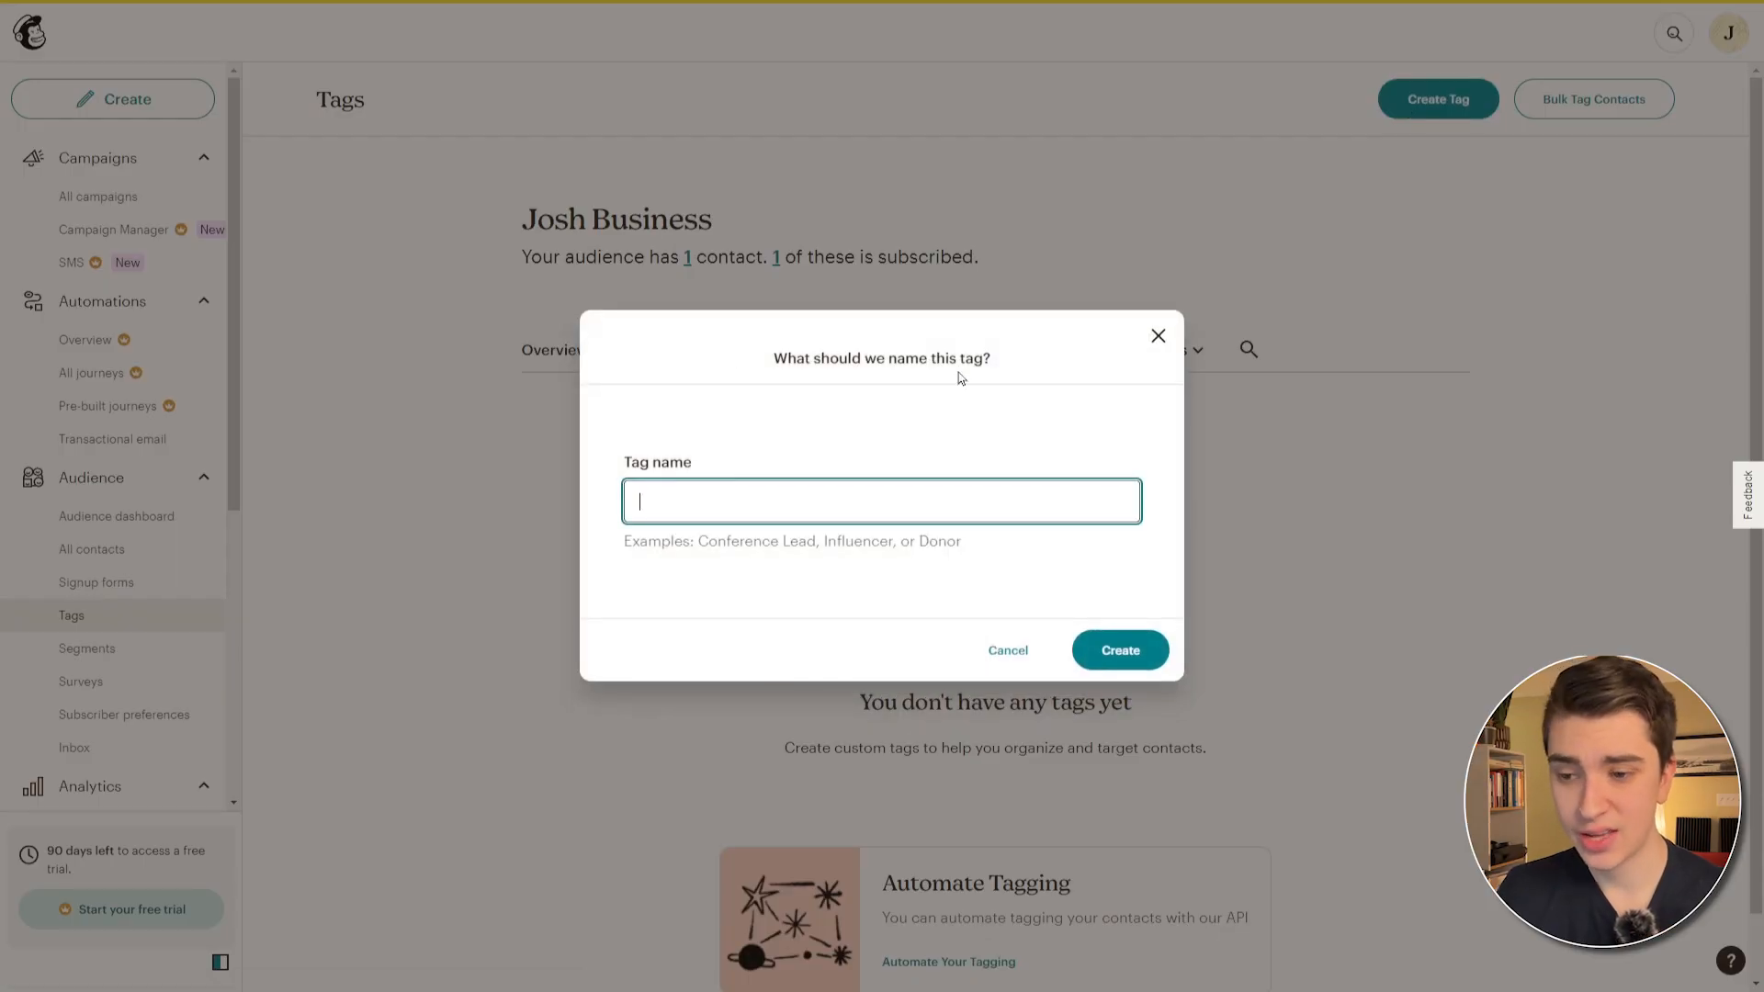
pyautogui.click(1118, 649)
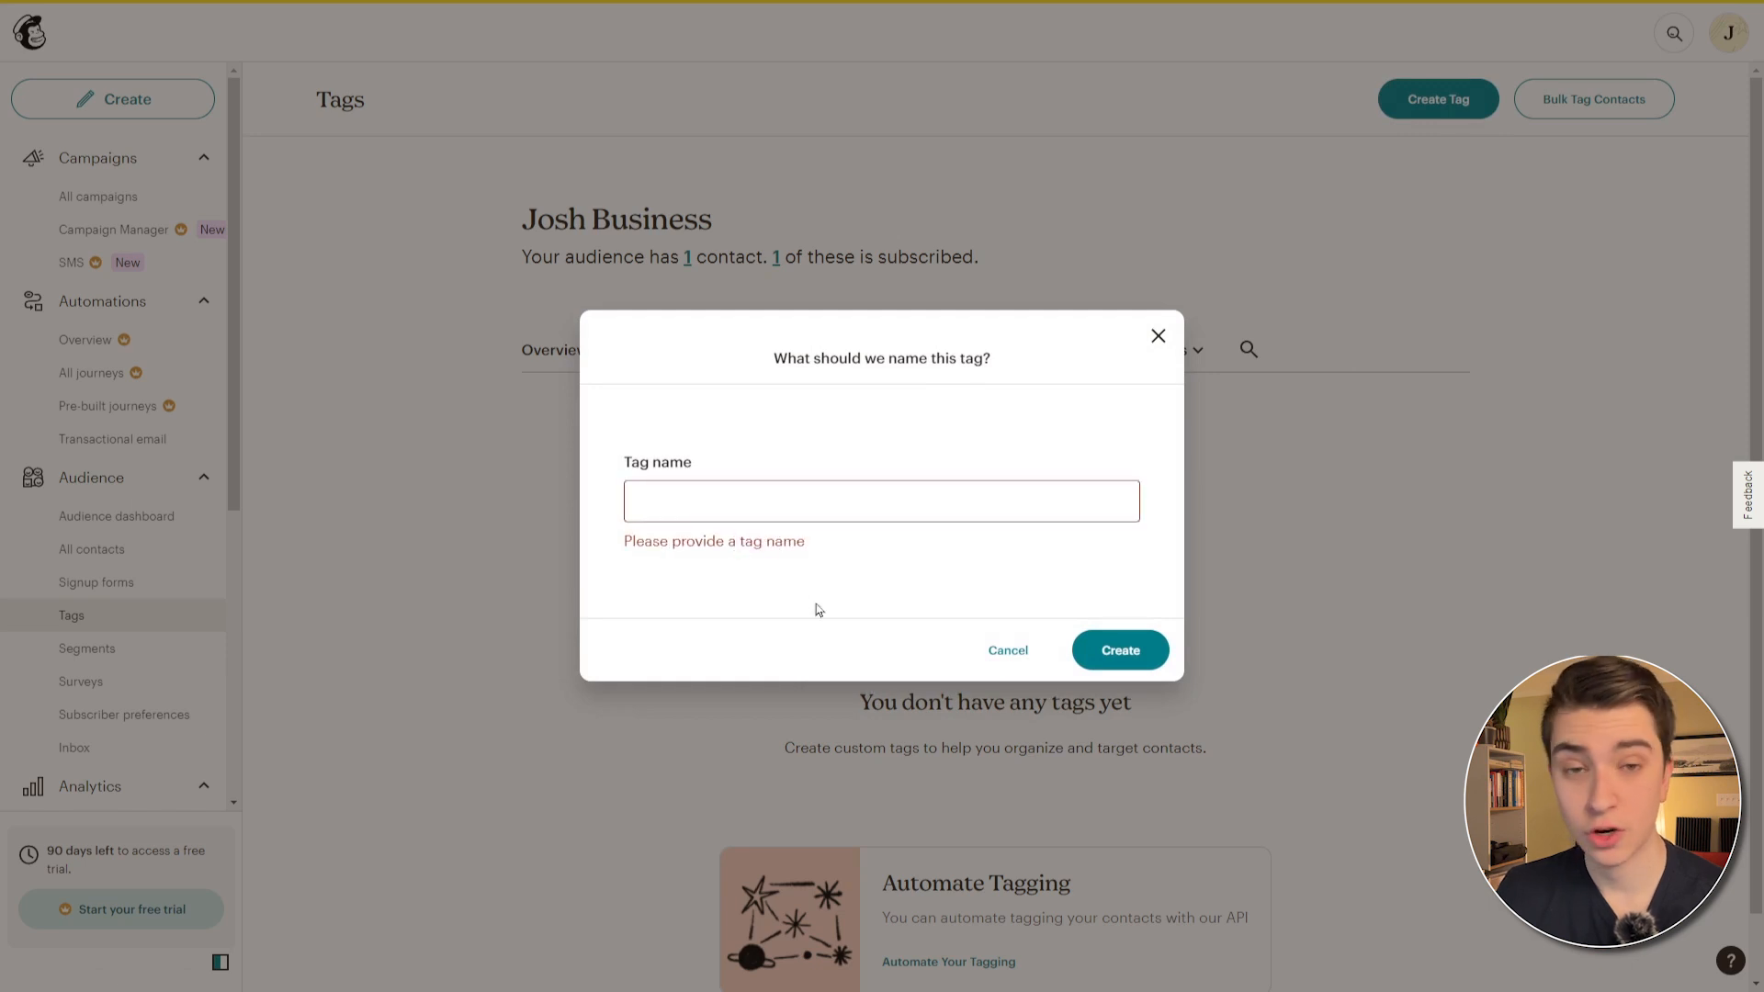
pyautogui.write('Infl')
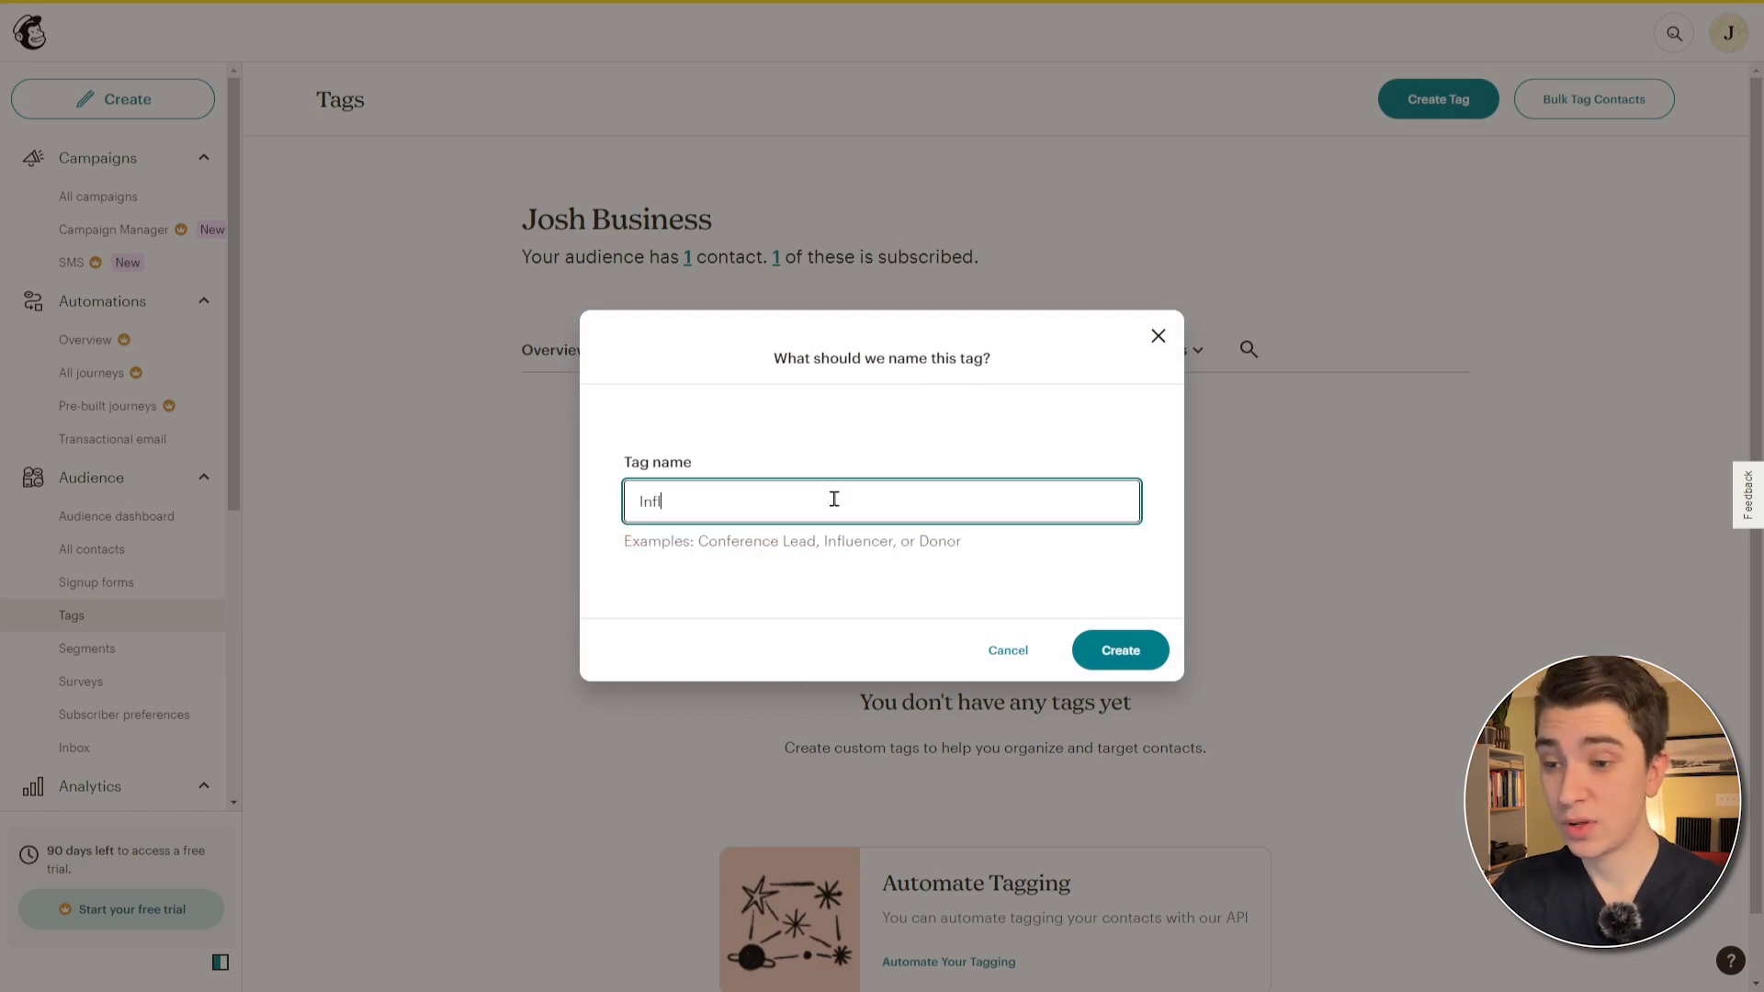
pyautogui.write('uencer')
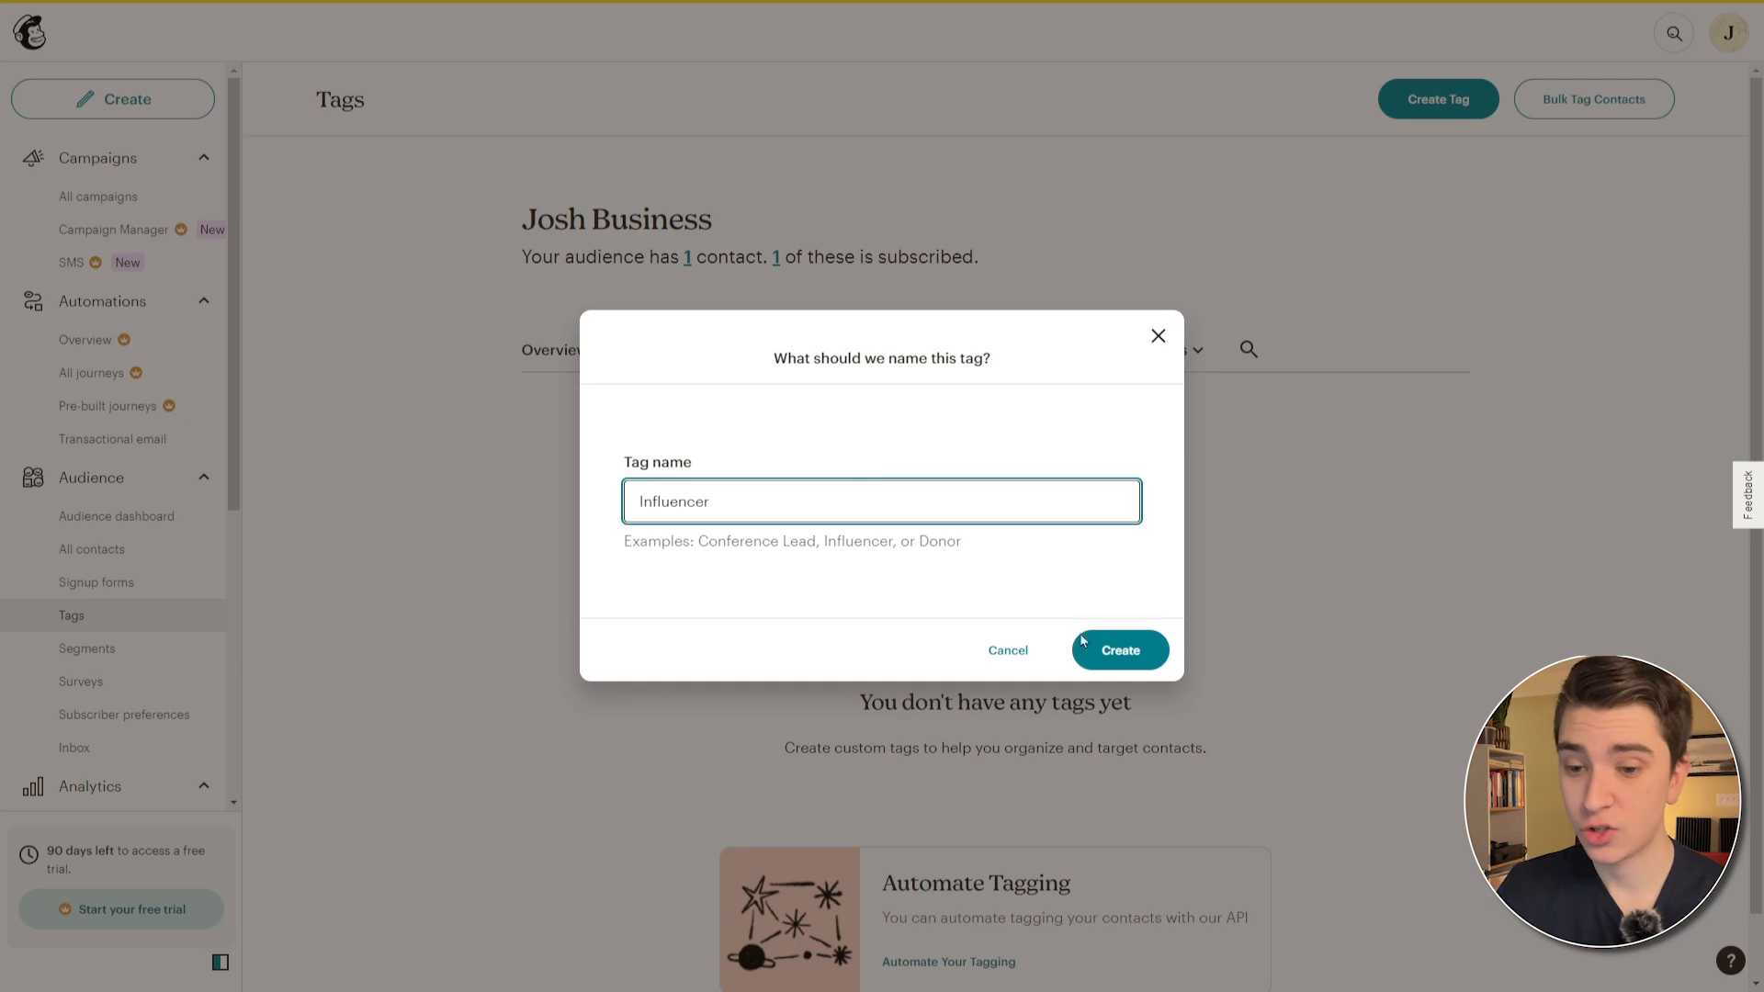
pyautogui.click(1118, 651)
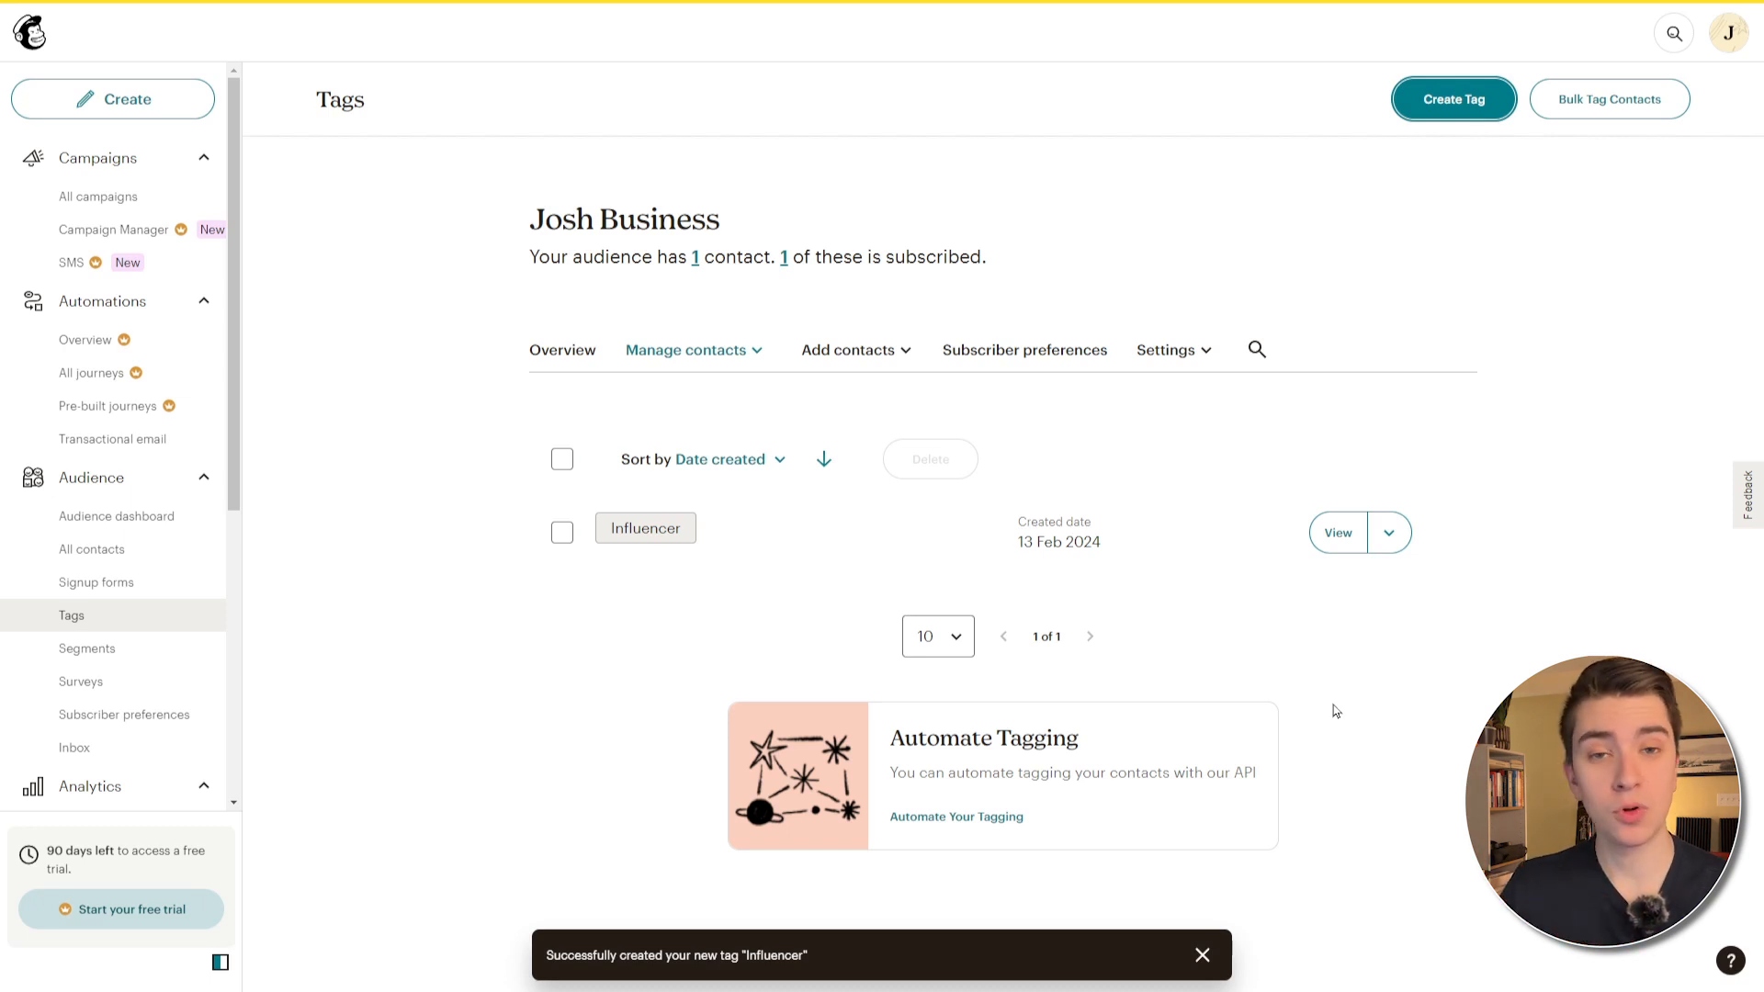
pyautogui.moveTo(979, 867)
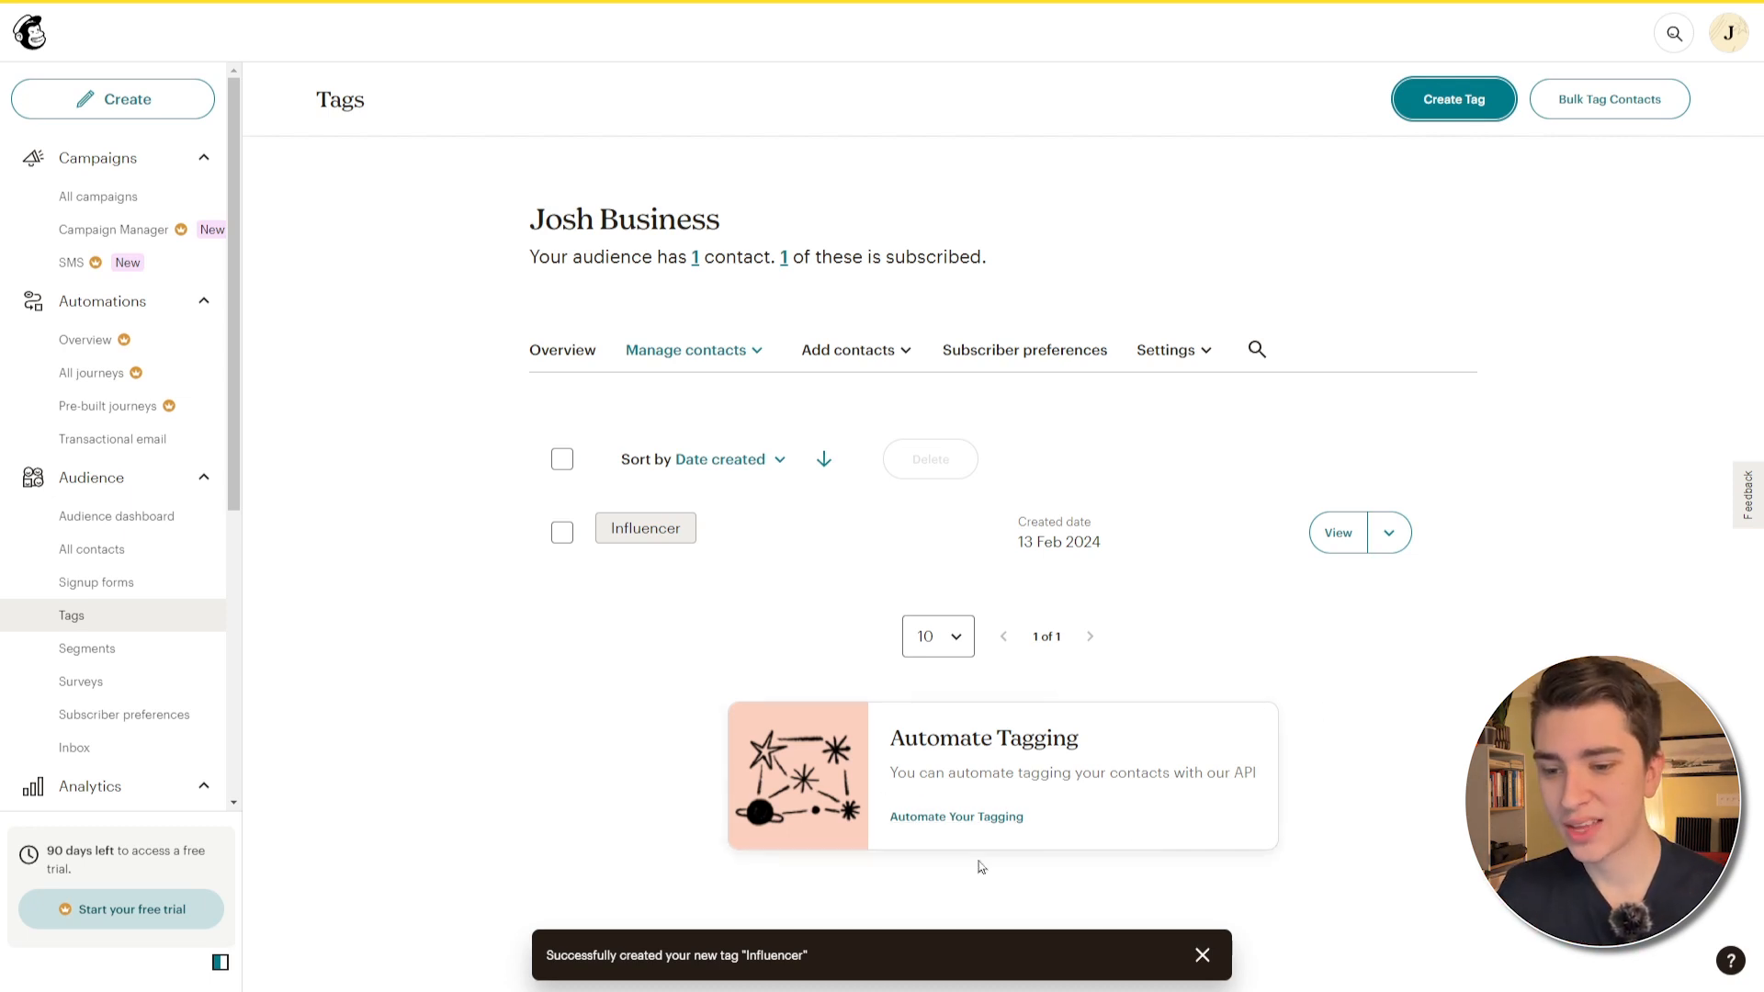
pyautogui.moveTo(955, 816)
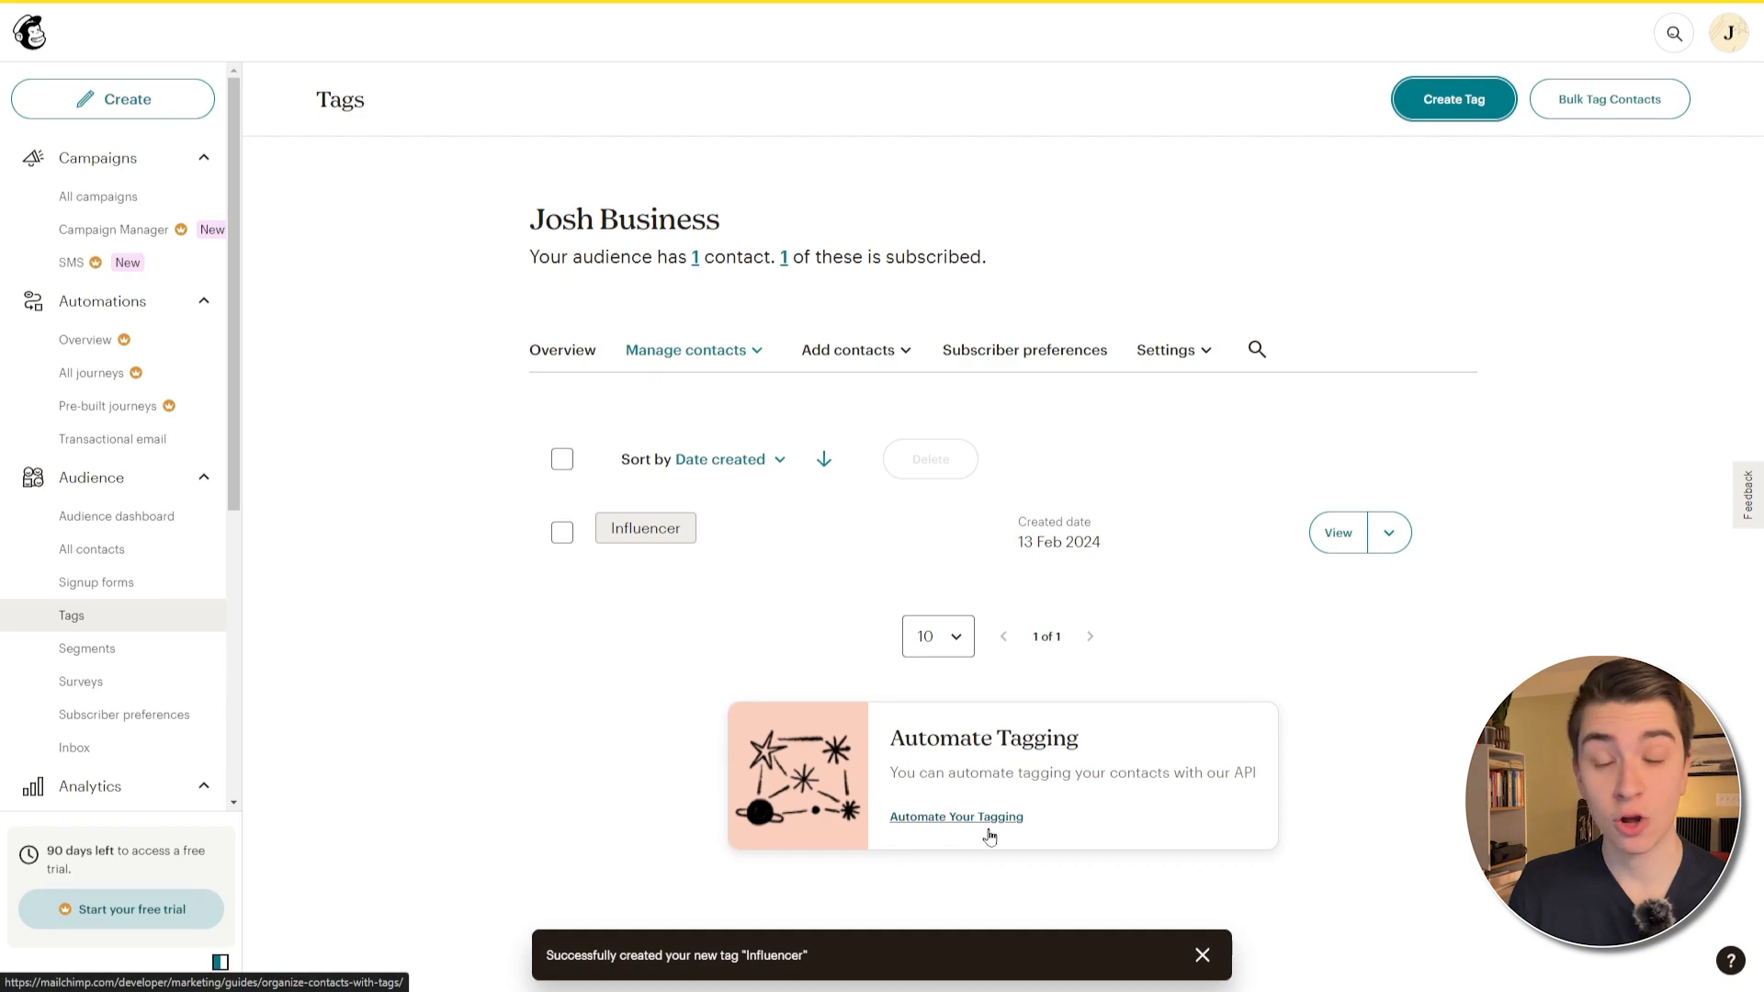
pyautogui.click(956, 816)
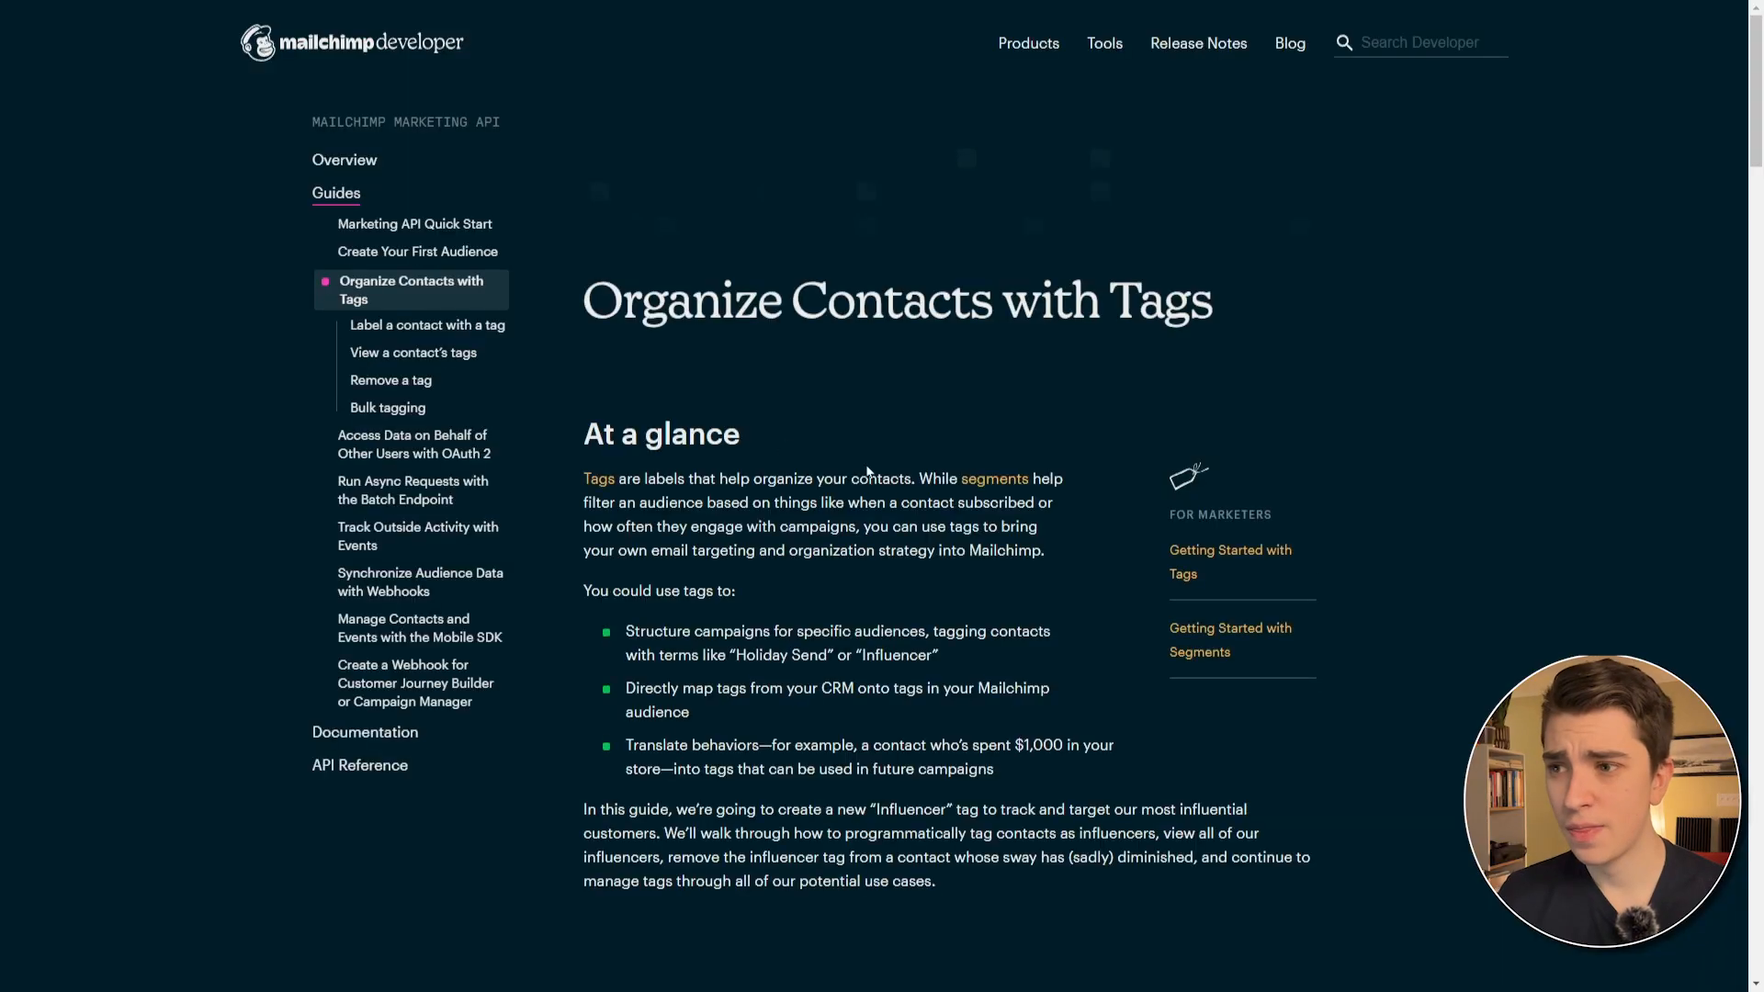
pyautogui.moveTo(791, 608)
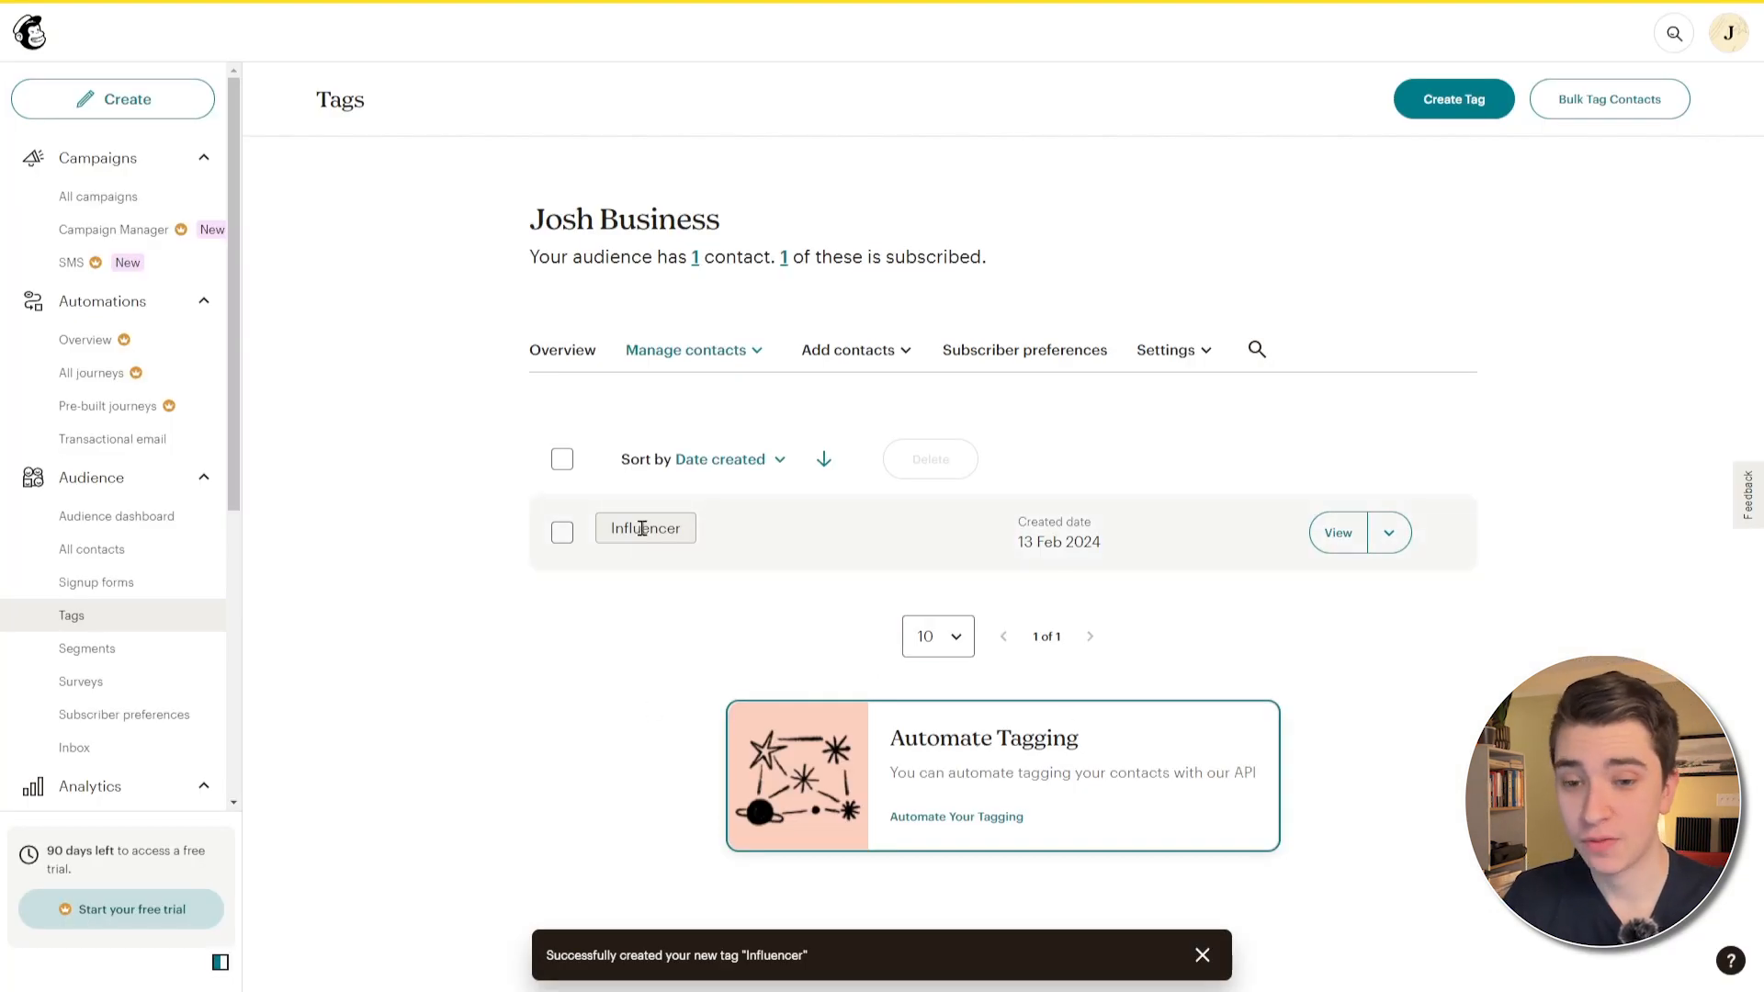
# Show the Influencer tag's actions: rename, delete, export CSV, send campaigns.
pyautogui.click(1388, 531)
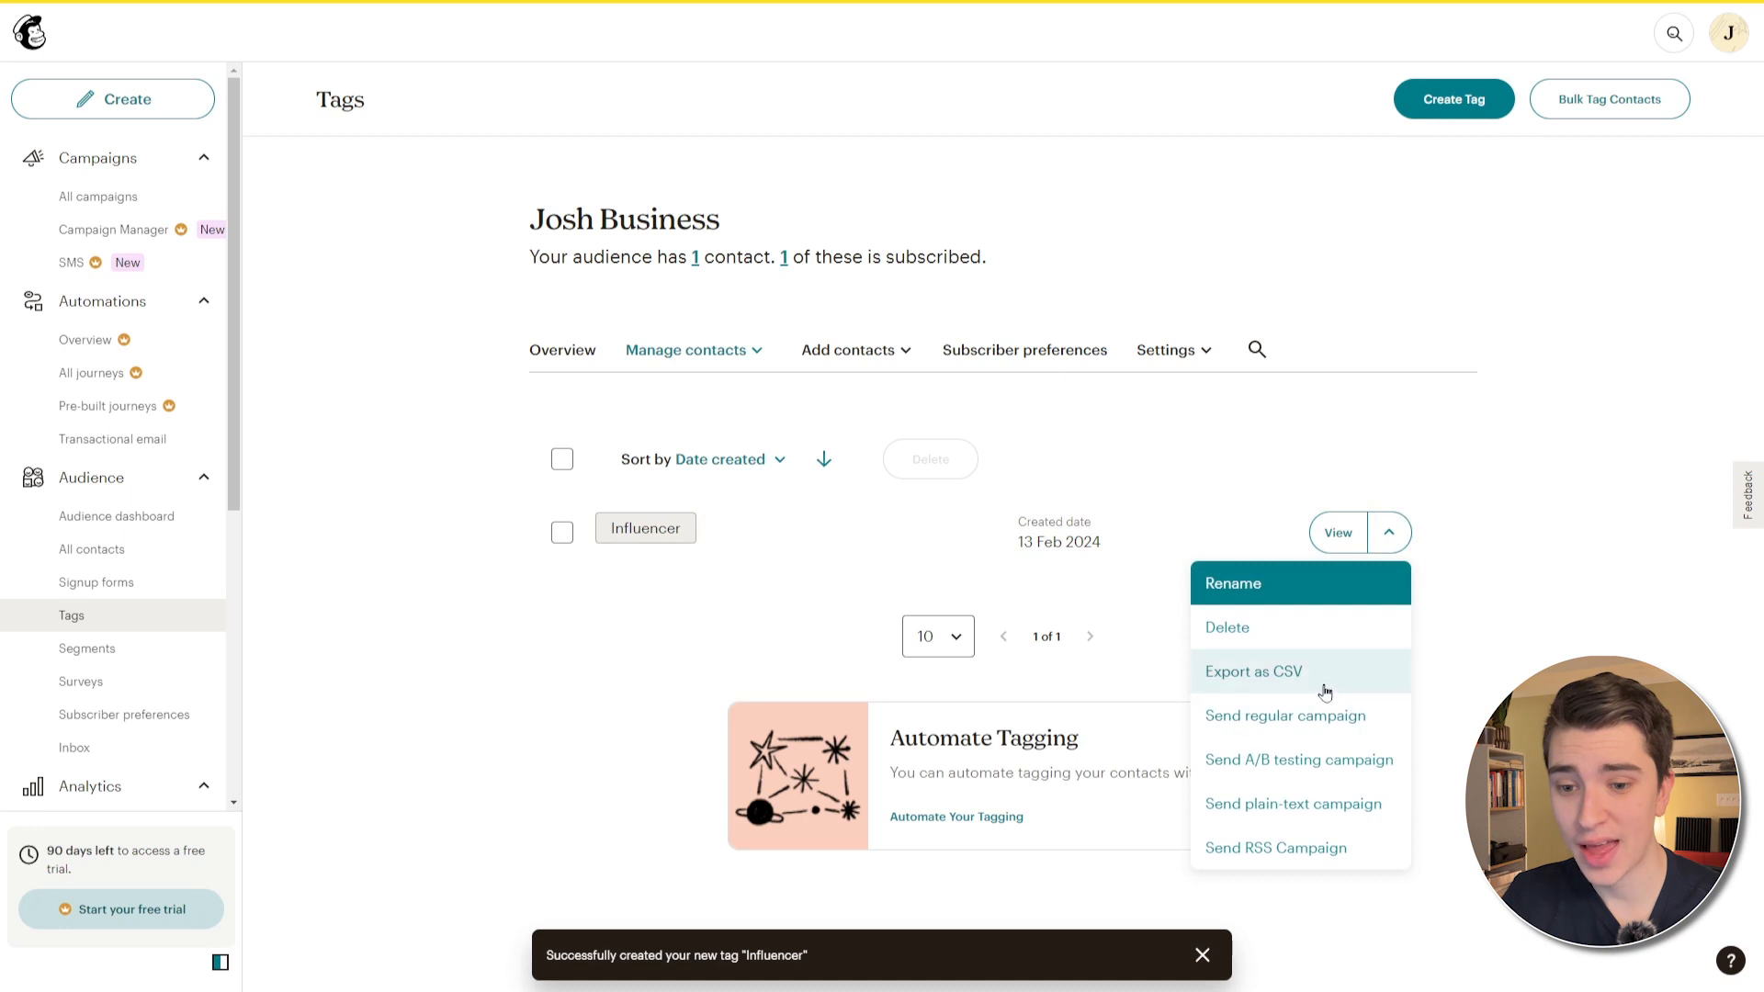
pyautogui.moveTo(1372, 726)
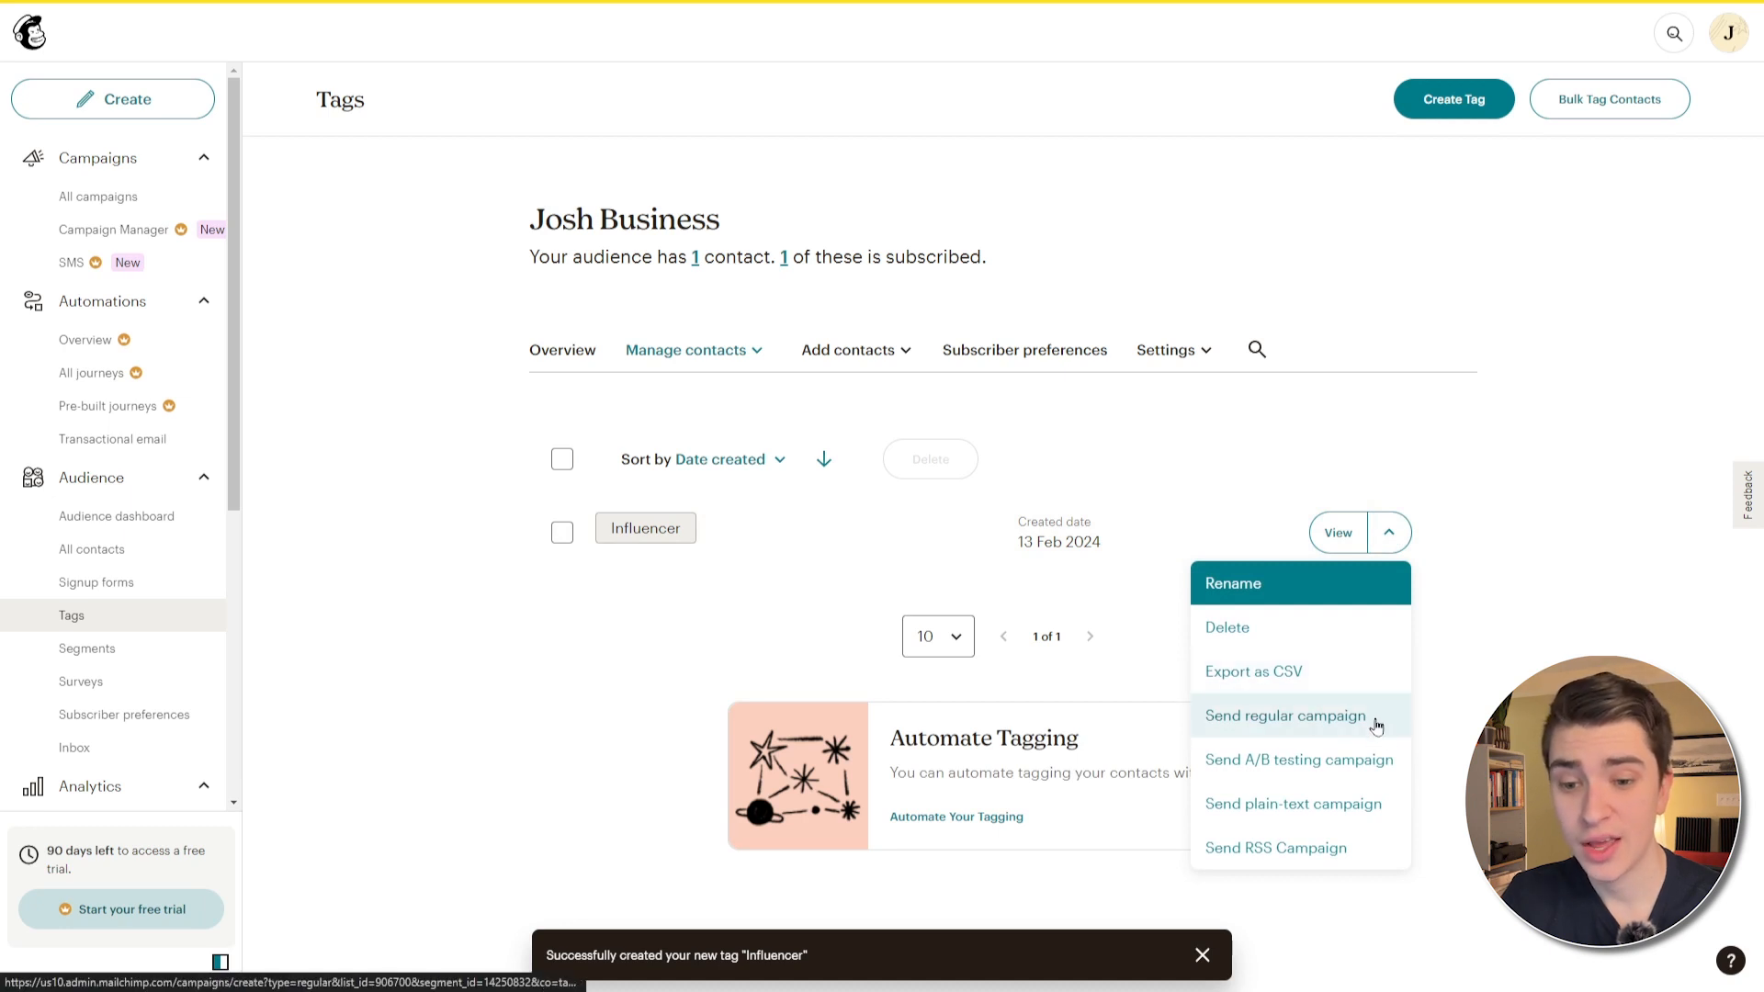
pyautogui.moveTo(1293, 803)
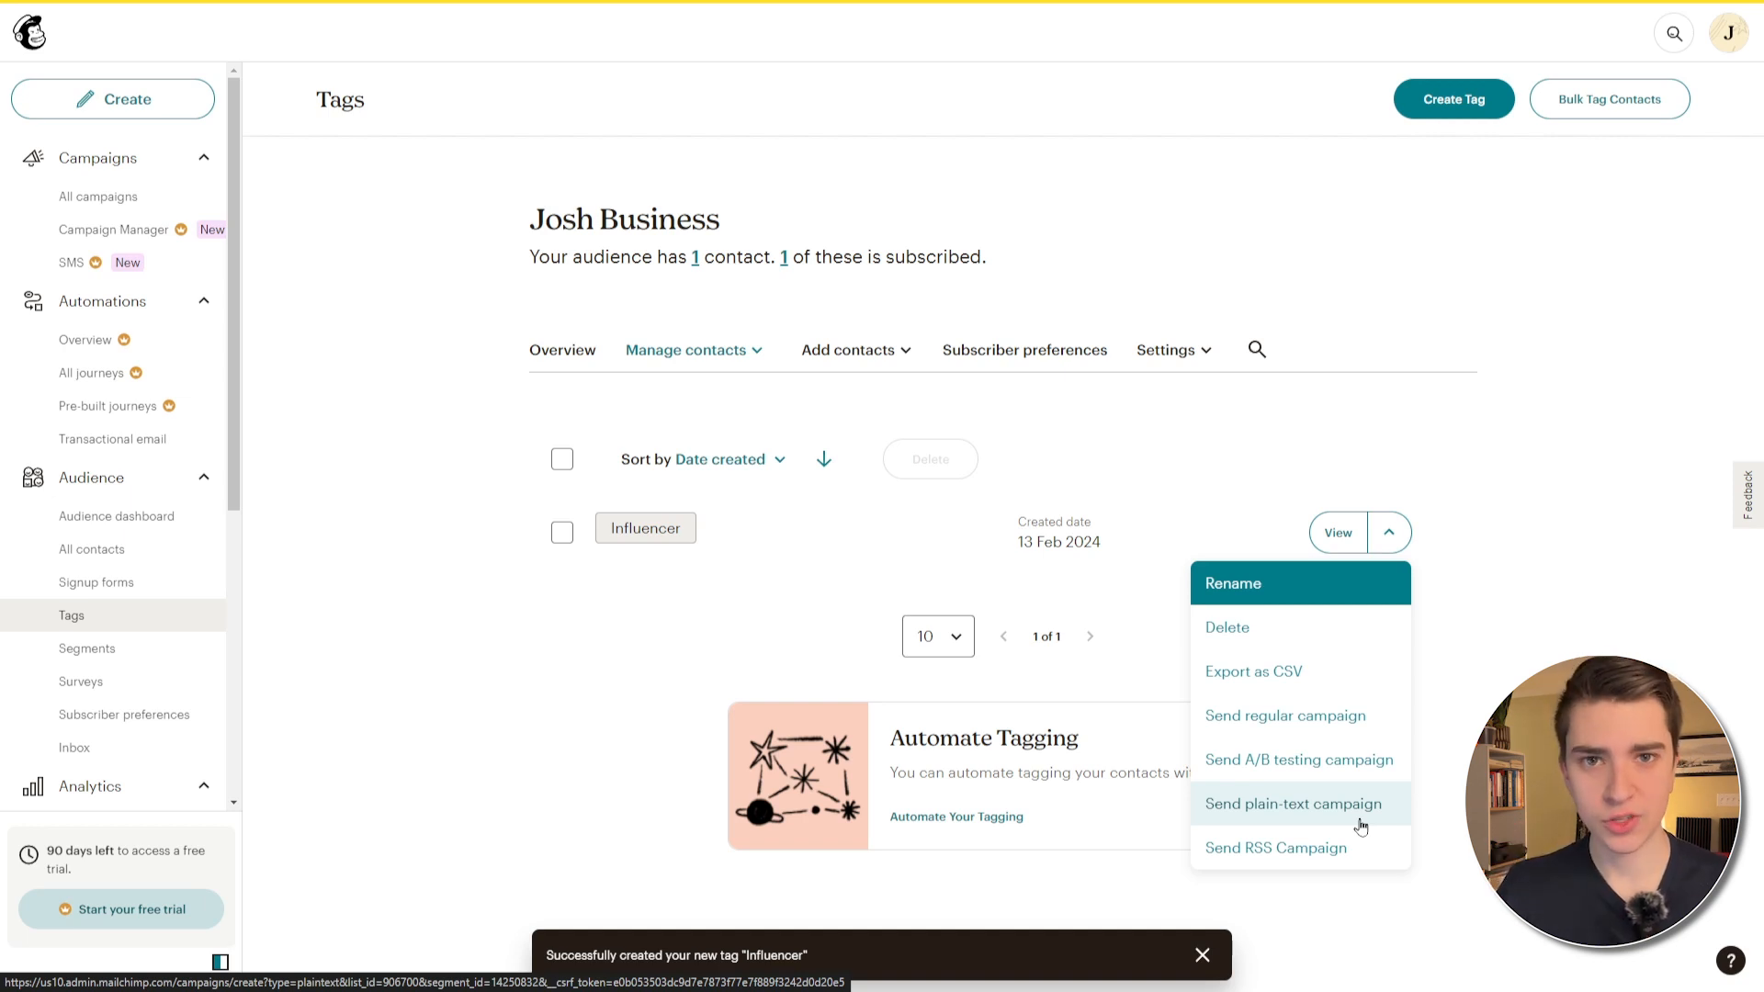
pyautogui.moveTo(1483, 540)
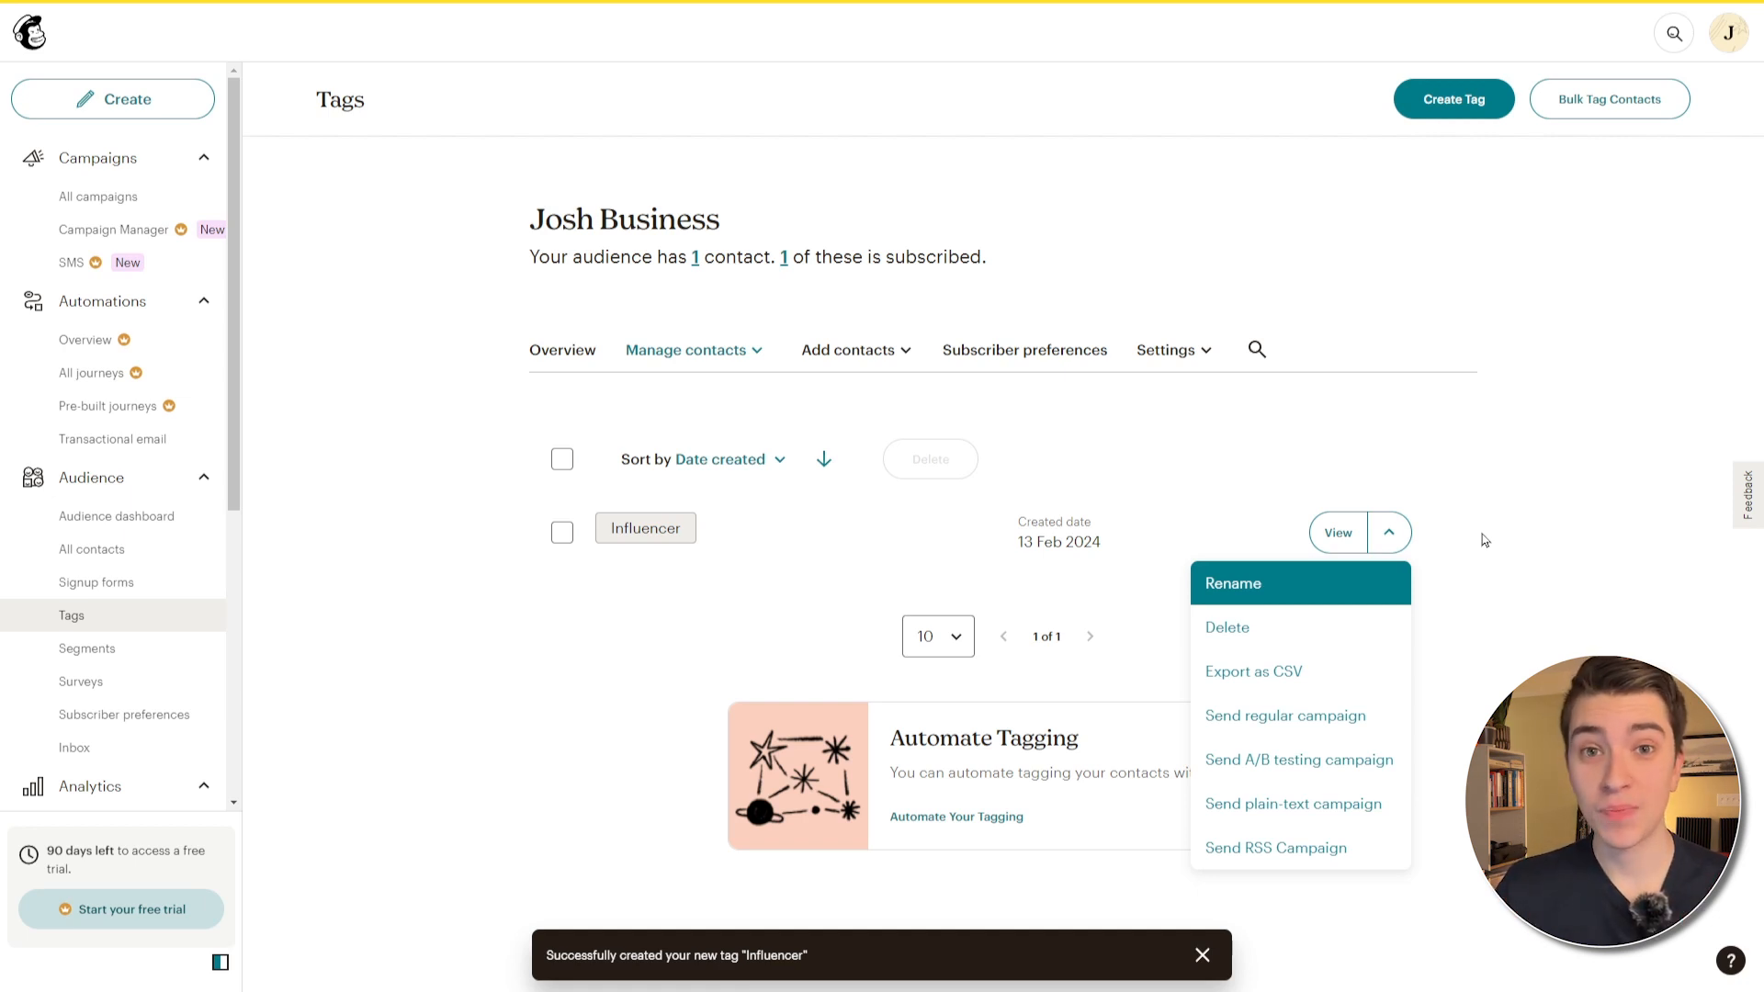
pyautogui.moveTo(616, 620)
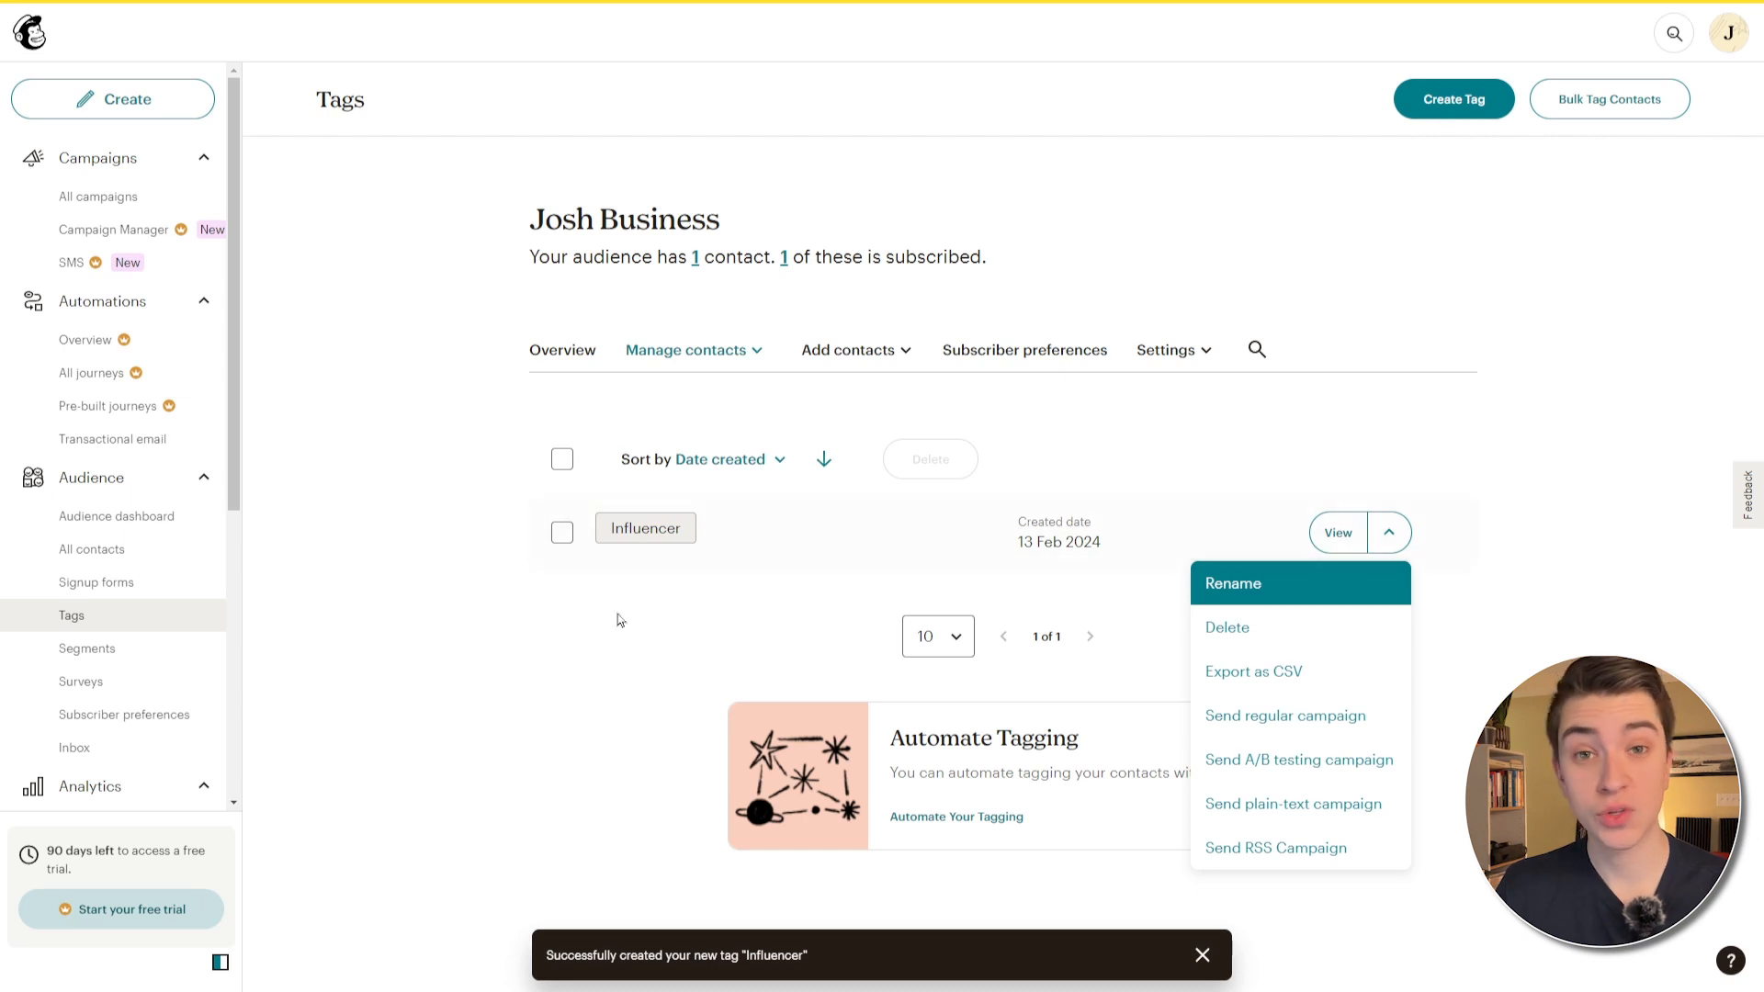
pyautogui.moveTo(1294, 803)
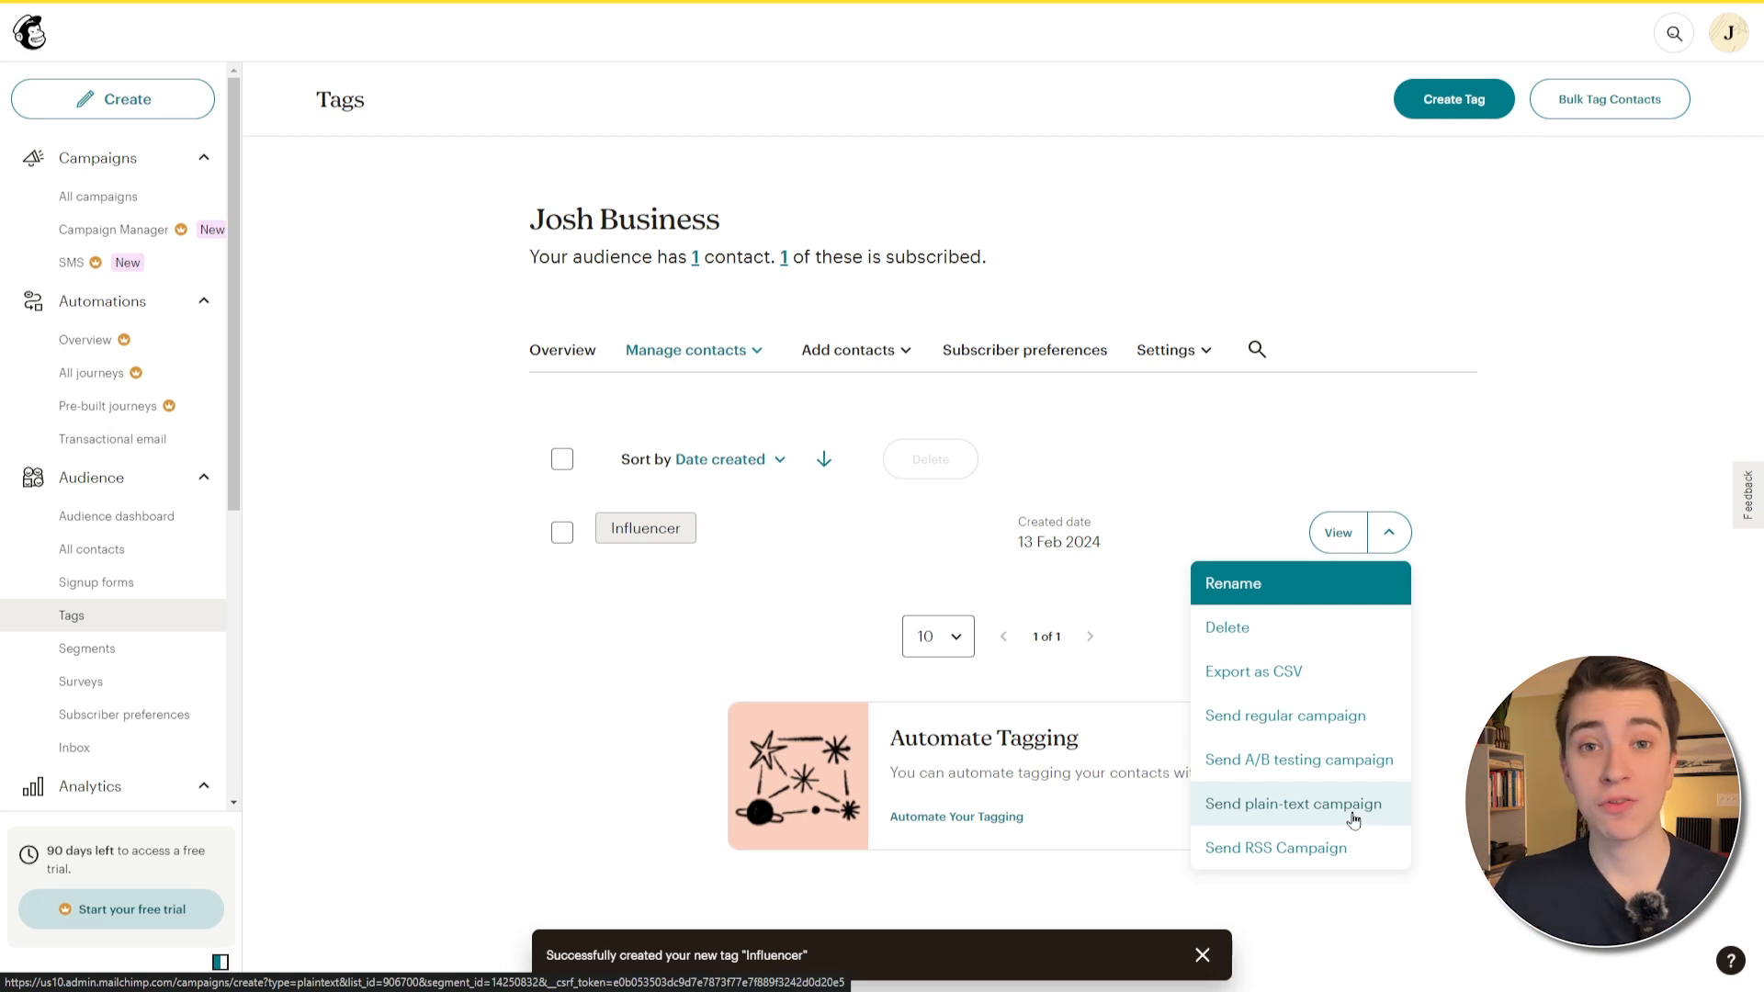
pyautogui.moveTo(1256, 752)
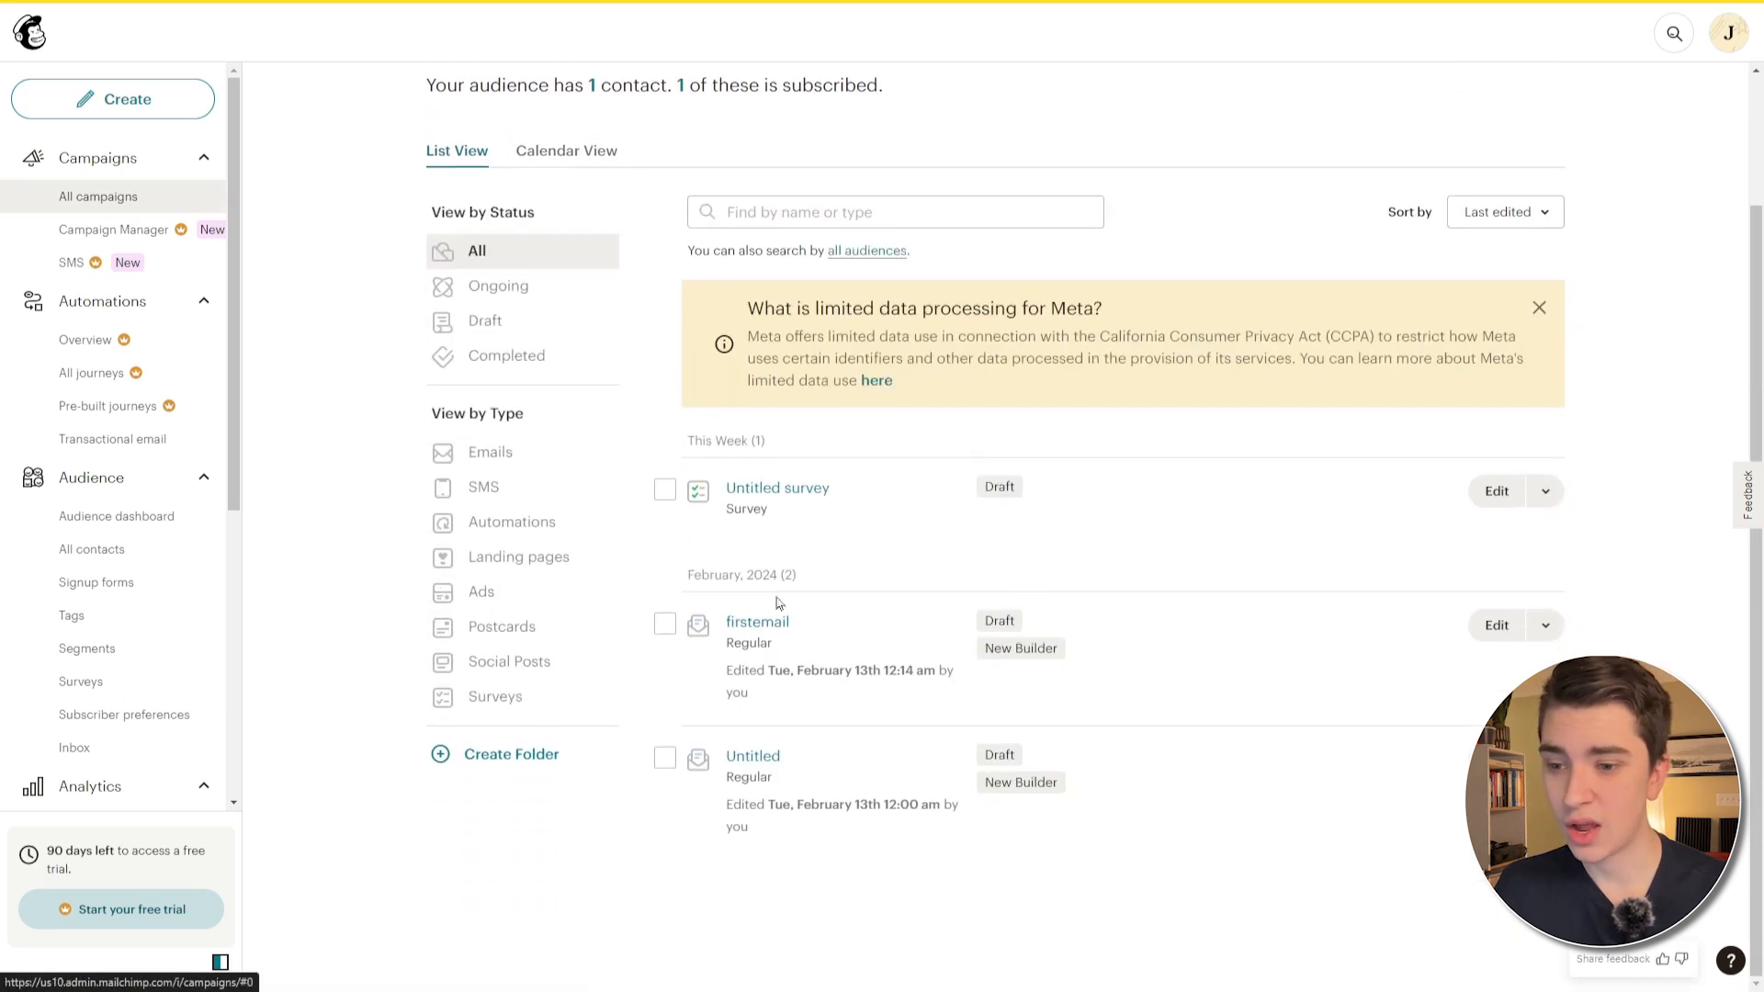
pyautogui.moveTo(1154, 637)
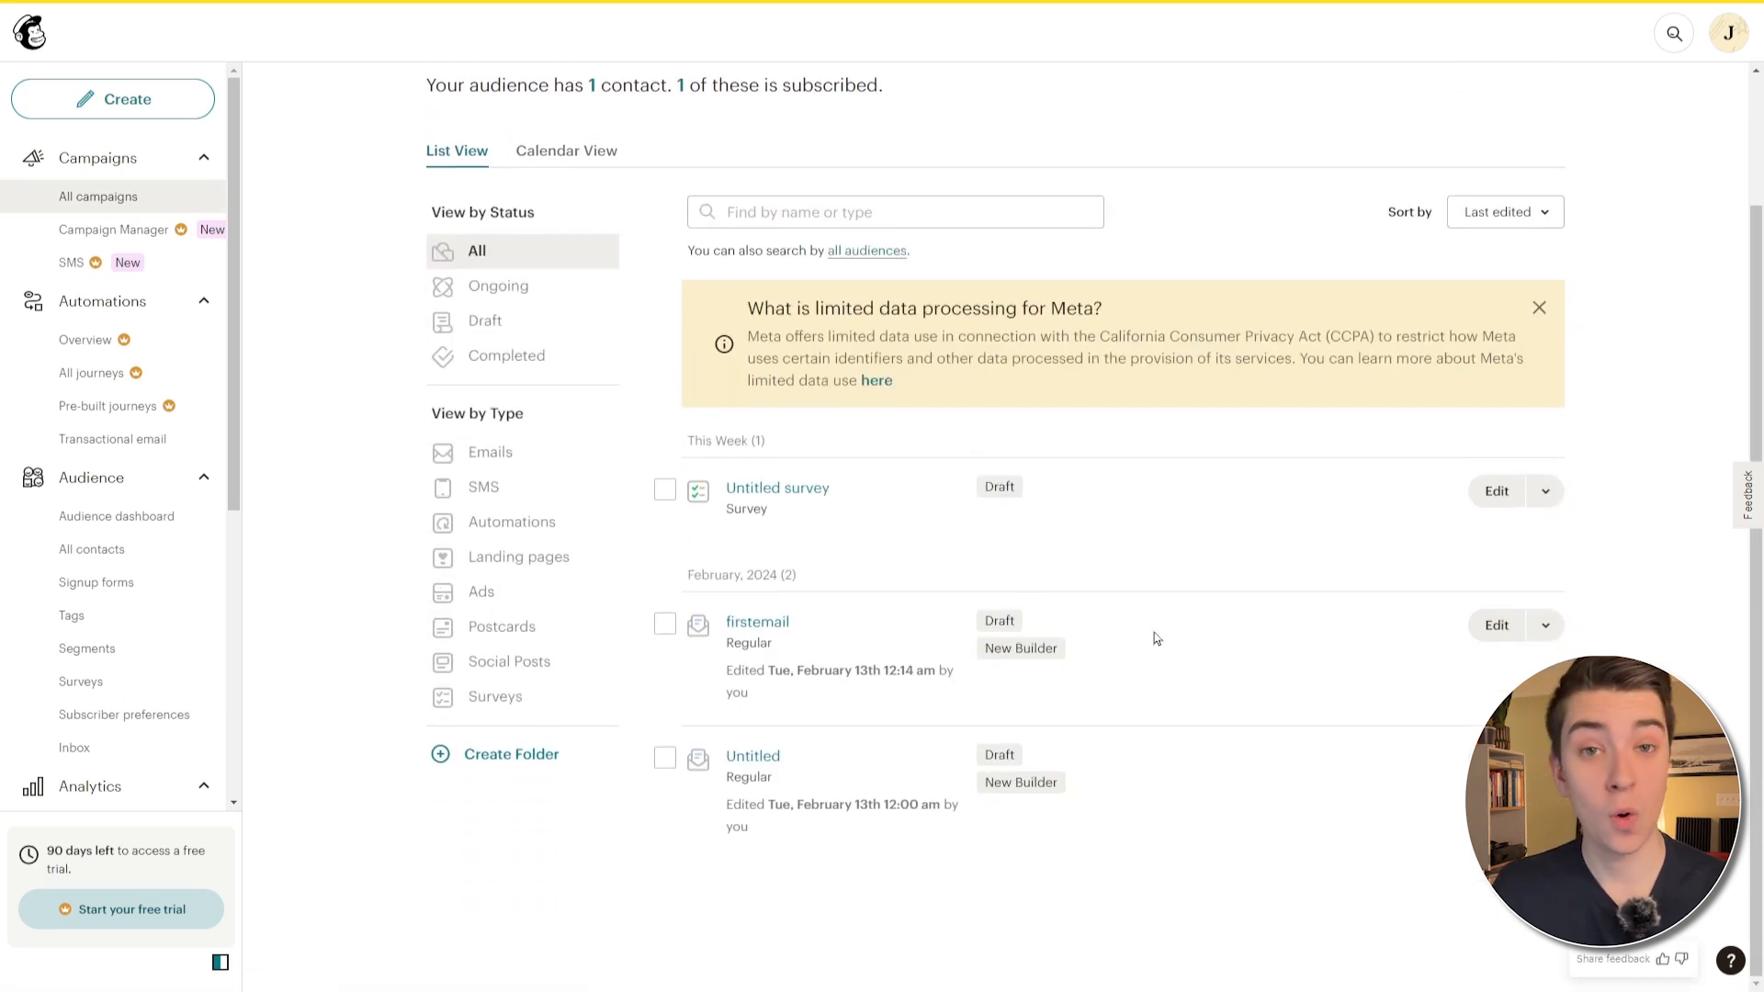
# Reopen the firstemail draft and choose Import contacts for its recipients.
pyautogui.click(1495, 624)
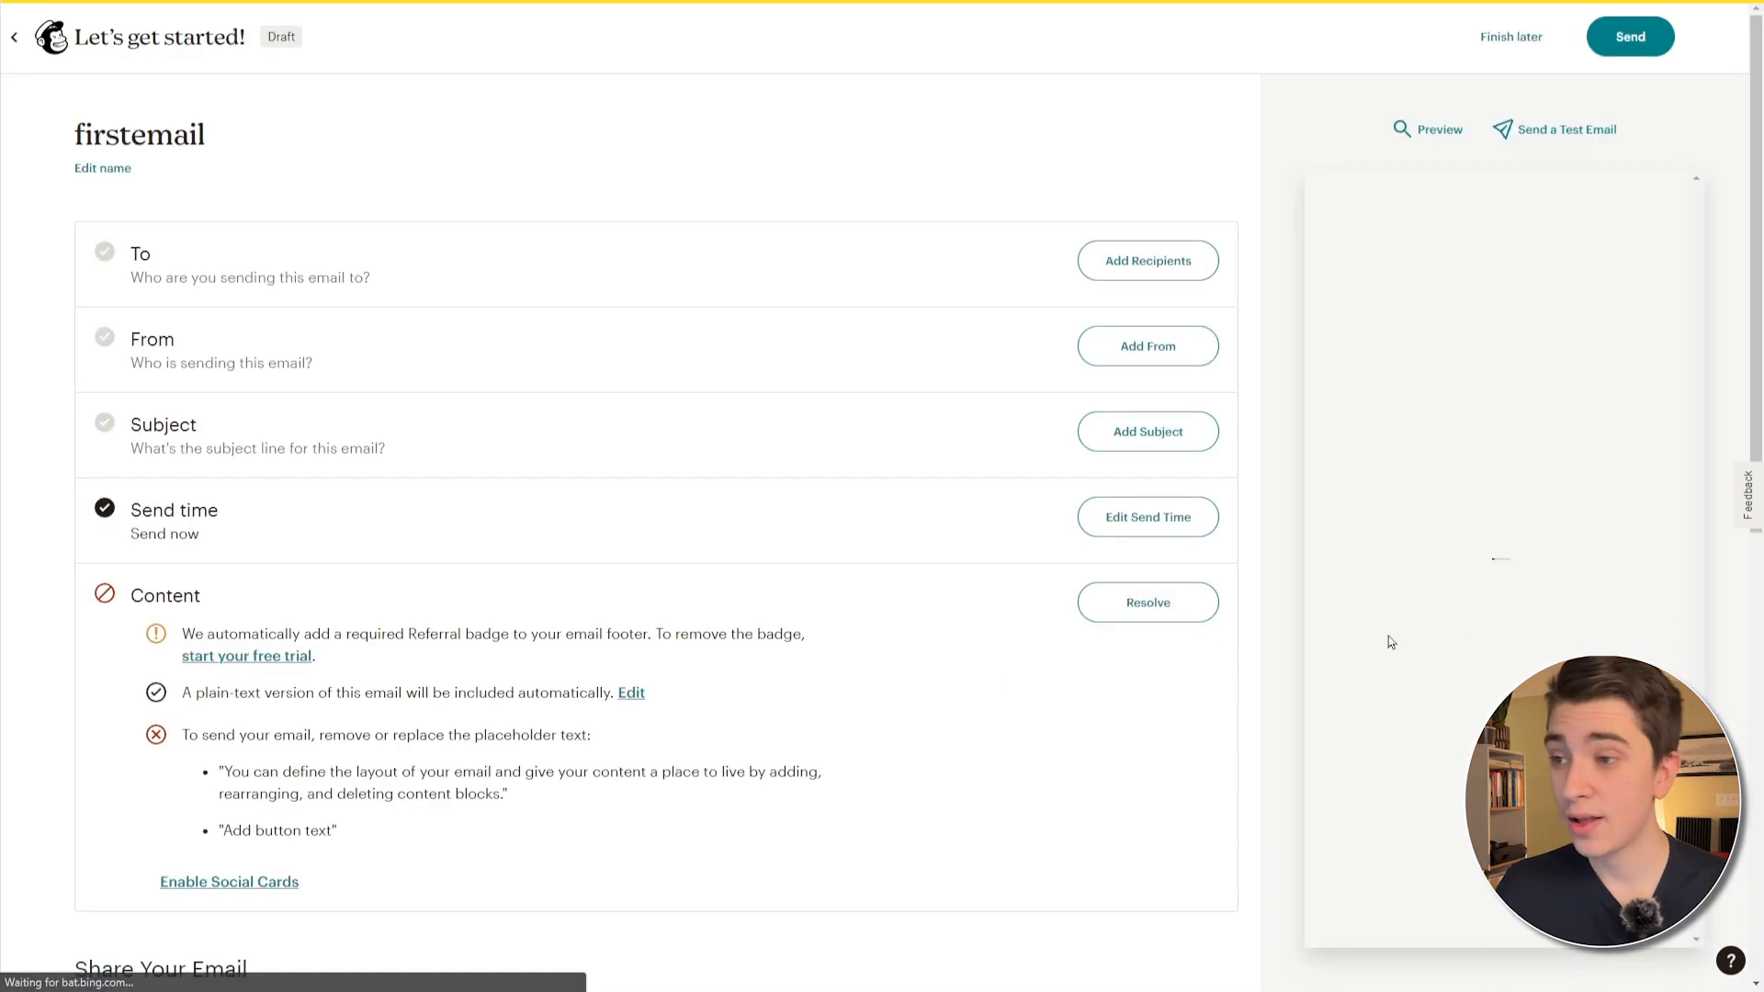
pyautogui.click(1146, 260)
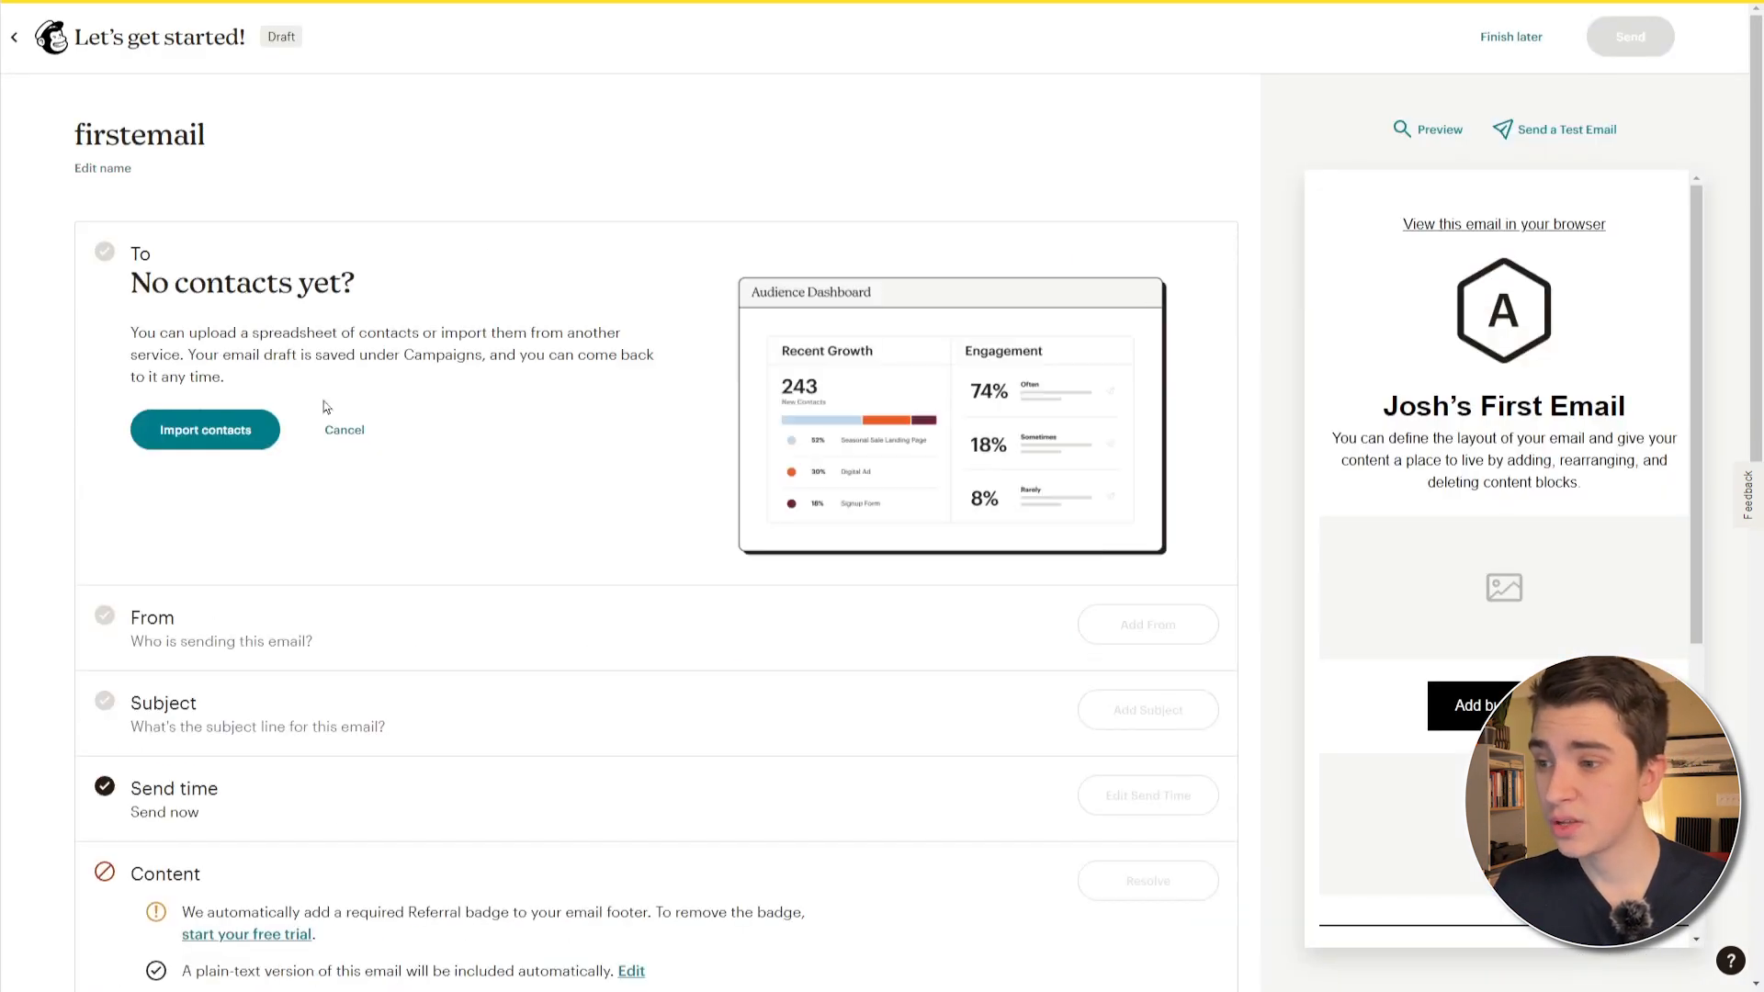
pyautogui.moveTo(344, 430)
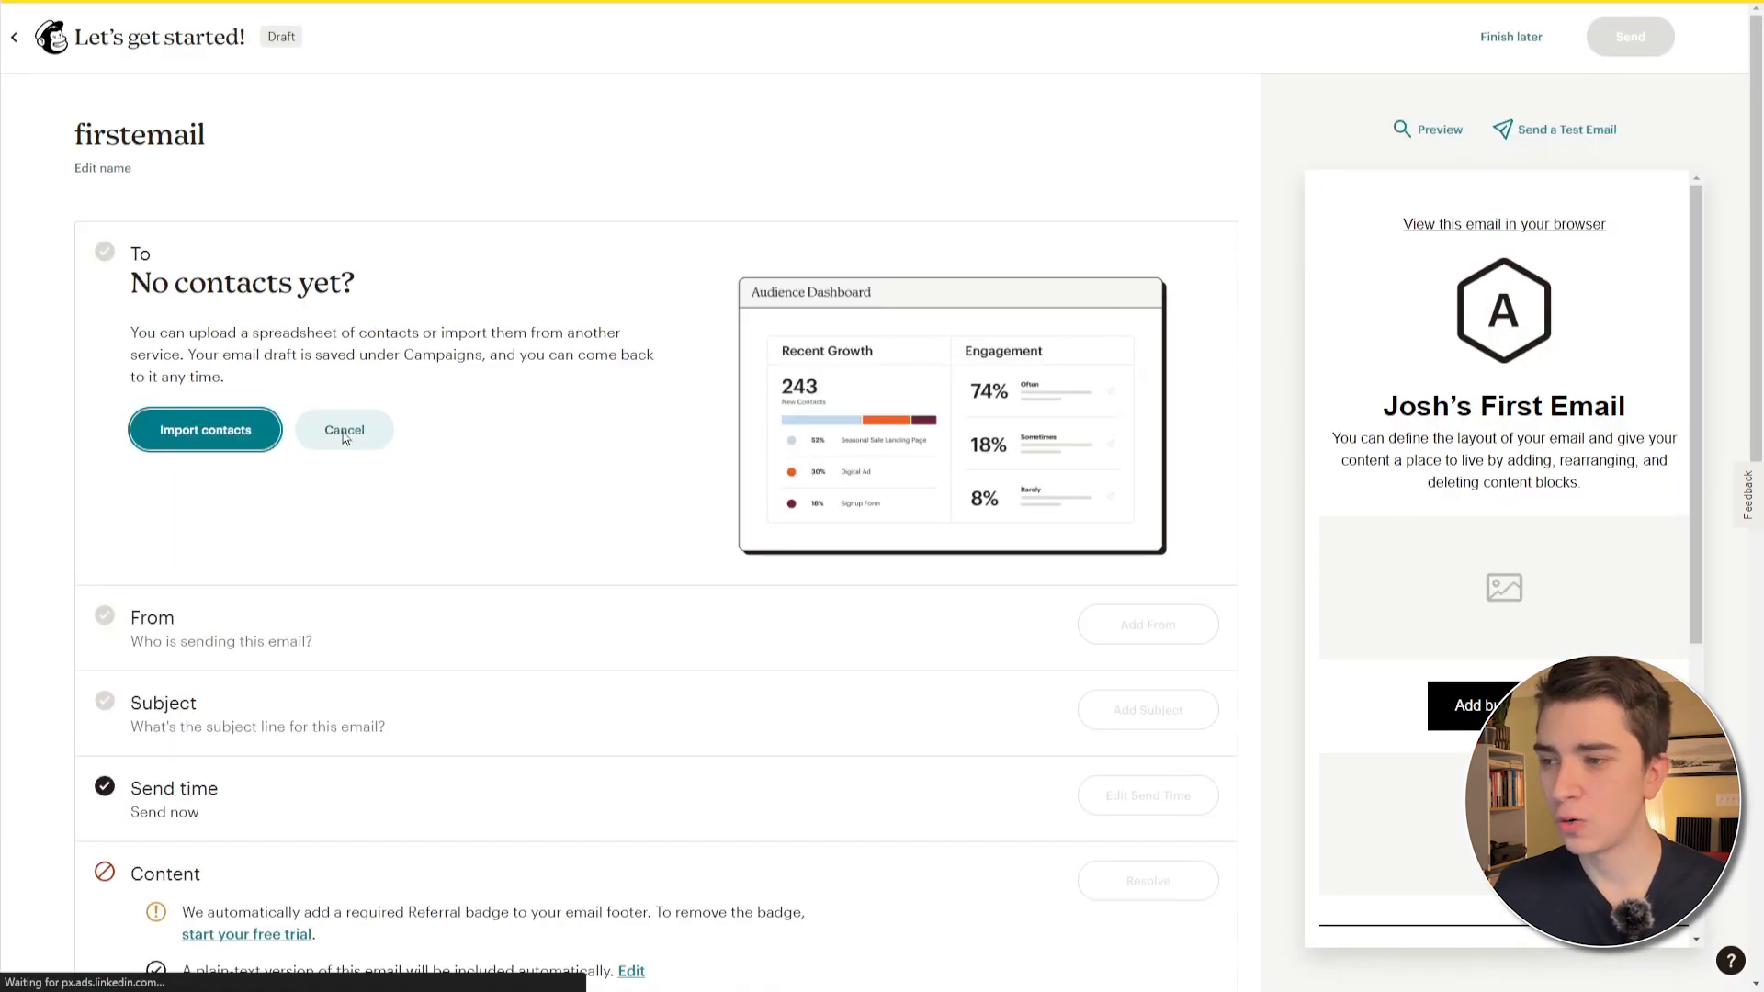
pyautogui.click(204, 429)
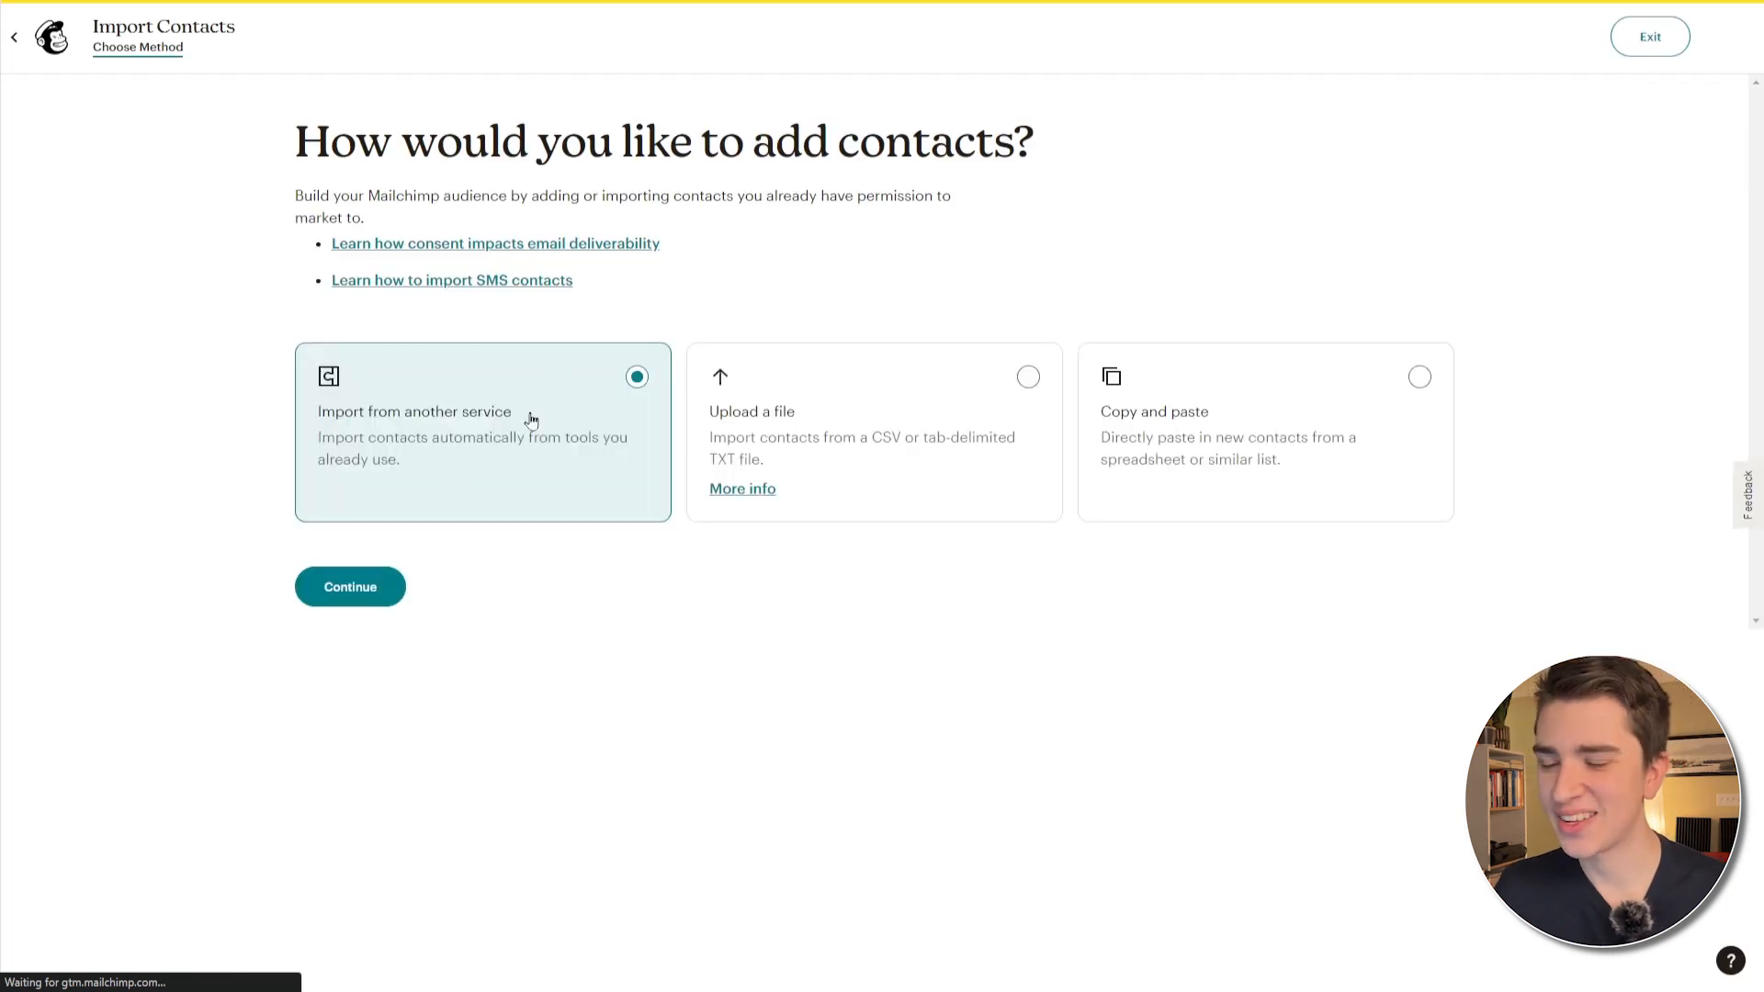